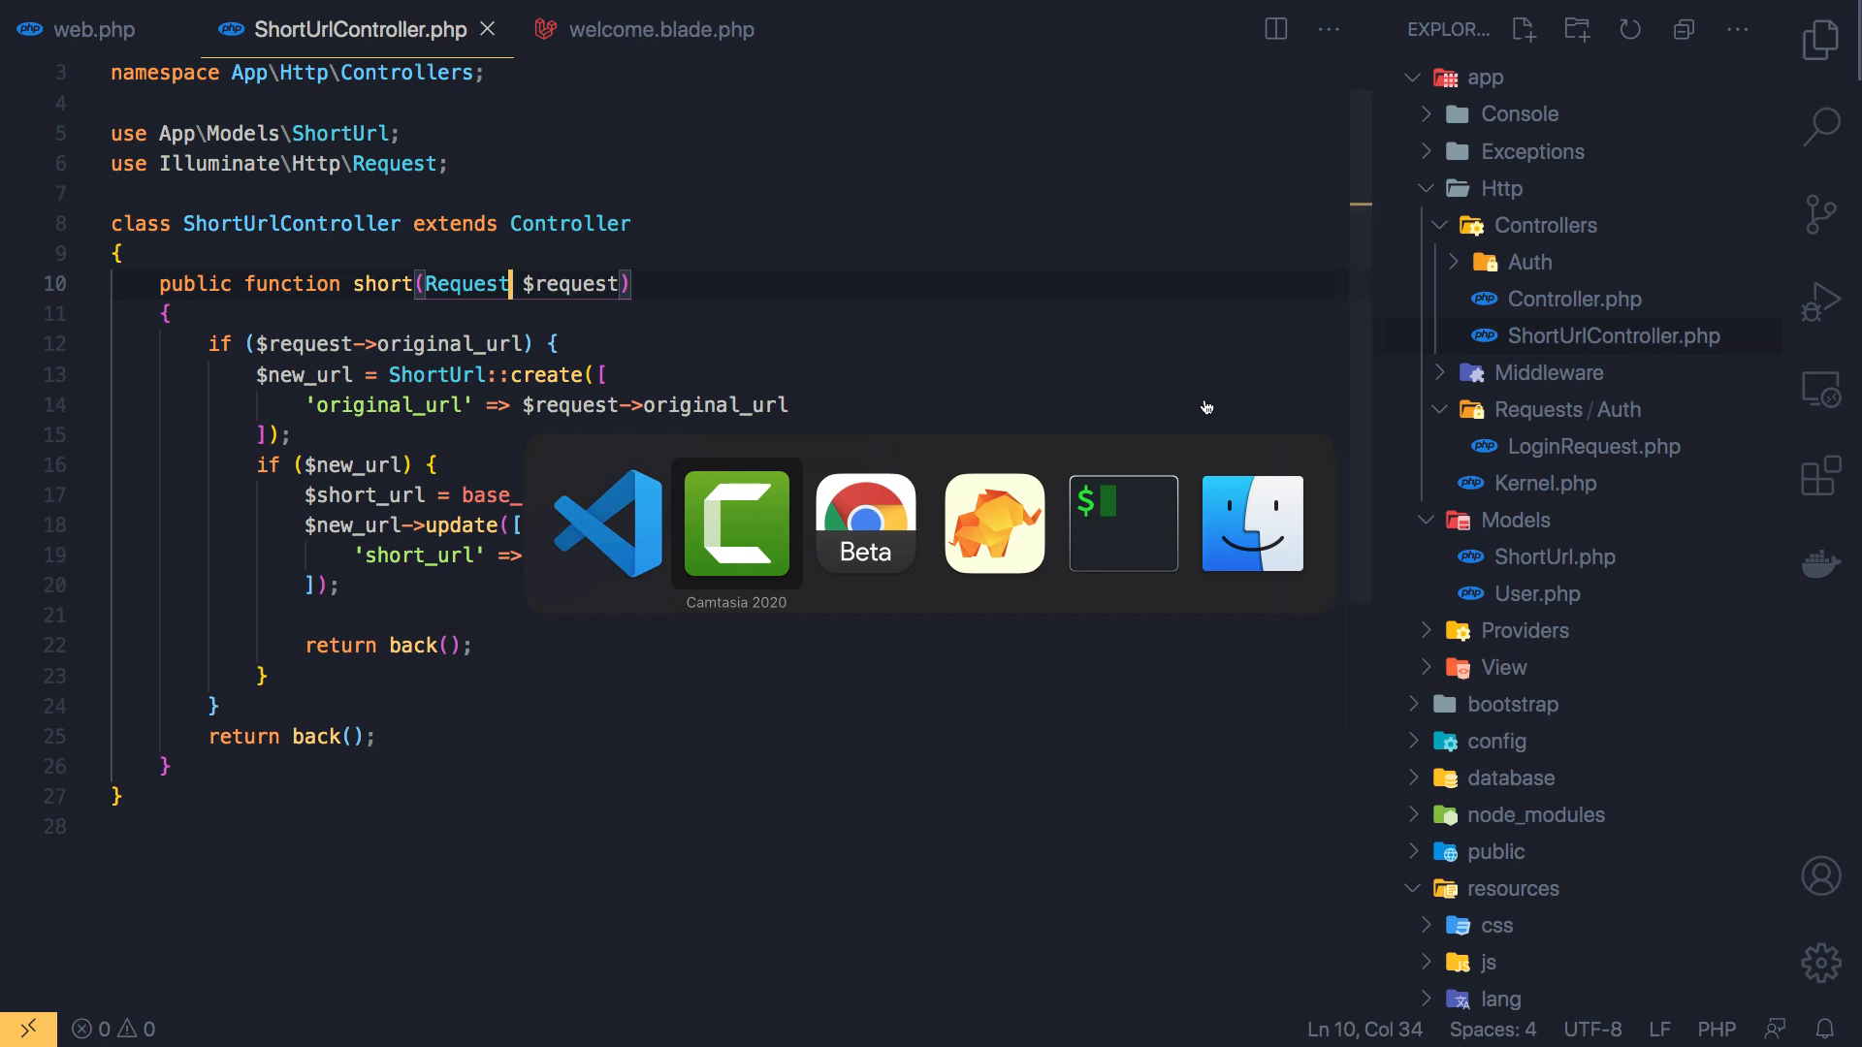
Glance at the shortener page in the browser, then bring up web.php in the editor
click(865, 521)
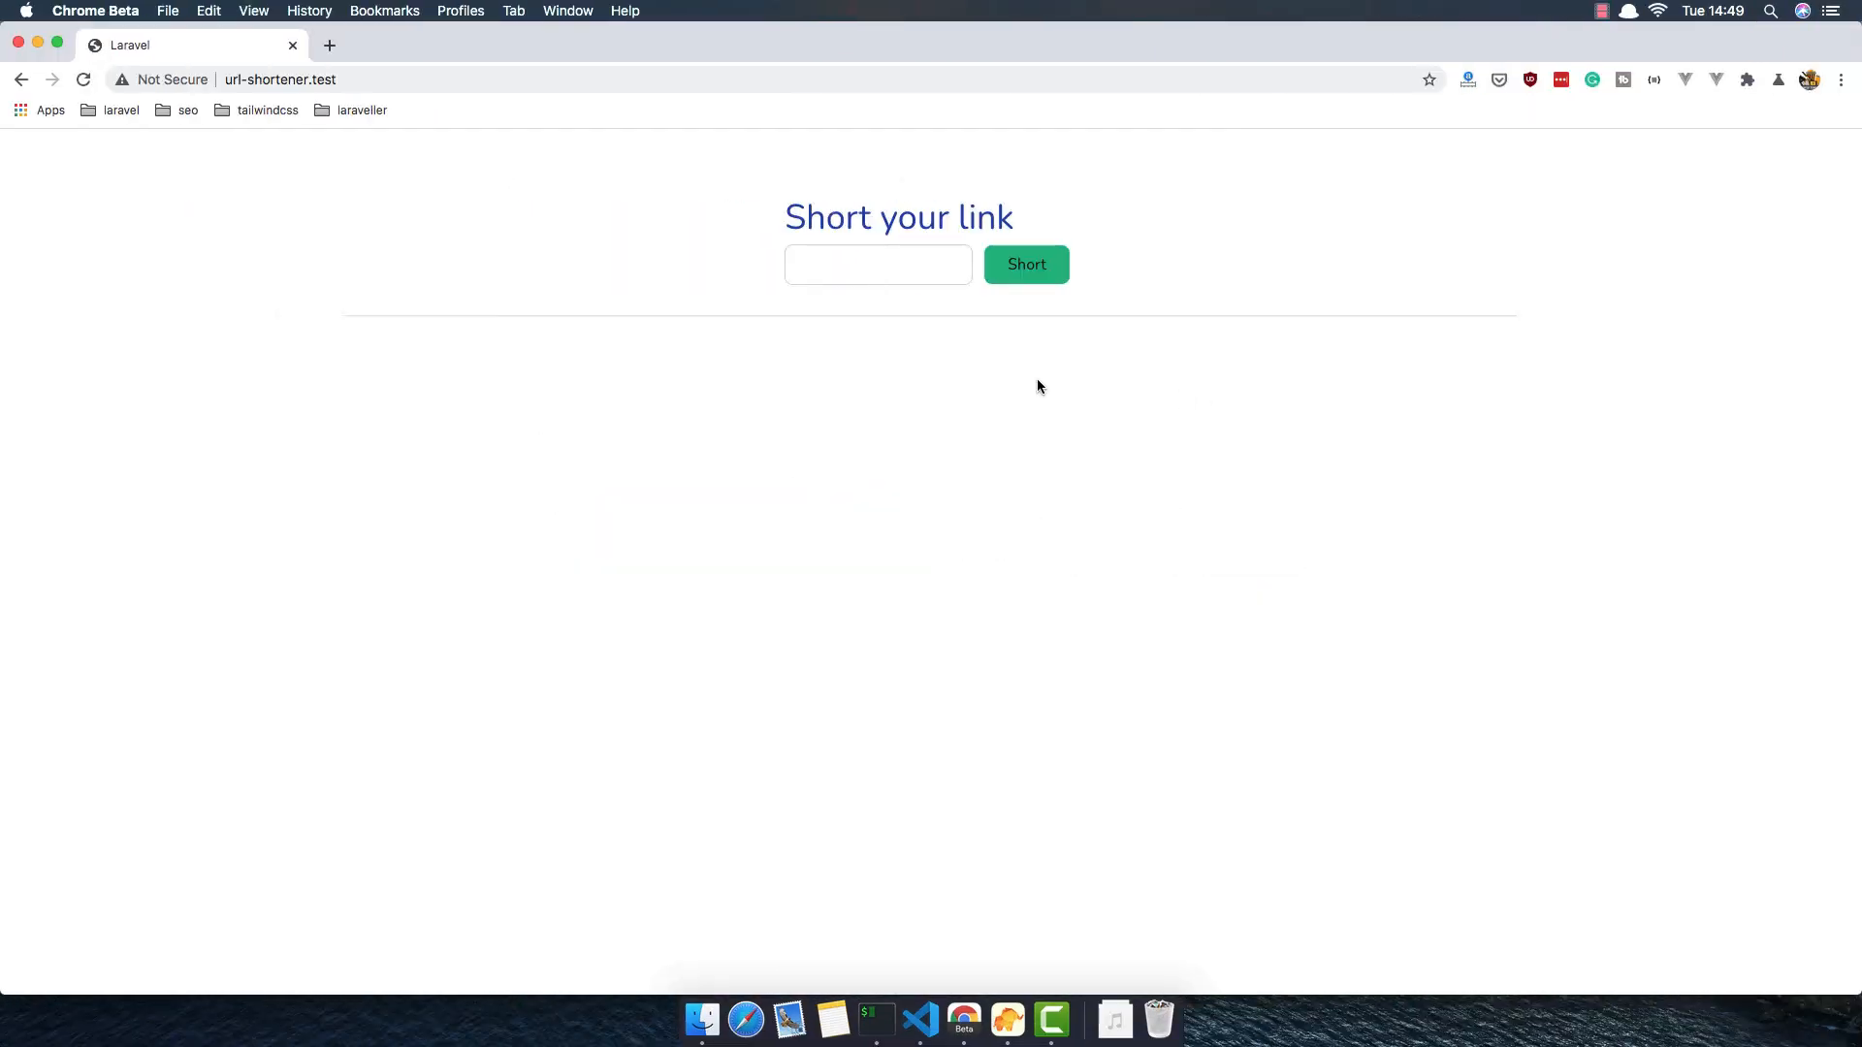
mouse_move(936, 423)
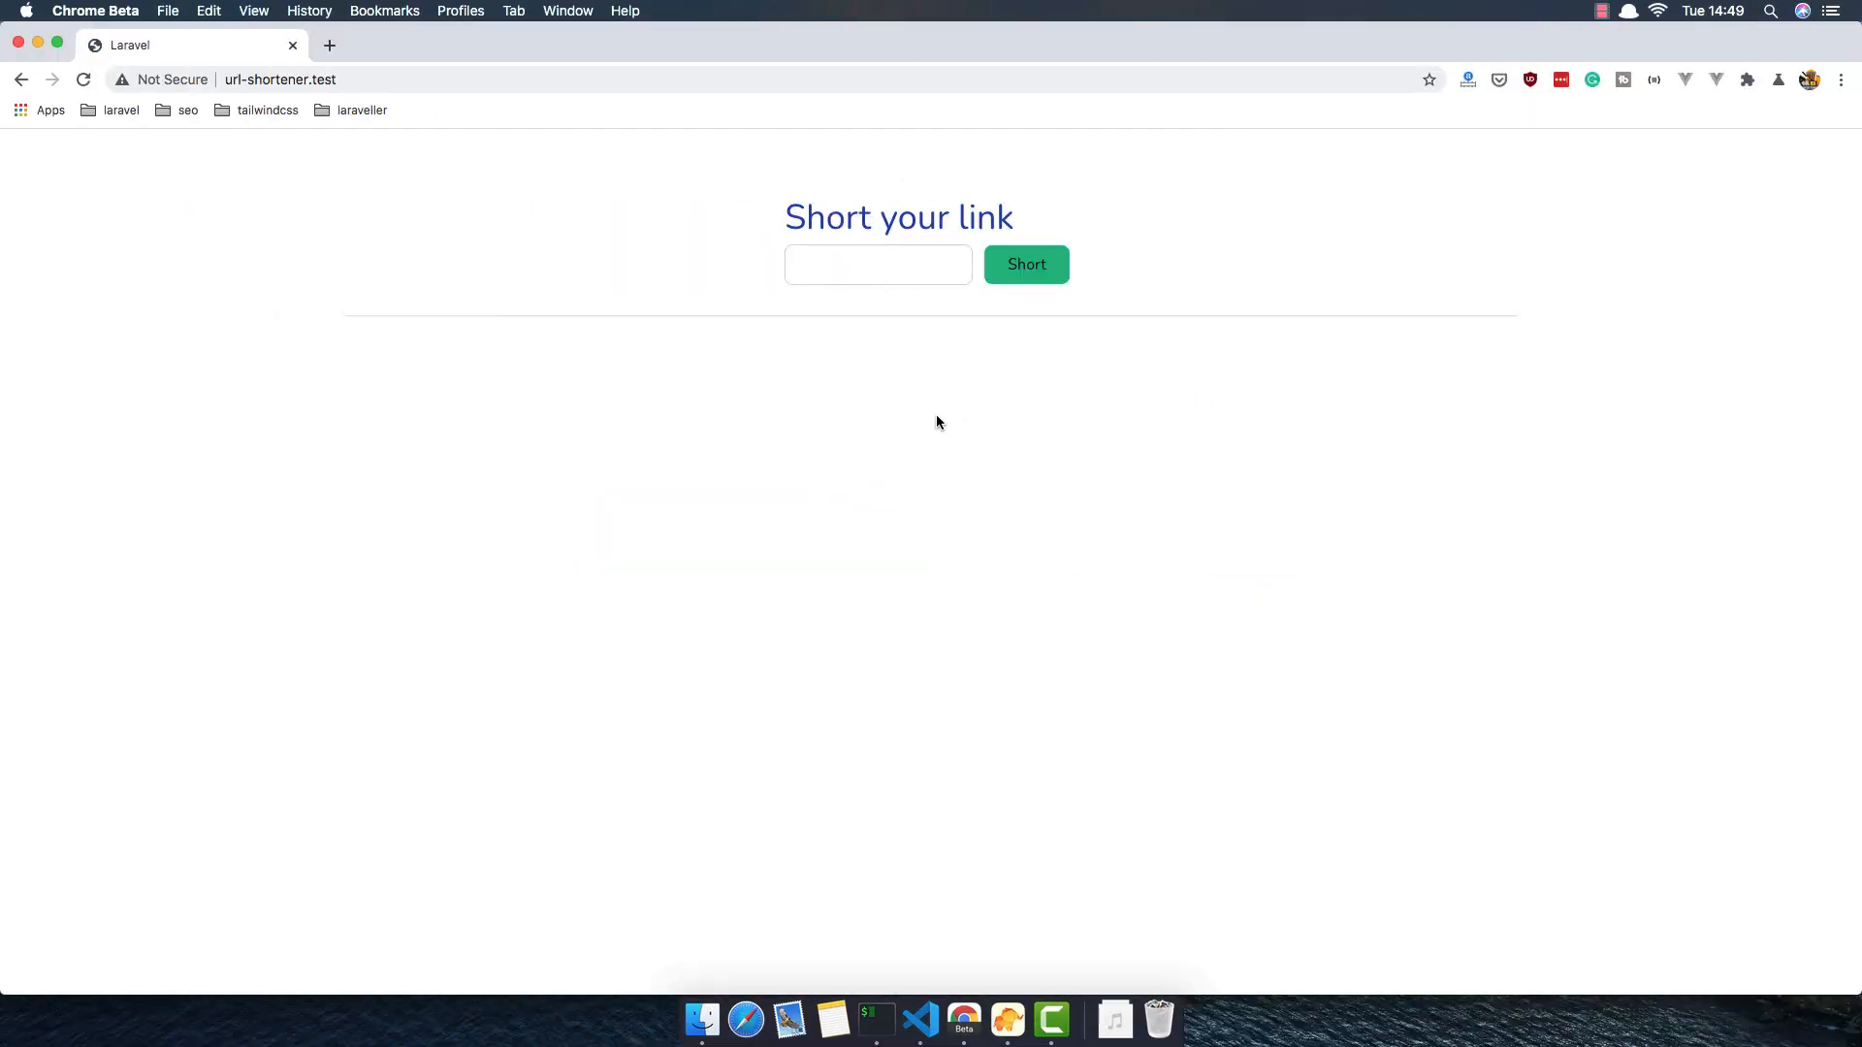
click(917, 1018)
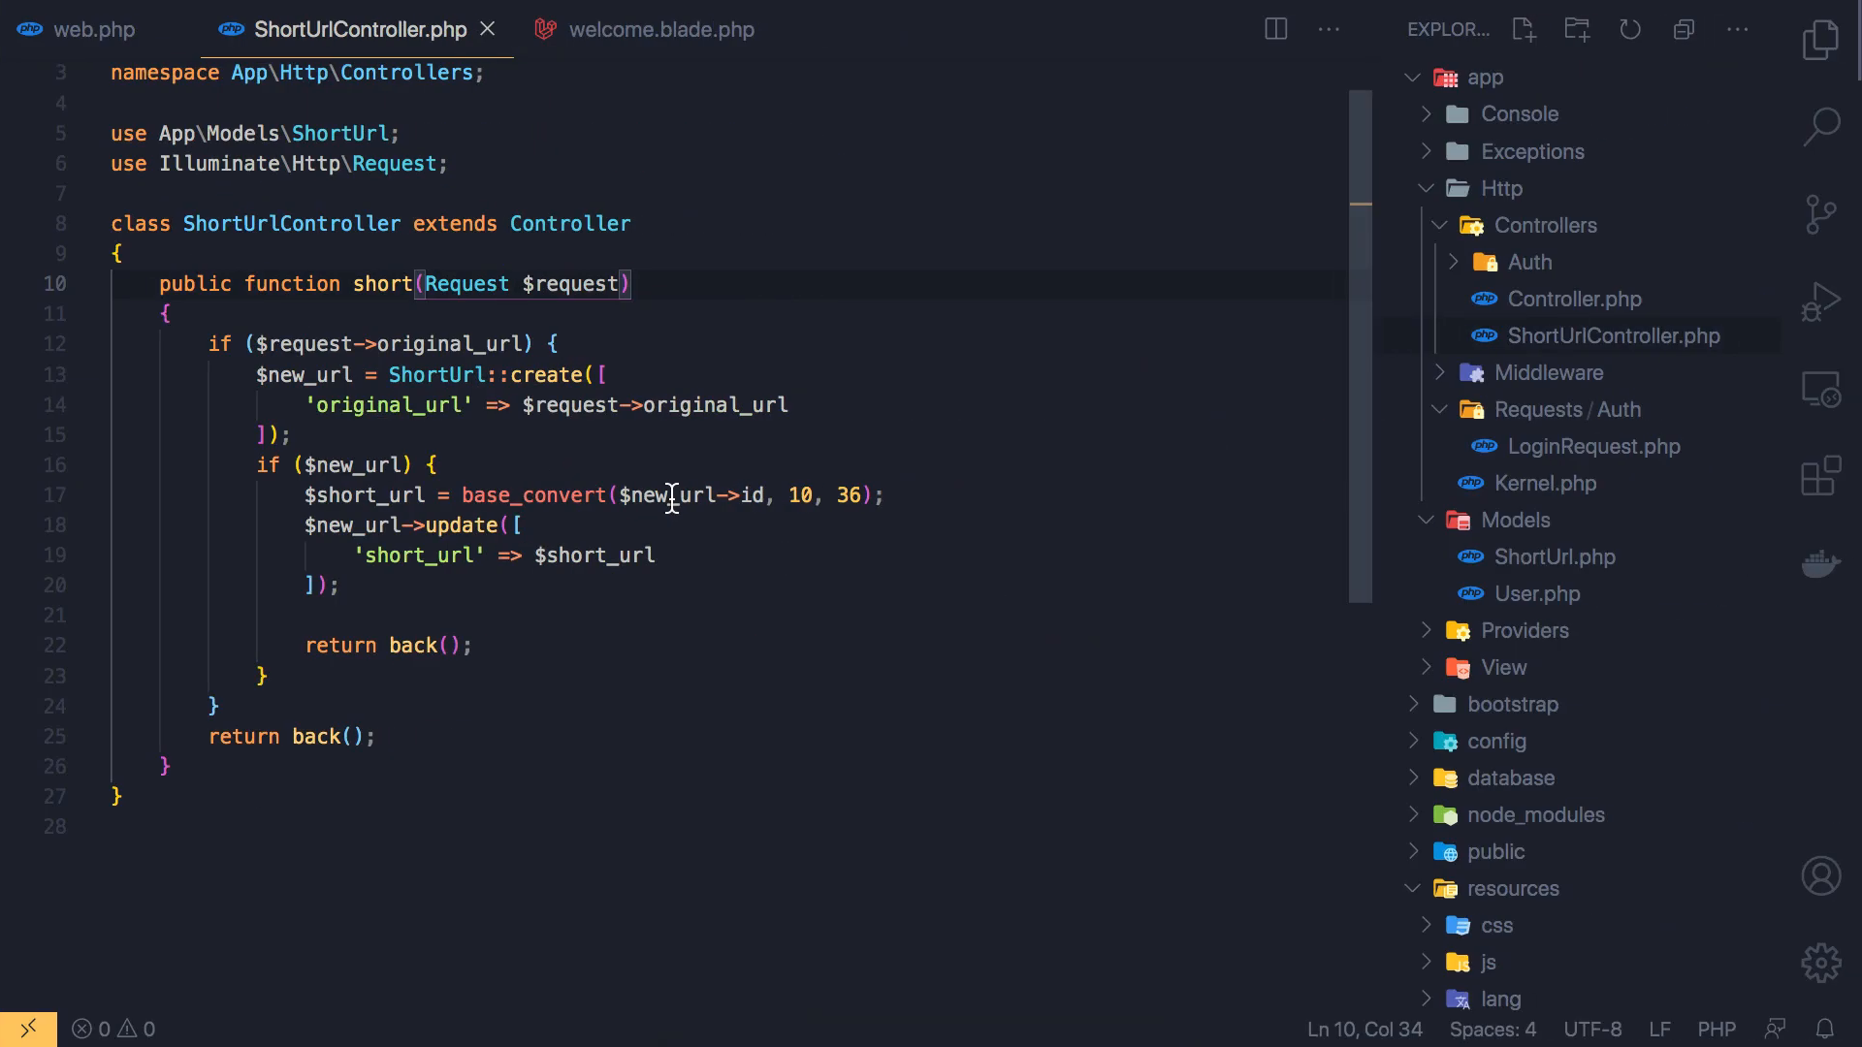
mouse_move(371, 57)
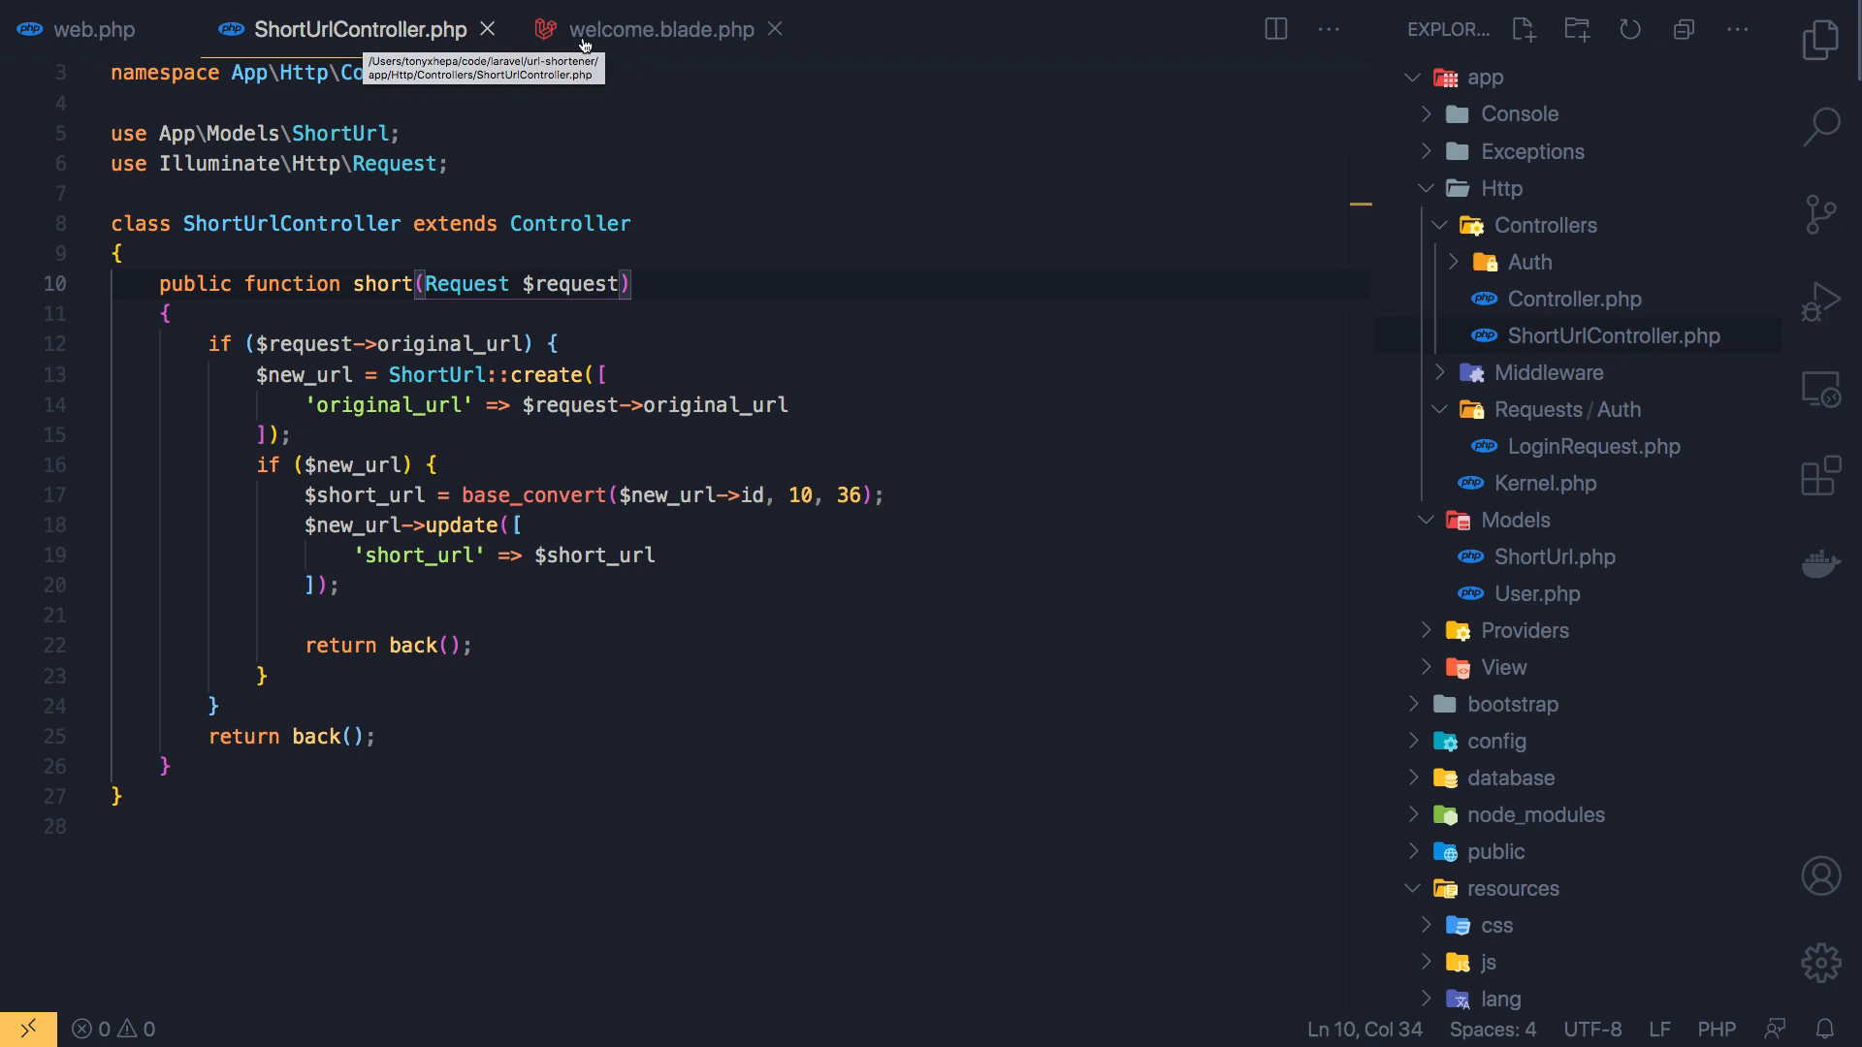
click(93, 29)
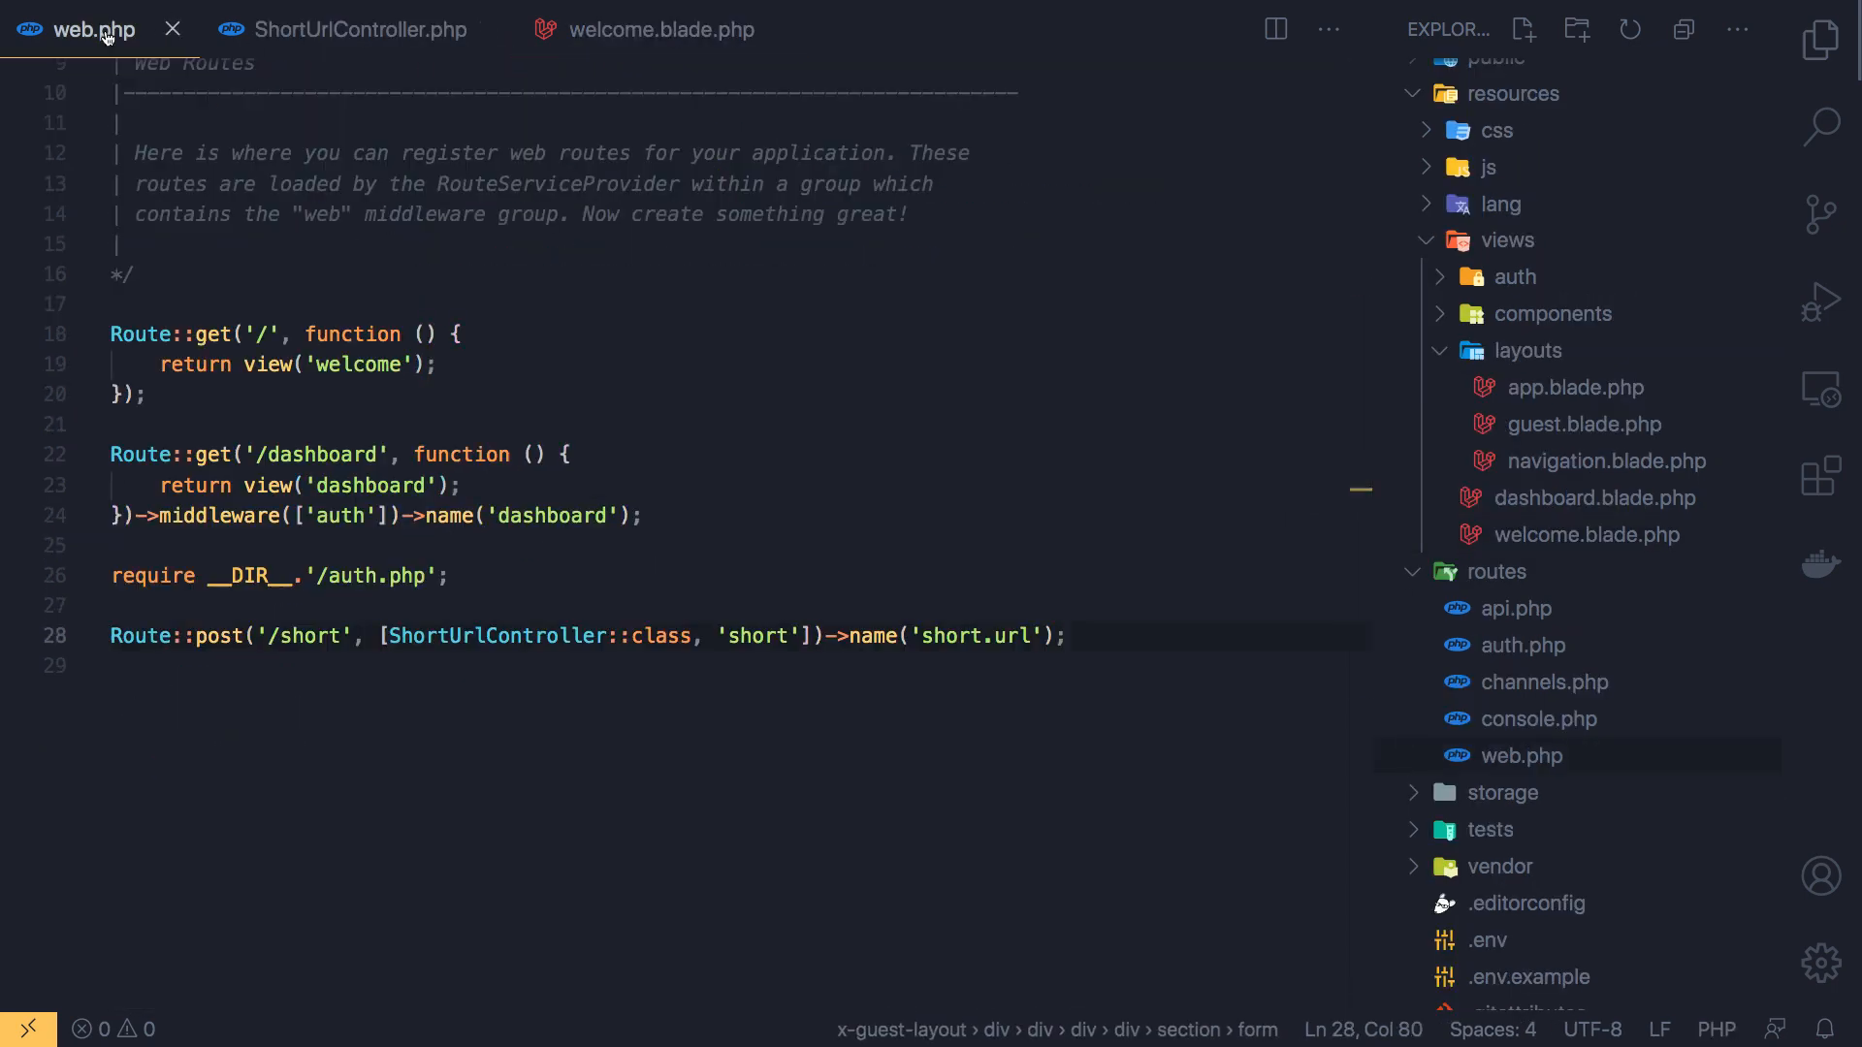
scroll(up, 3)
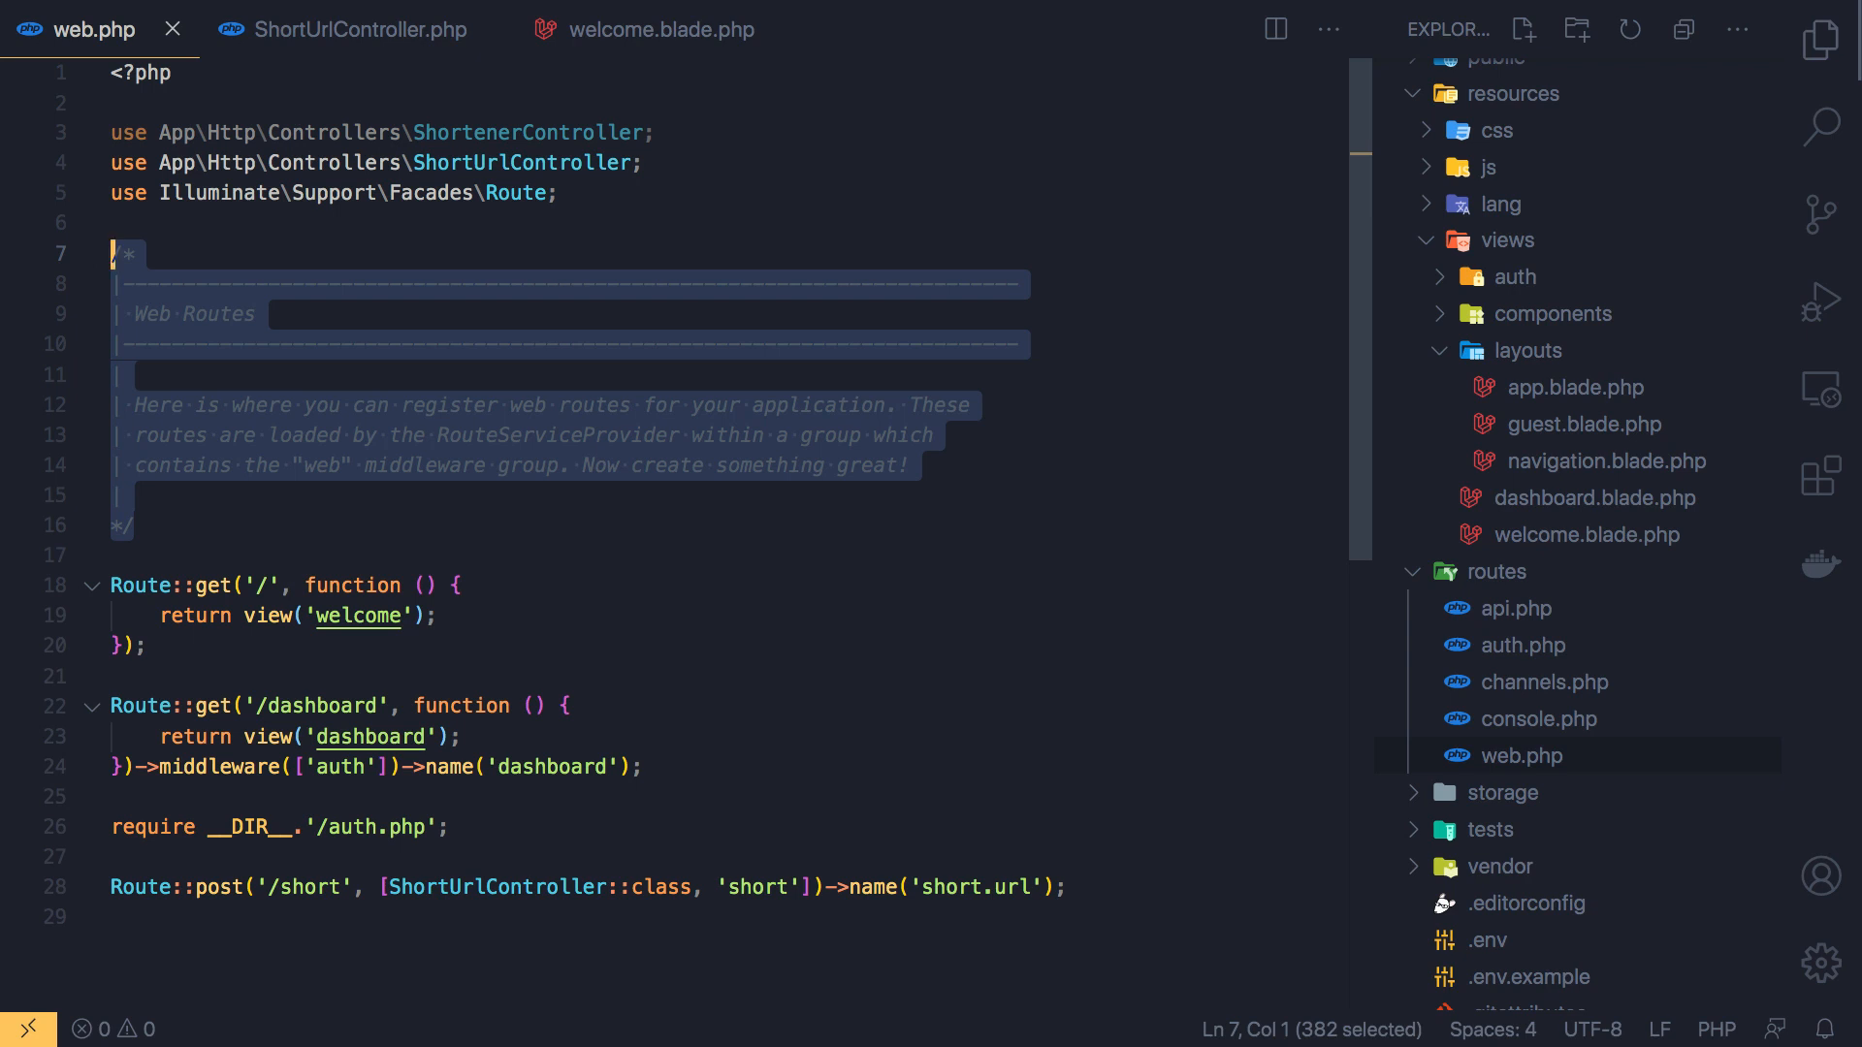
Delete the default Web Routes comment block from web.php and save the routes file
key(Delete)
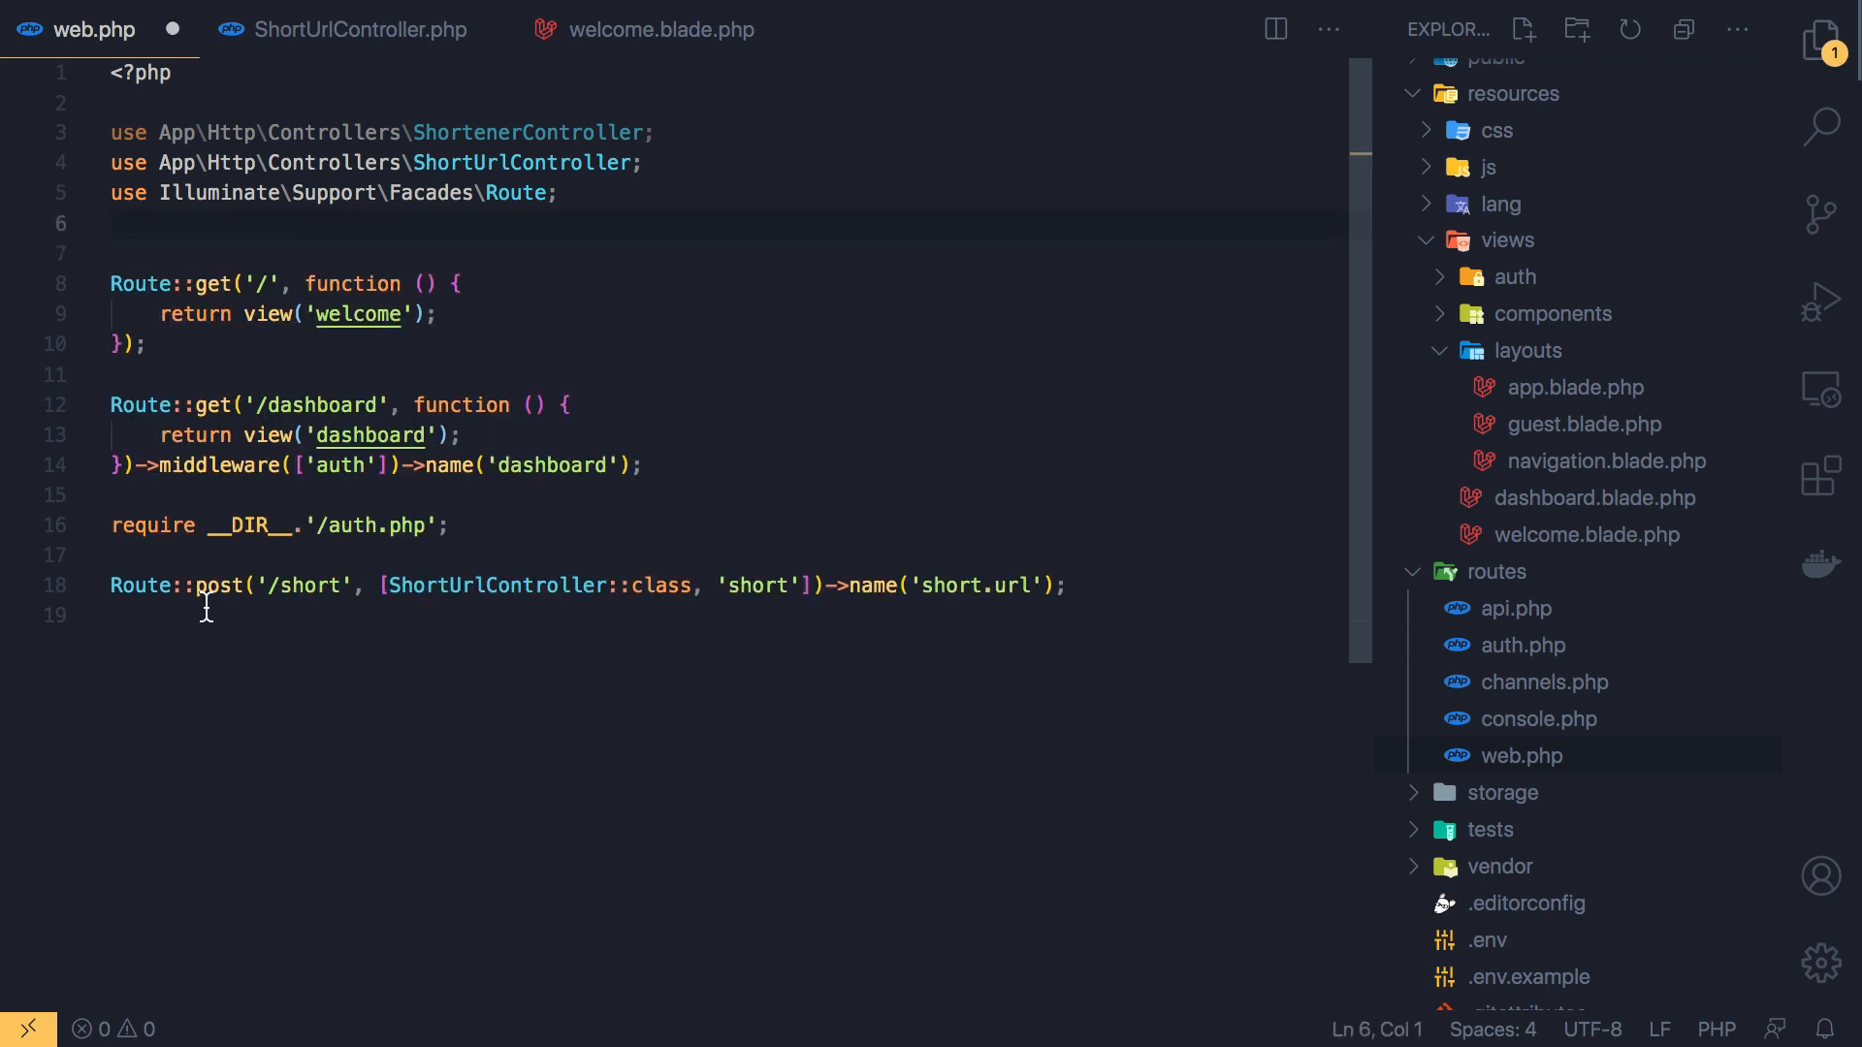
double_click(215, 586)
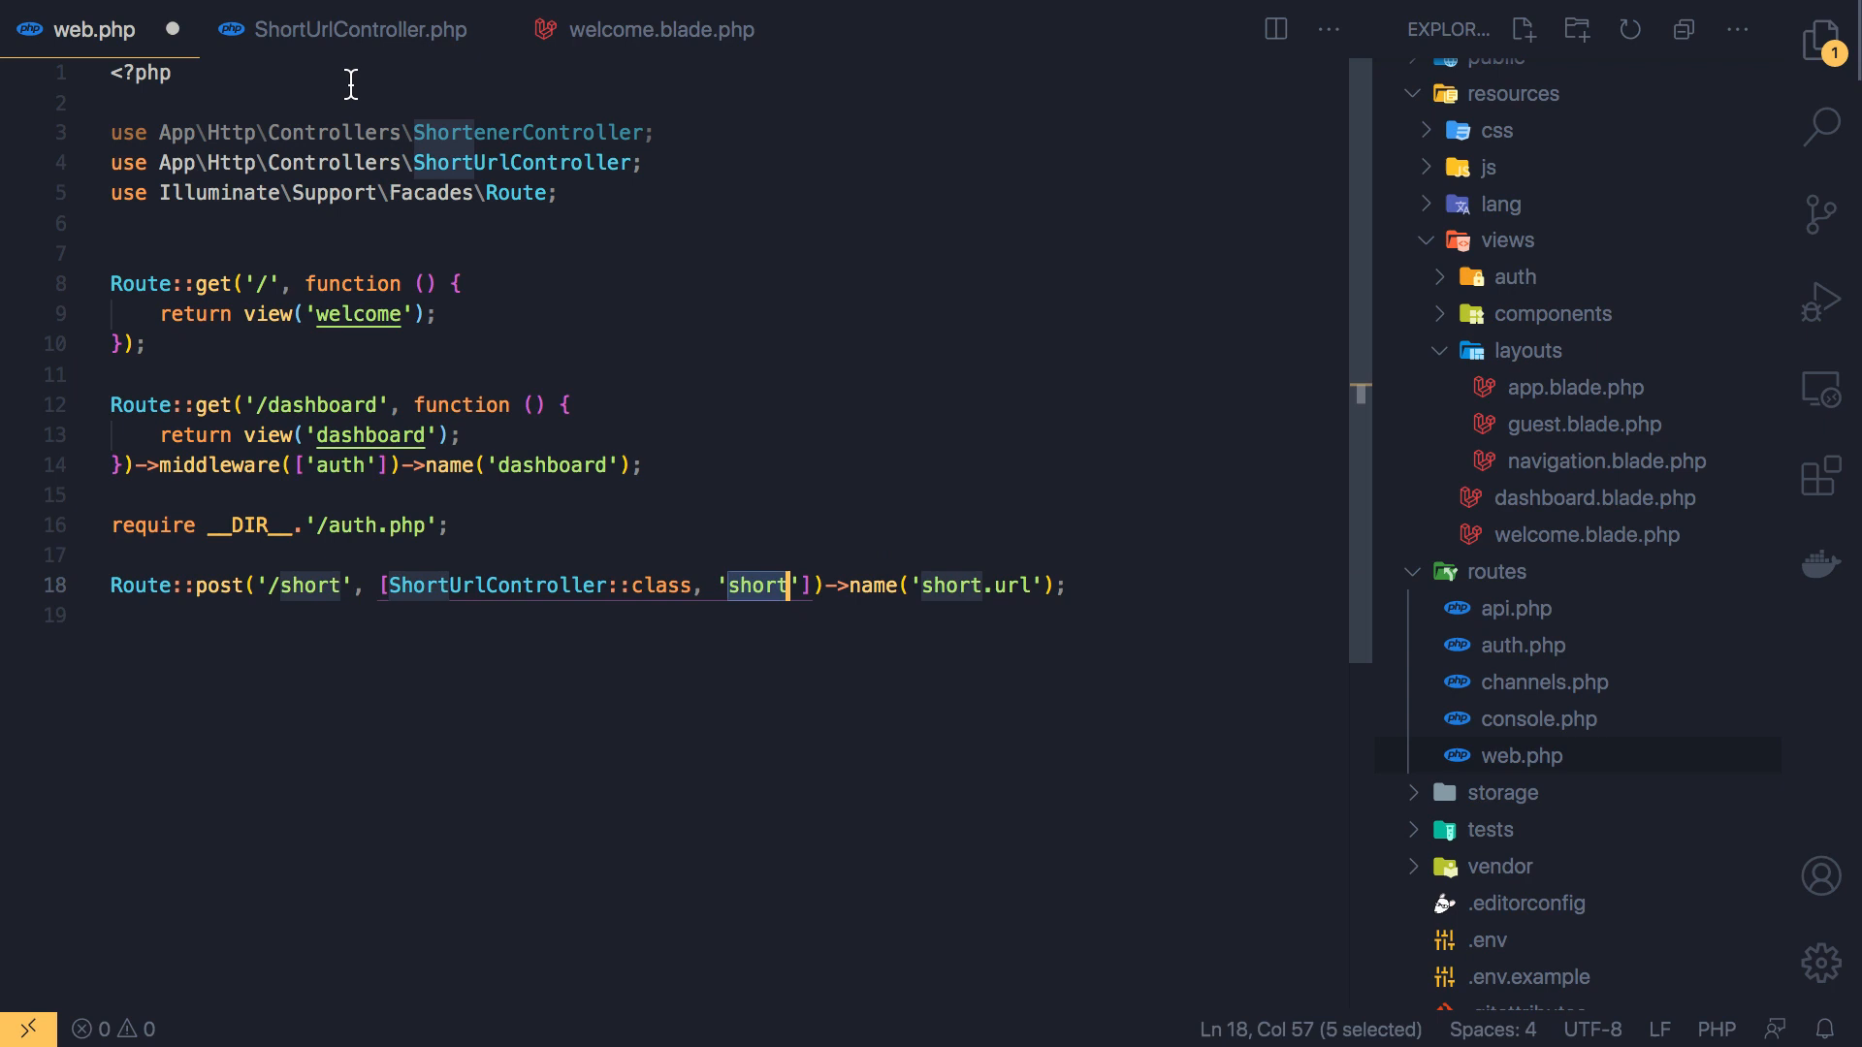
key(ctrl+s)
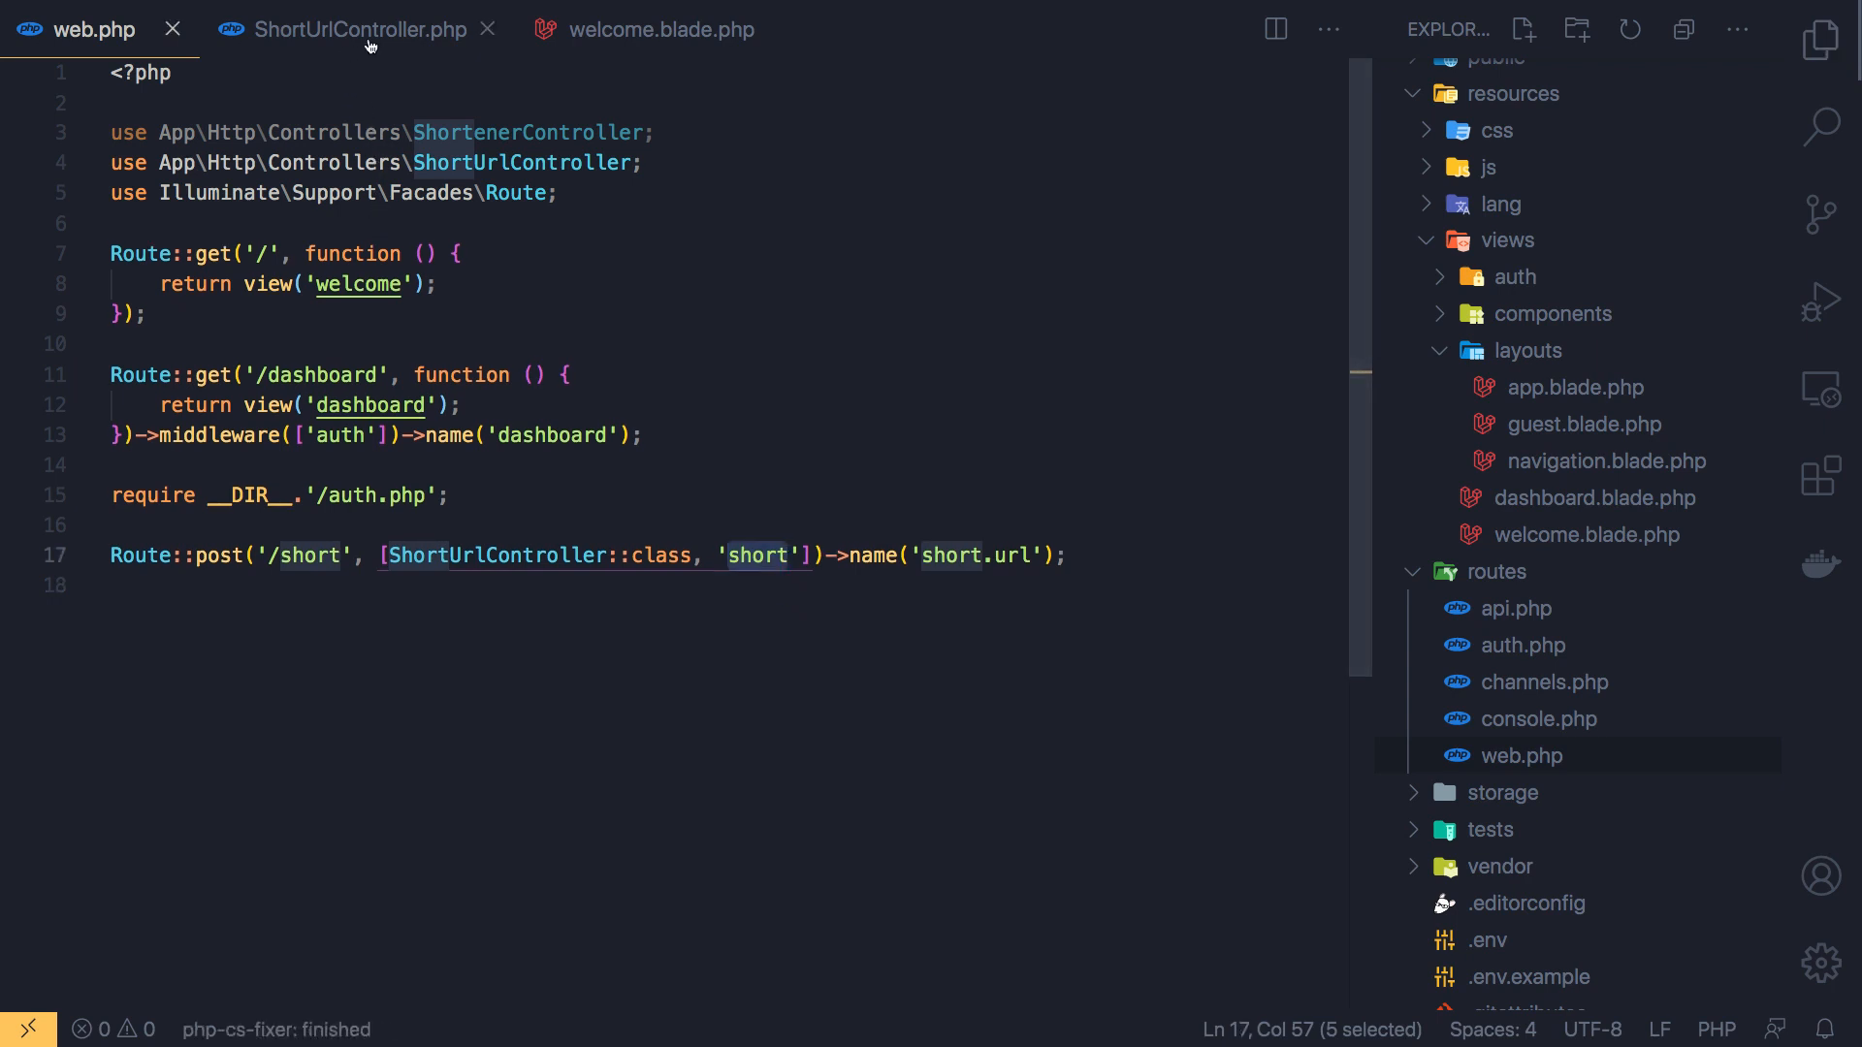
Review ShortUrlController's short() method and its $new_url creation, glancing at the welcome view
click(361, 29)
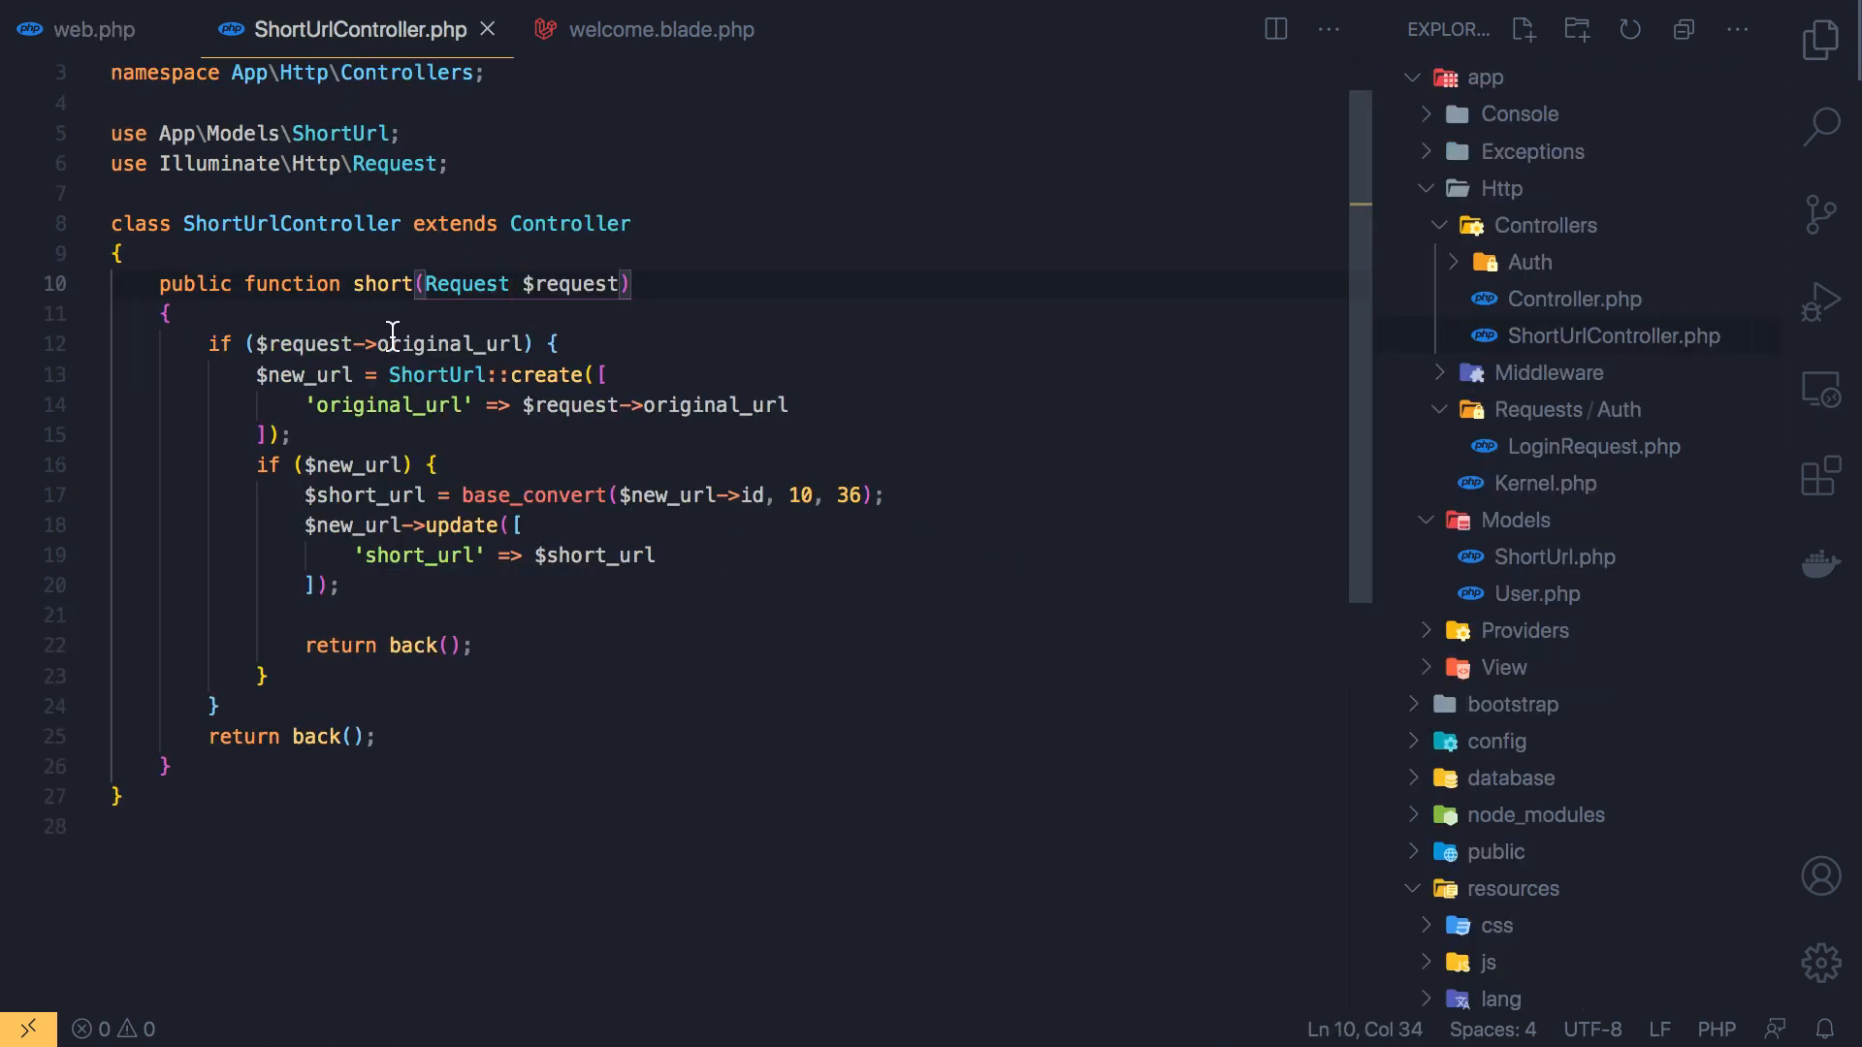
mouse_move(380, 283)
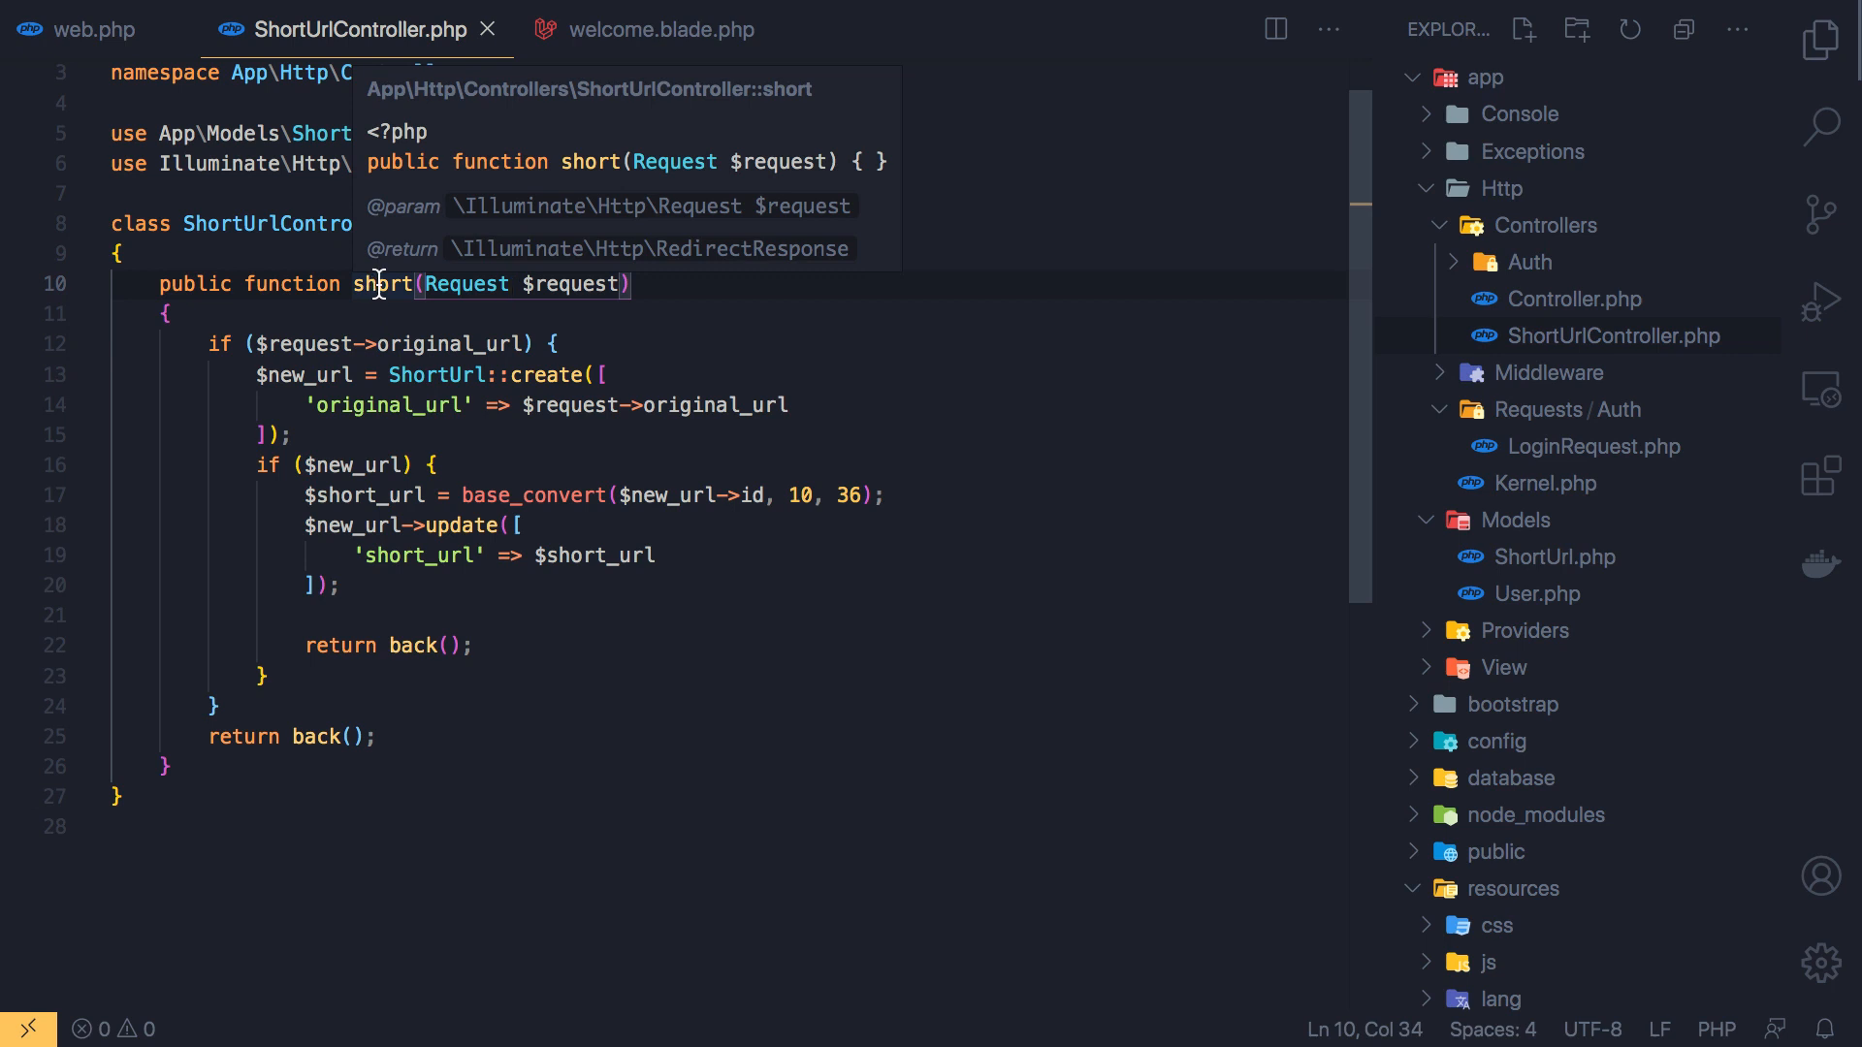
double_click(380, 283)
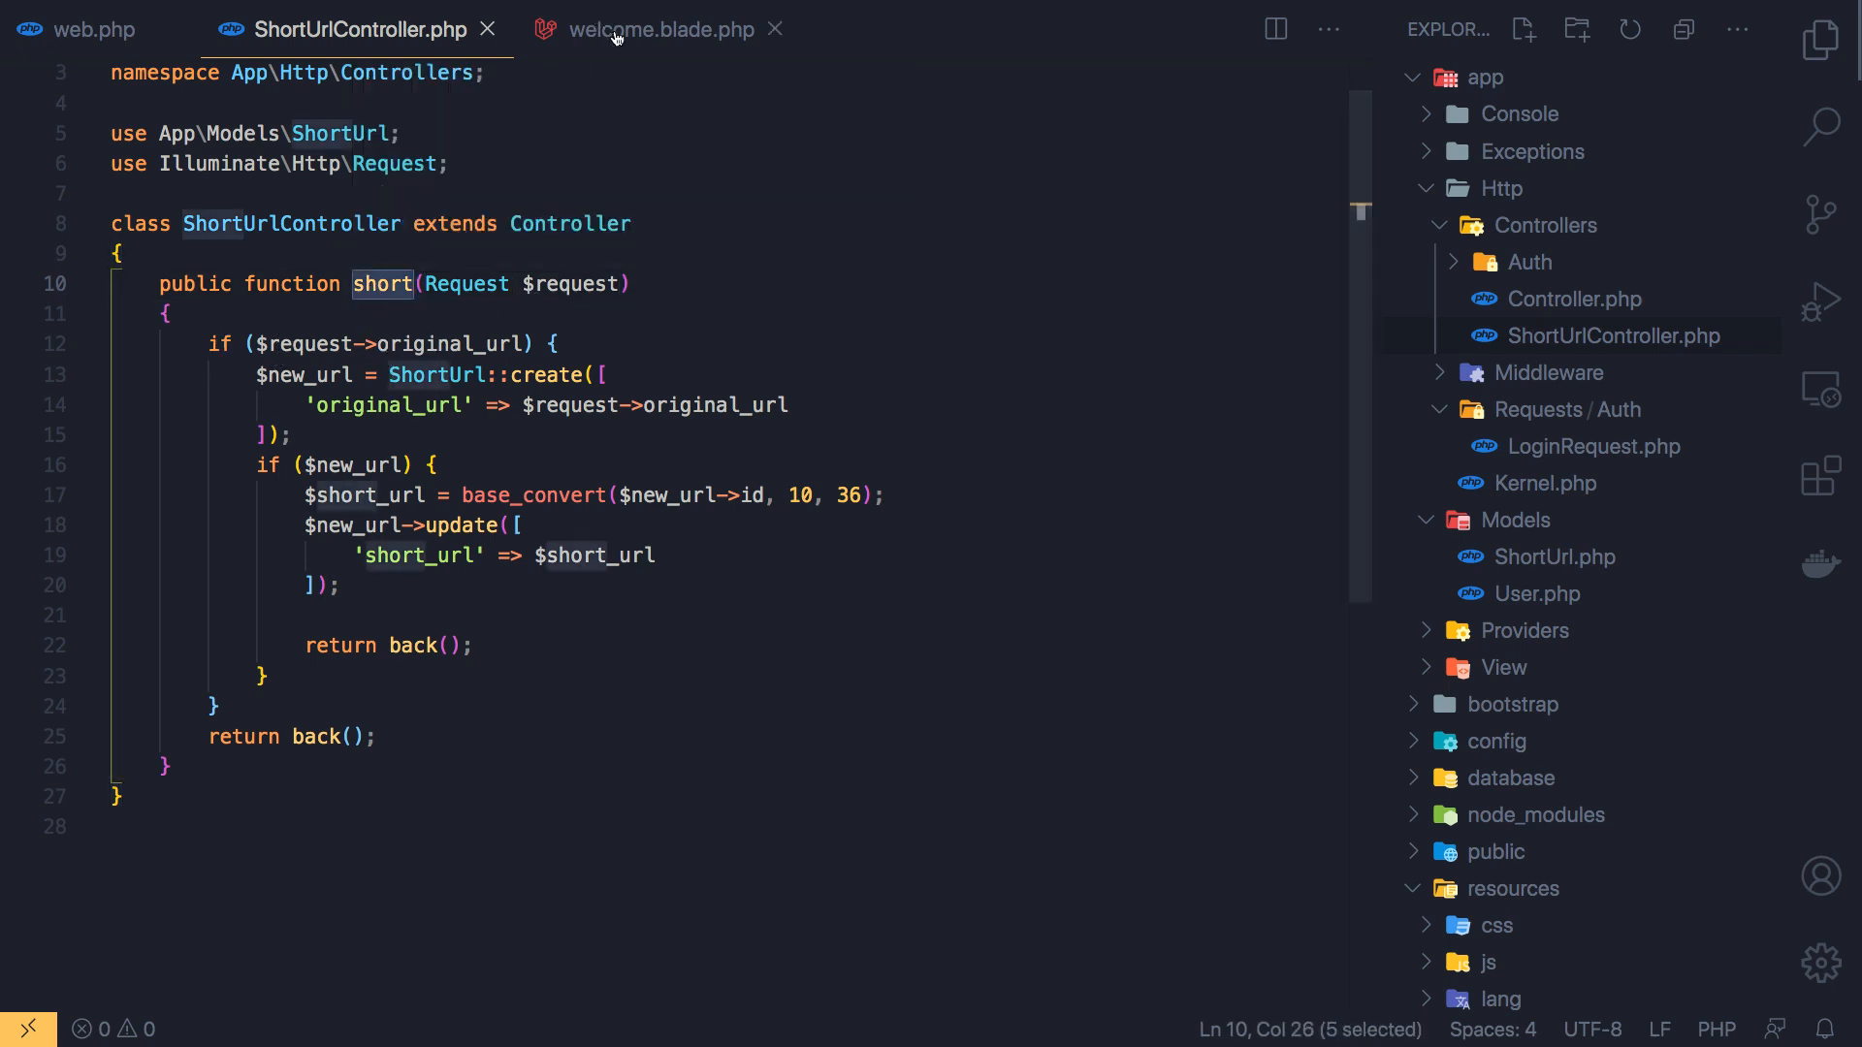
click(655, 29)
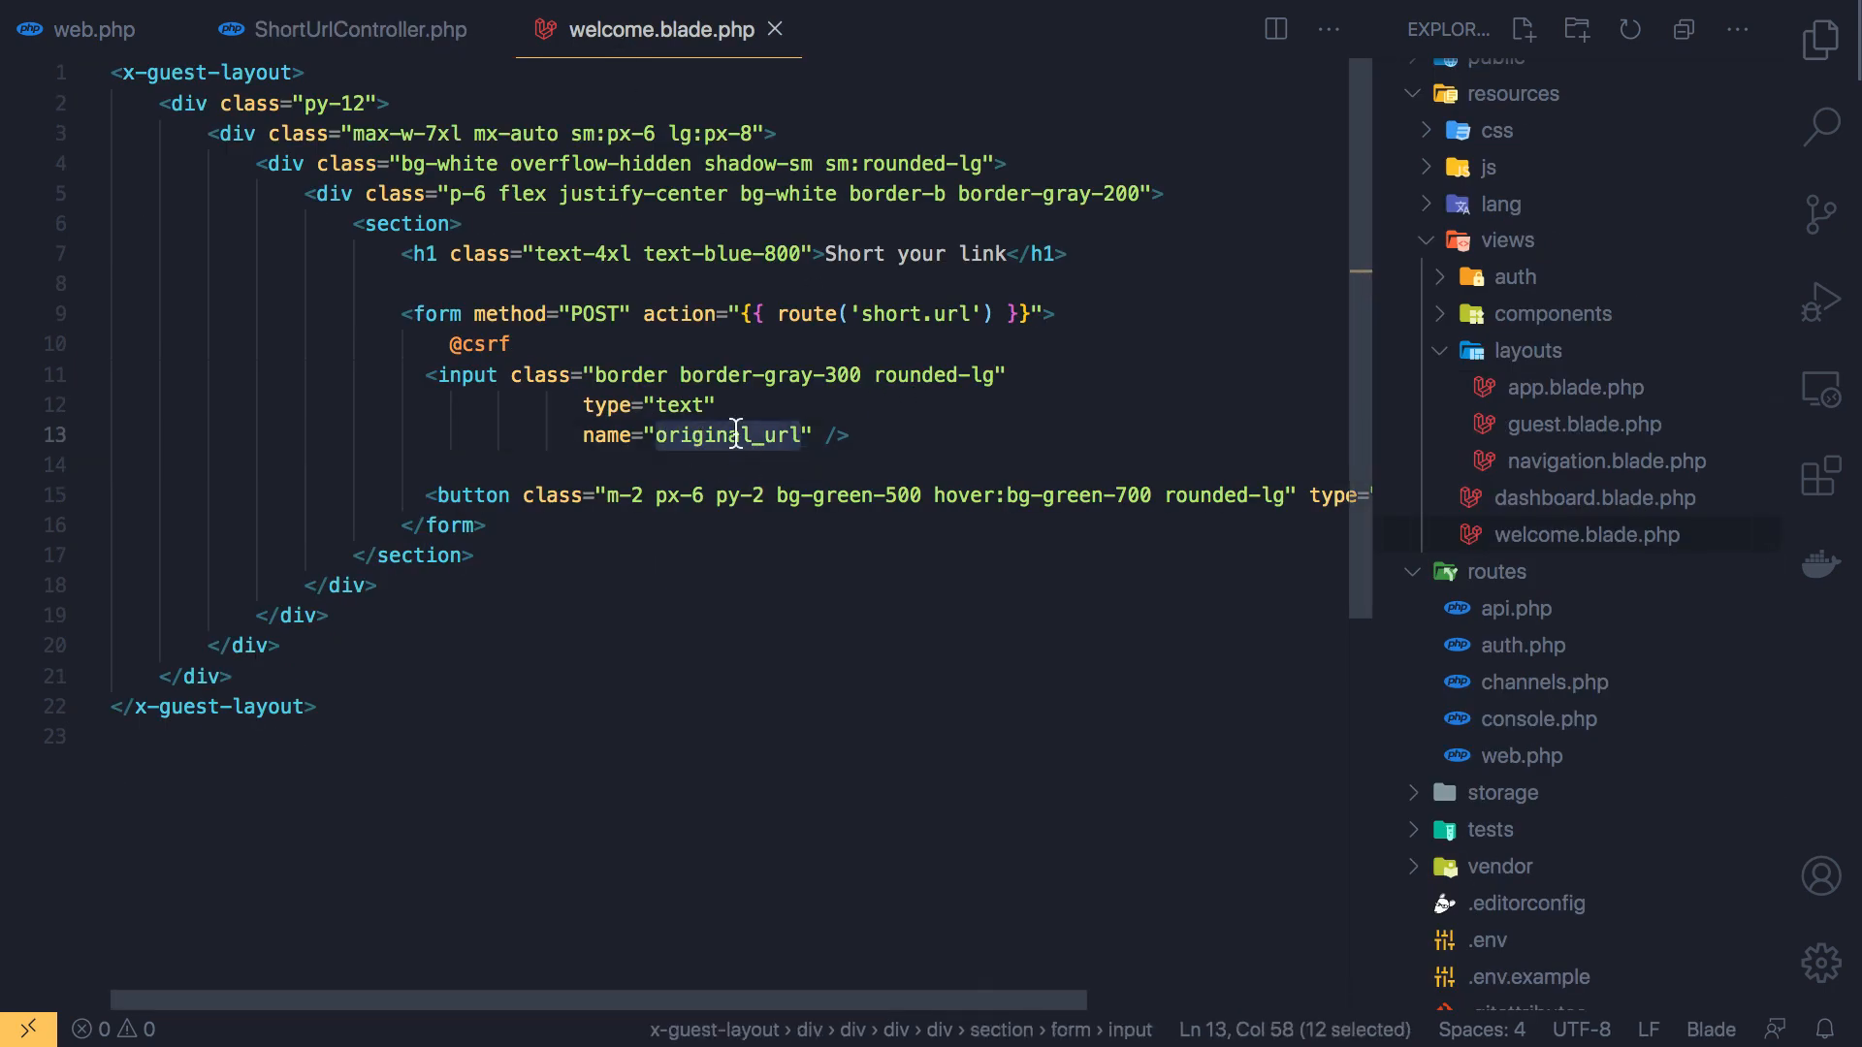
click(363, 29)
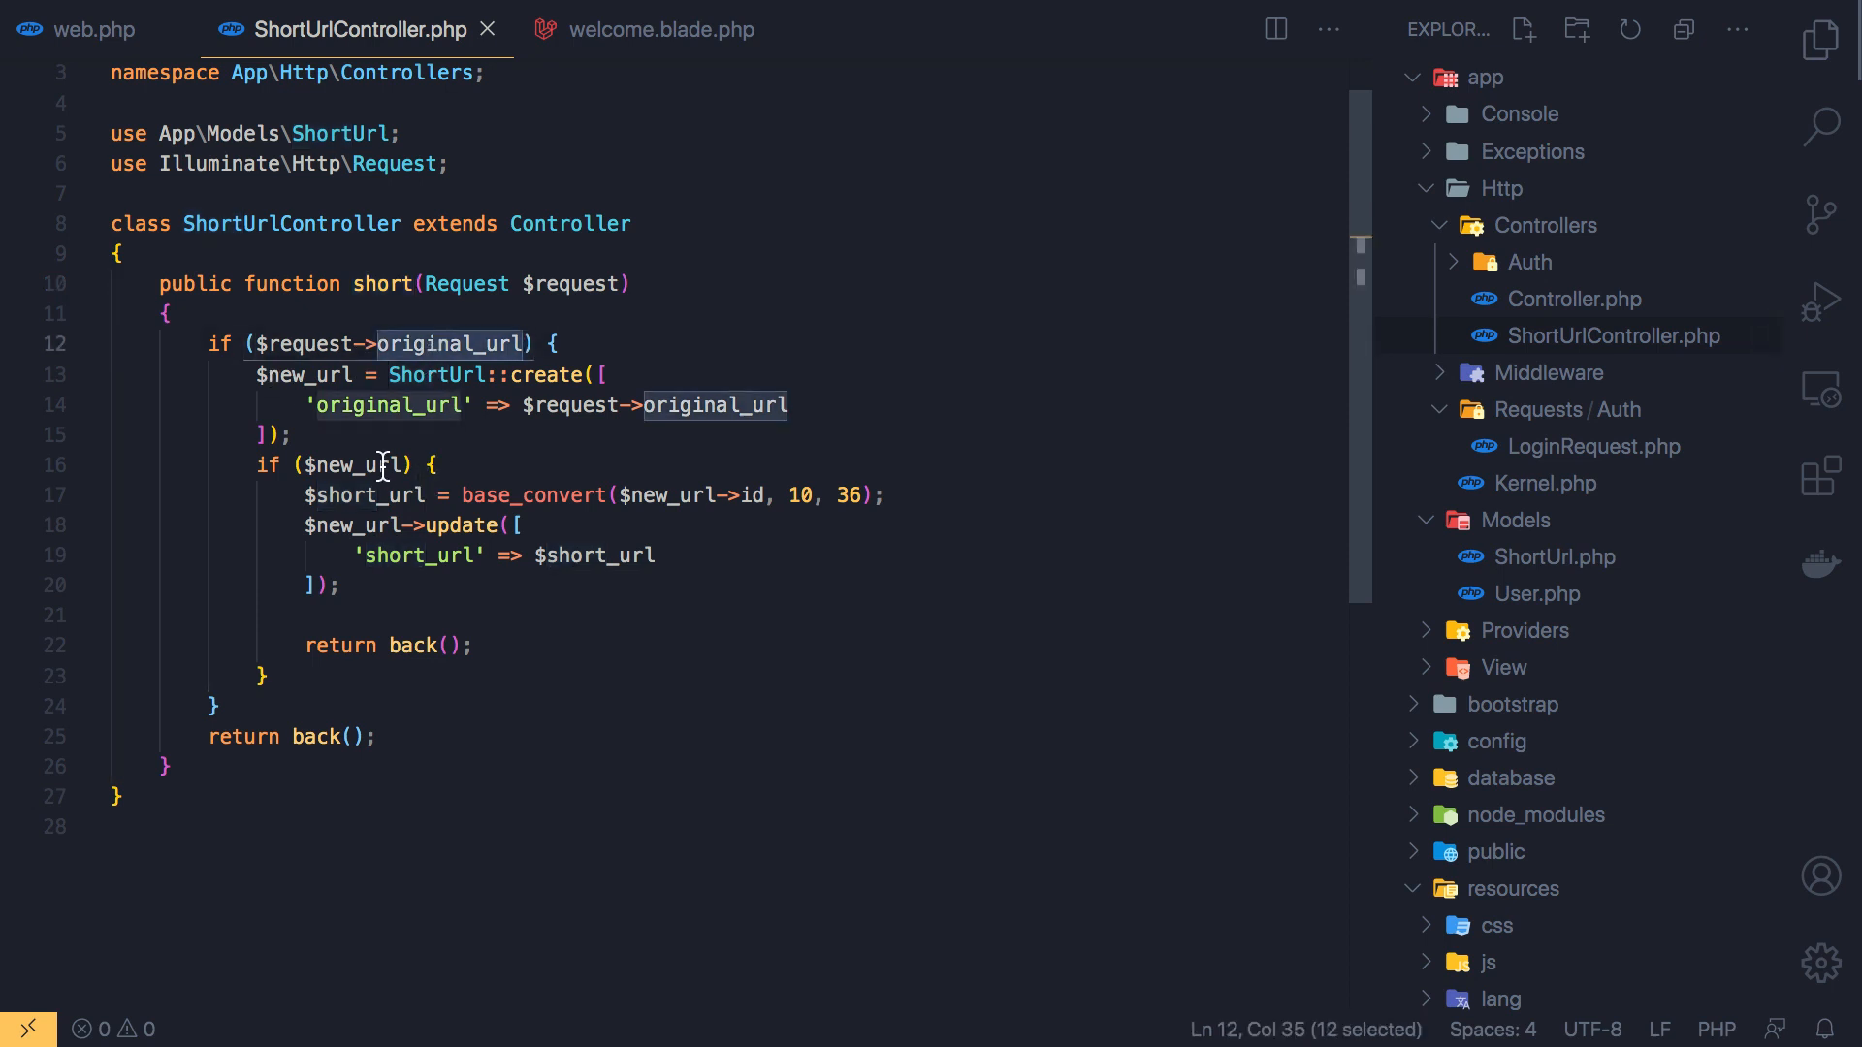
click(305, 375)
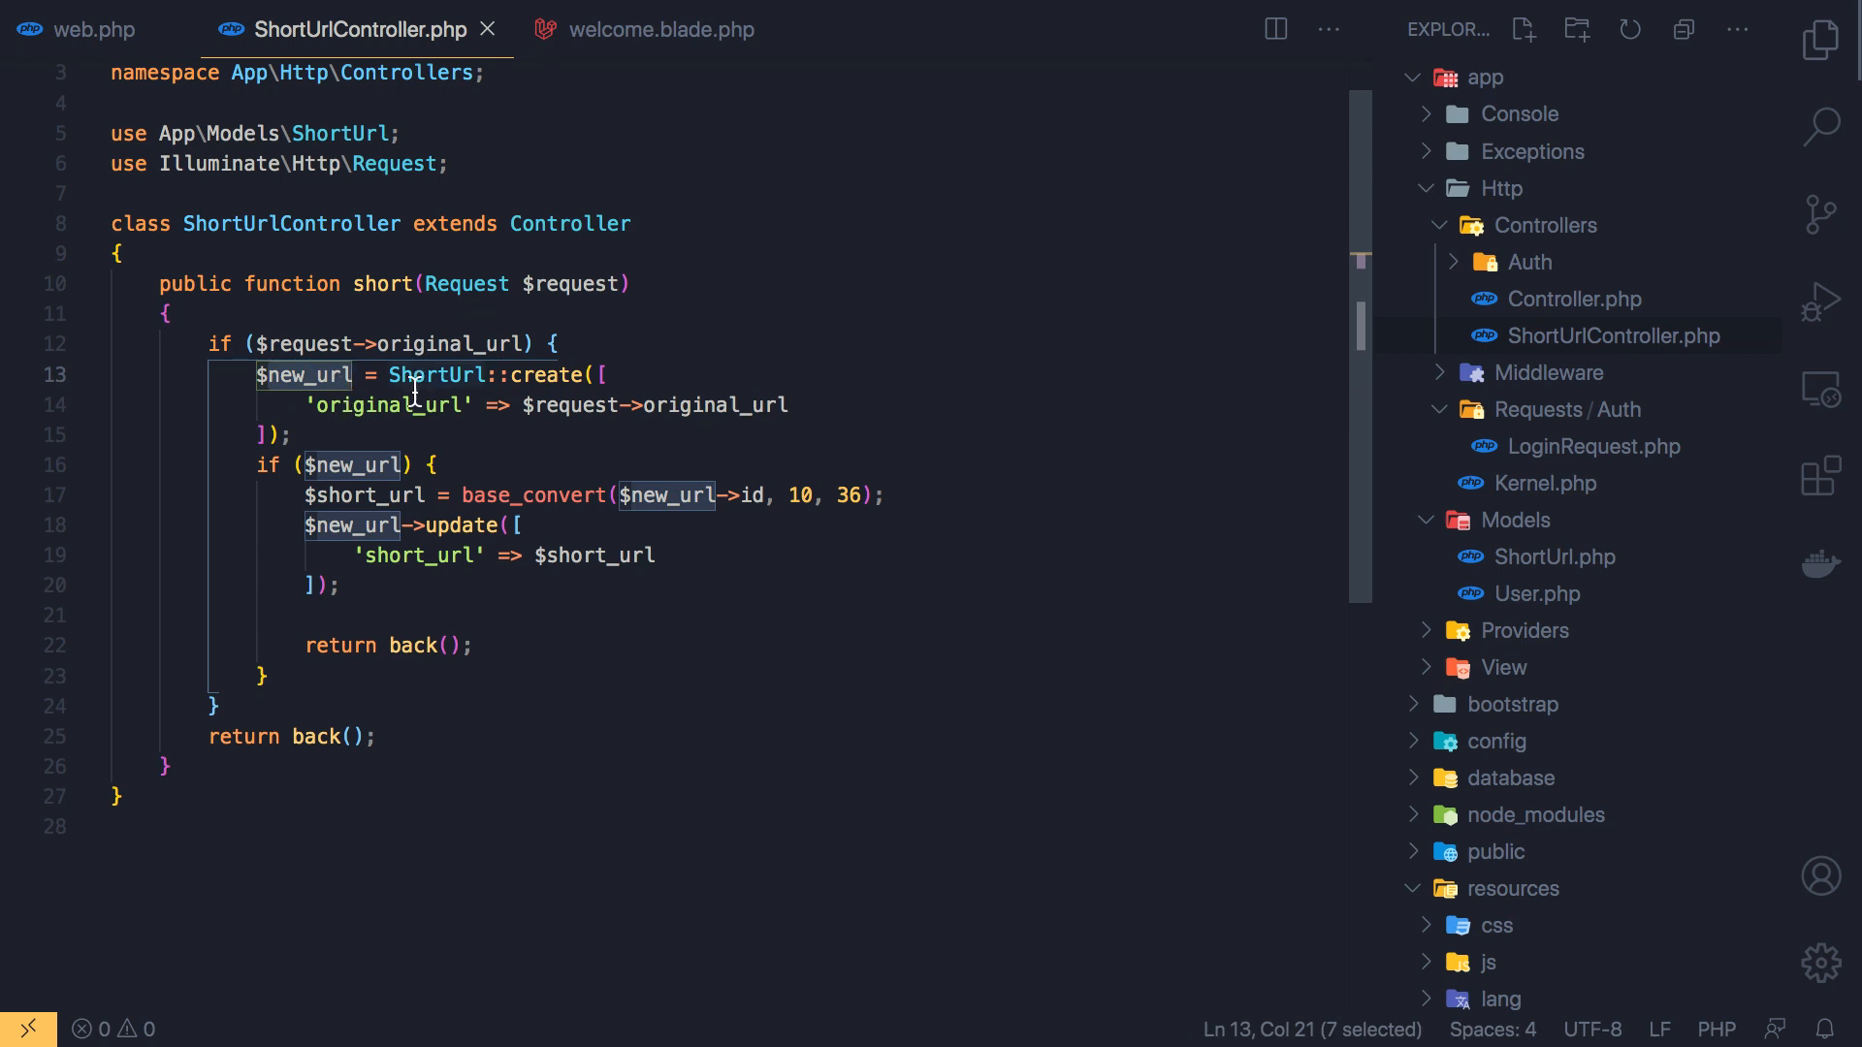
mouse_move(388, 405)
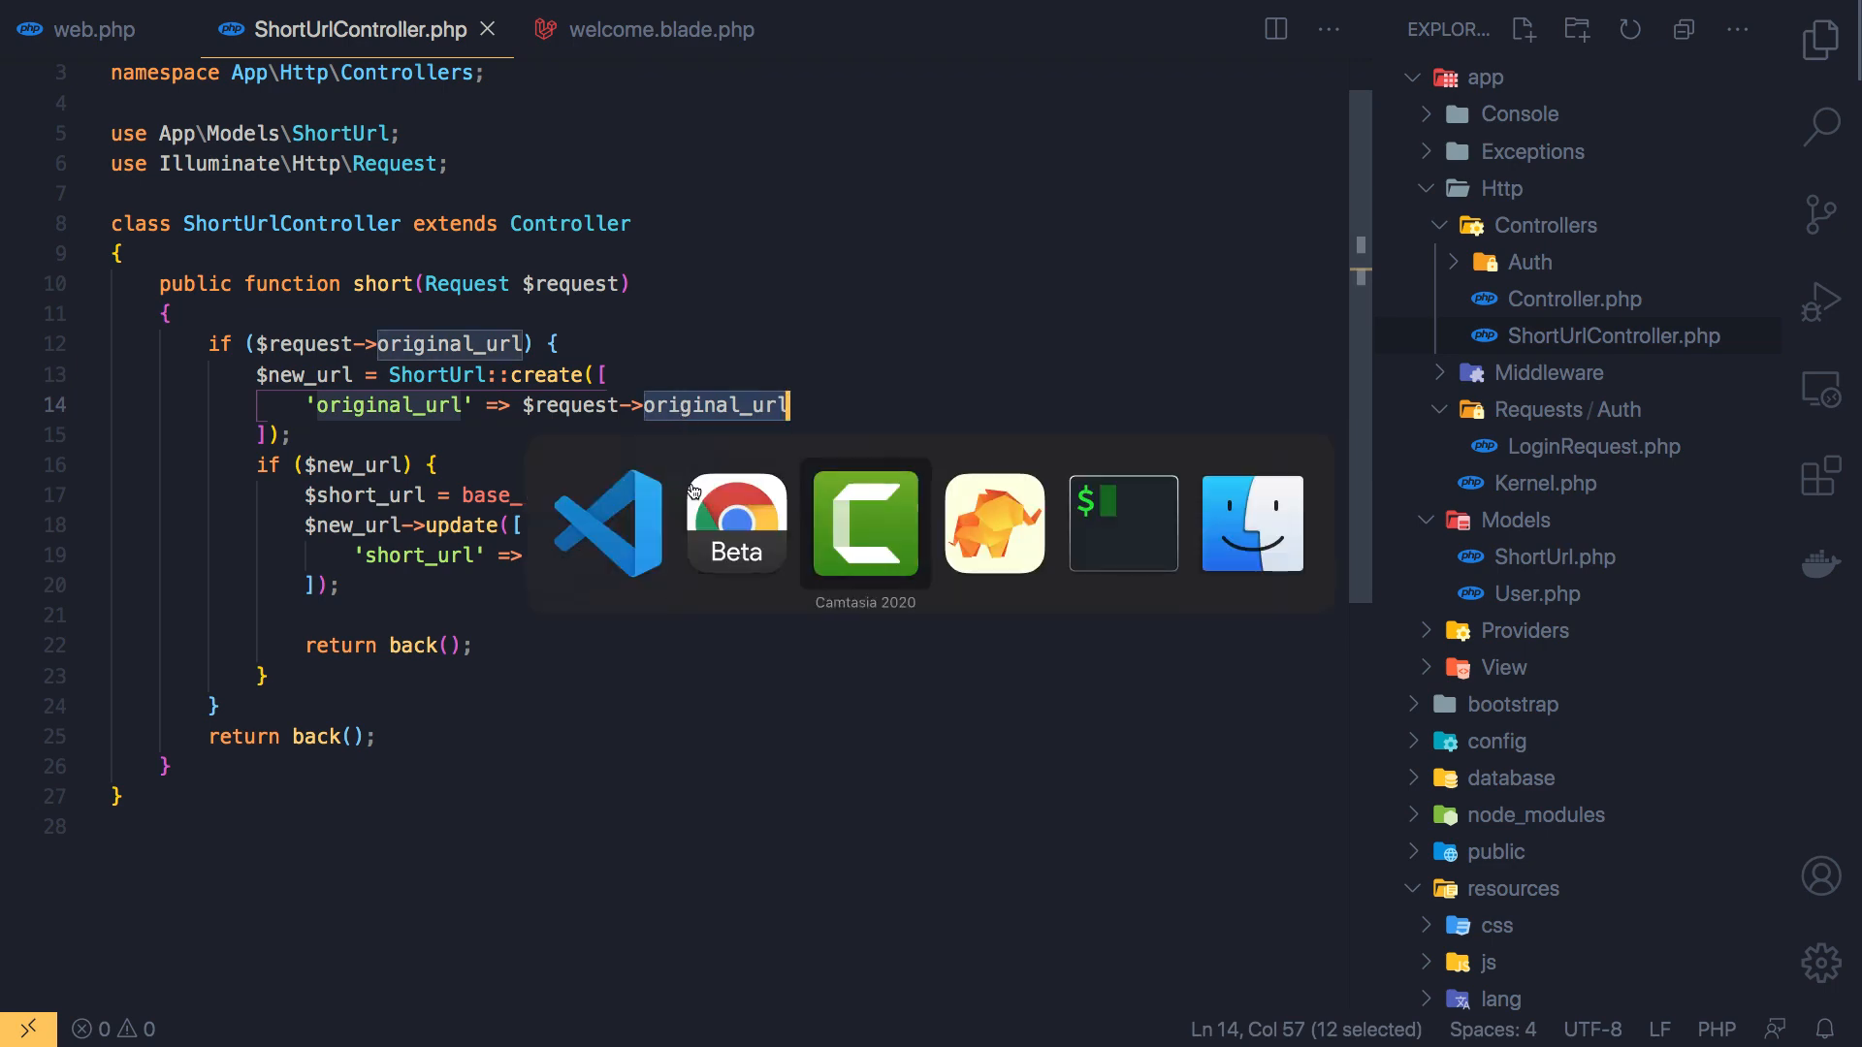
Check the short_urls table in TablePlus, then inspect $new_url and $short_url in the controller
click(993, 521)
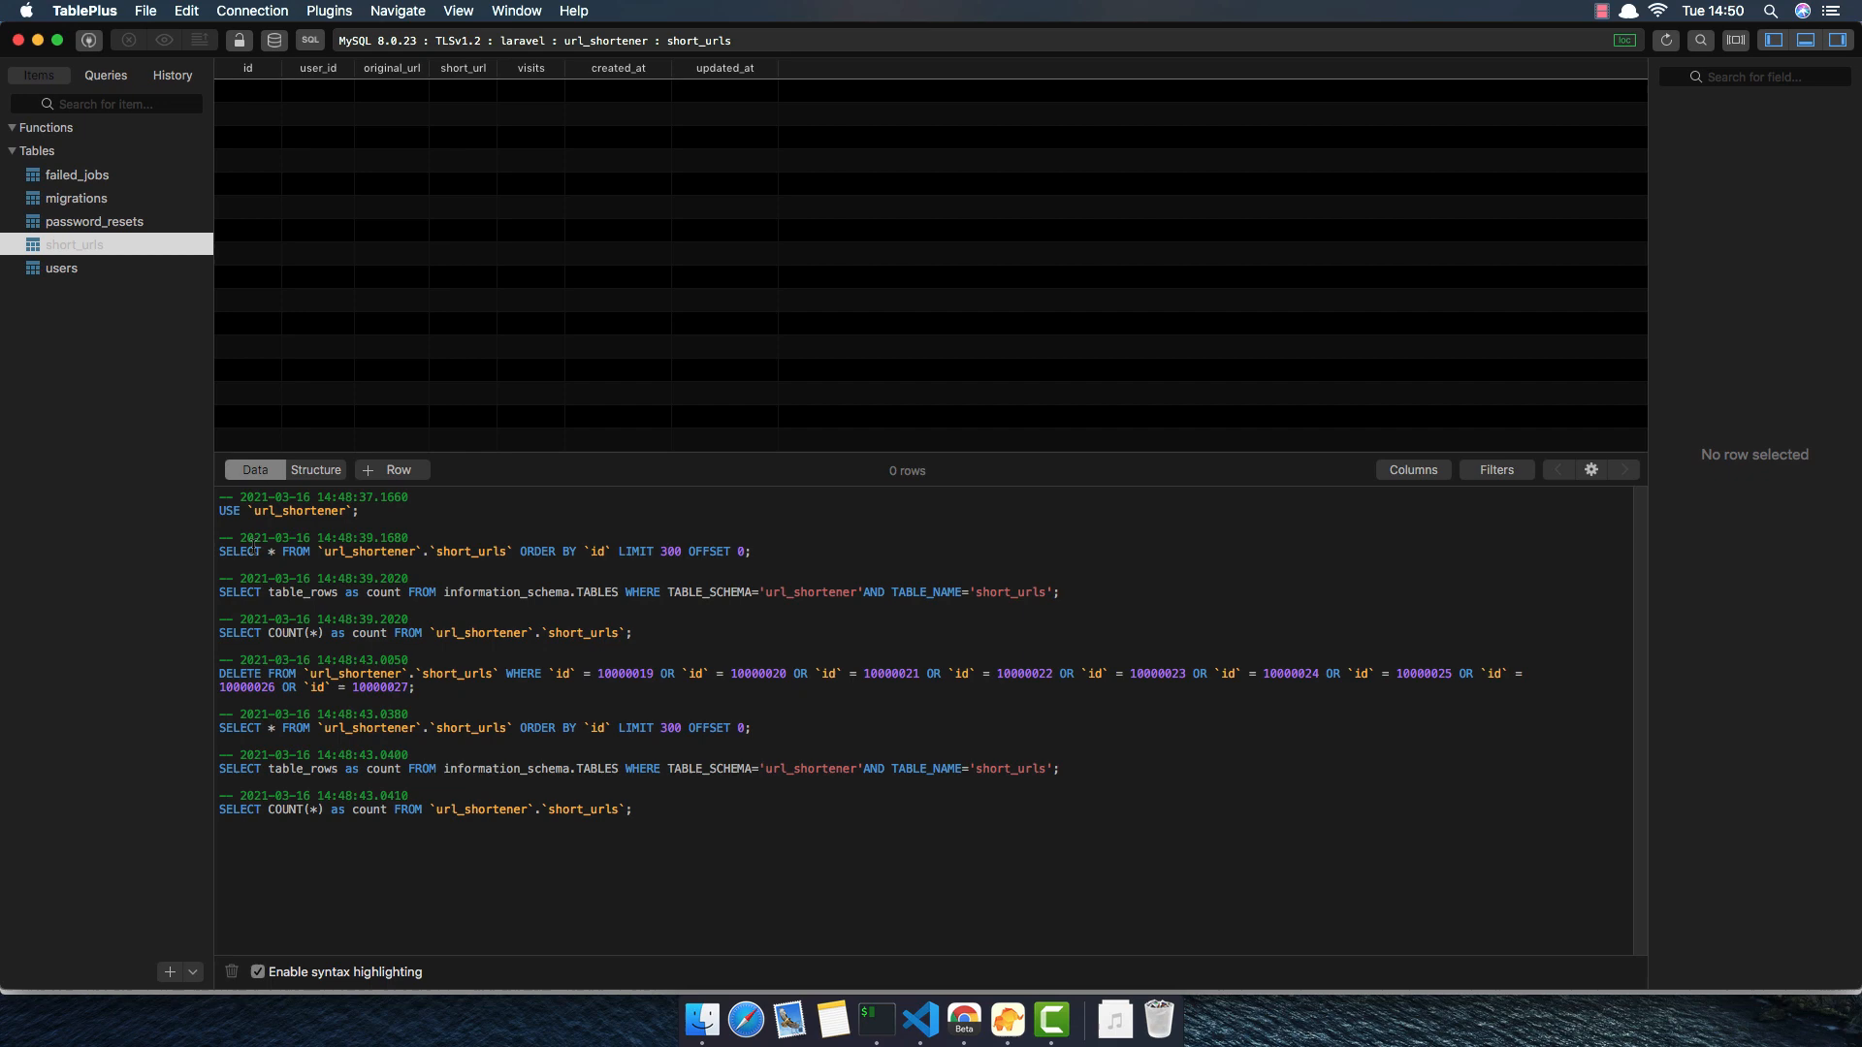
click(314, 469)
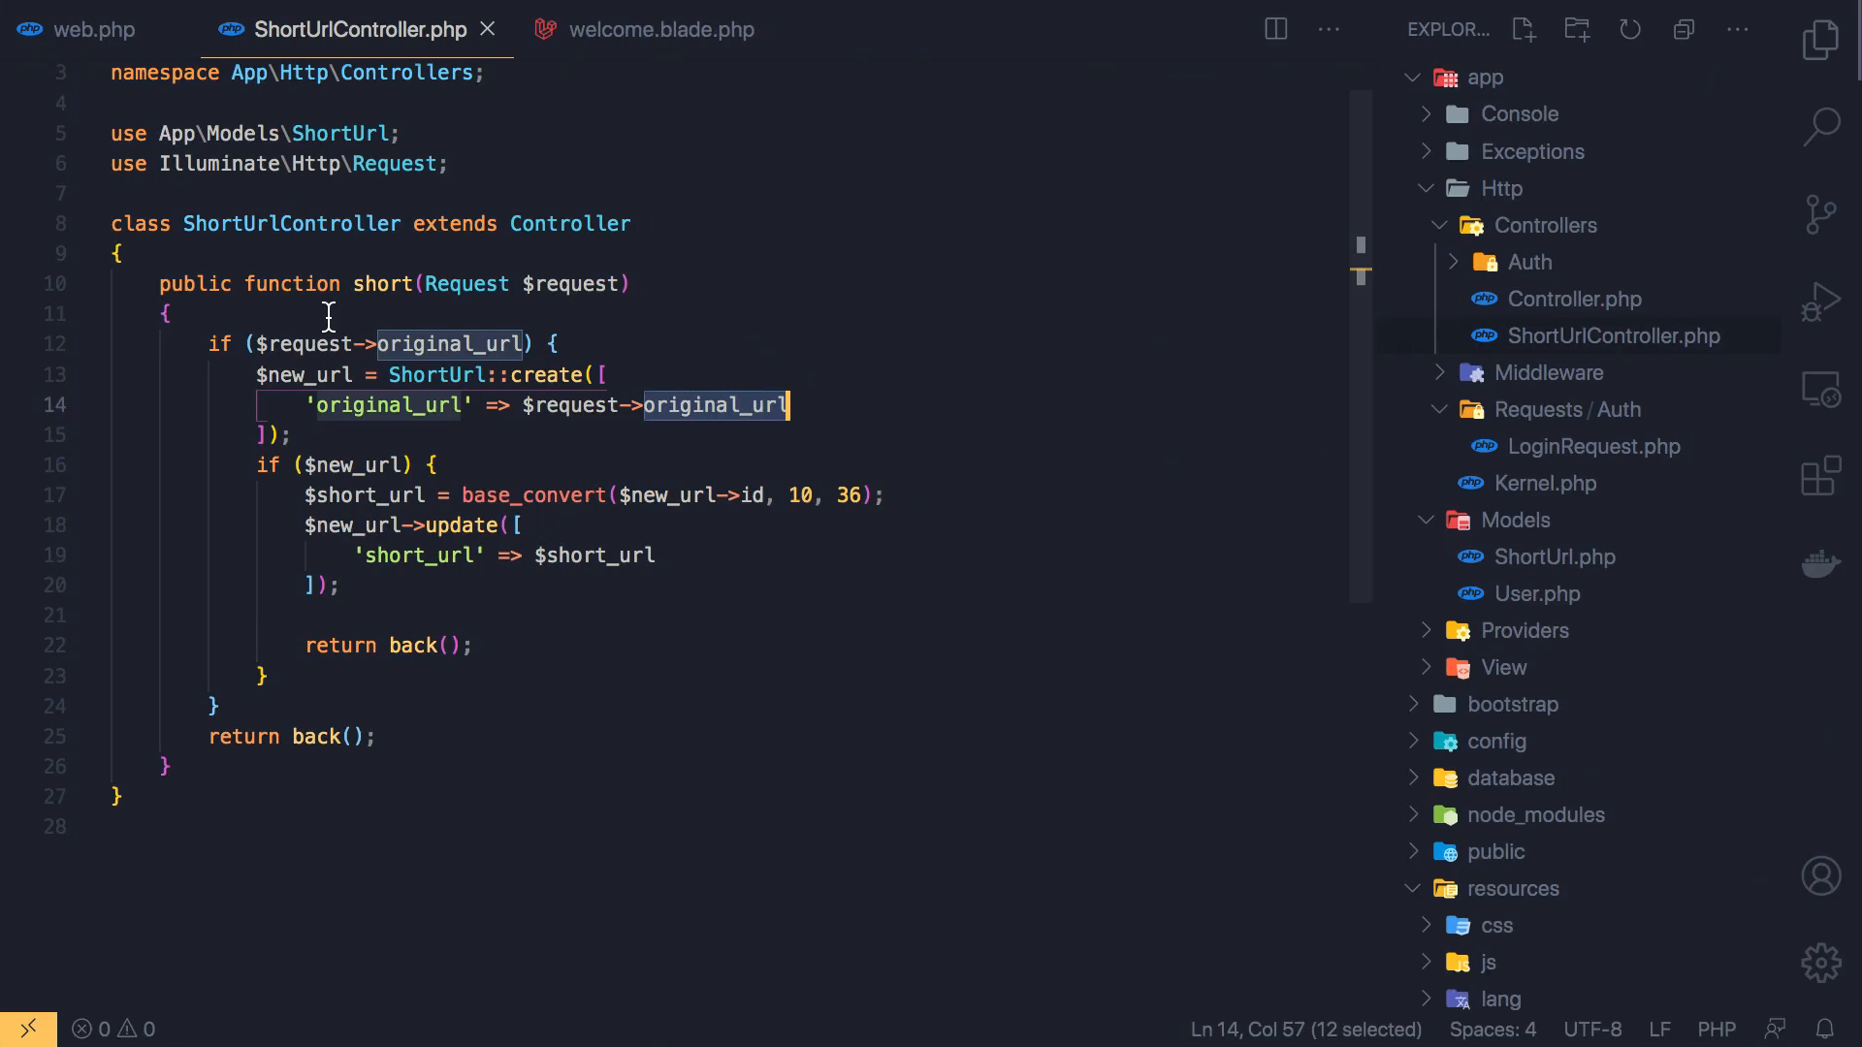
click(293, 434)
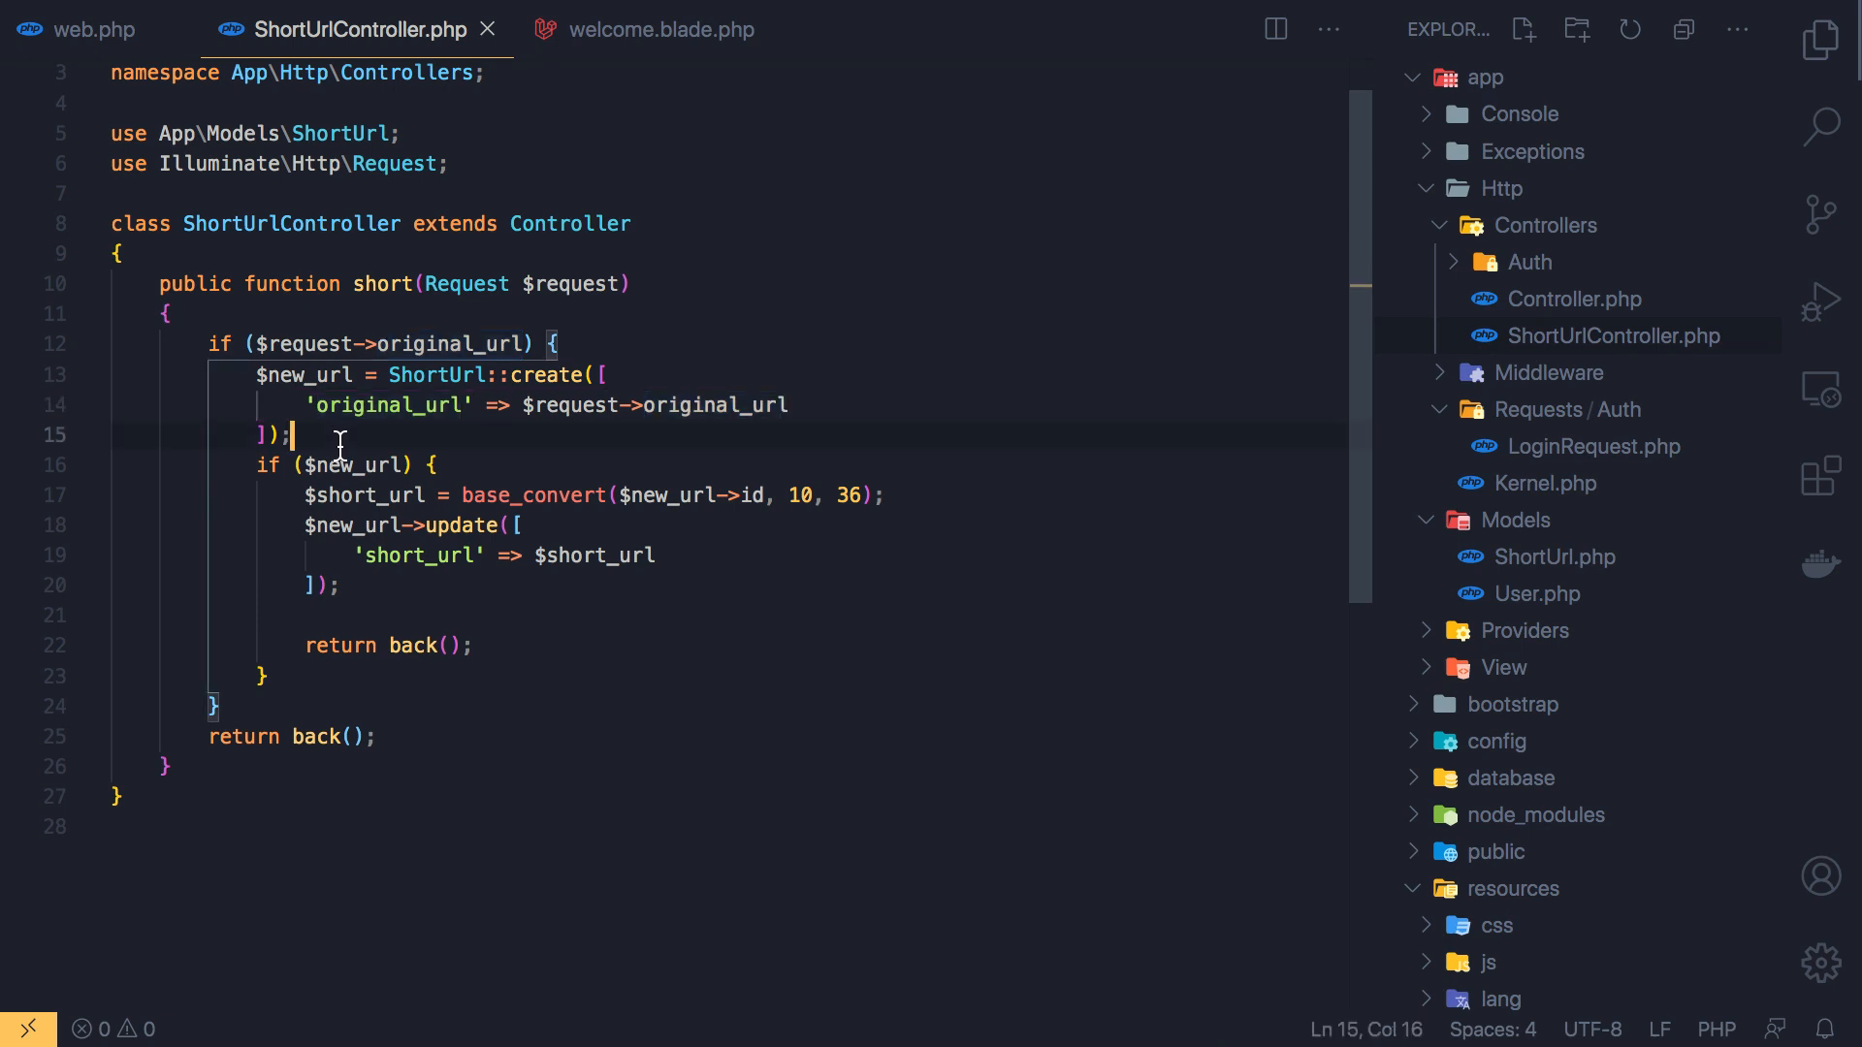
double_click(353, 463)
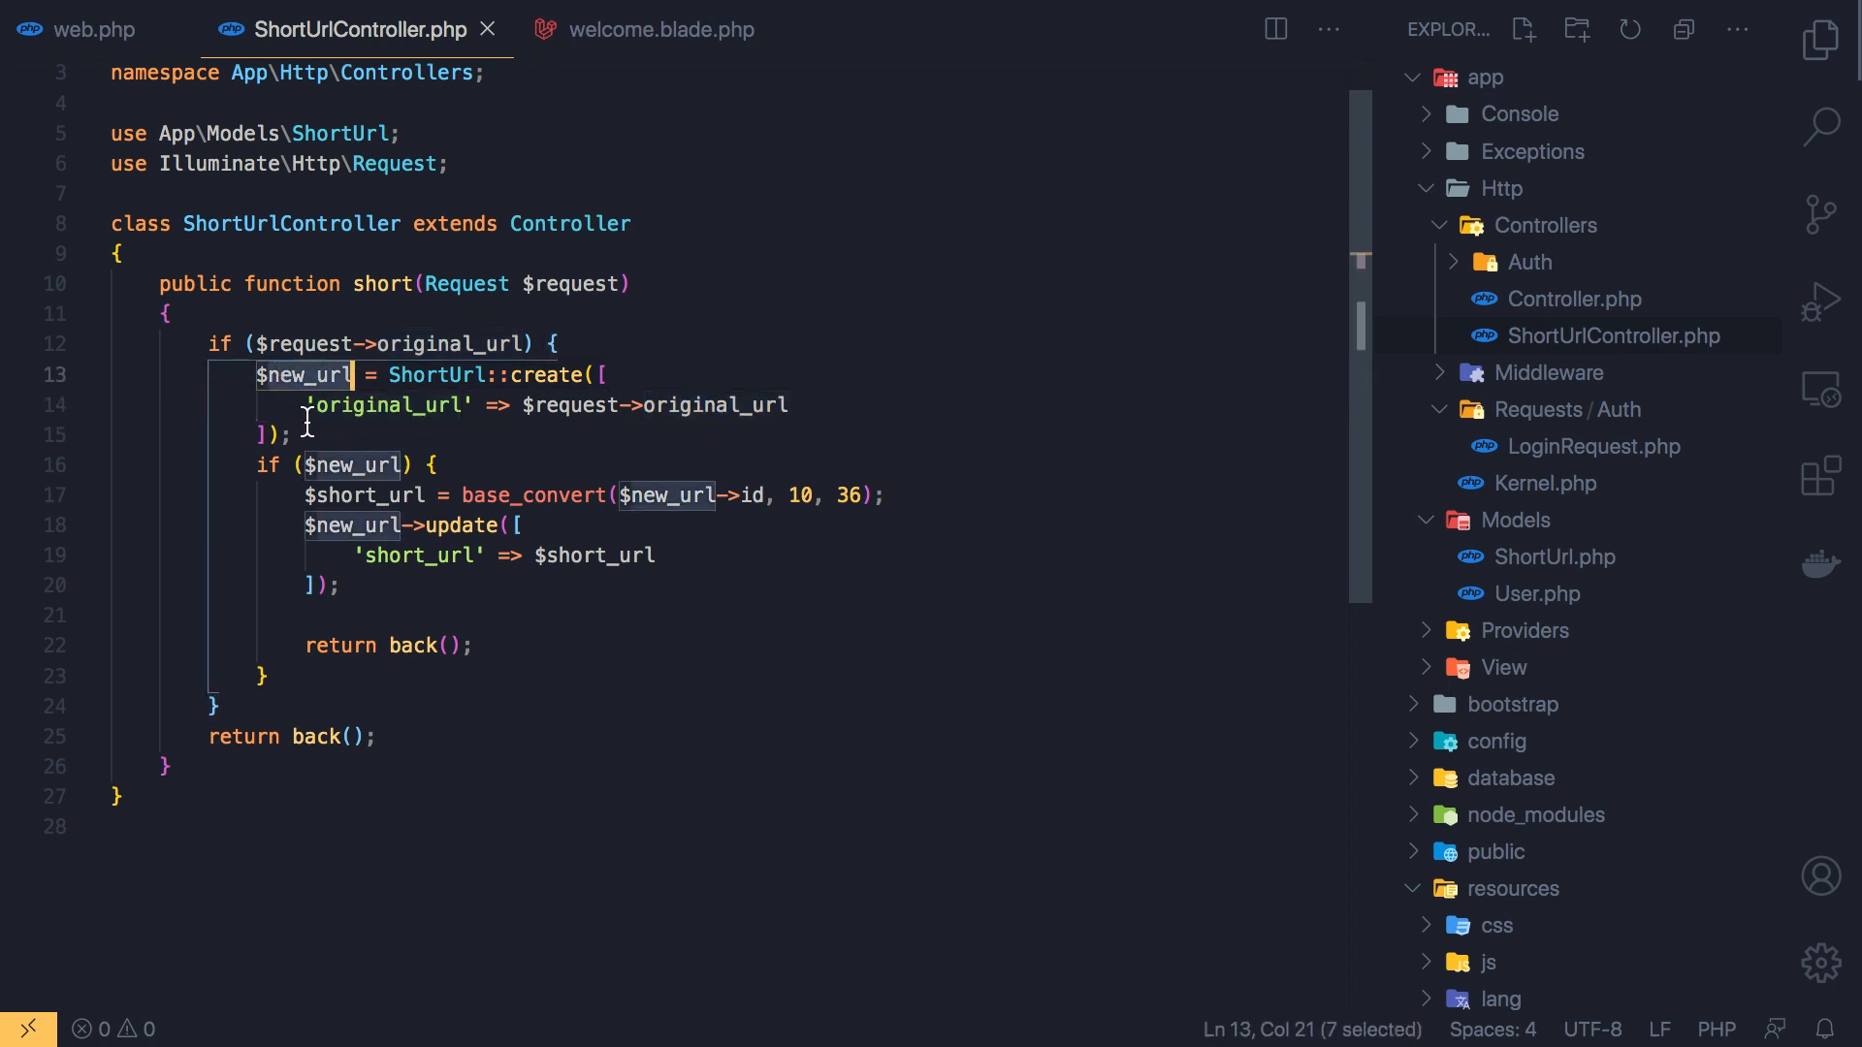
click(297, 374)
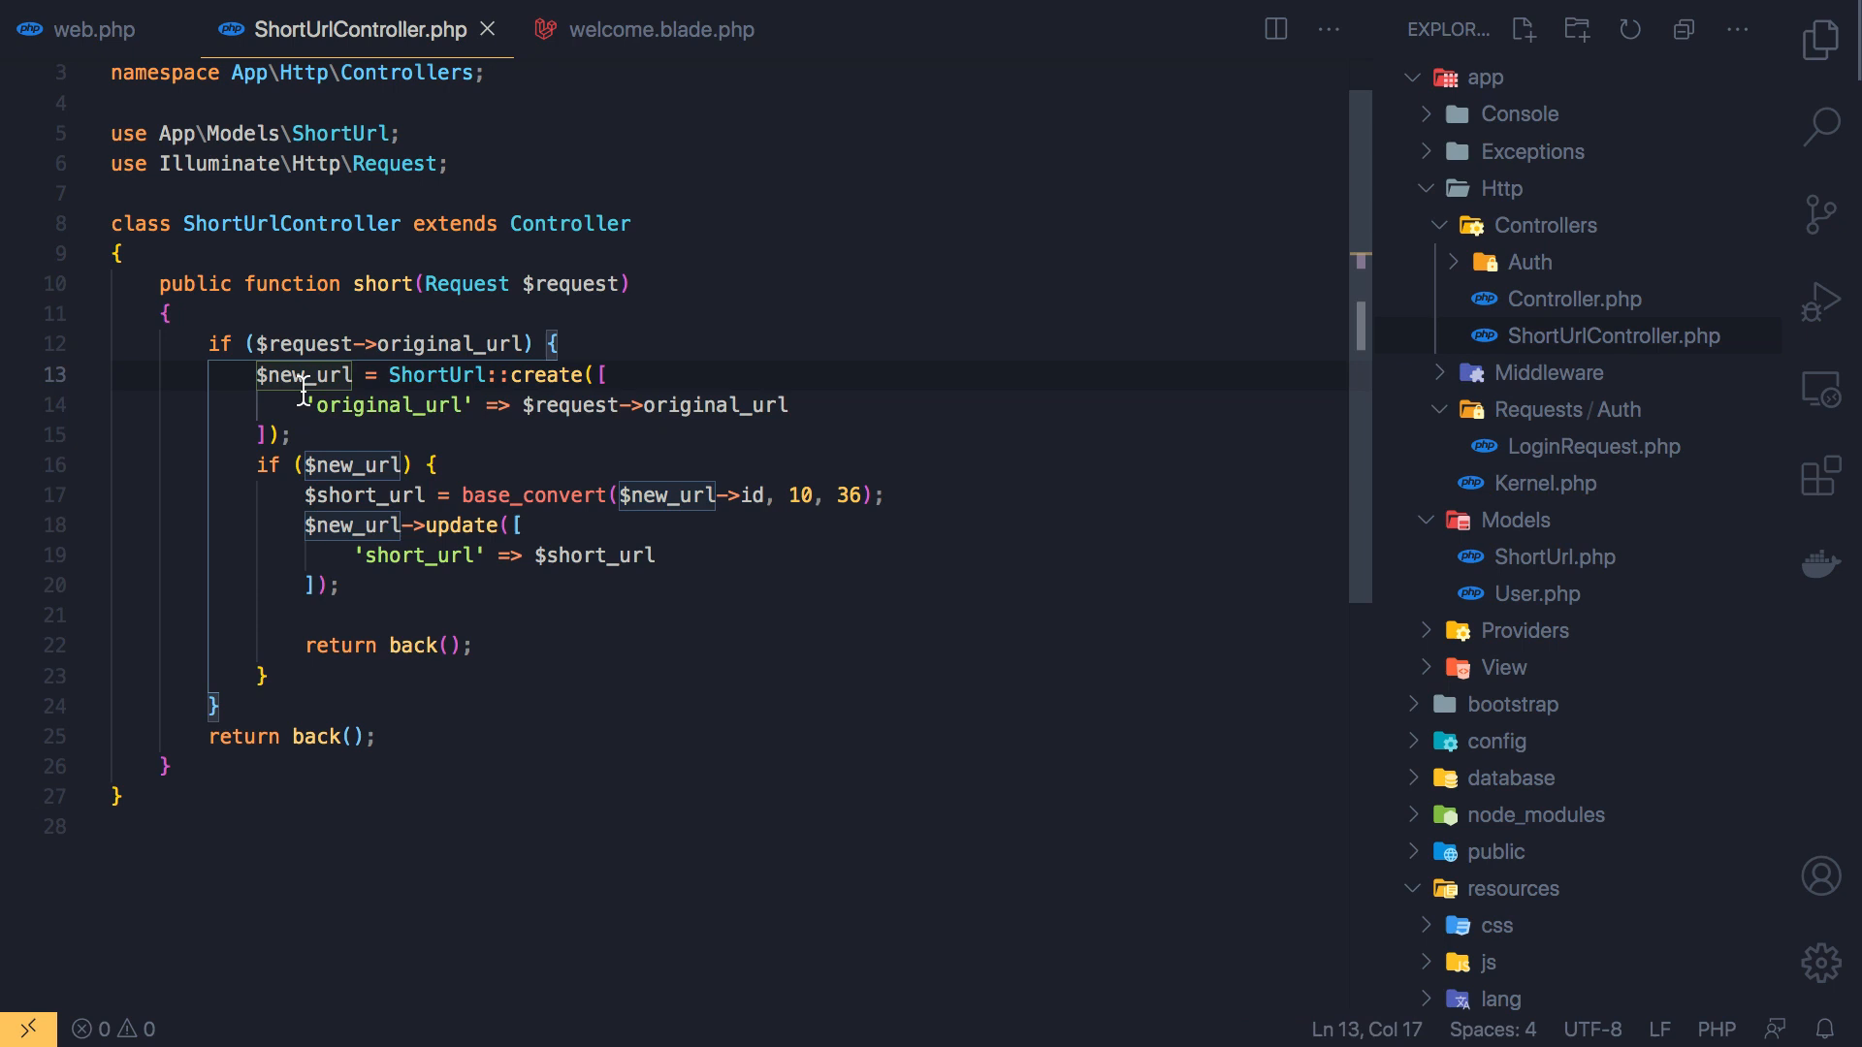
click(347, 495)
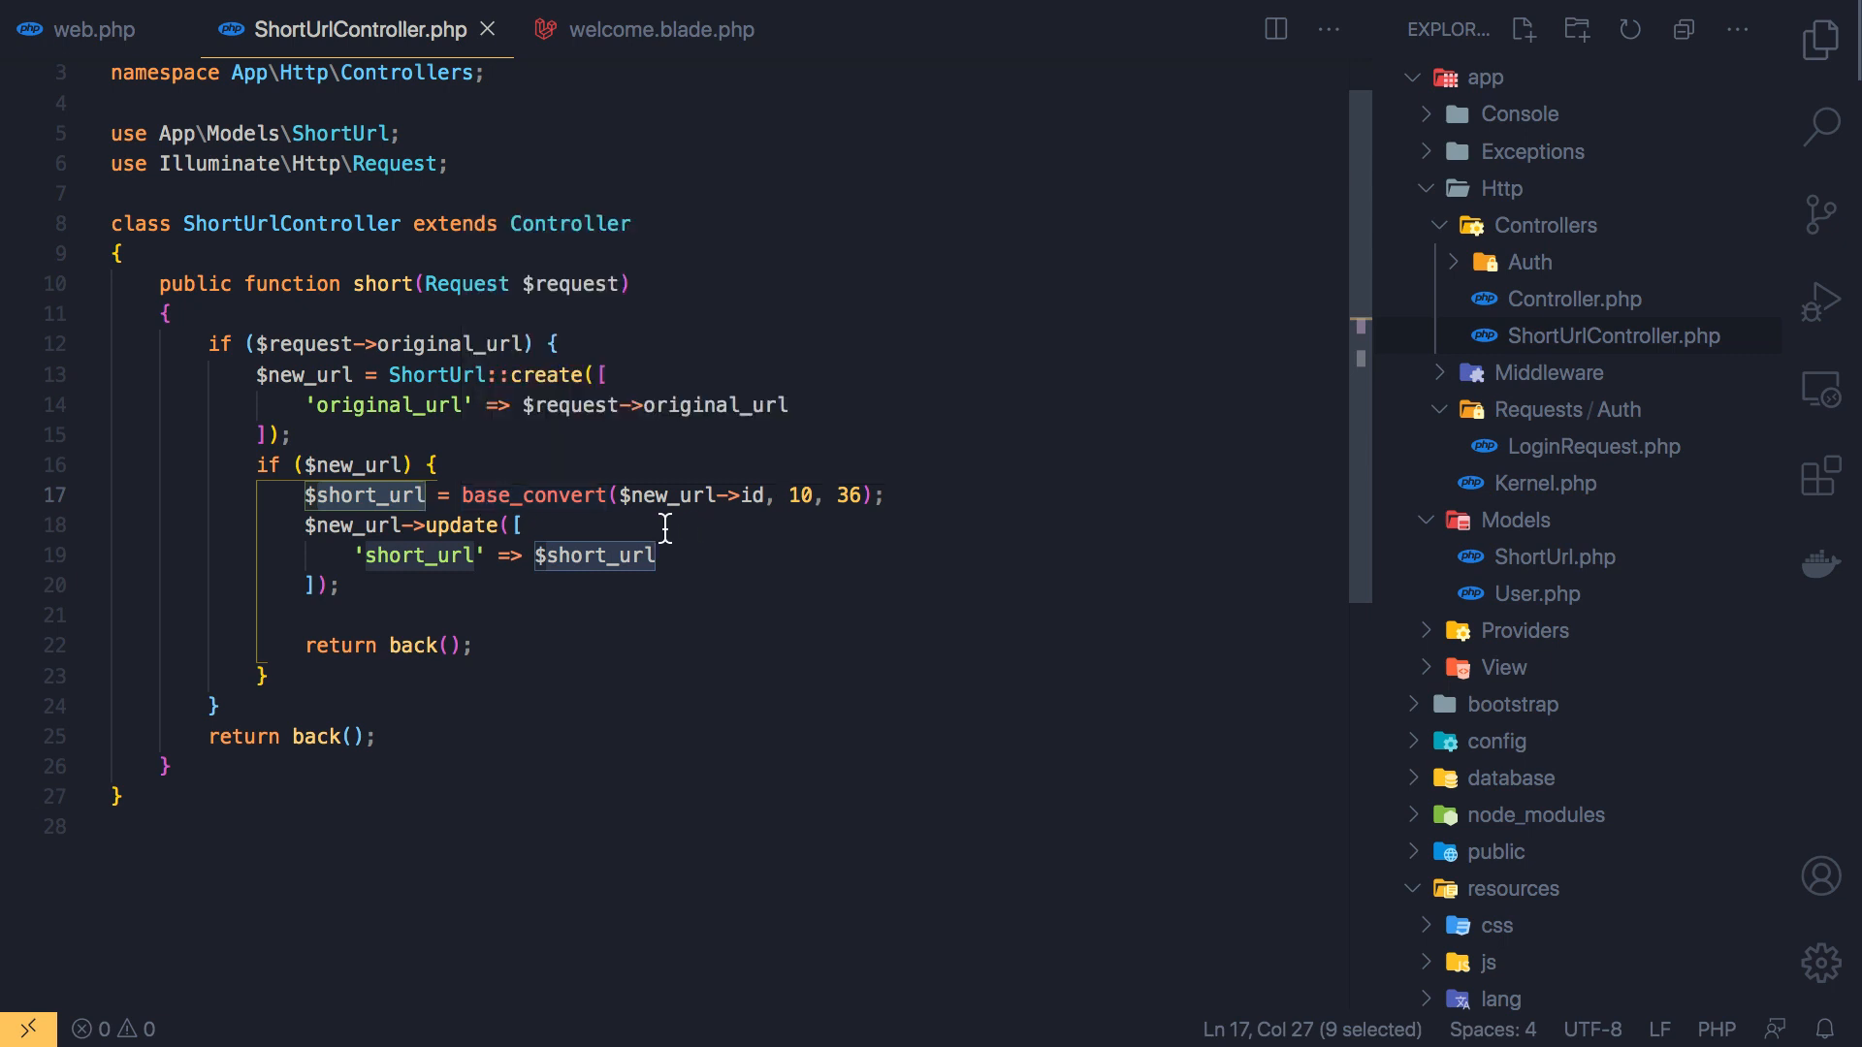
mouse_move(683, 496)
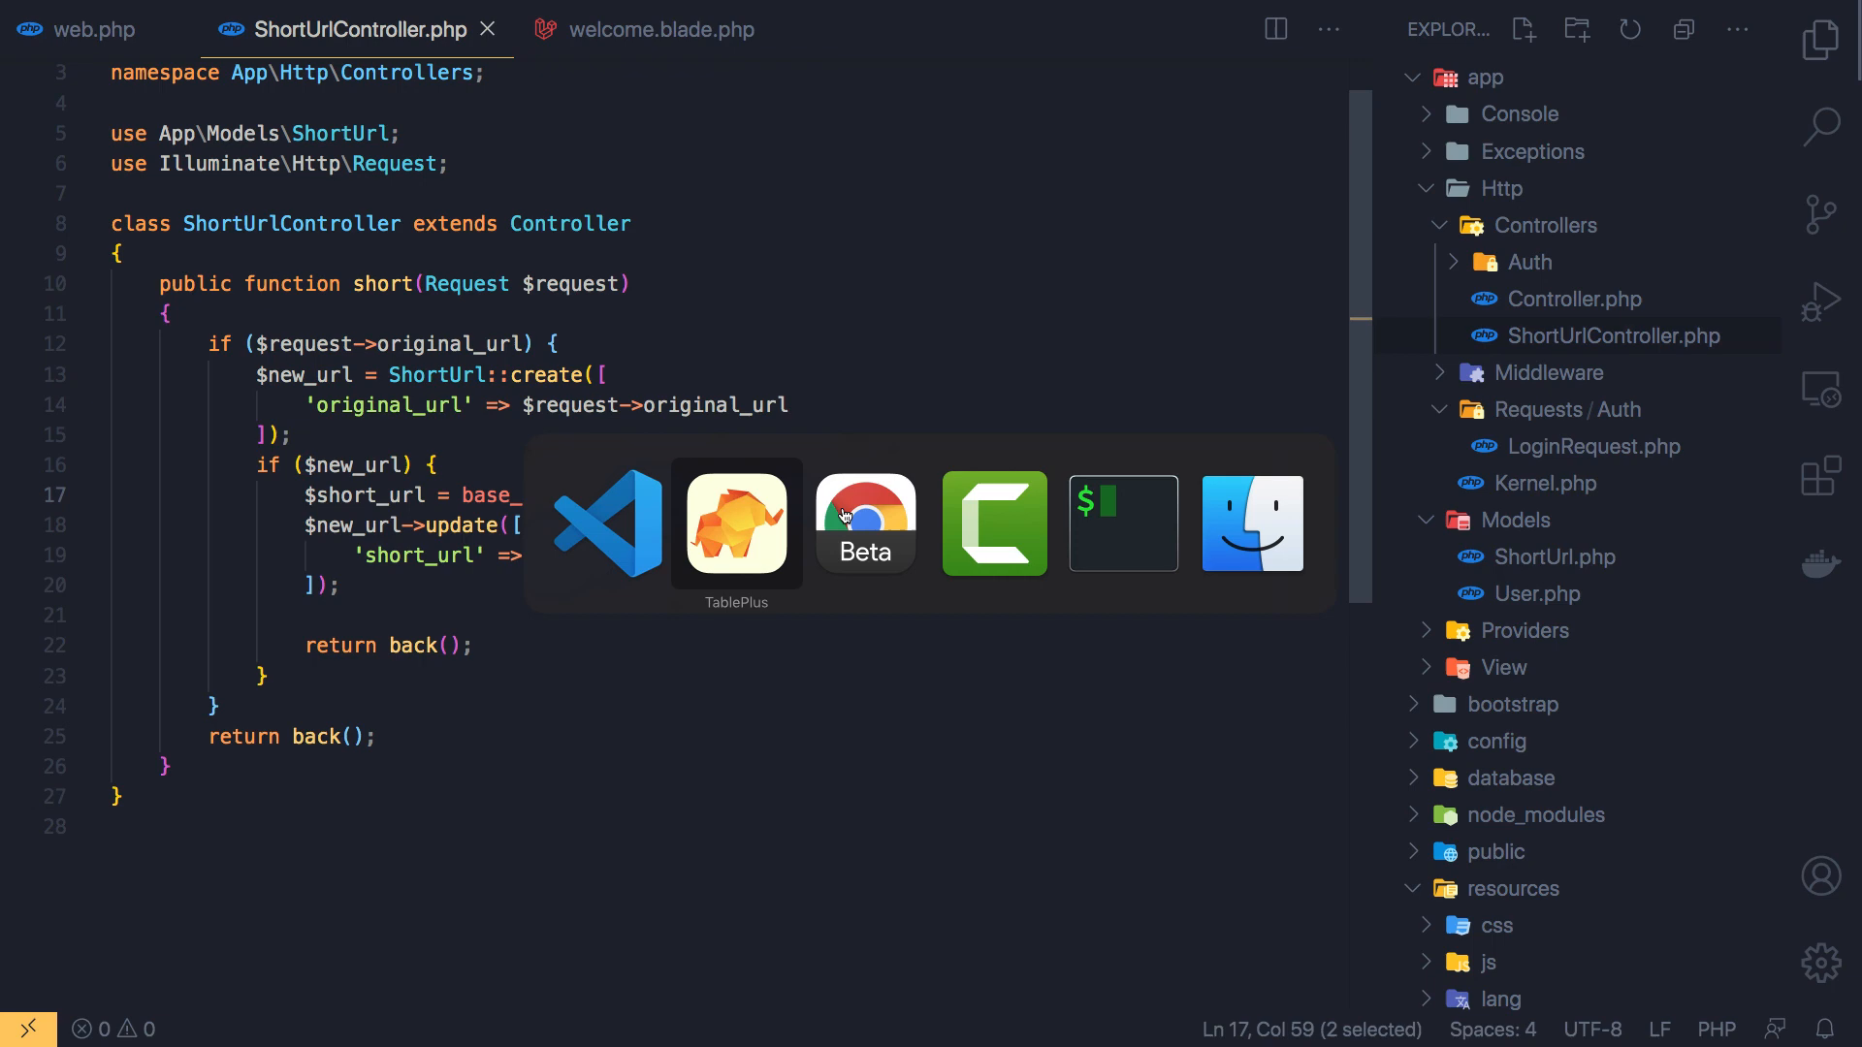
Search base_co in a new Chrome tab and read w3schools' PHP base_convert() syntax and parameters
click(865, 523)
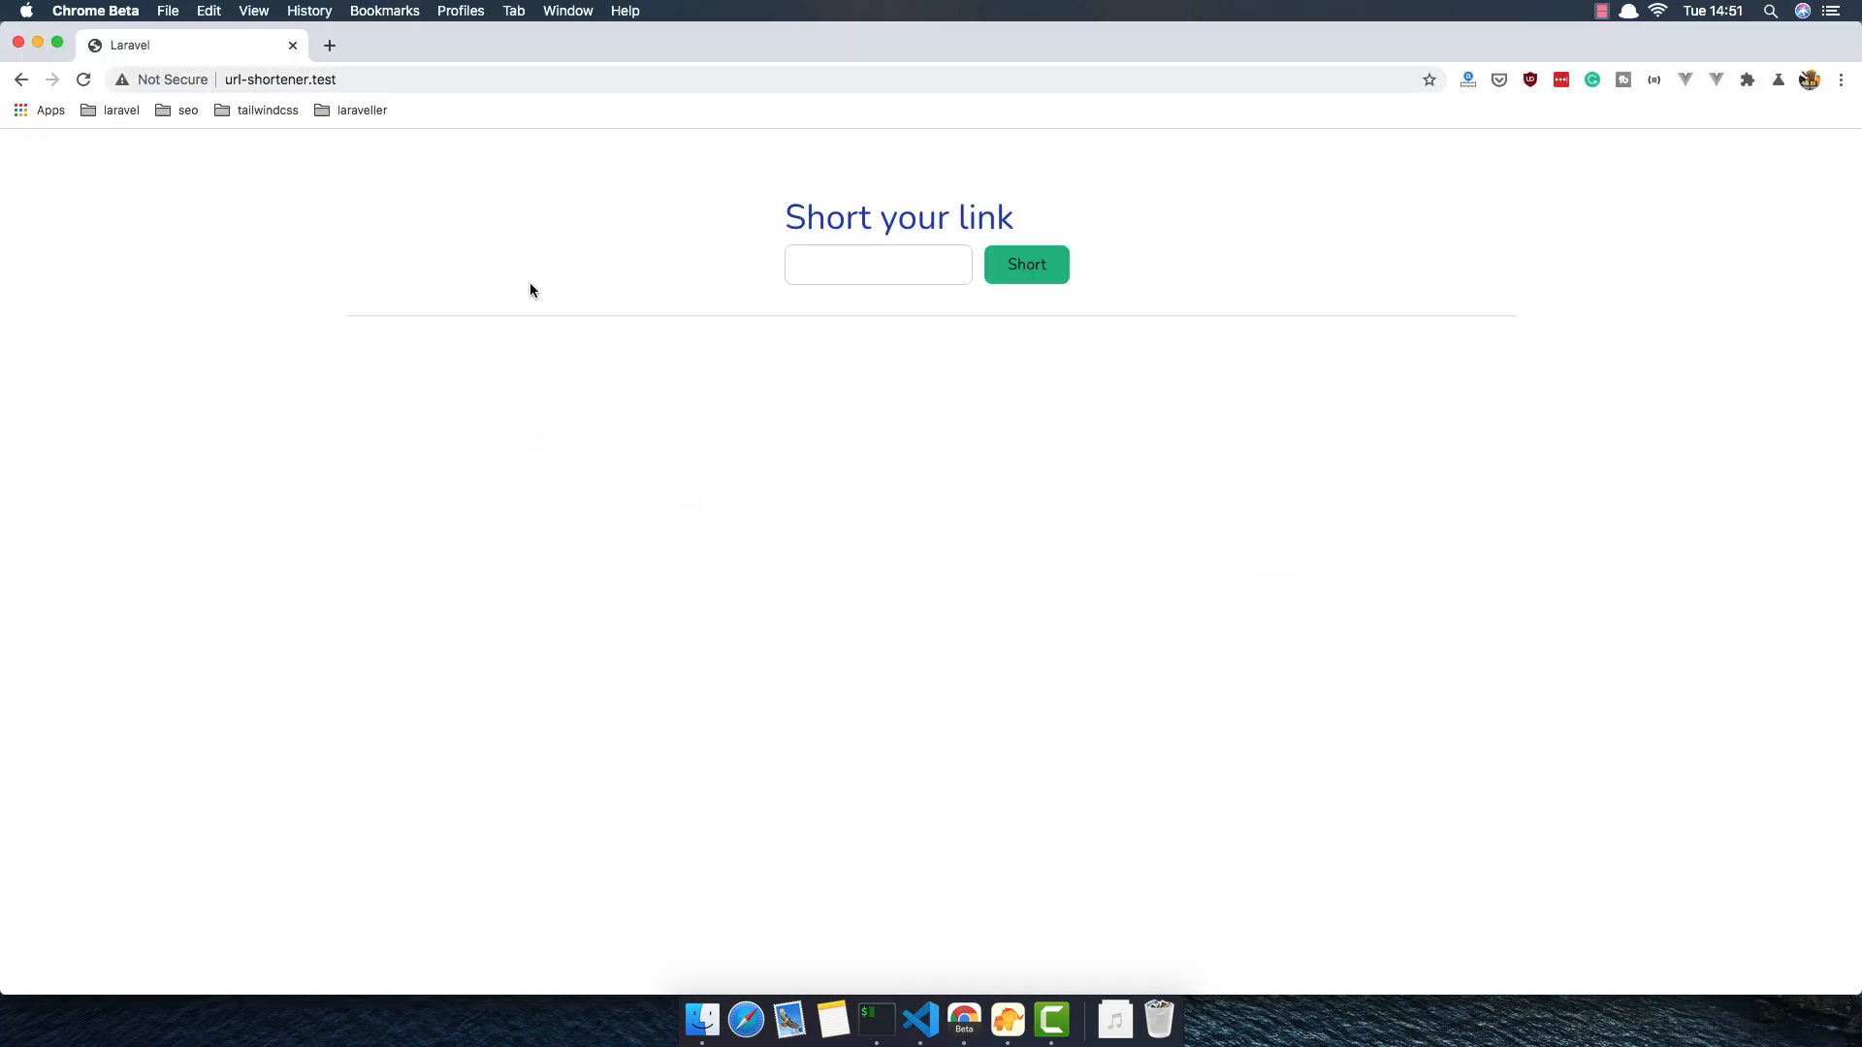
click(329, 44)
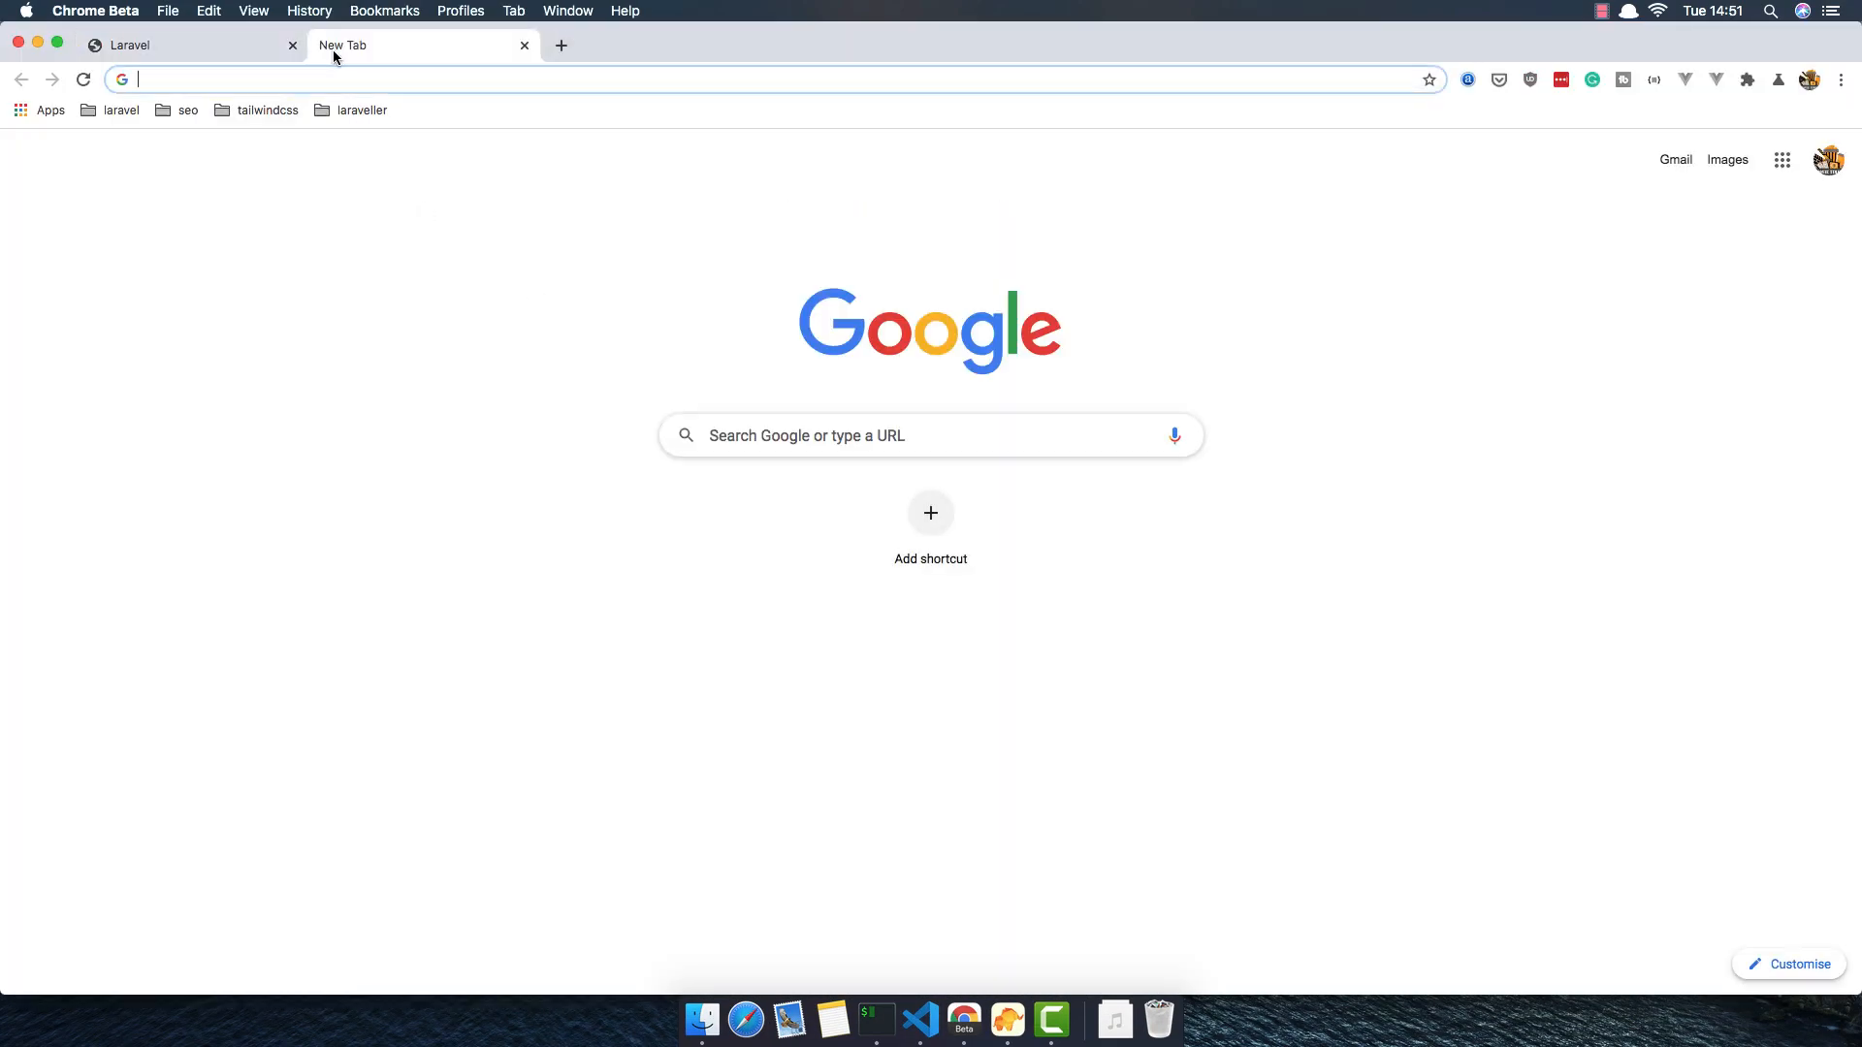
text(base)
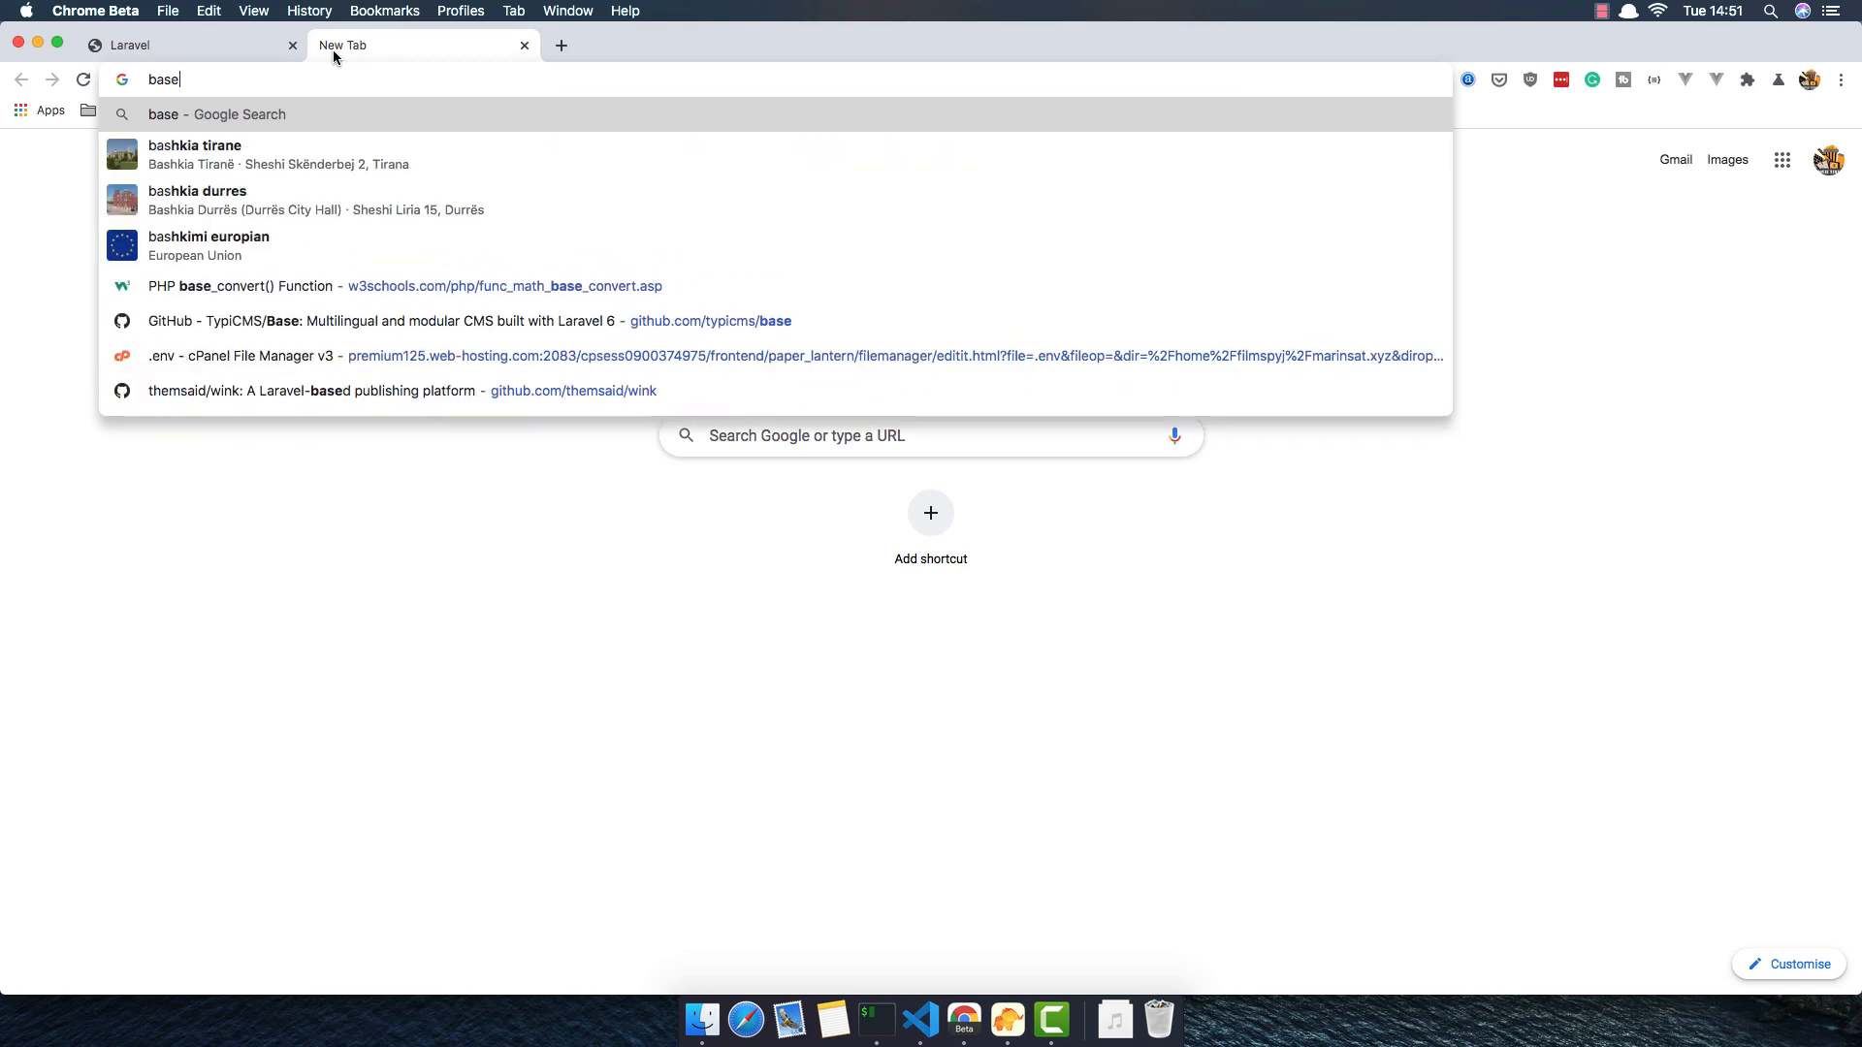
text(_)
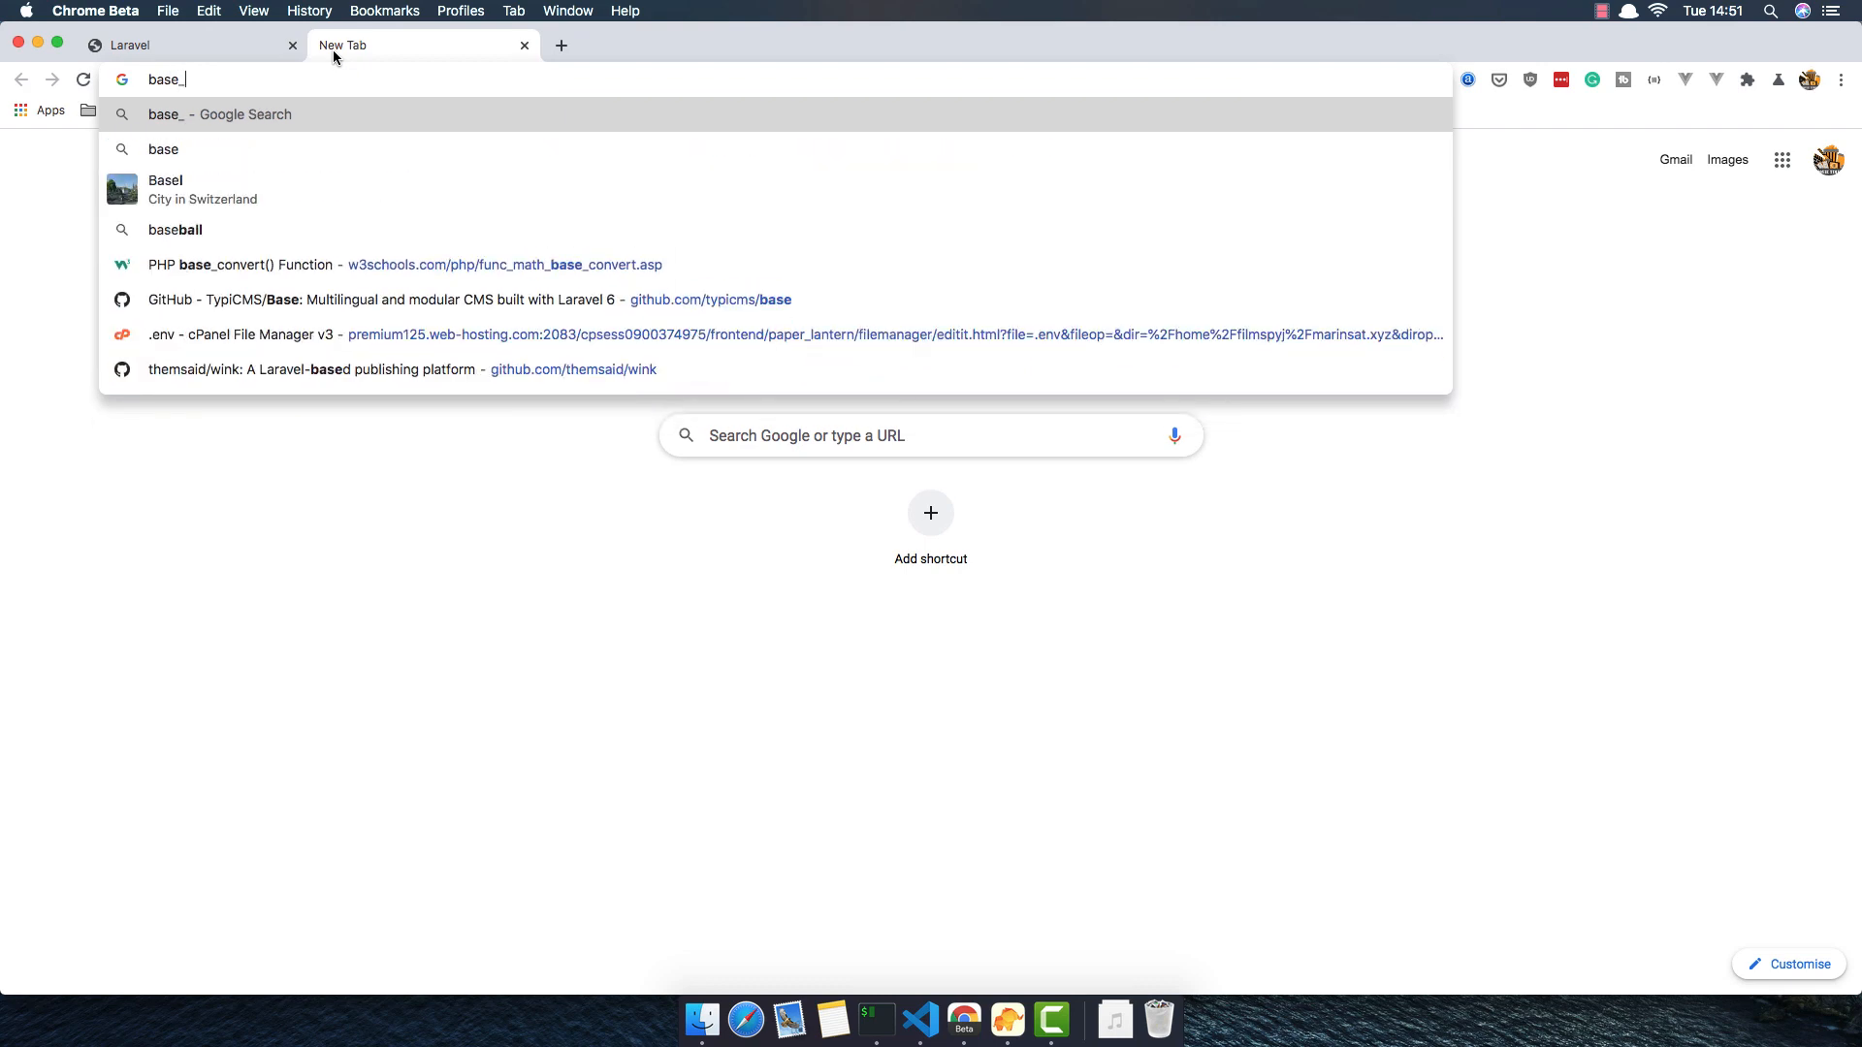
text(c)
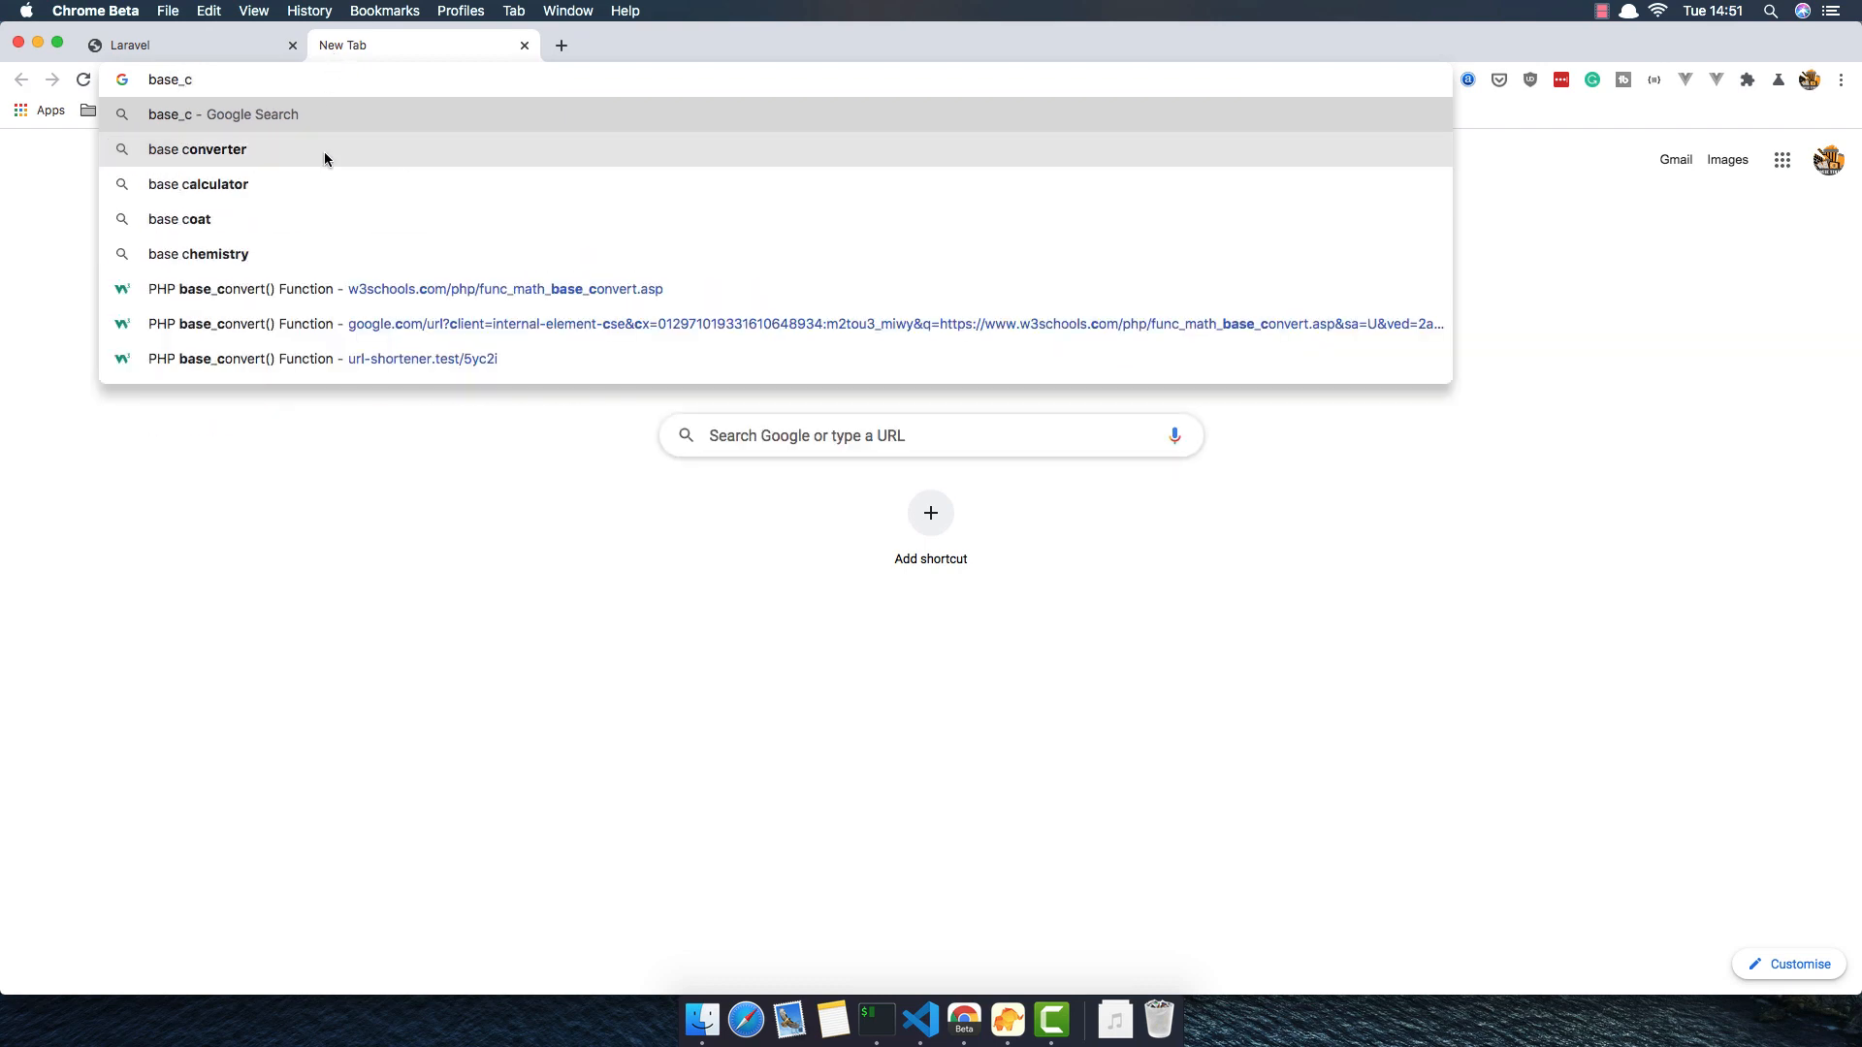
text(o)
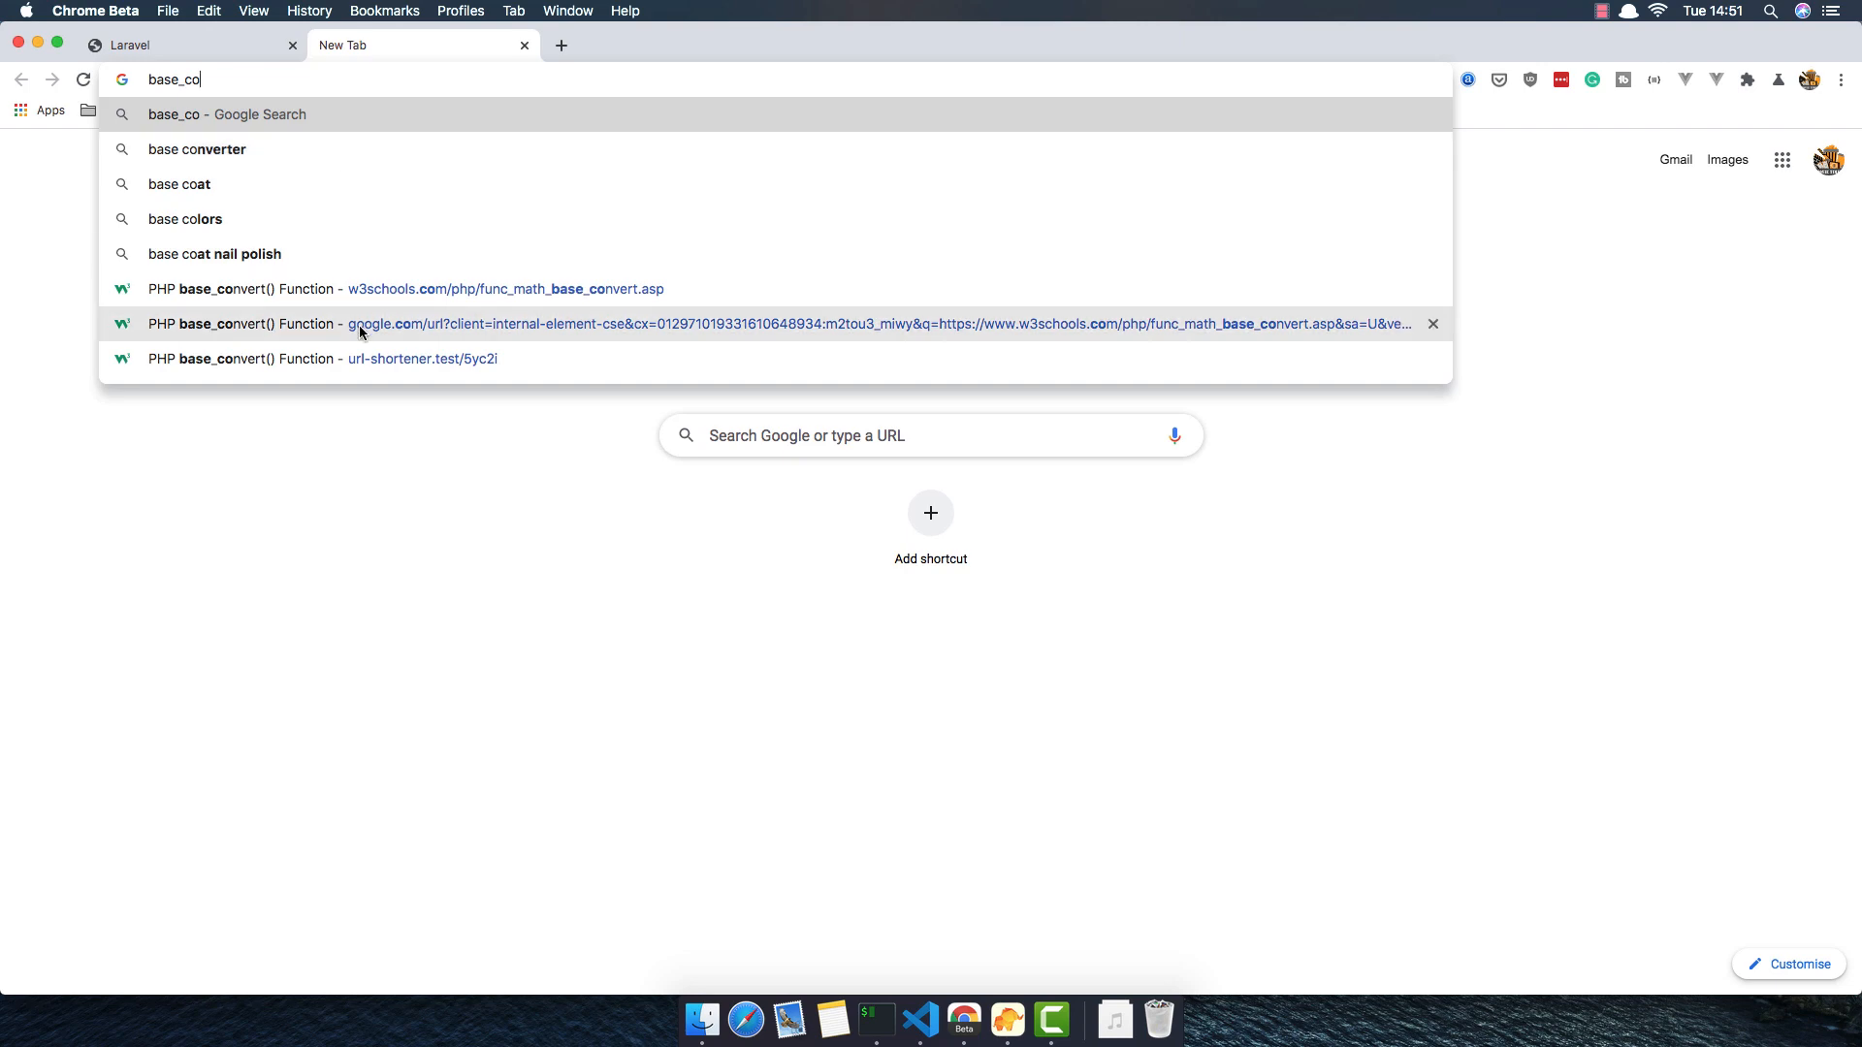
click(507, 289)
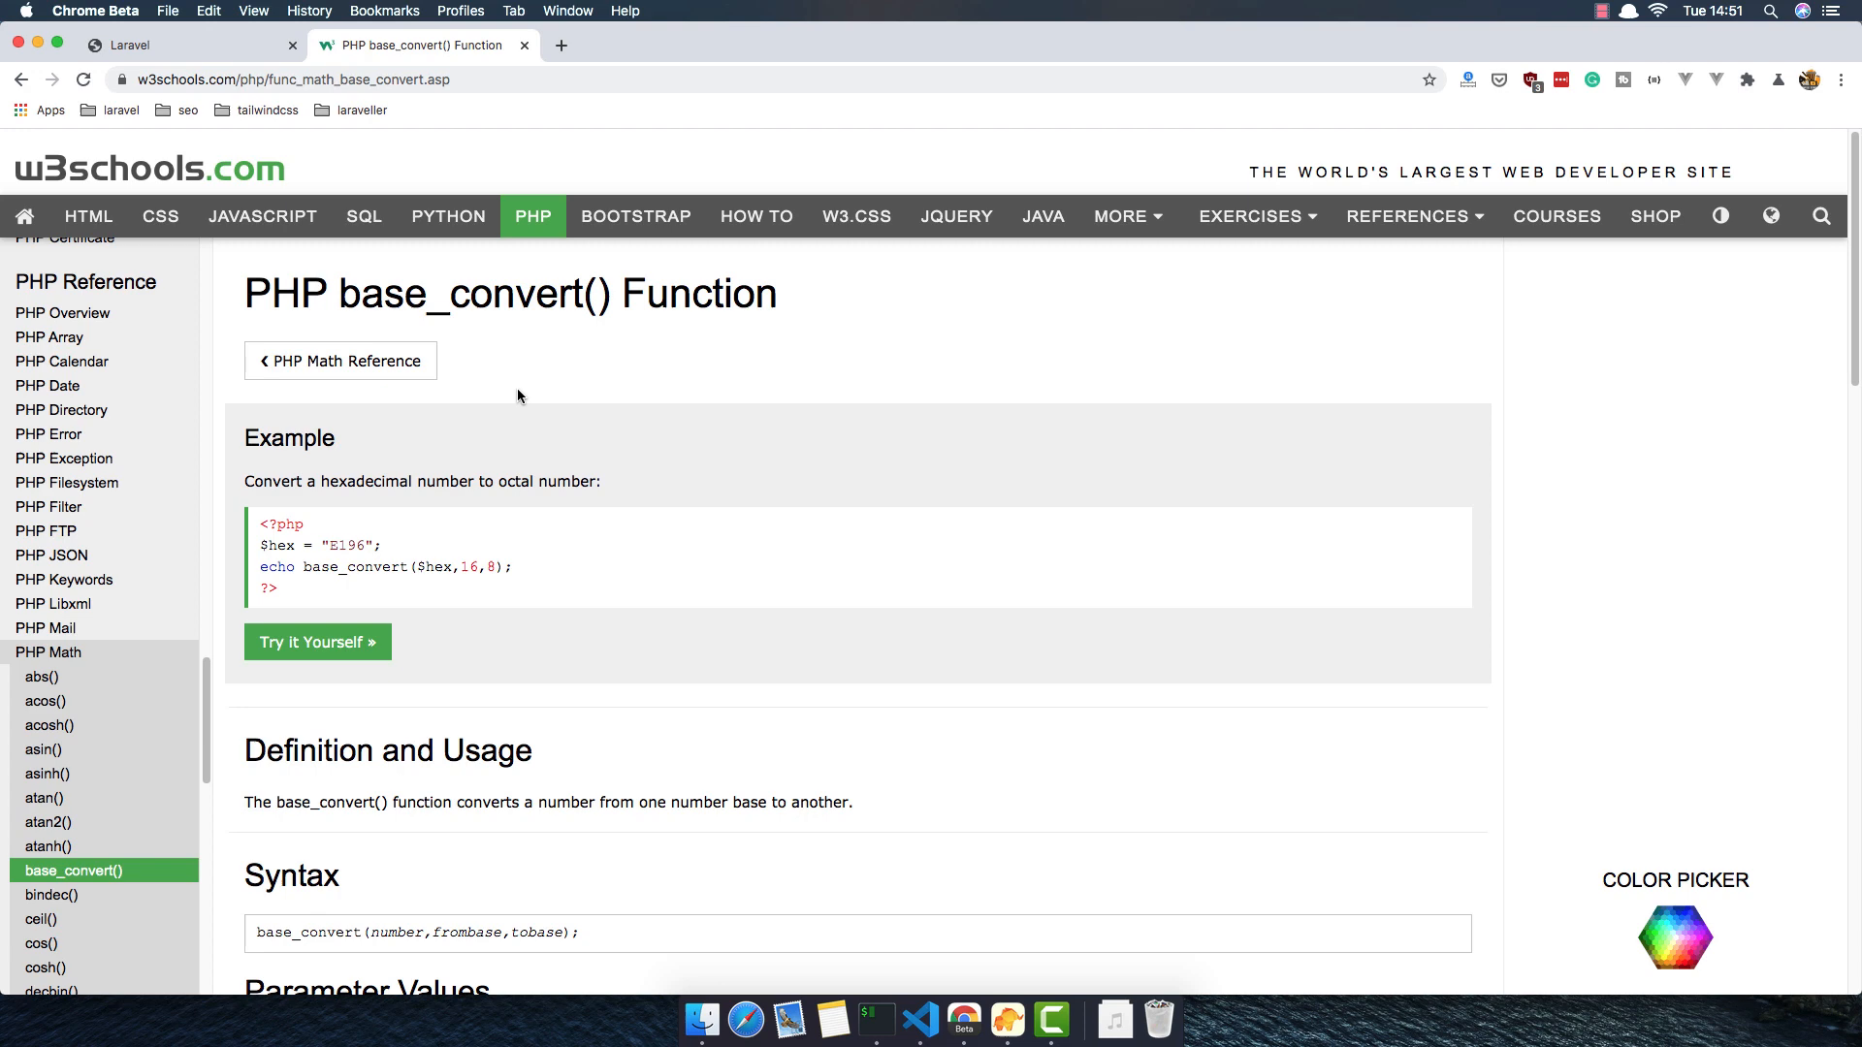
scroll(down, 3)
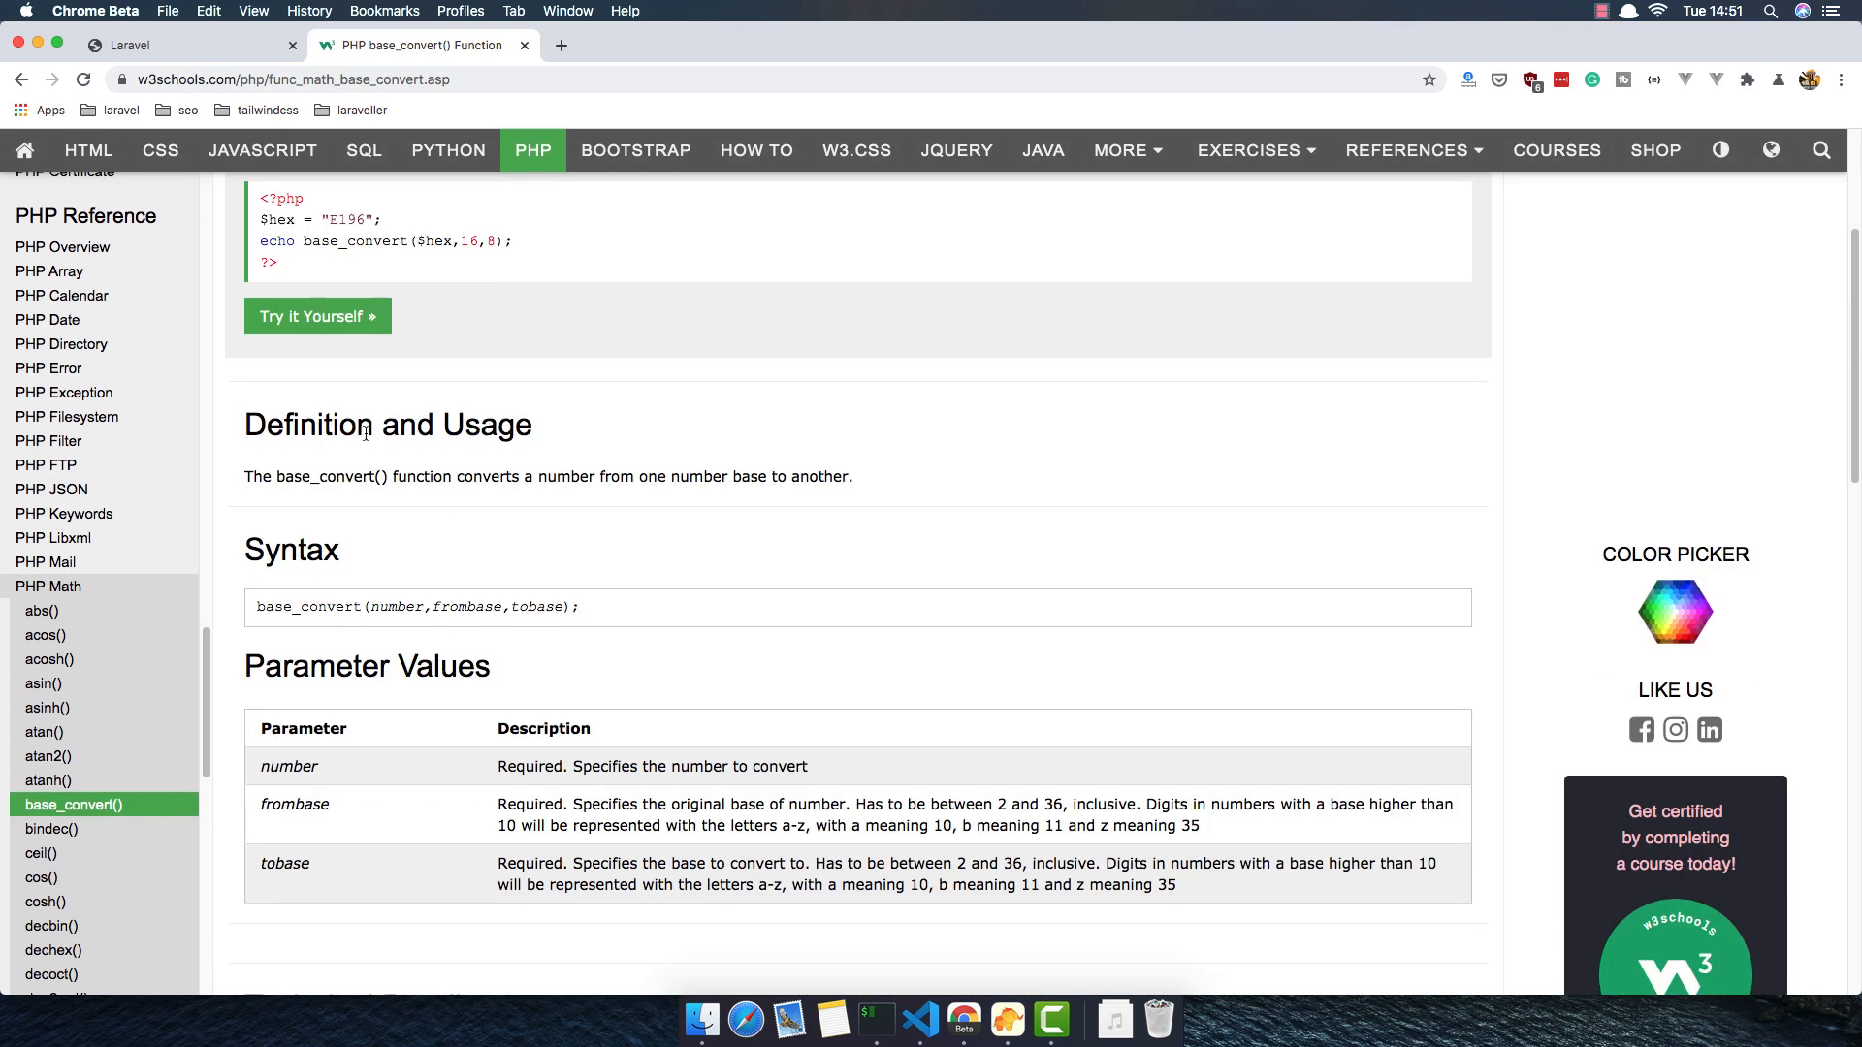
scroll(down, 3)
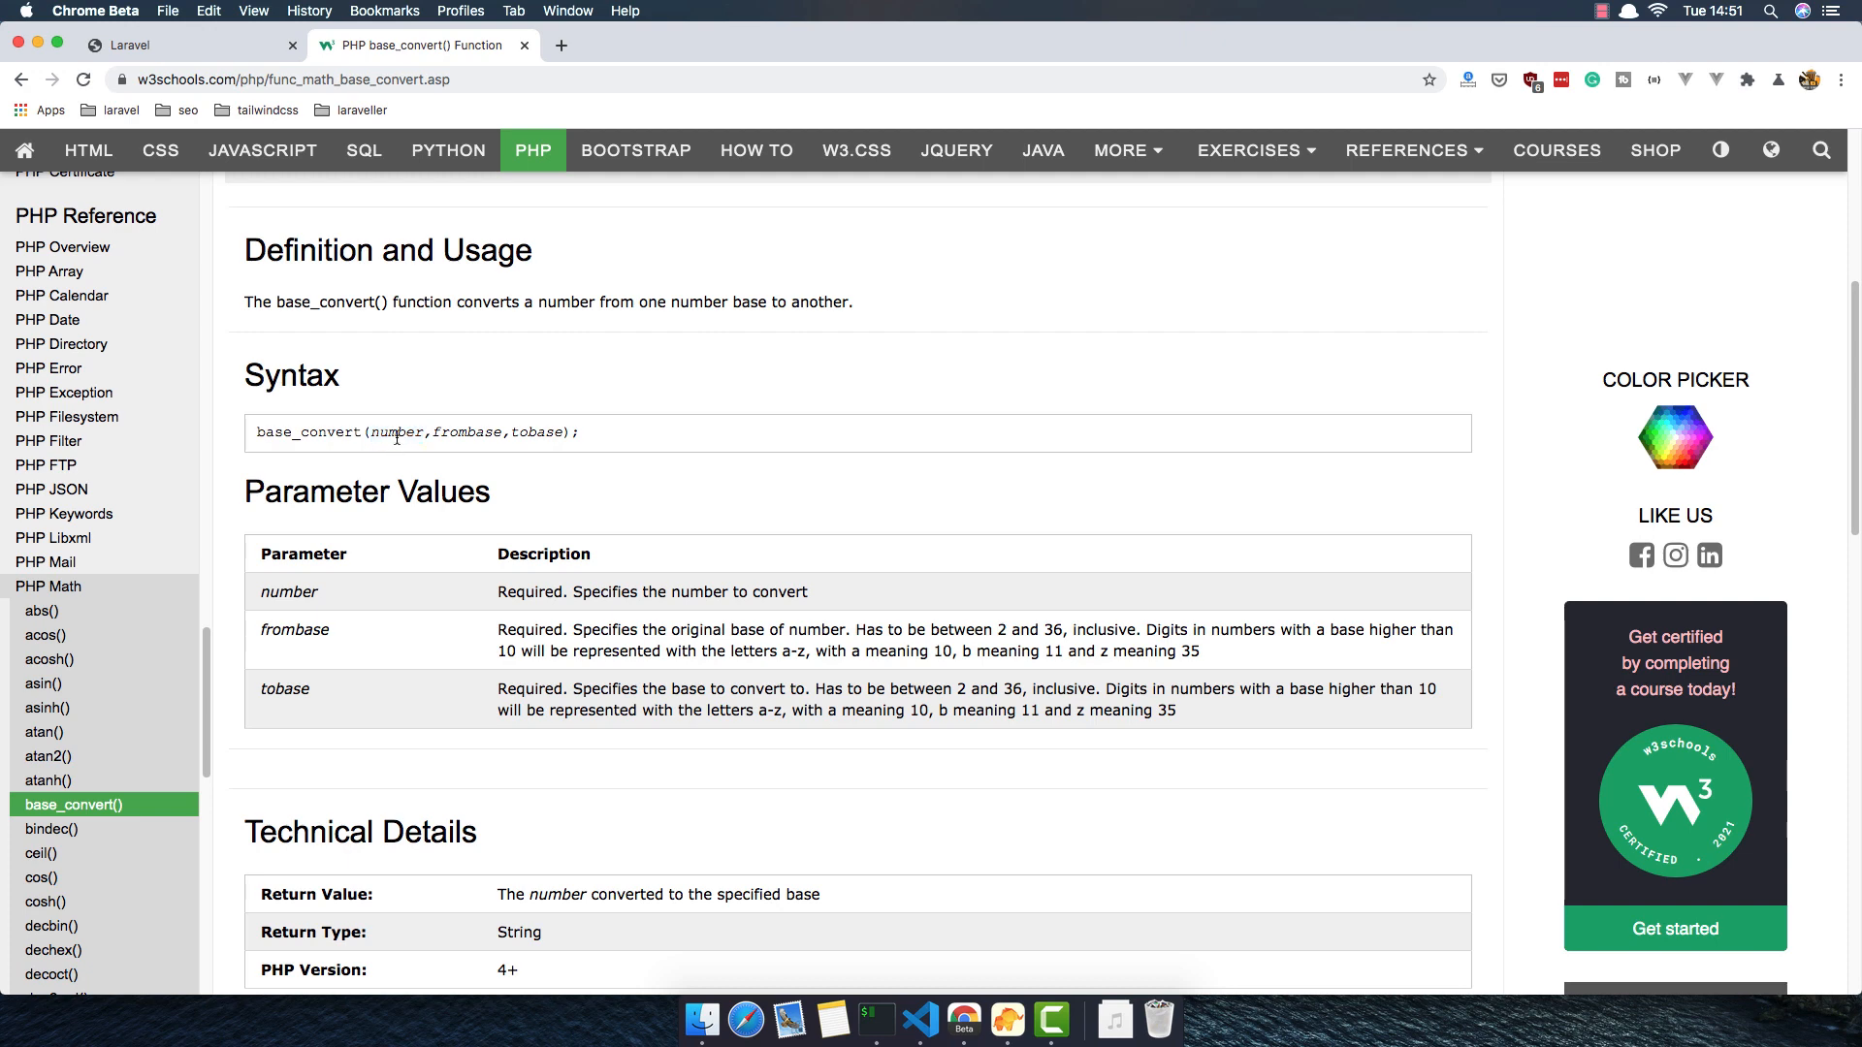
mouse_move(521, 436)
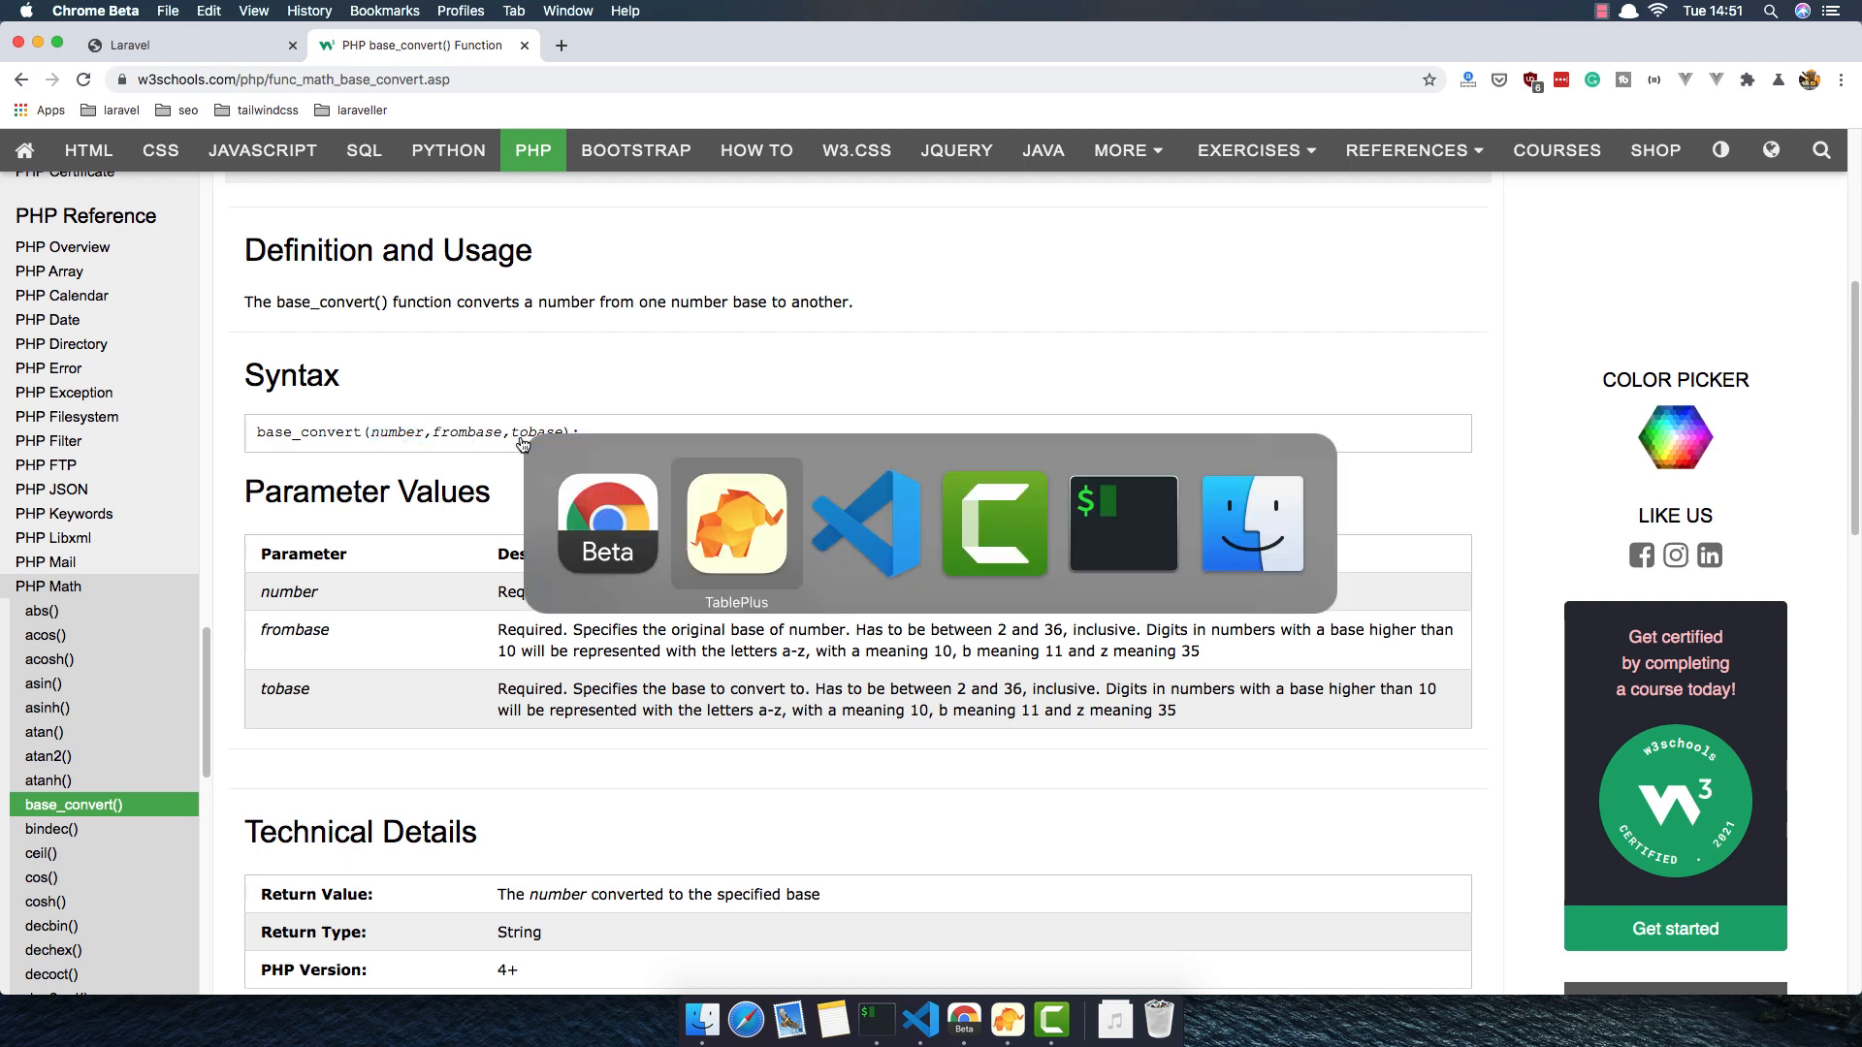
View the short_urls table's structure and empty data in TablePlus, then return to the browser
click(865, 522)
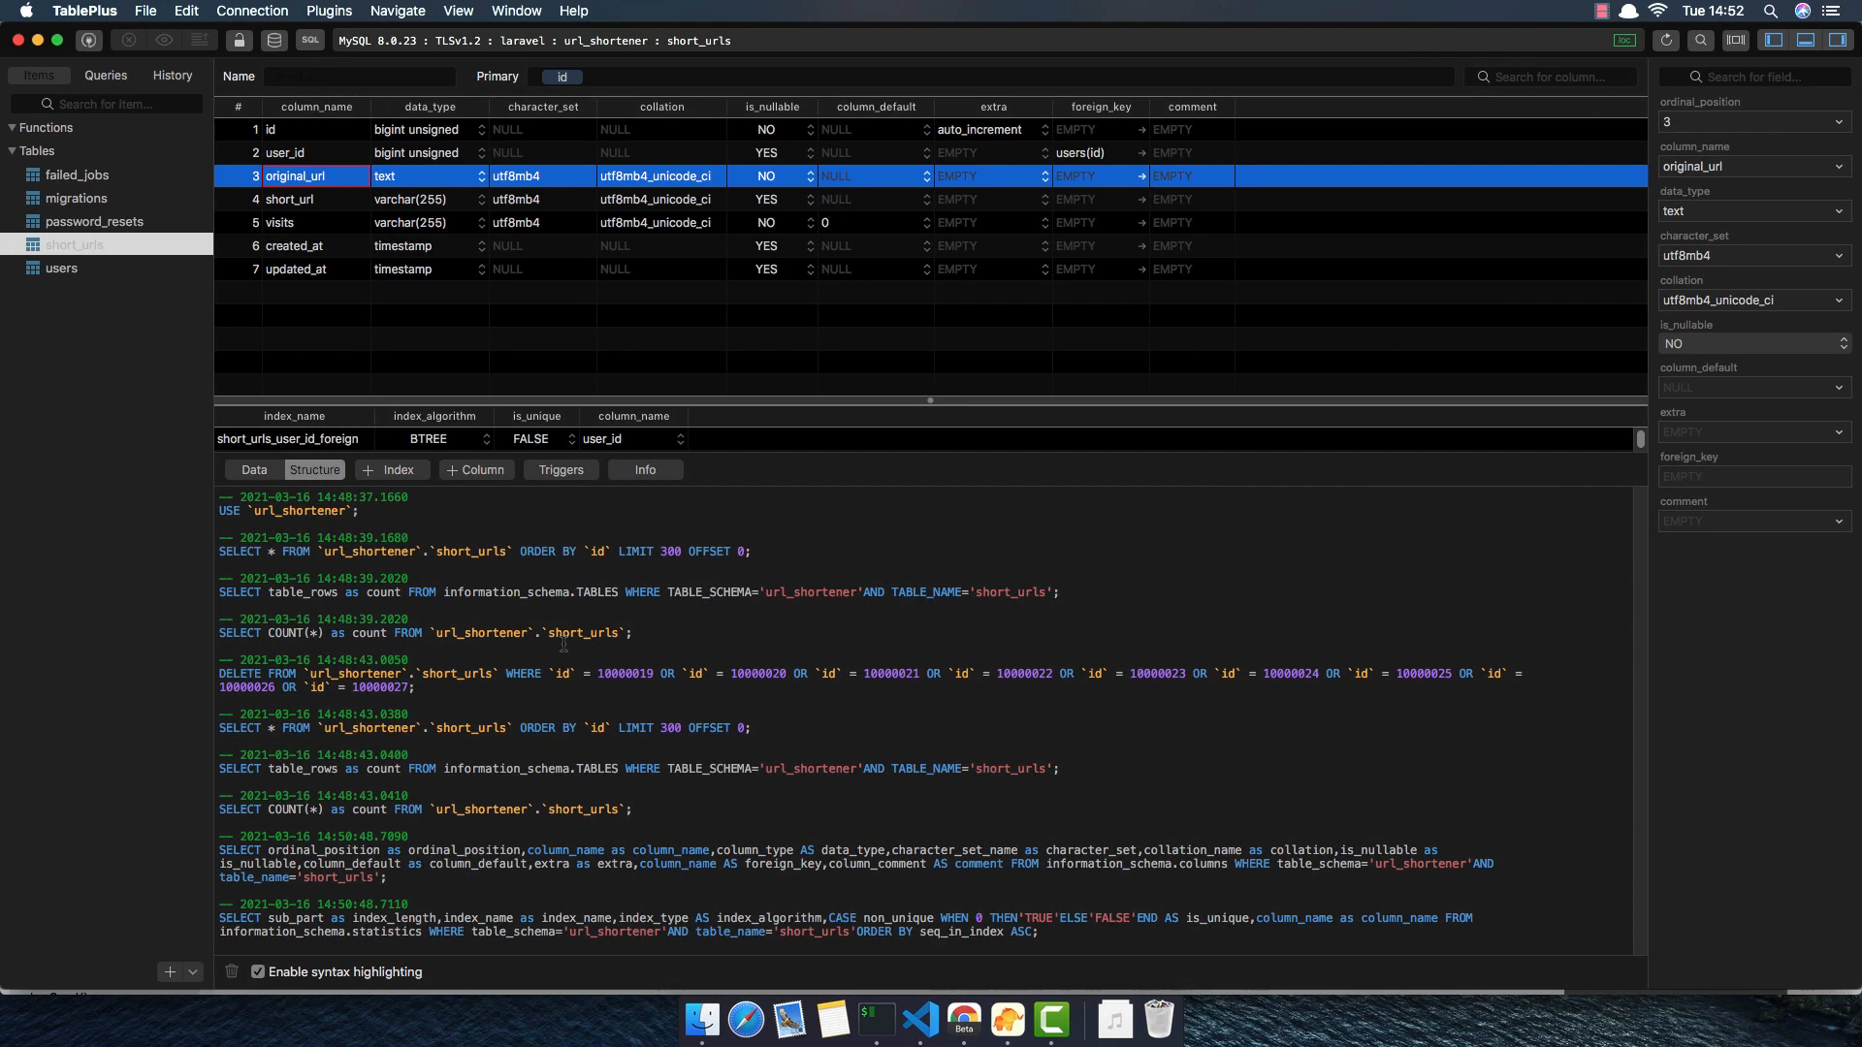
click(254, 470)
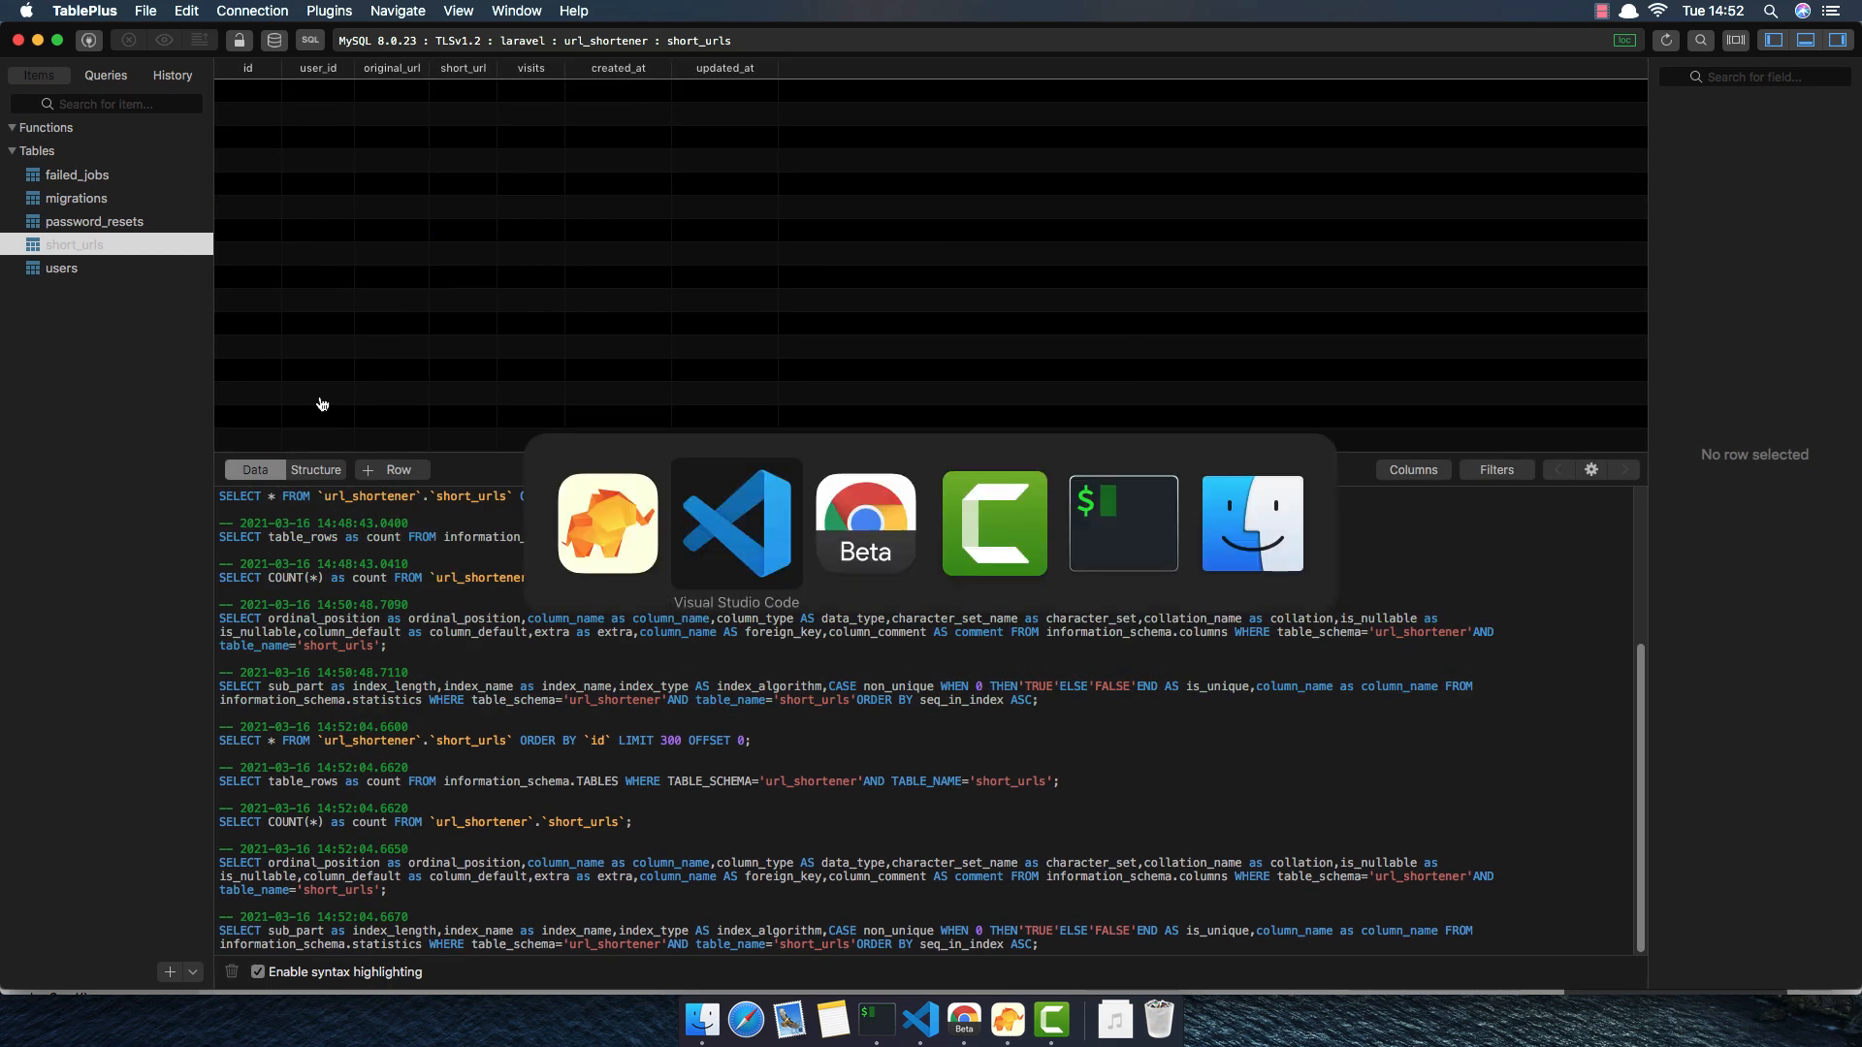
click(865, 522)
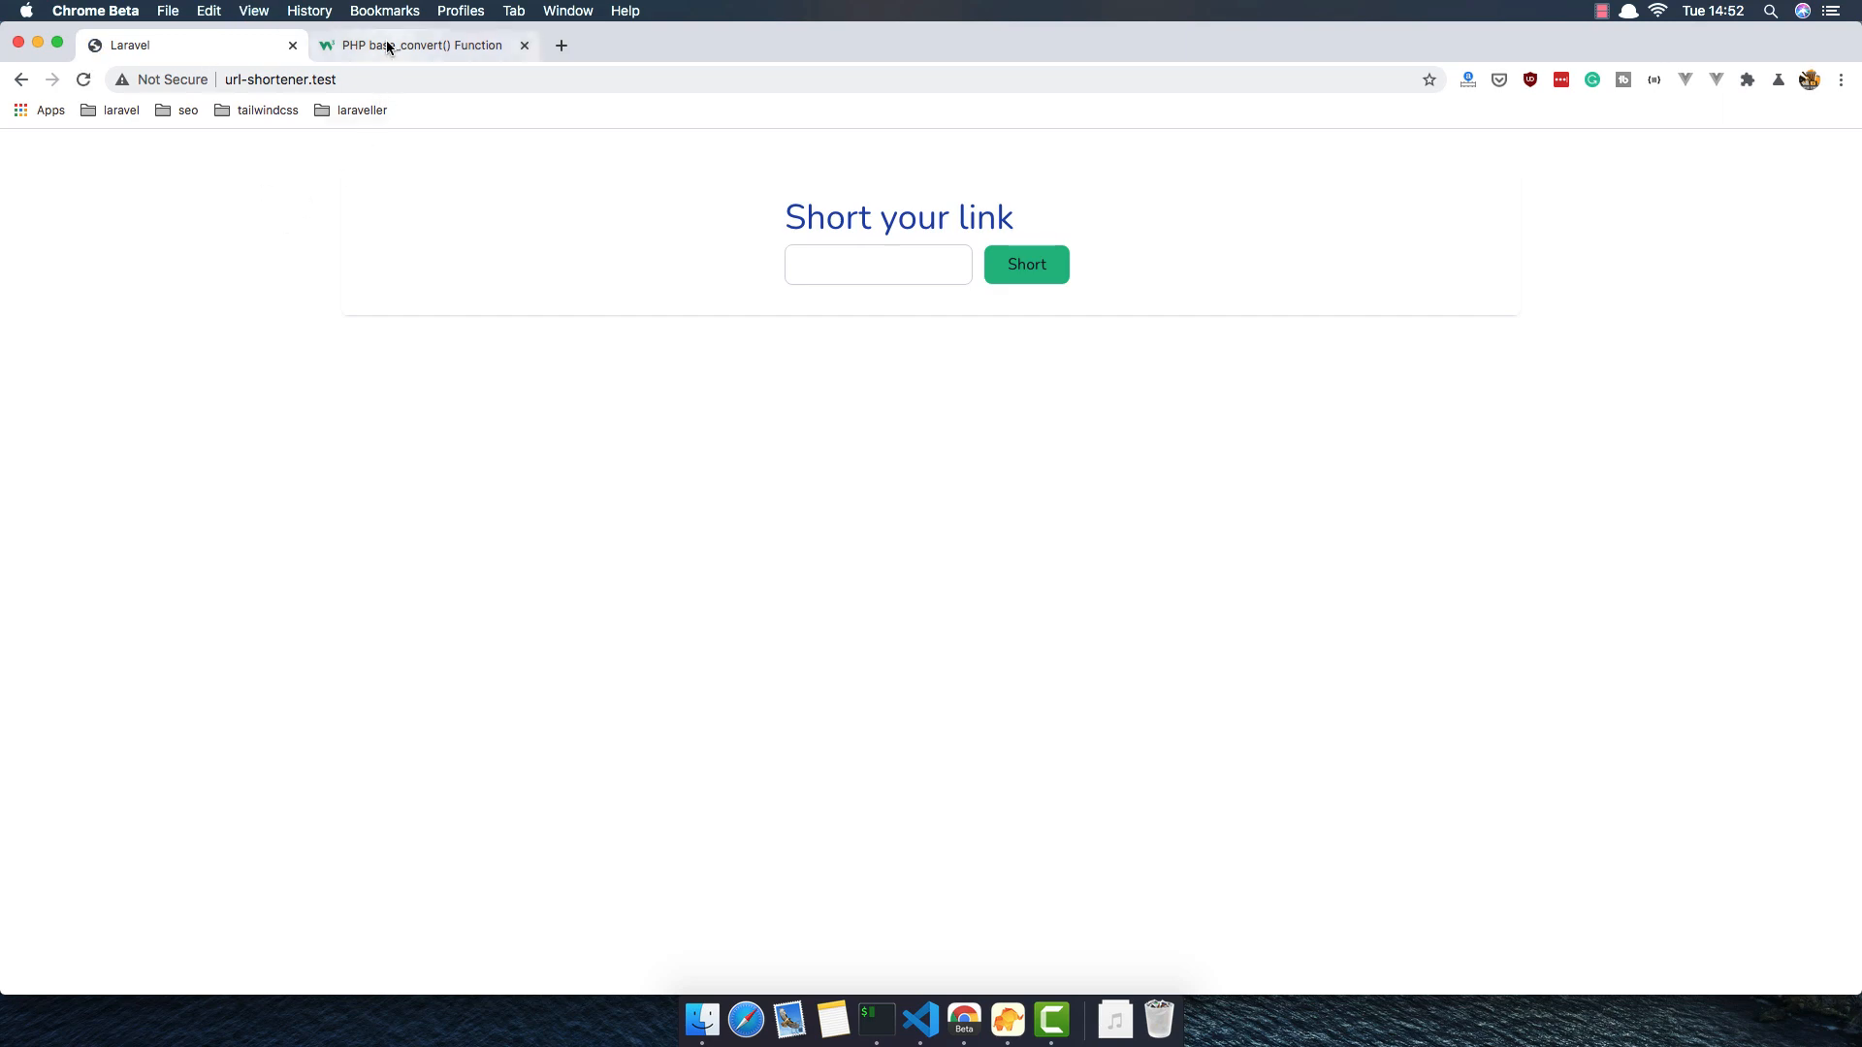
Take the w3schools base_convert address and submit it through the Short your link form
click(416, 45)
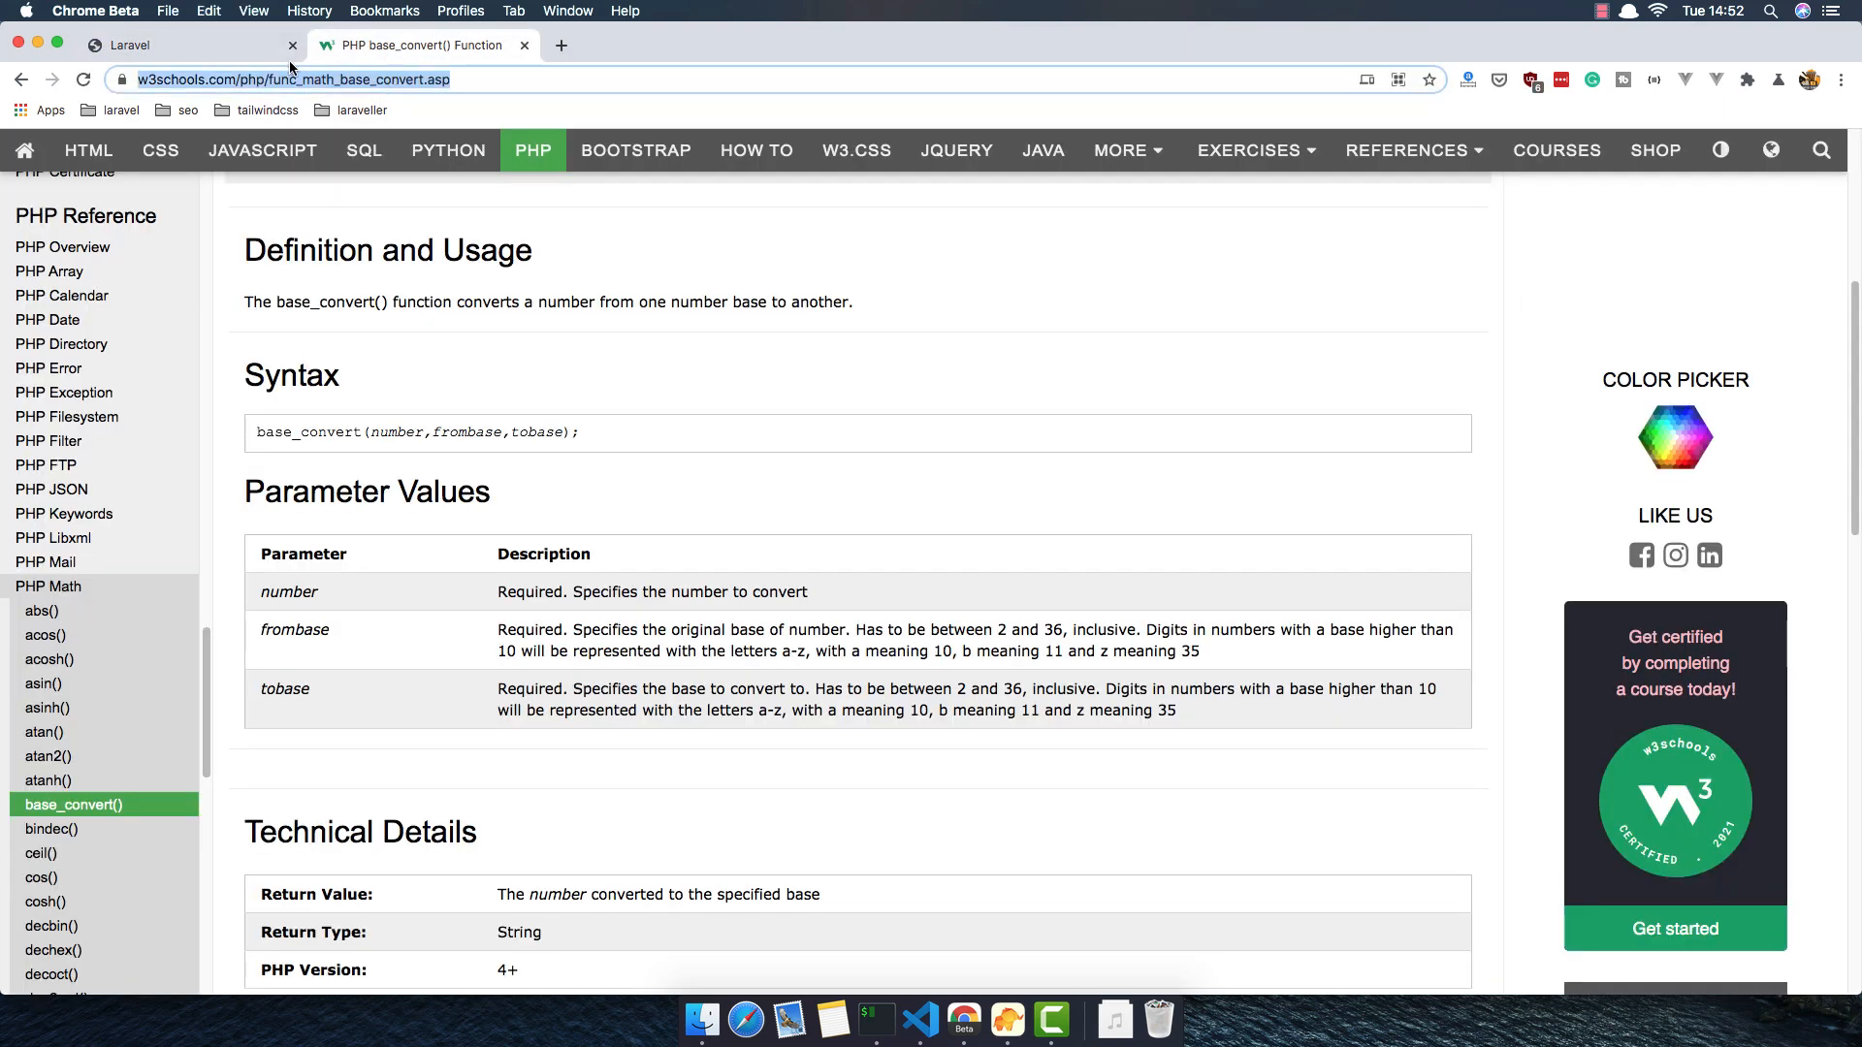
click(184, 44)
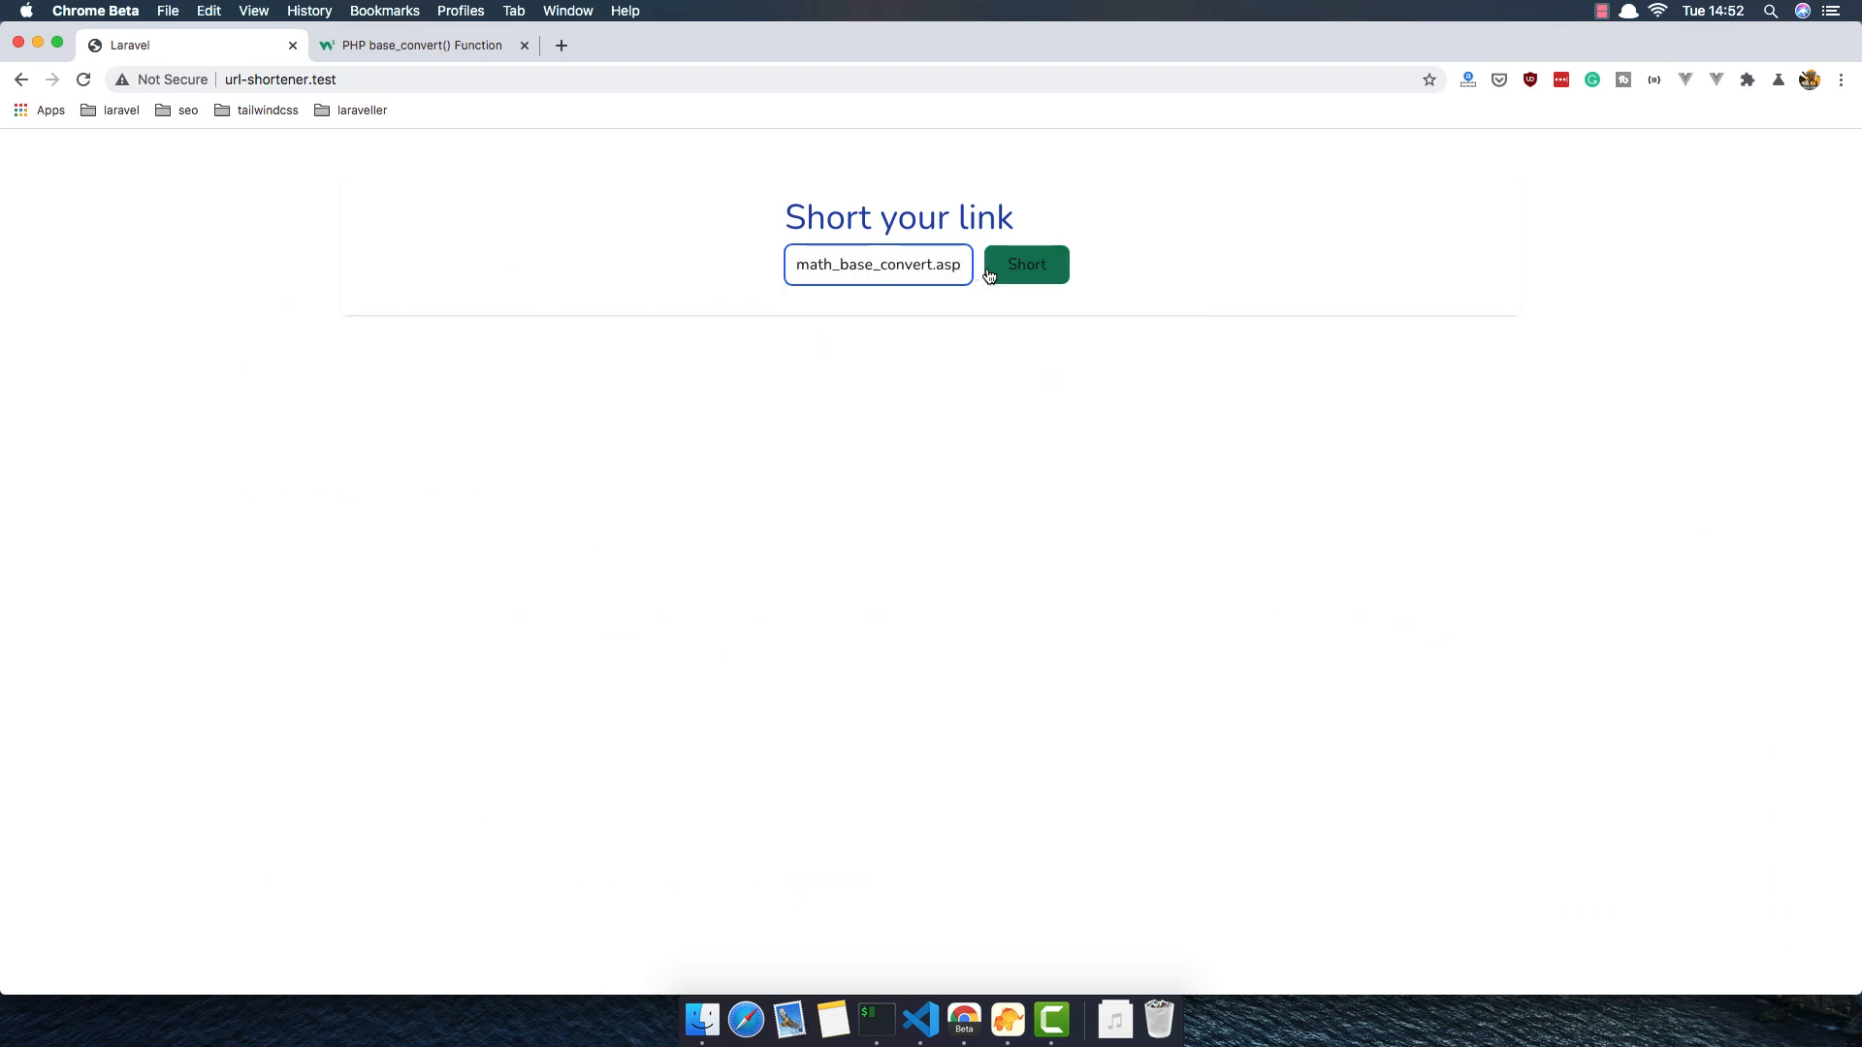
click(1024, 264)
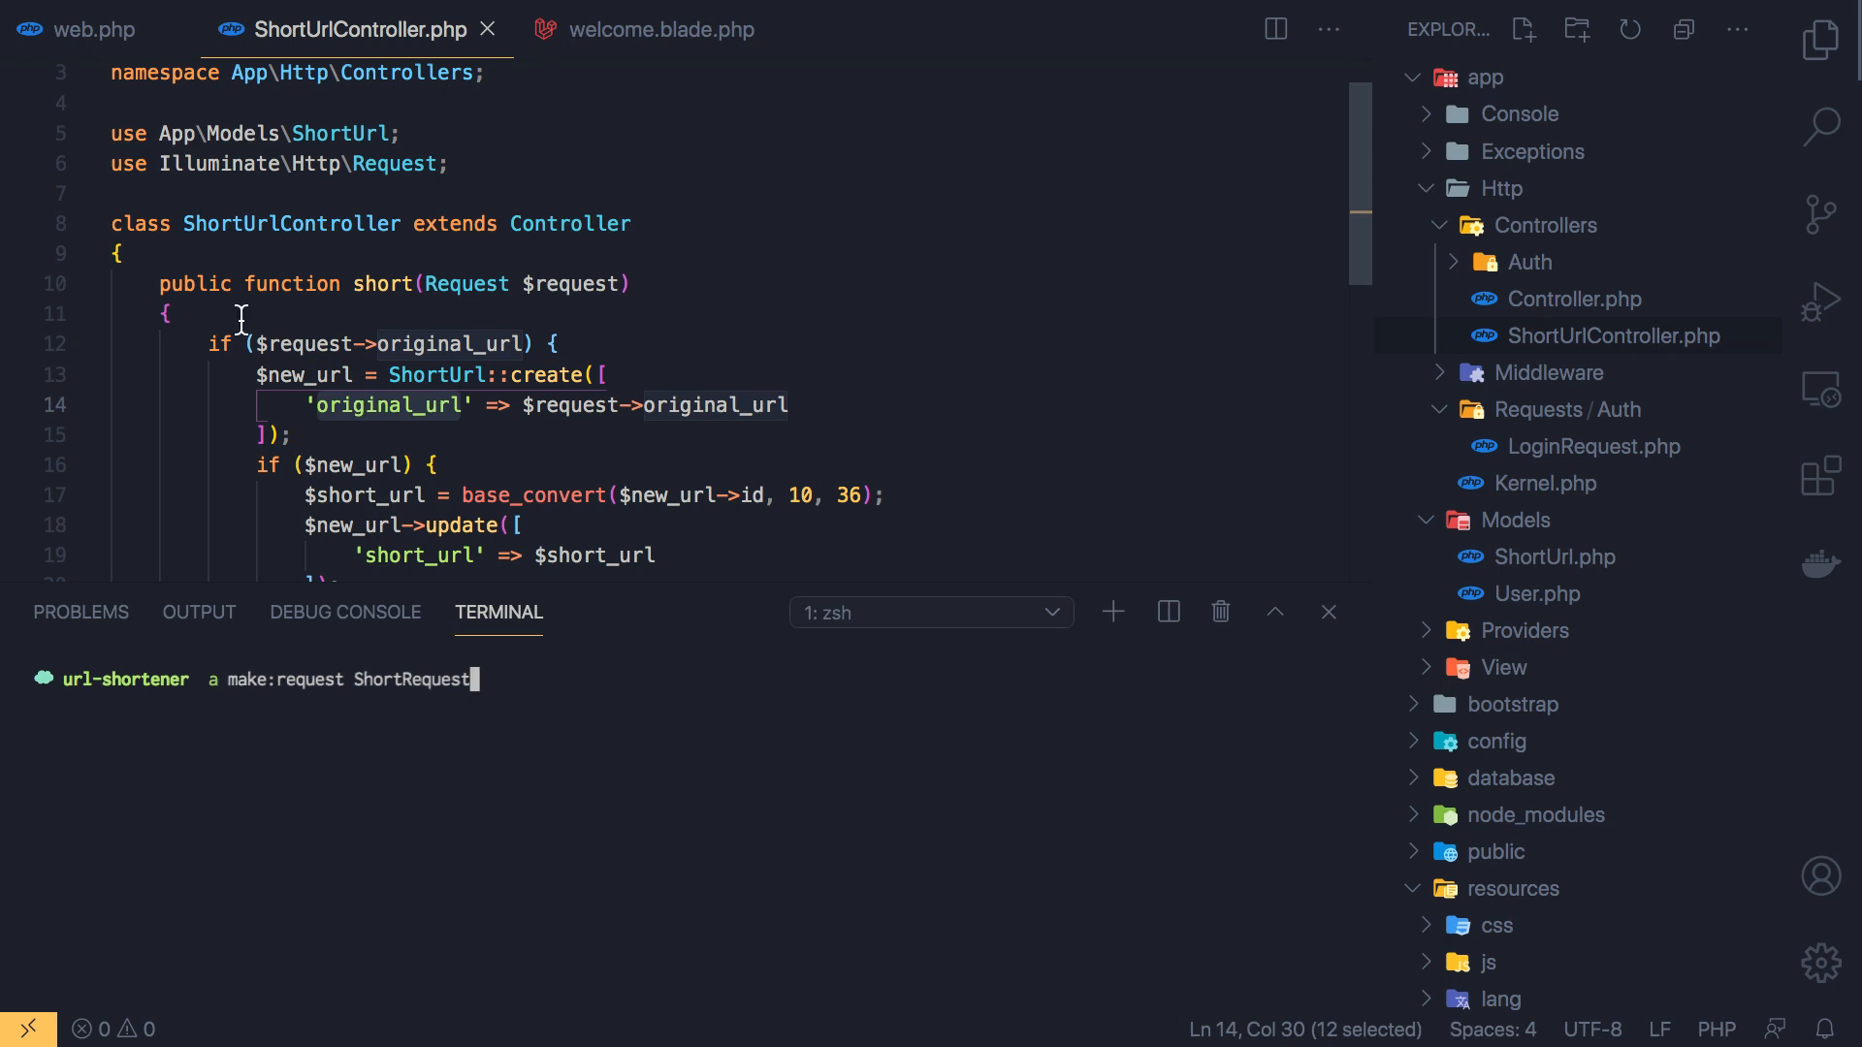
Run php artisan make:request ShortRequest and make authorize() return true
key(Return)
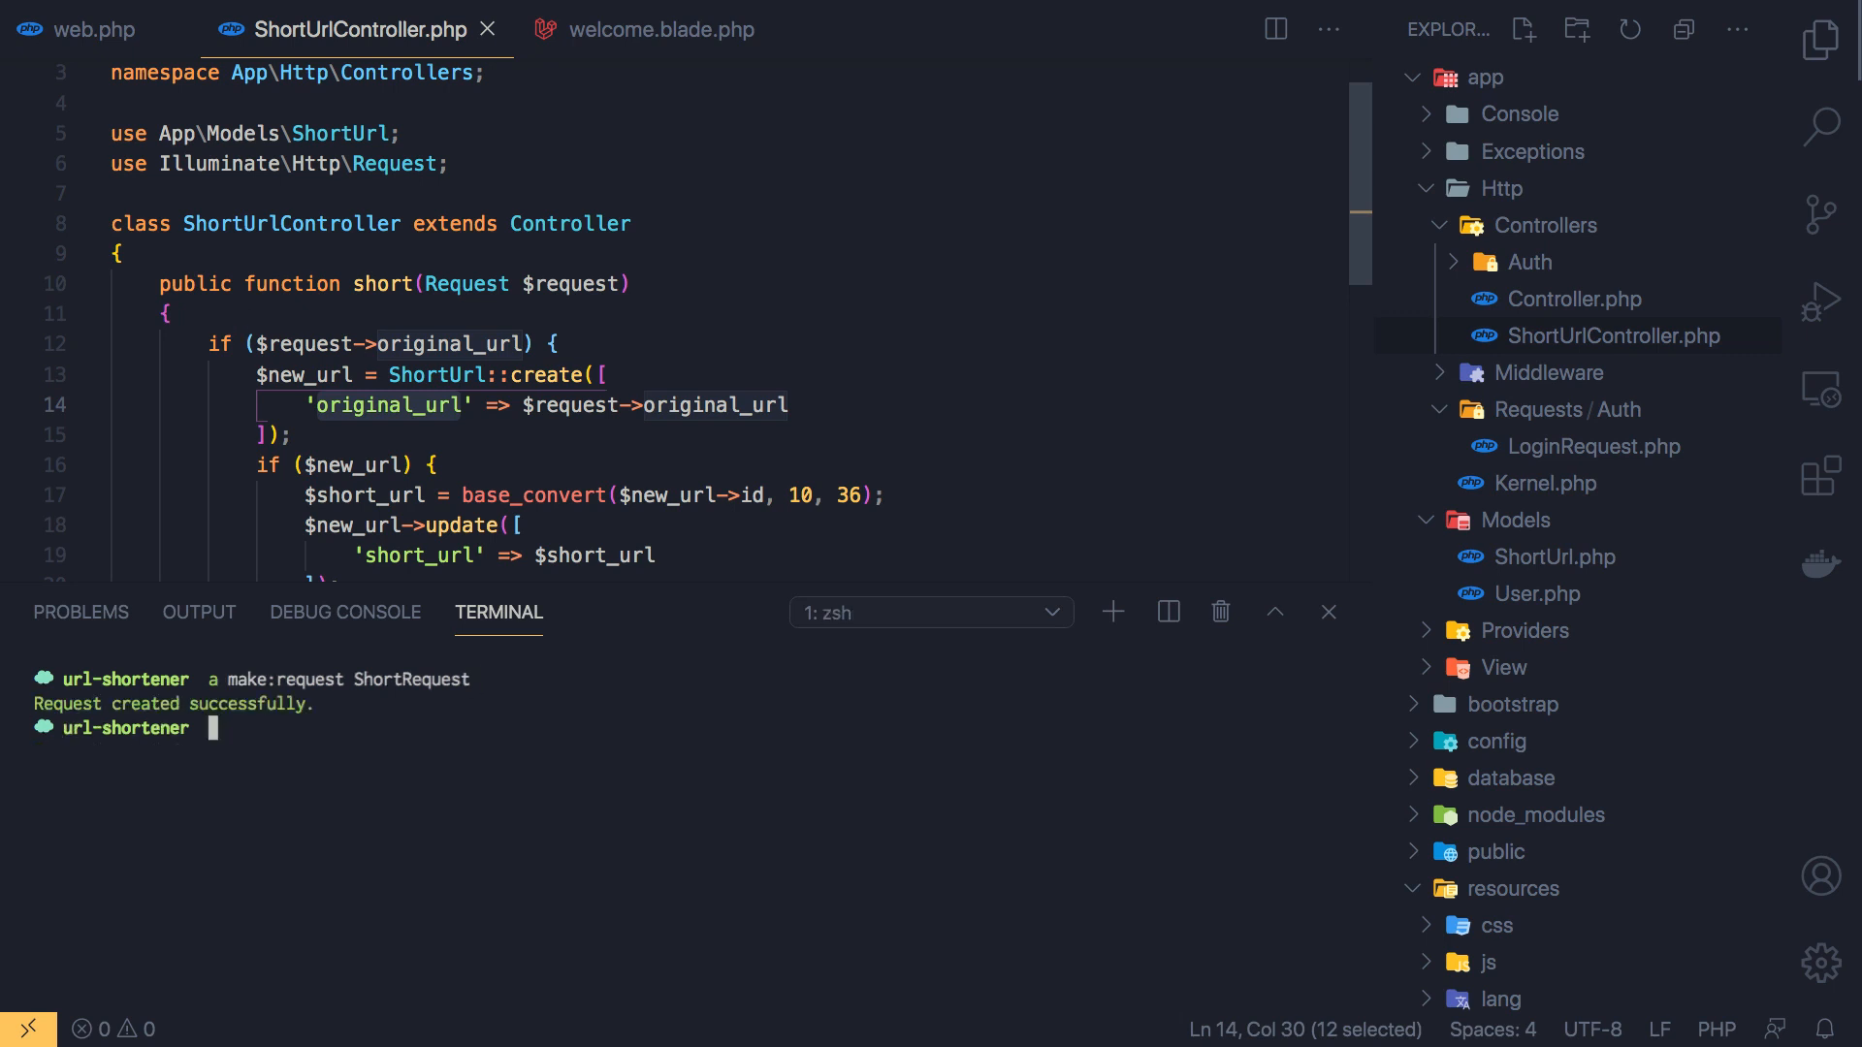
click(1327, 611)
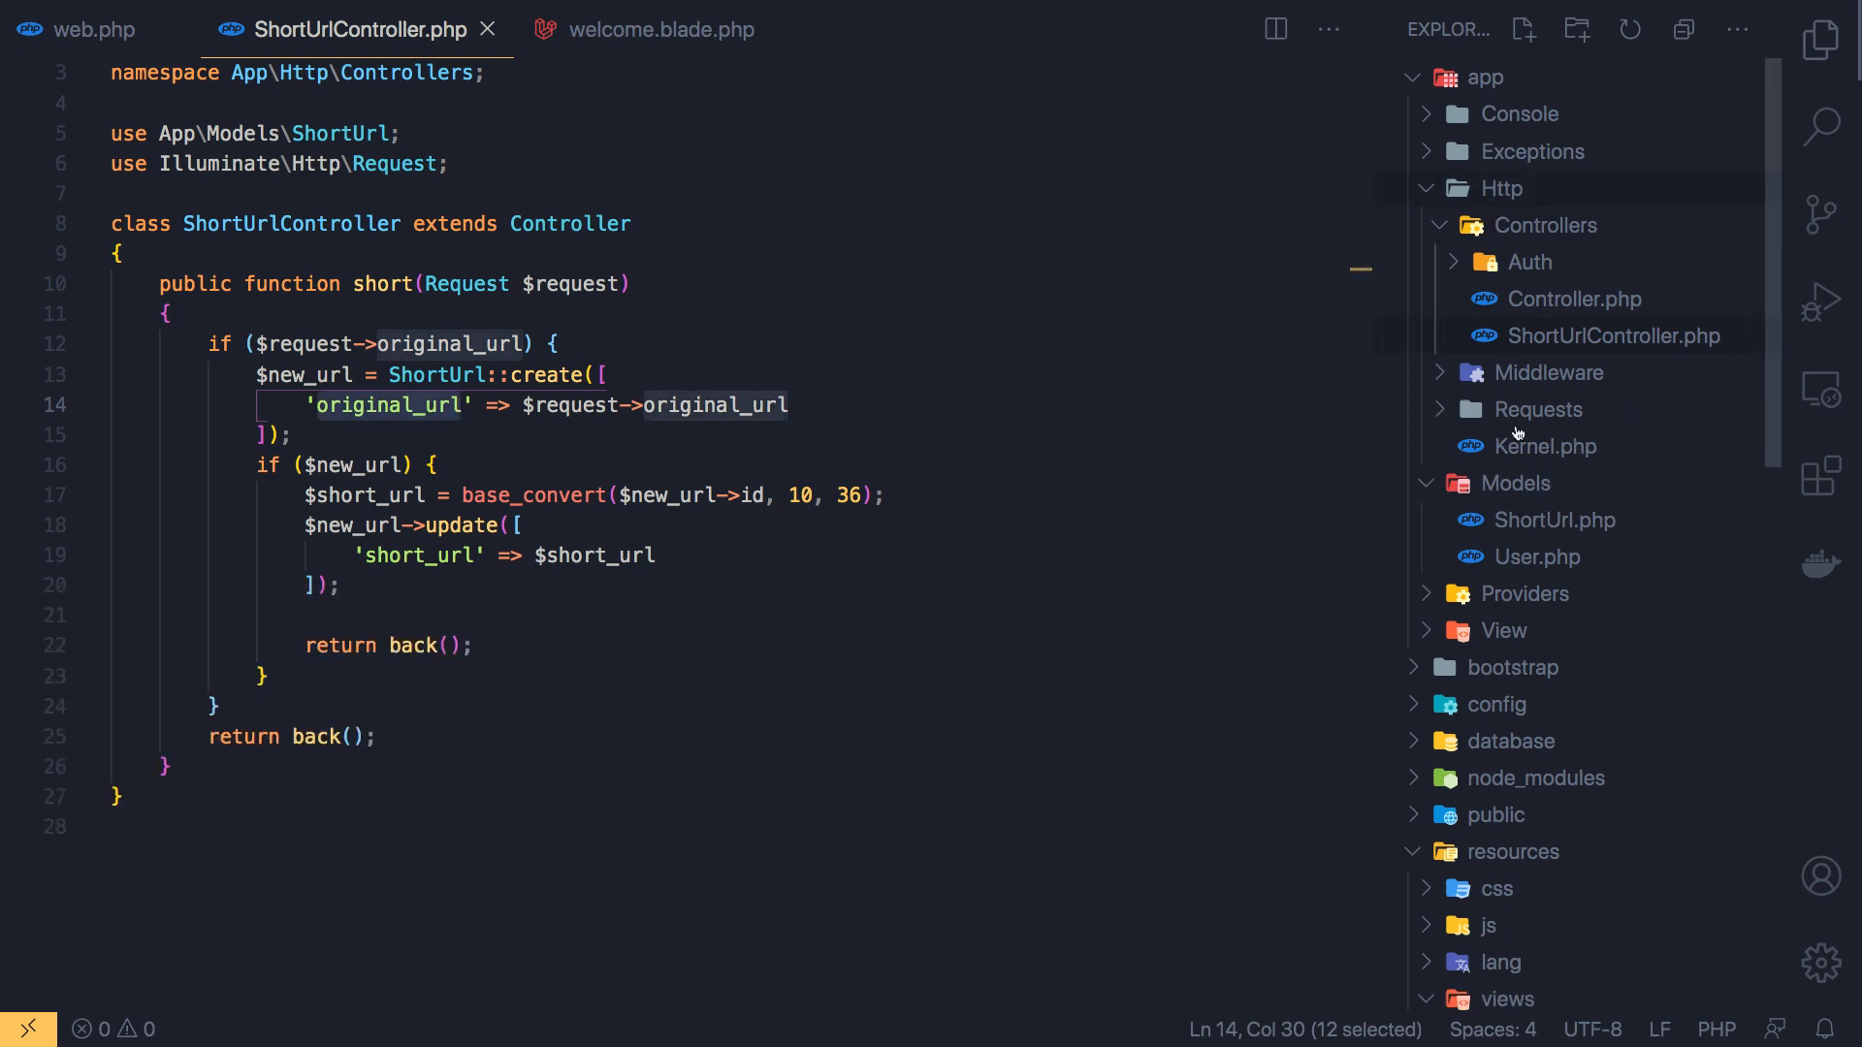
click(1548, 409)
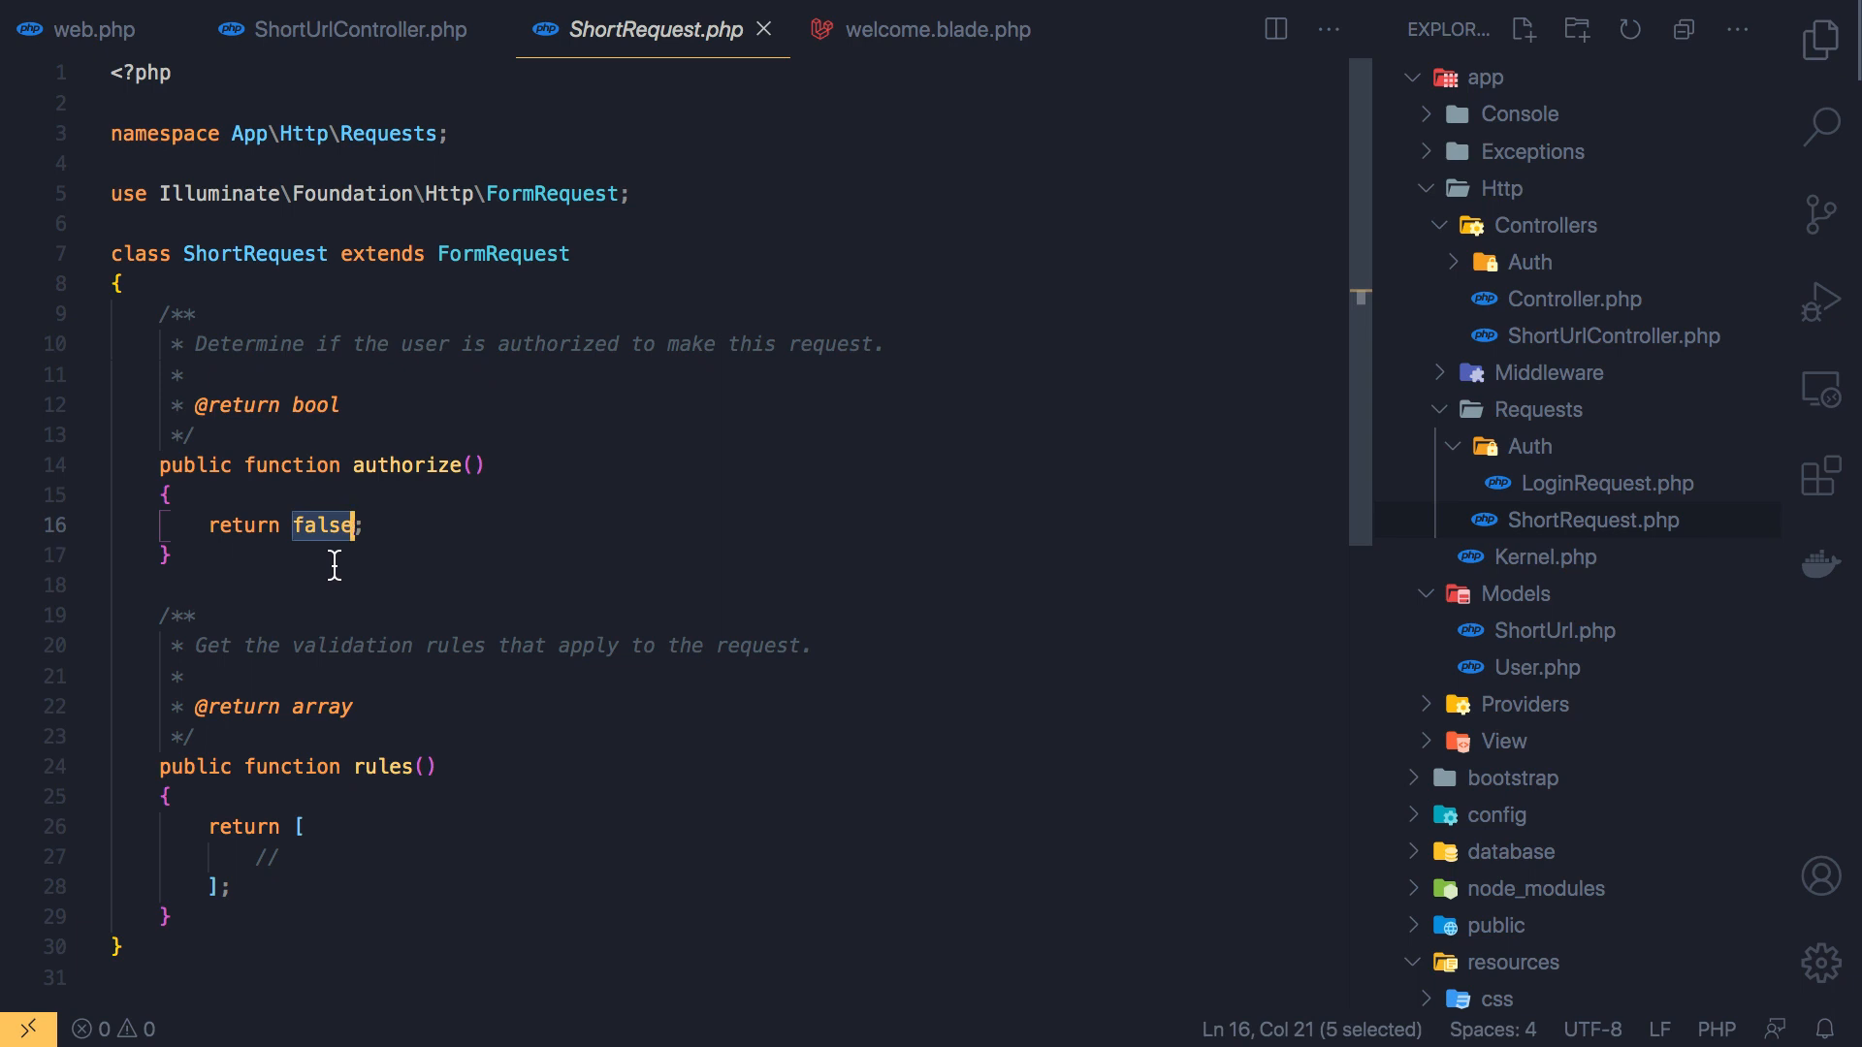
text(tru)
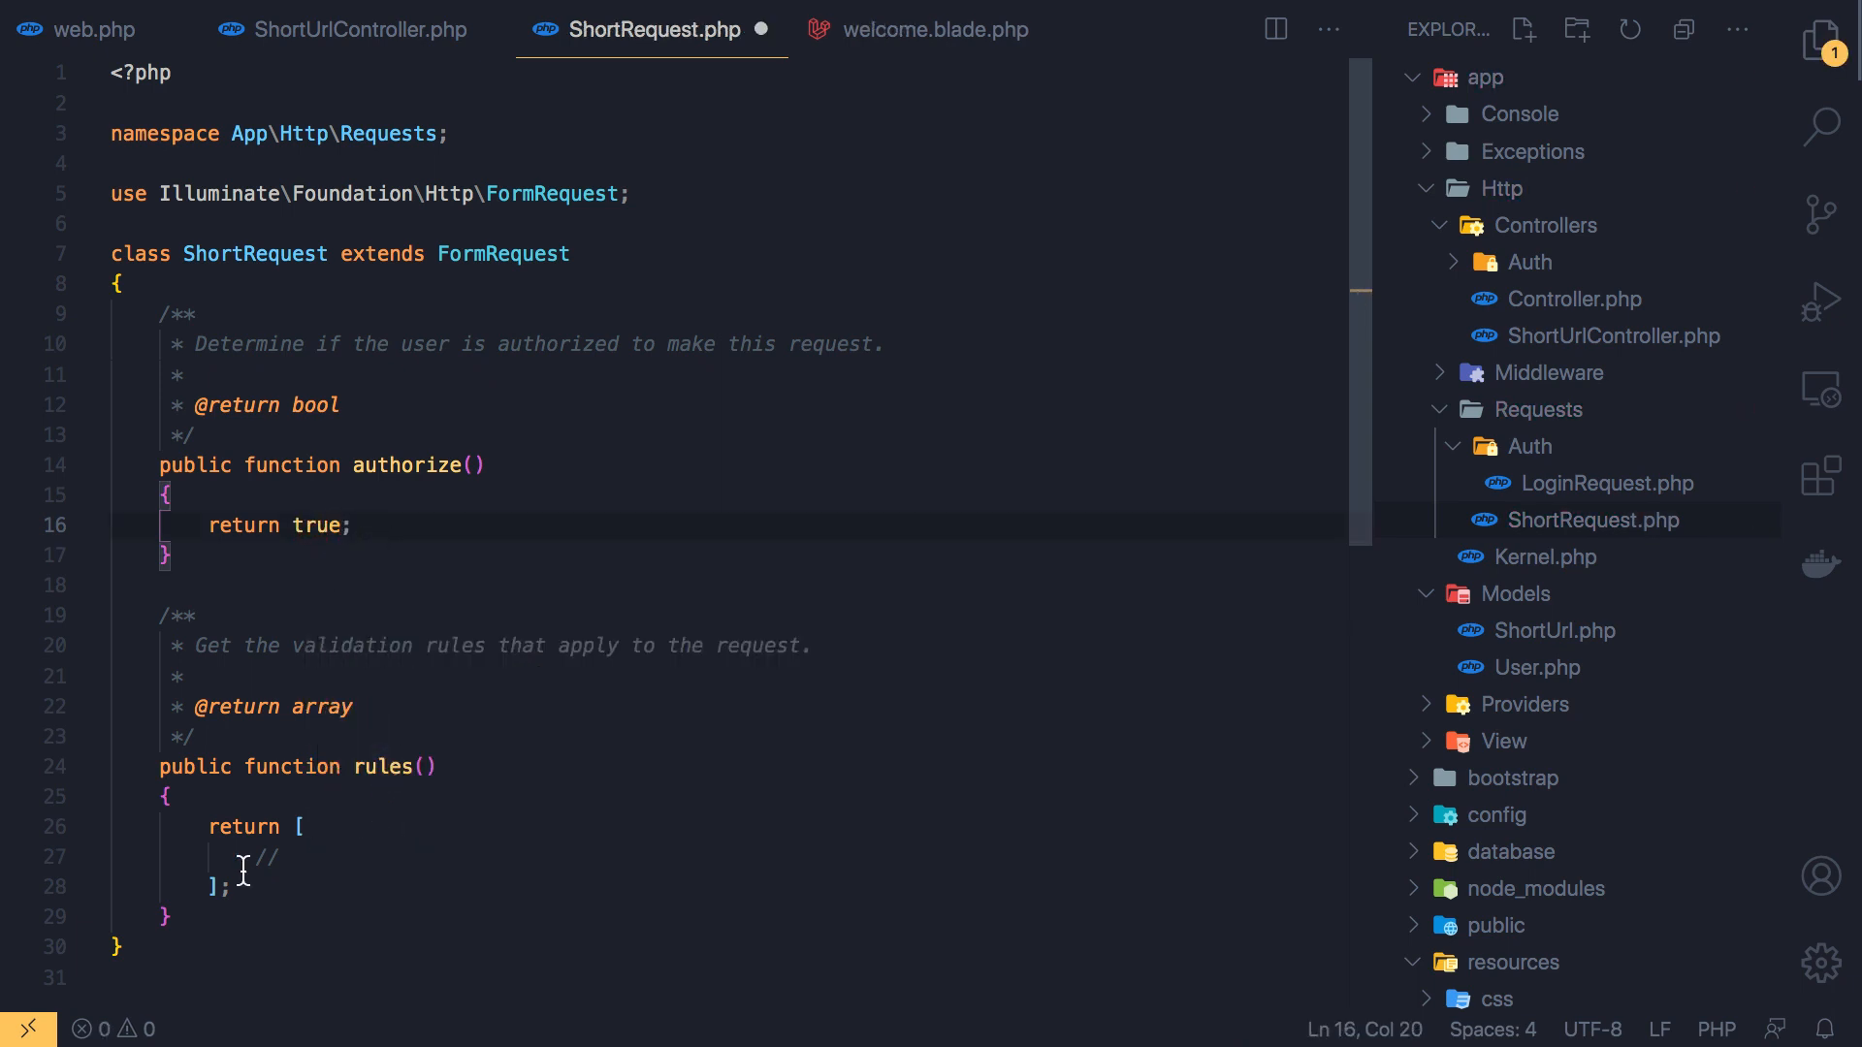
key(Backspace)
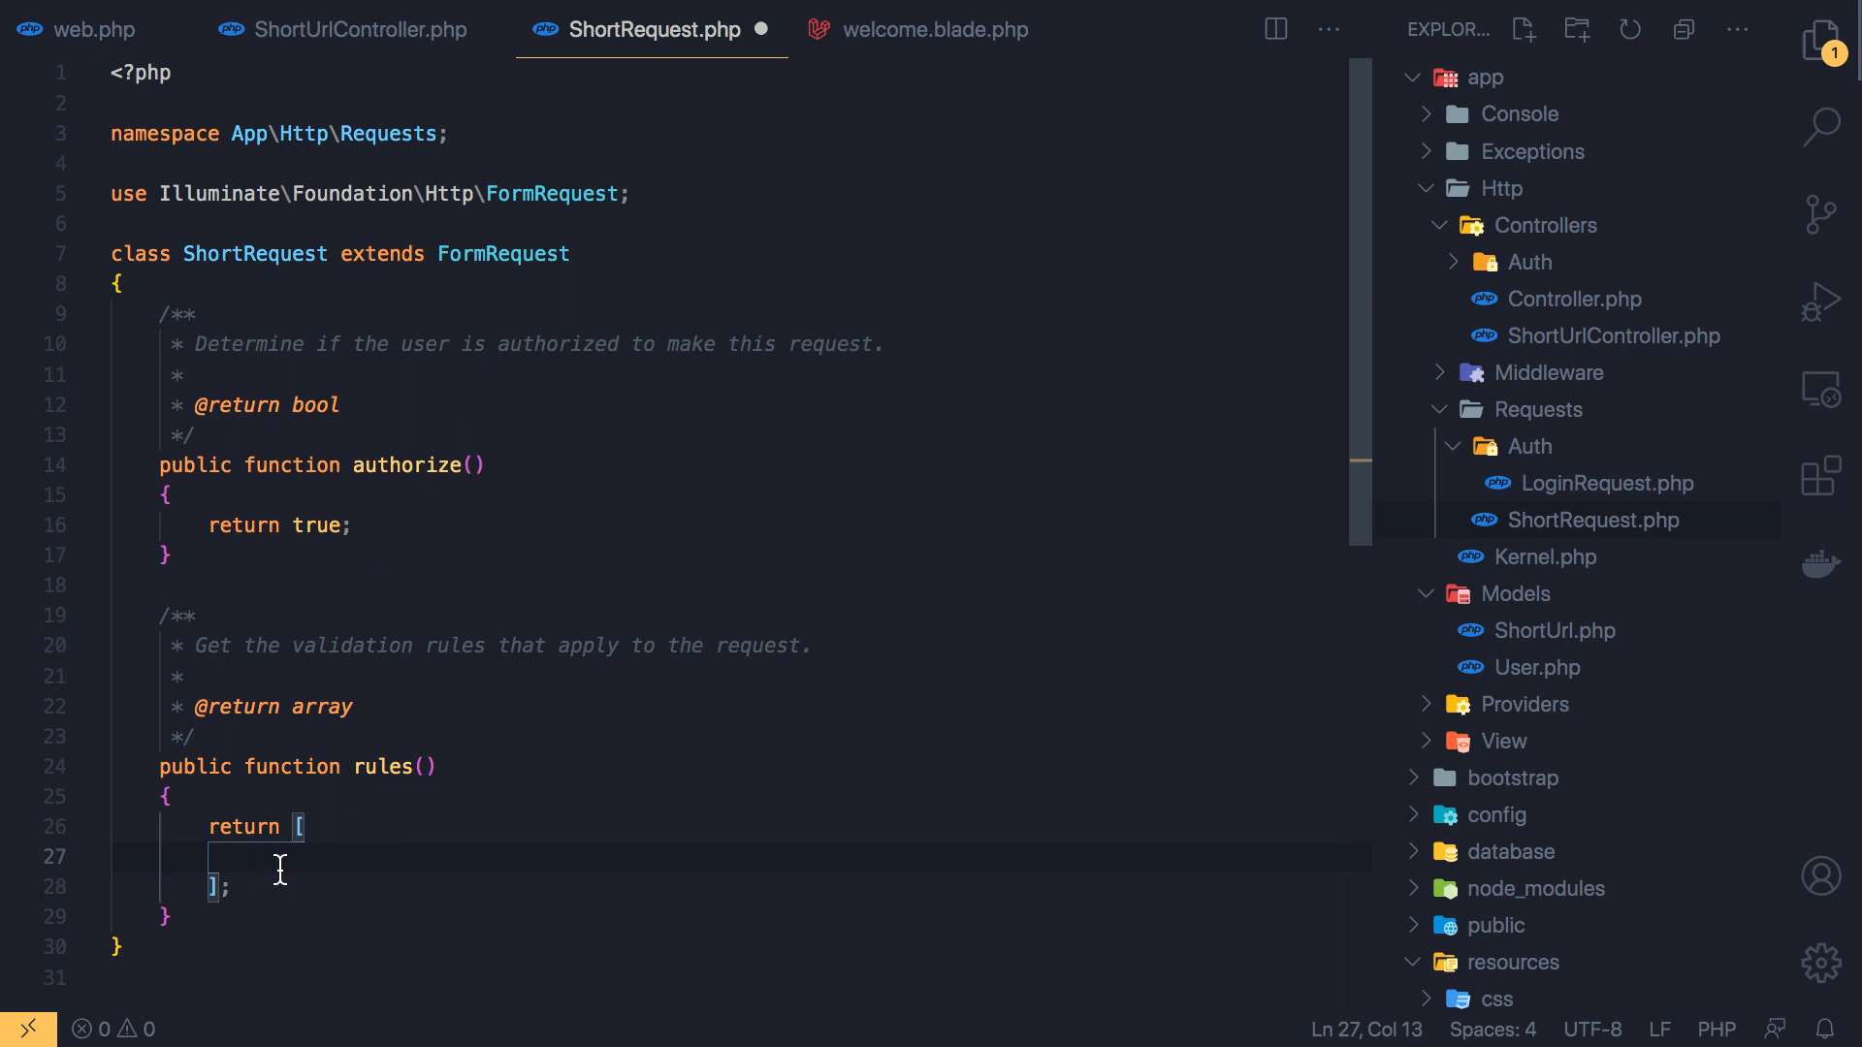
Add the rule 'original_url' => 'required|url' to ShortRequest, matching the view's input name, and save
click(933, 30)
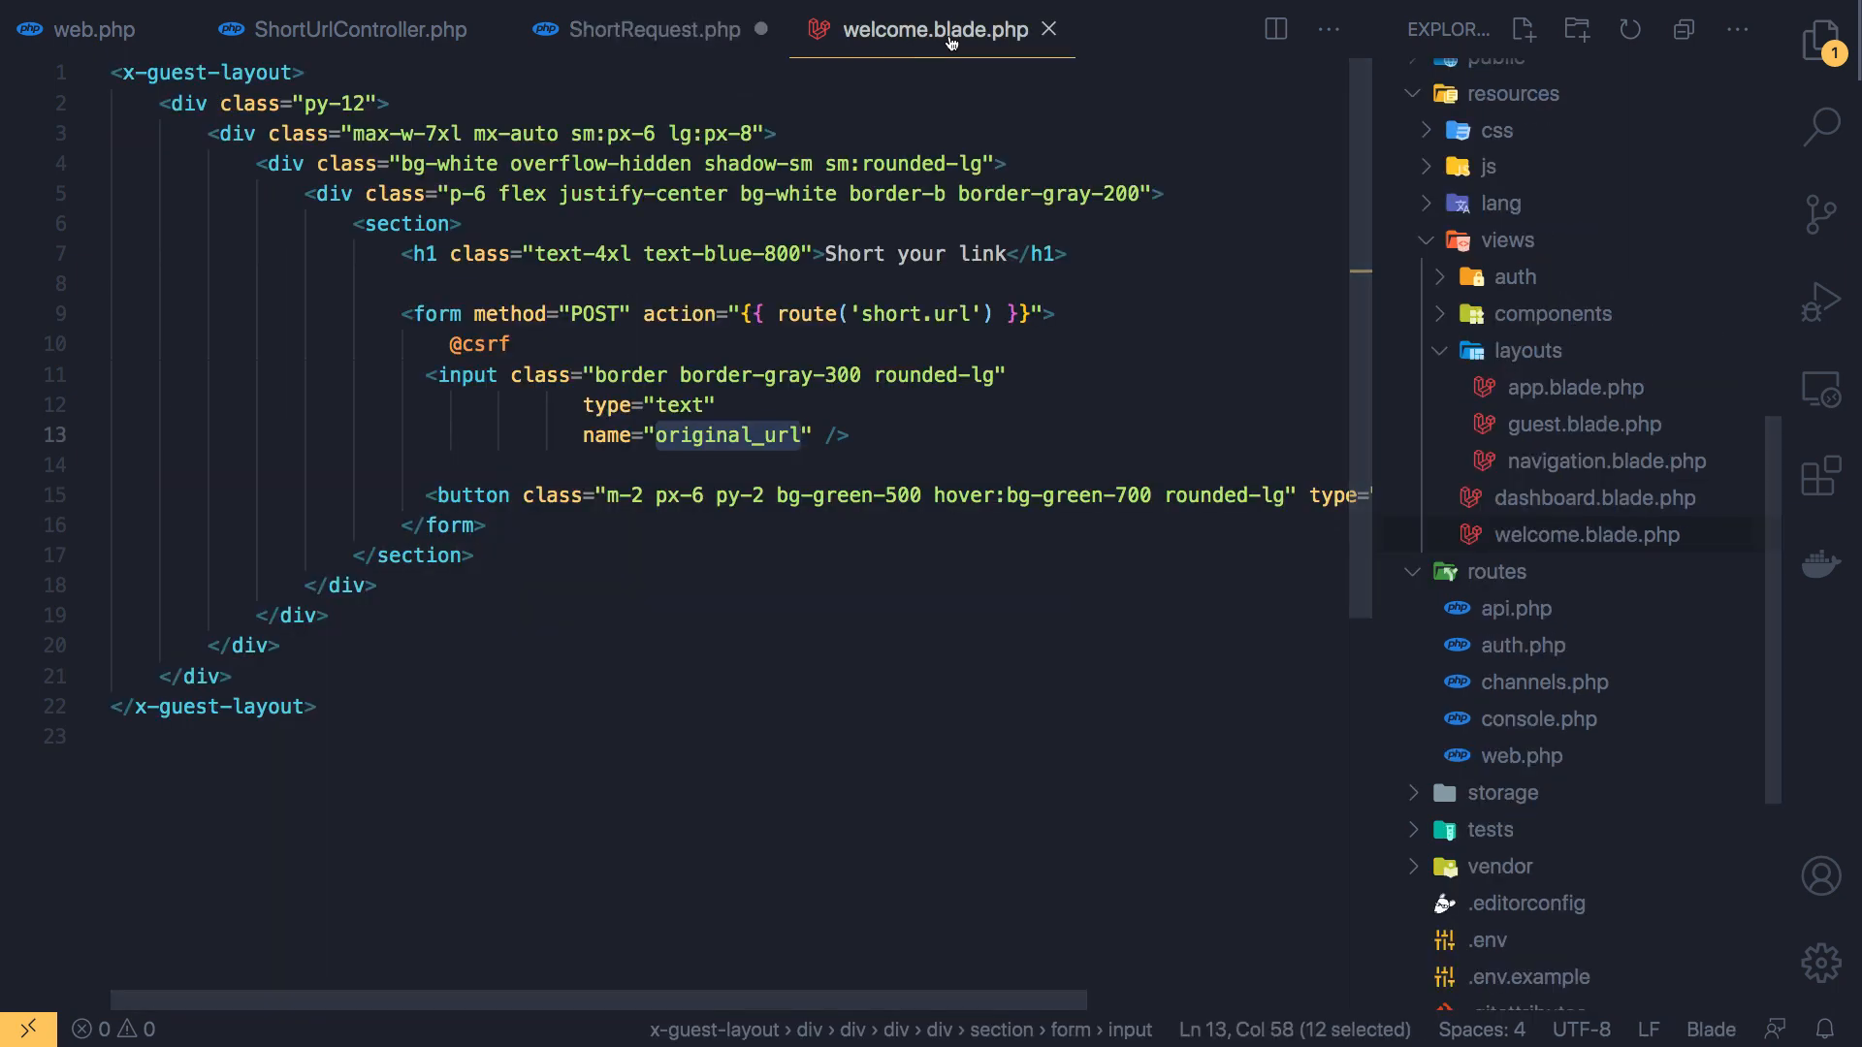
click(647, 29)
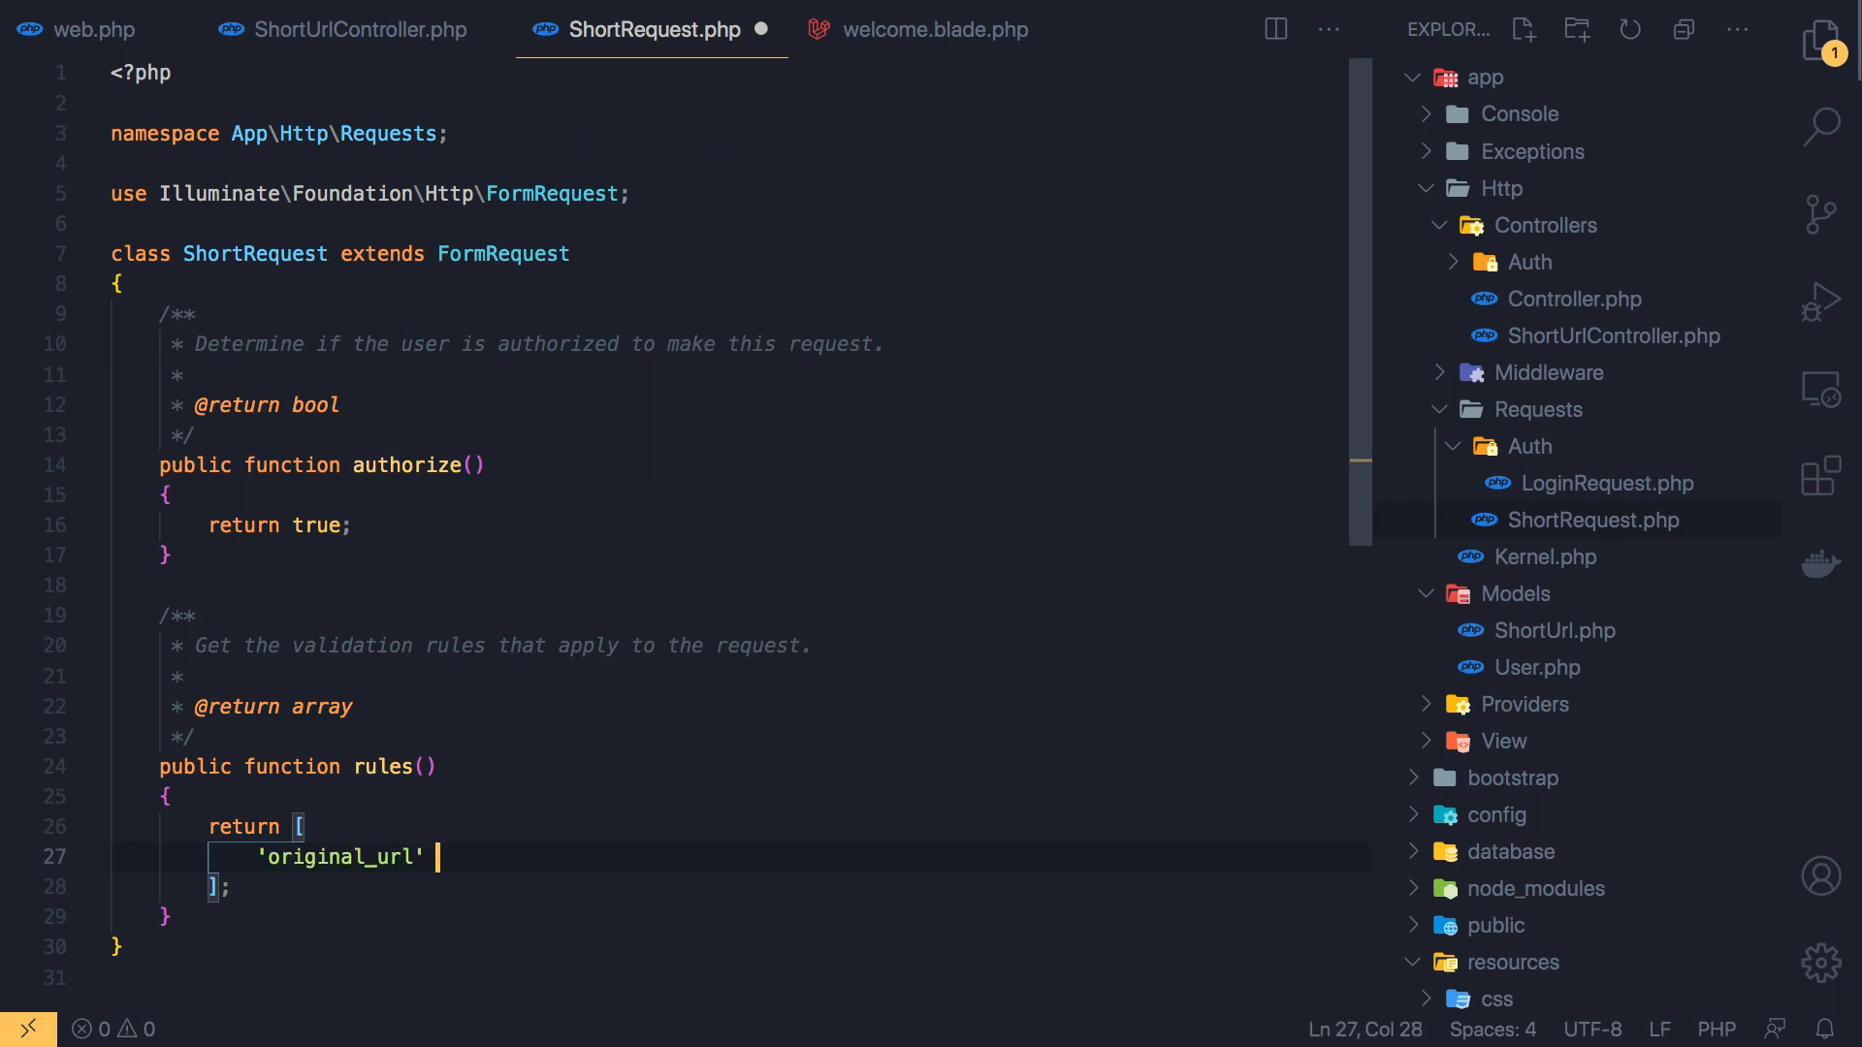
text(=> 'required)
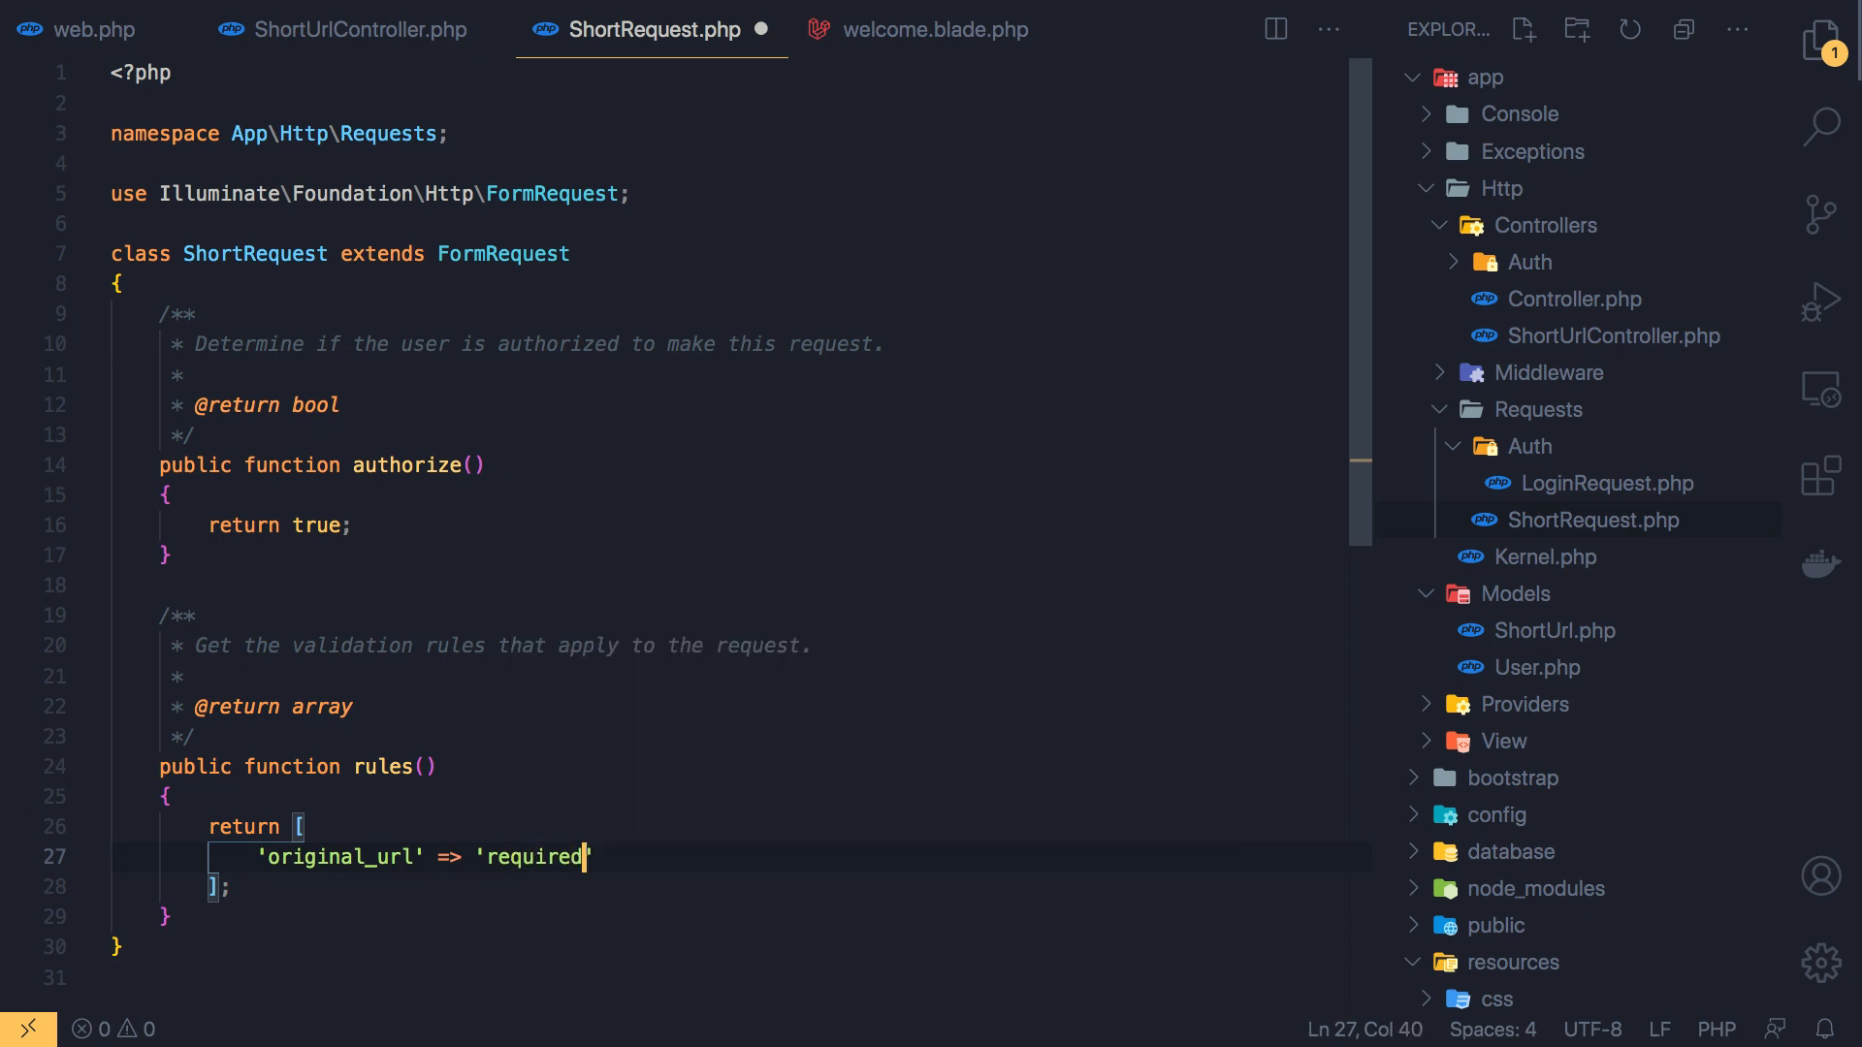
text(|)
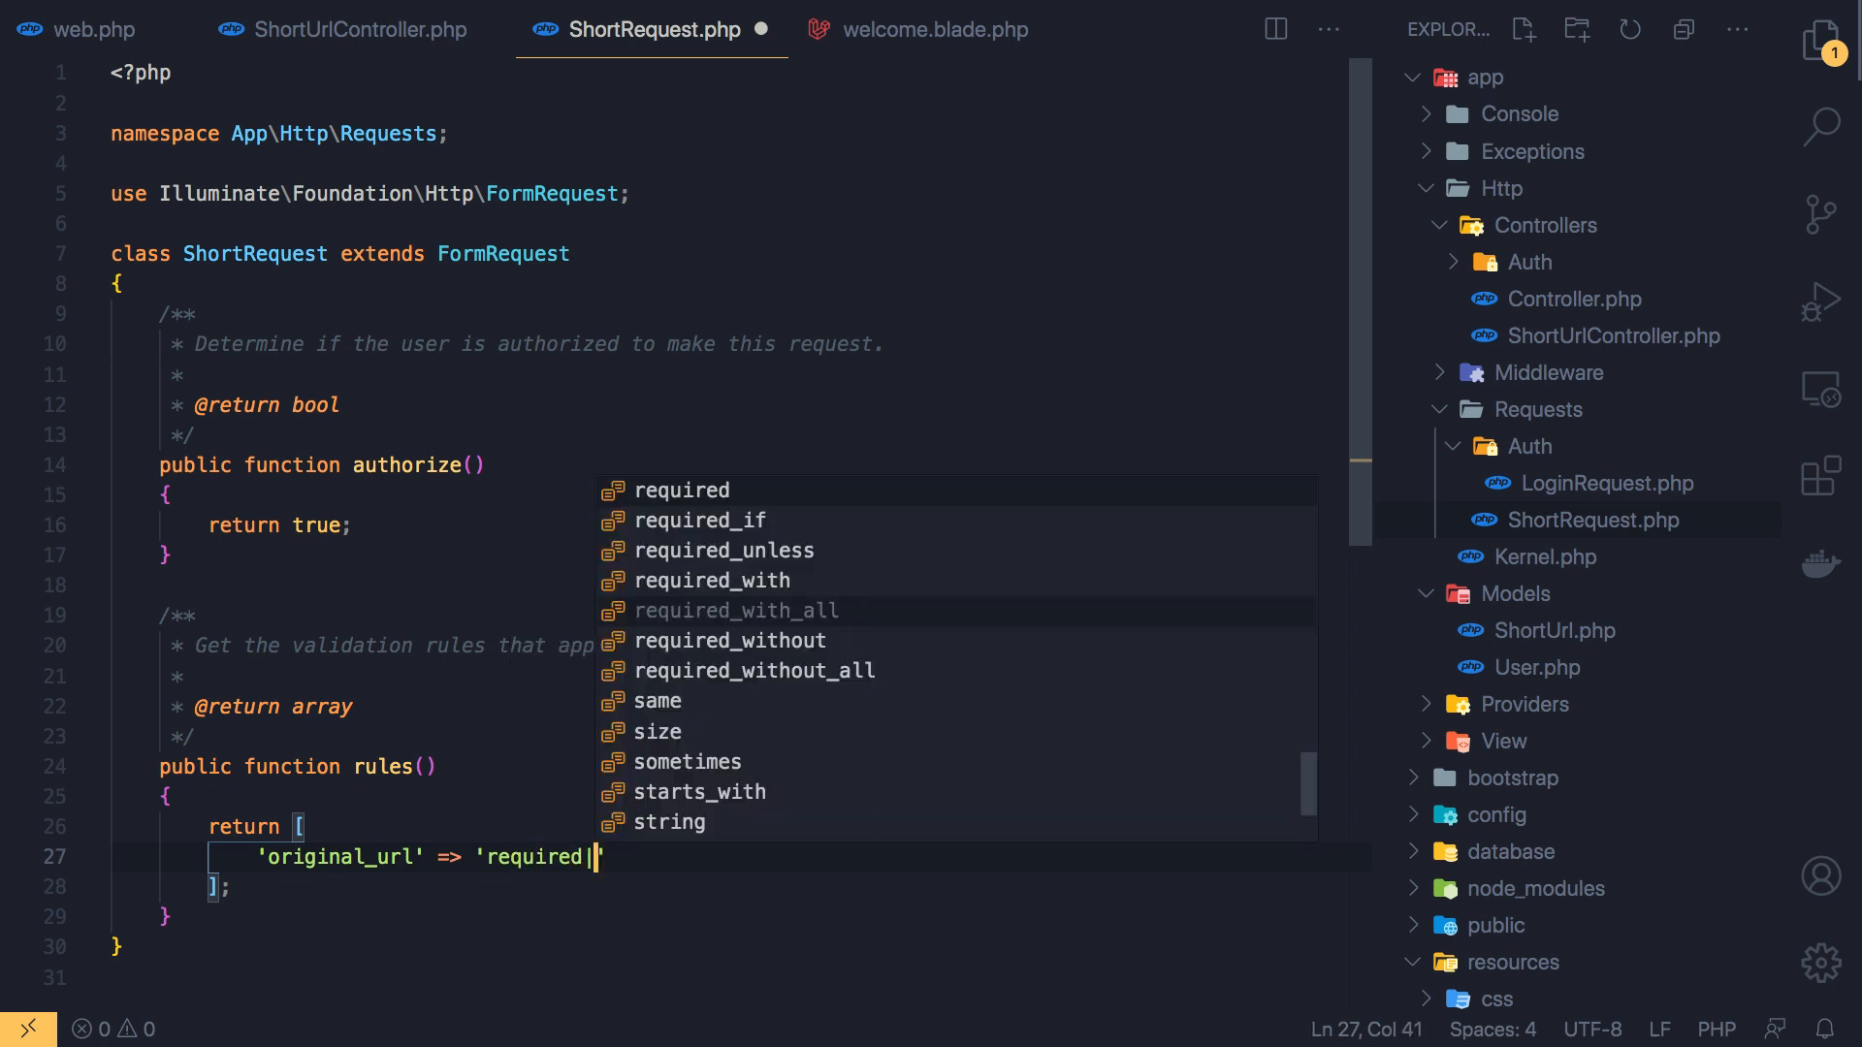
text(|url)
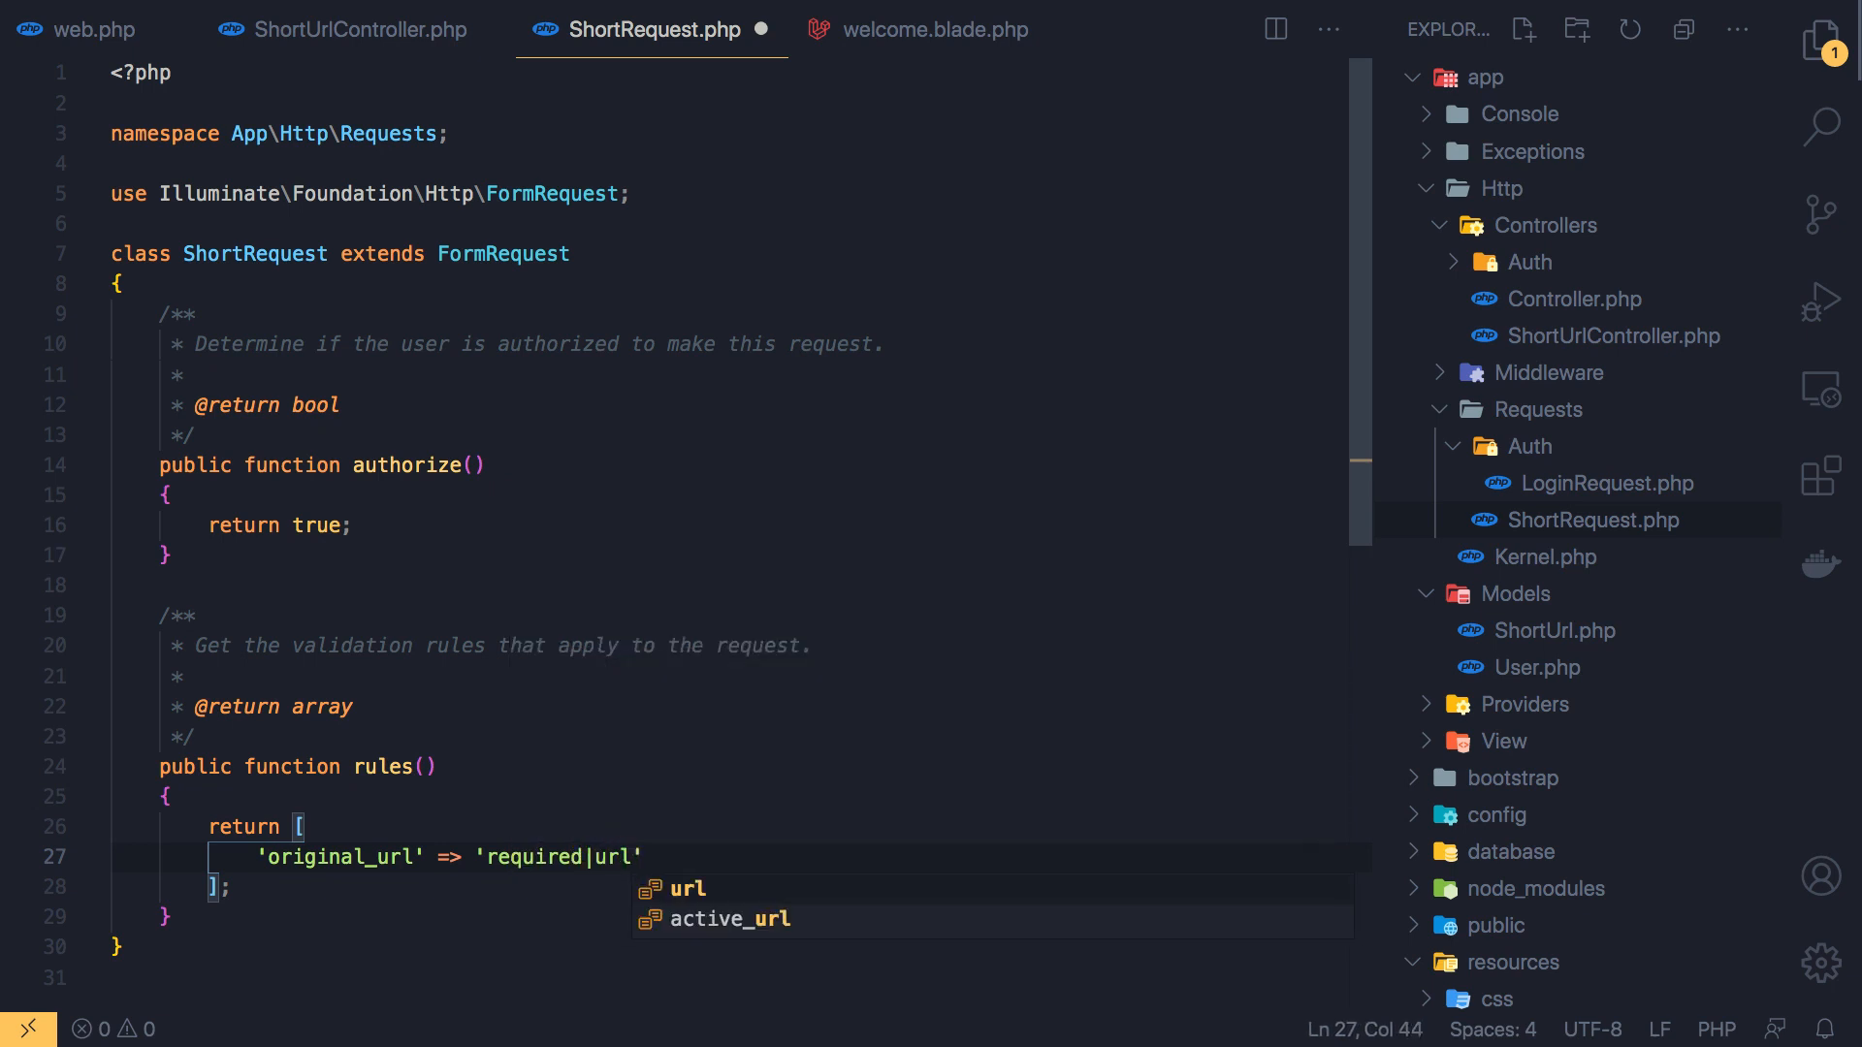
key(ctrl+s)
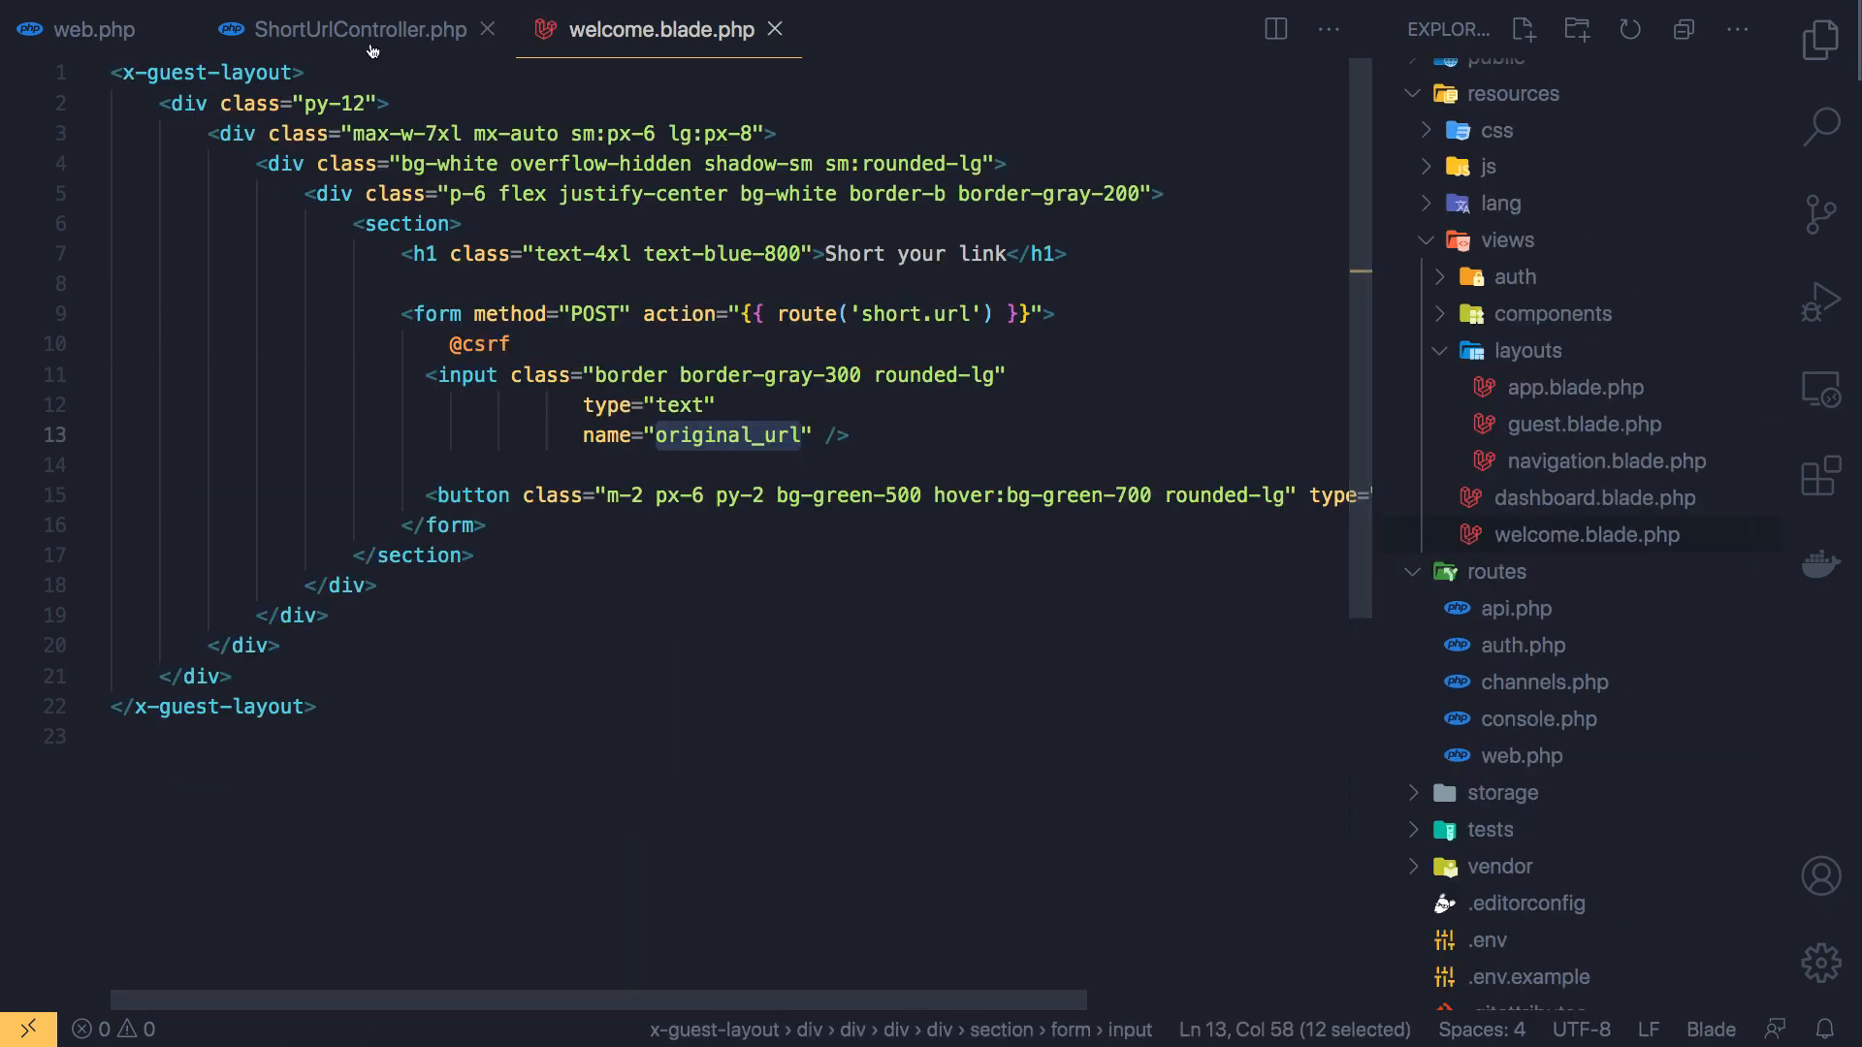
Replace short()'s Request type hint with ShortRequest in ShortUrlController
click(361, 29)
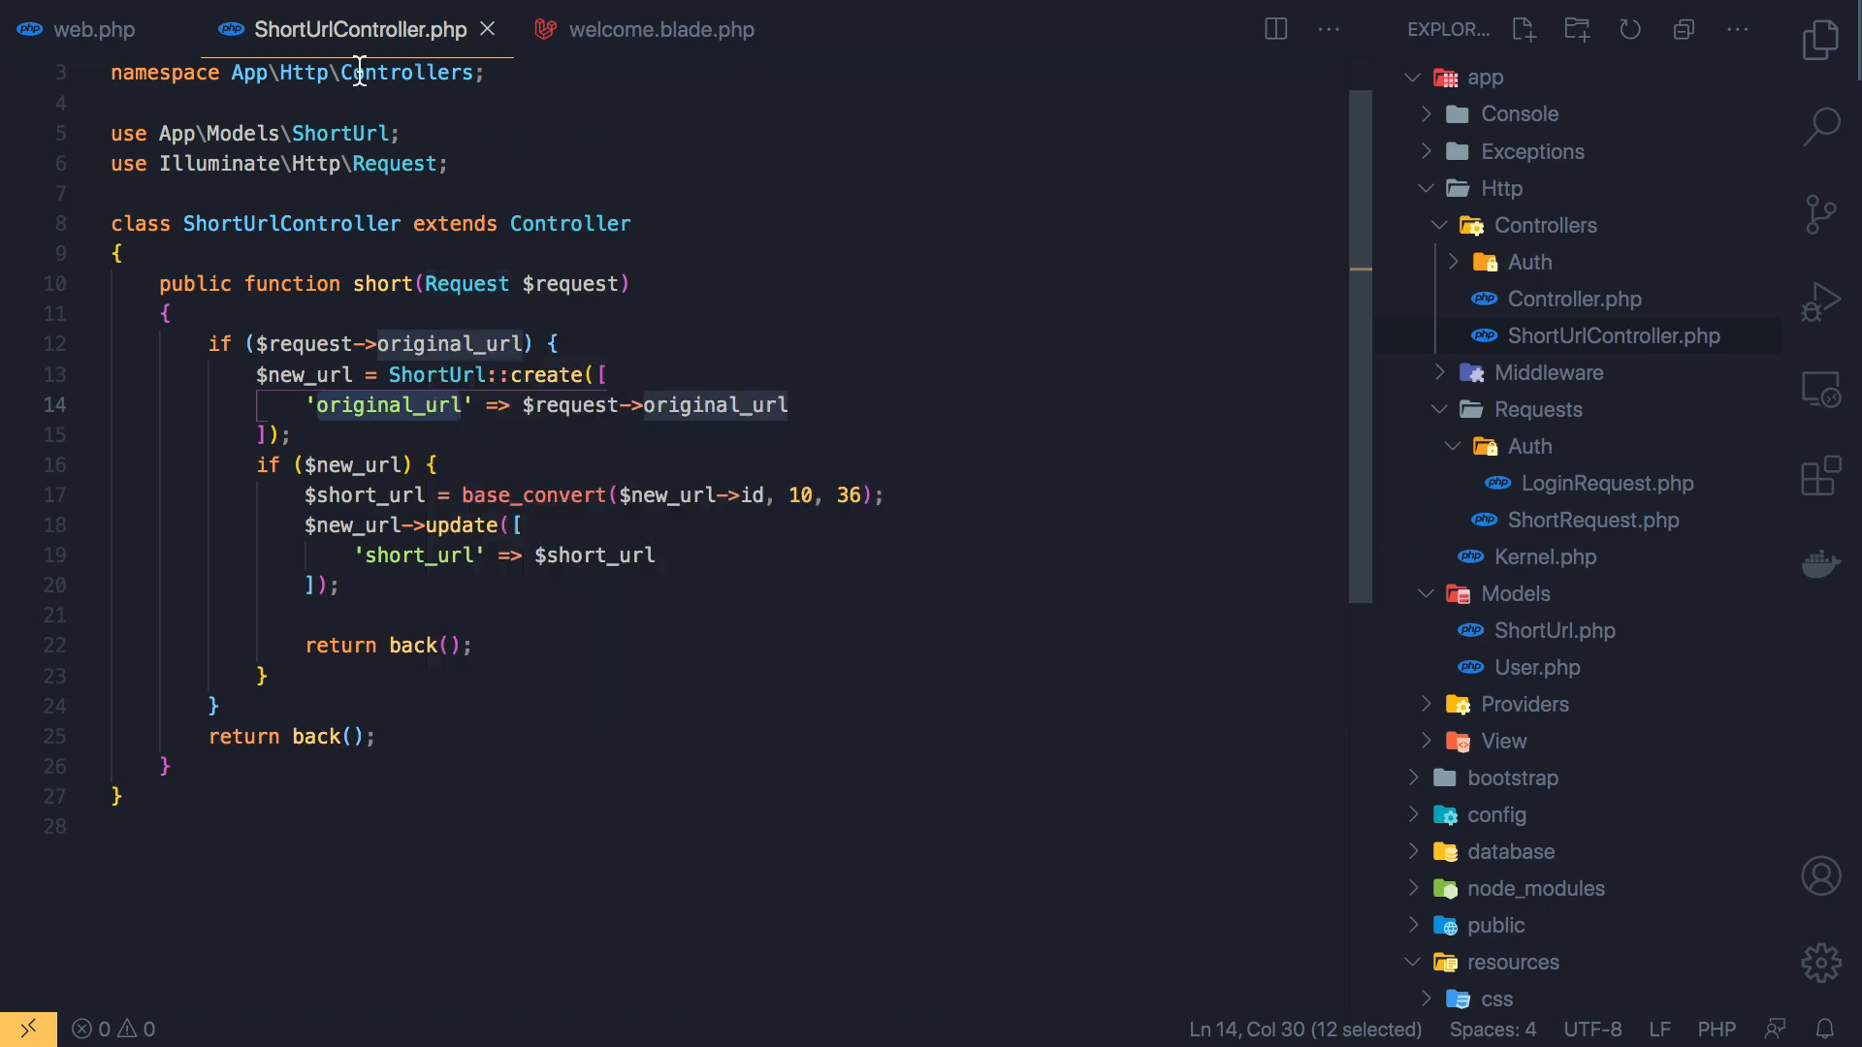
double_click(382, 283)
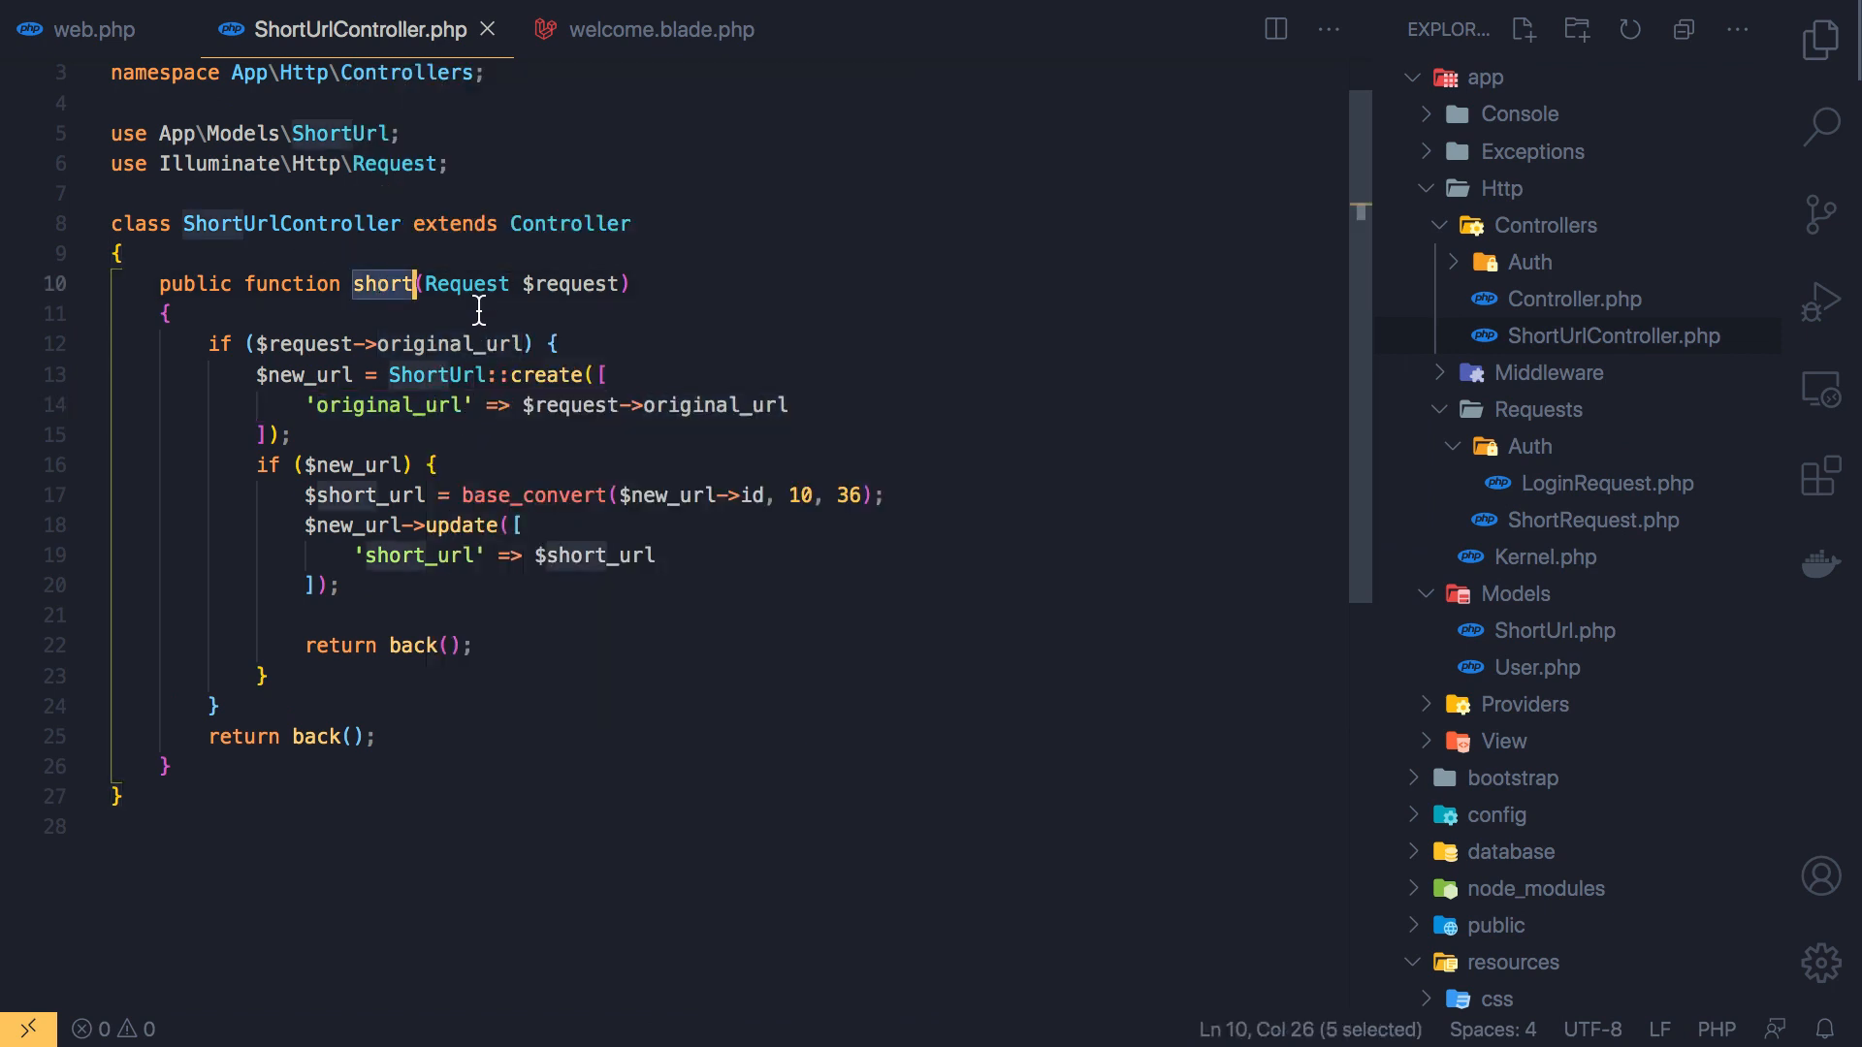
double_click(463, 283)
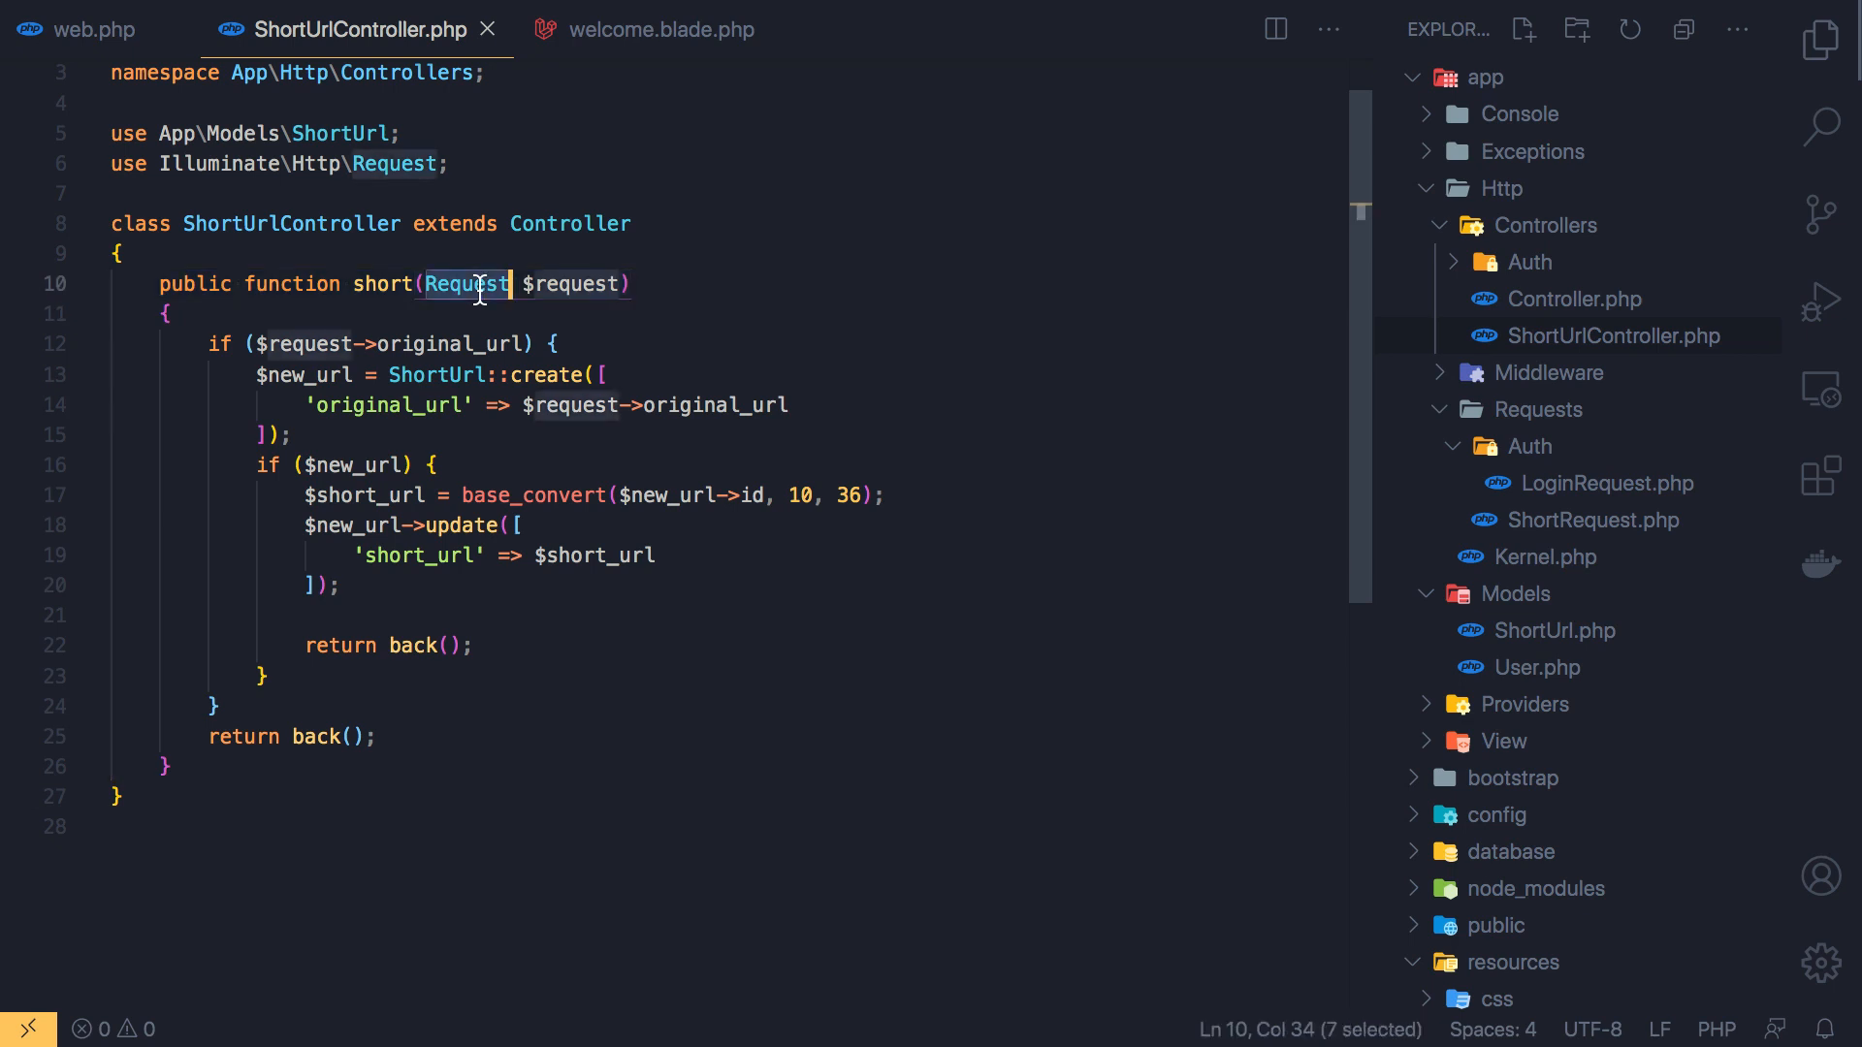
mouse_move(471, 283)
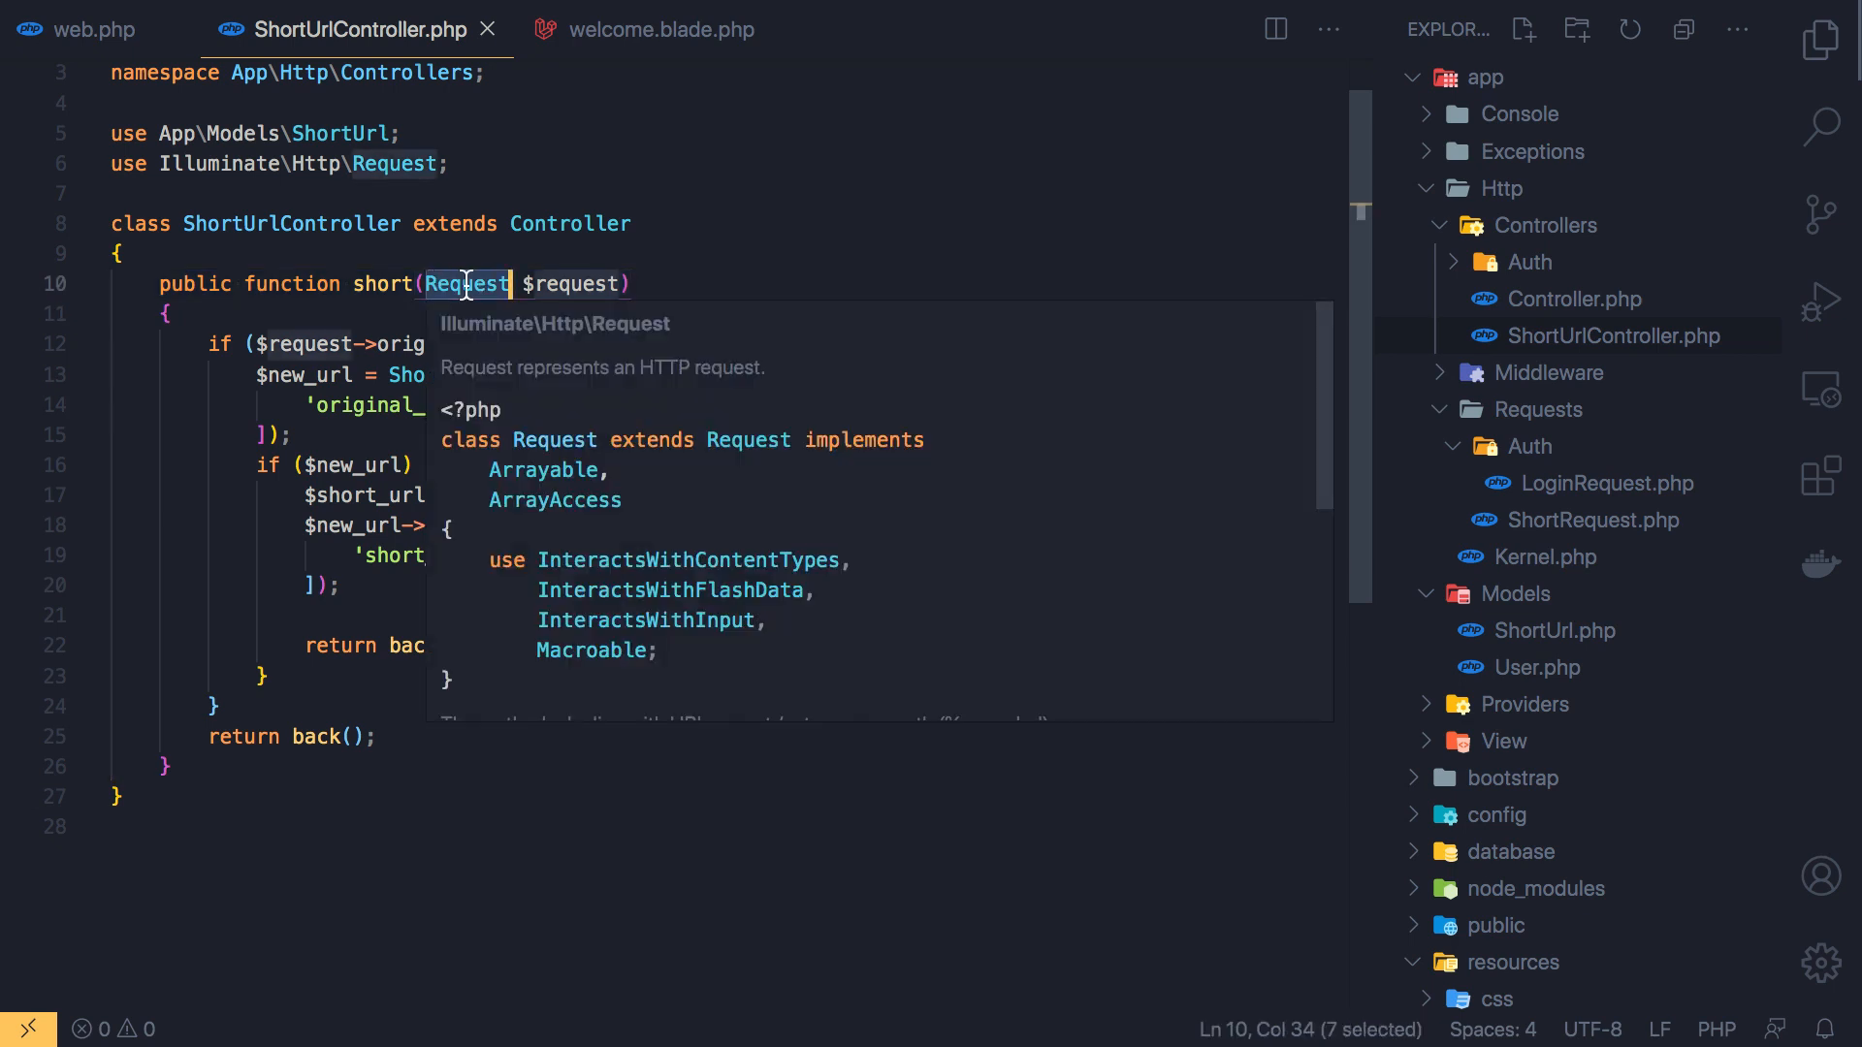
text(Sh)
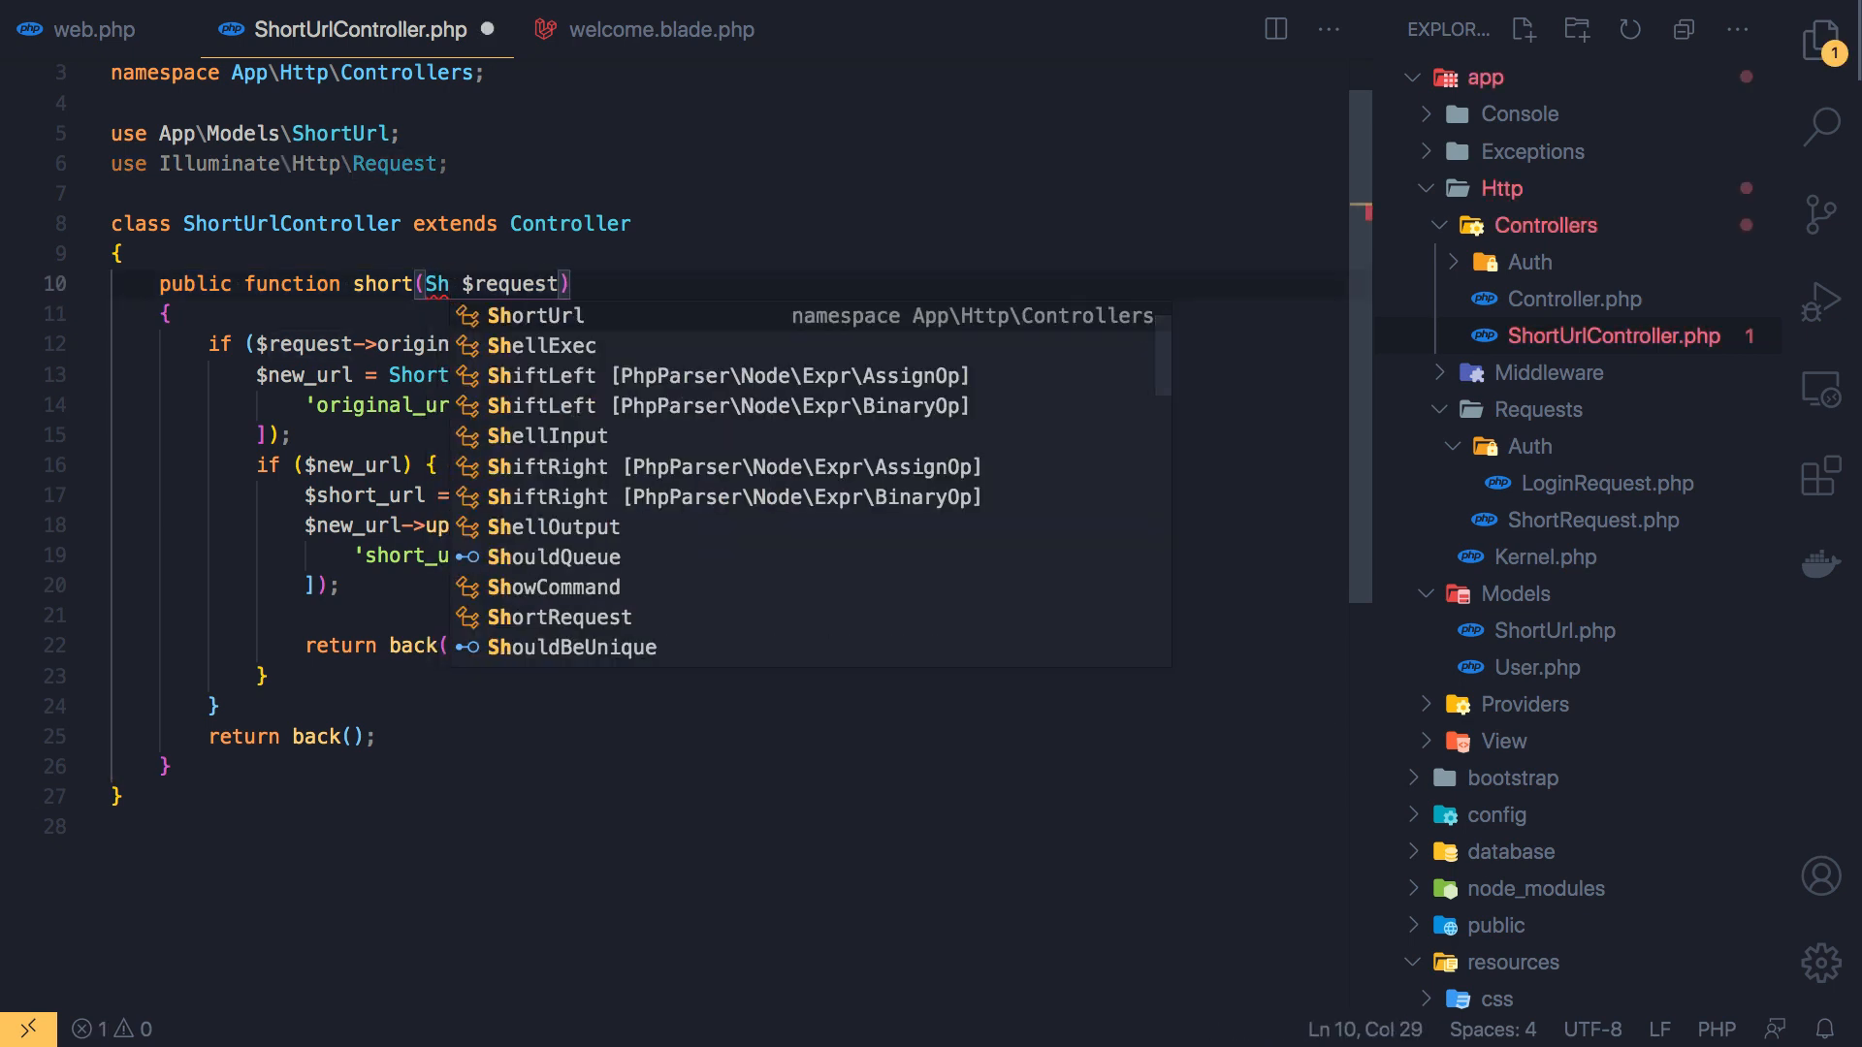
text(o)
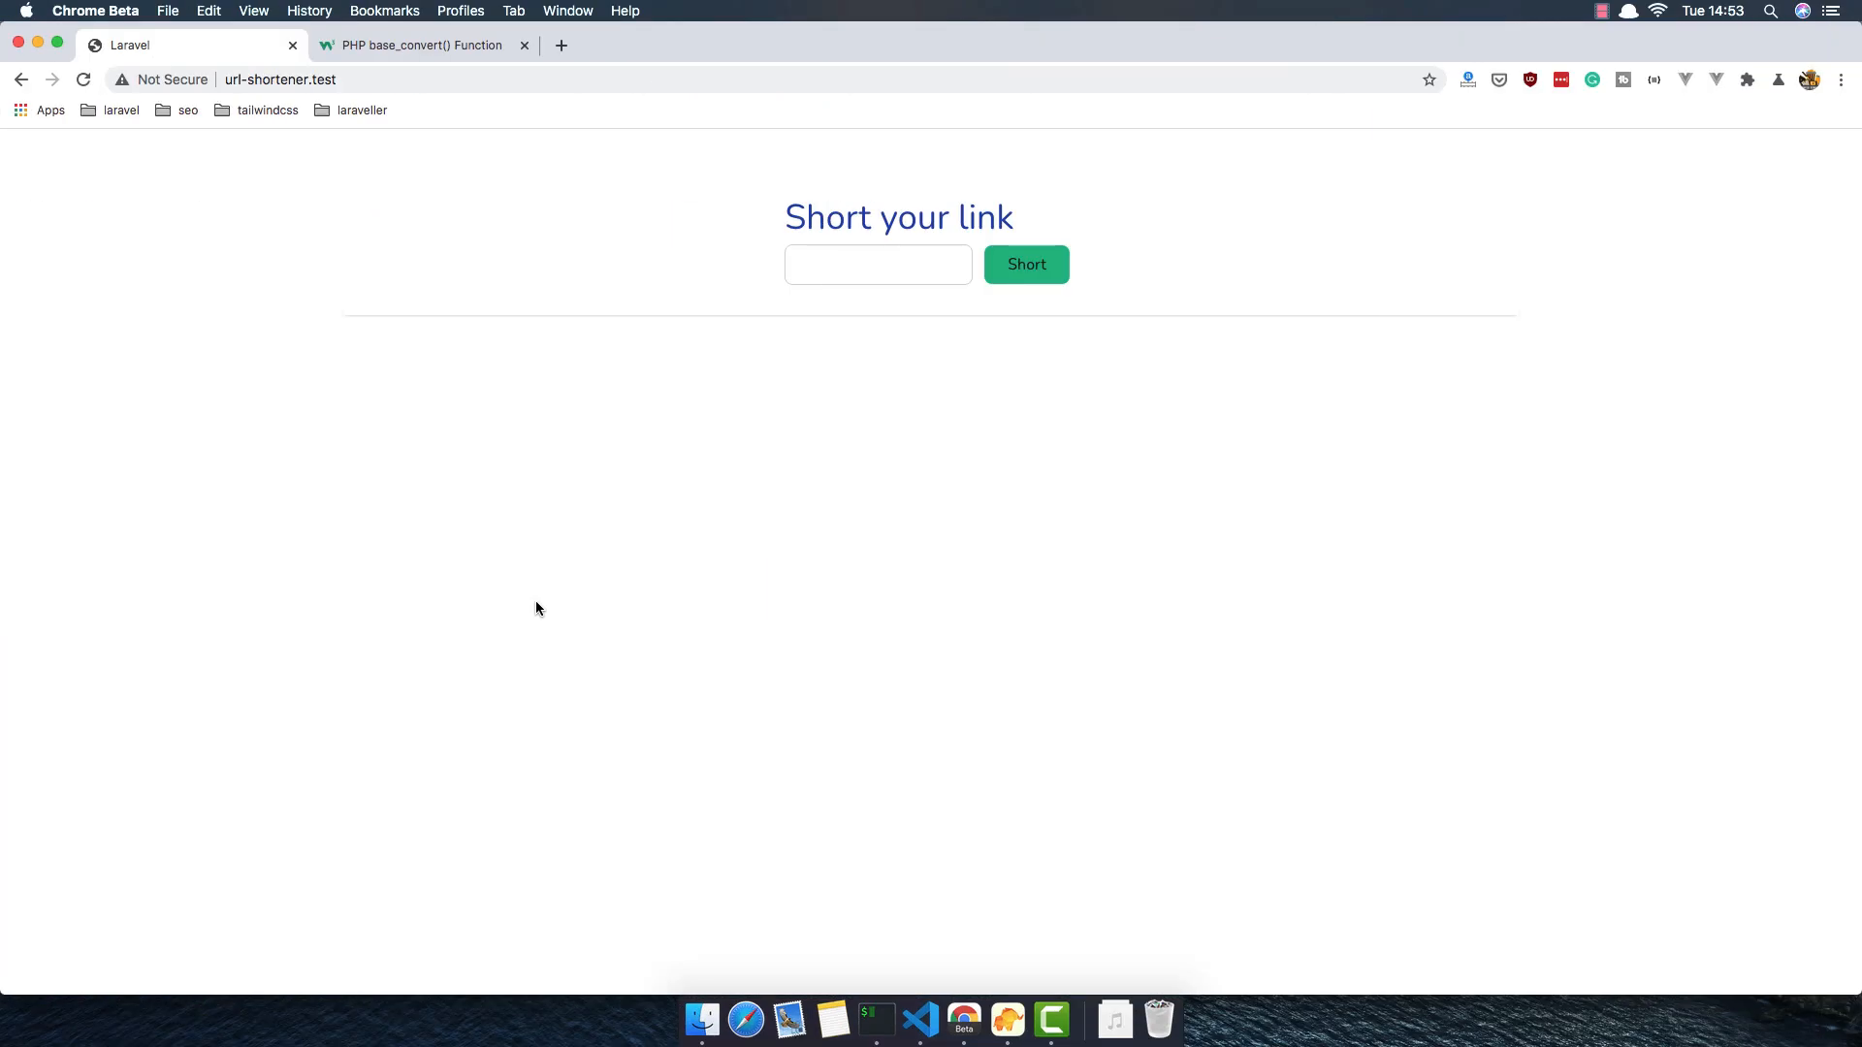
click(877, 264)
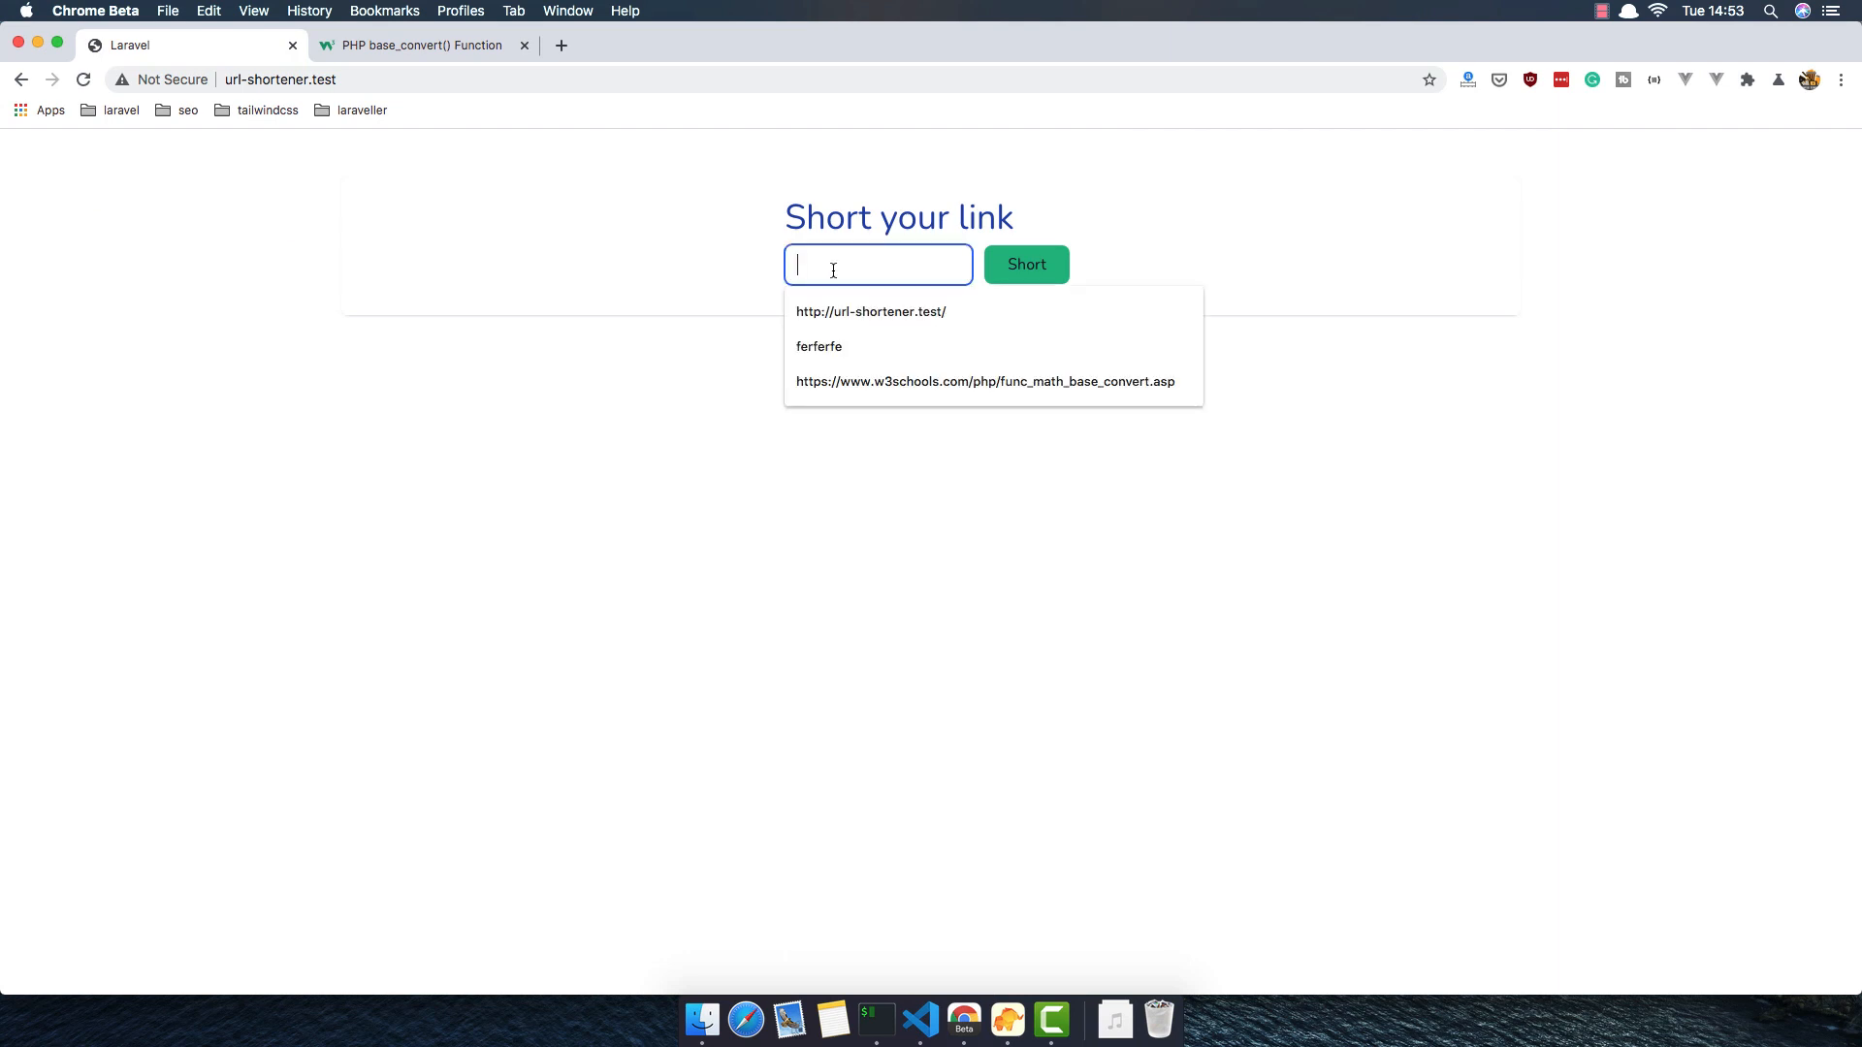
click(819, 346)
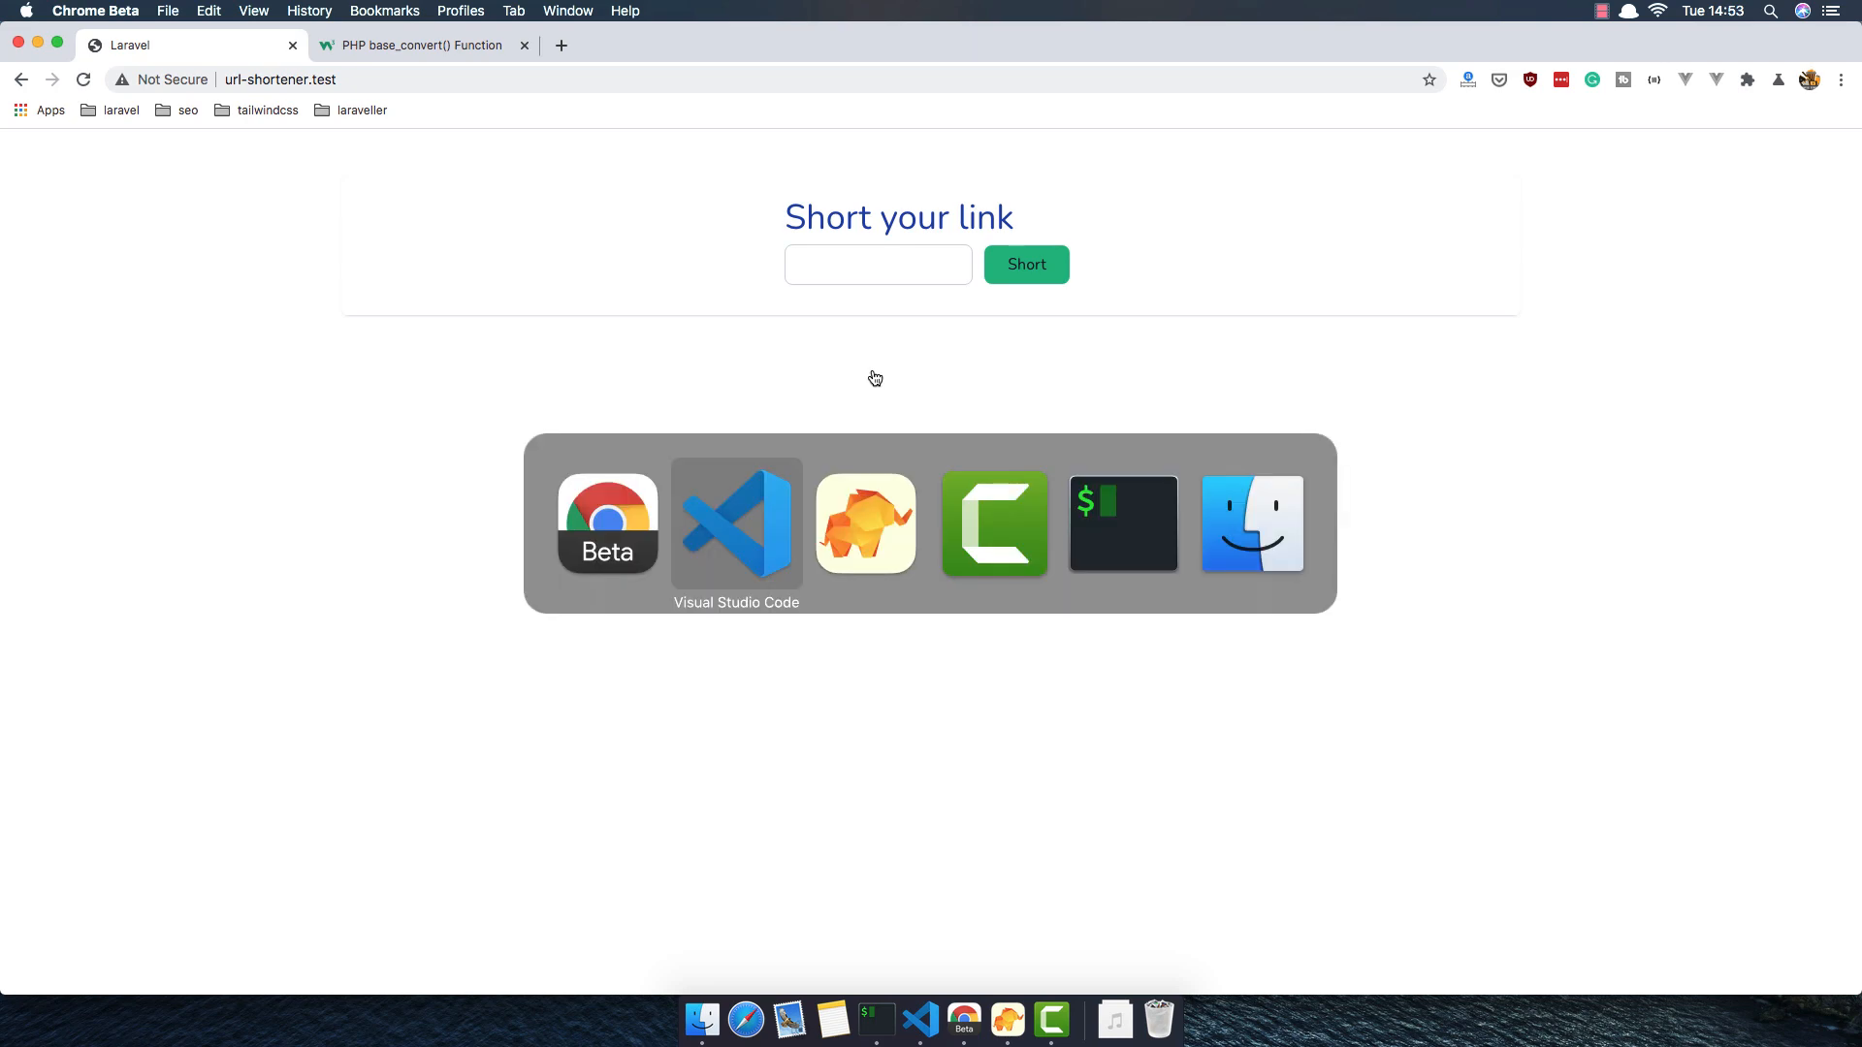
click(737, 521)
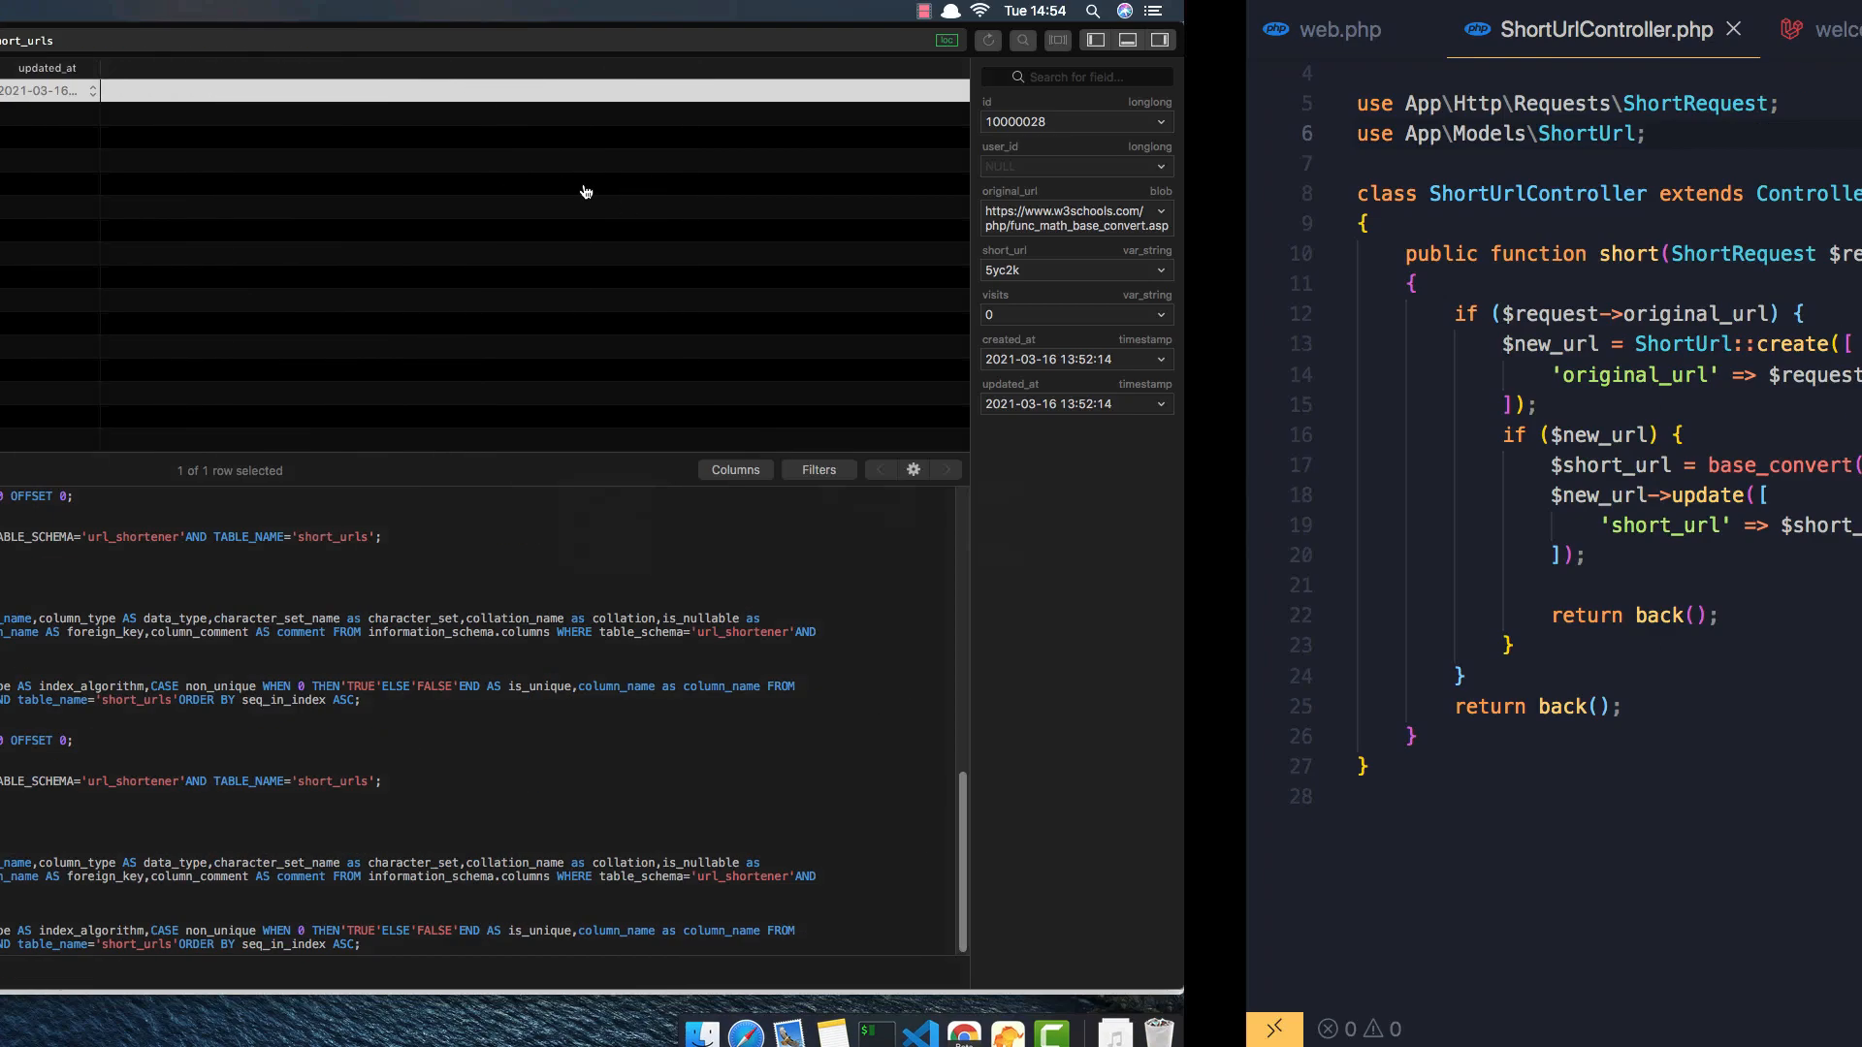
click(659, 29)
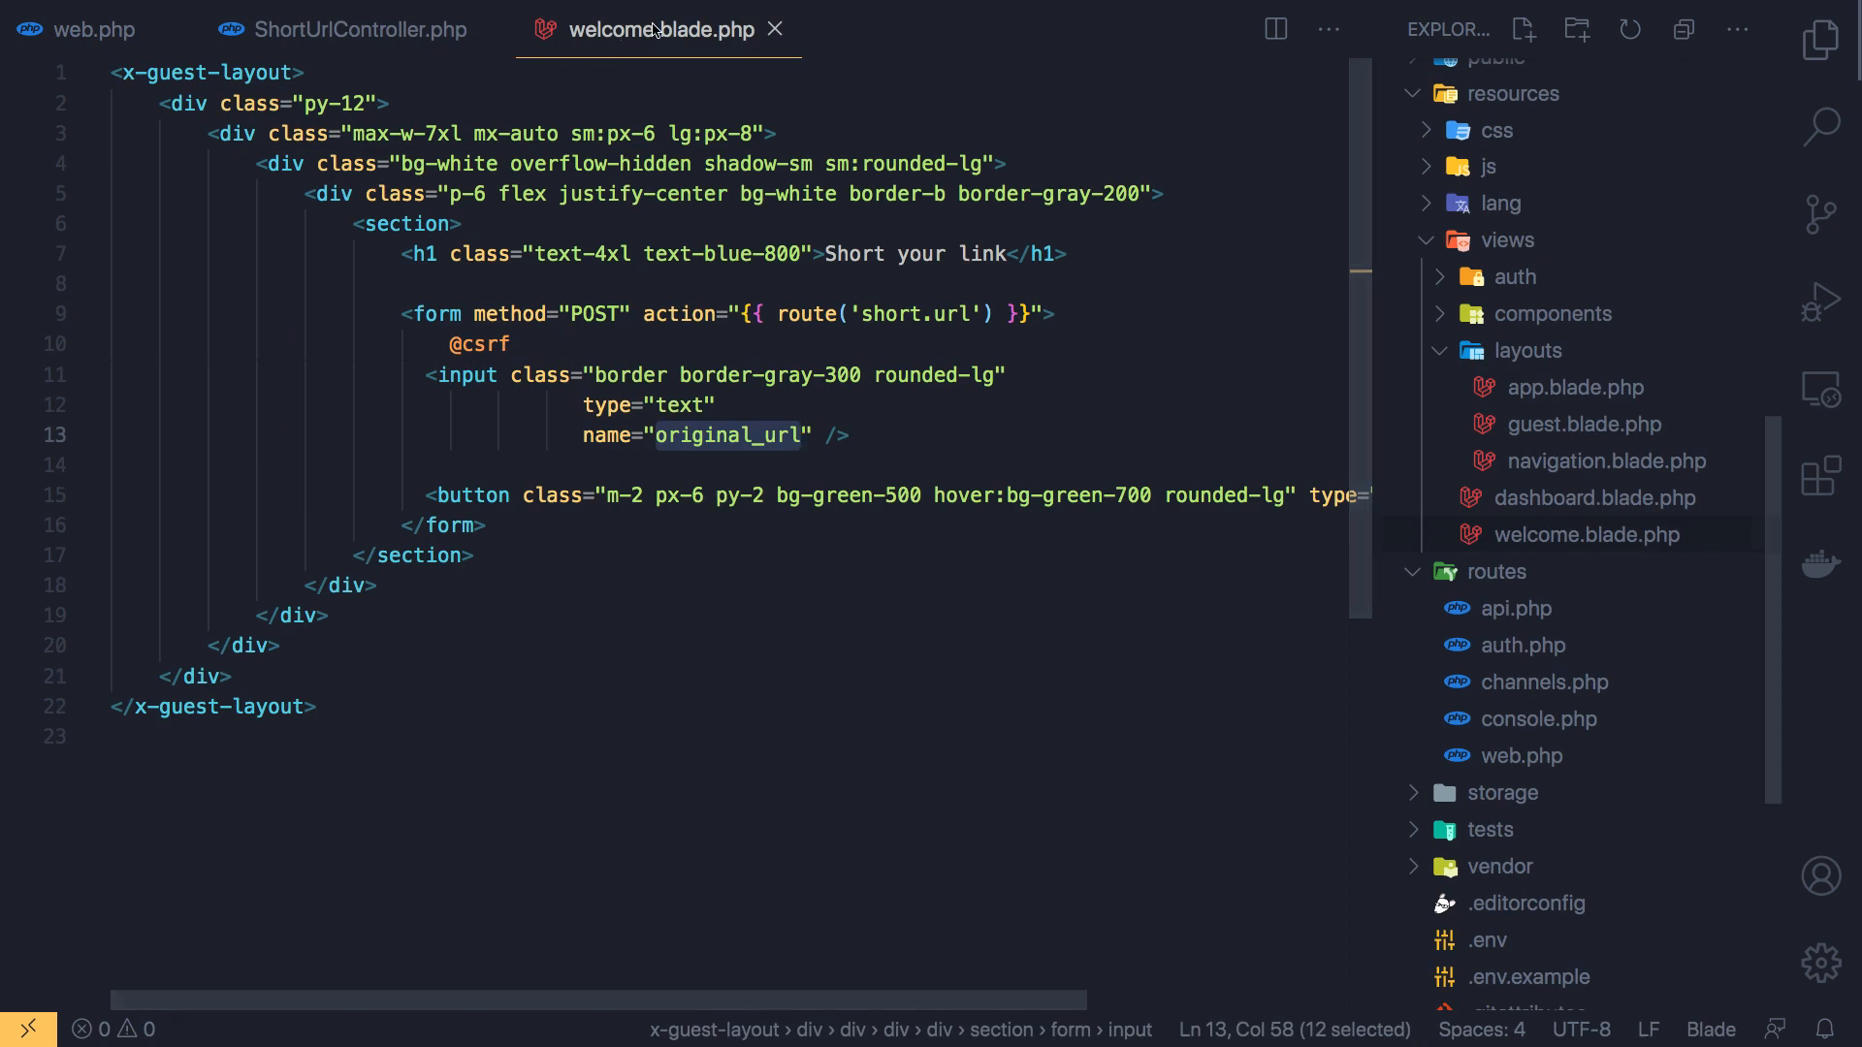
click(878, 465)
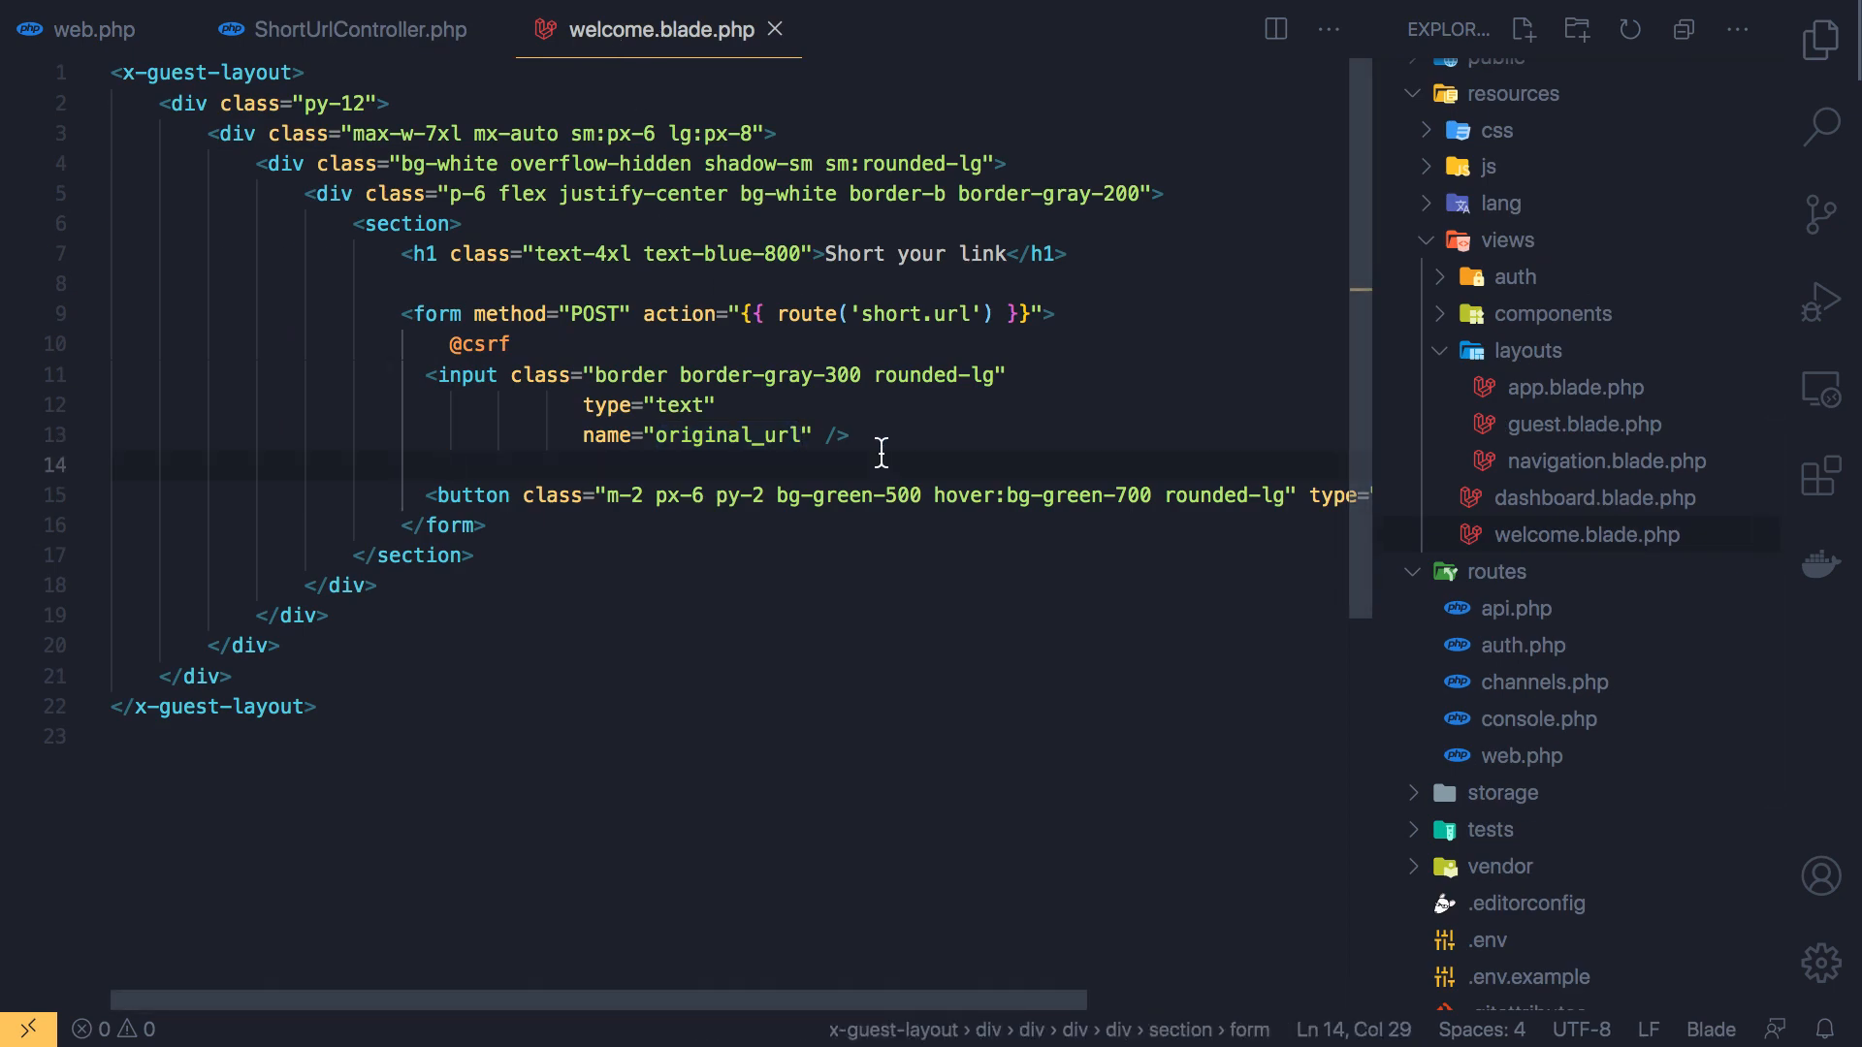
mouse_move(889, 436)
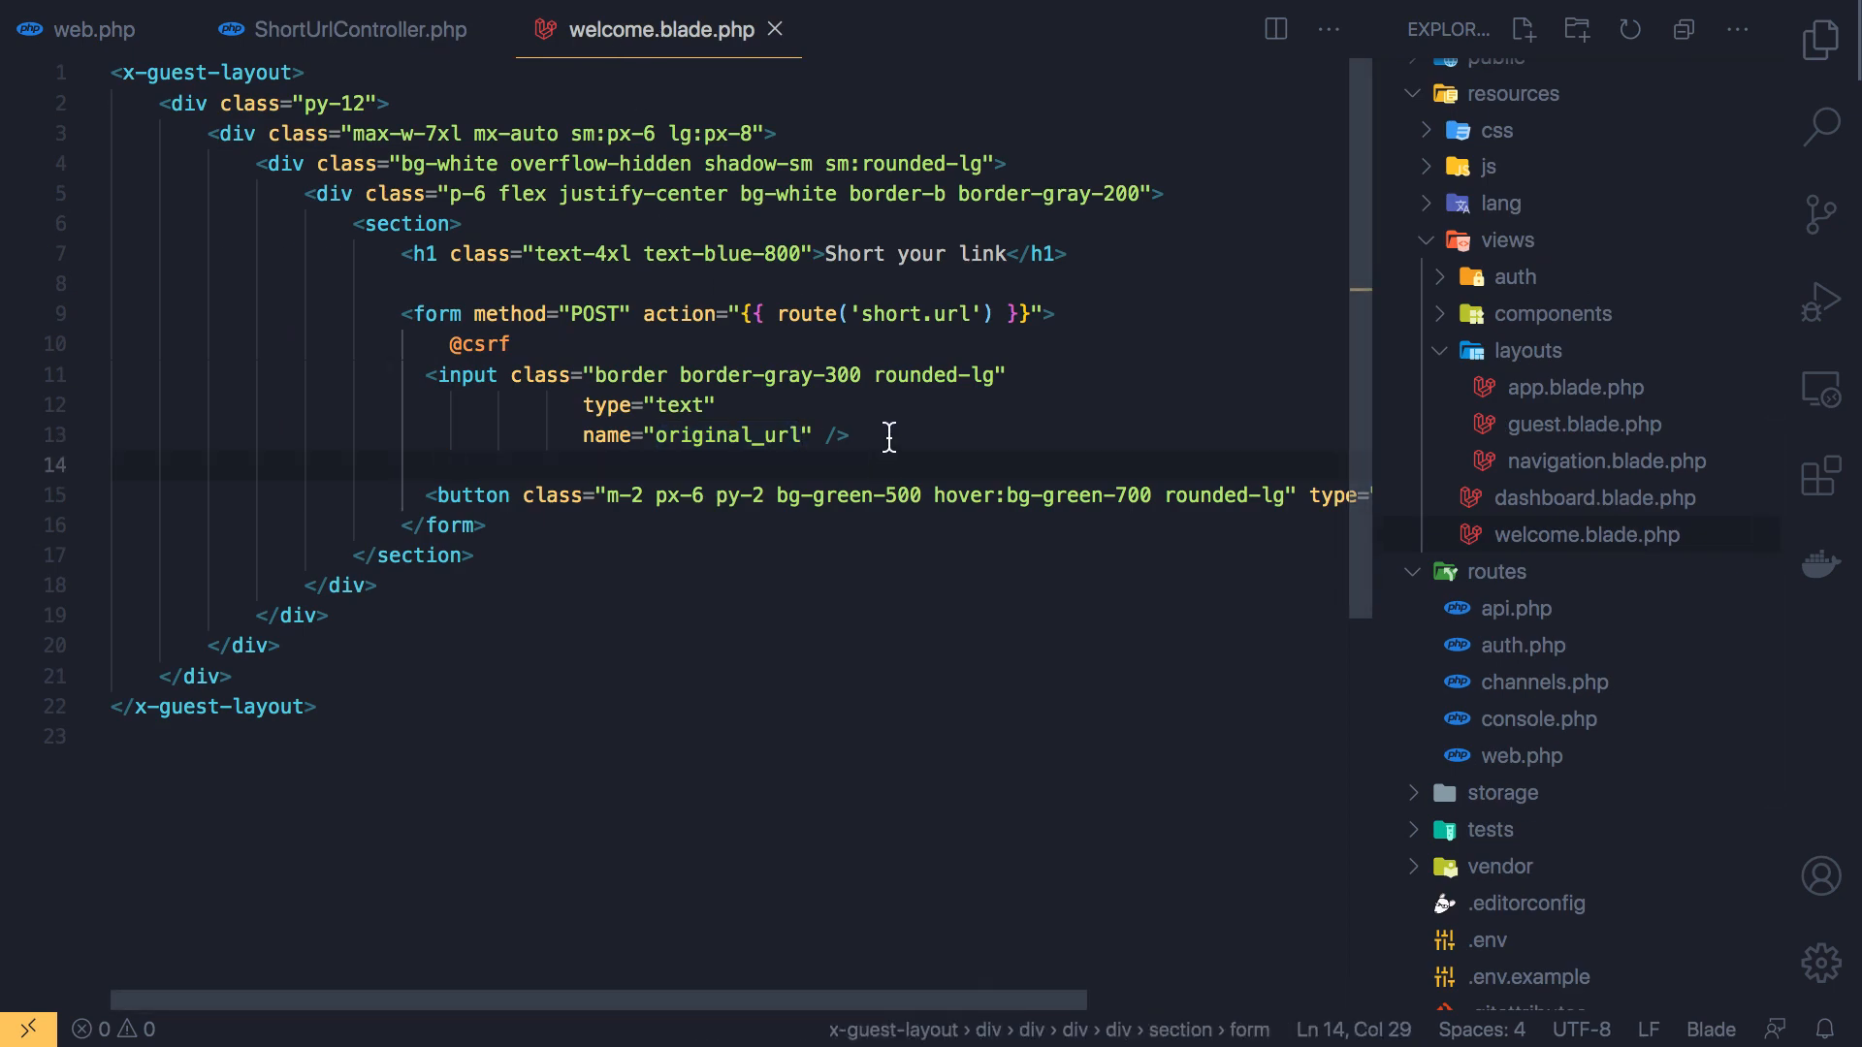
mouse_move(619, 495)
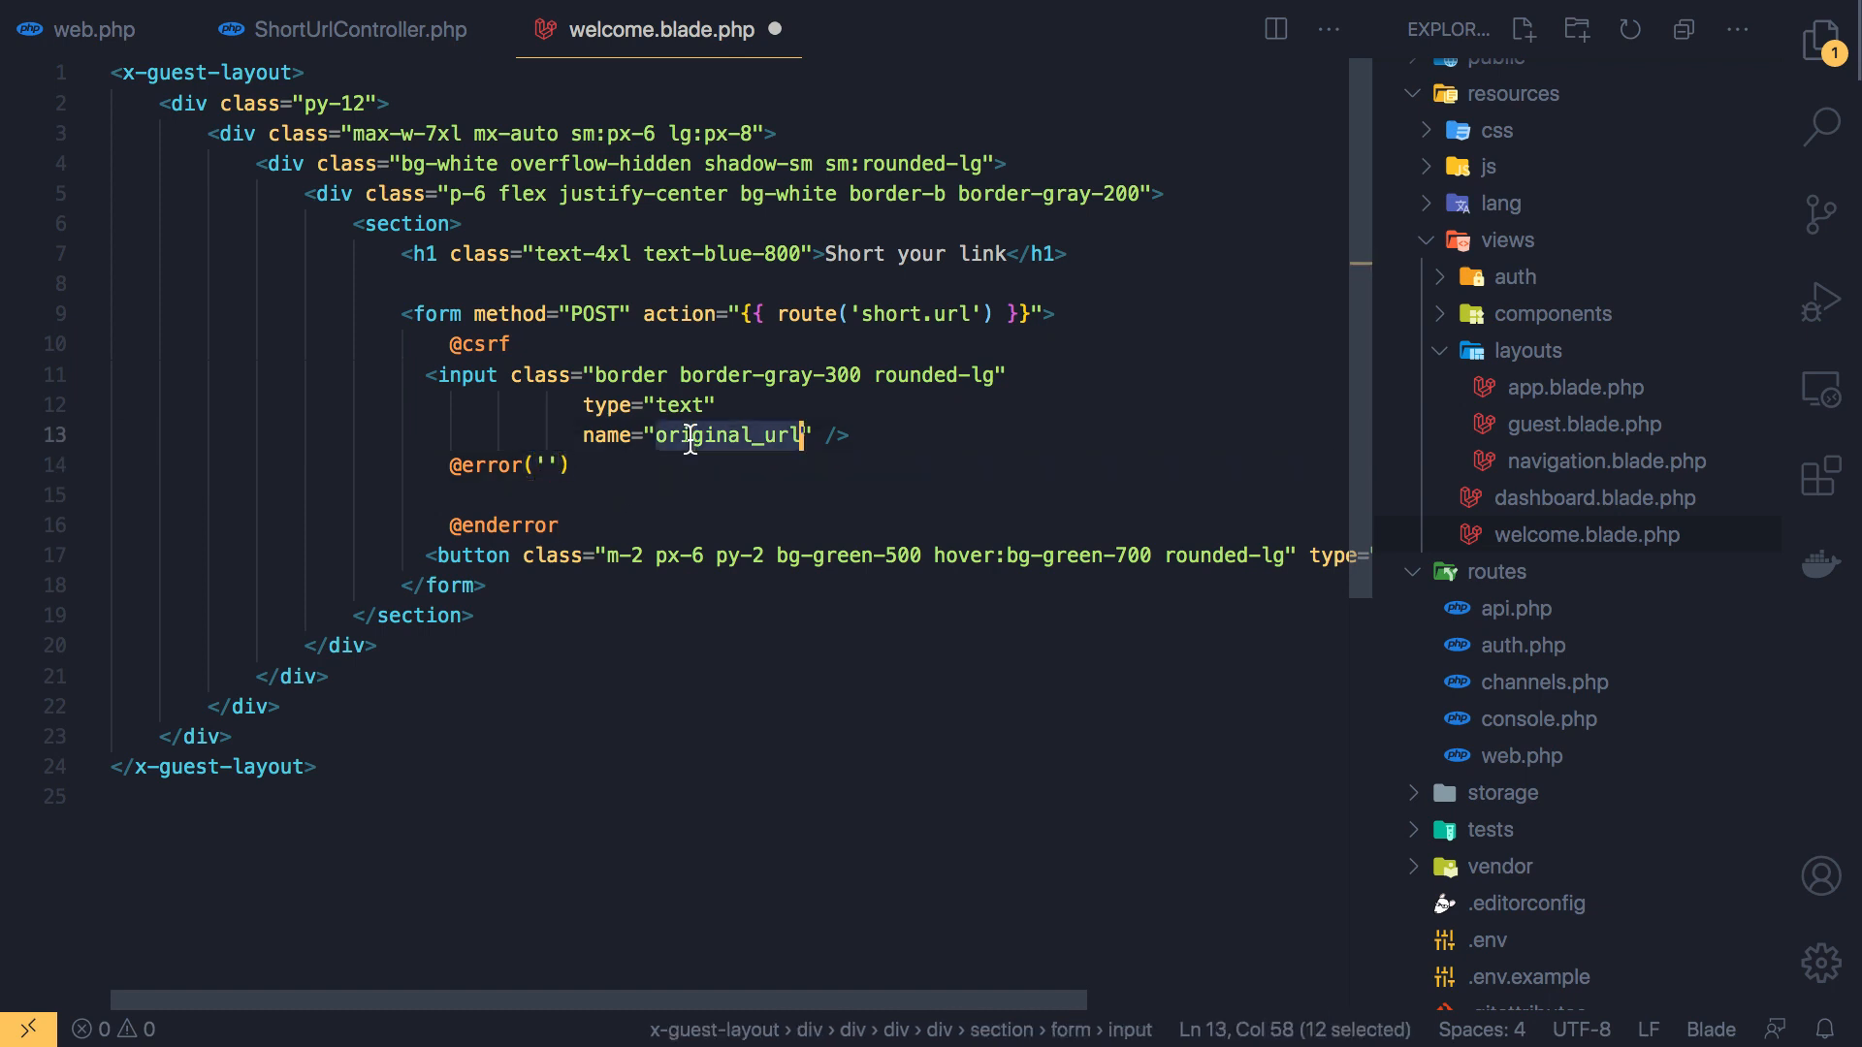
click(545, 466)
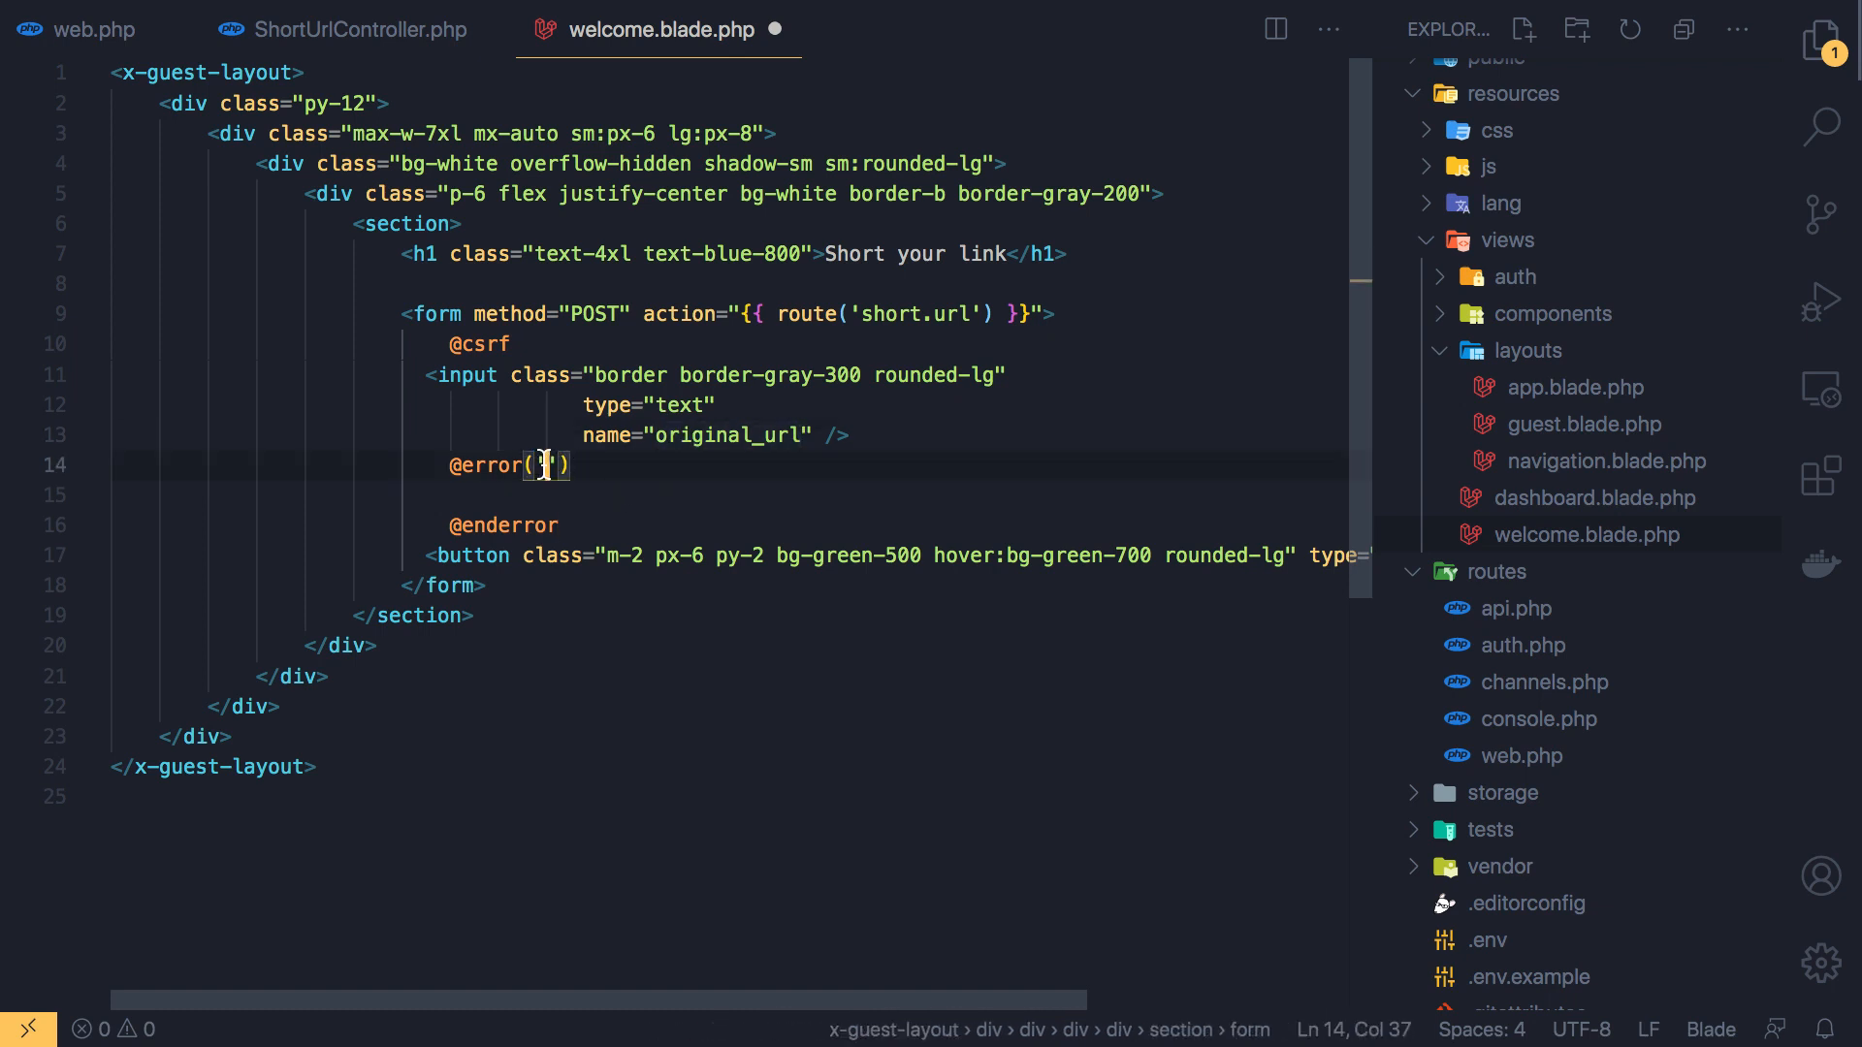
text('original_url')
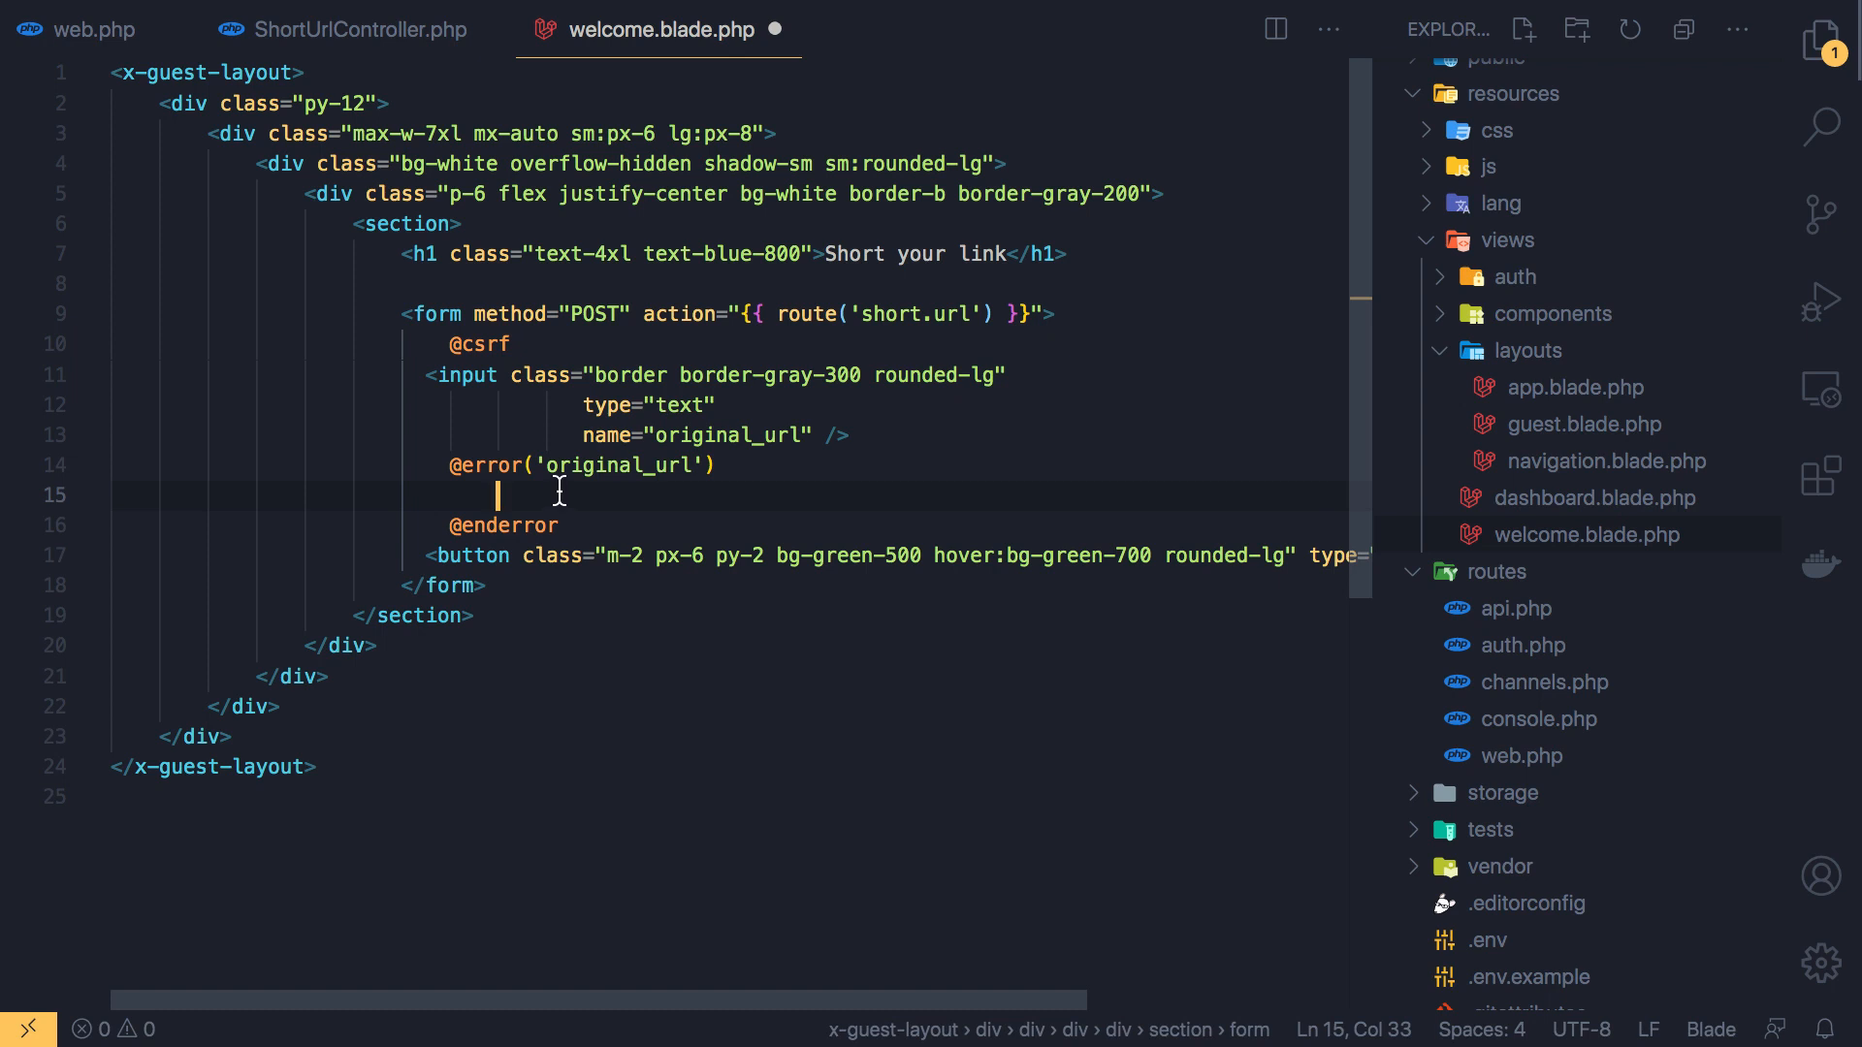
Write a span with class text-red-400 m-2 p-2 outputting {{ $message }} inside the error block
text(<)
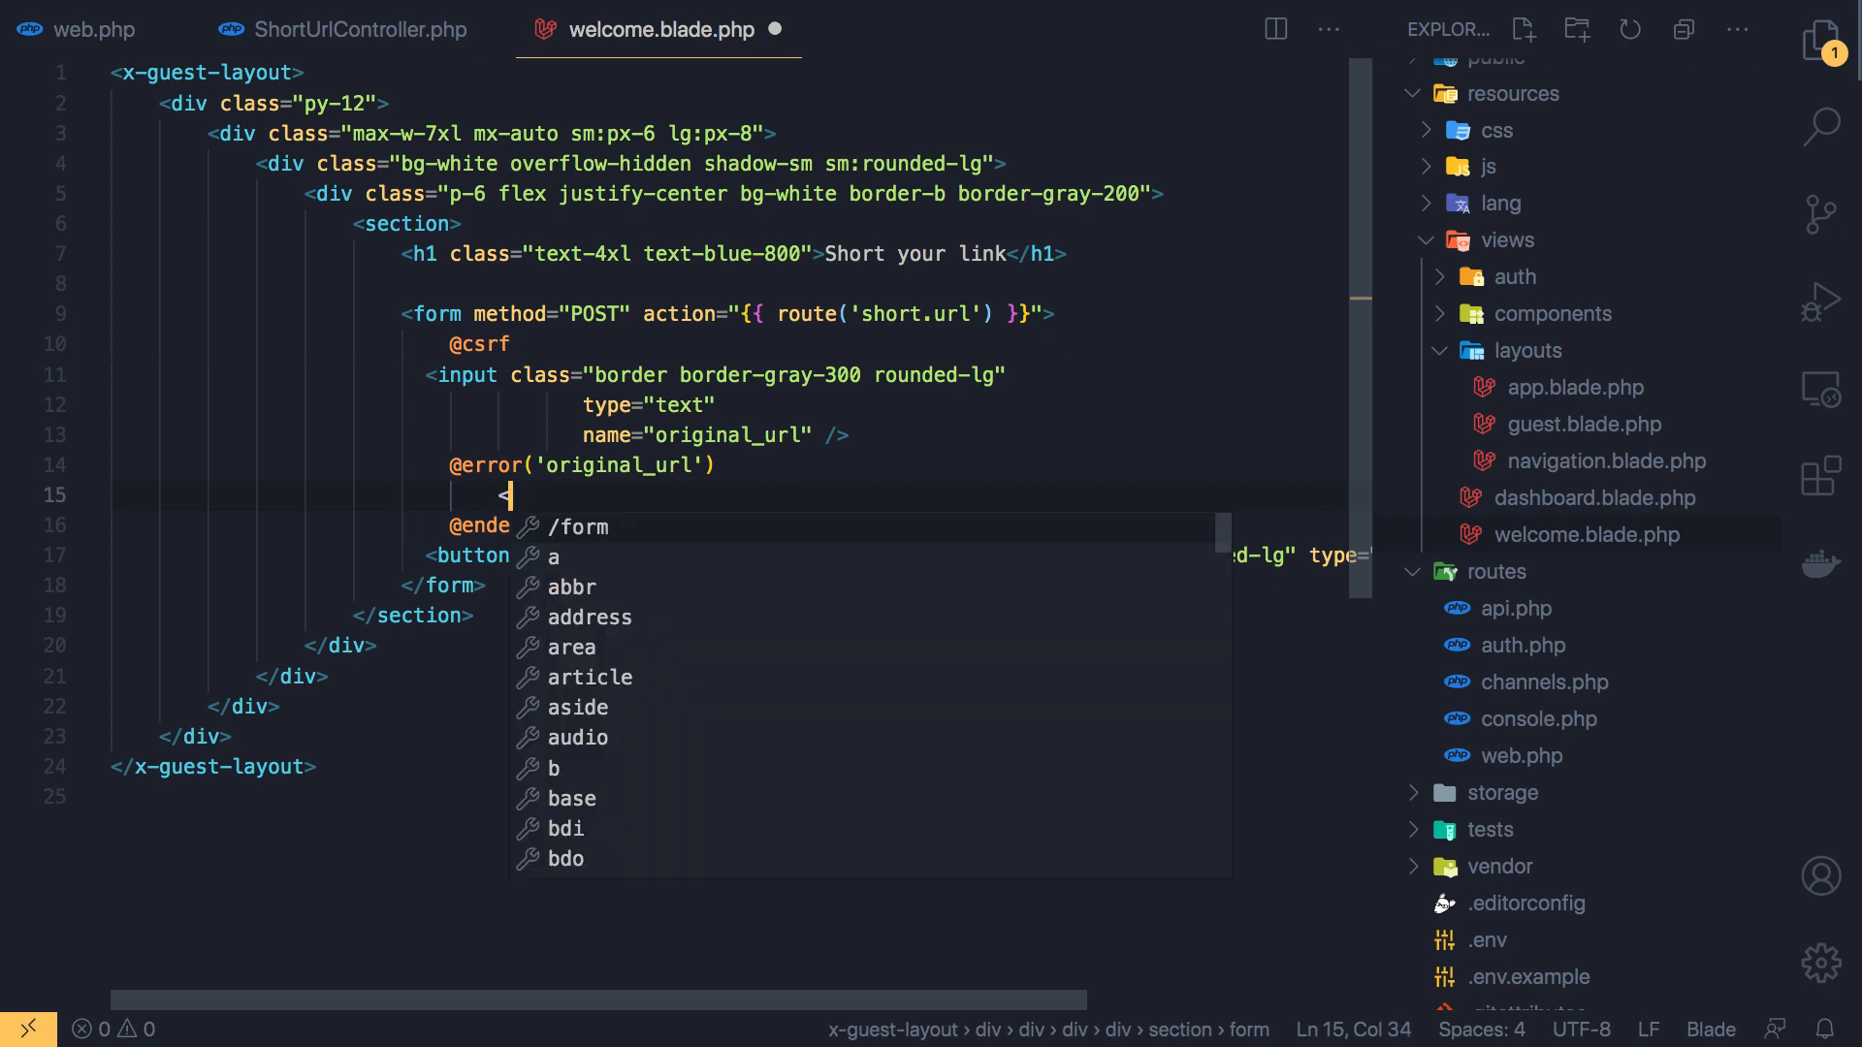
text(<span)
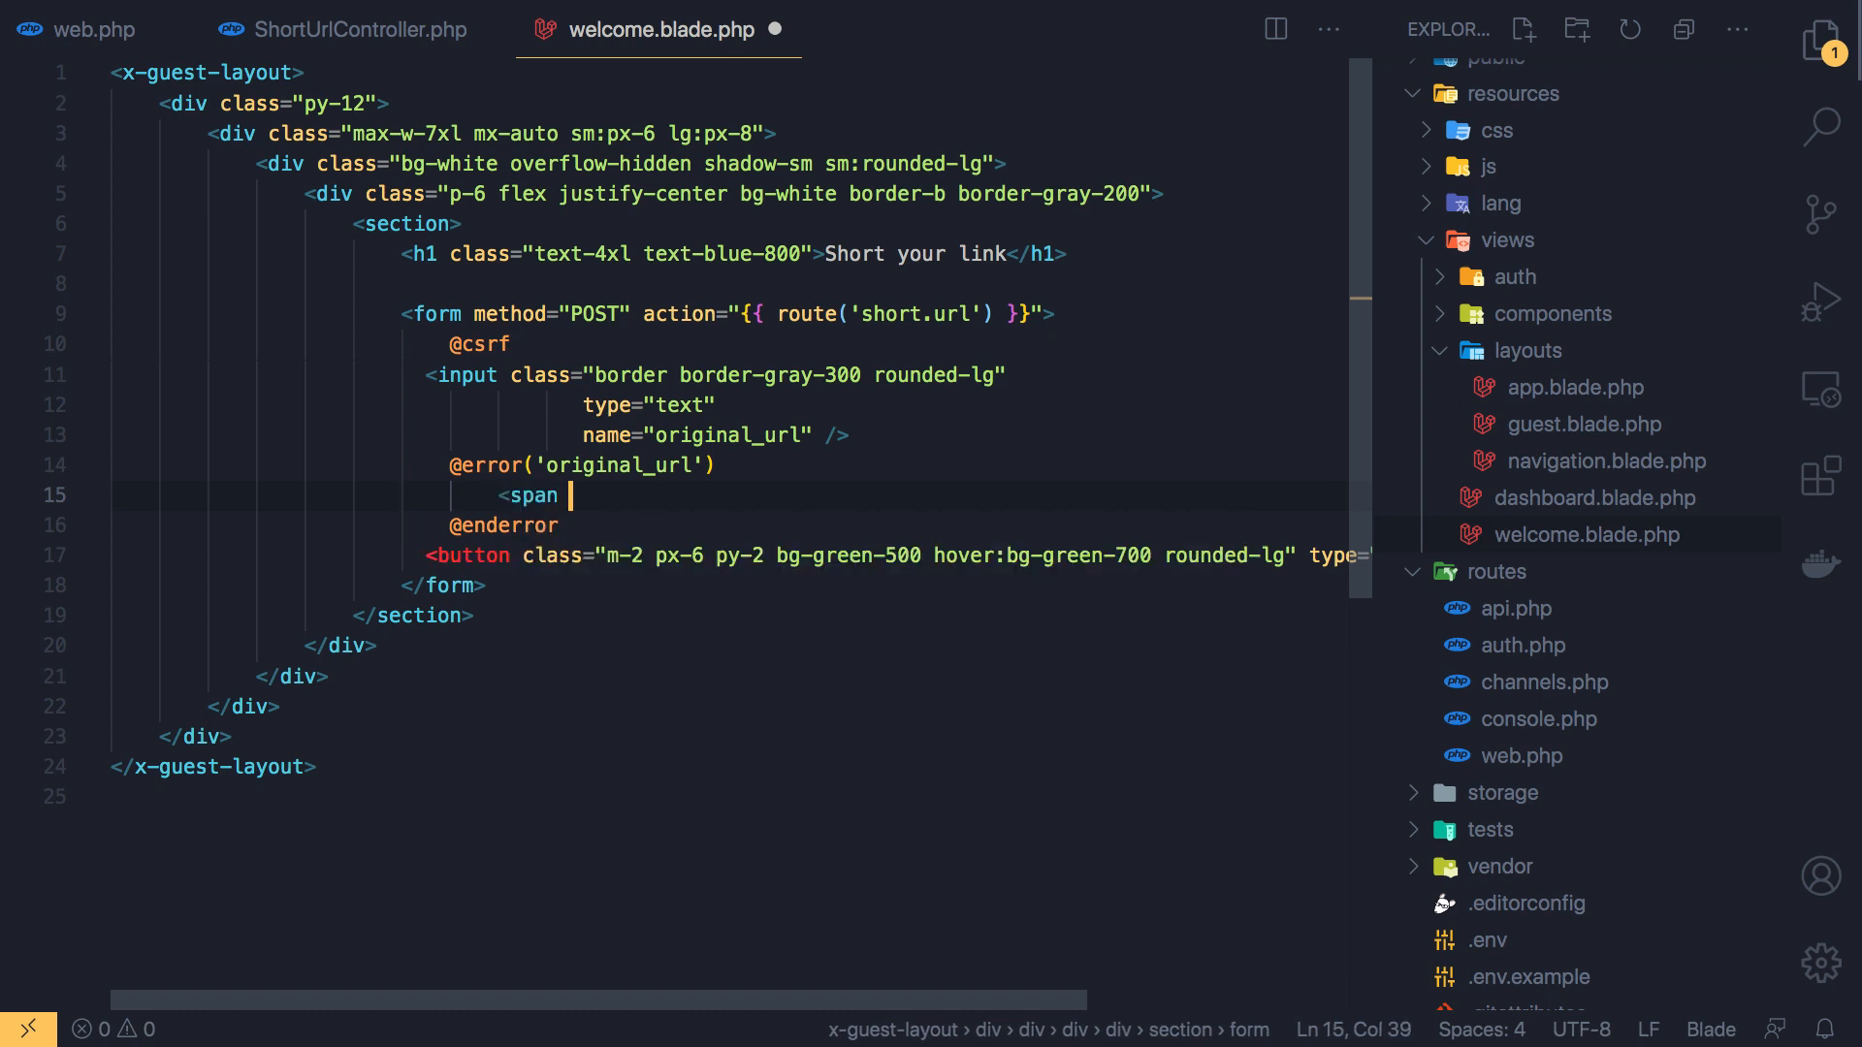
text(class="")
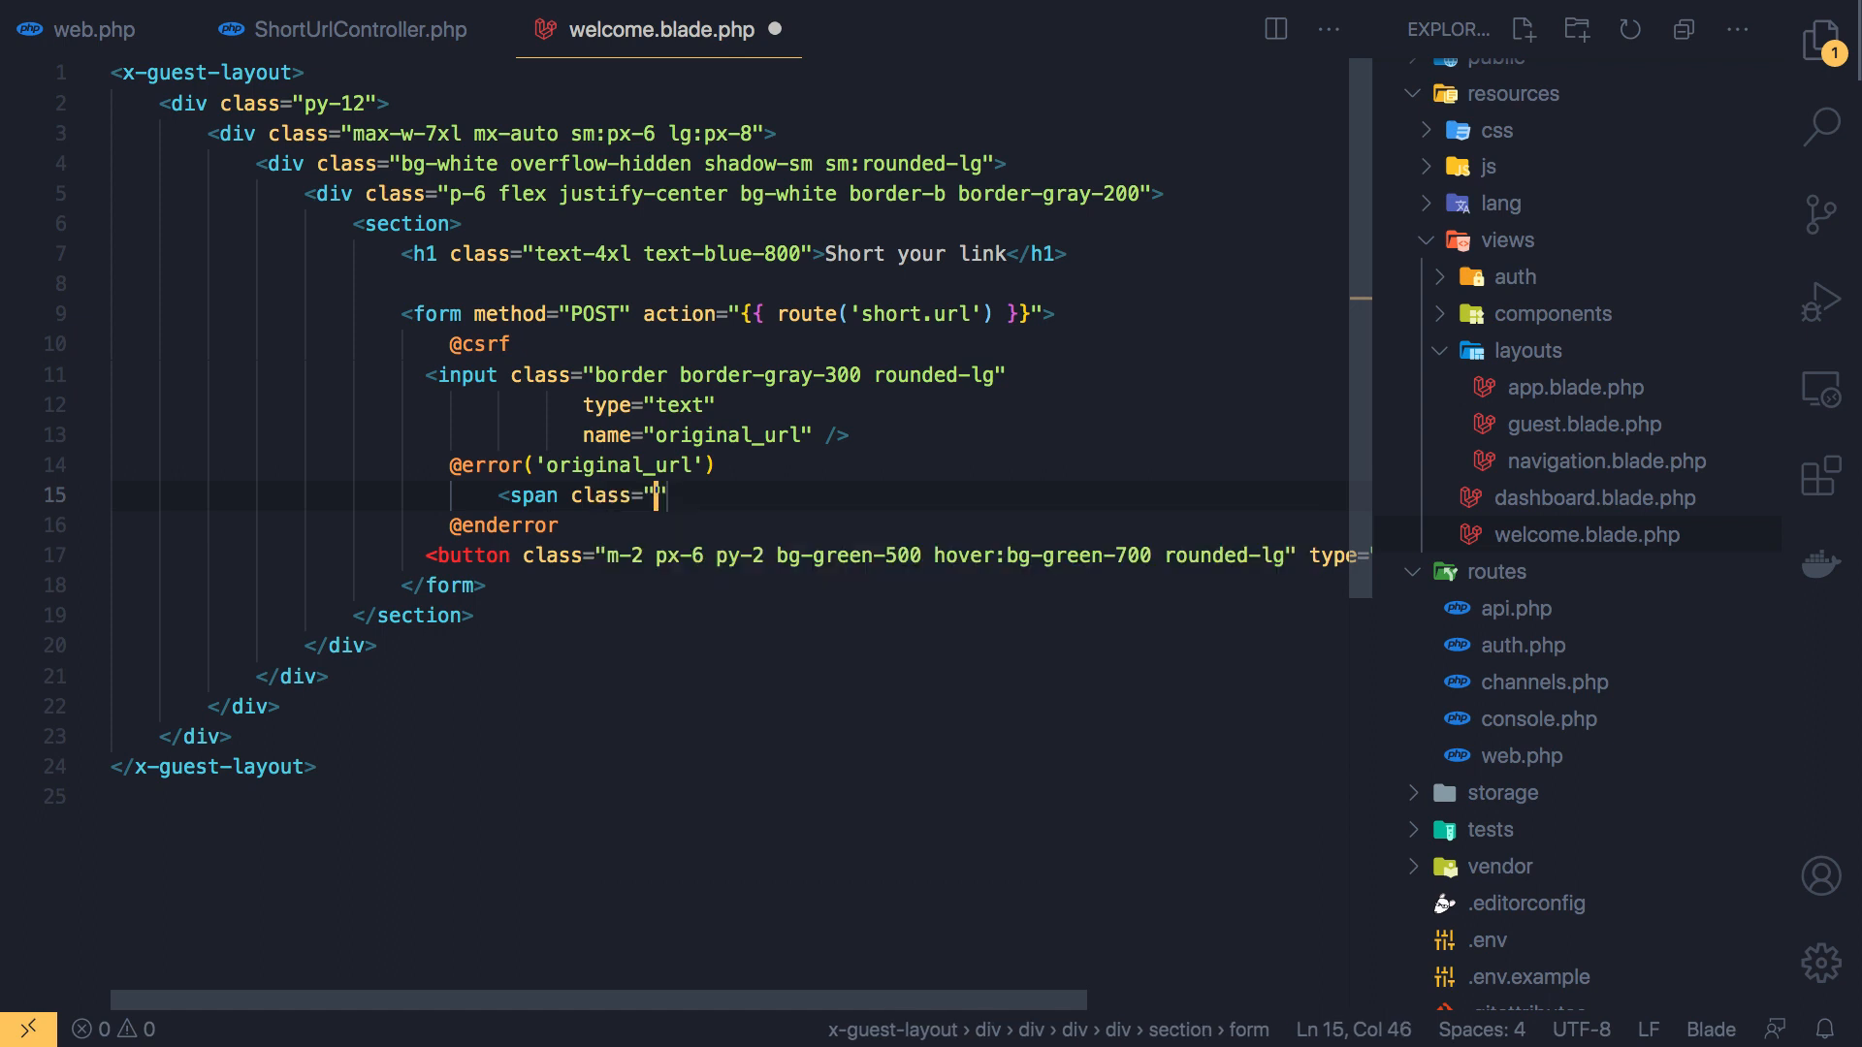
text(text)
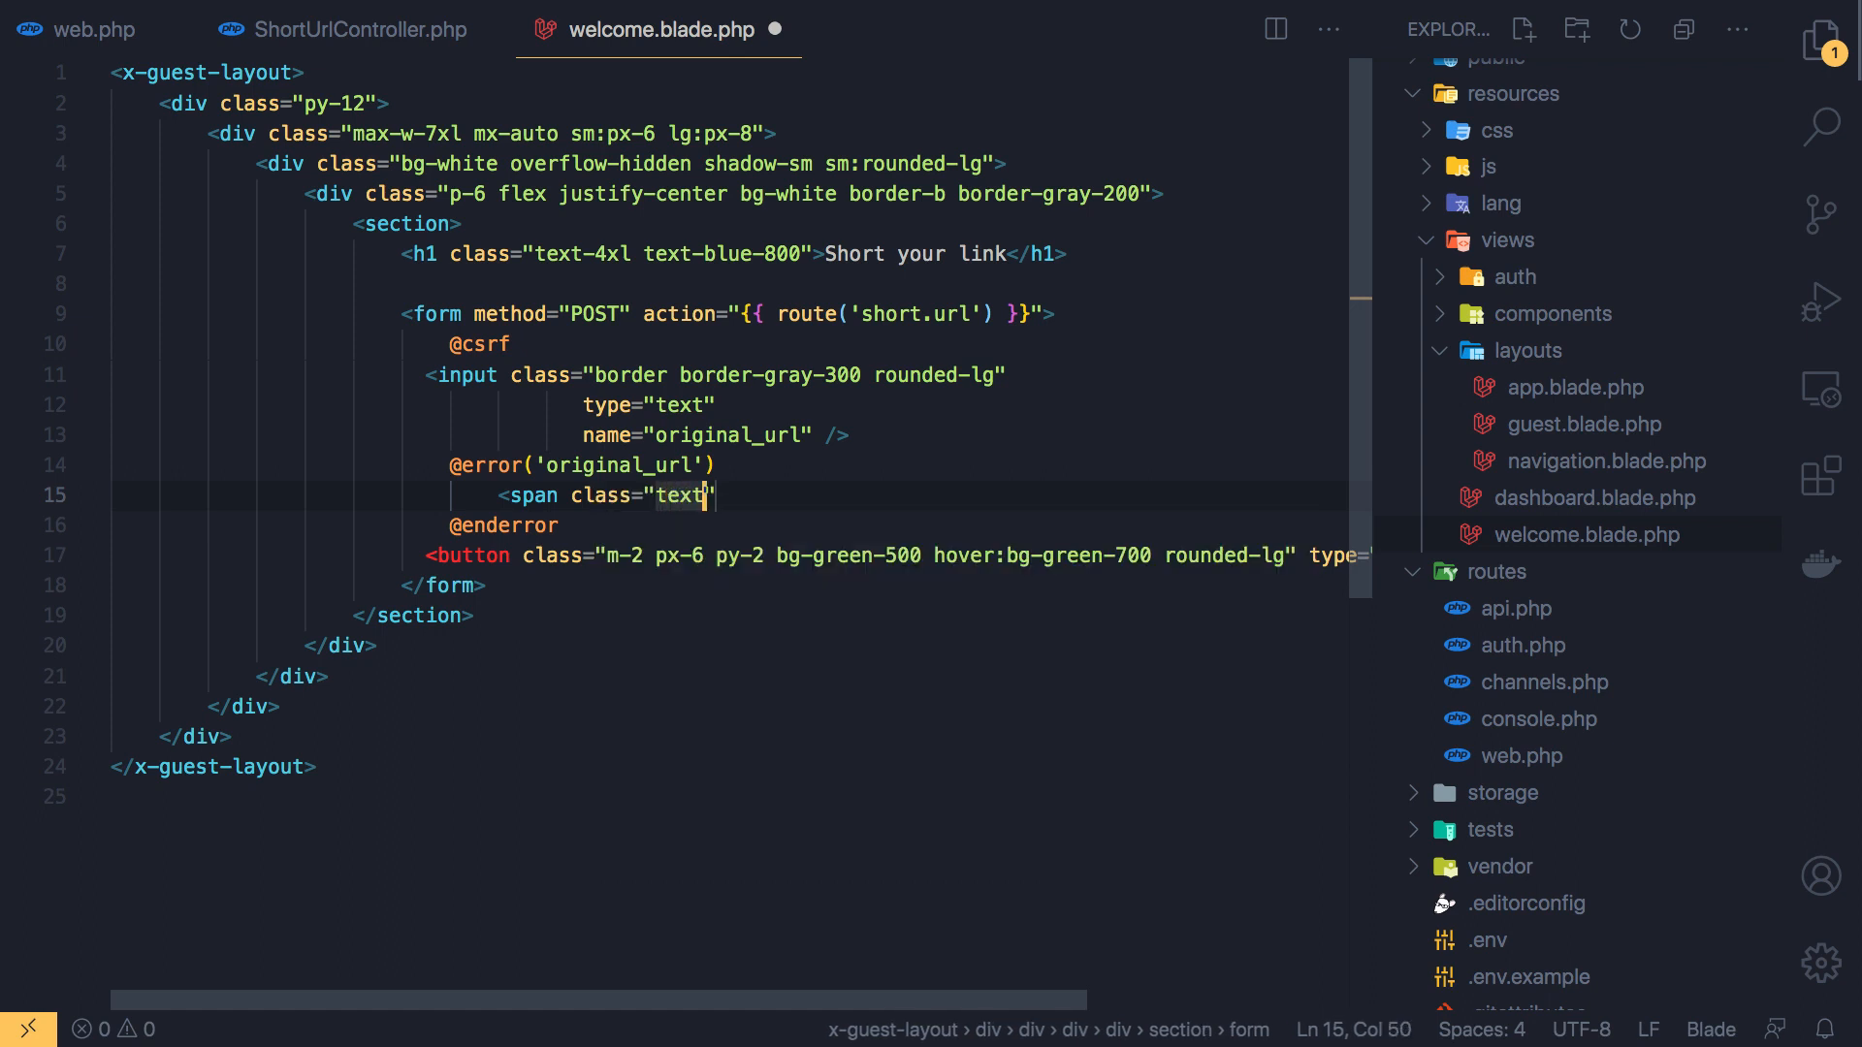
text(-red)
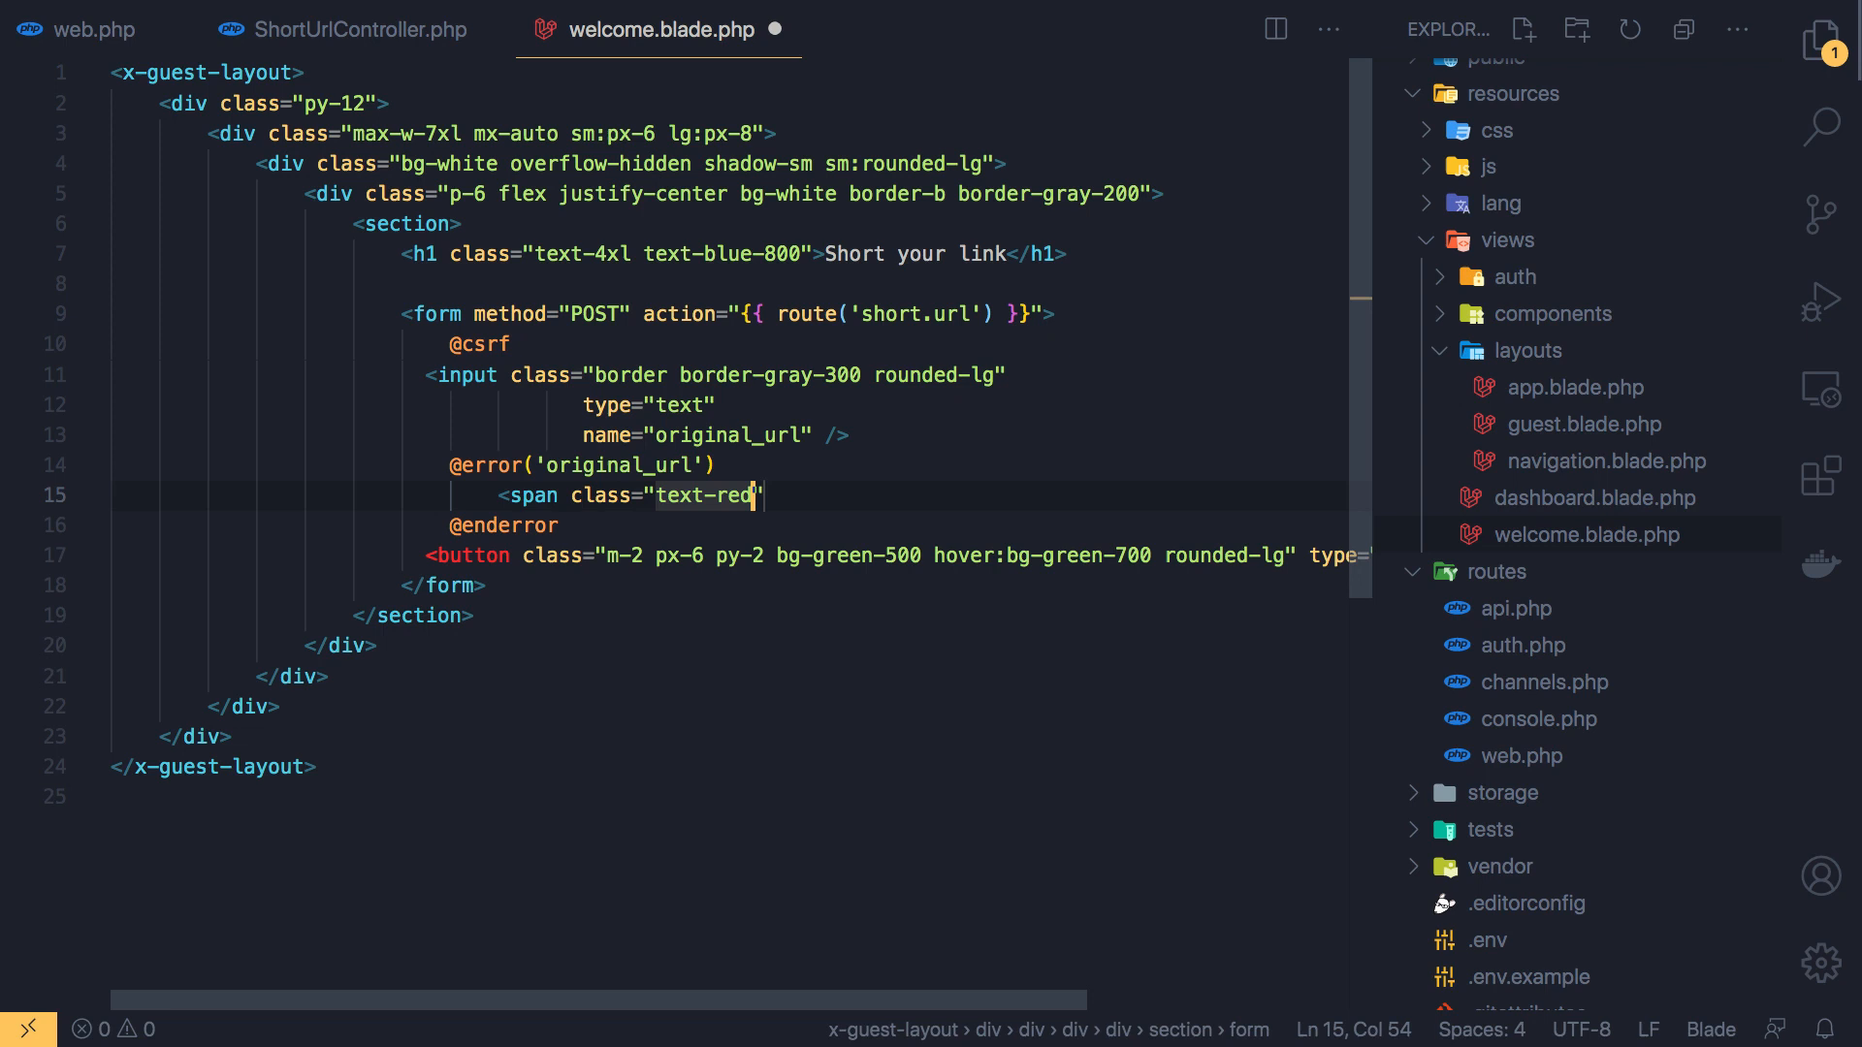
text(-400)
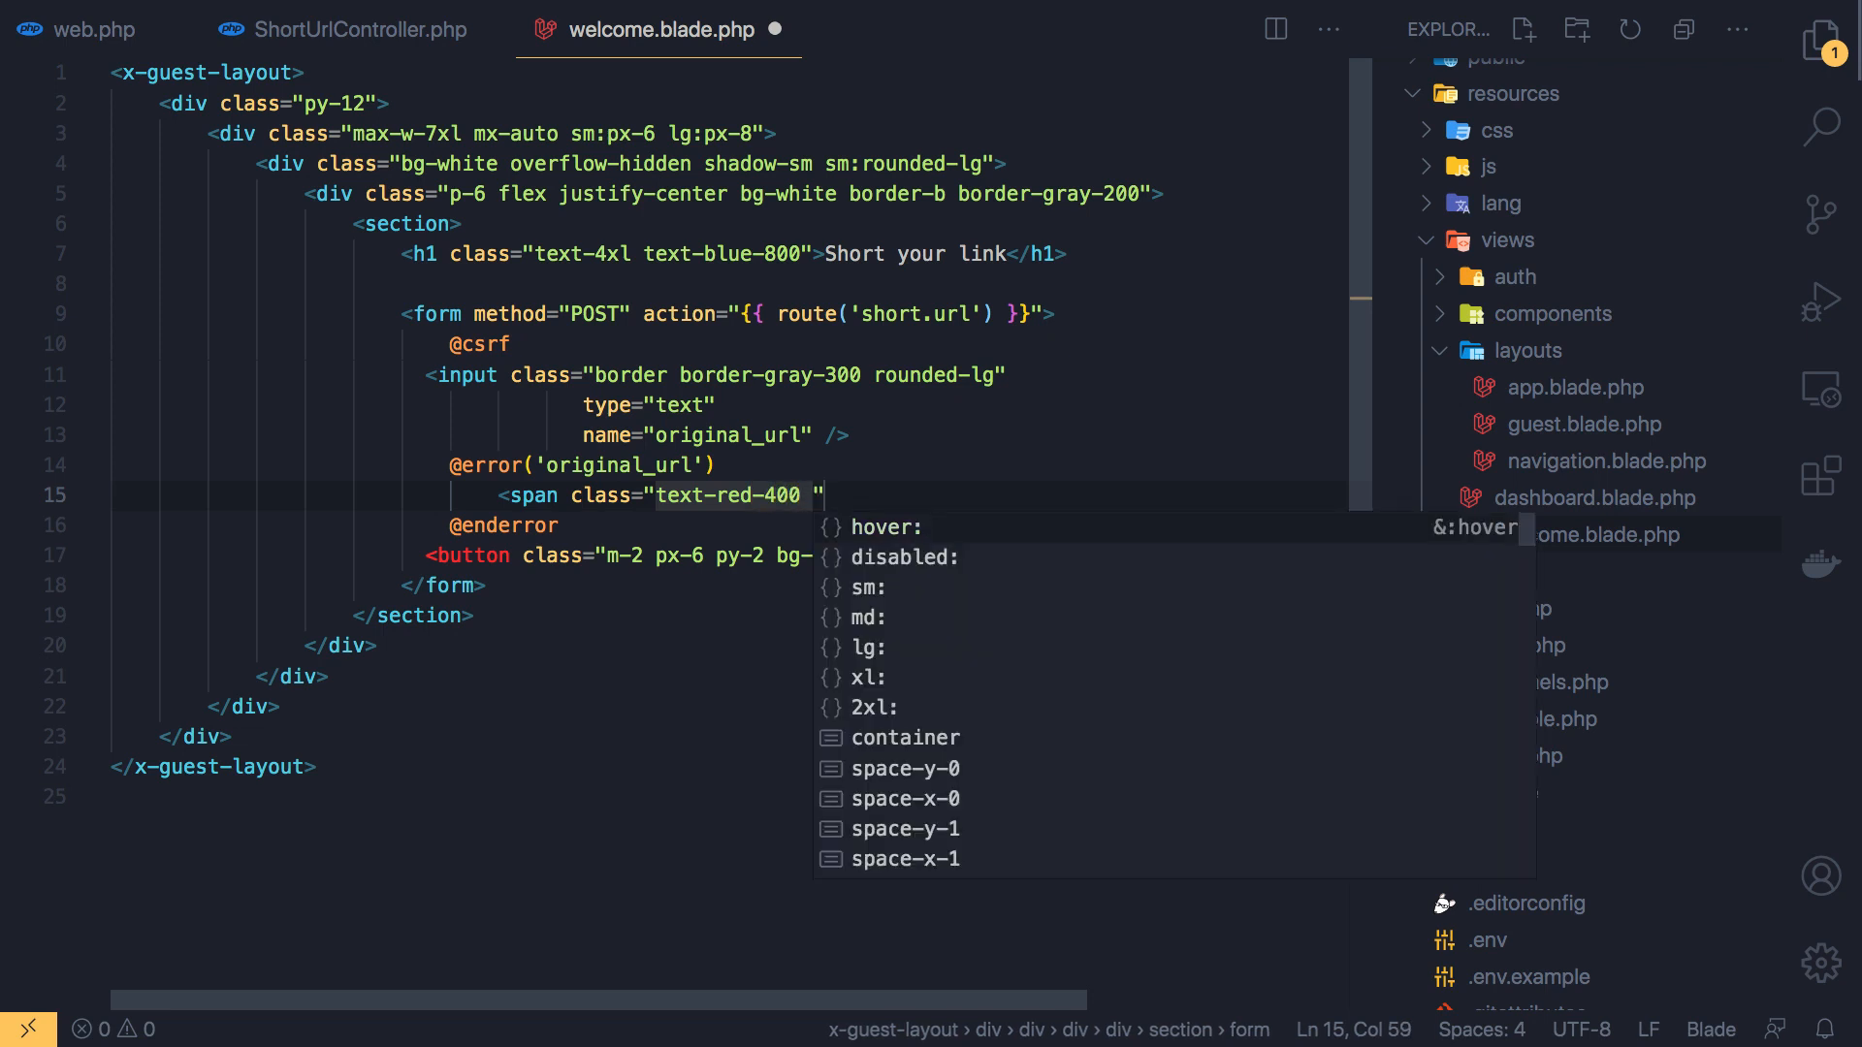
text(m-2)
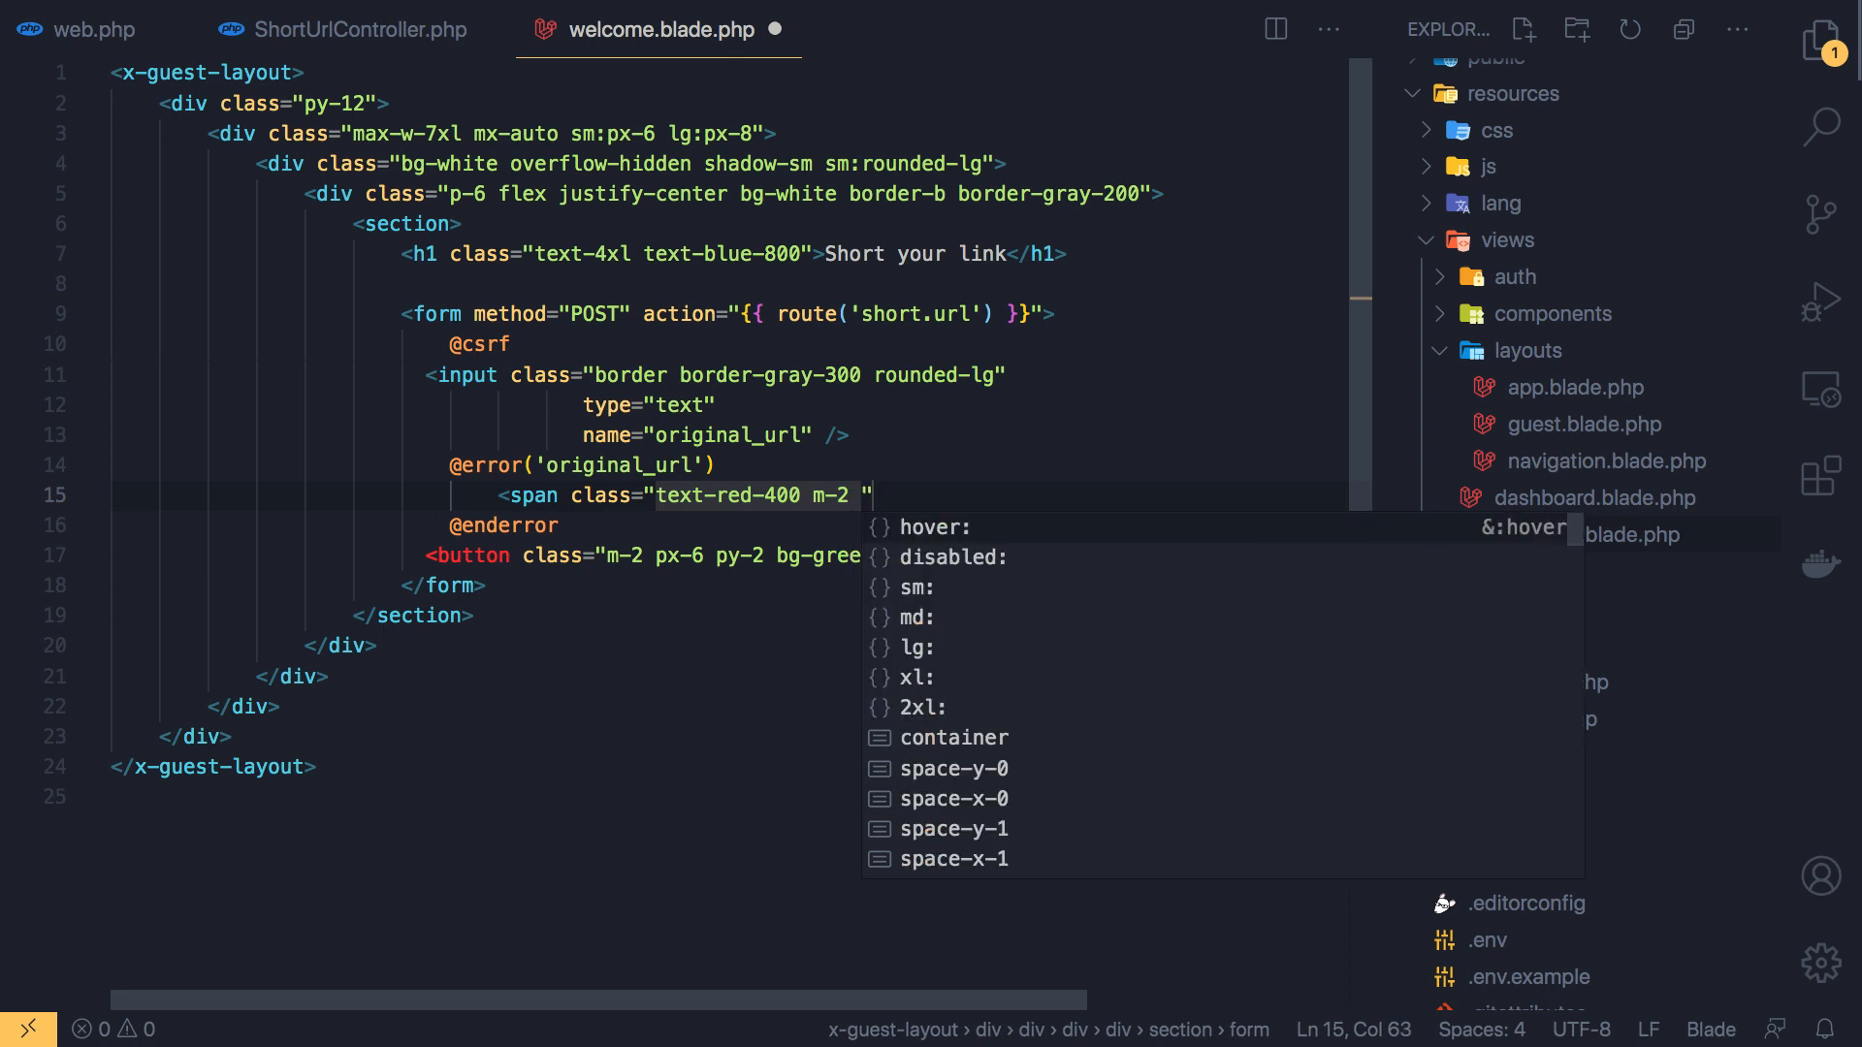
text(p-2)
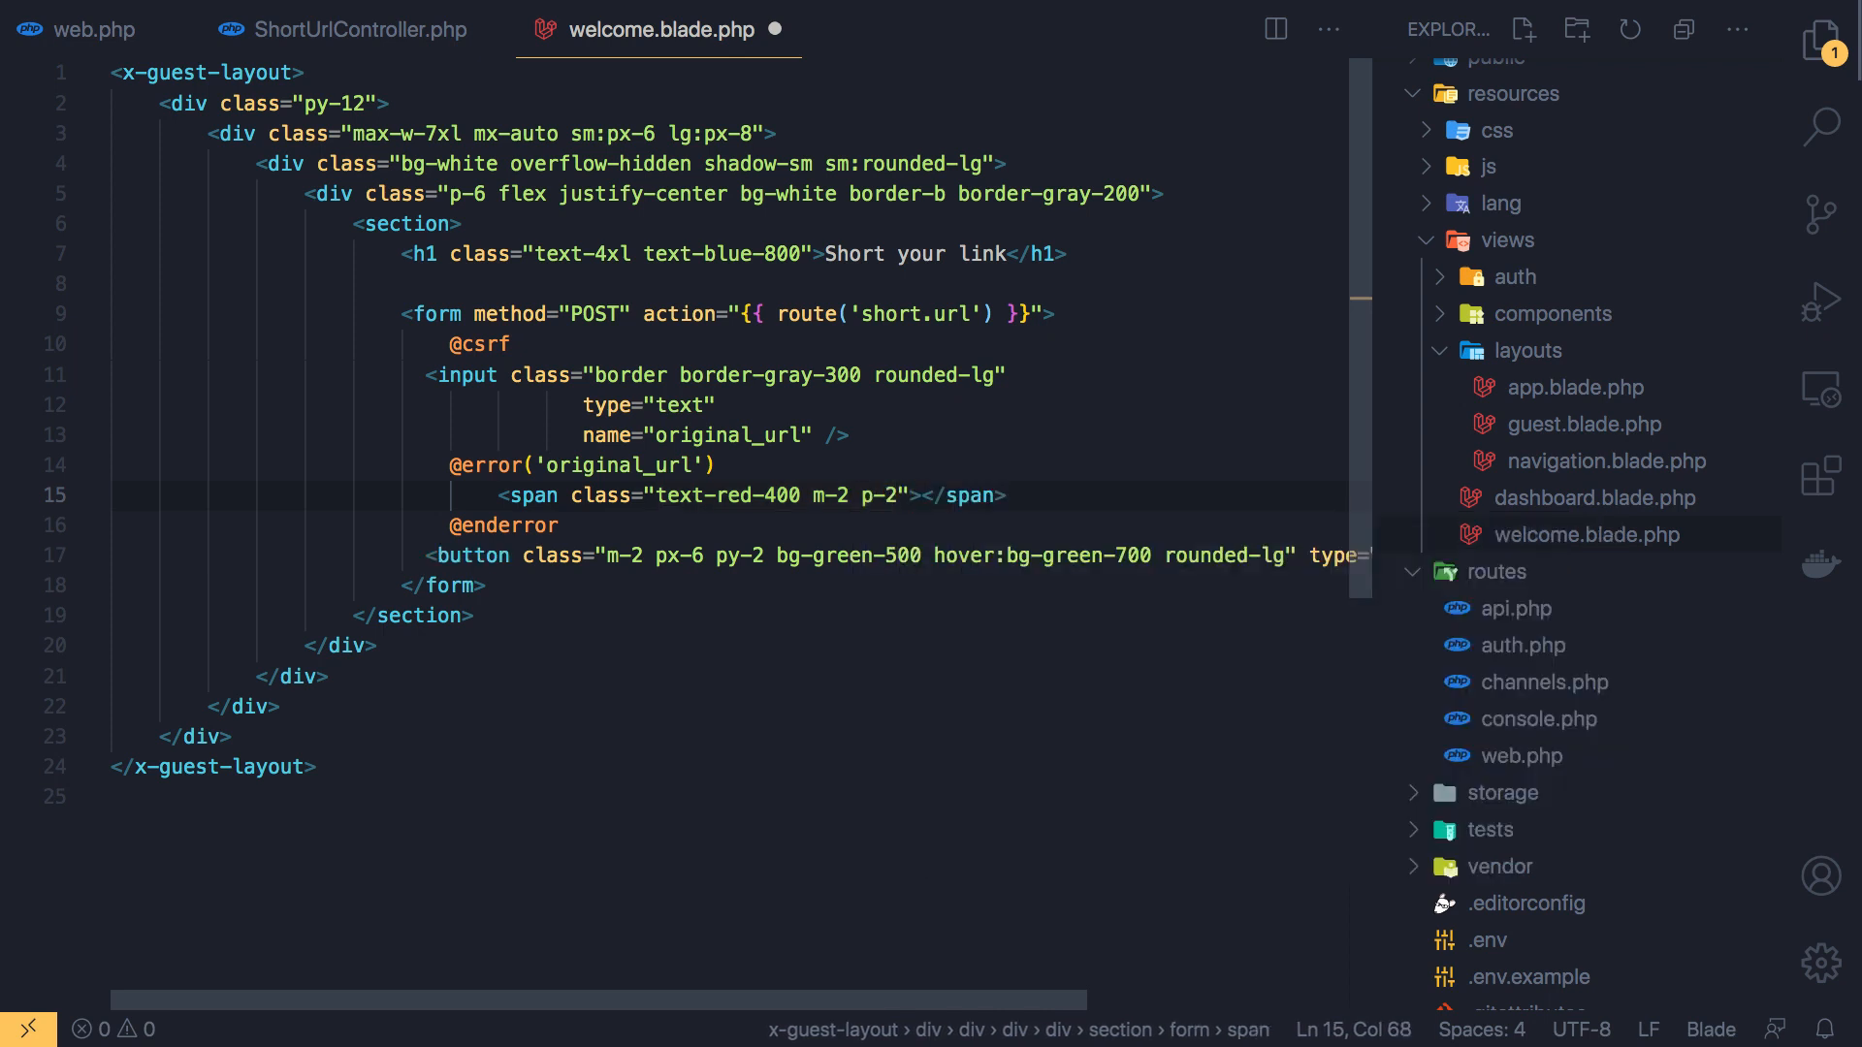
text({{}})
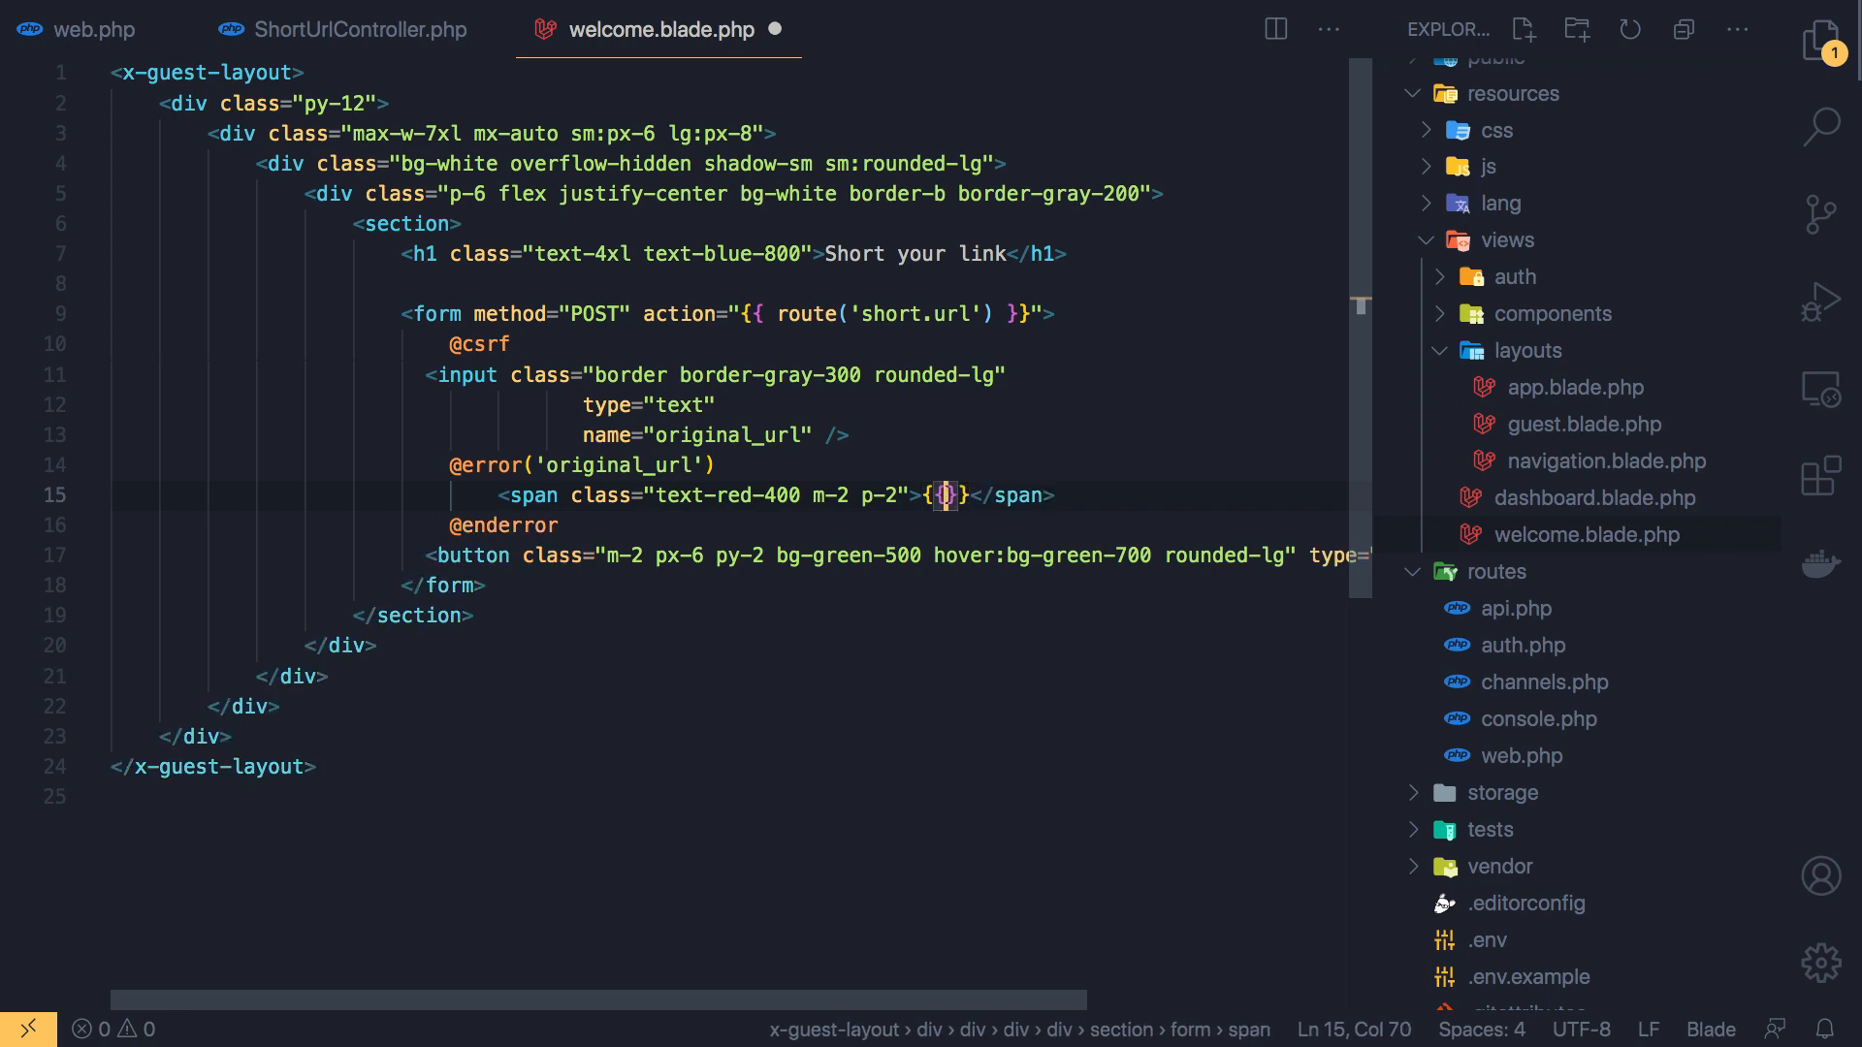
text($m)
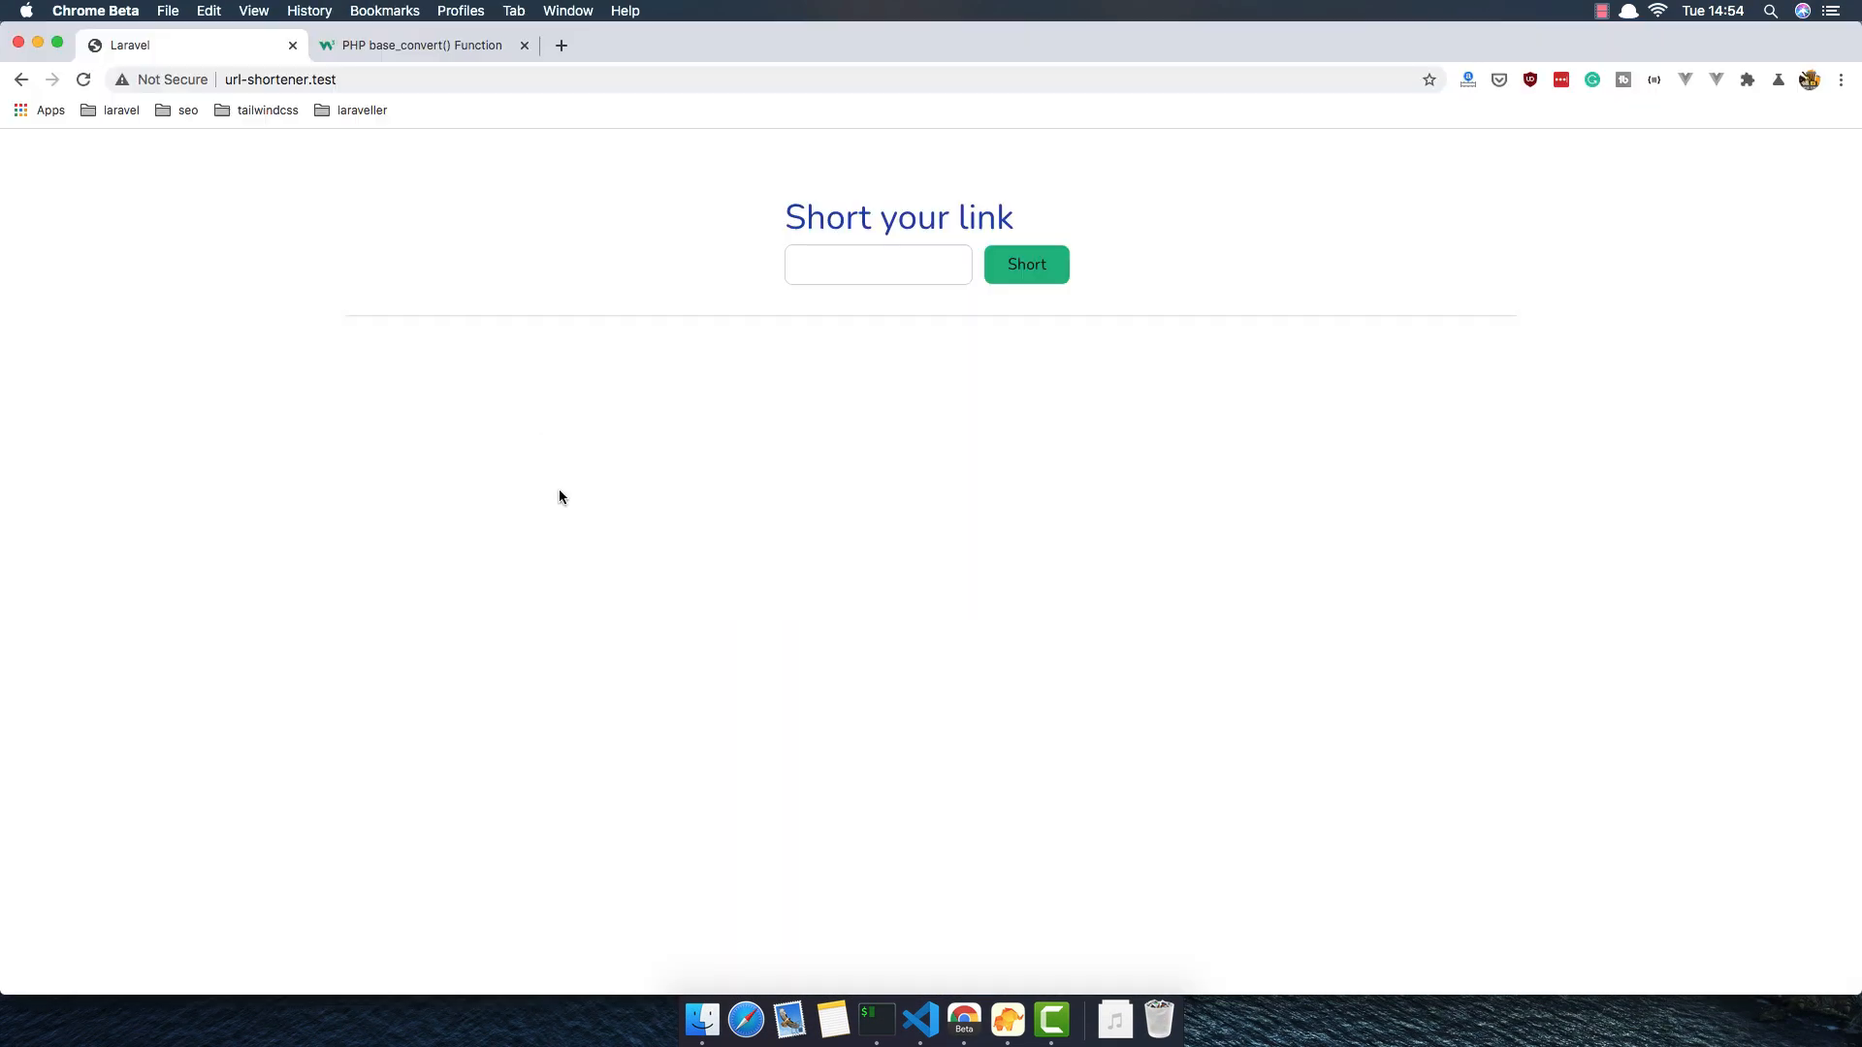
mouse_move(929, 303)
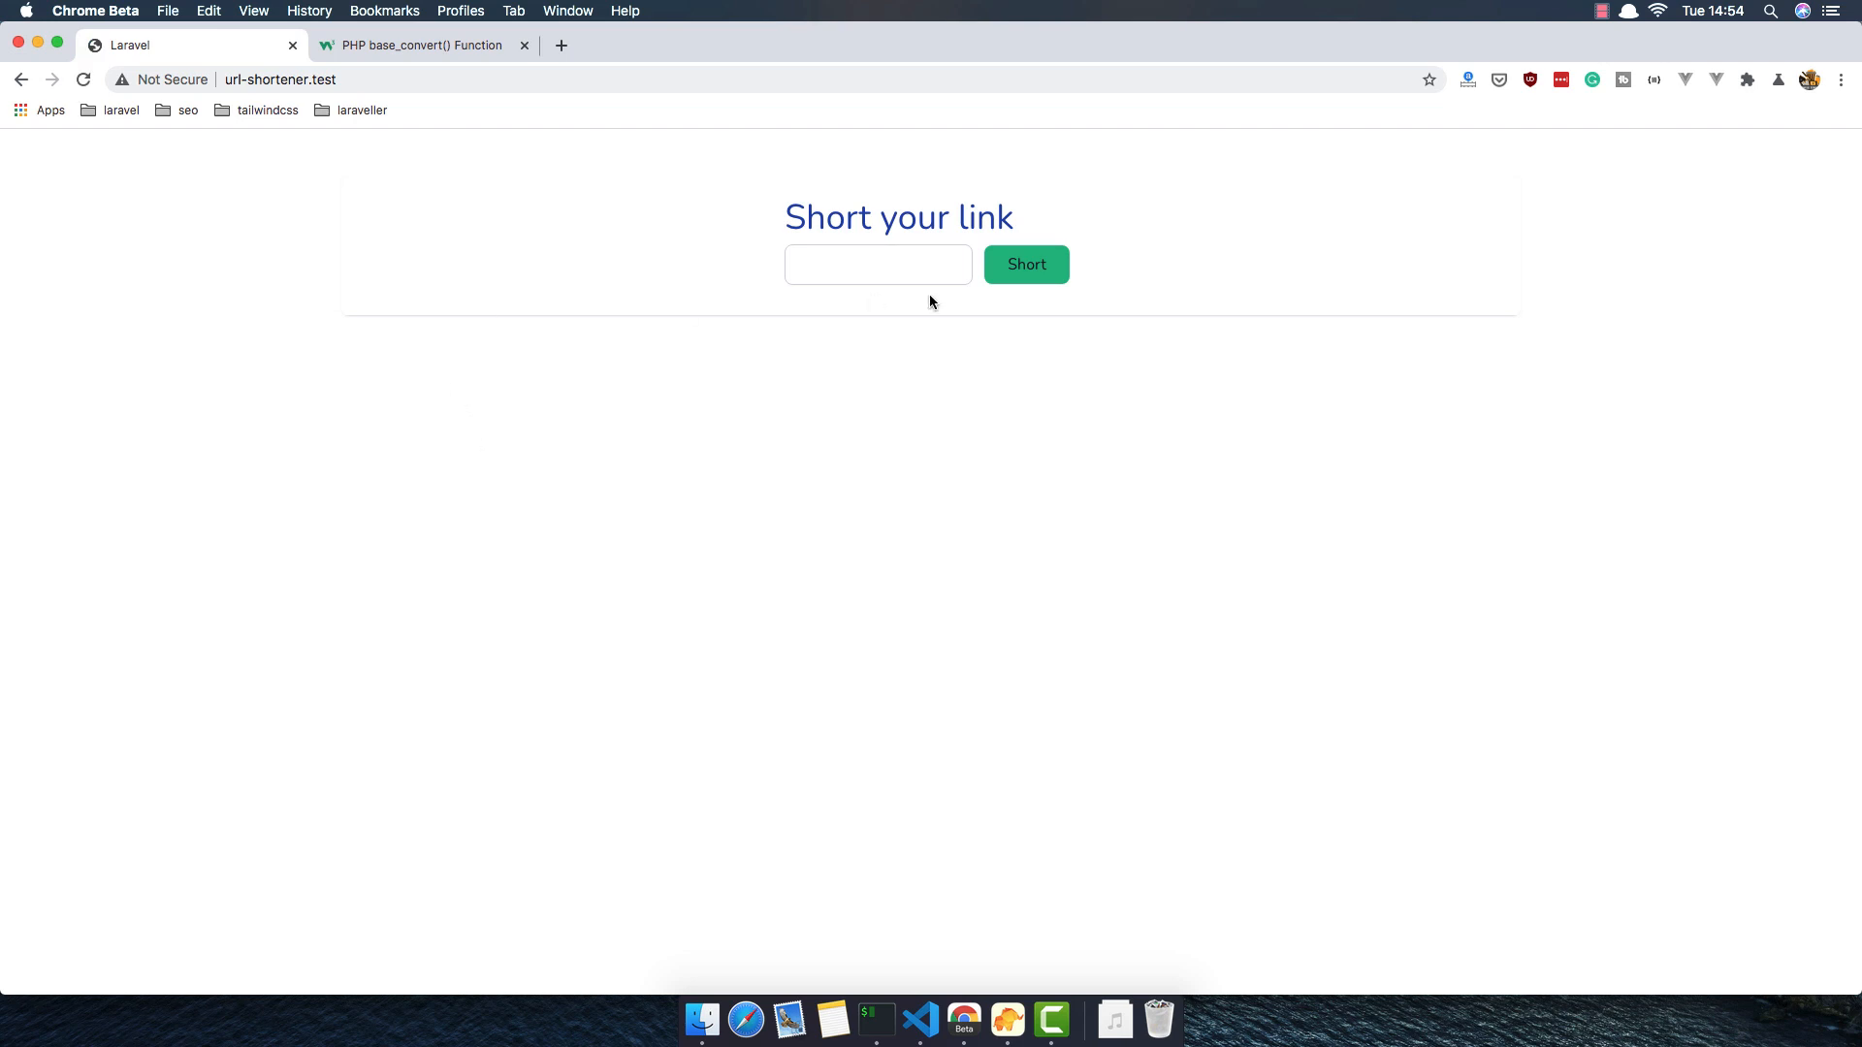
Submit the invalid text ferferfe through the shortener form to trigger the validation error
click(1027, 264)
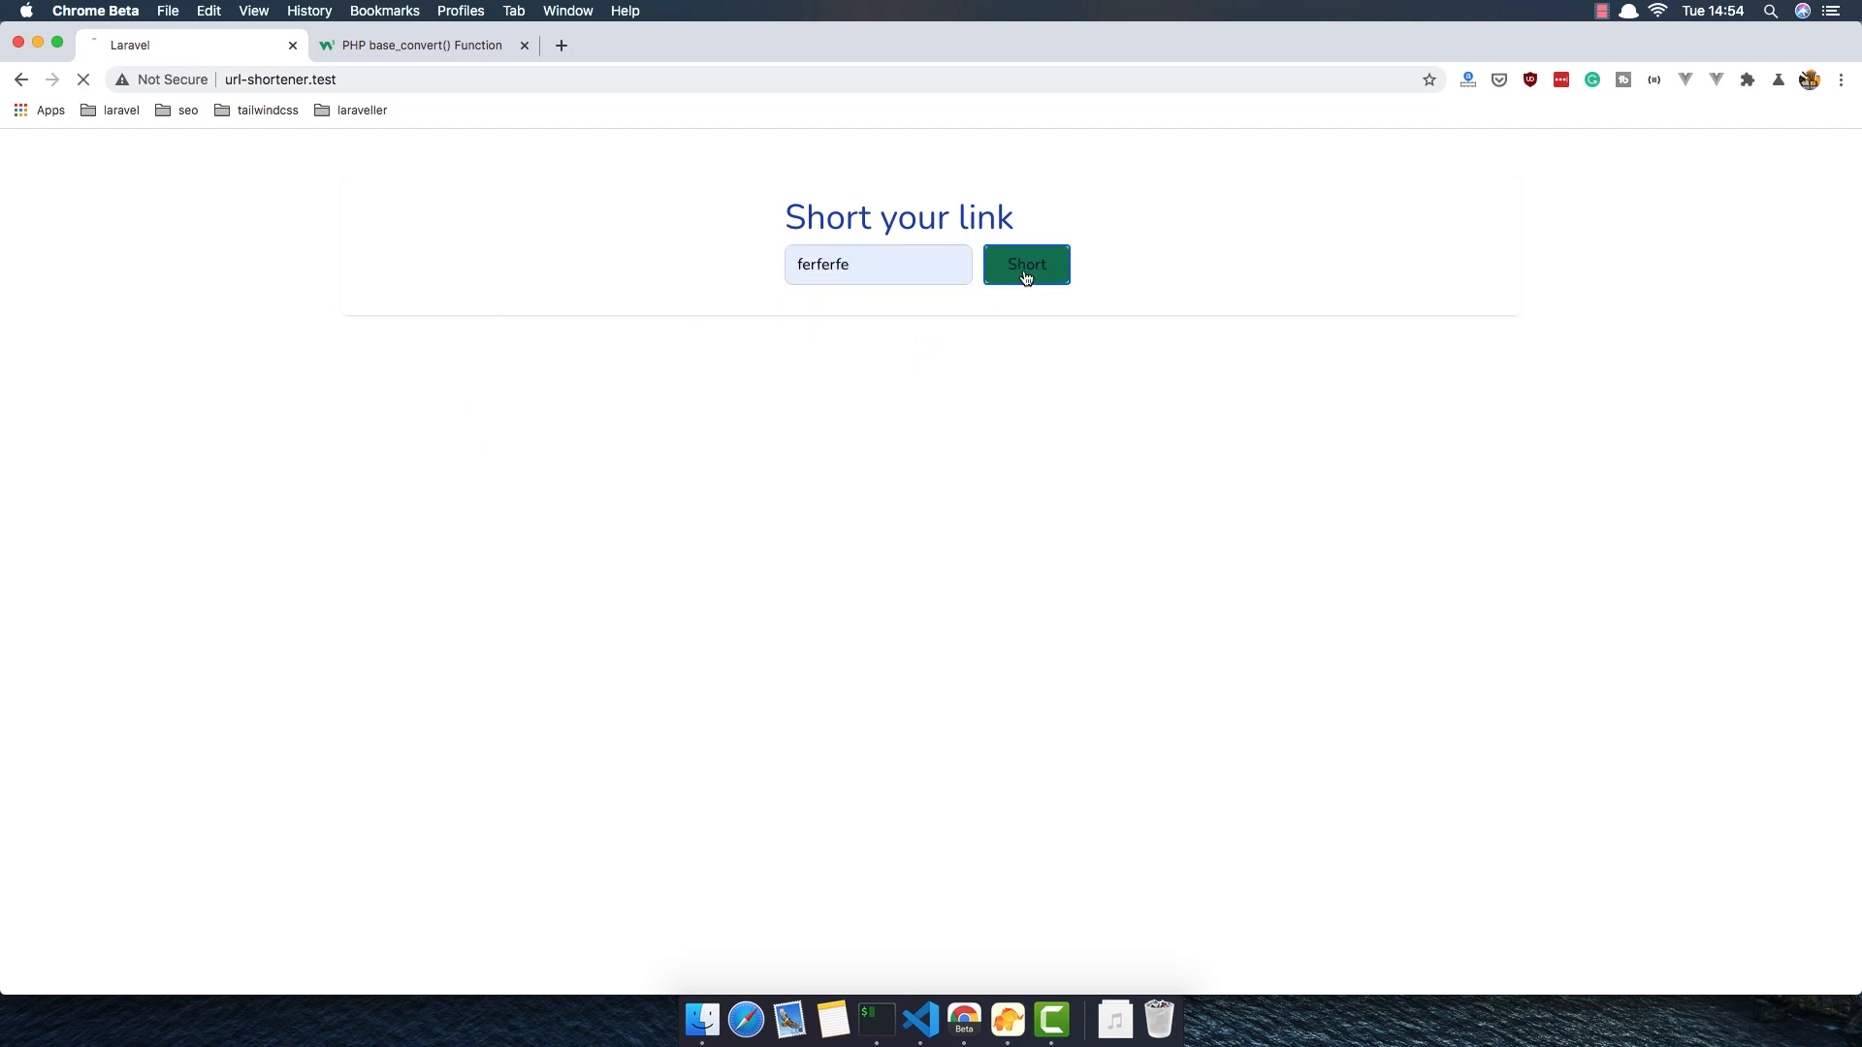
click(1026, 264)
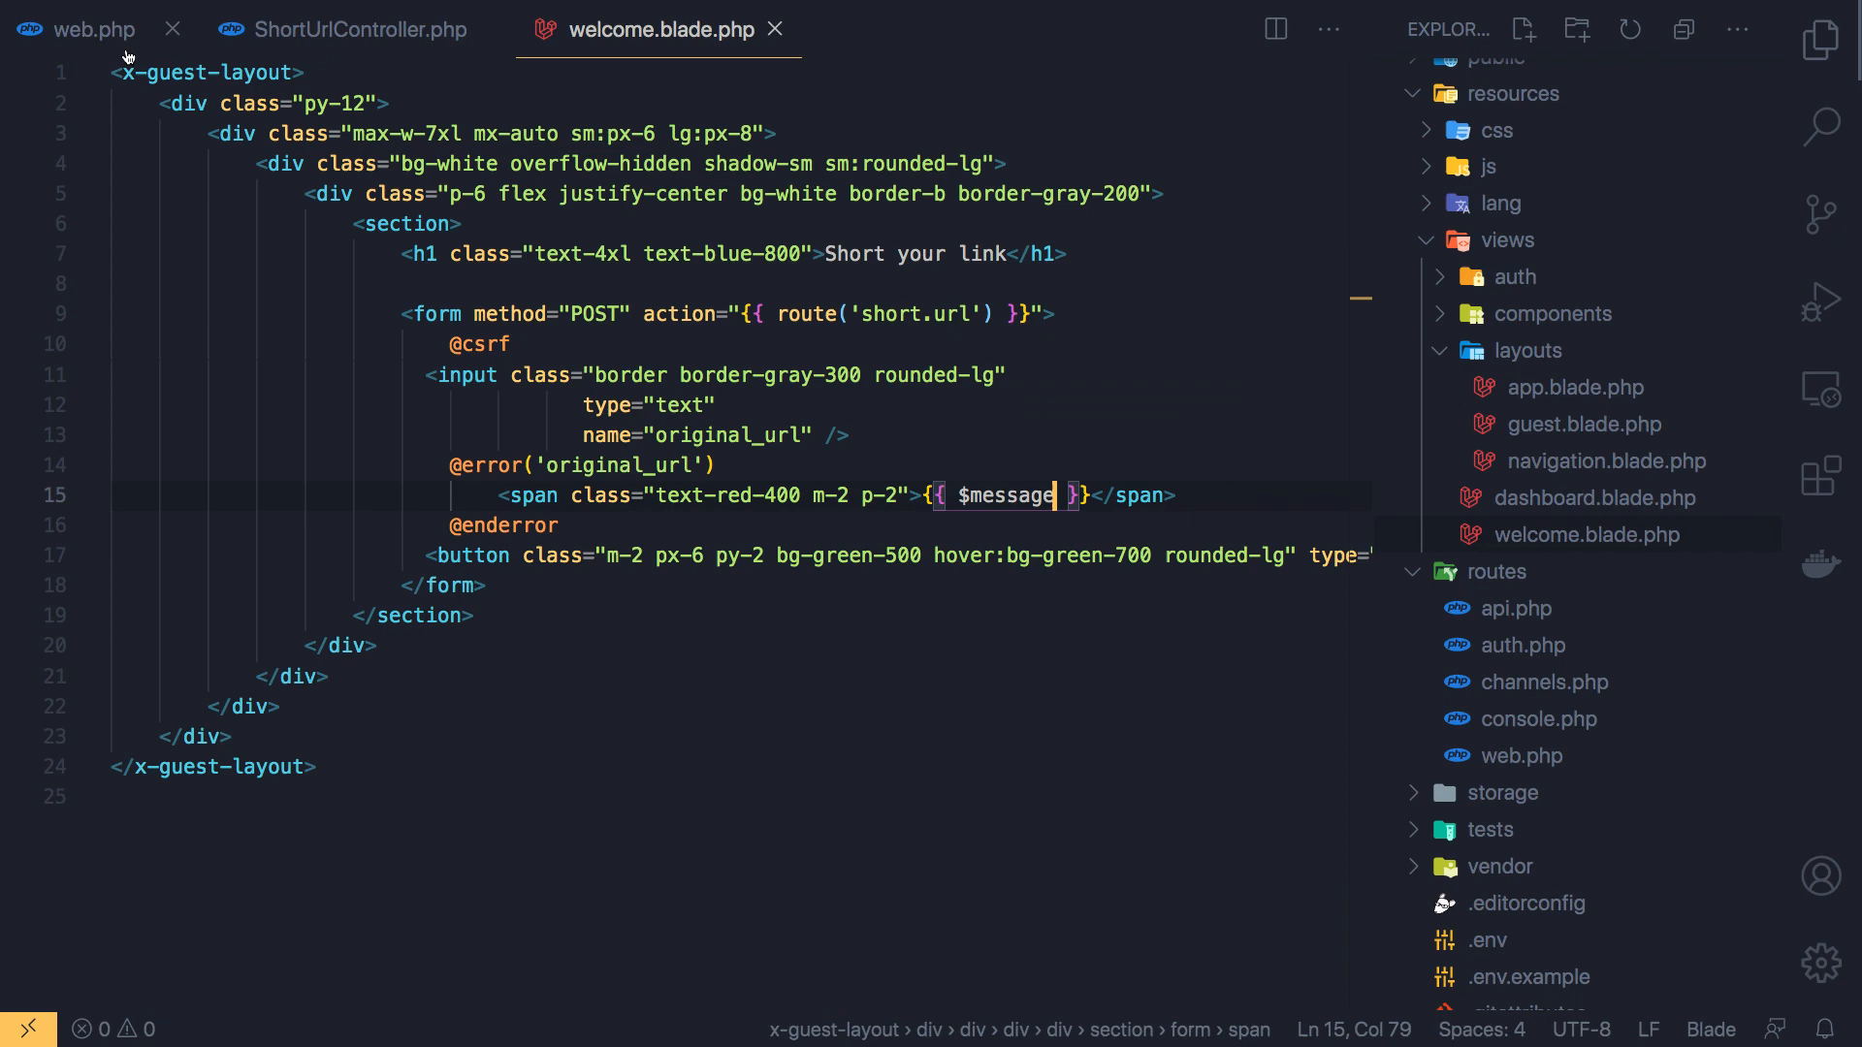
Start a Route::get in web.php with the /{code} parameter
click(93, 29)
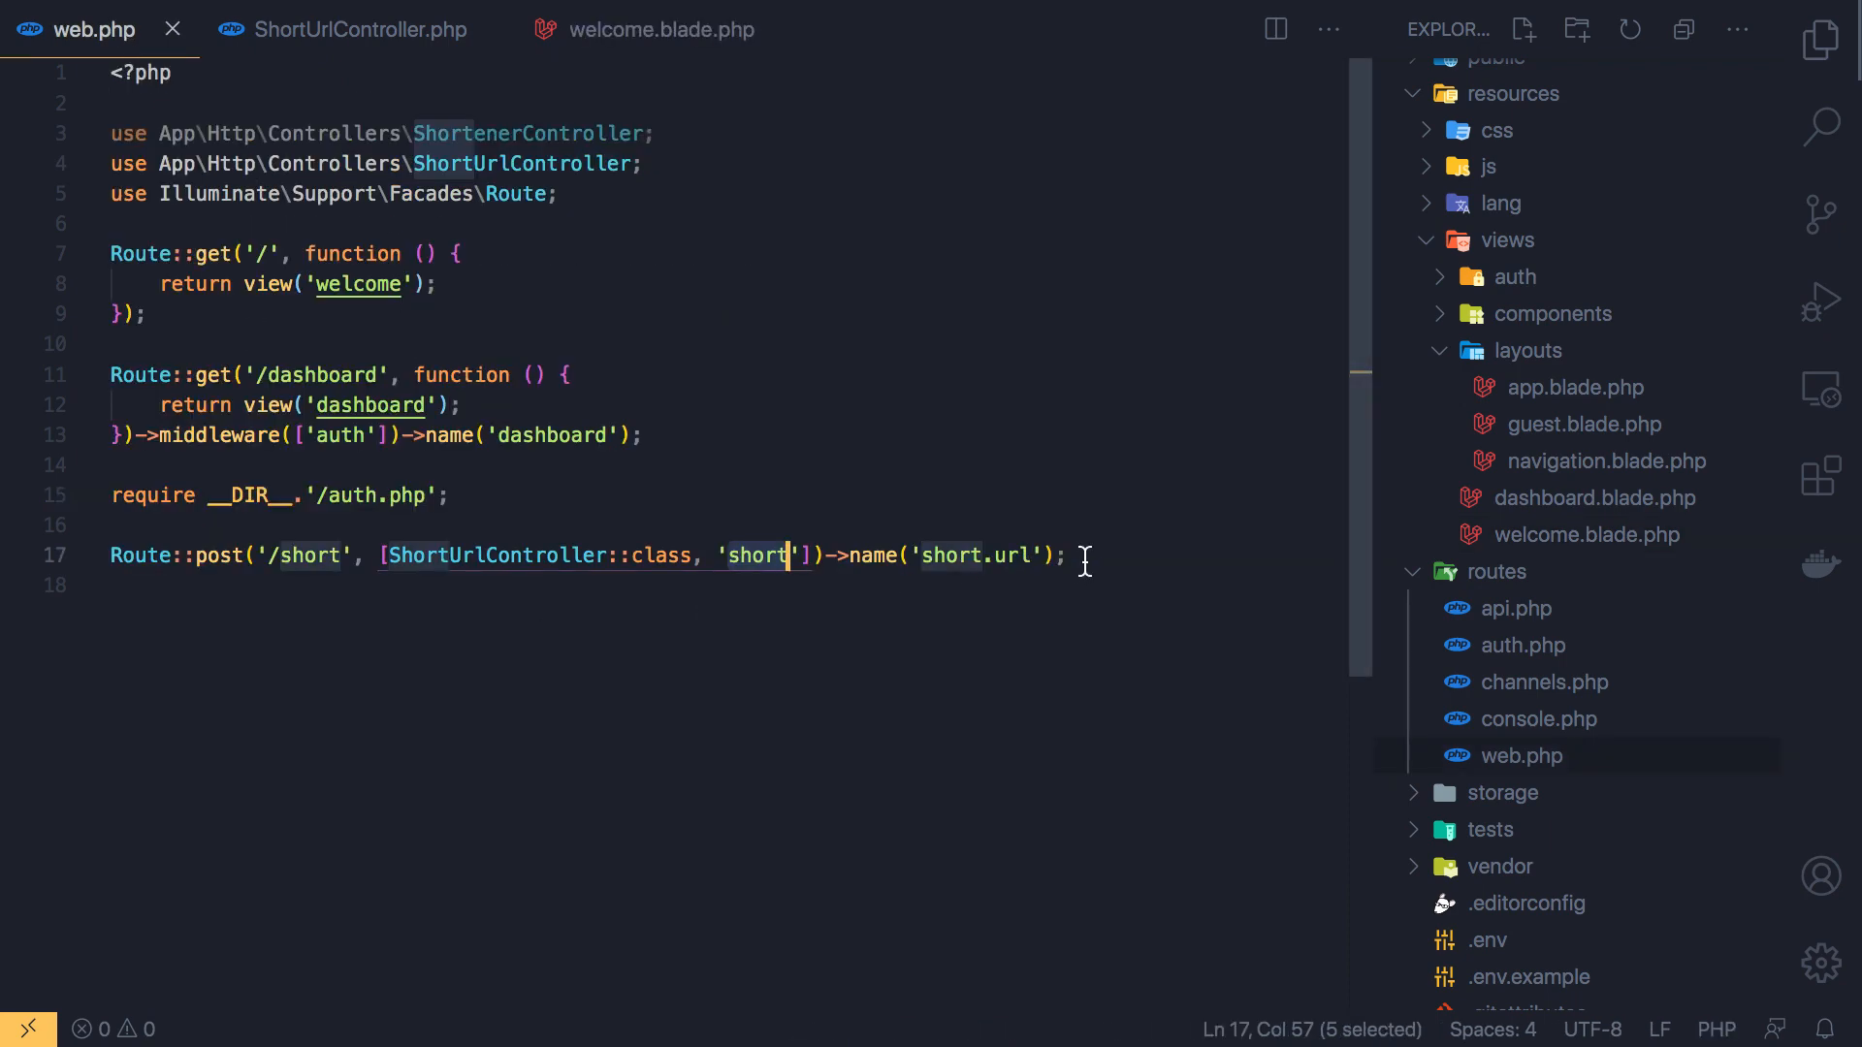
text(r)
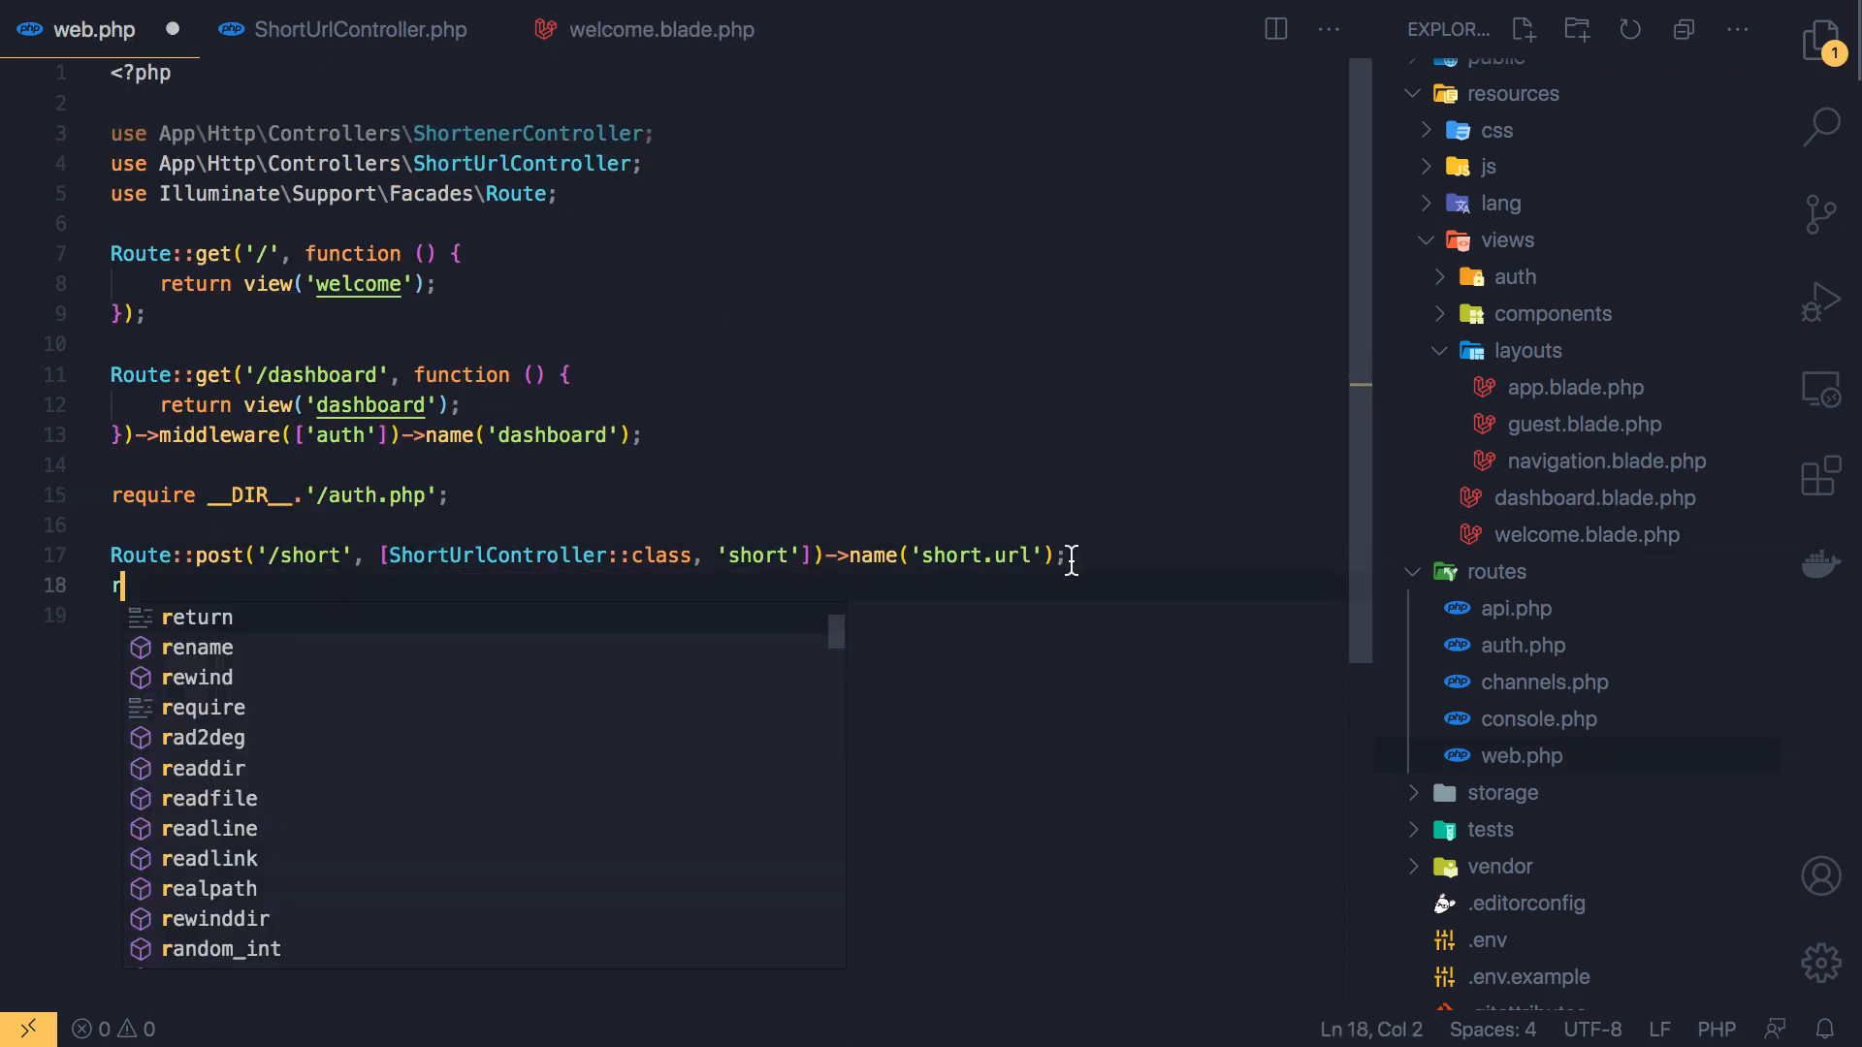
text(ou)
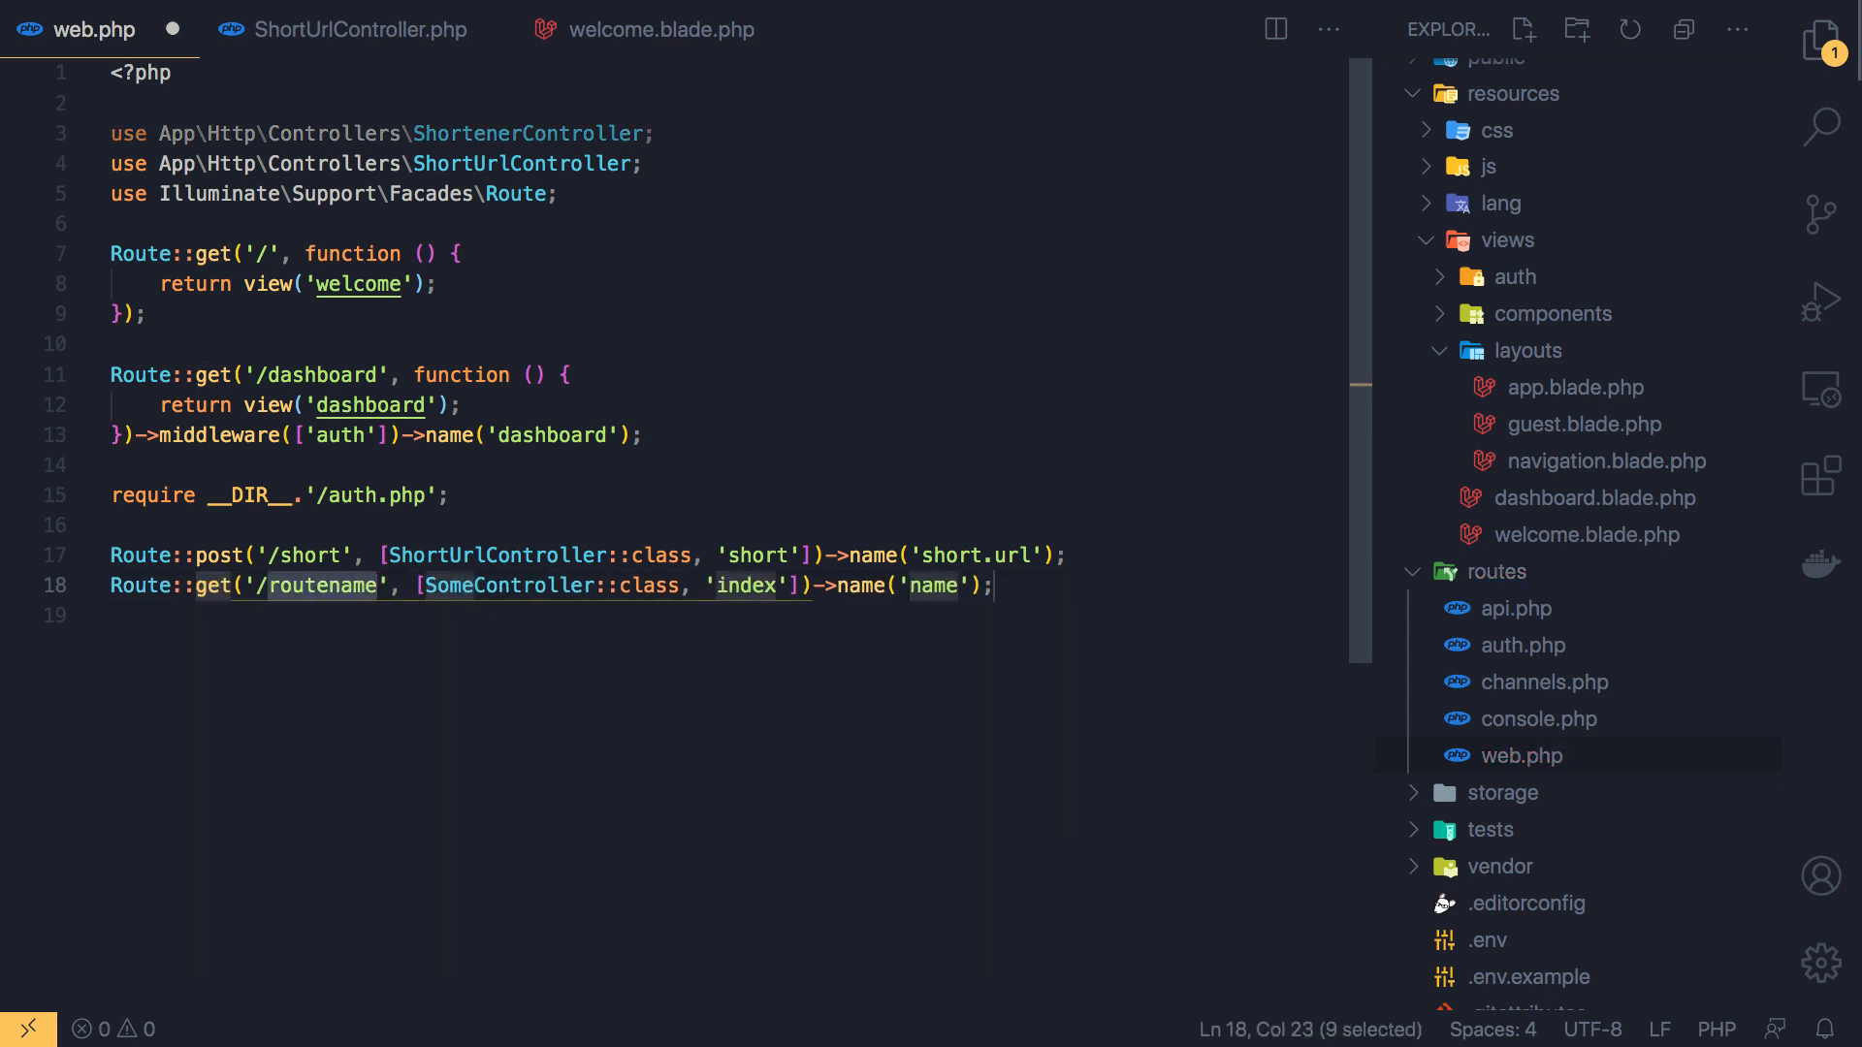
mouse_move(1069, 561)
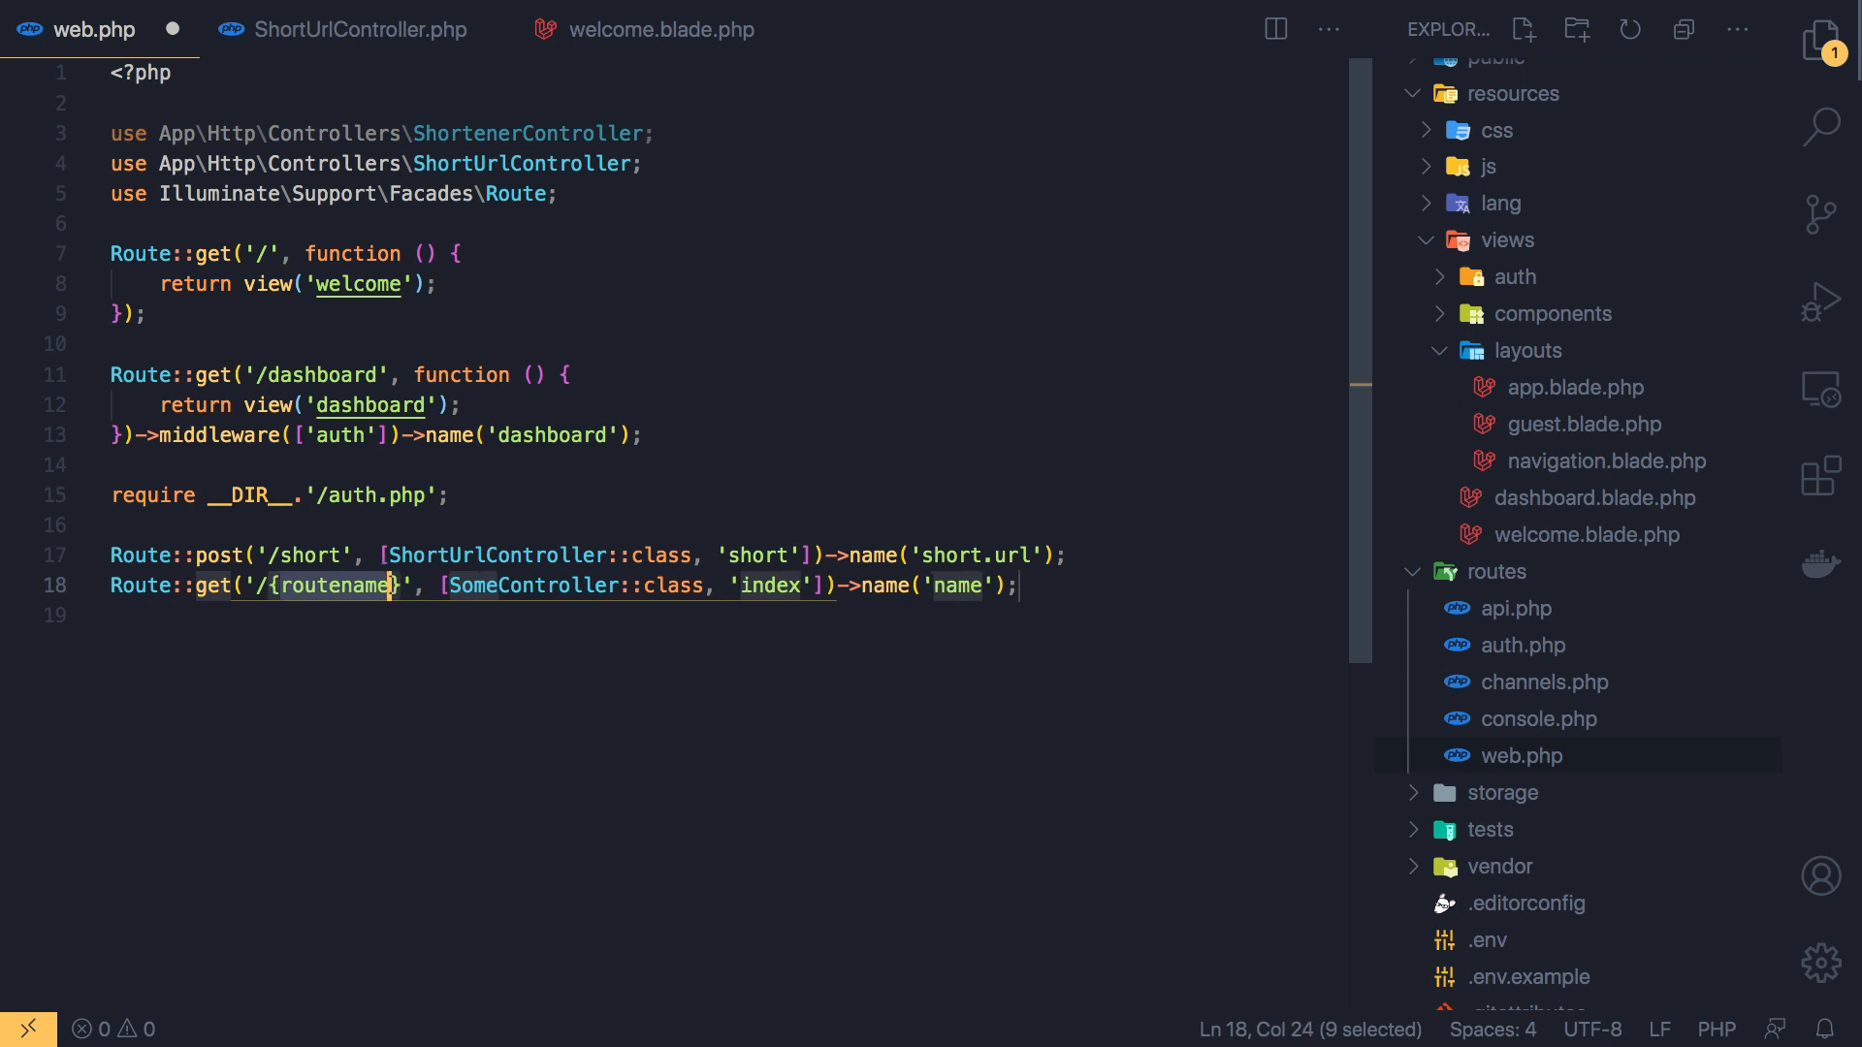
text(sh)
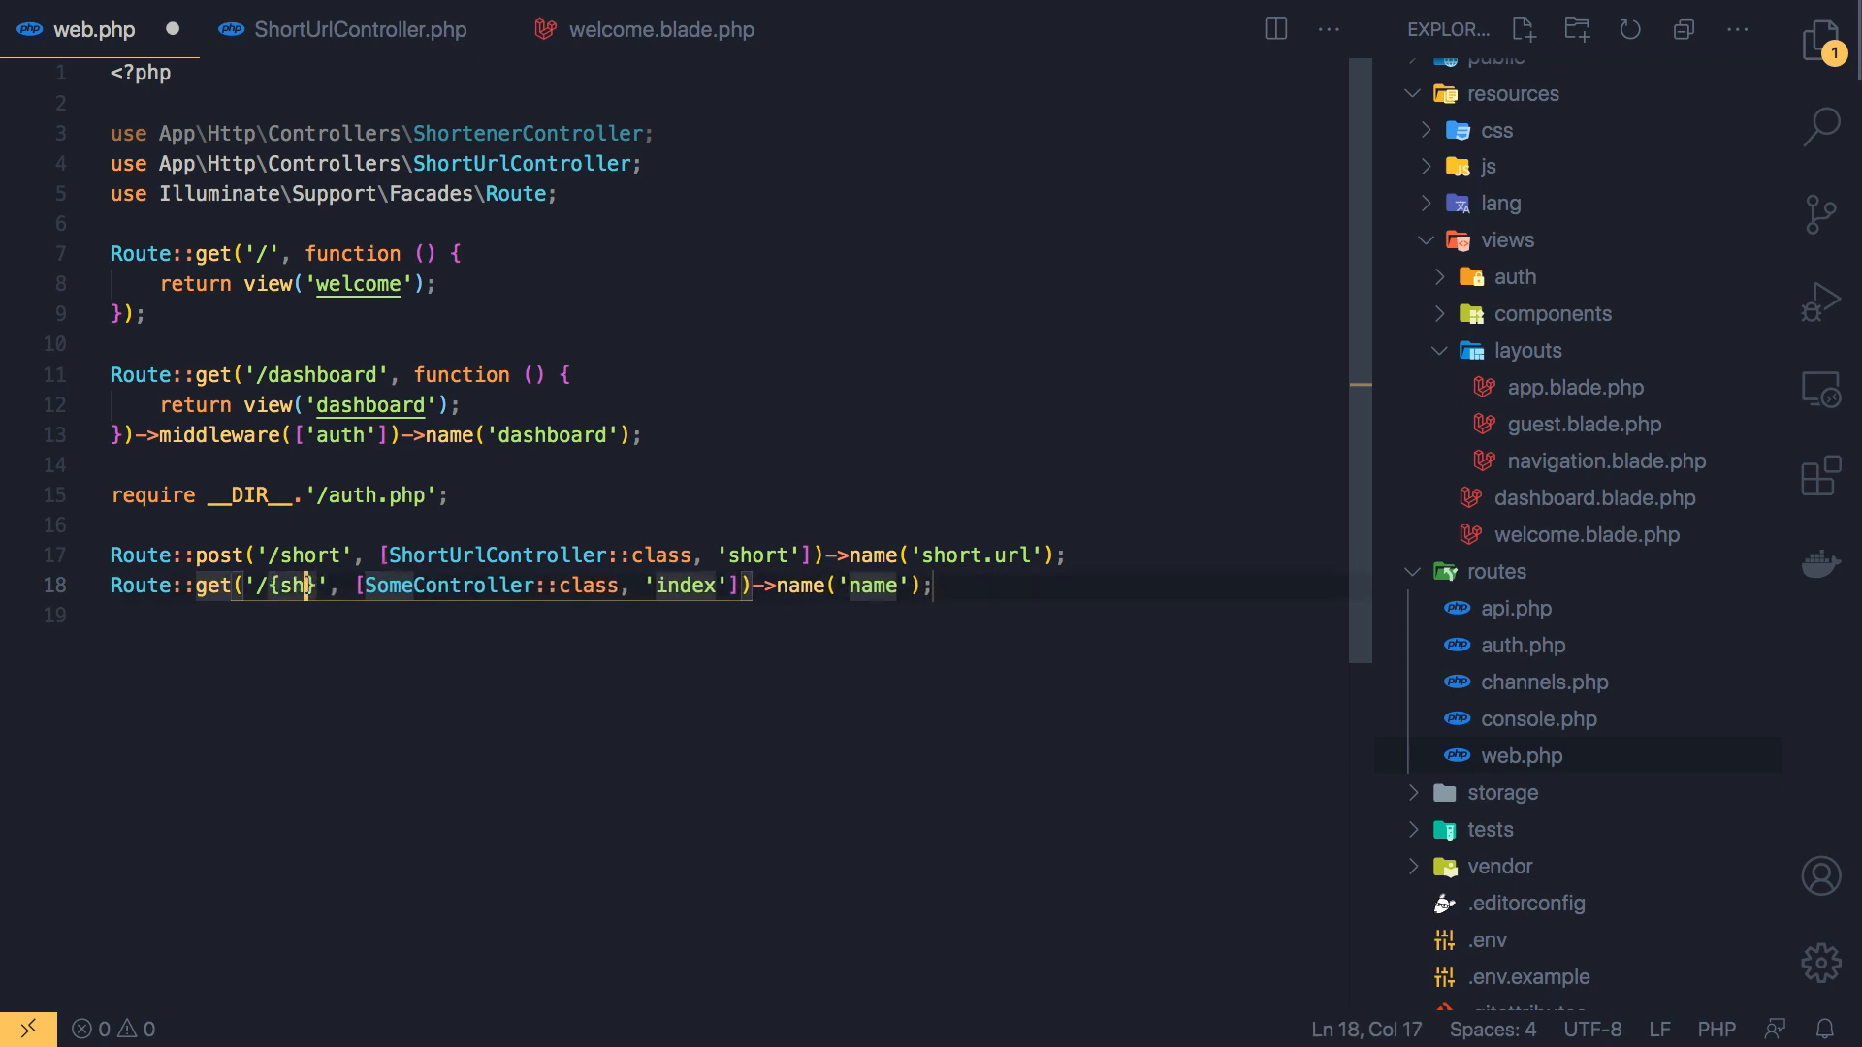
text(ort})
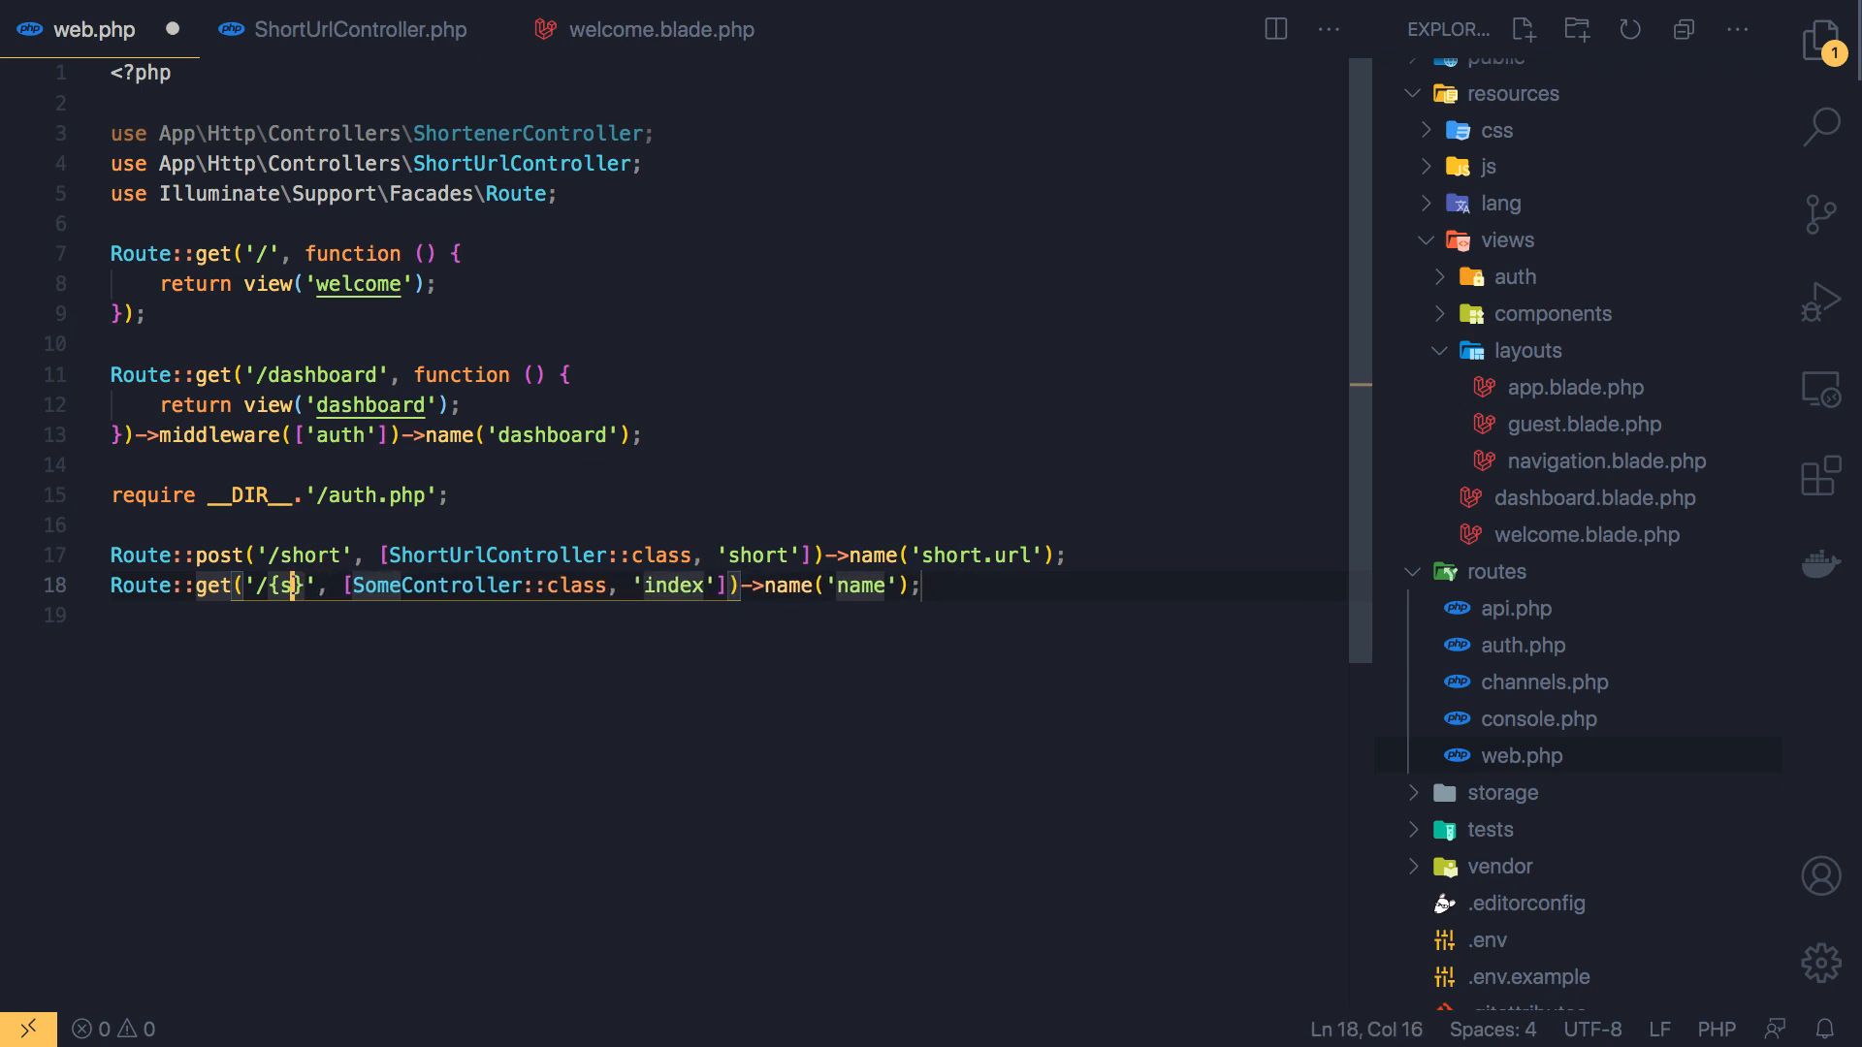
key(Backspace)
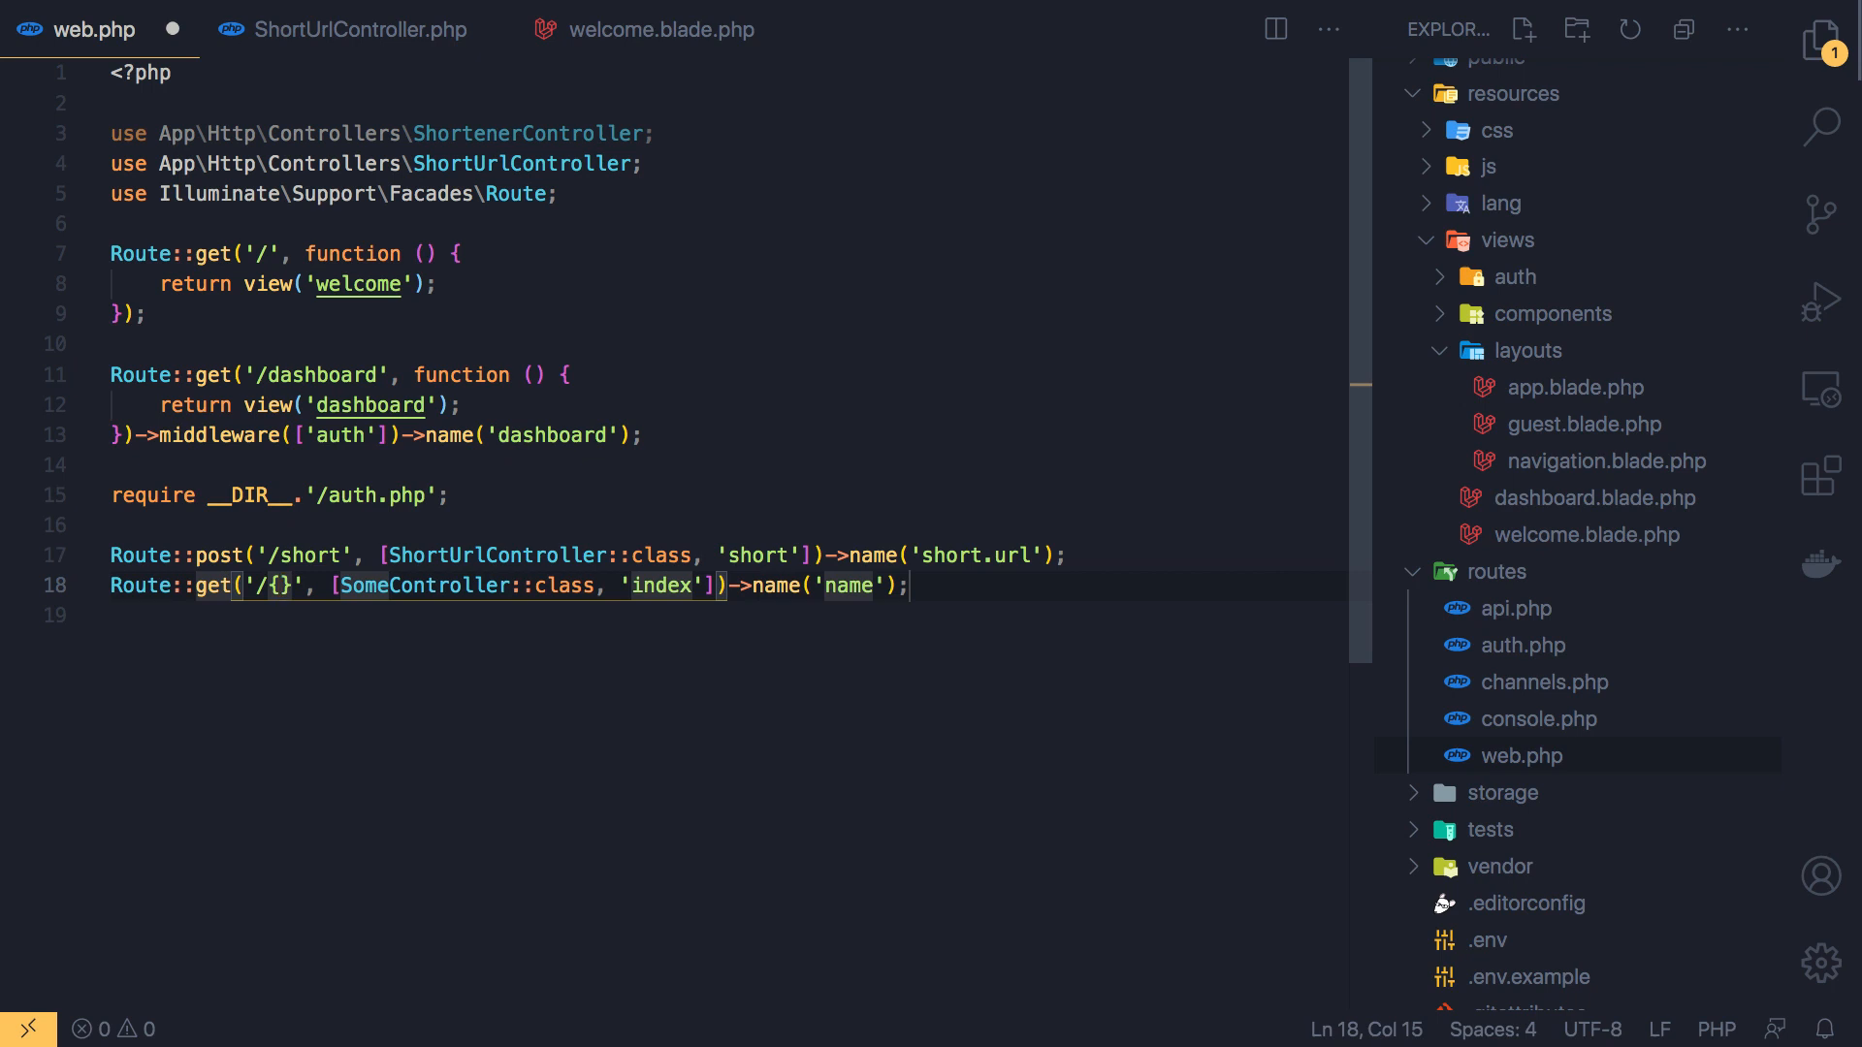
text(code)
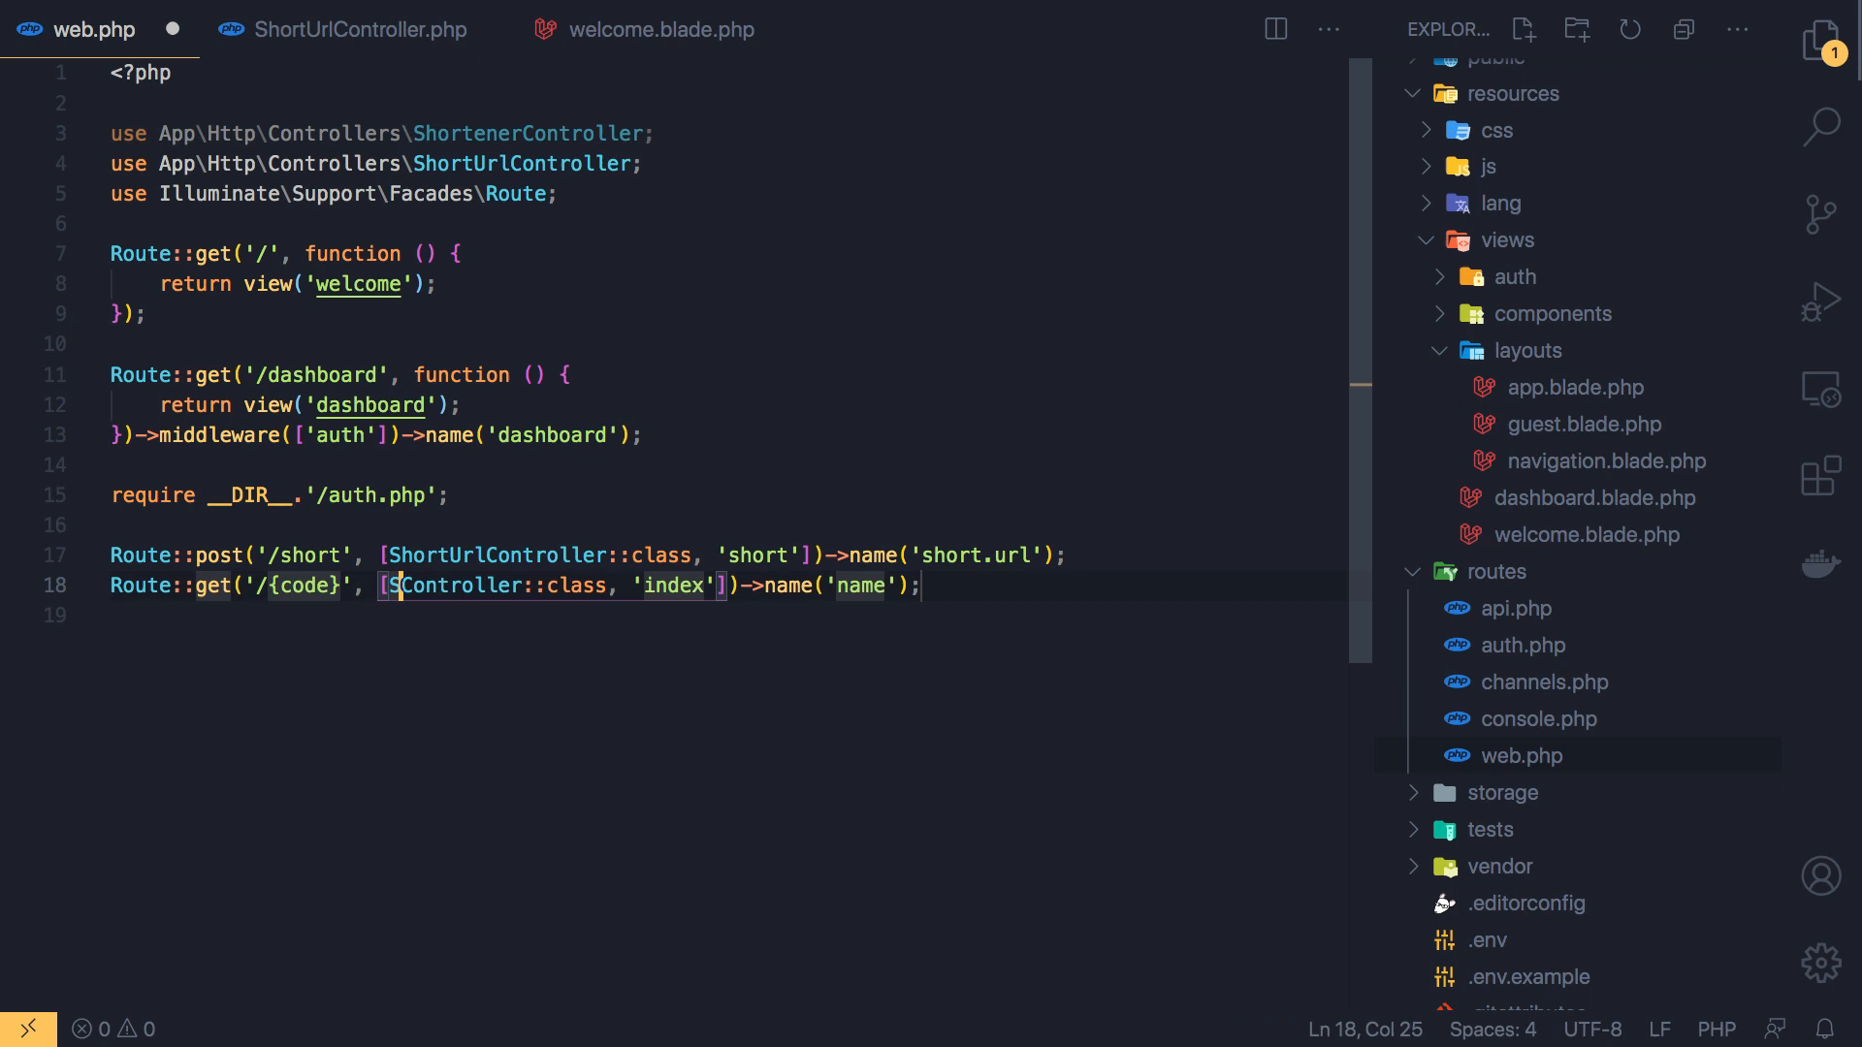
Point the route at ShortUrlController's show method and name it short.show
text(hot)
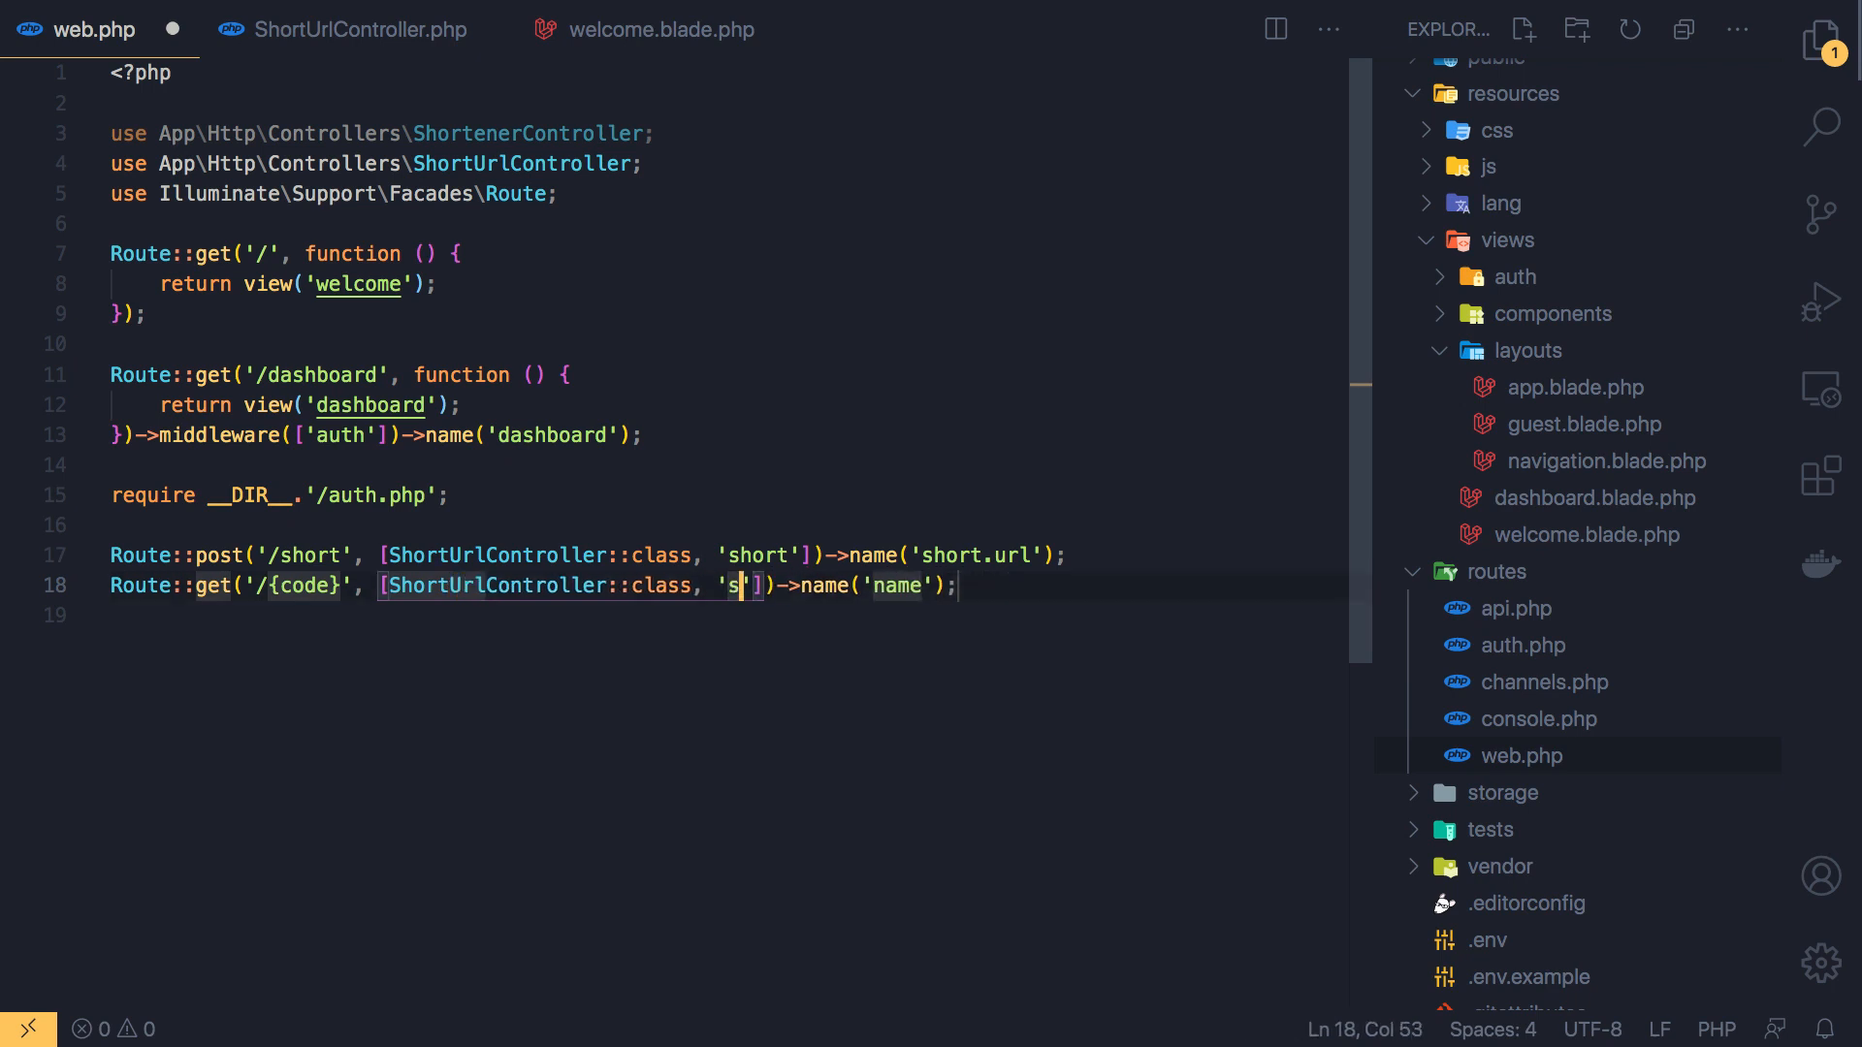
text(how)
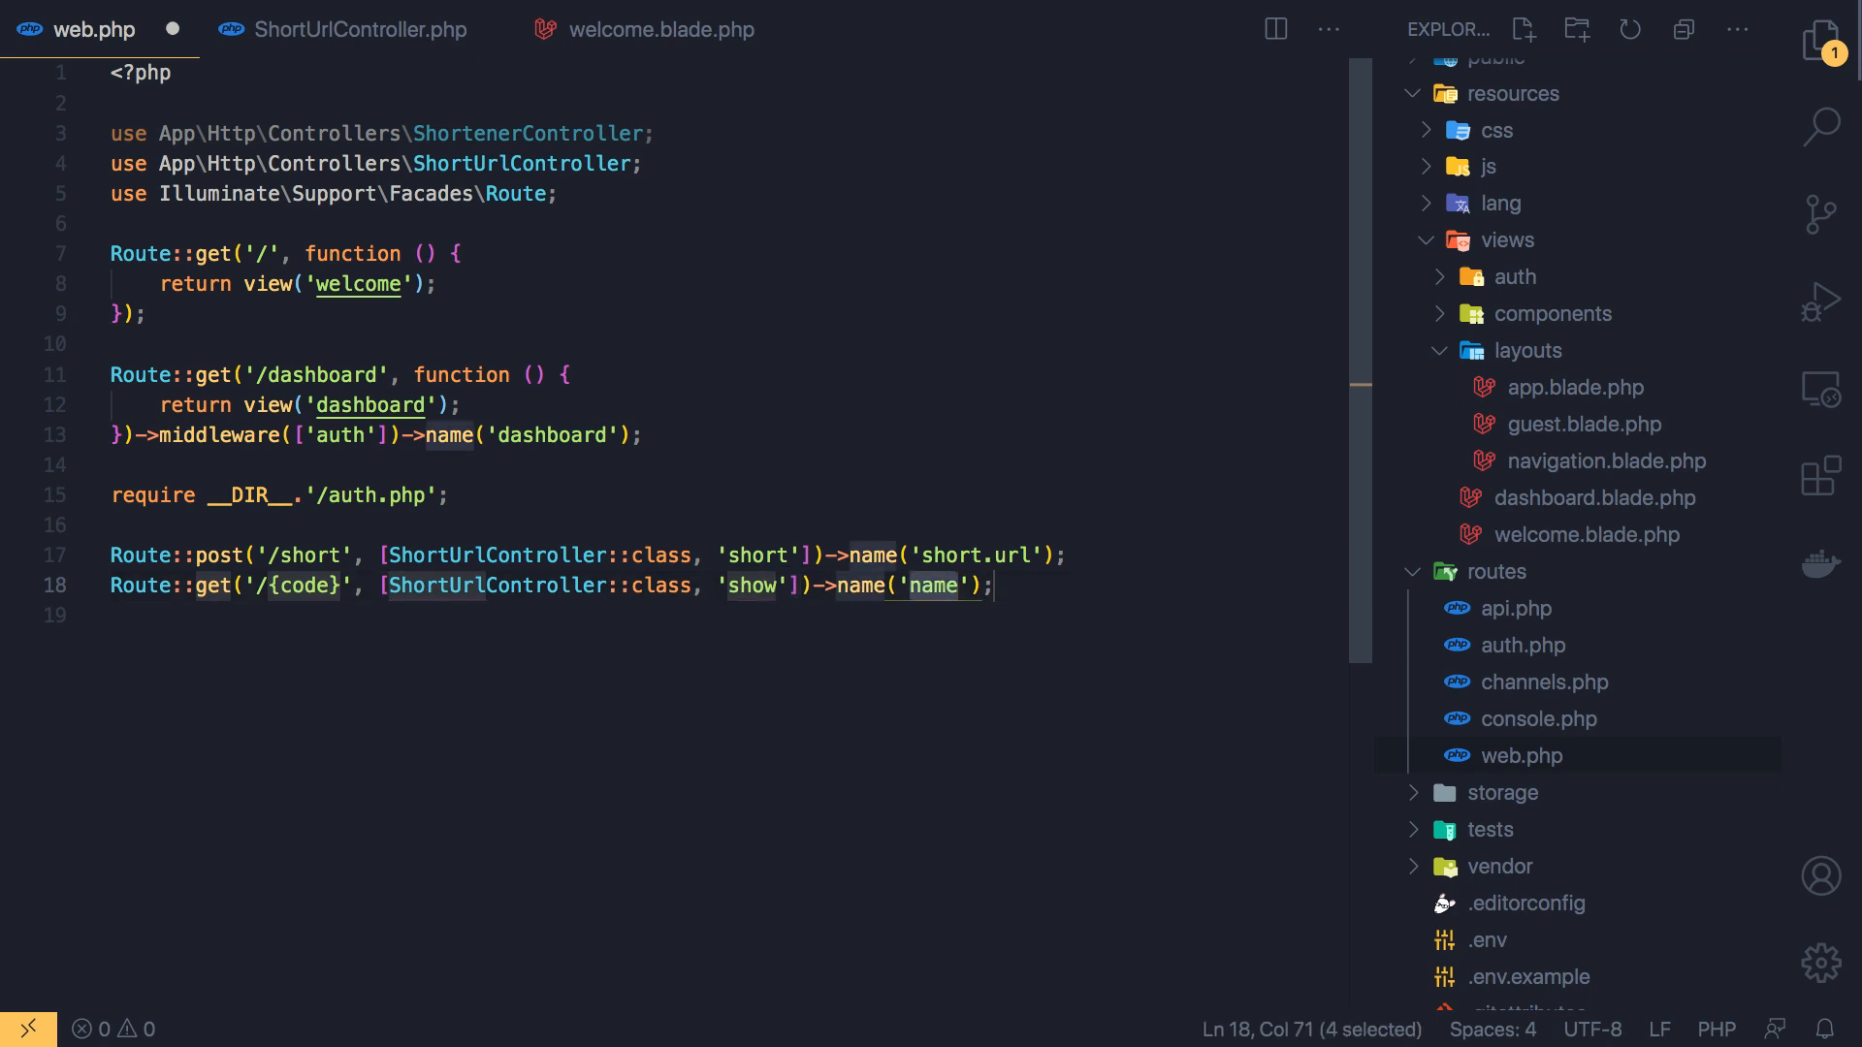
text(short)
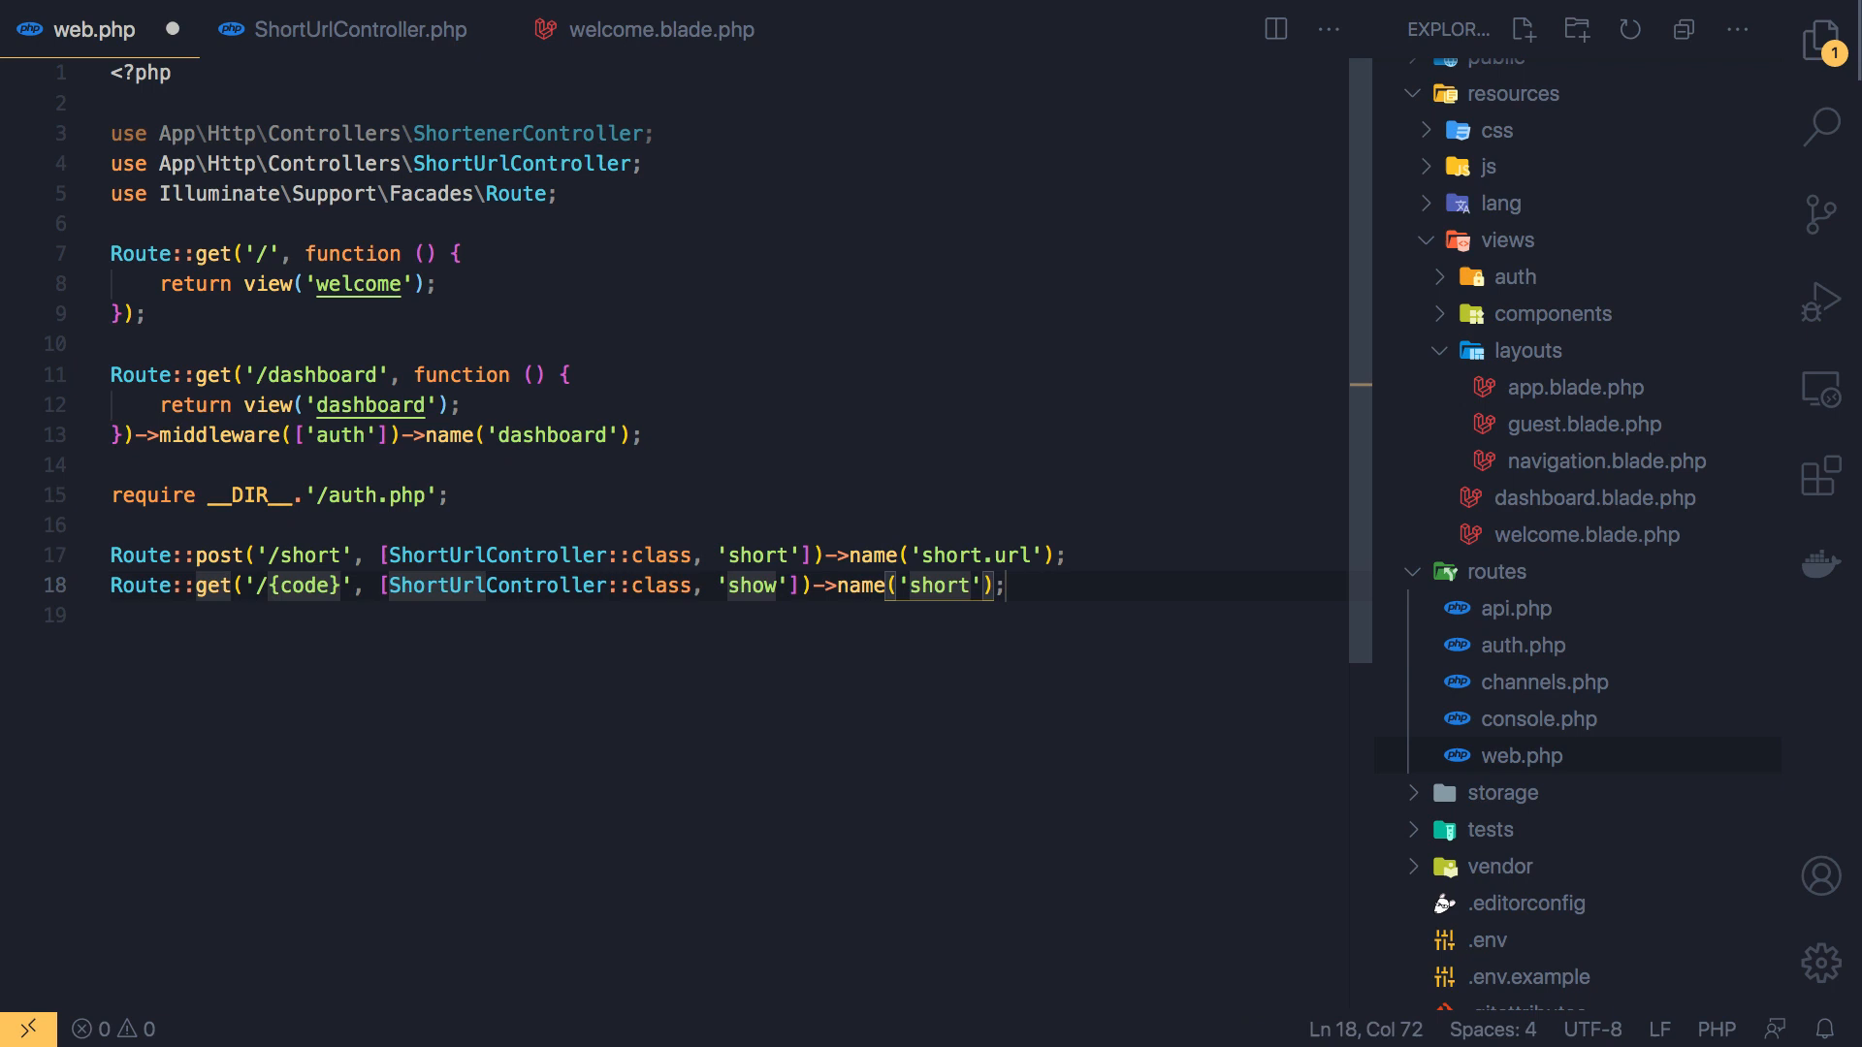
text(.show)
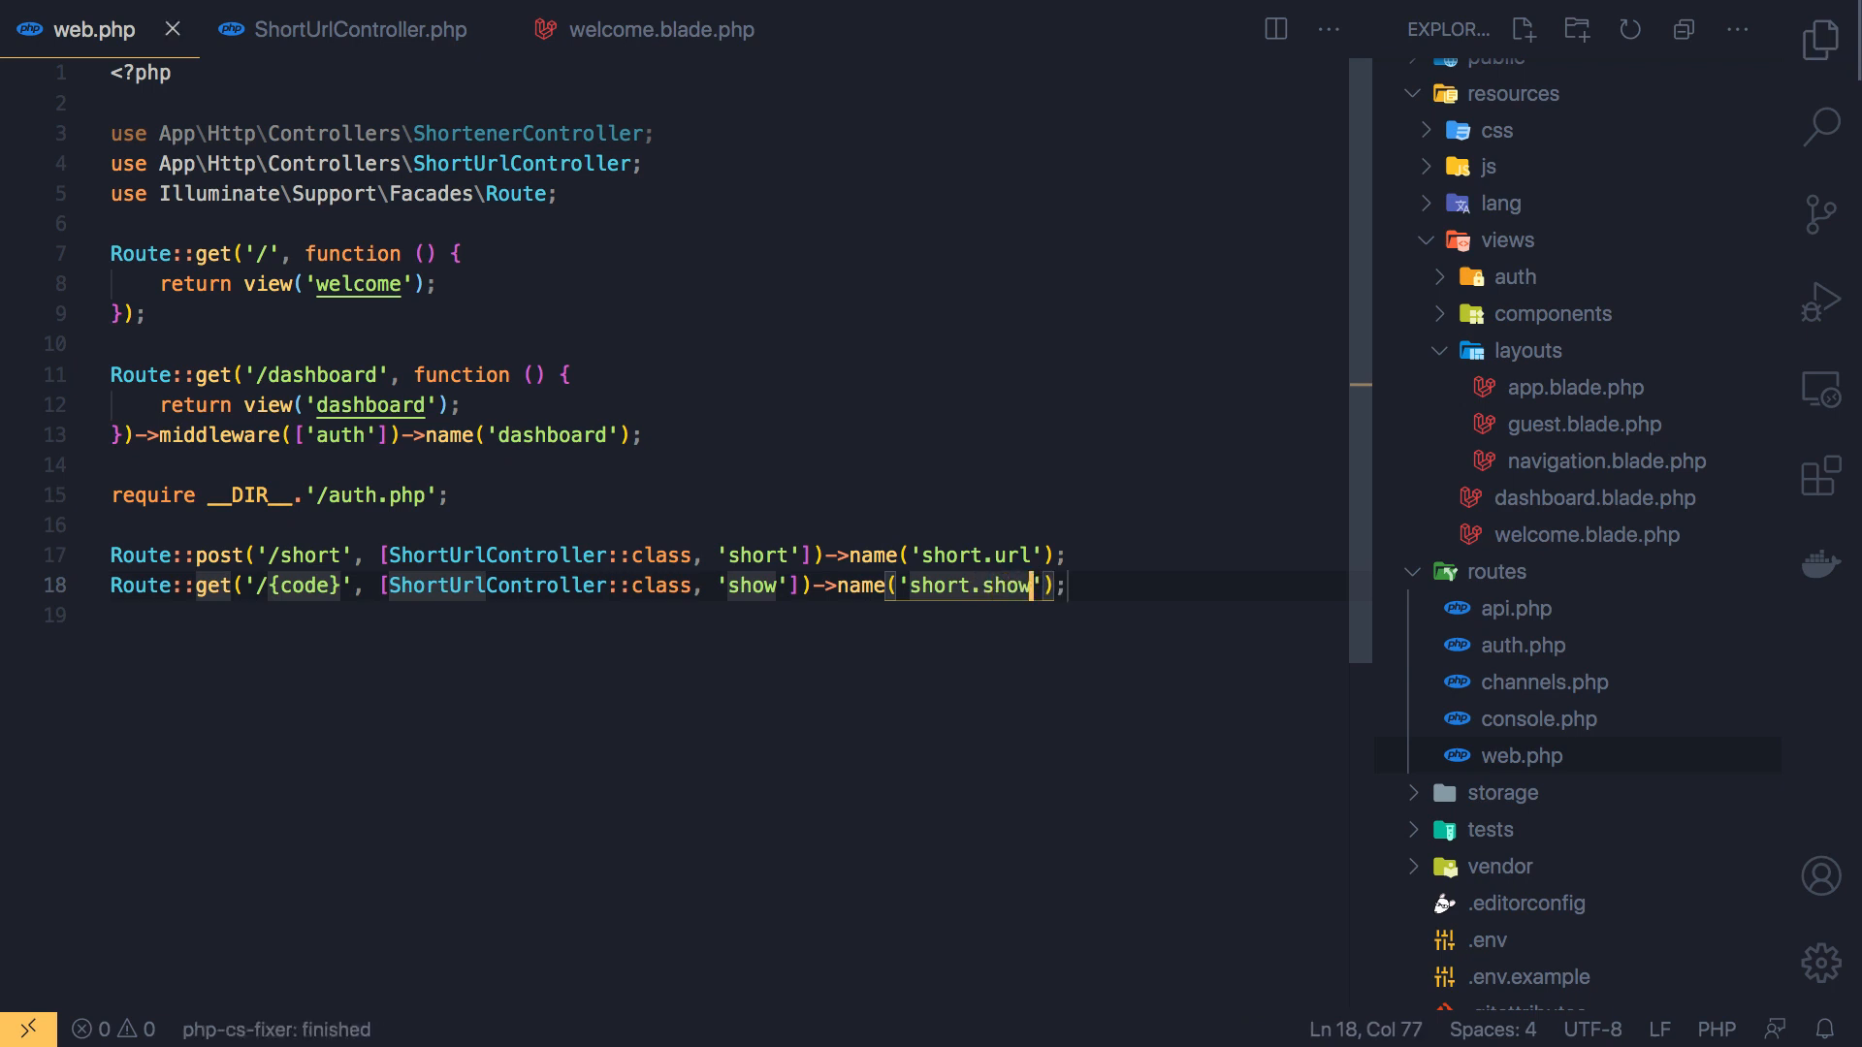
Add a show($code) method to ShortUrlController whose body is dd($code);
click(357, 29)
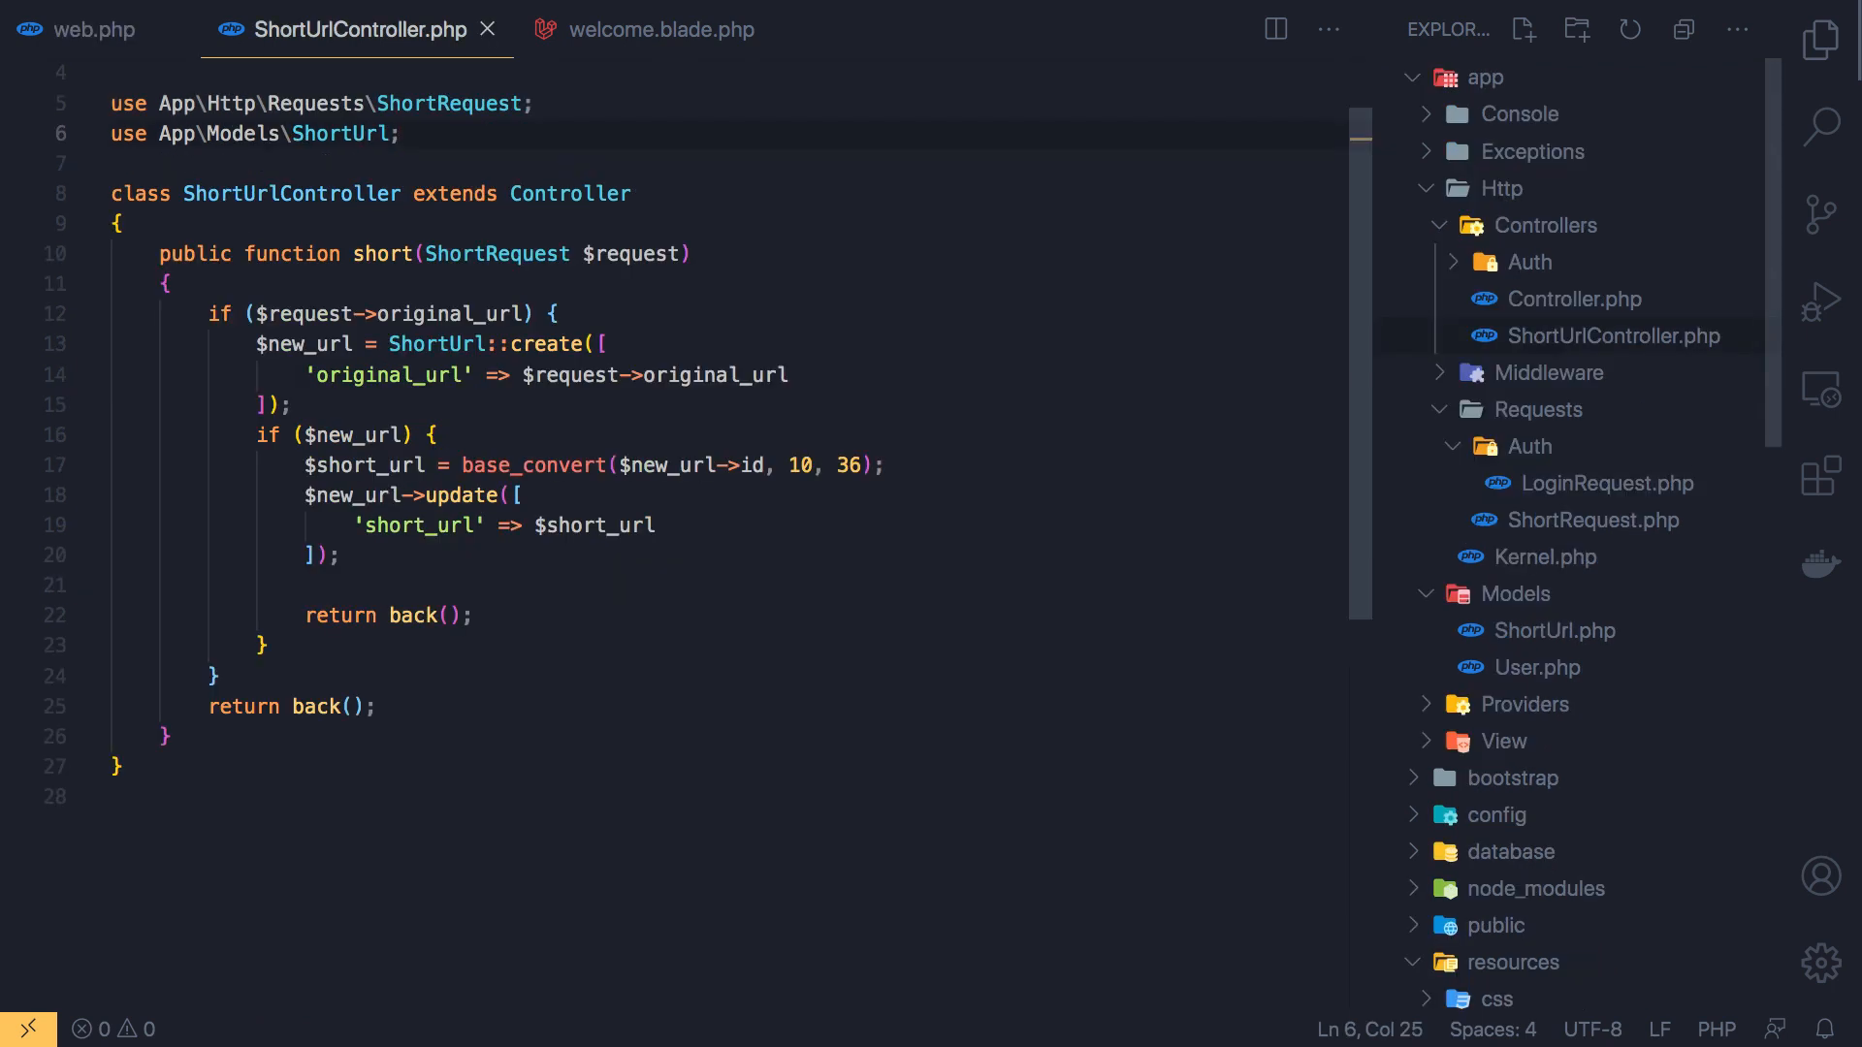
mouse_move(679, 481)
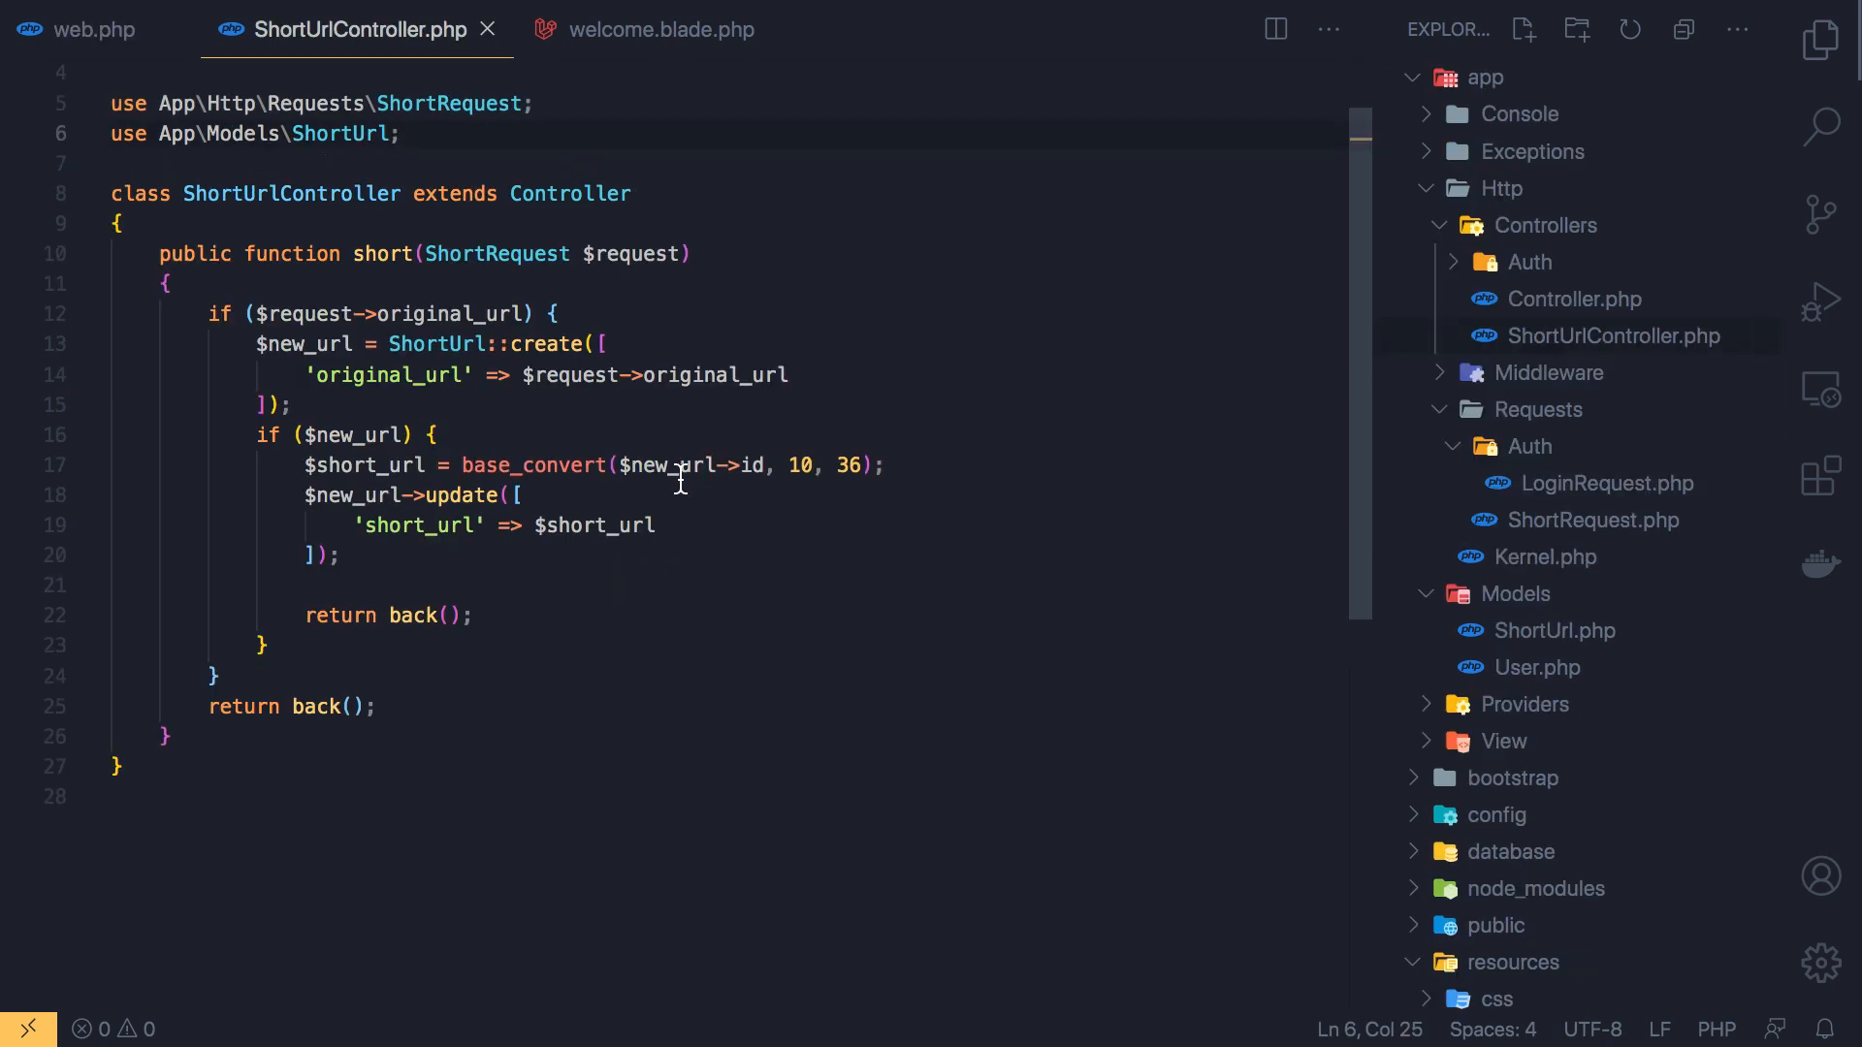
mouse_move(473, 562)
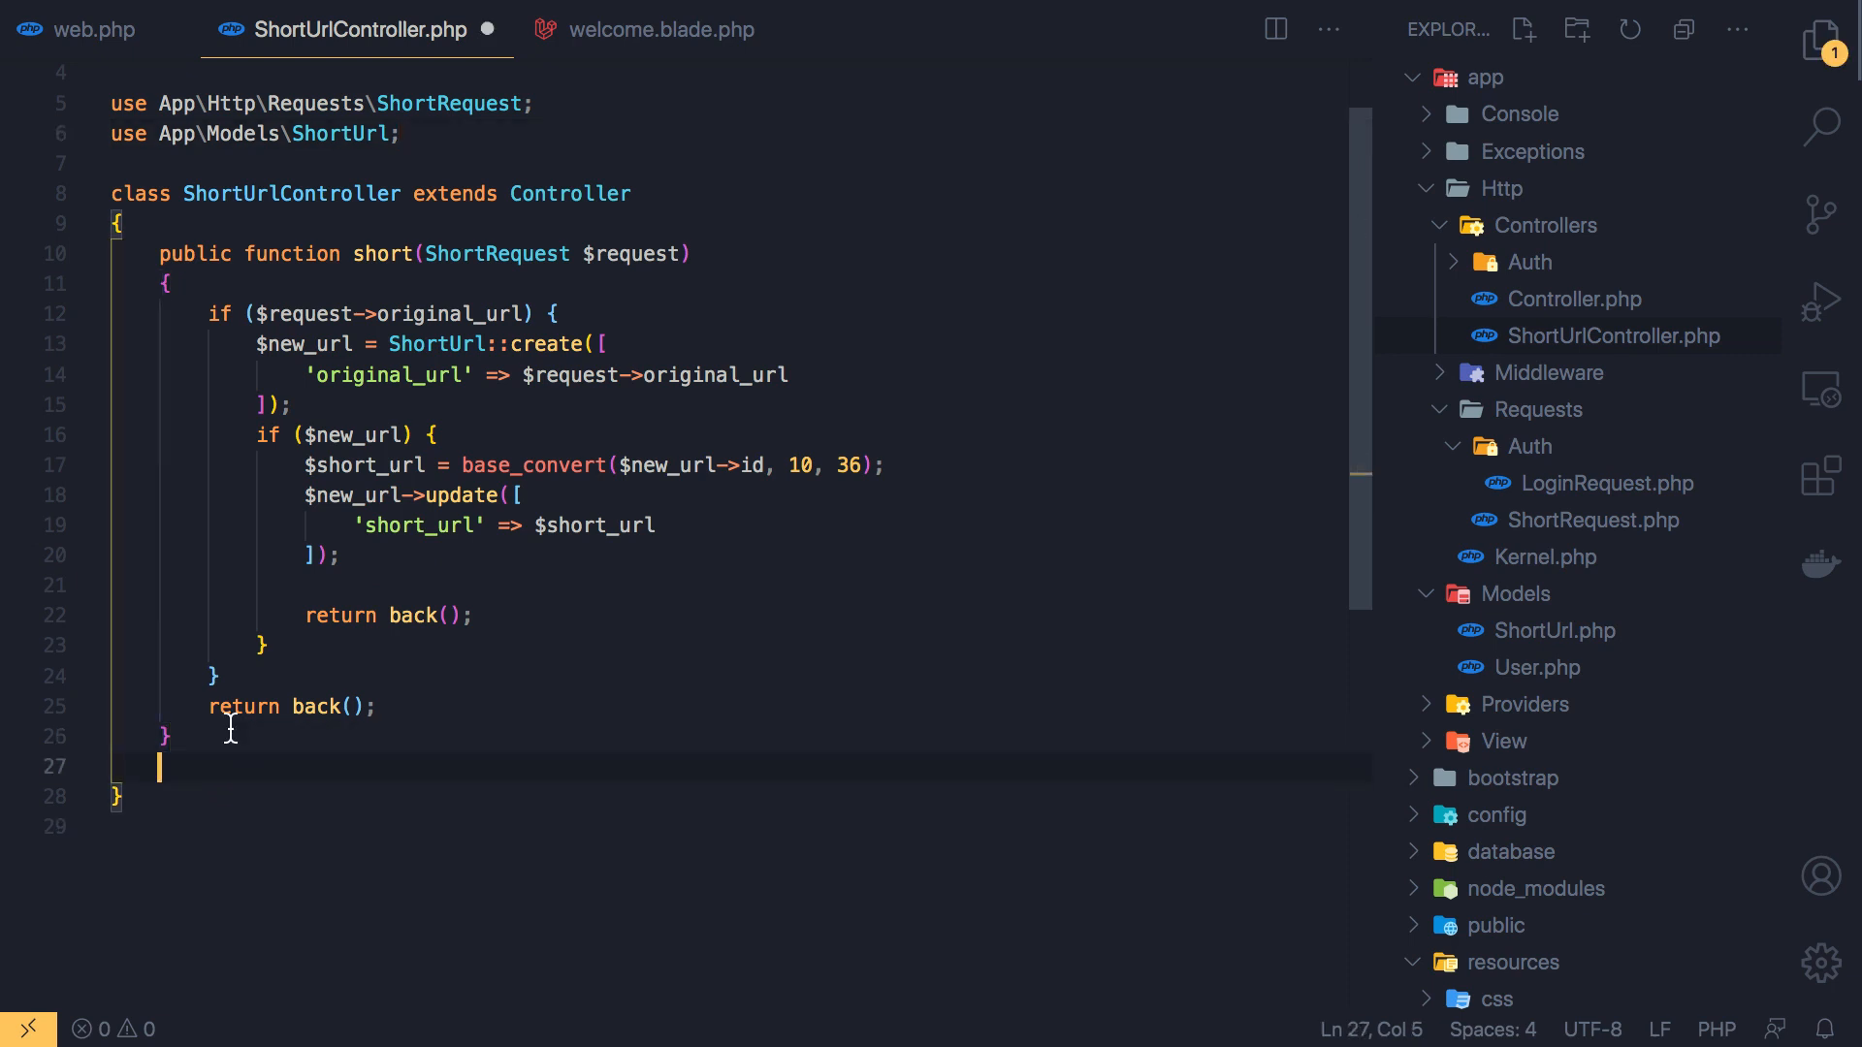
text(me(param)
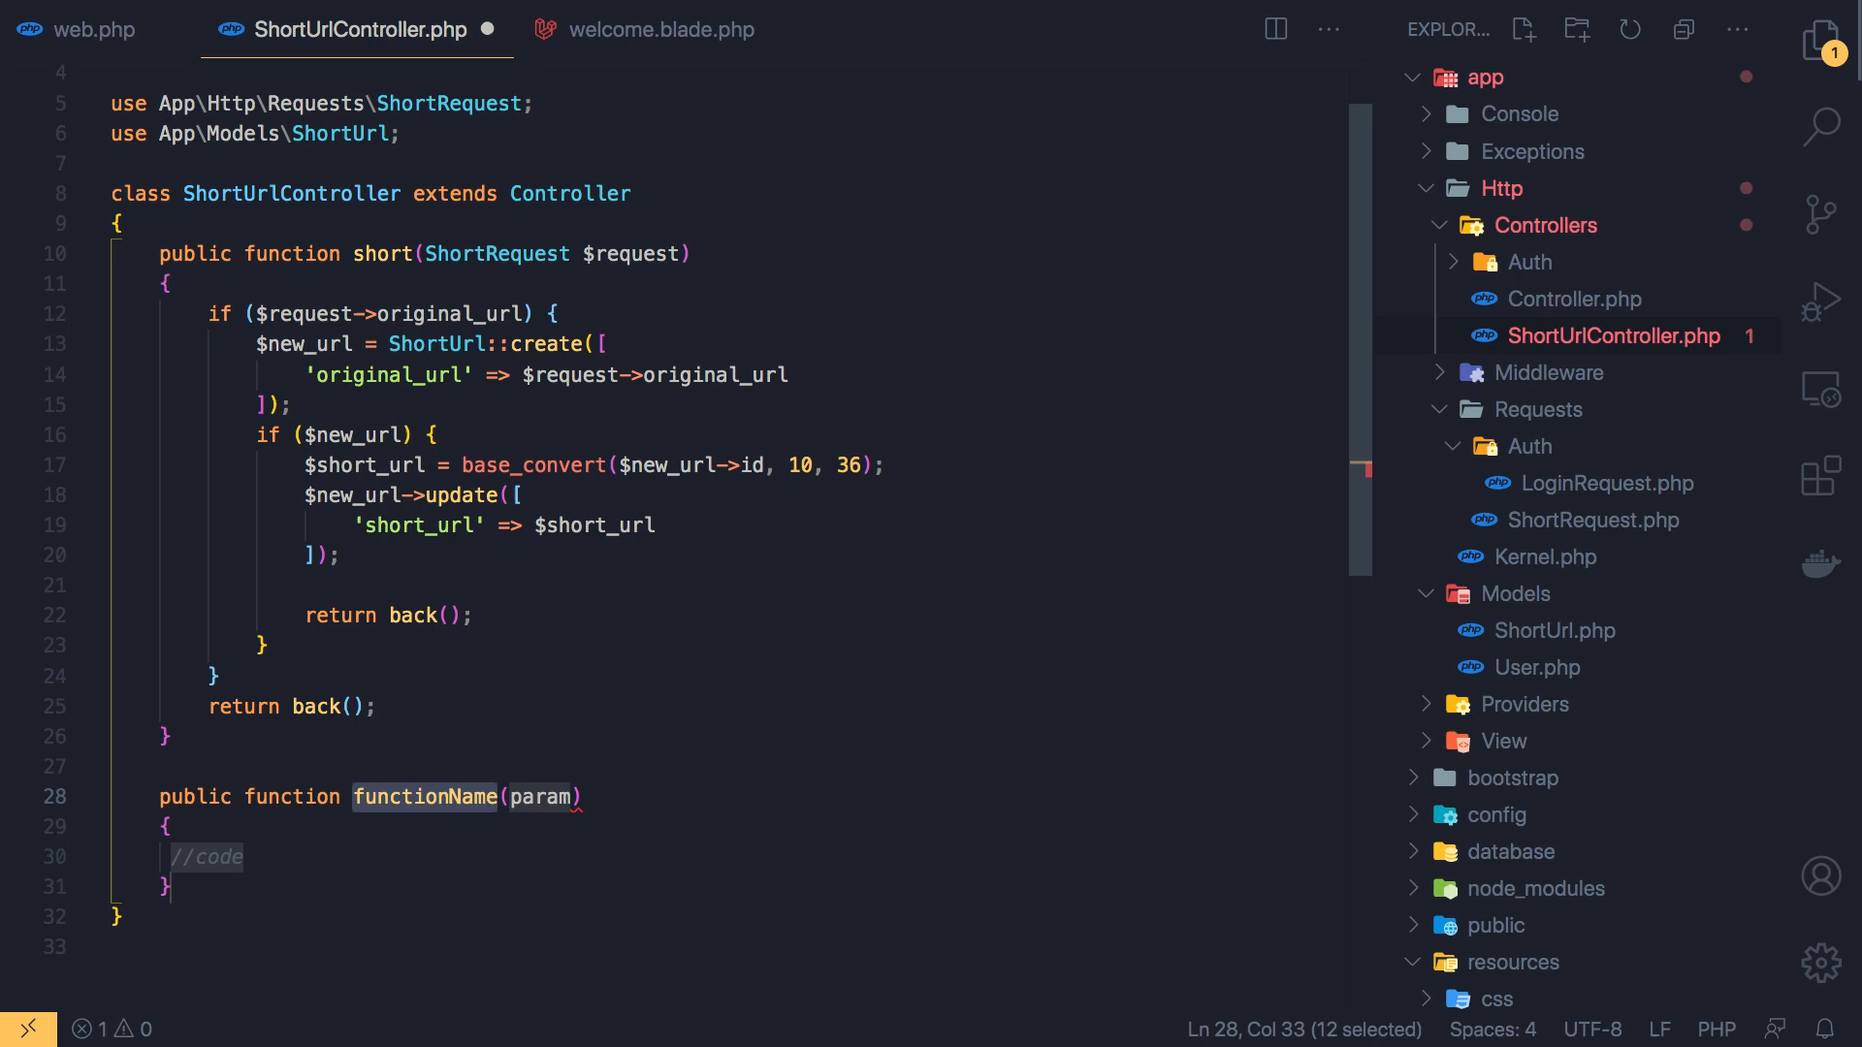
text(show)
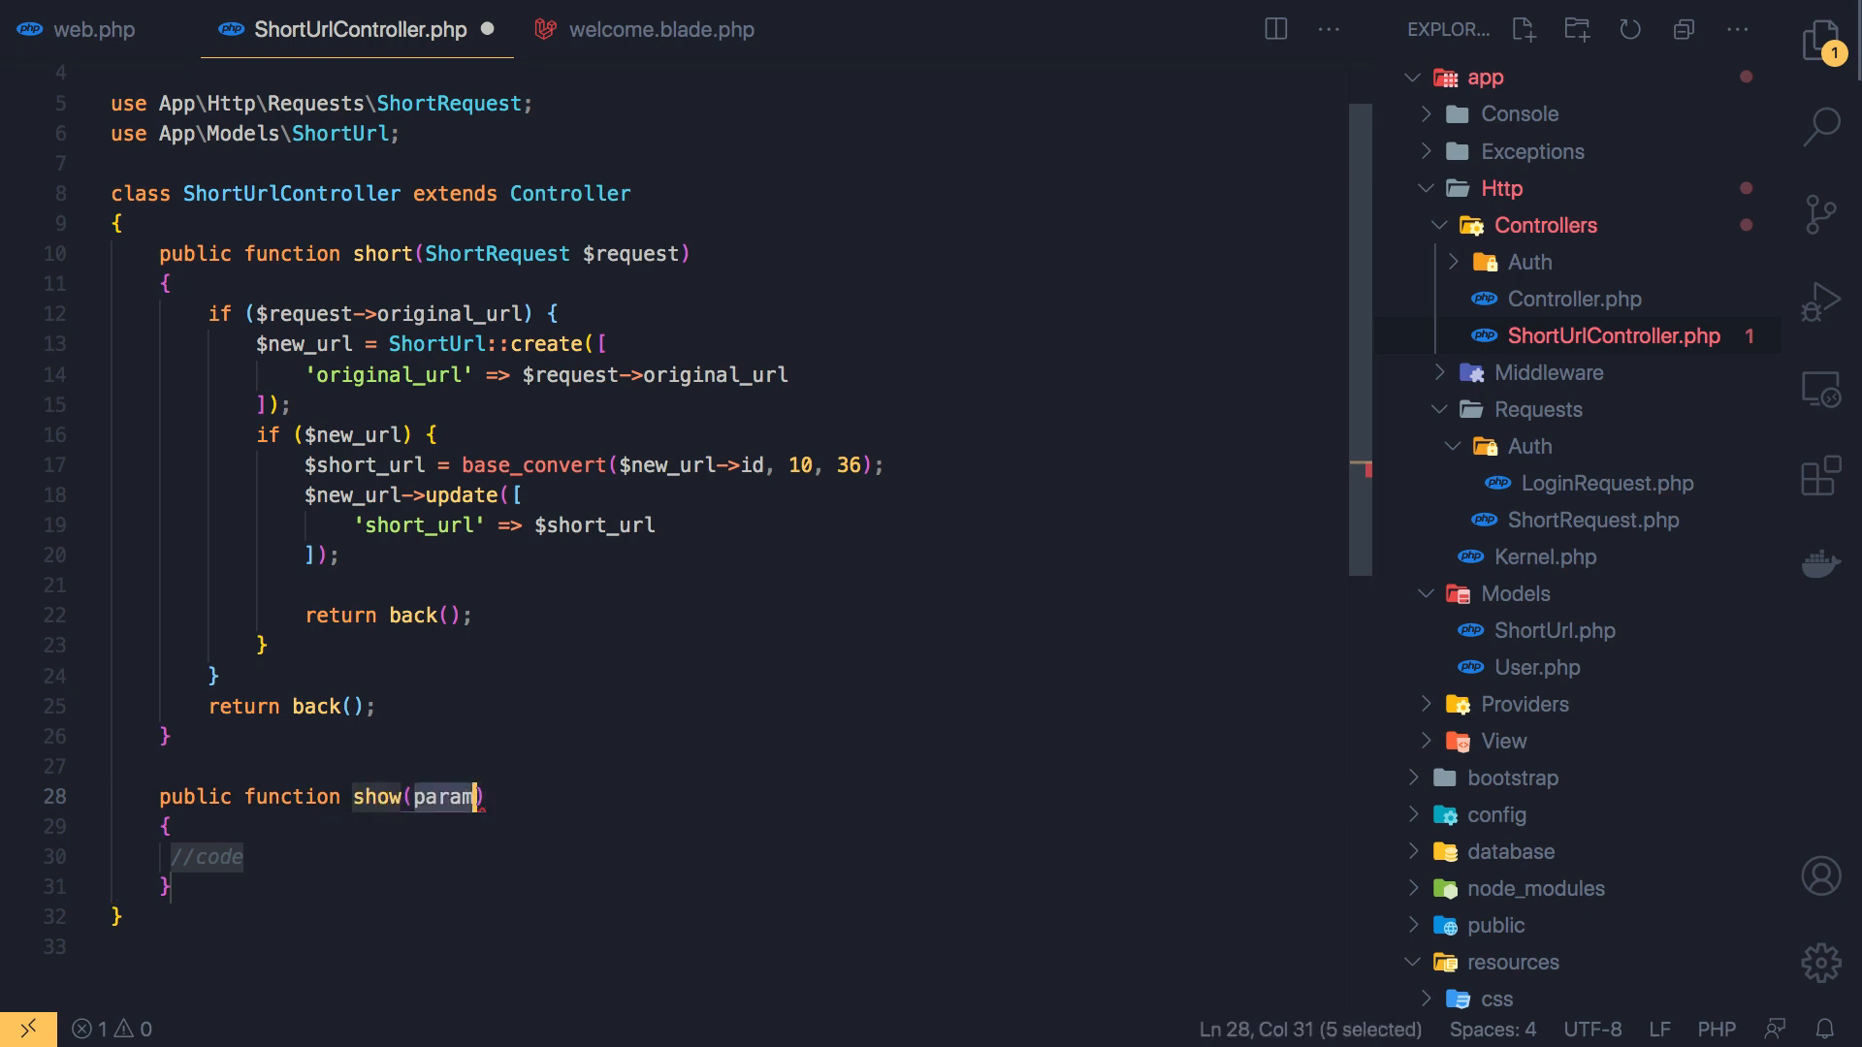
text($o)
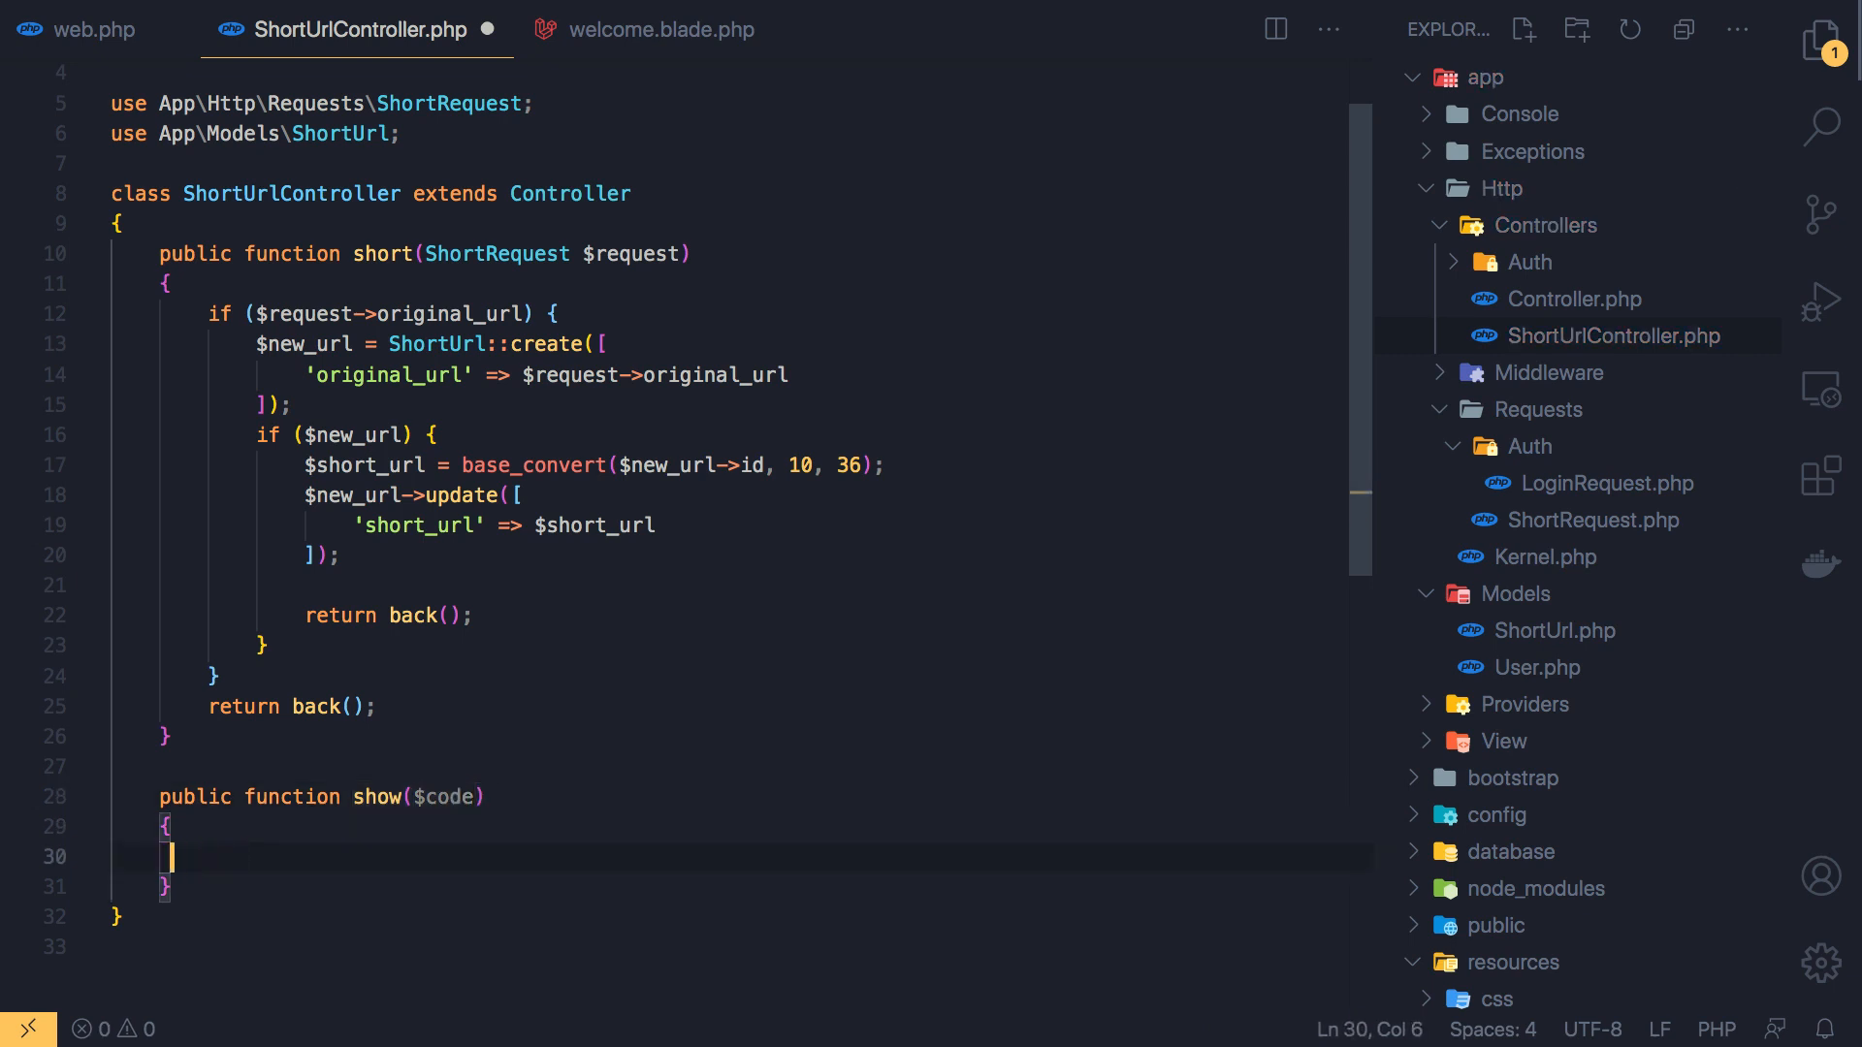
text(r)
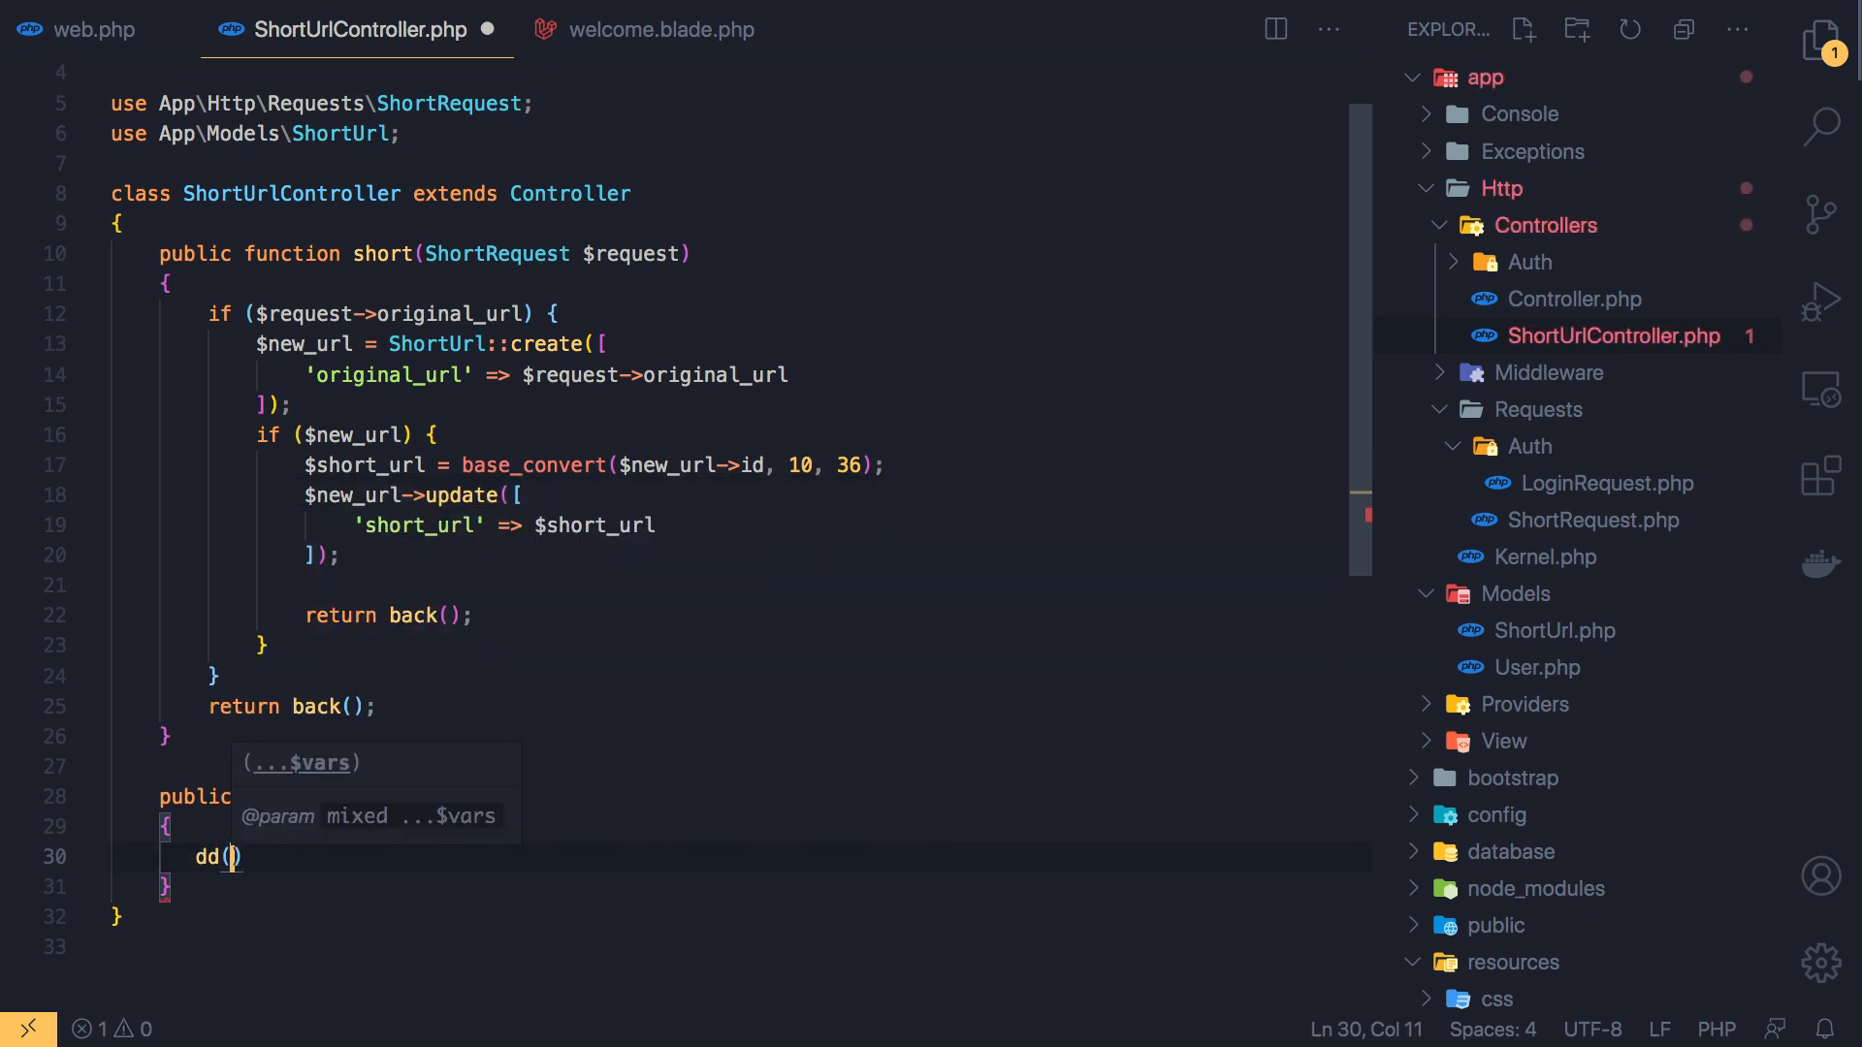
text($code)
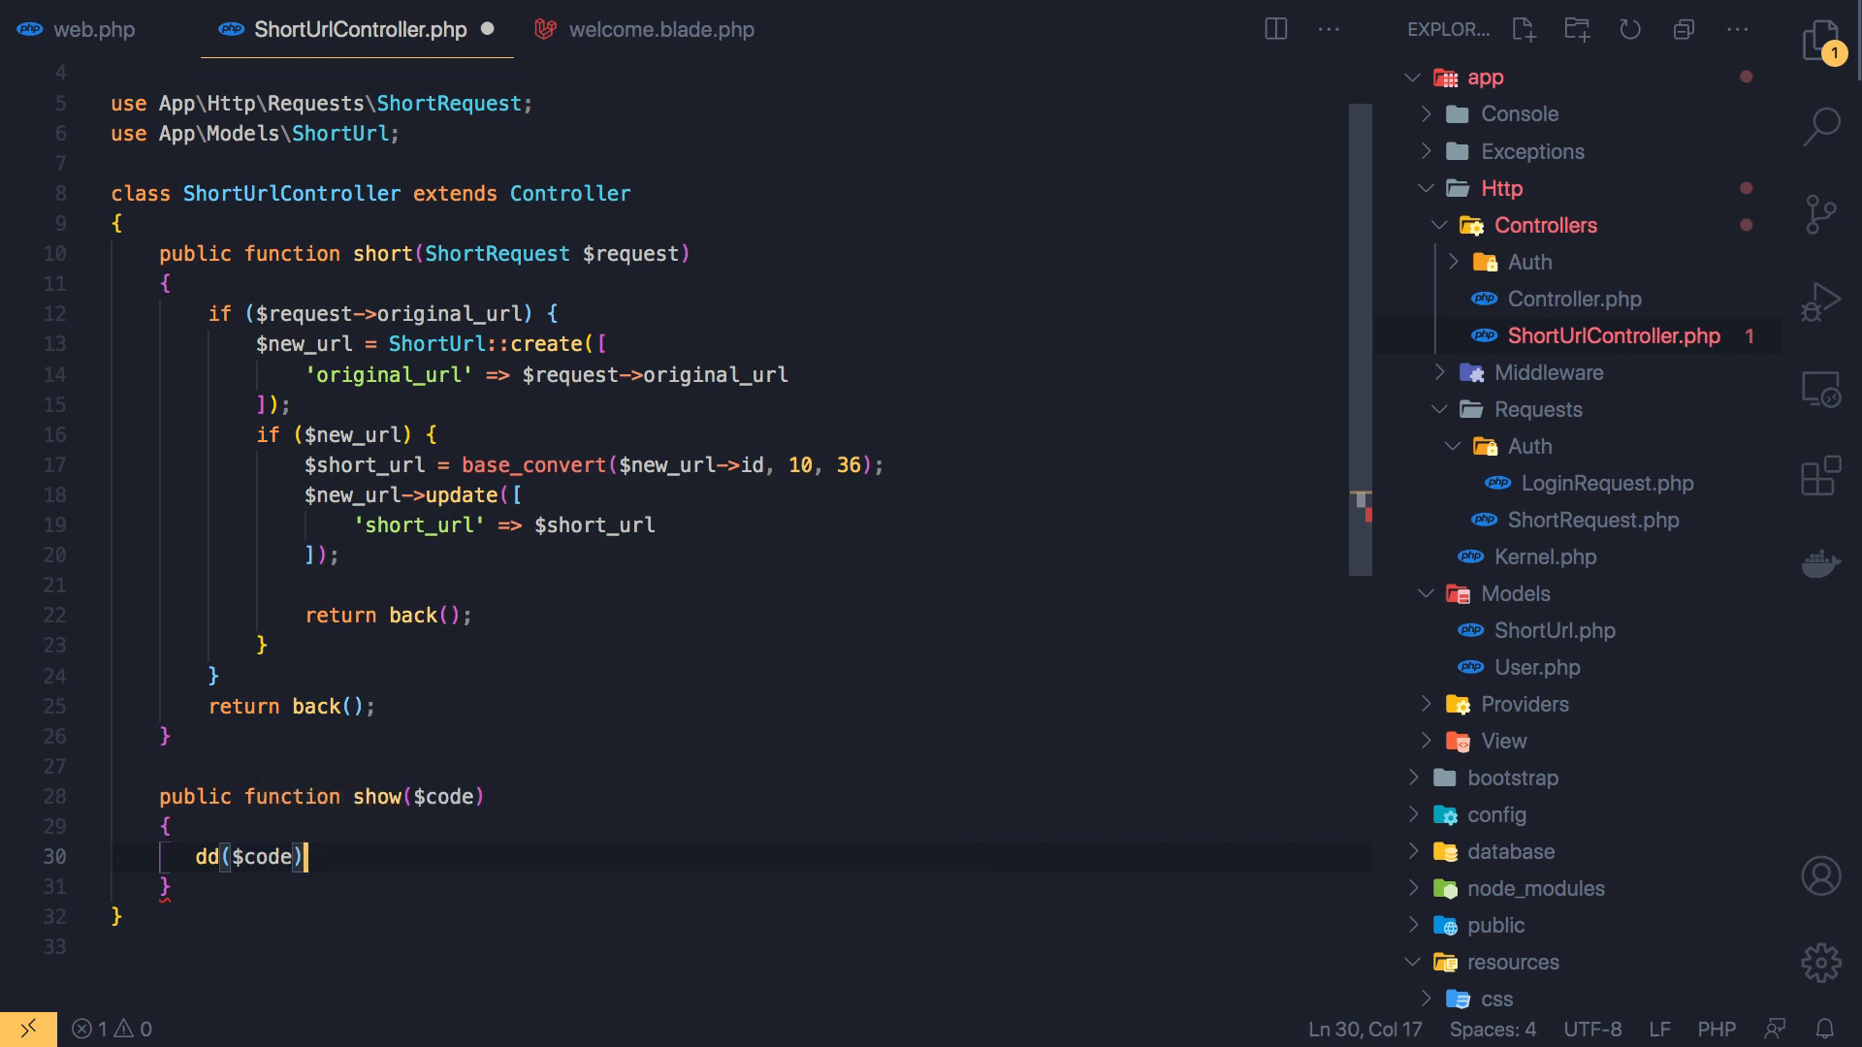
text(;)
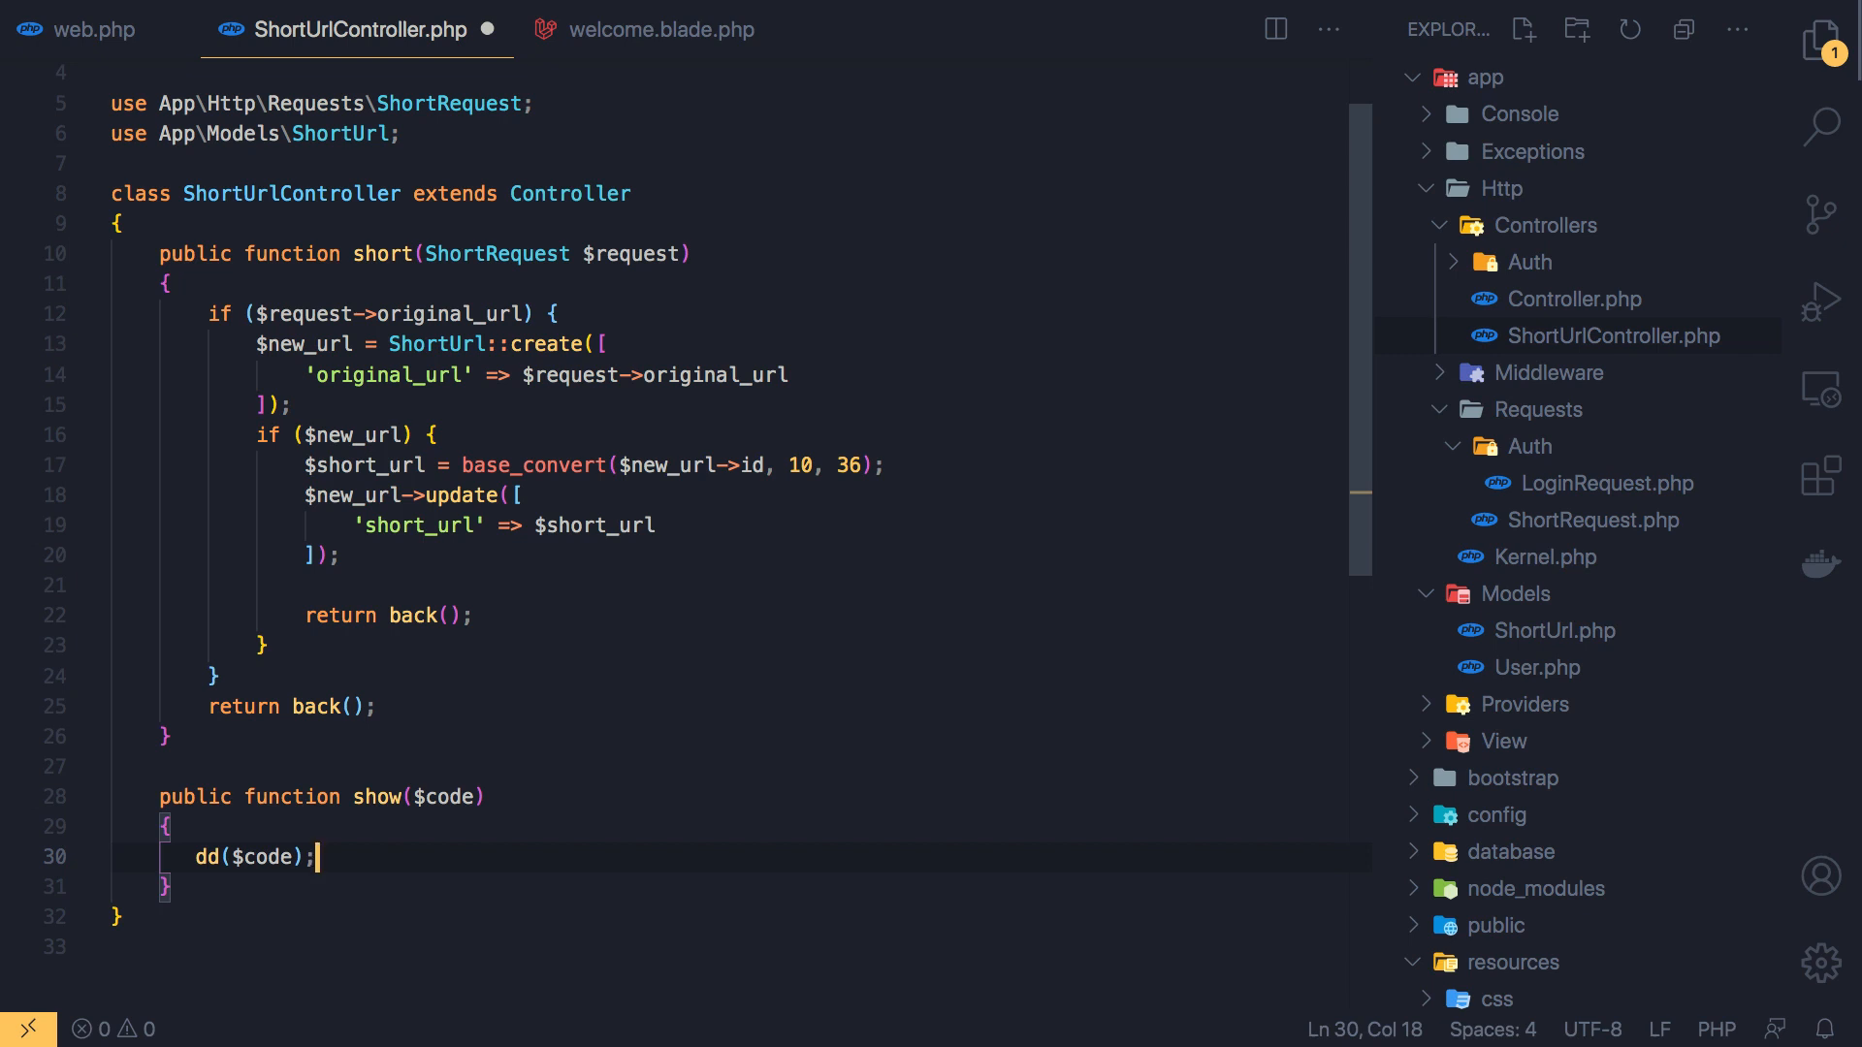
mouse_move(285, 586)
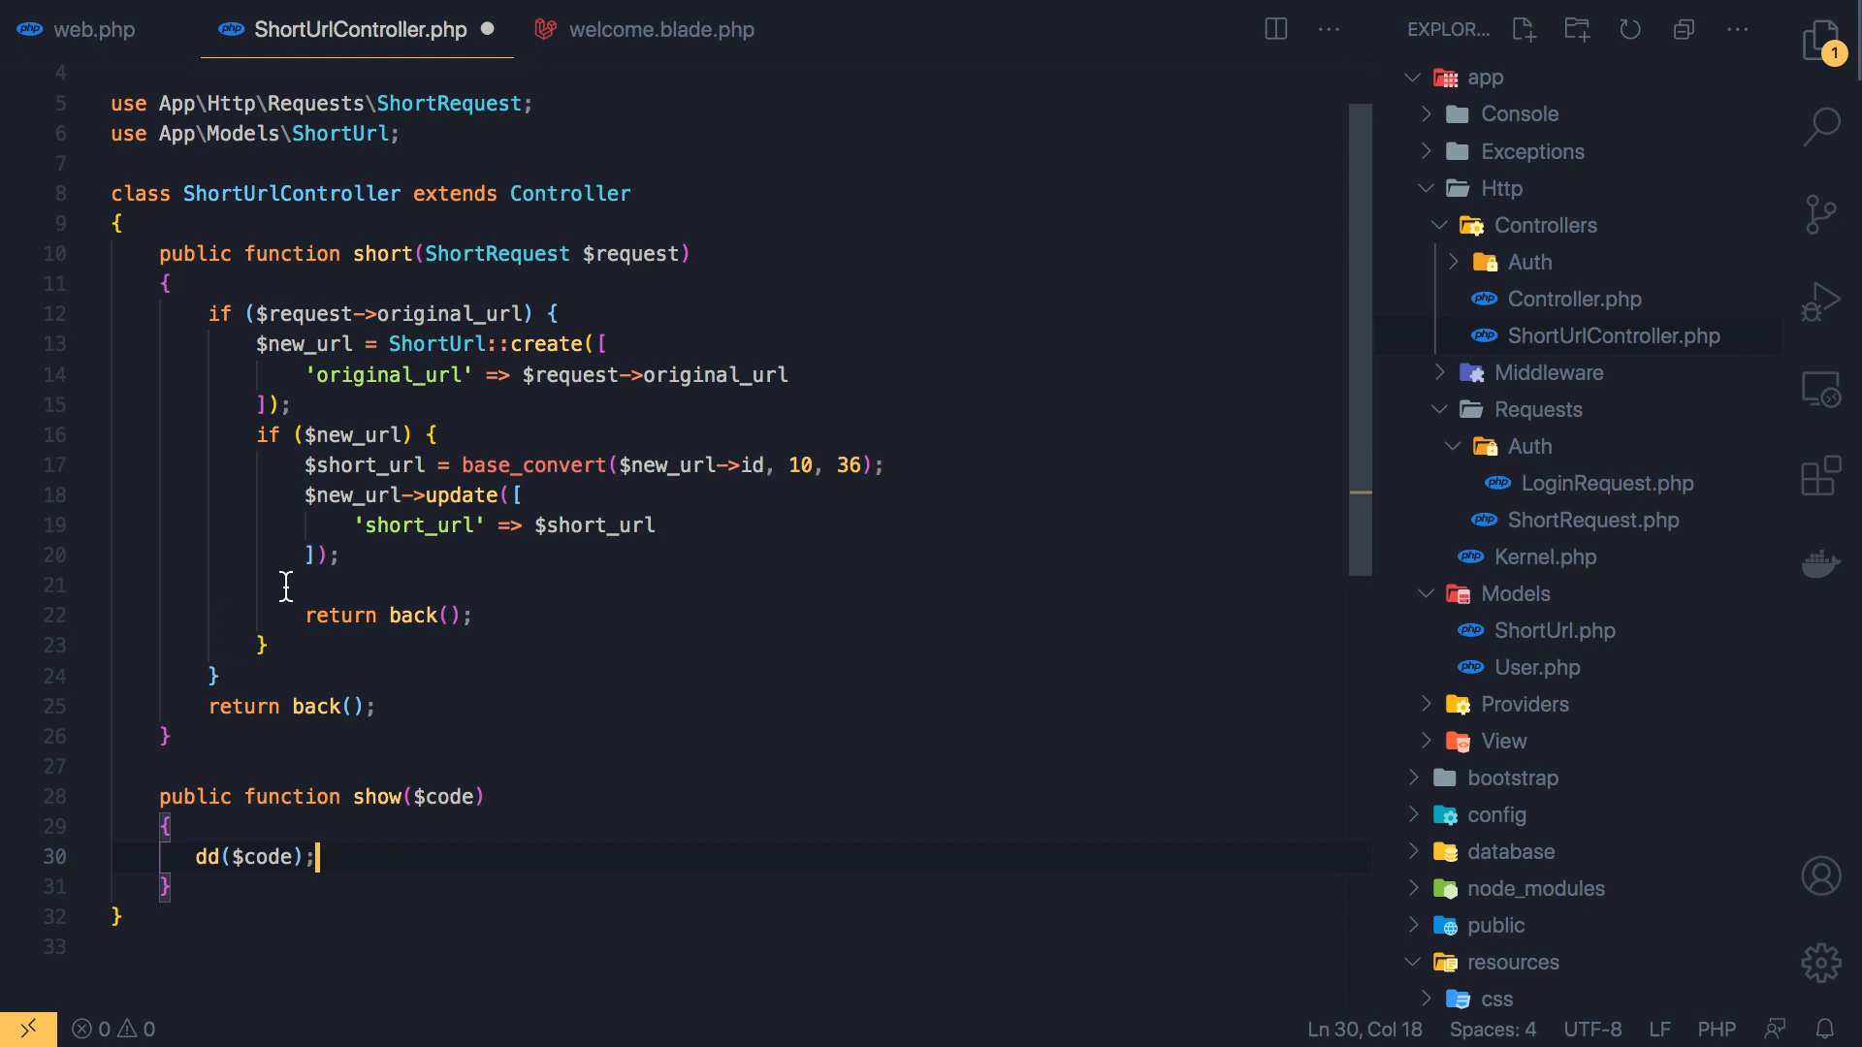
Rewrite short()'s return as redirect()->back(), dropping the route call
click(475, 615)
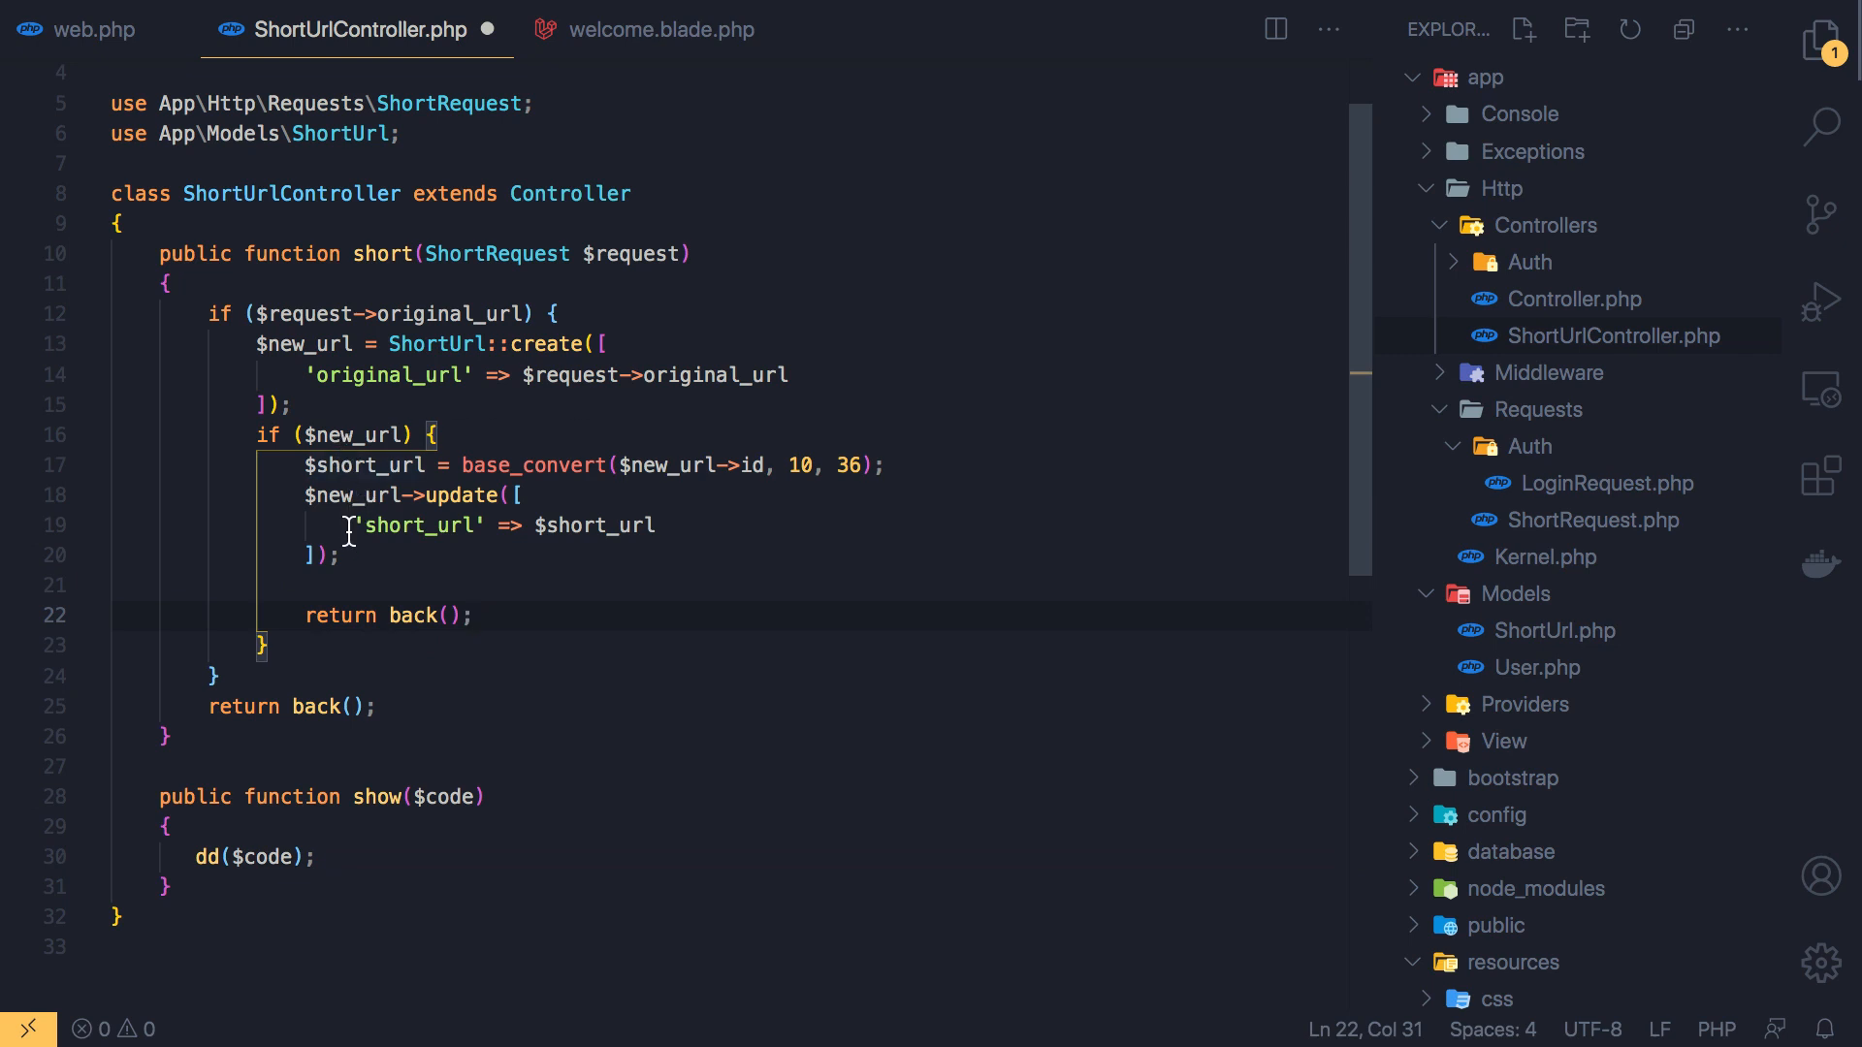
click(349, 586)
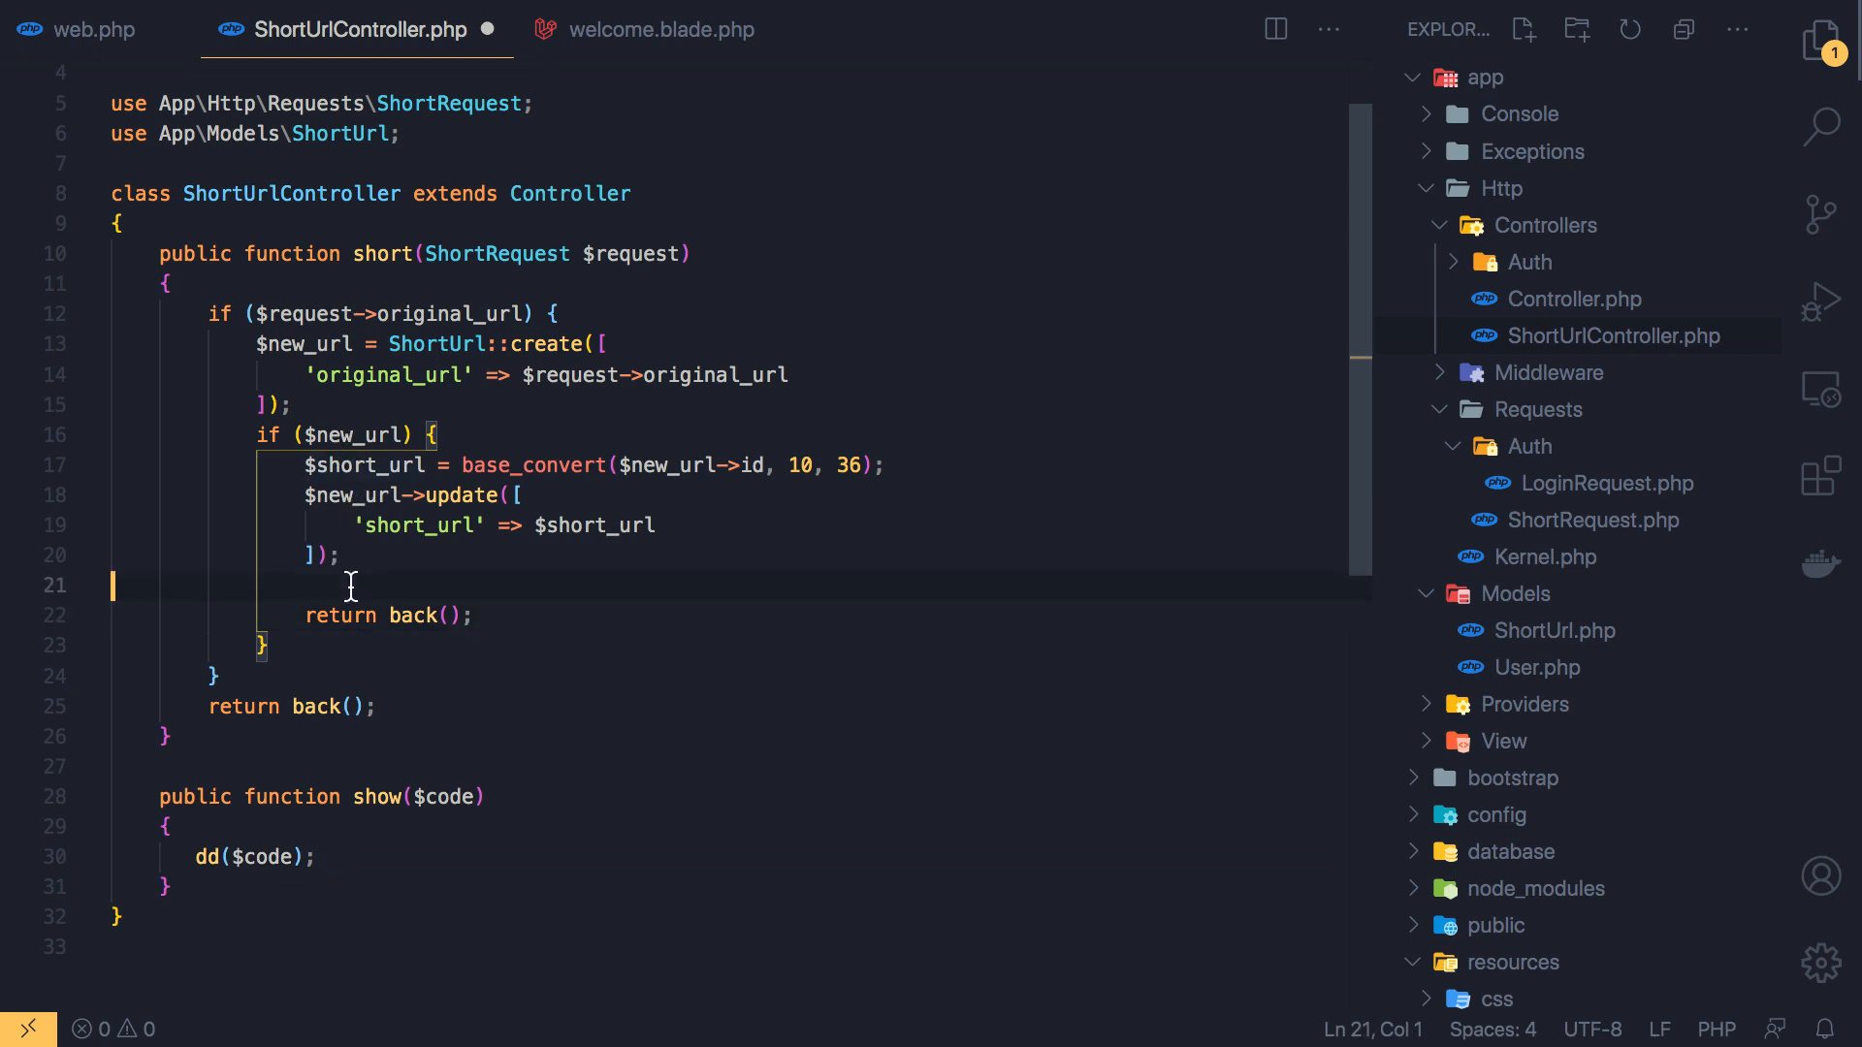
double_click(415, 615)
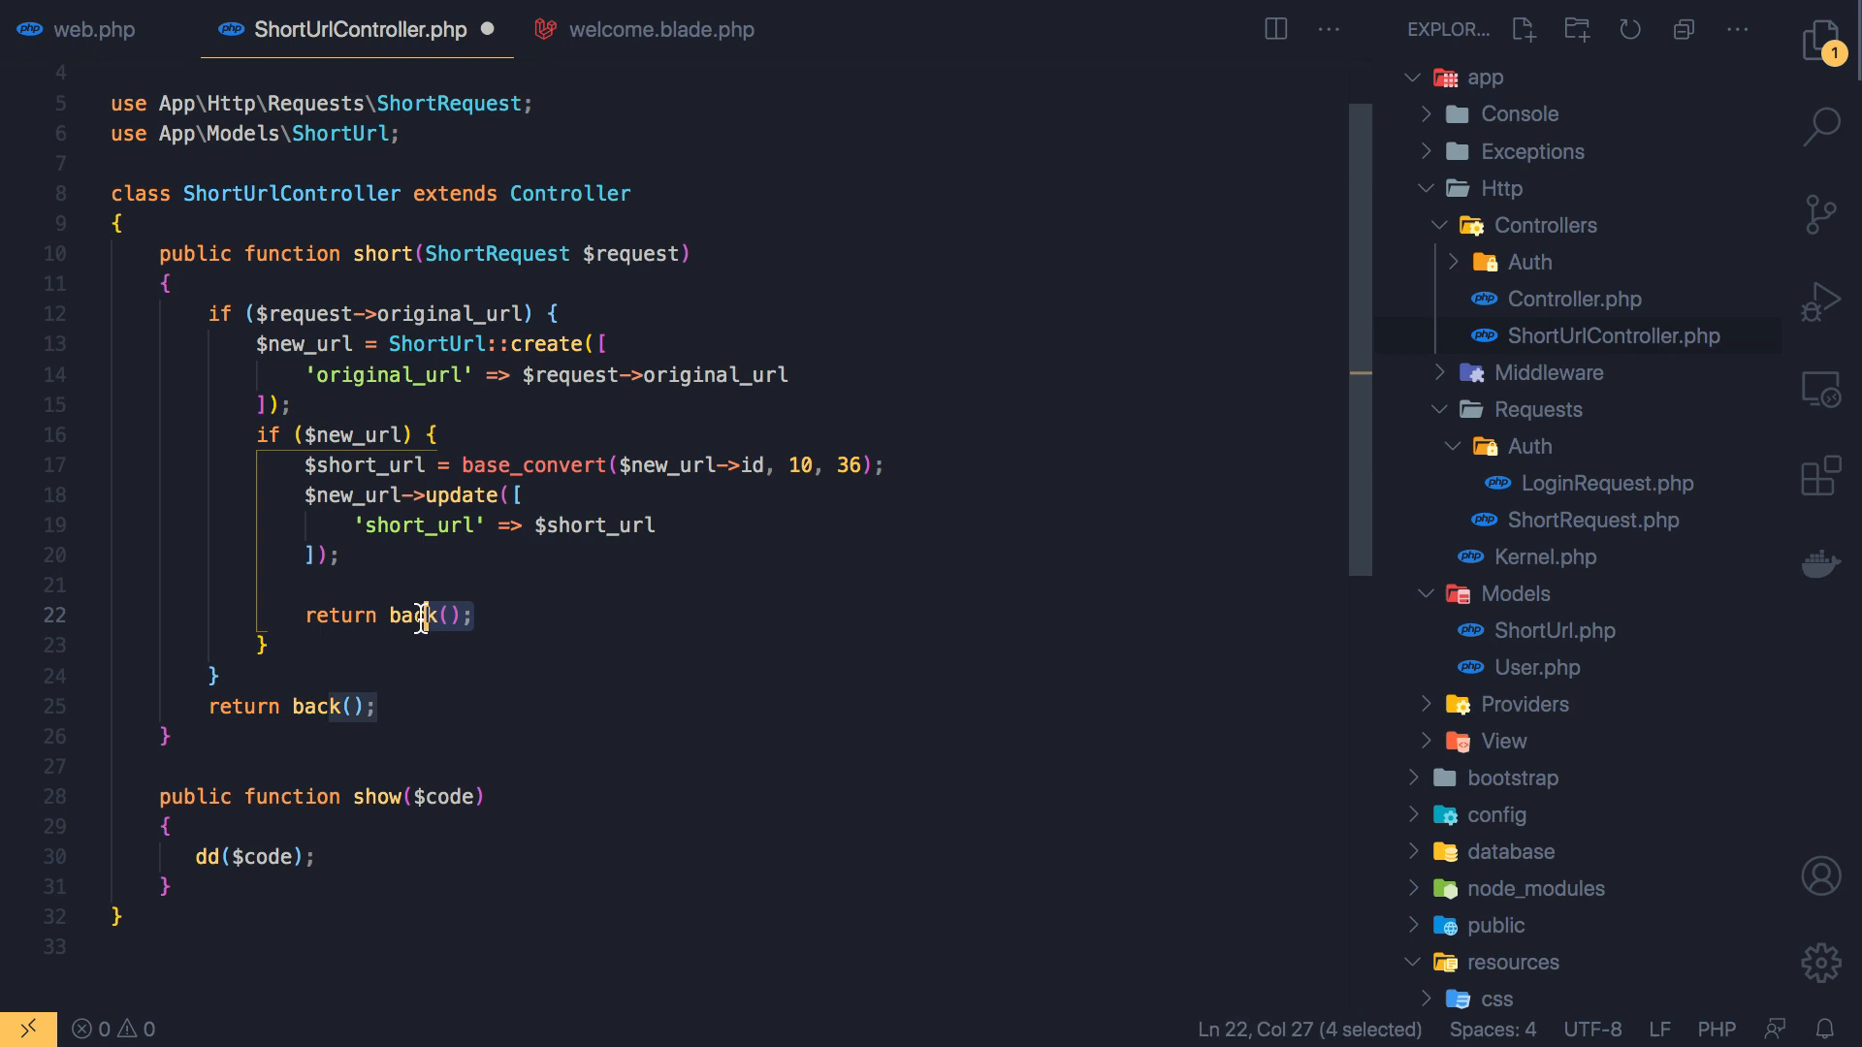
text(r)
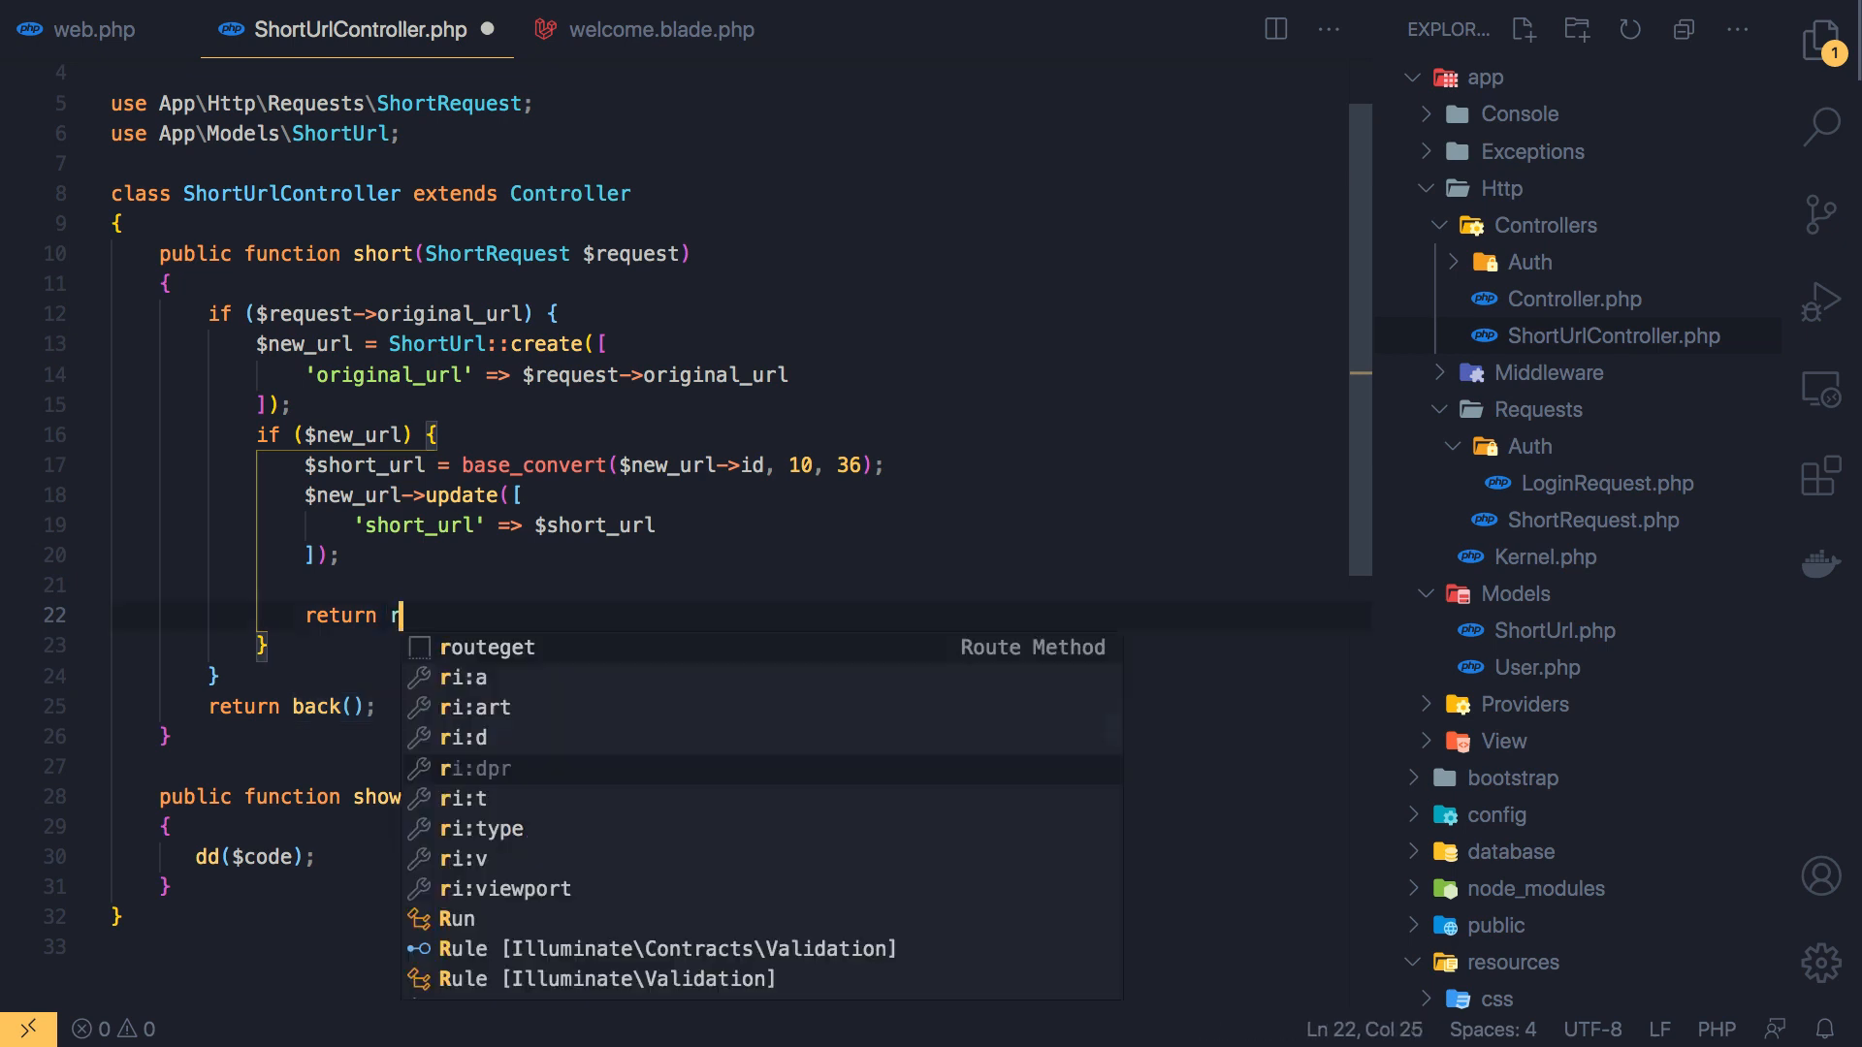
text(edi)
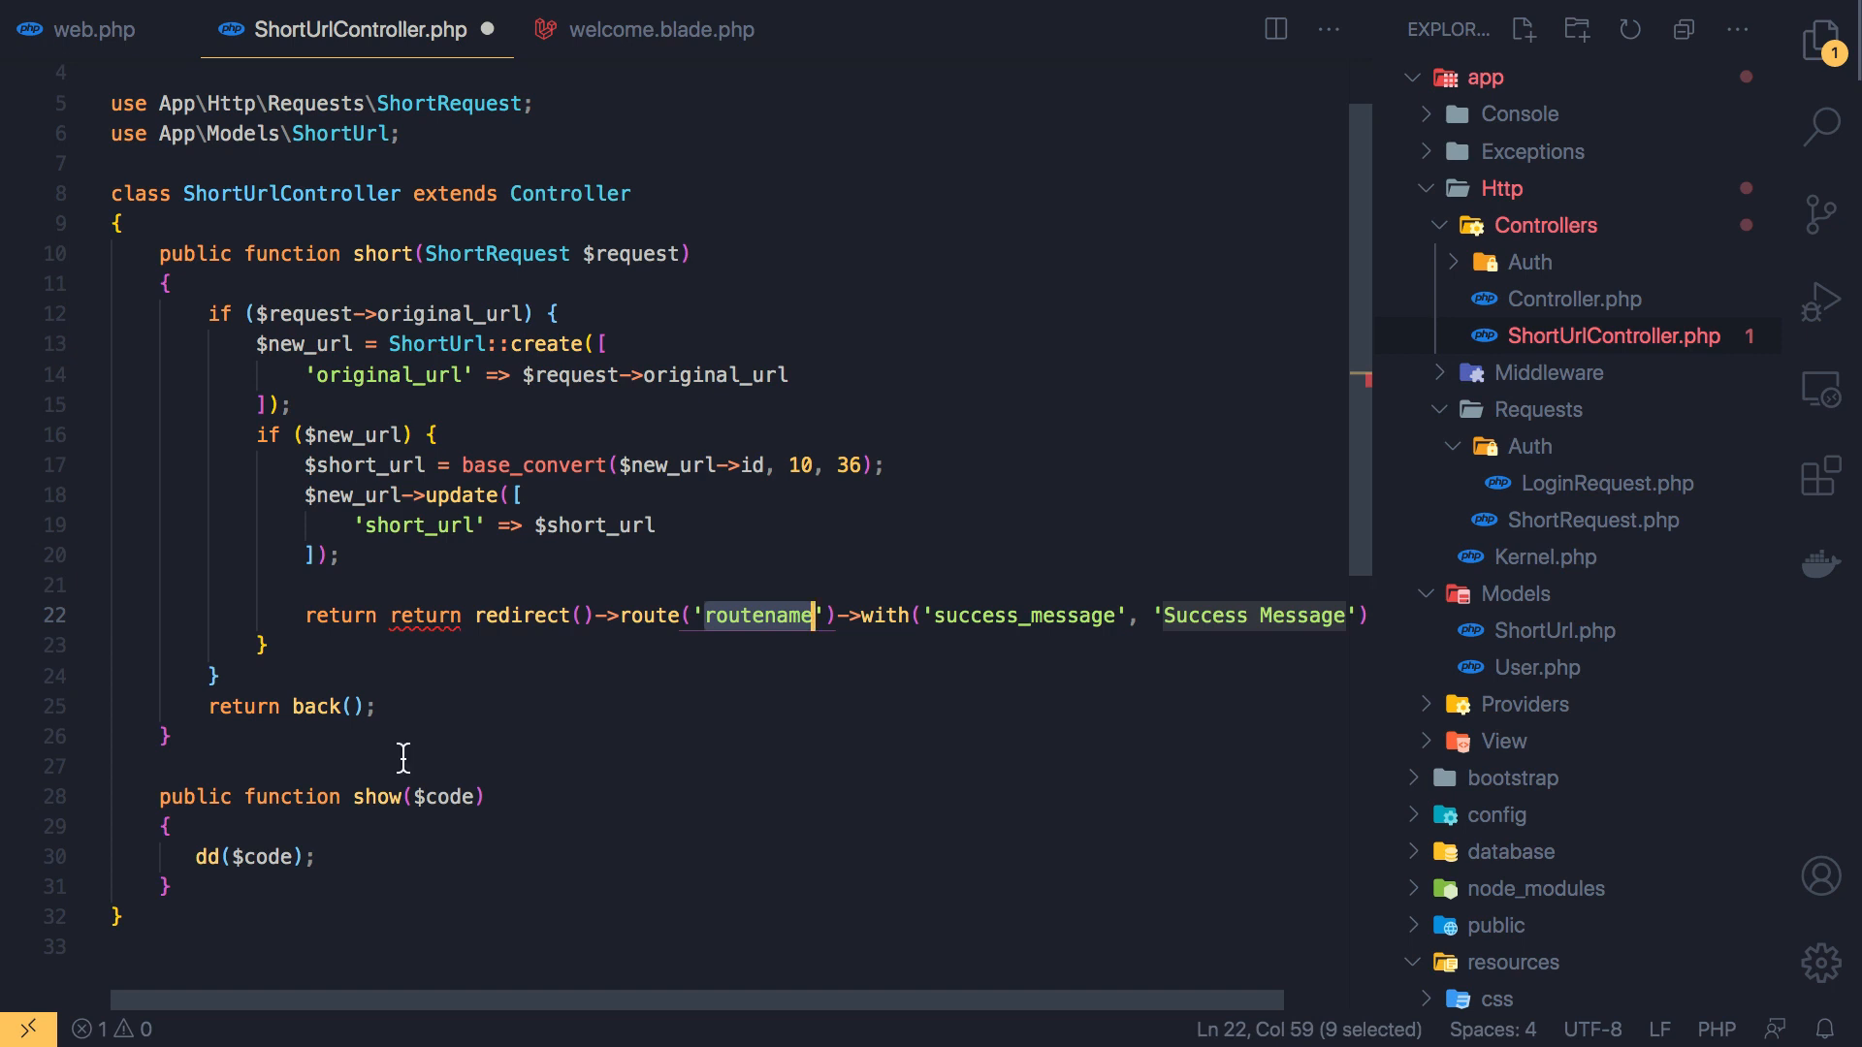
double_click(425, 615)
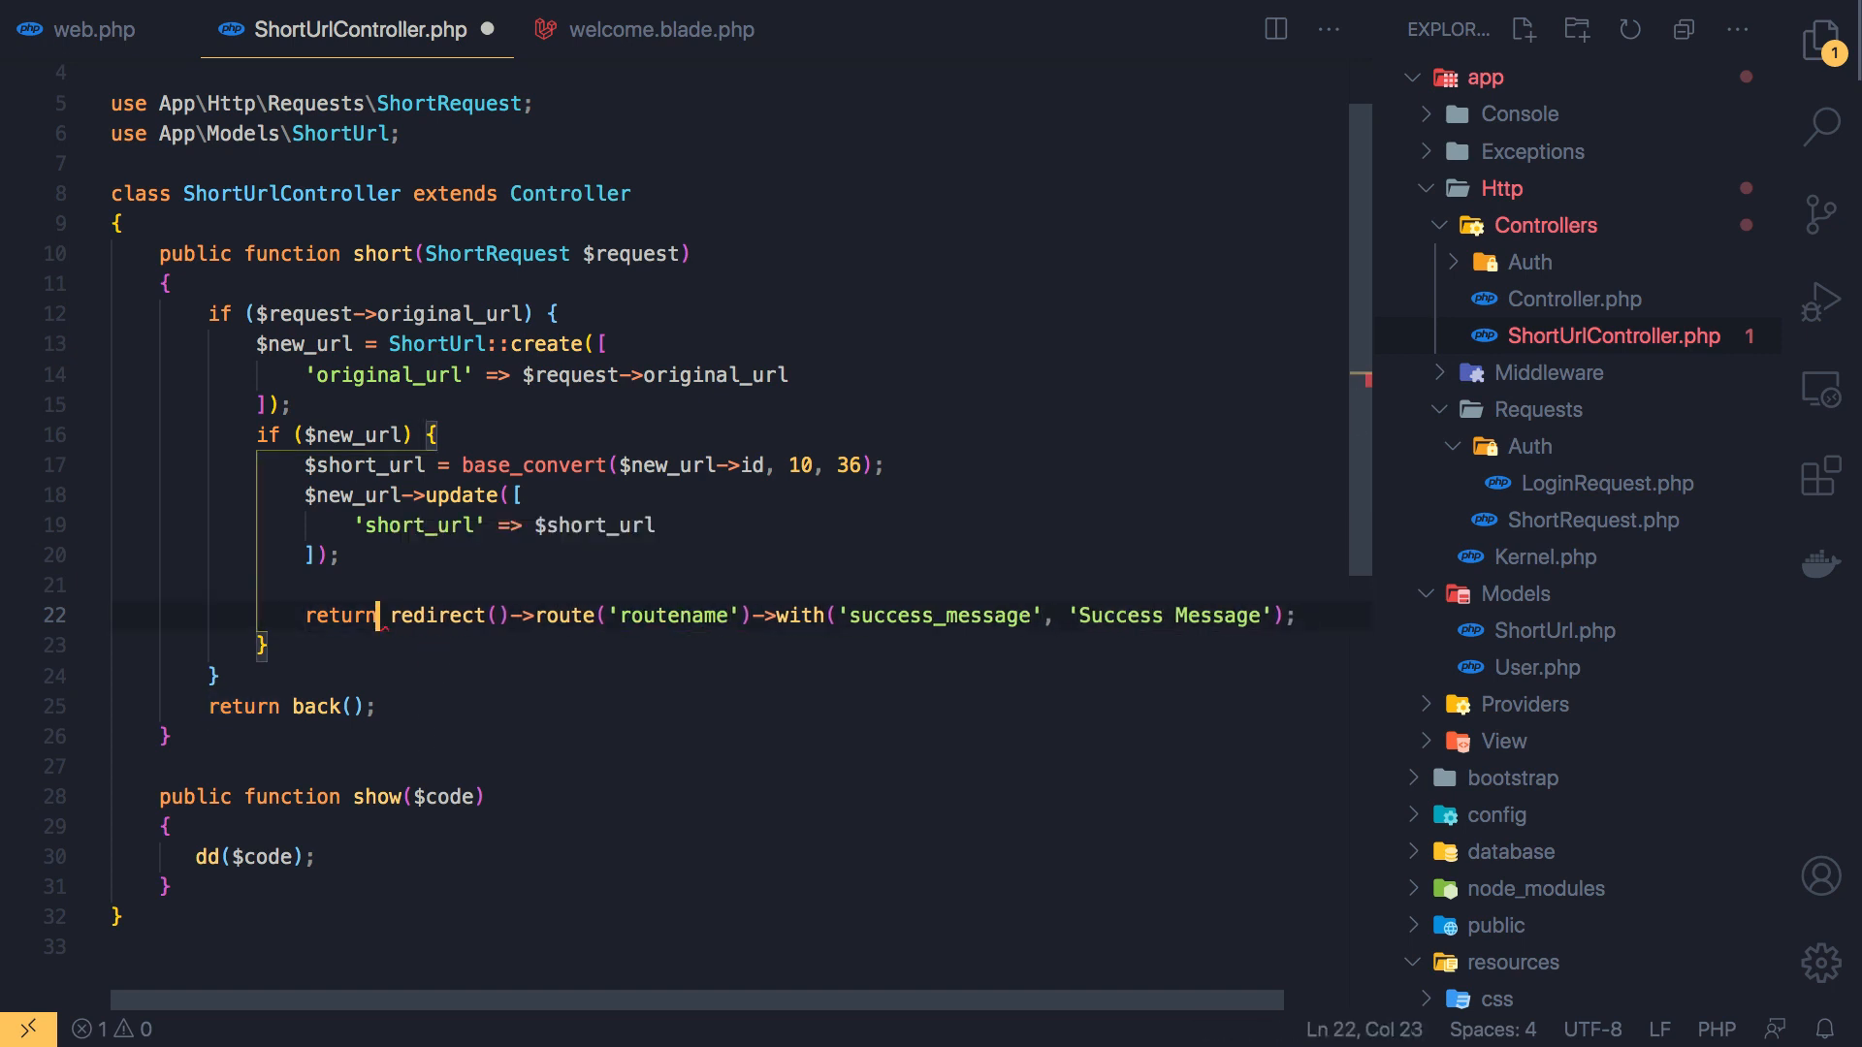
double_click(570, 615)
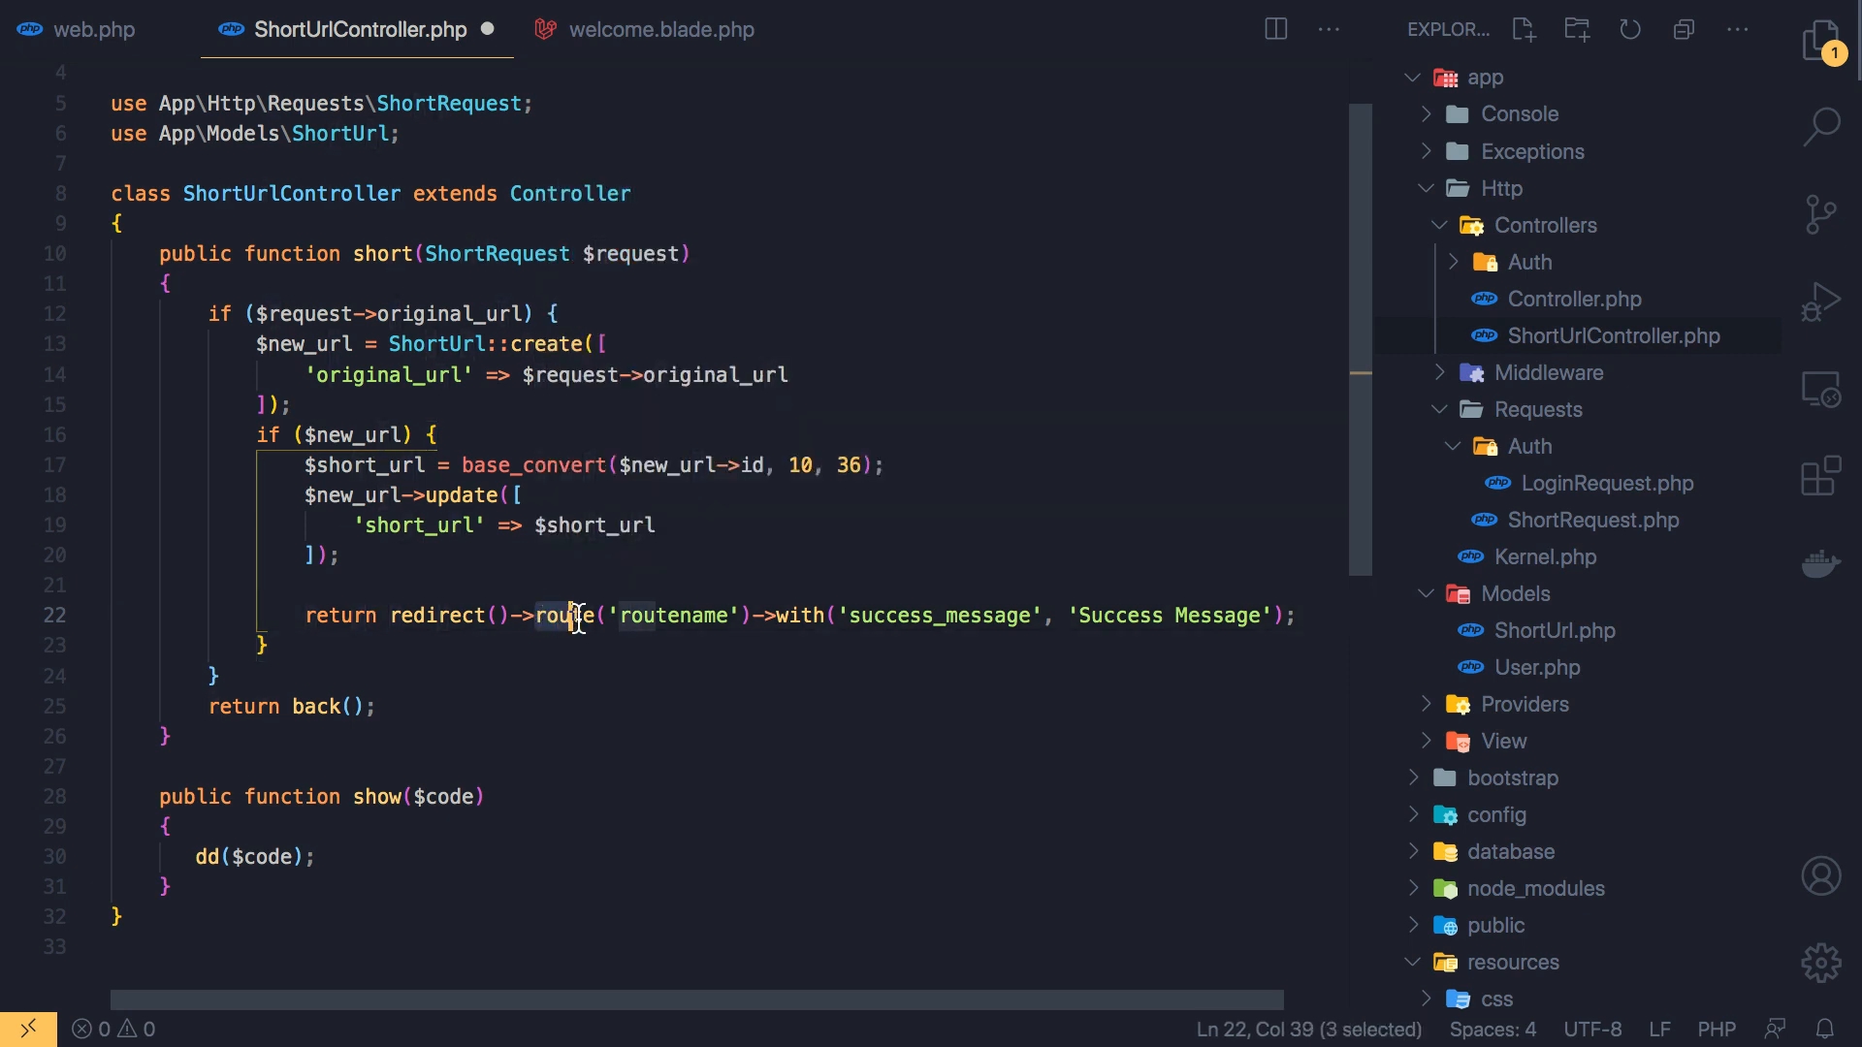
key(Delete)
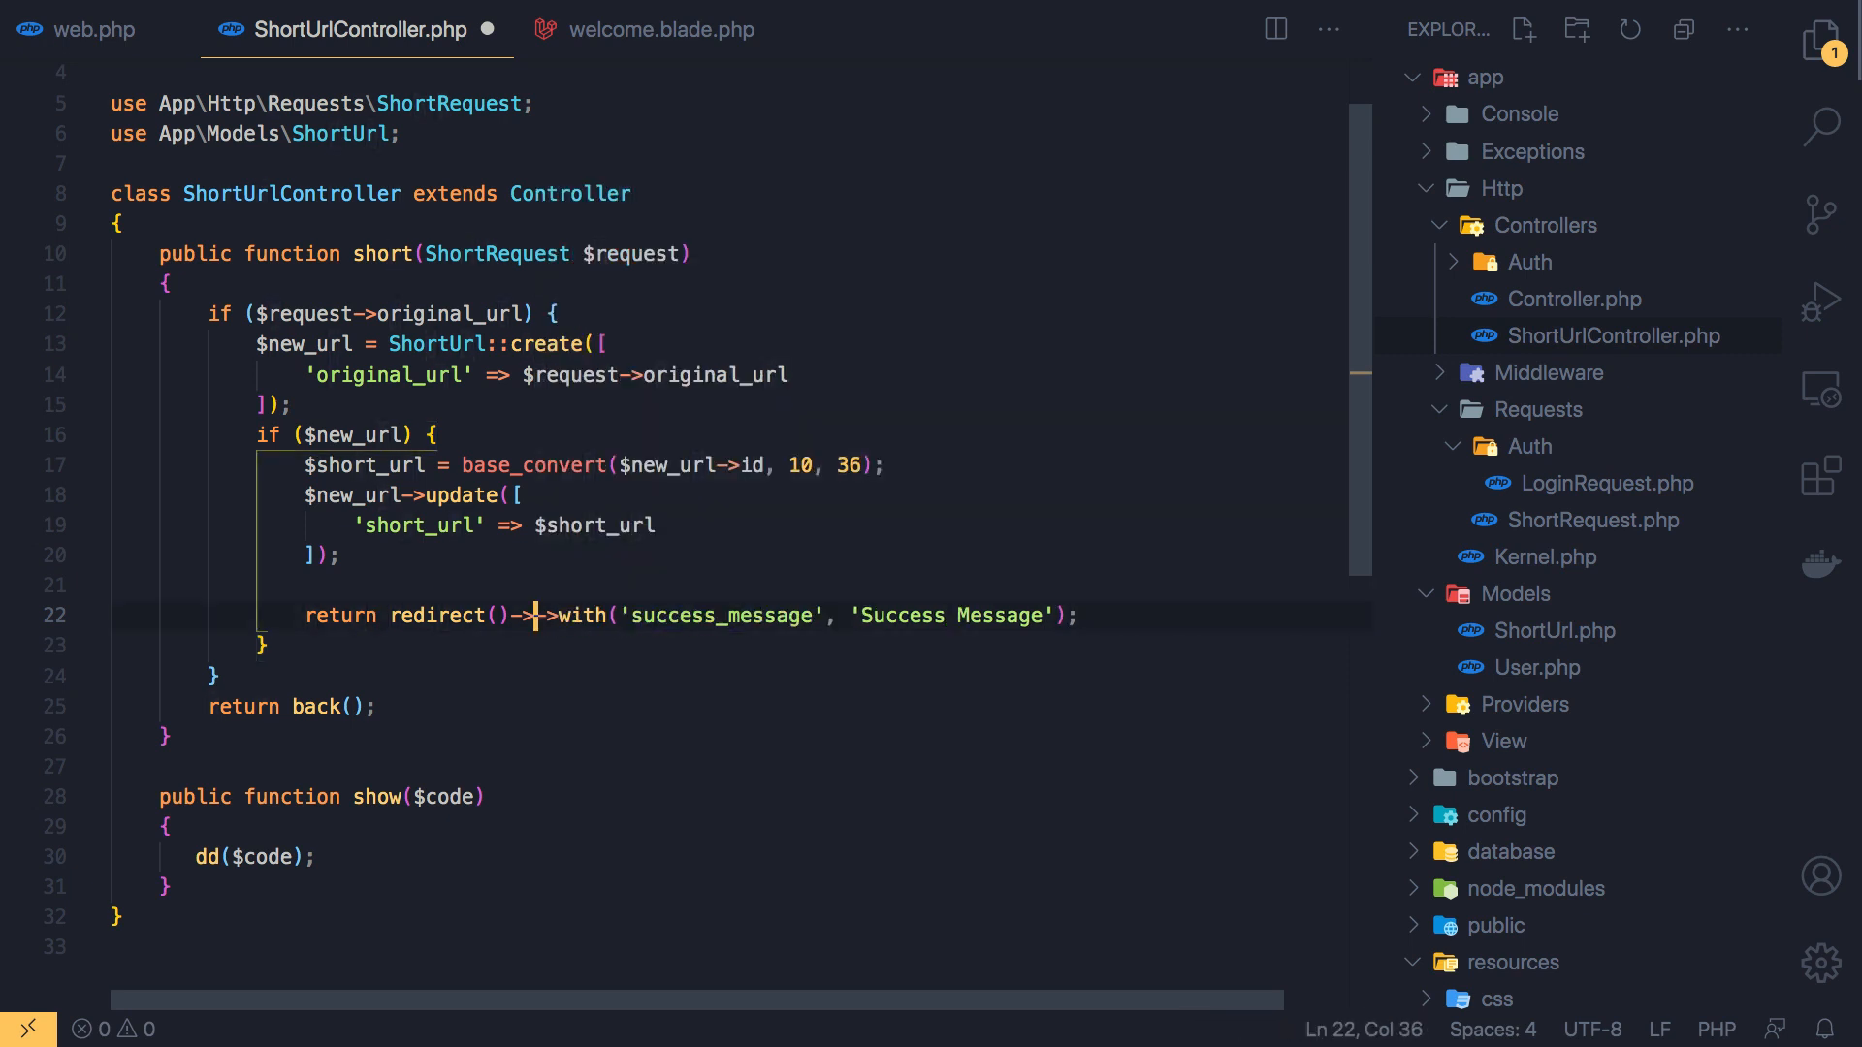
text(back()
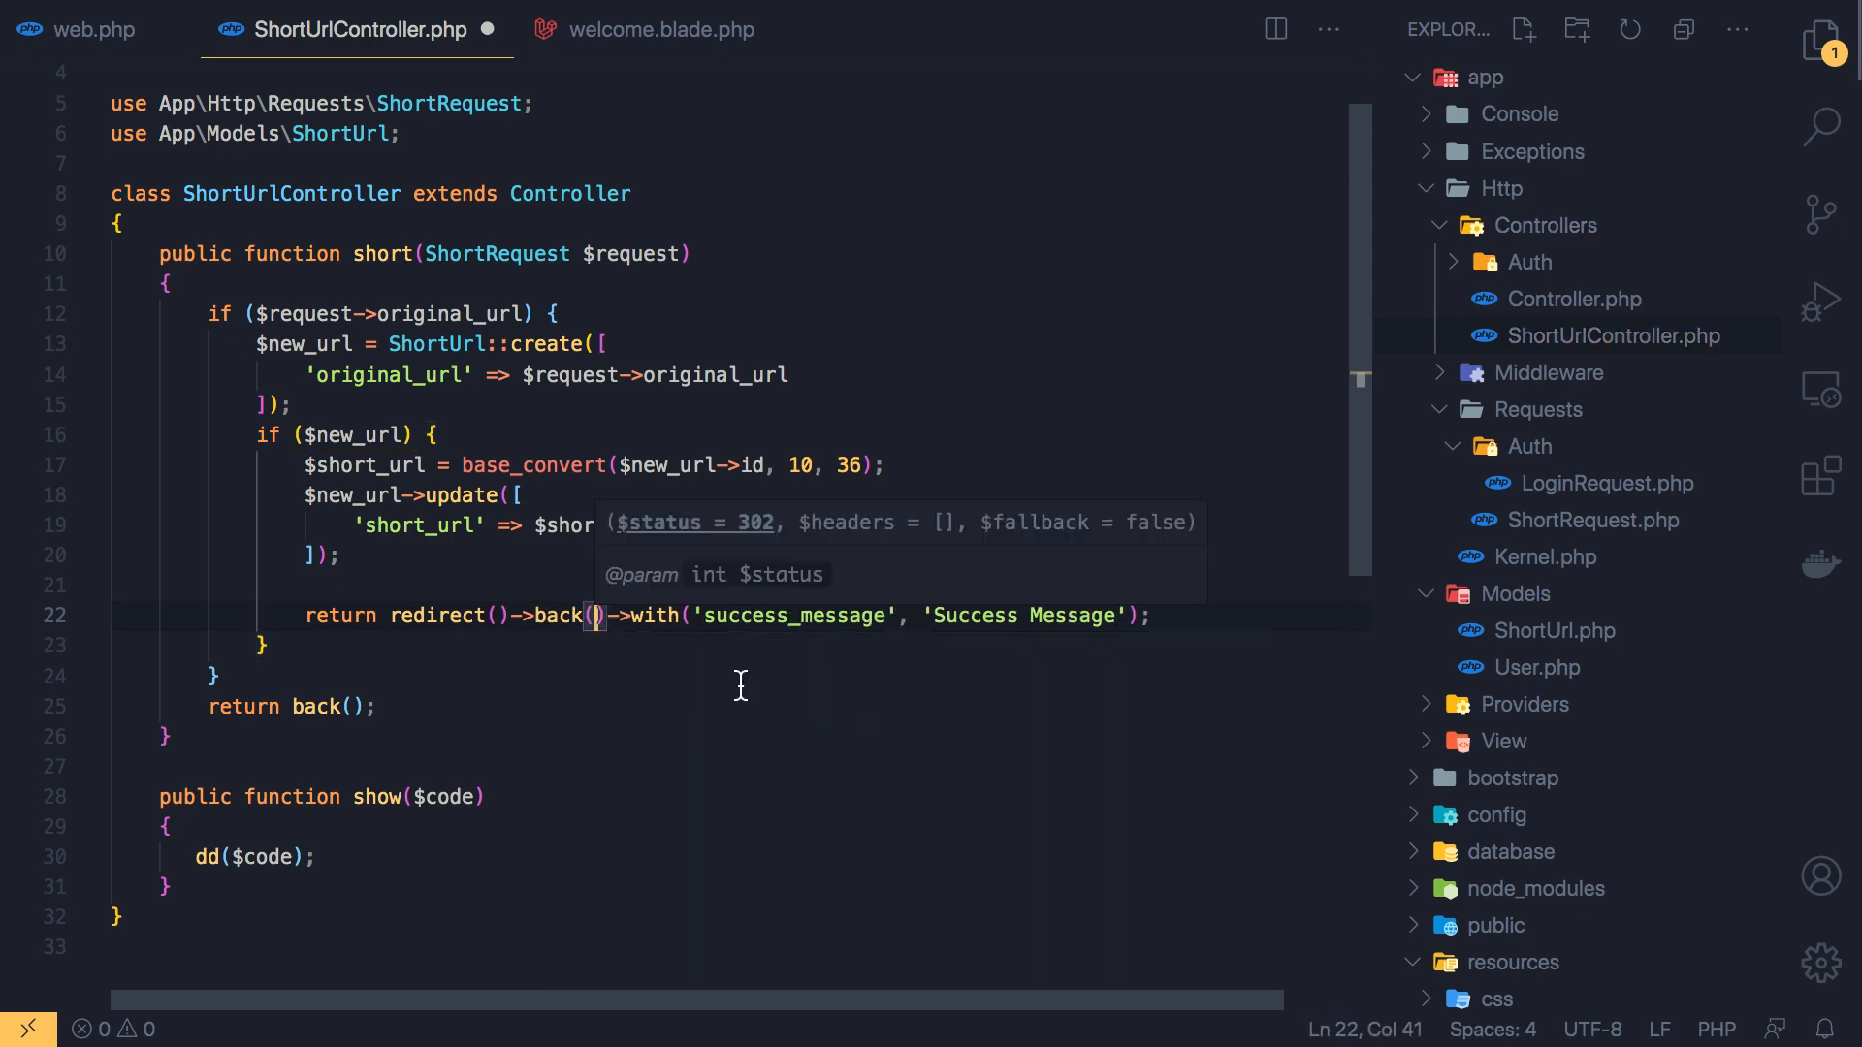
mouse_move(1102, 636)
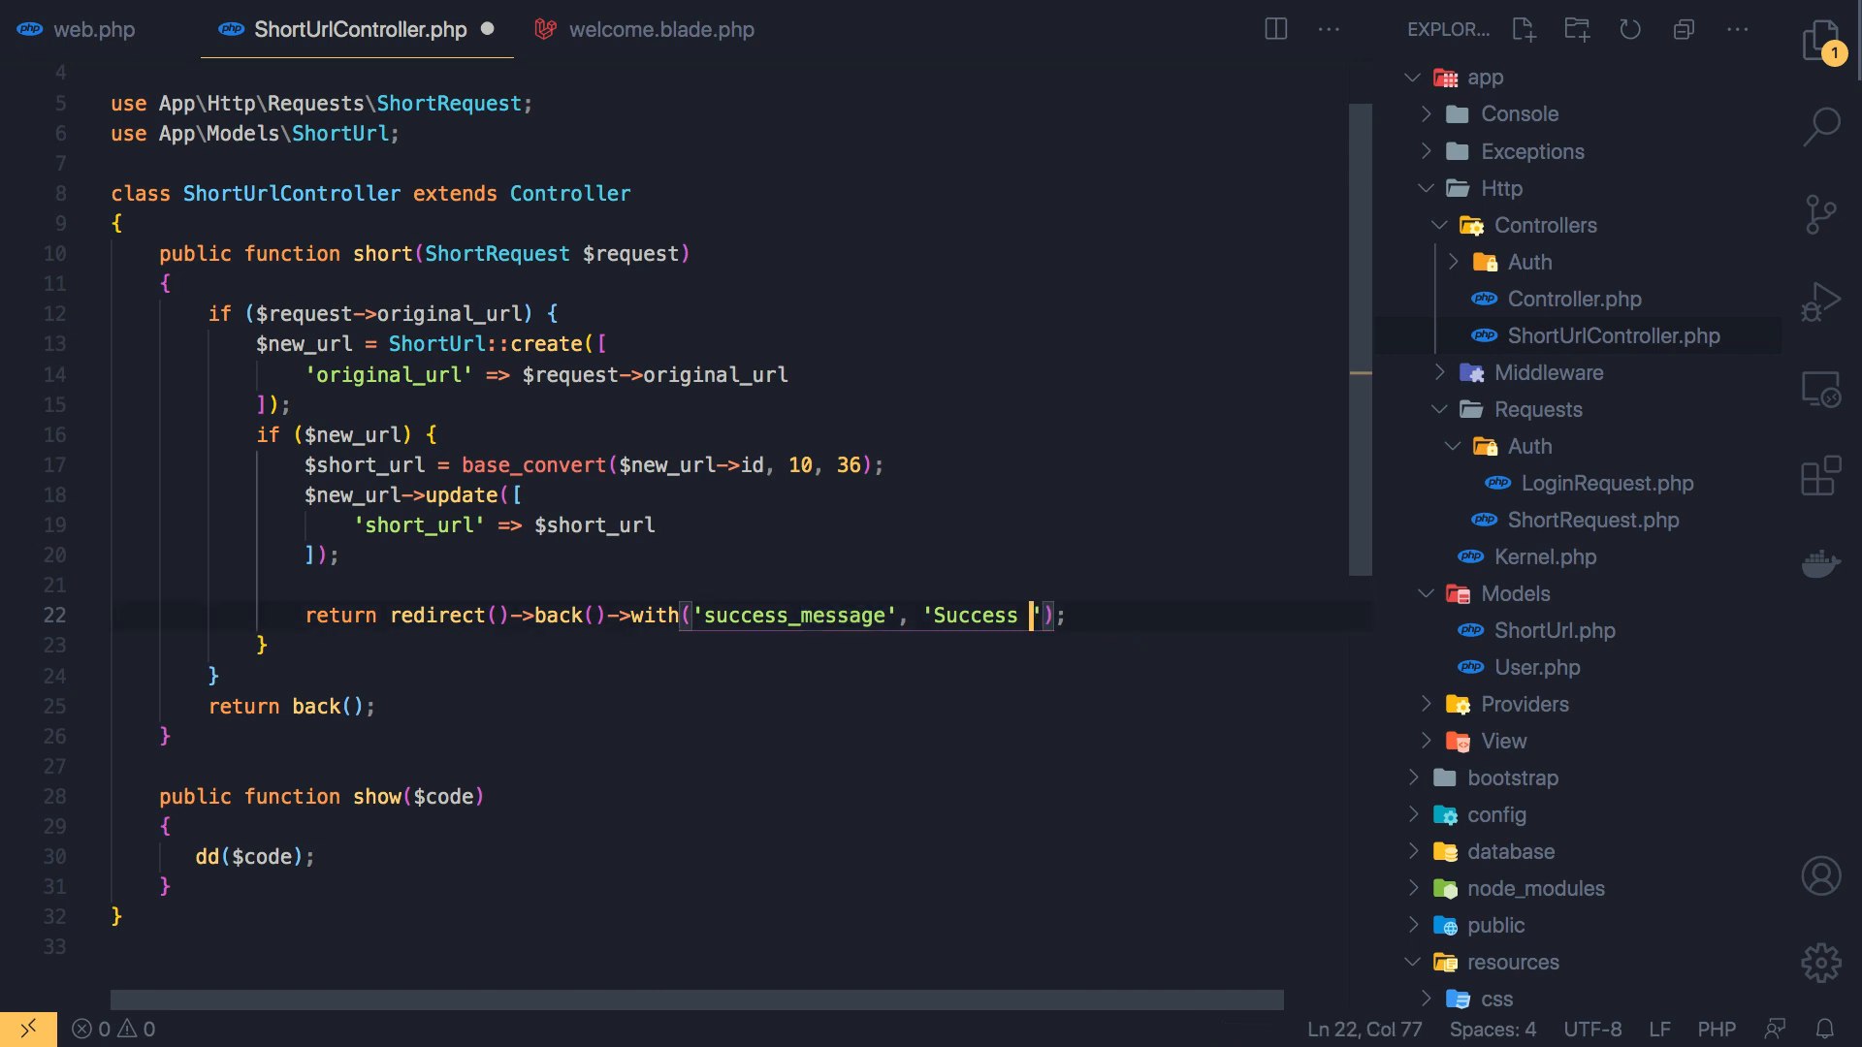
Attach with('success_message', 'Your Short url: ' . url($short_url)) to the redirect
key(BackSpace)
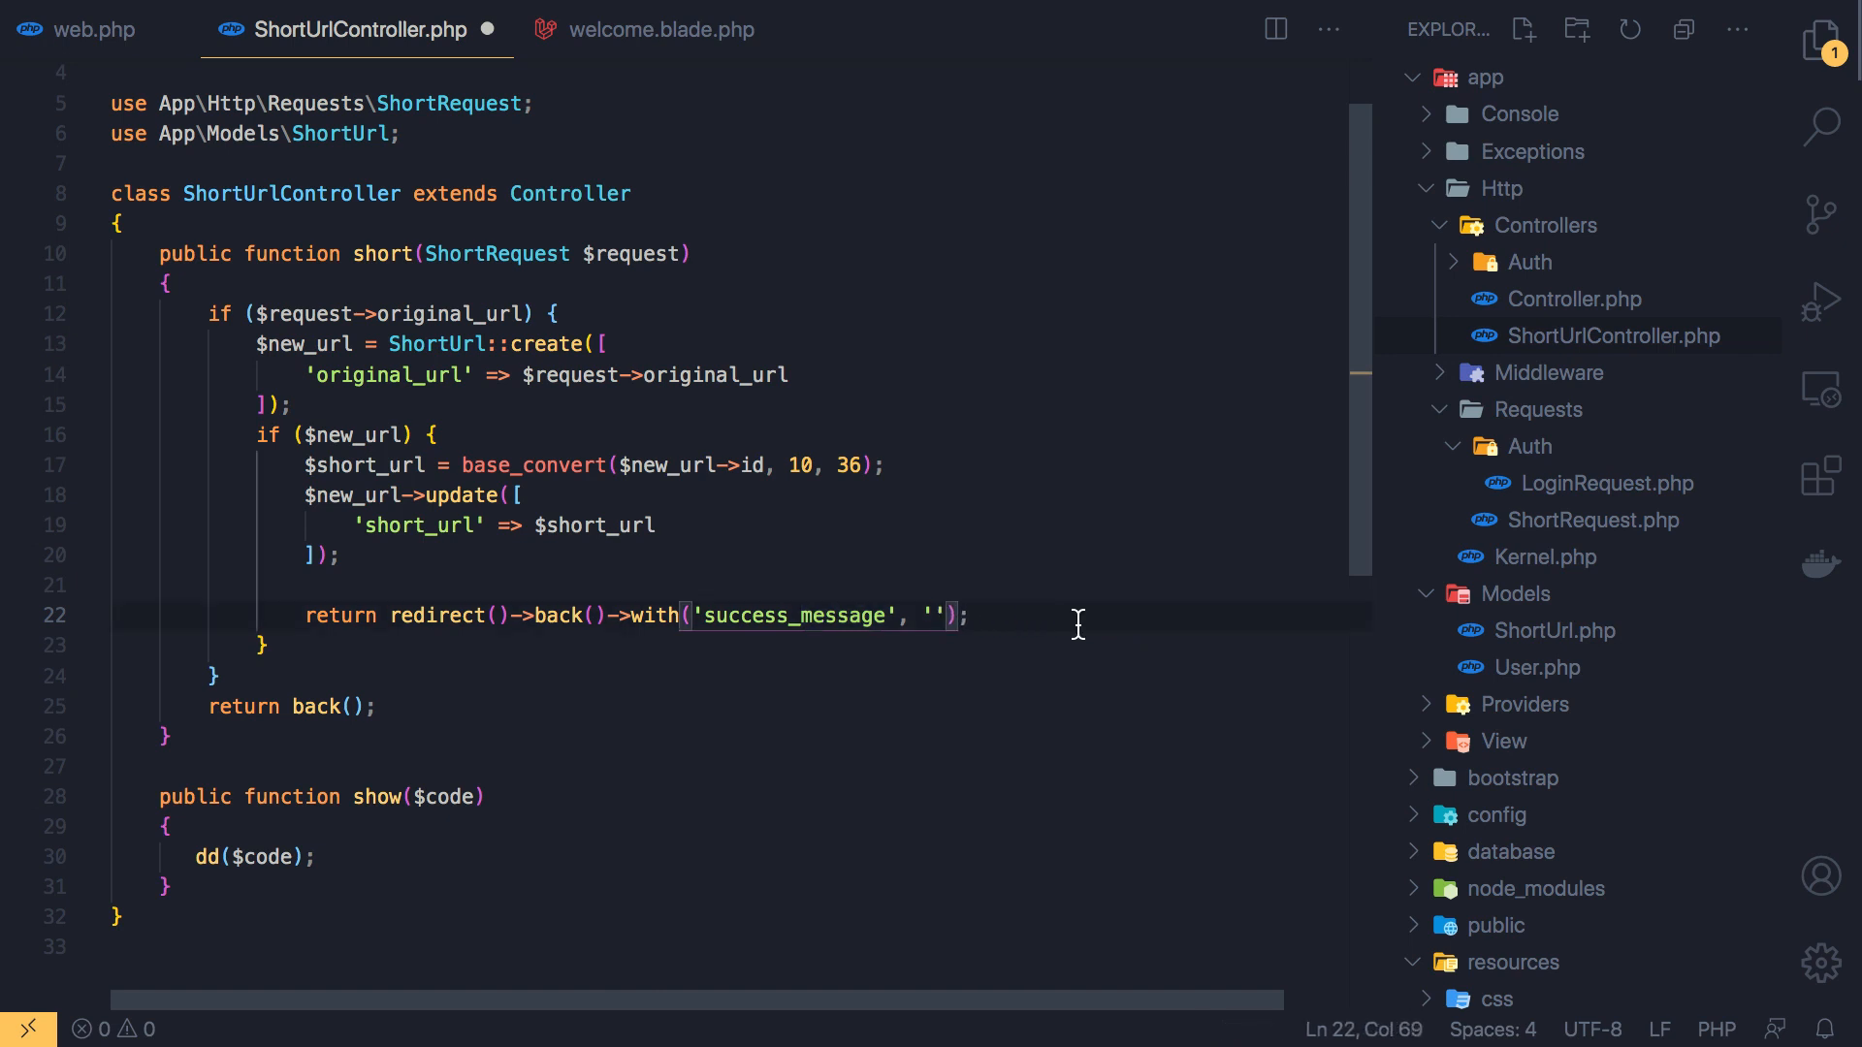
text(You)
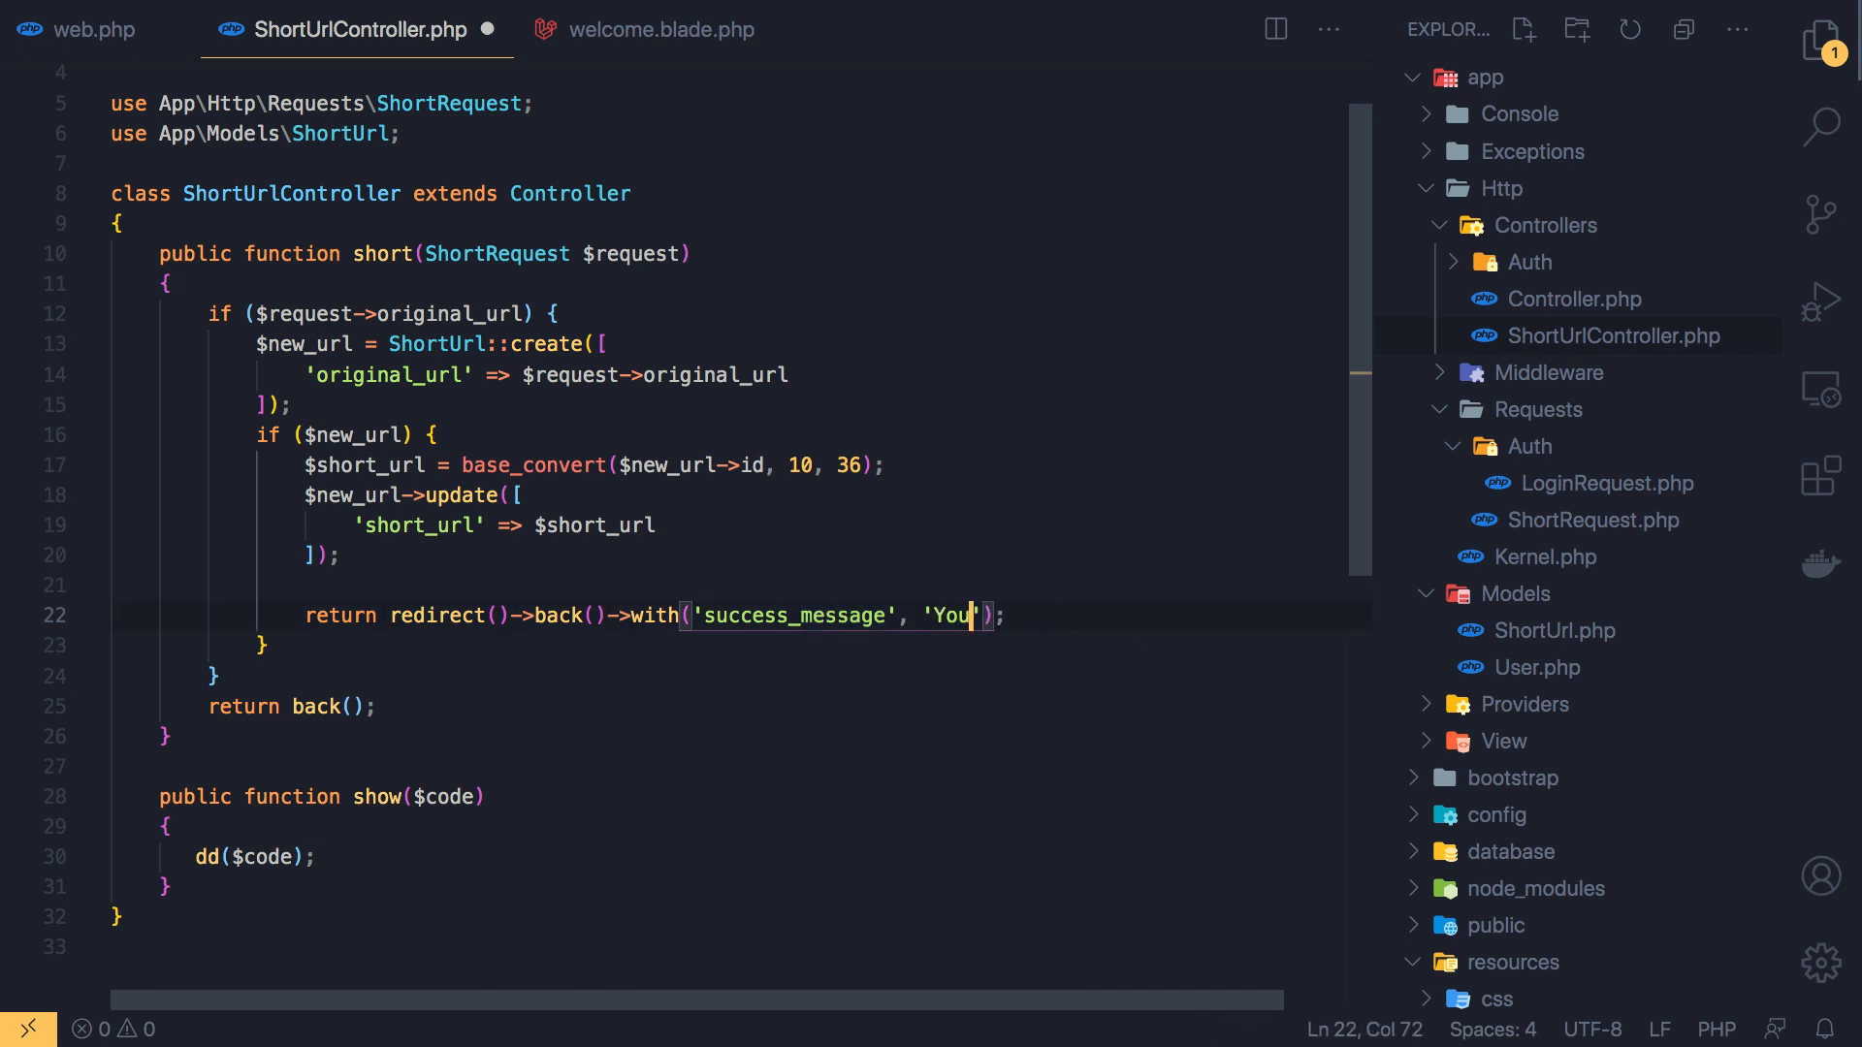
text(r)
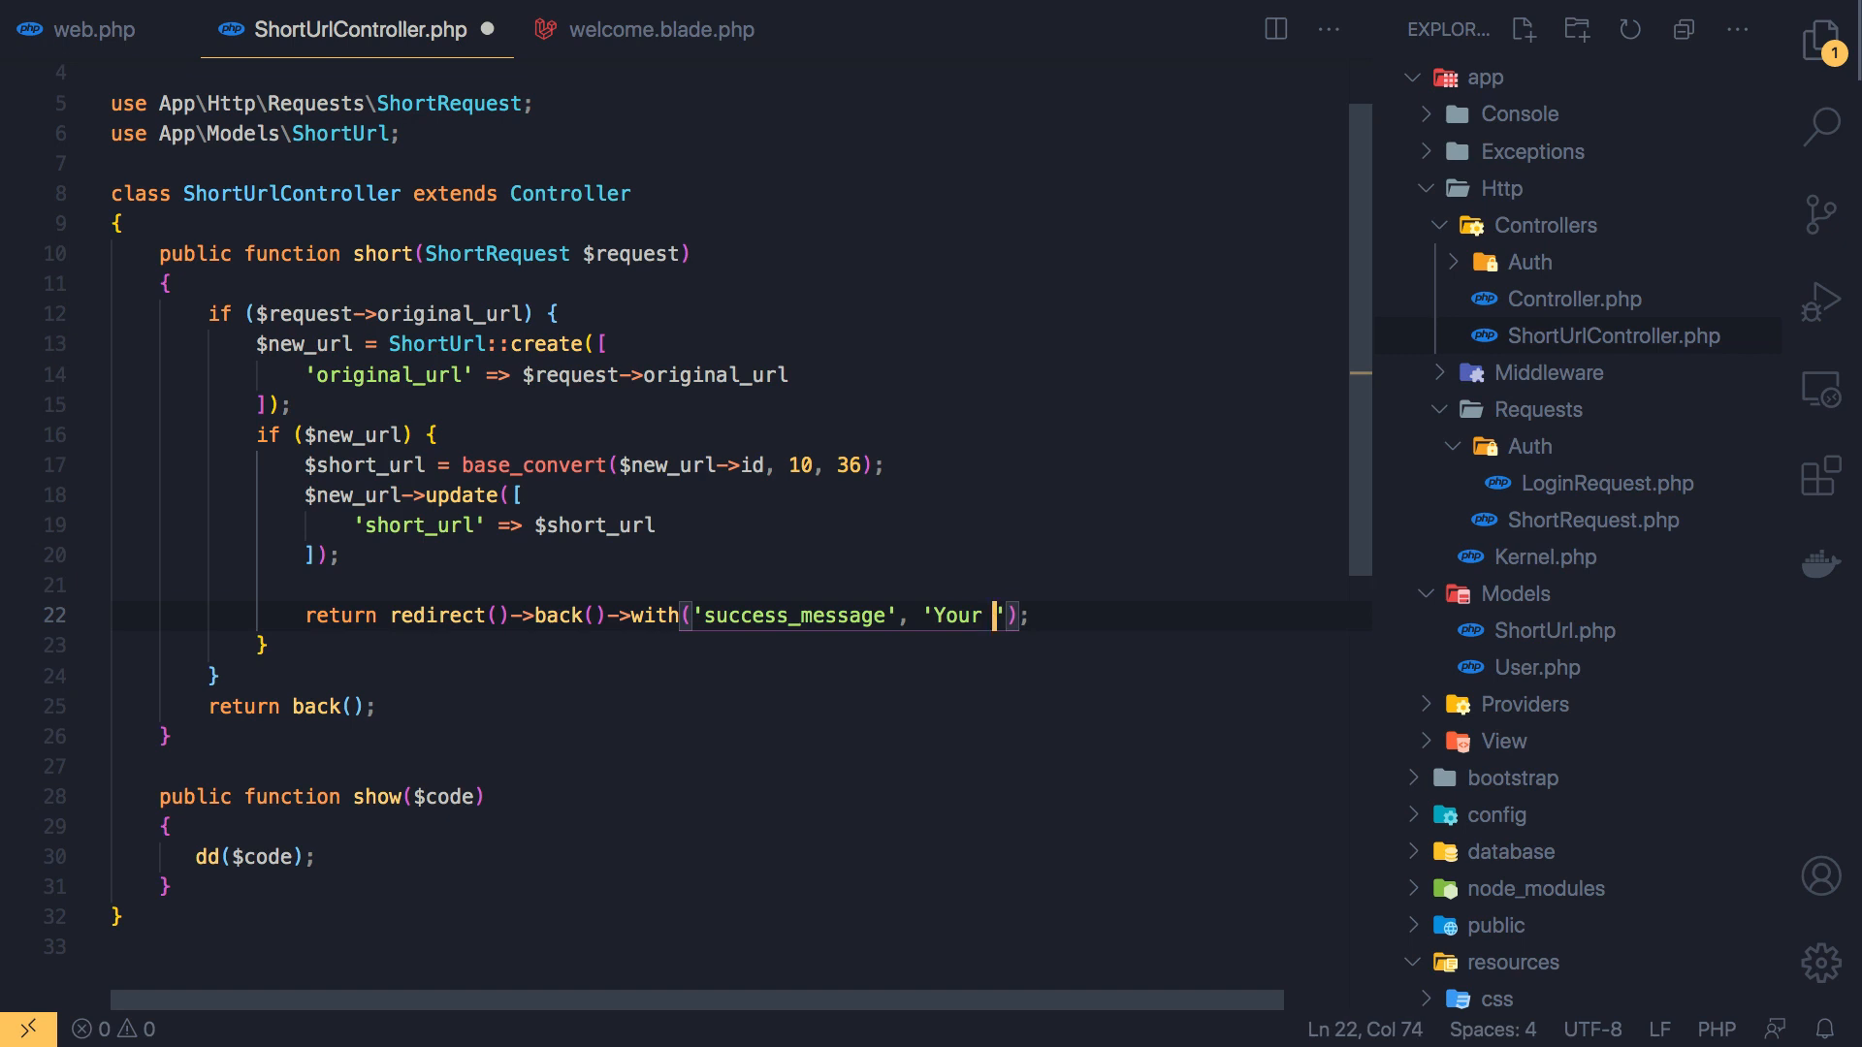
text(Short)
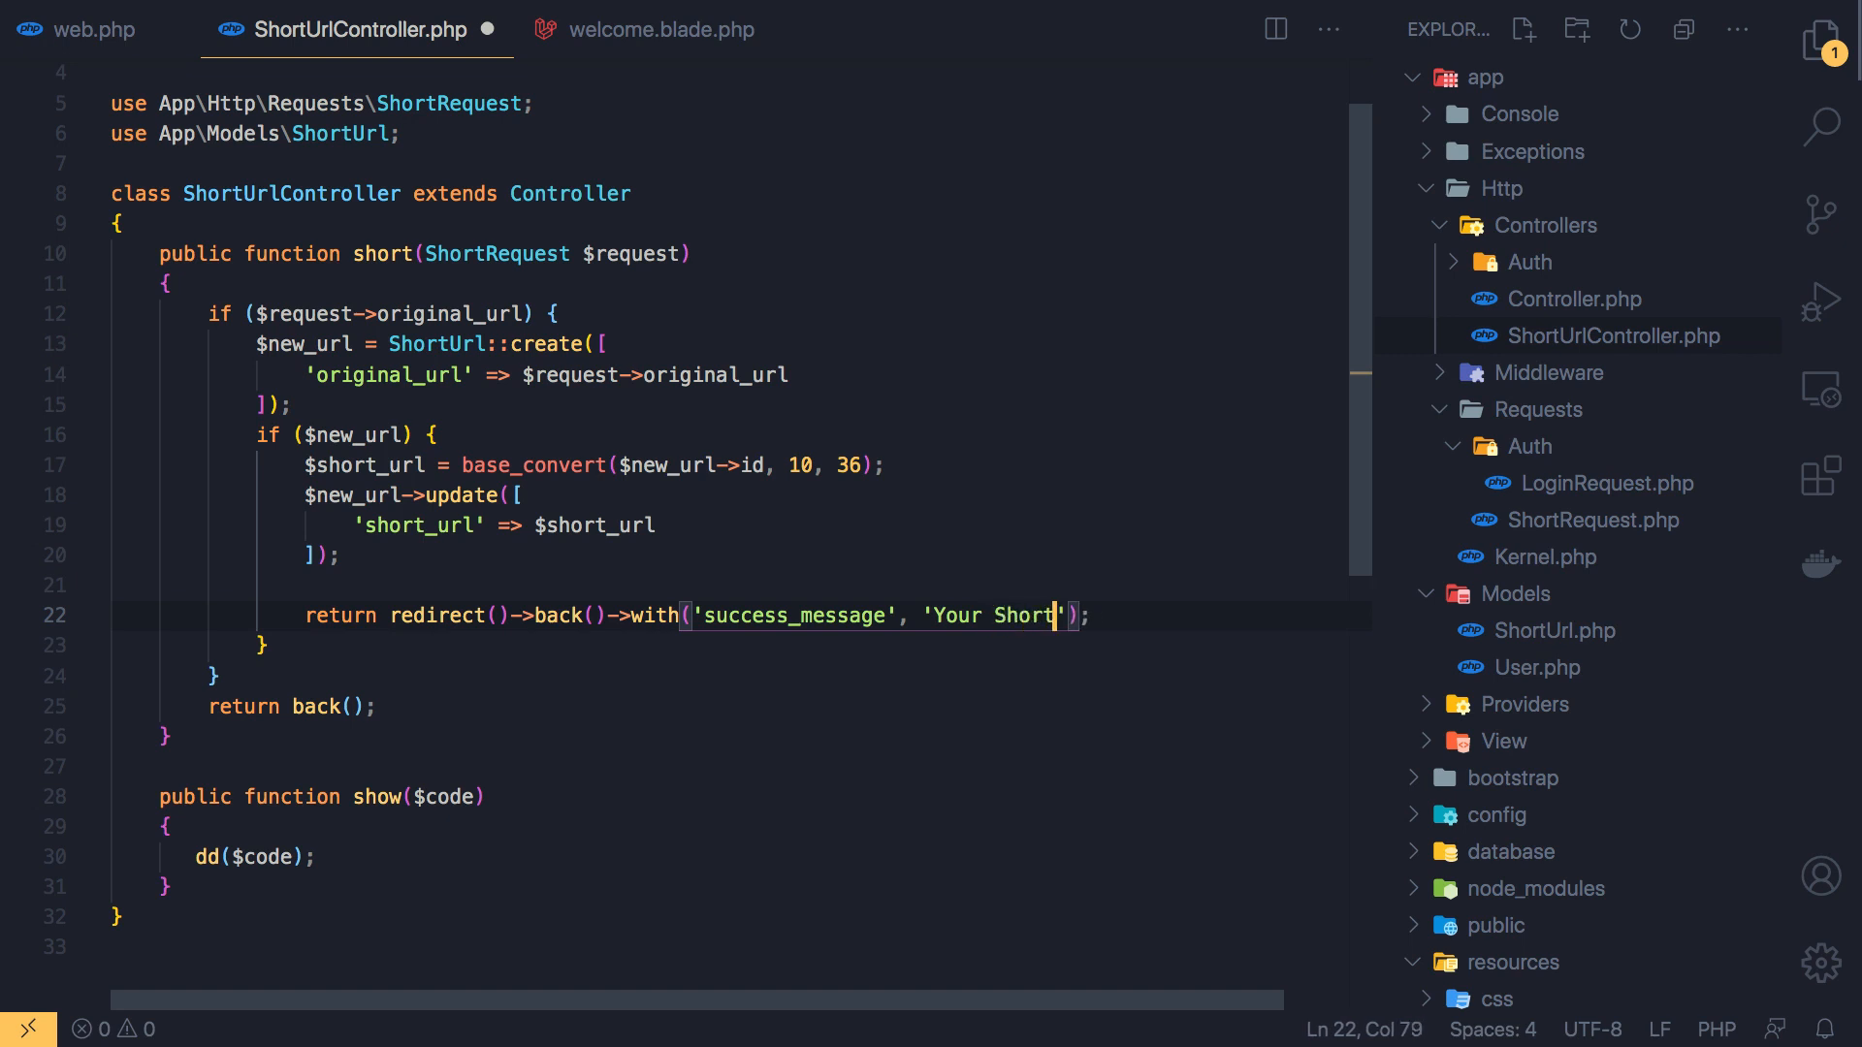
text(url:)
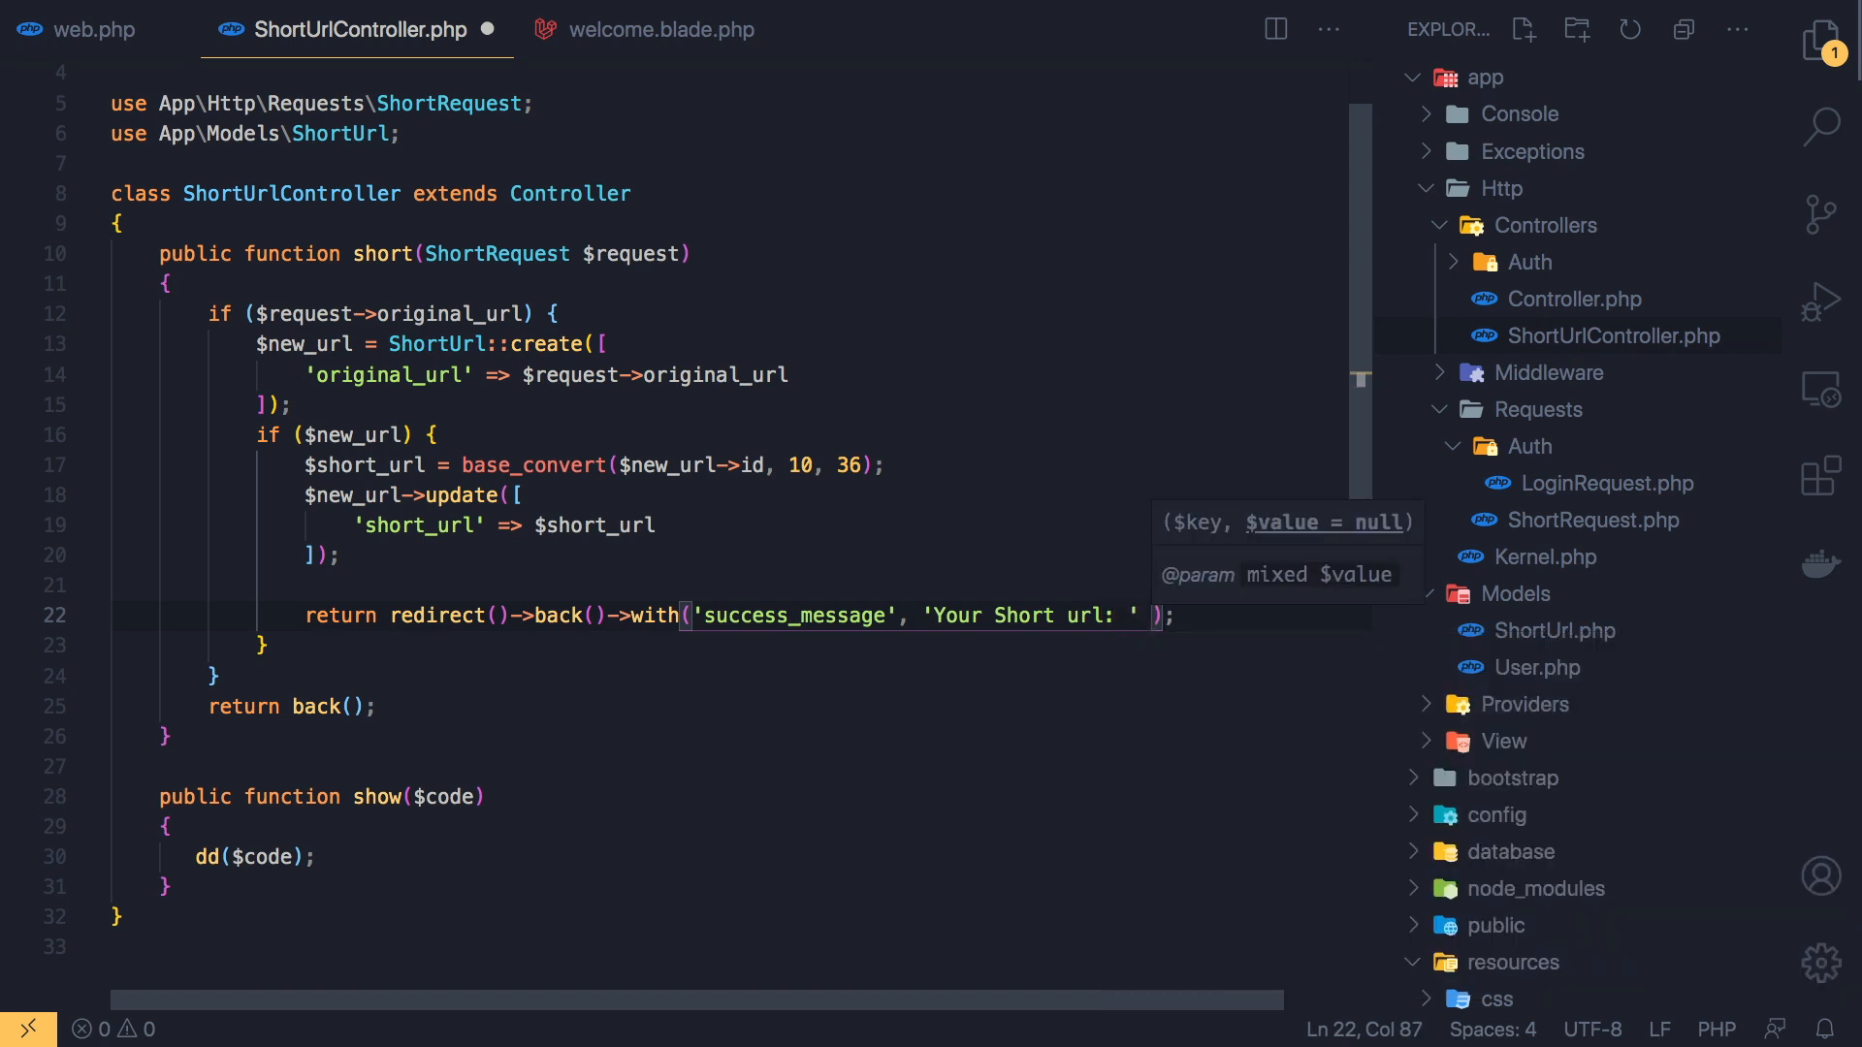
text(url()
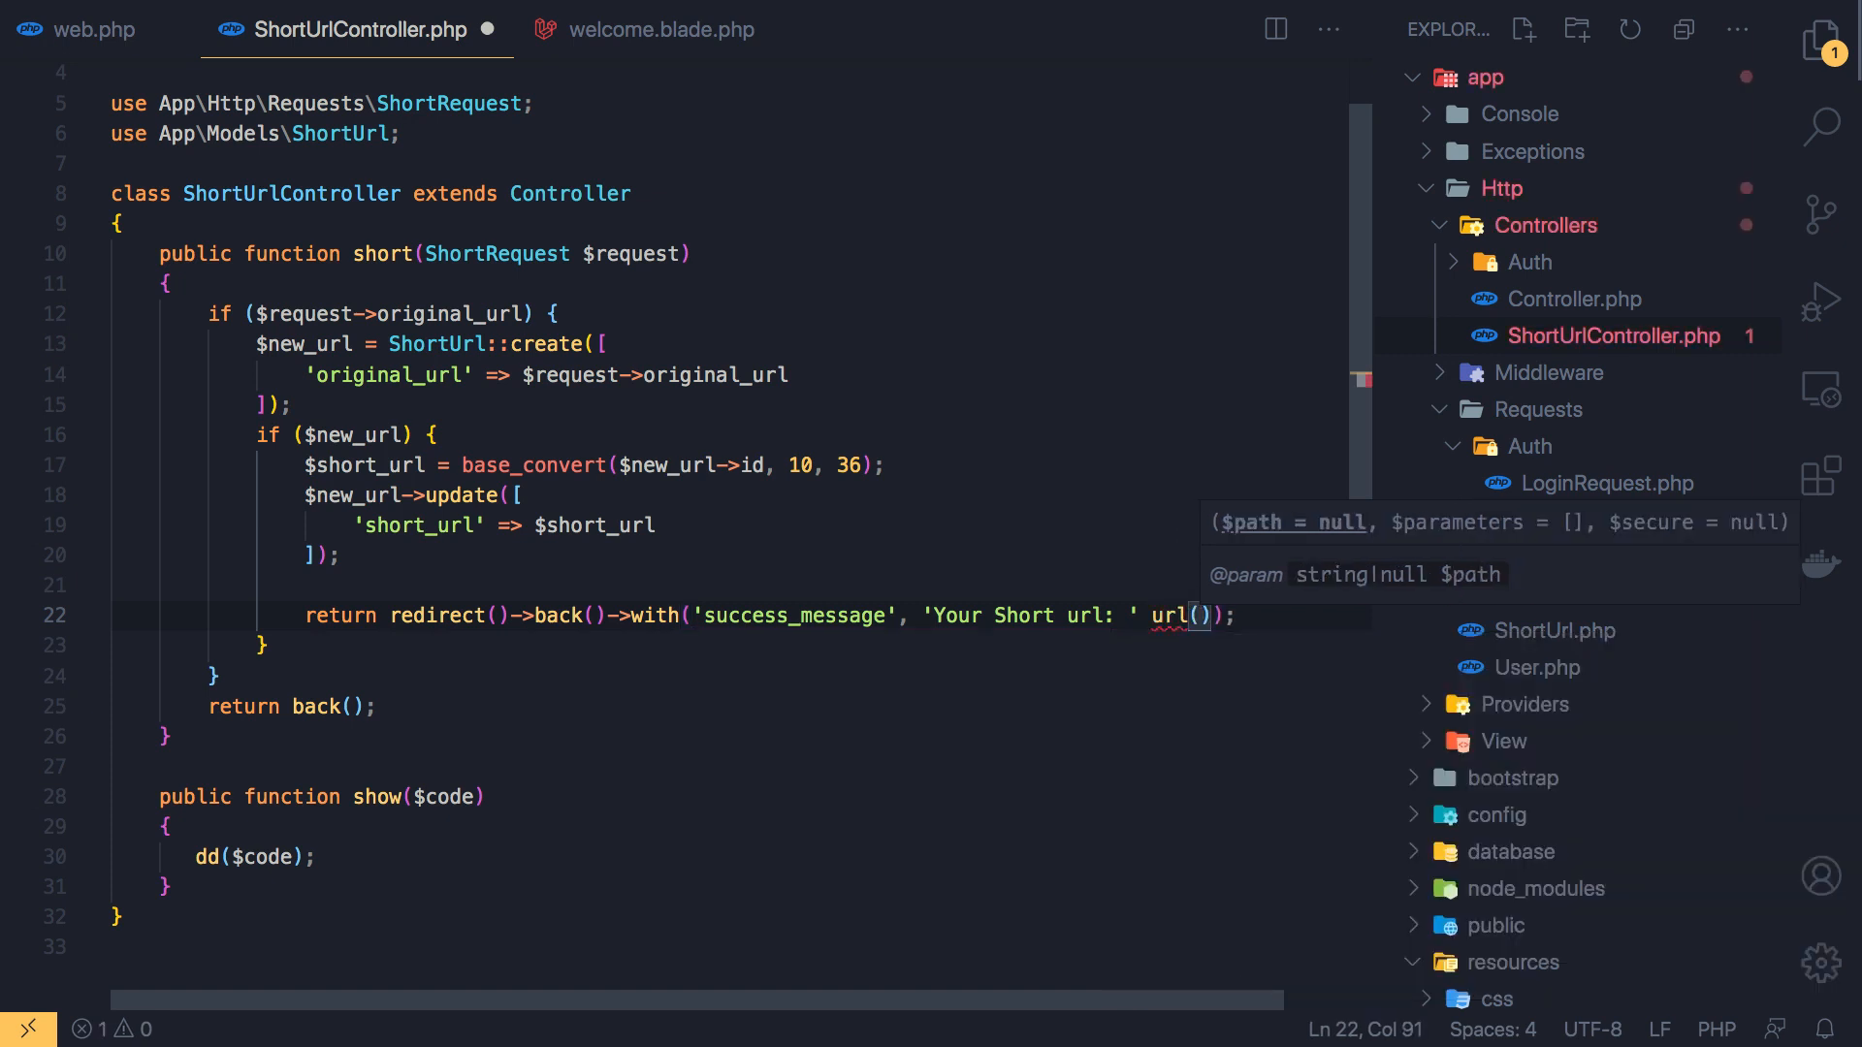
text($short_url)
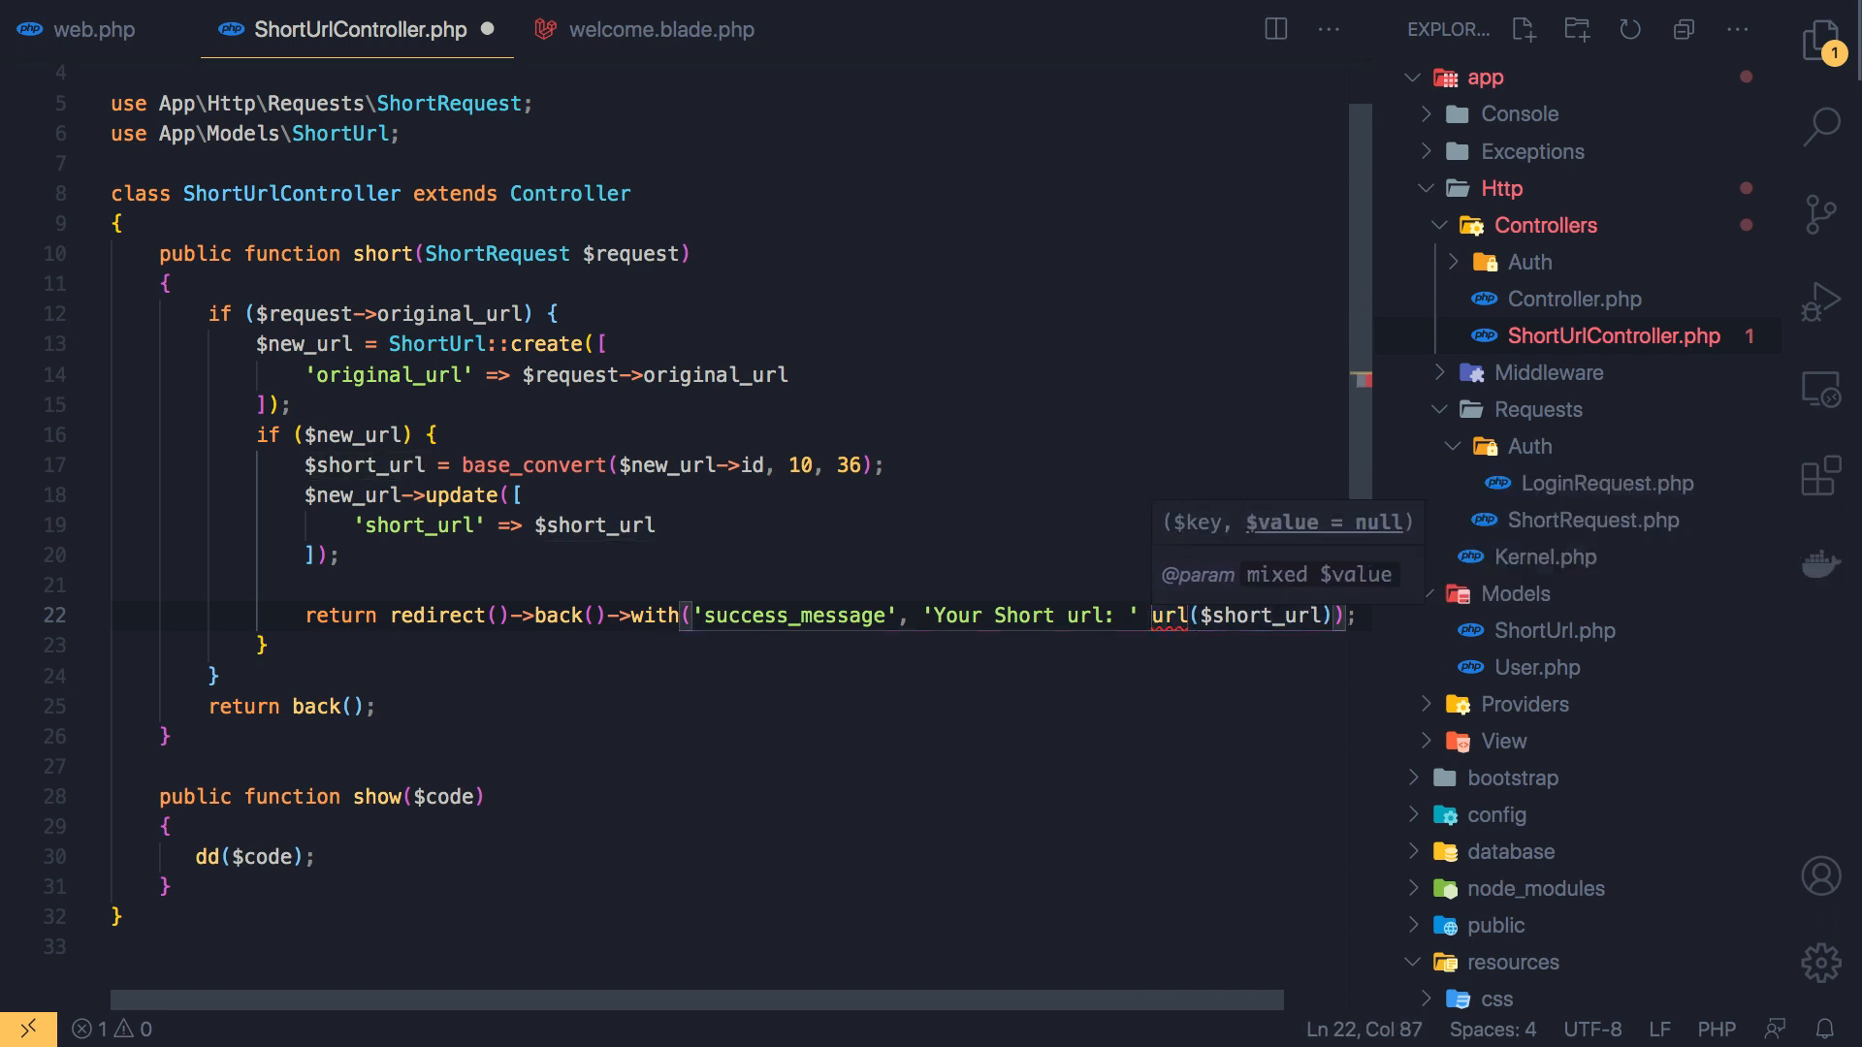
text(.)
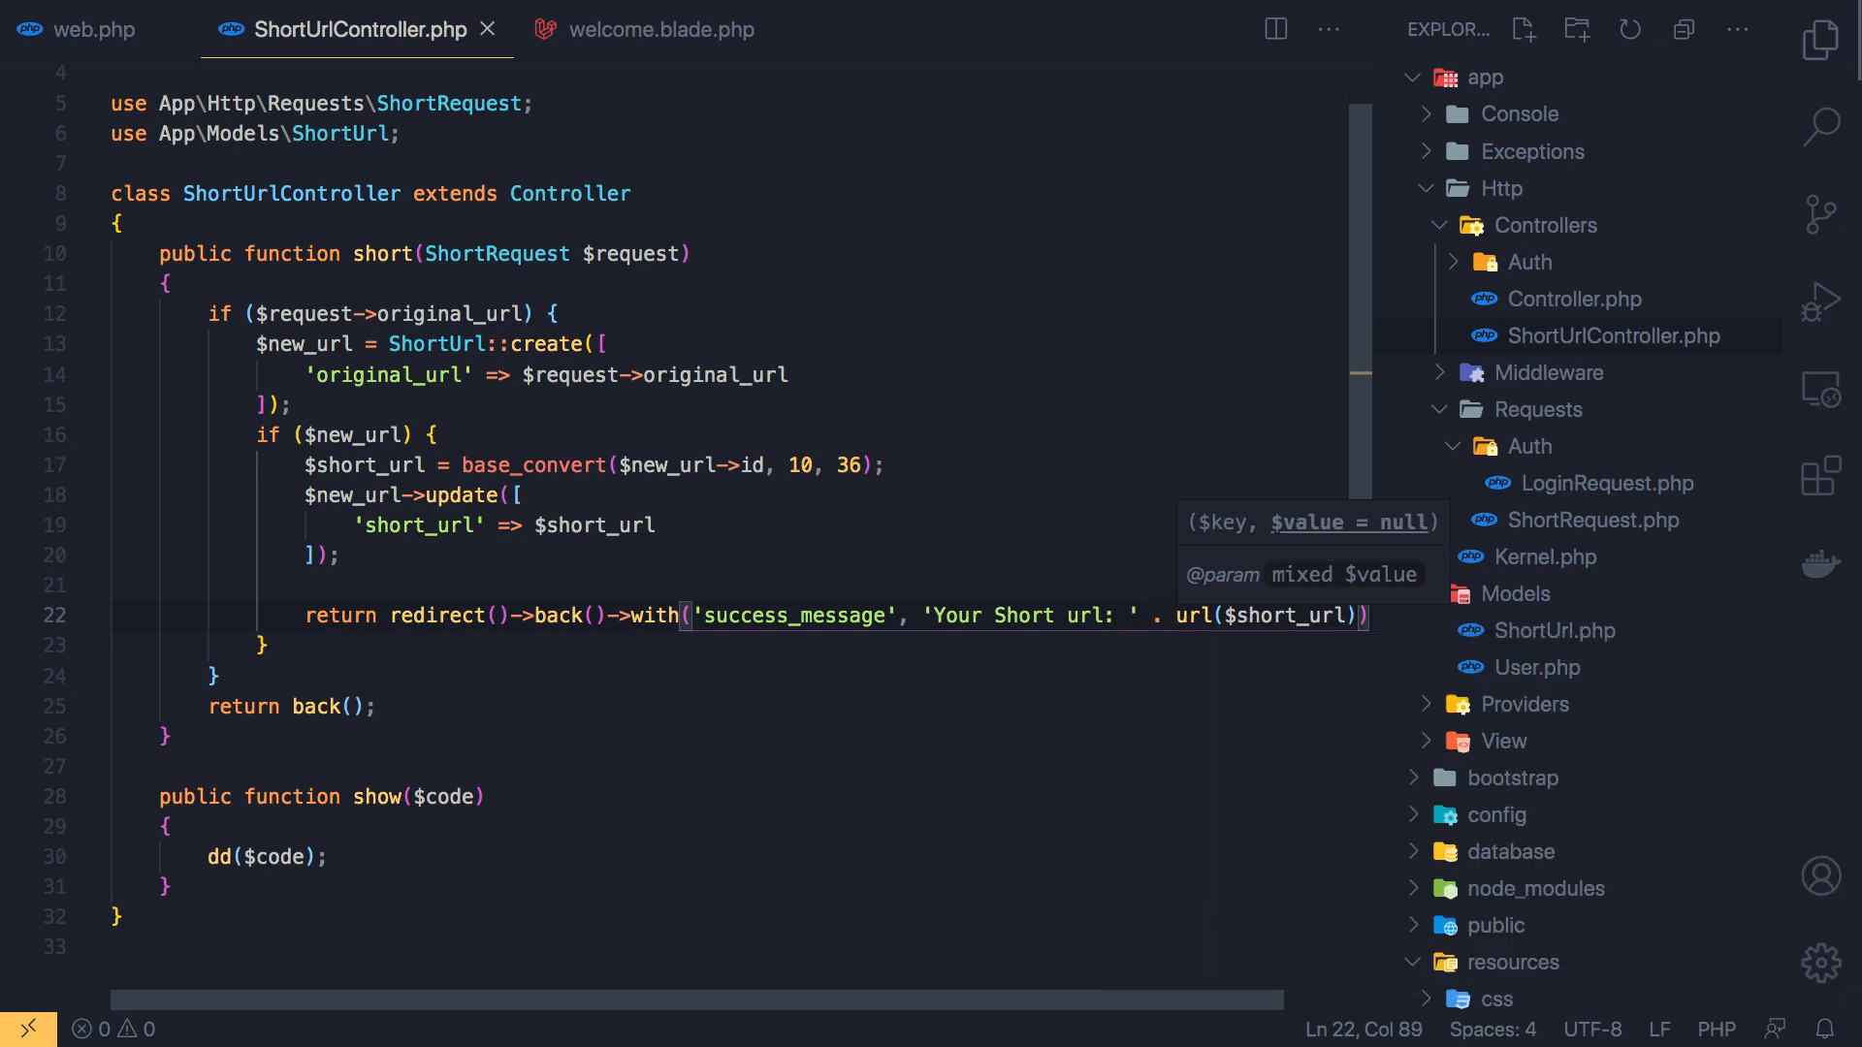
mouse_move(640, 29)
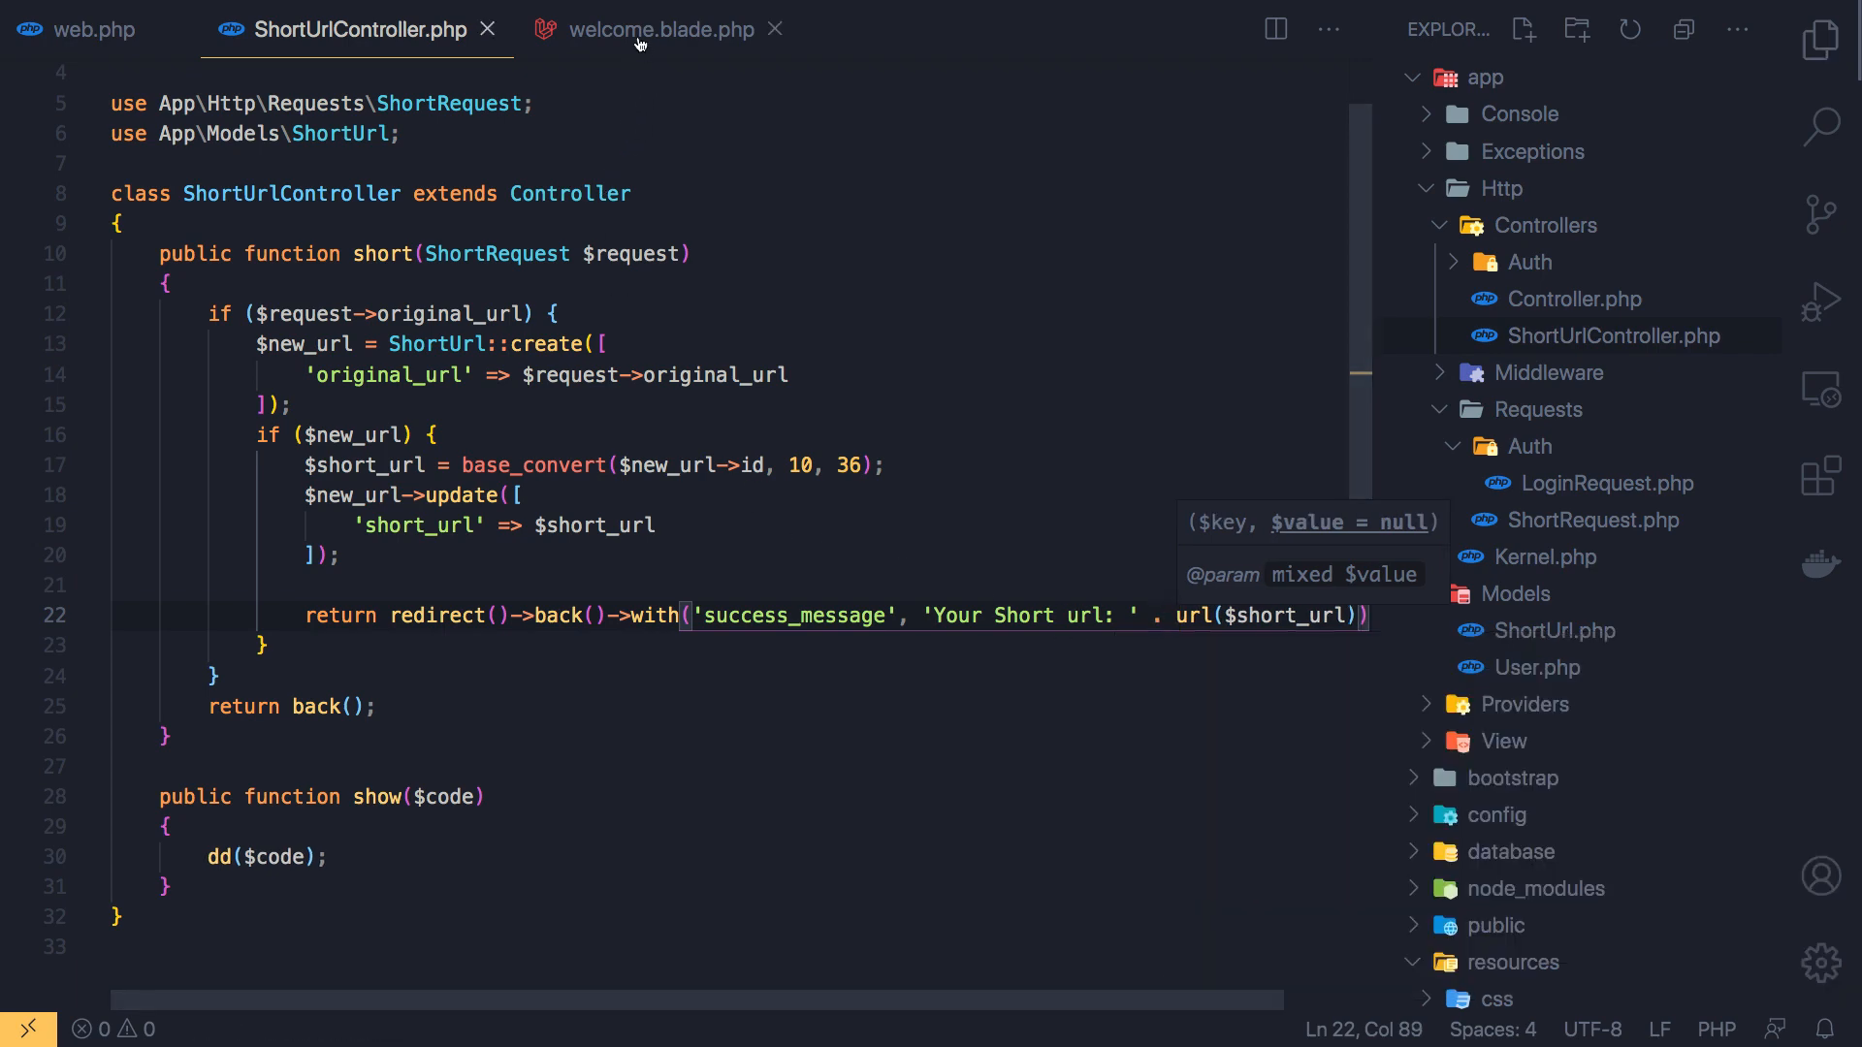
click(658, 29)
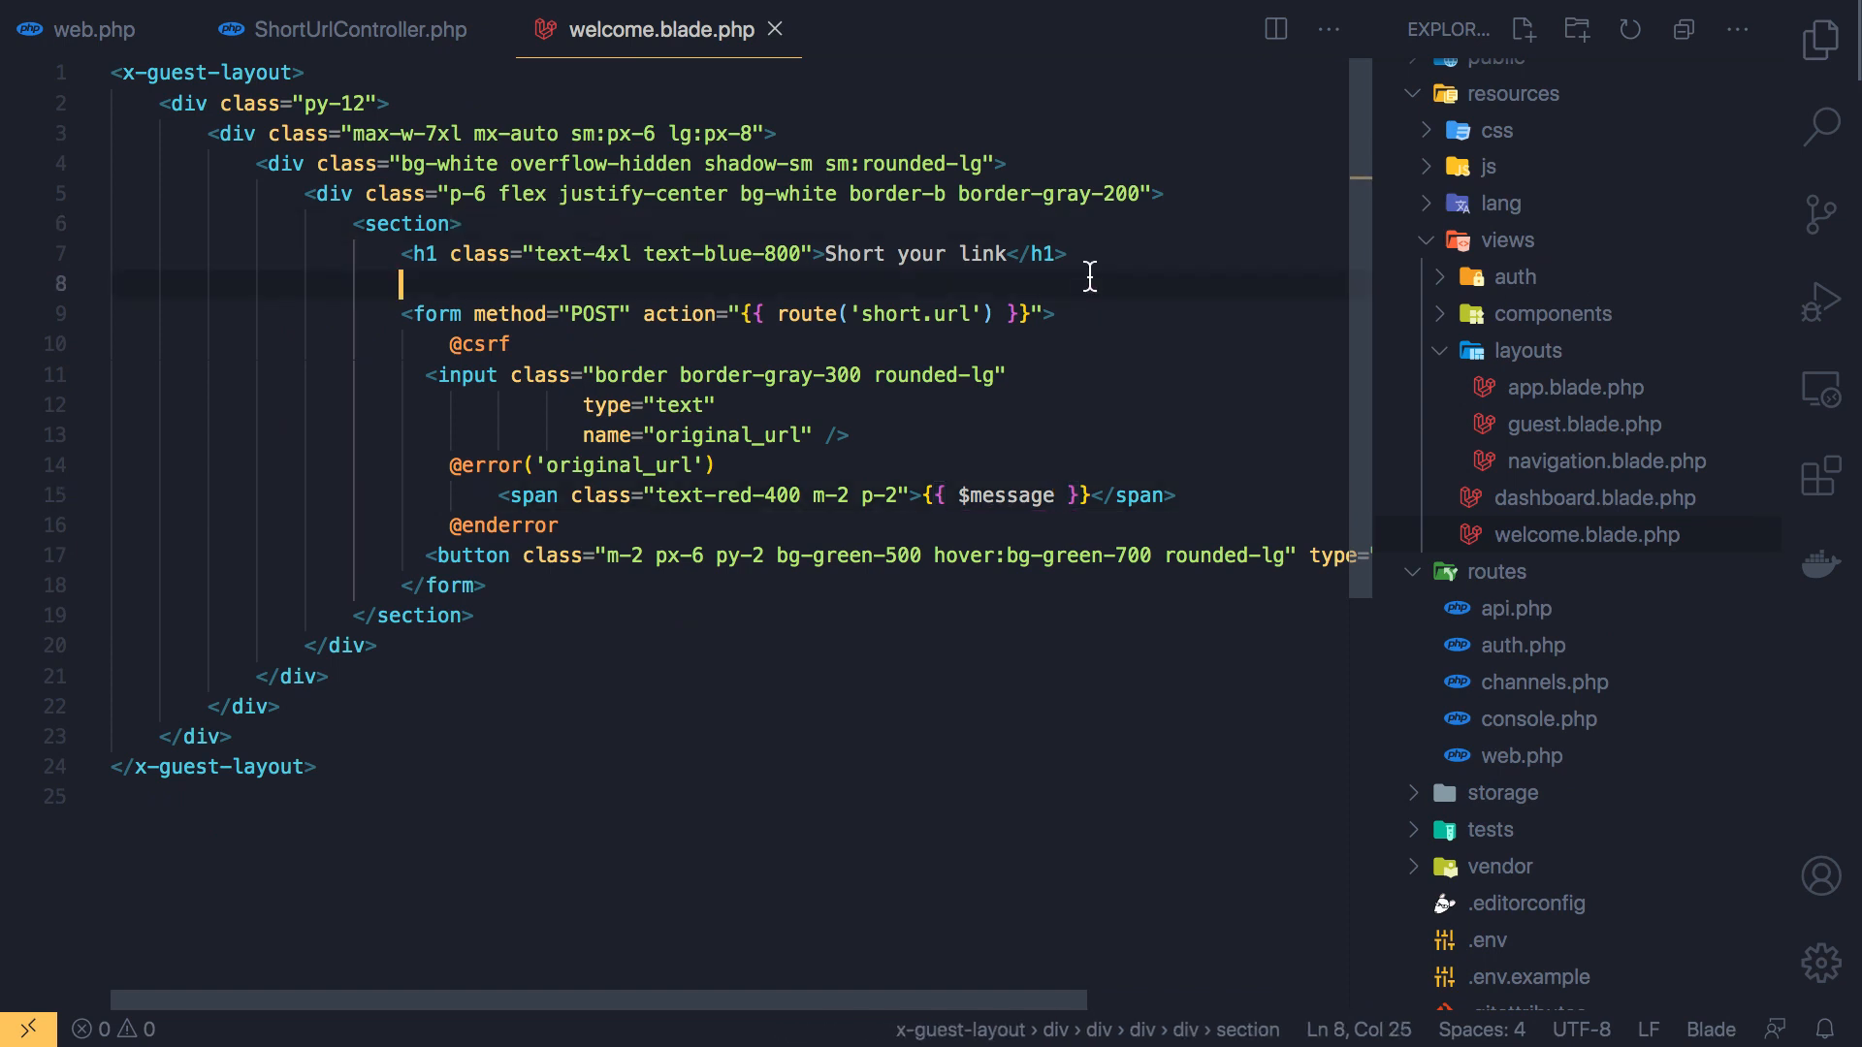
text(<)
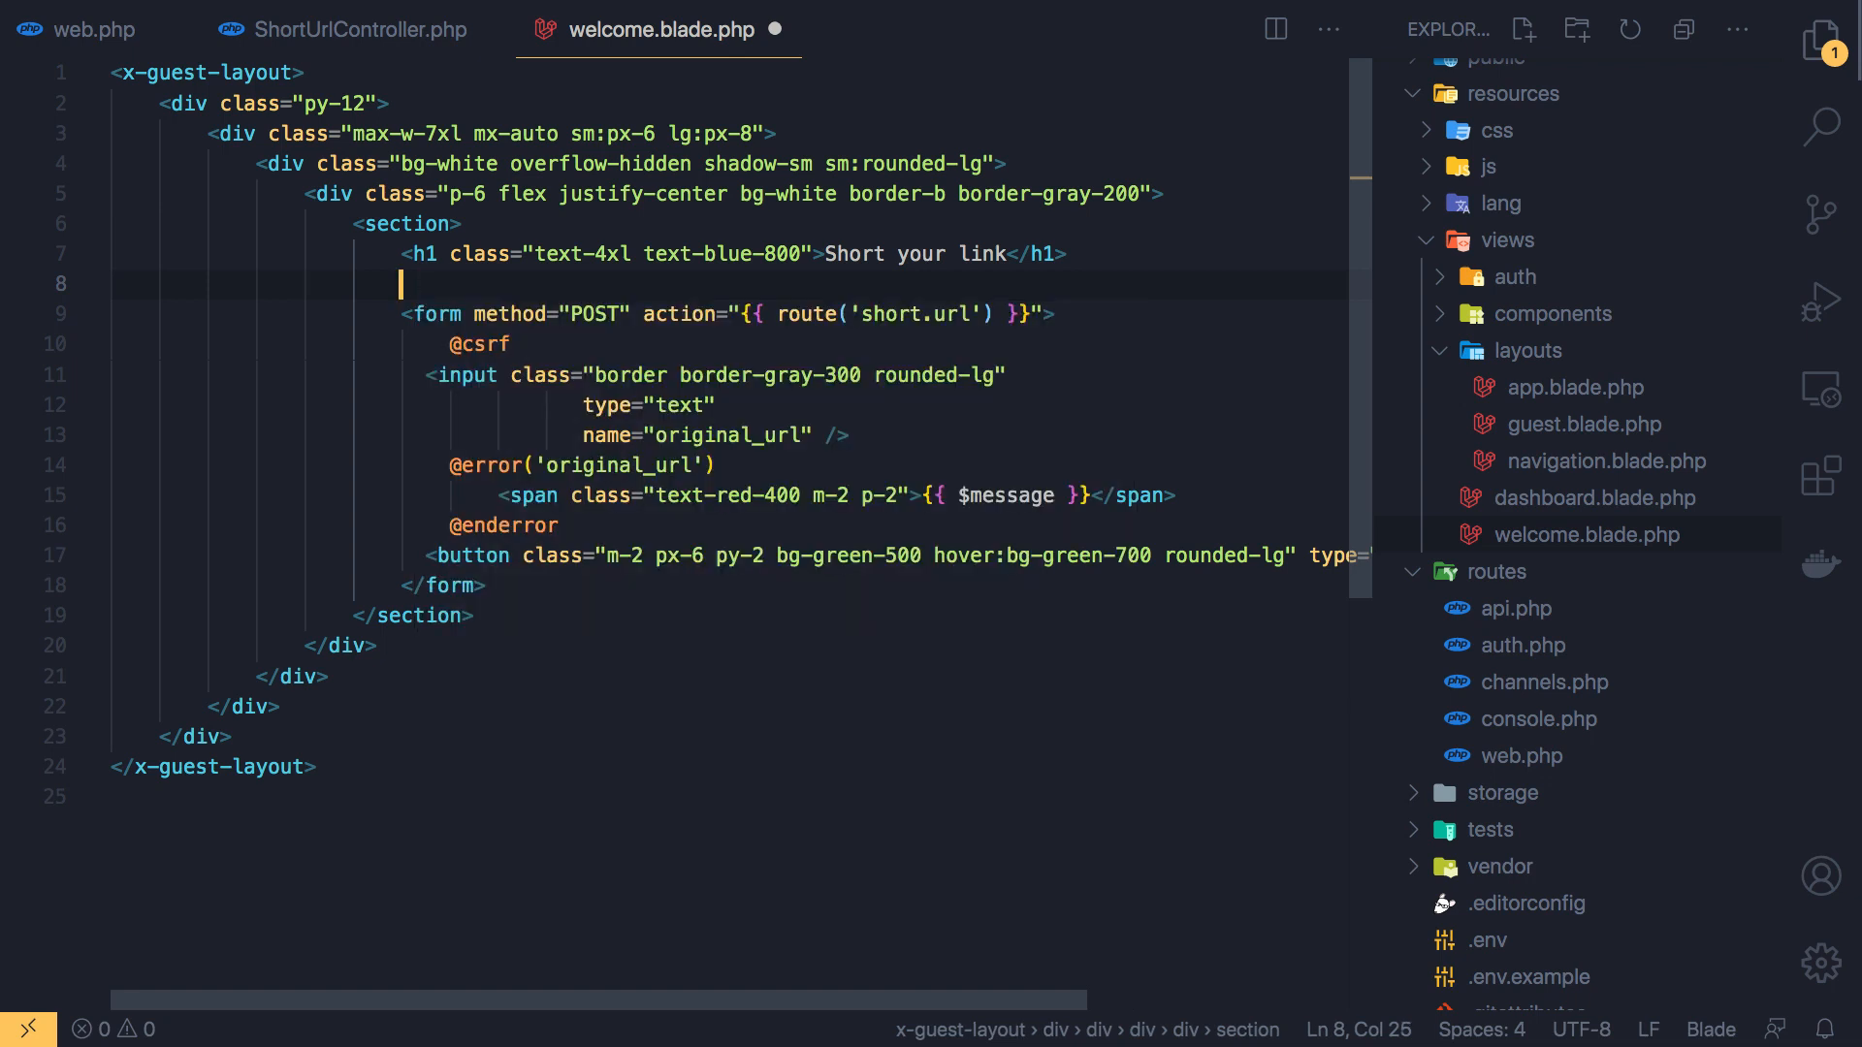
text(@if (s)
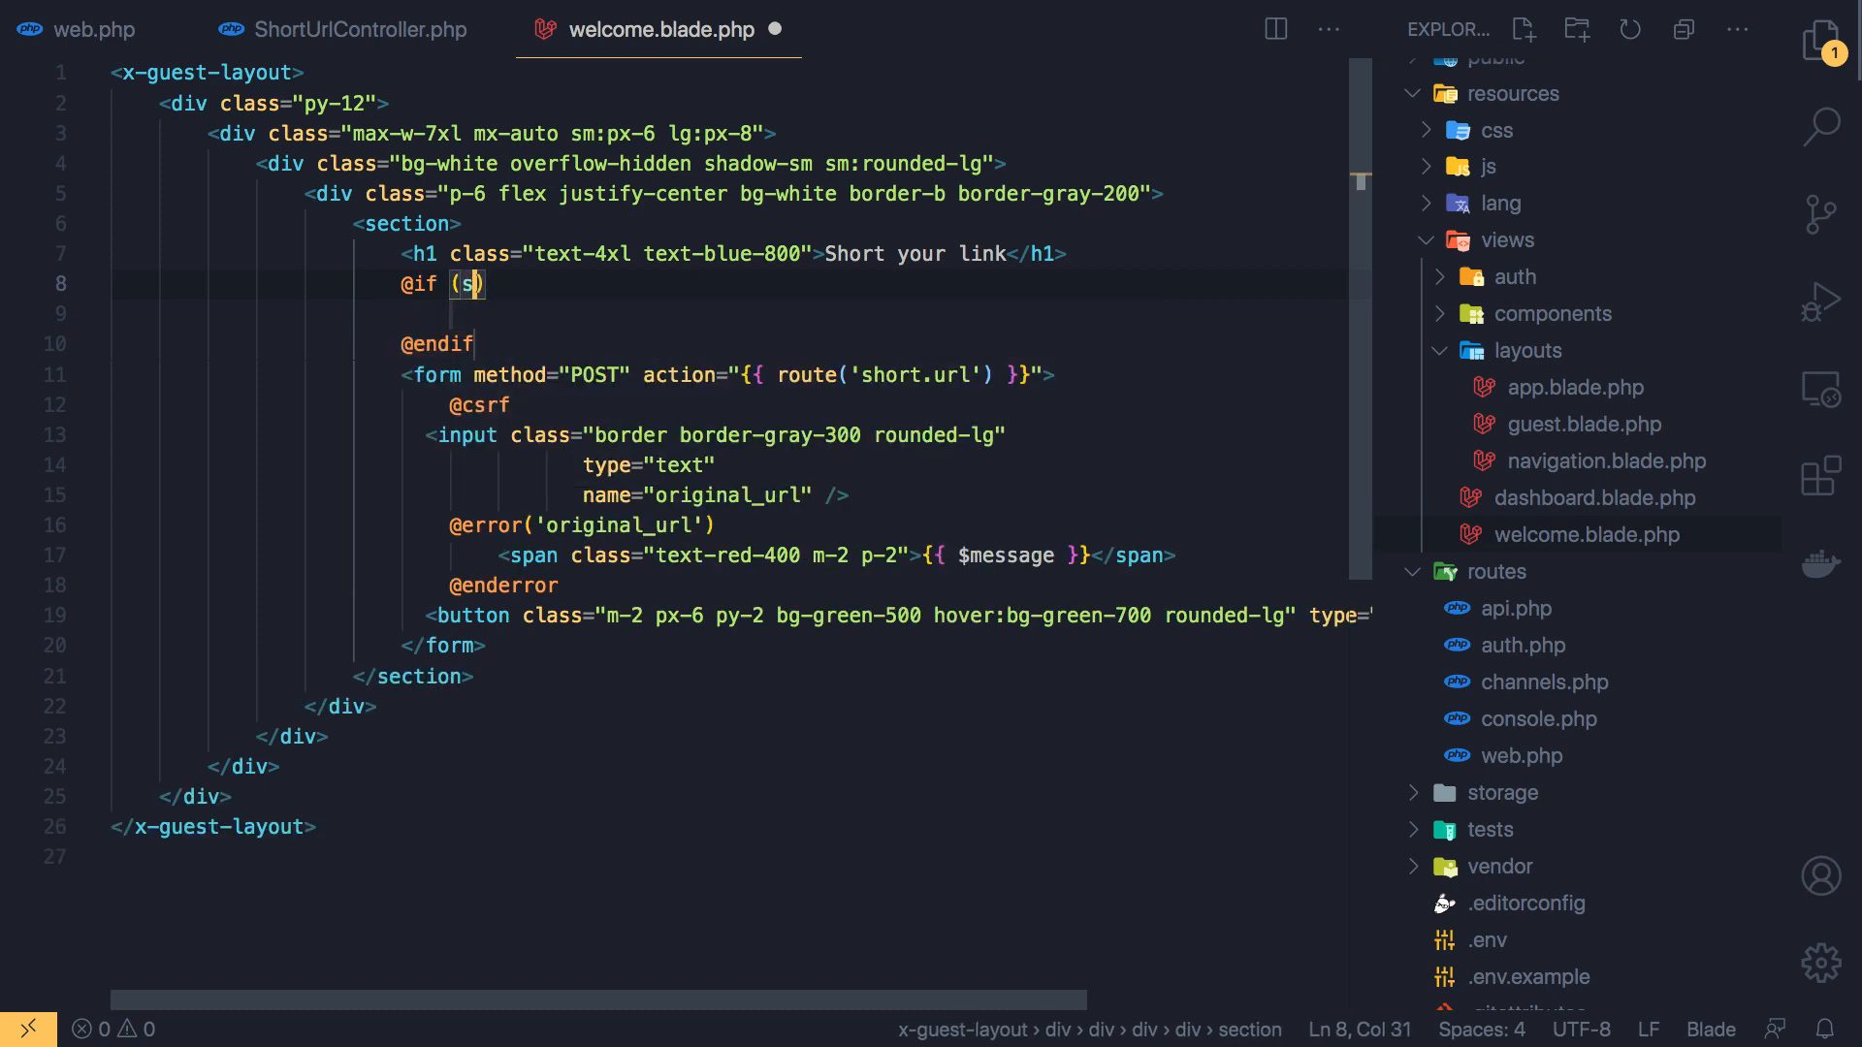
text(ession()
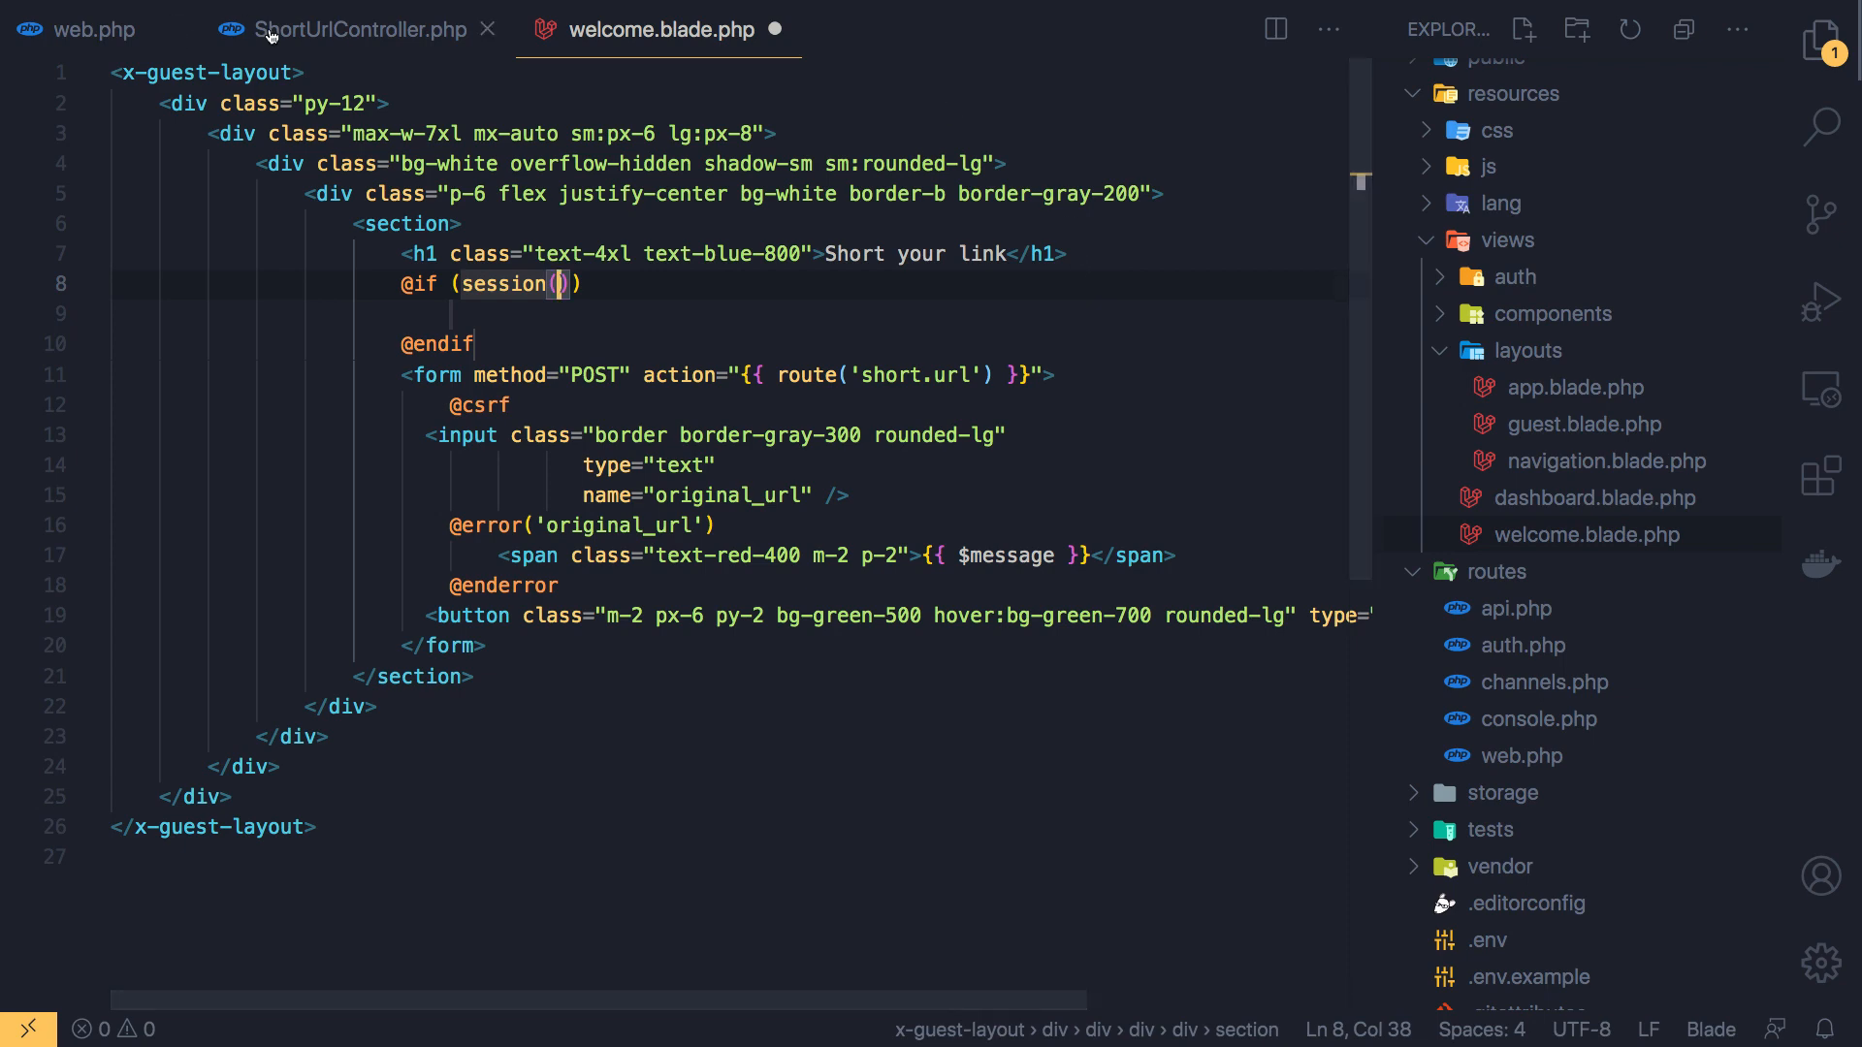
click(351, 29)
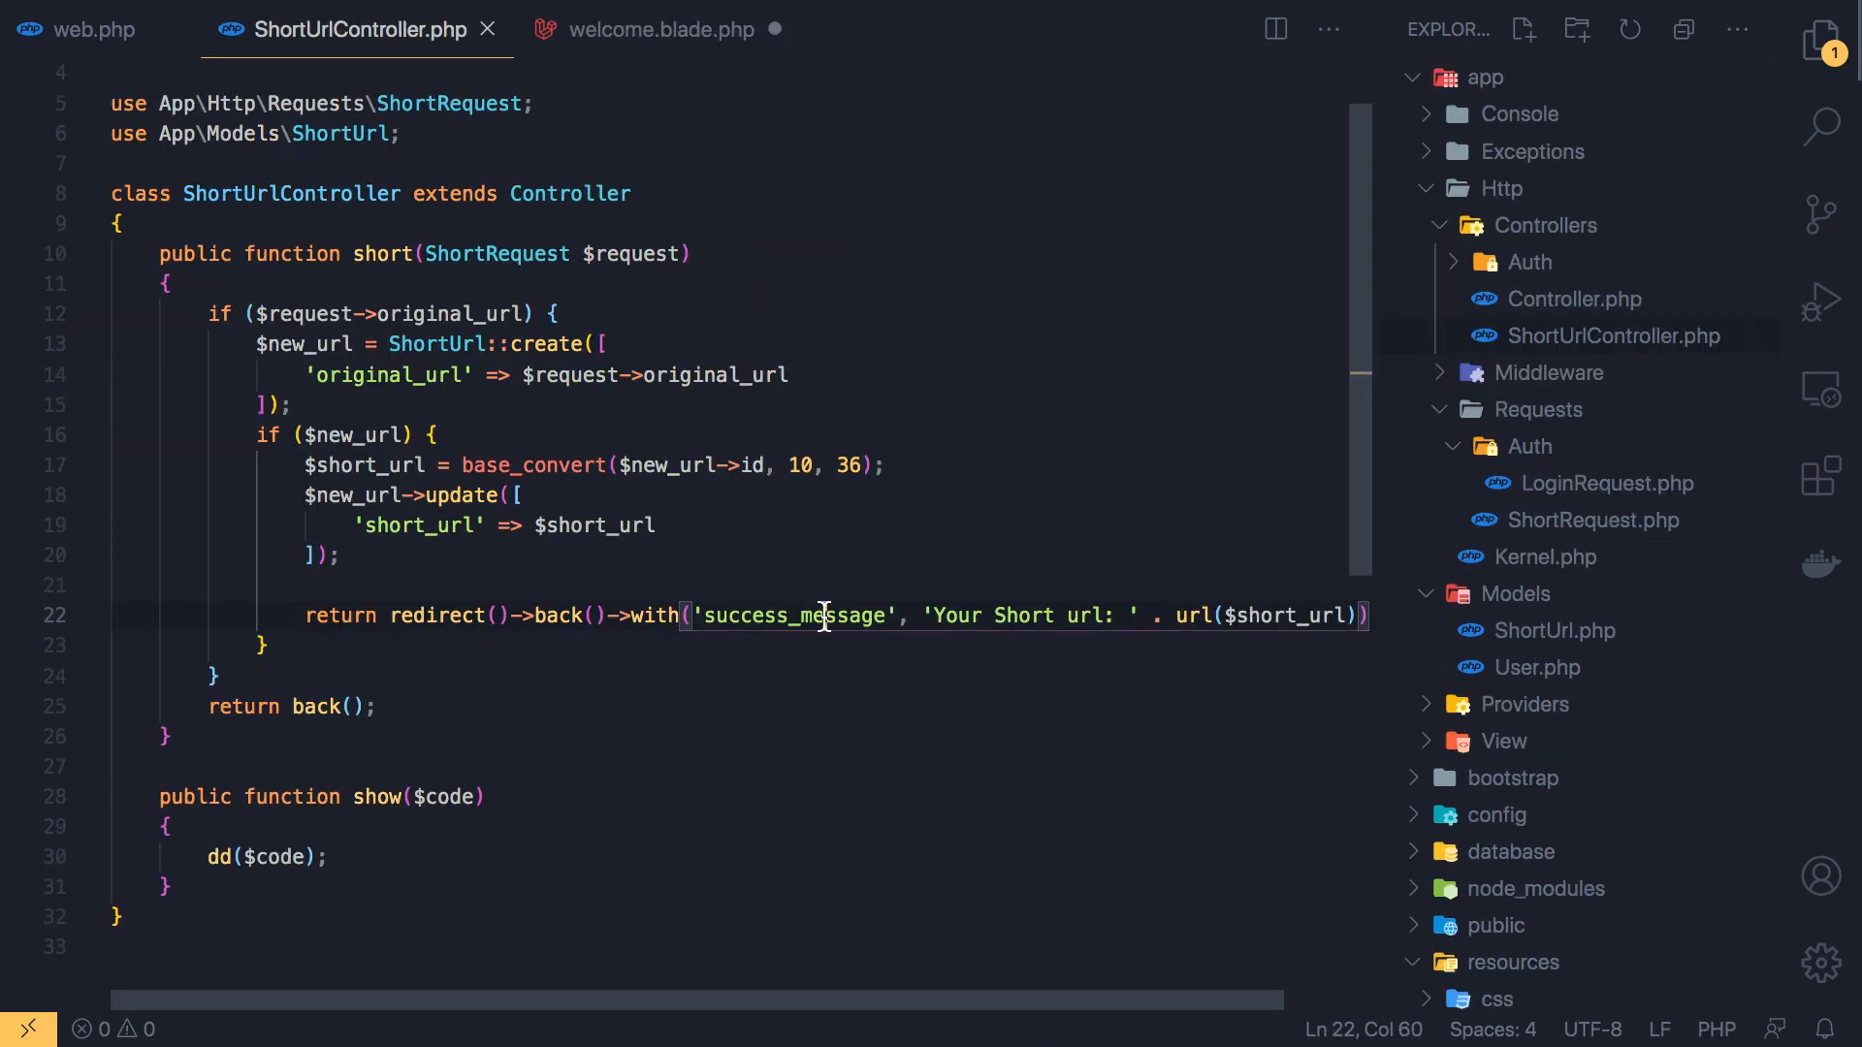
click(658, 29)
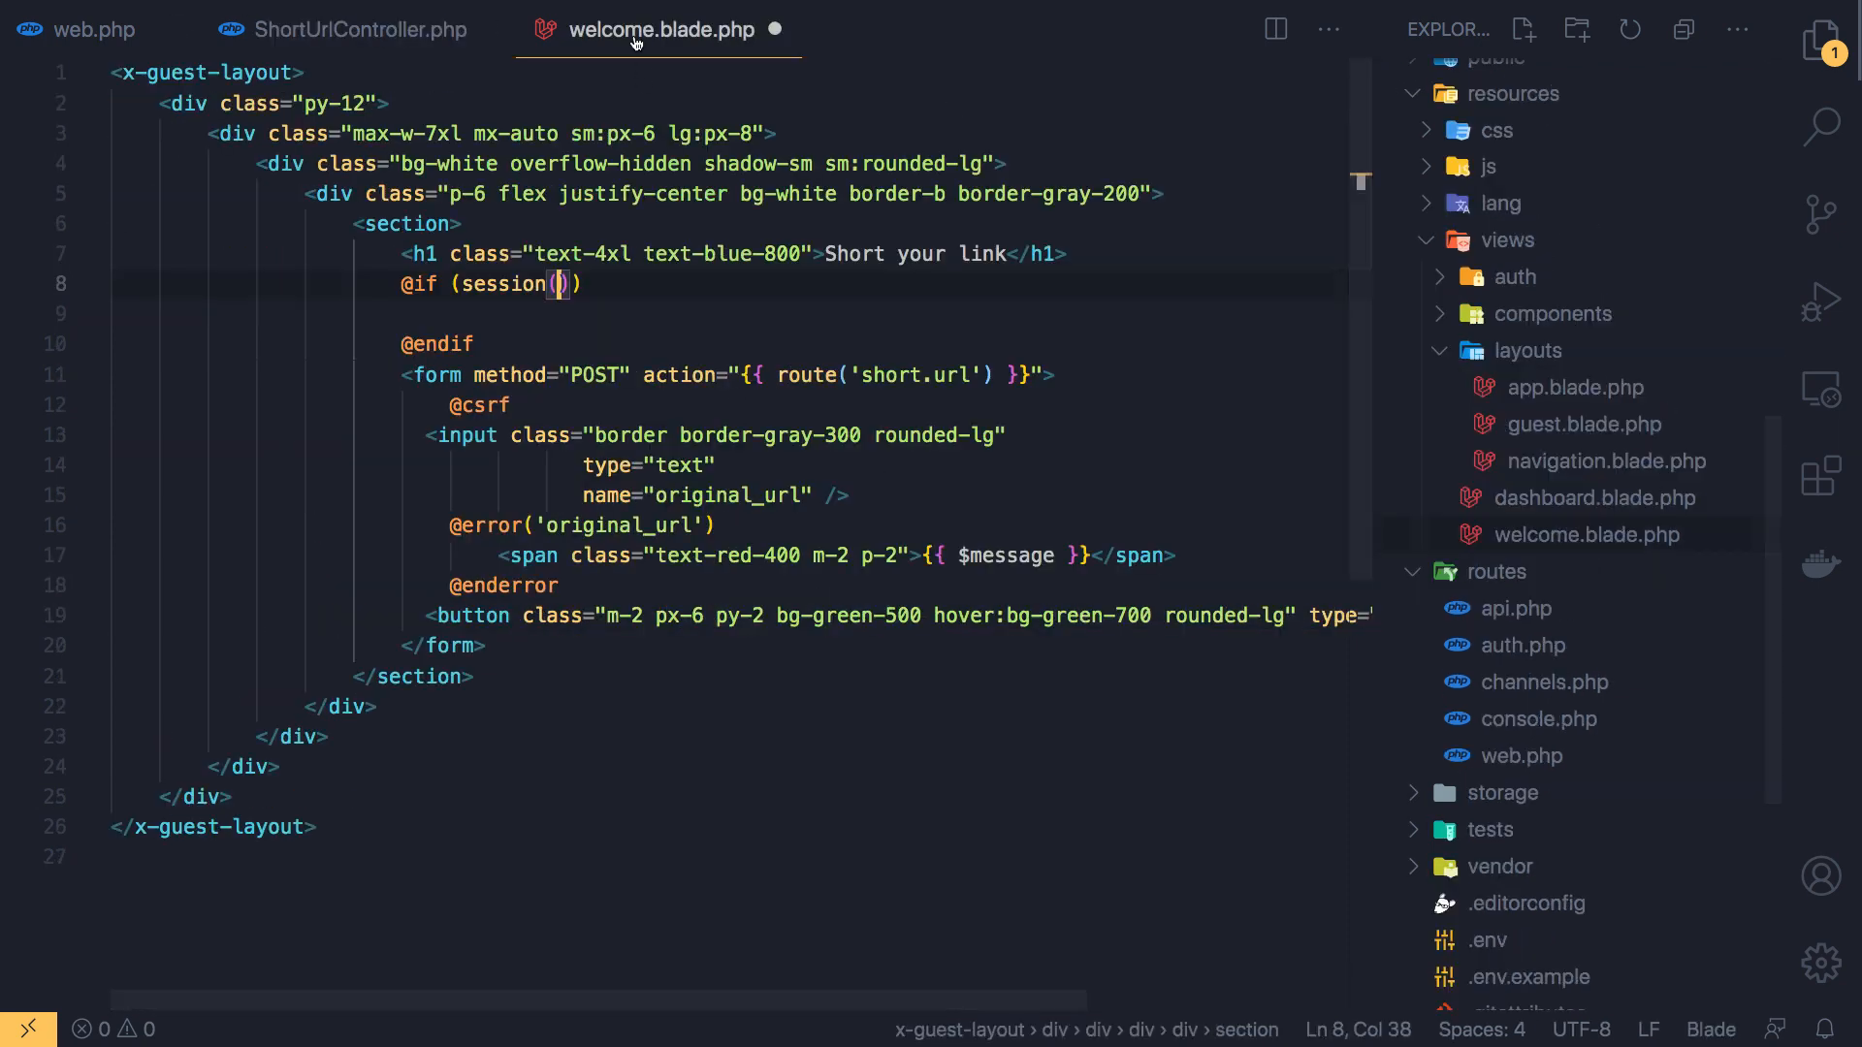
text('success_message')
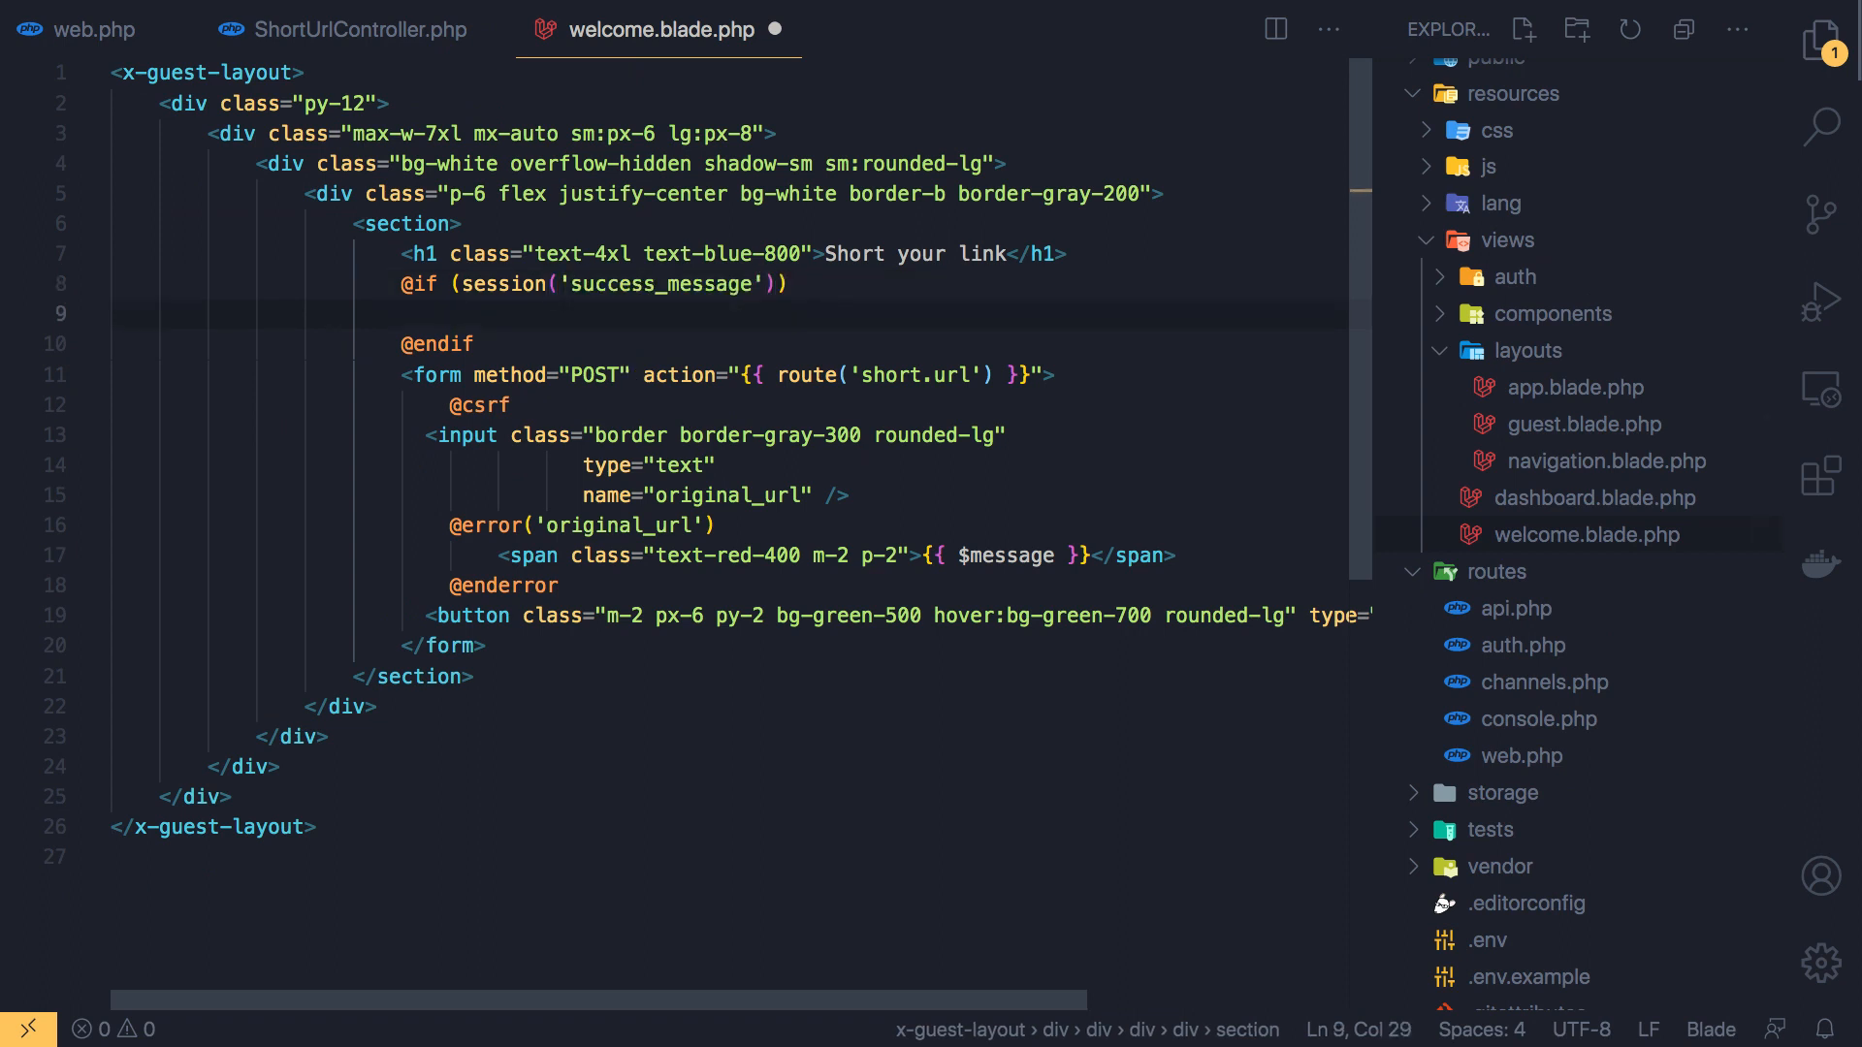
text({{ }})
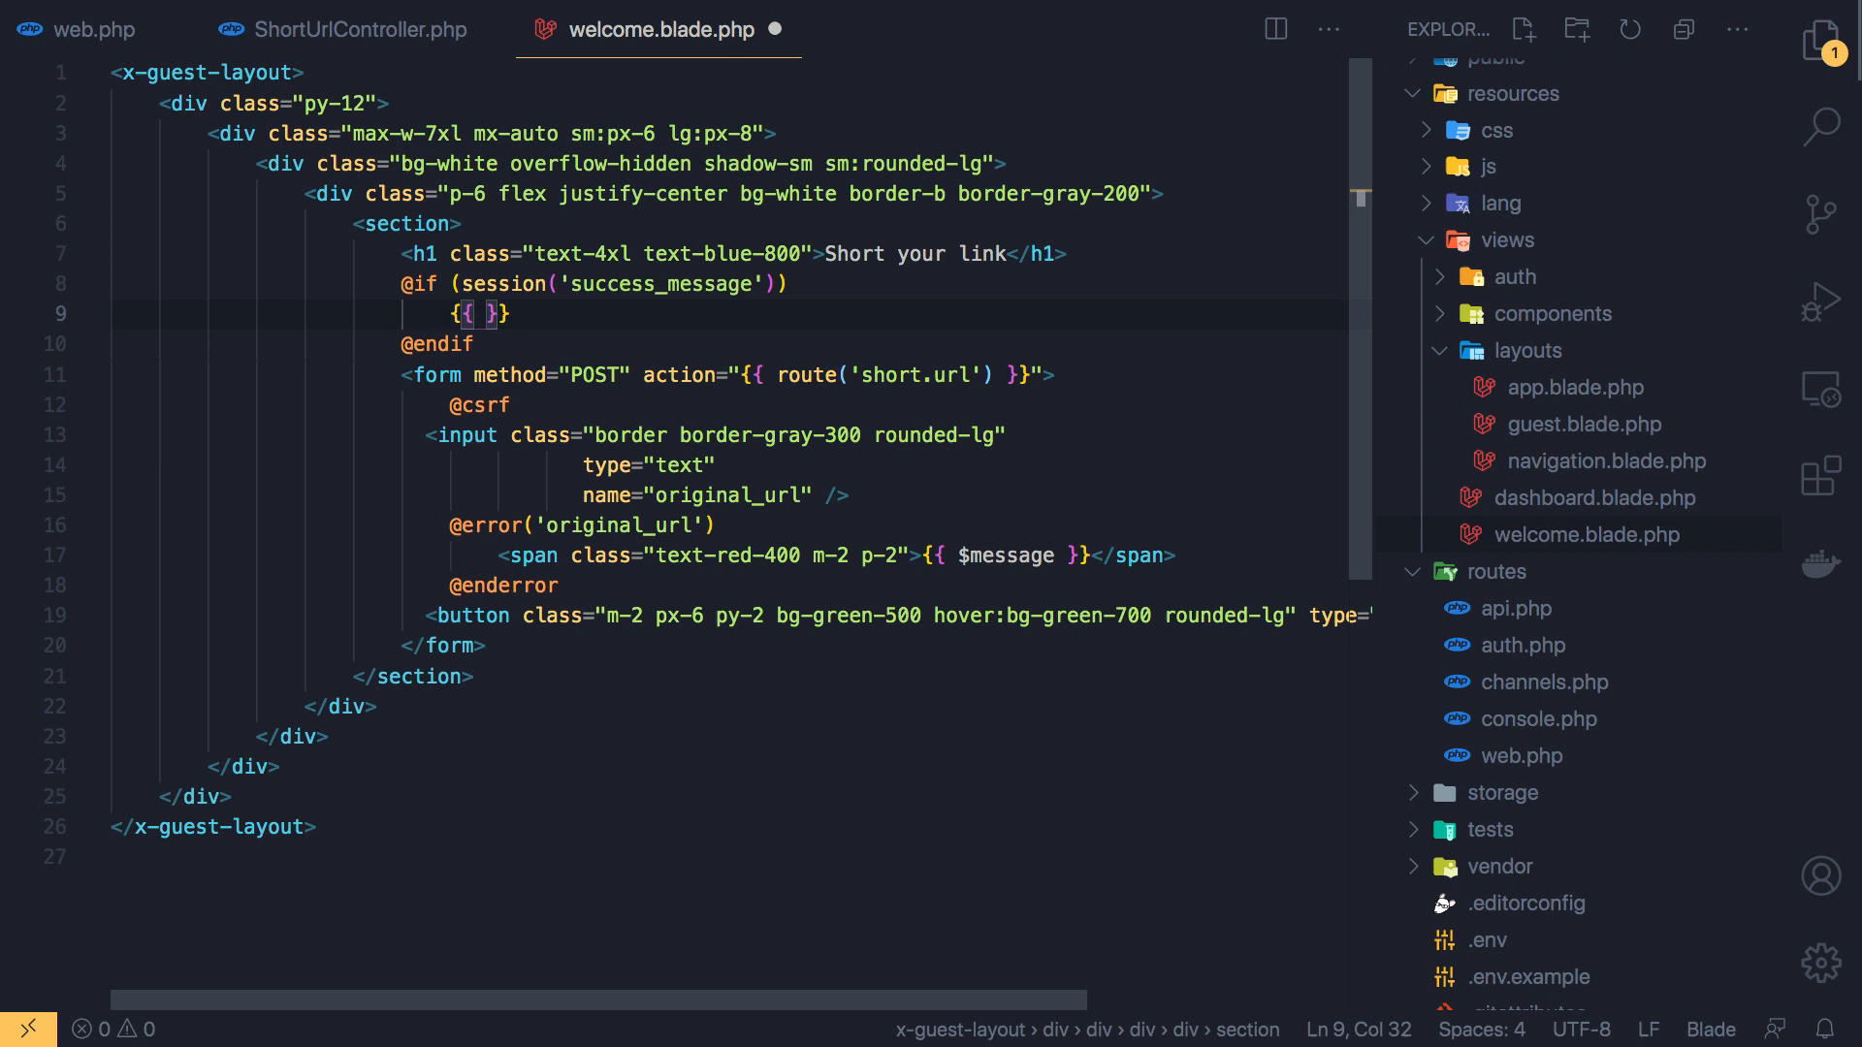
text(s)
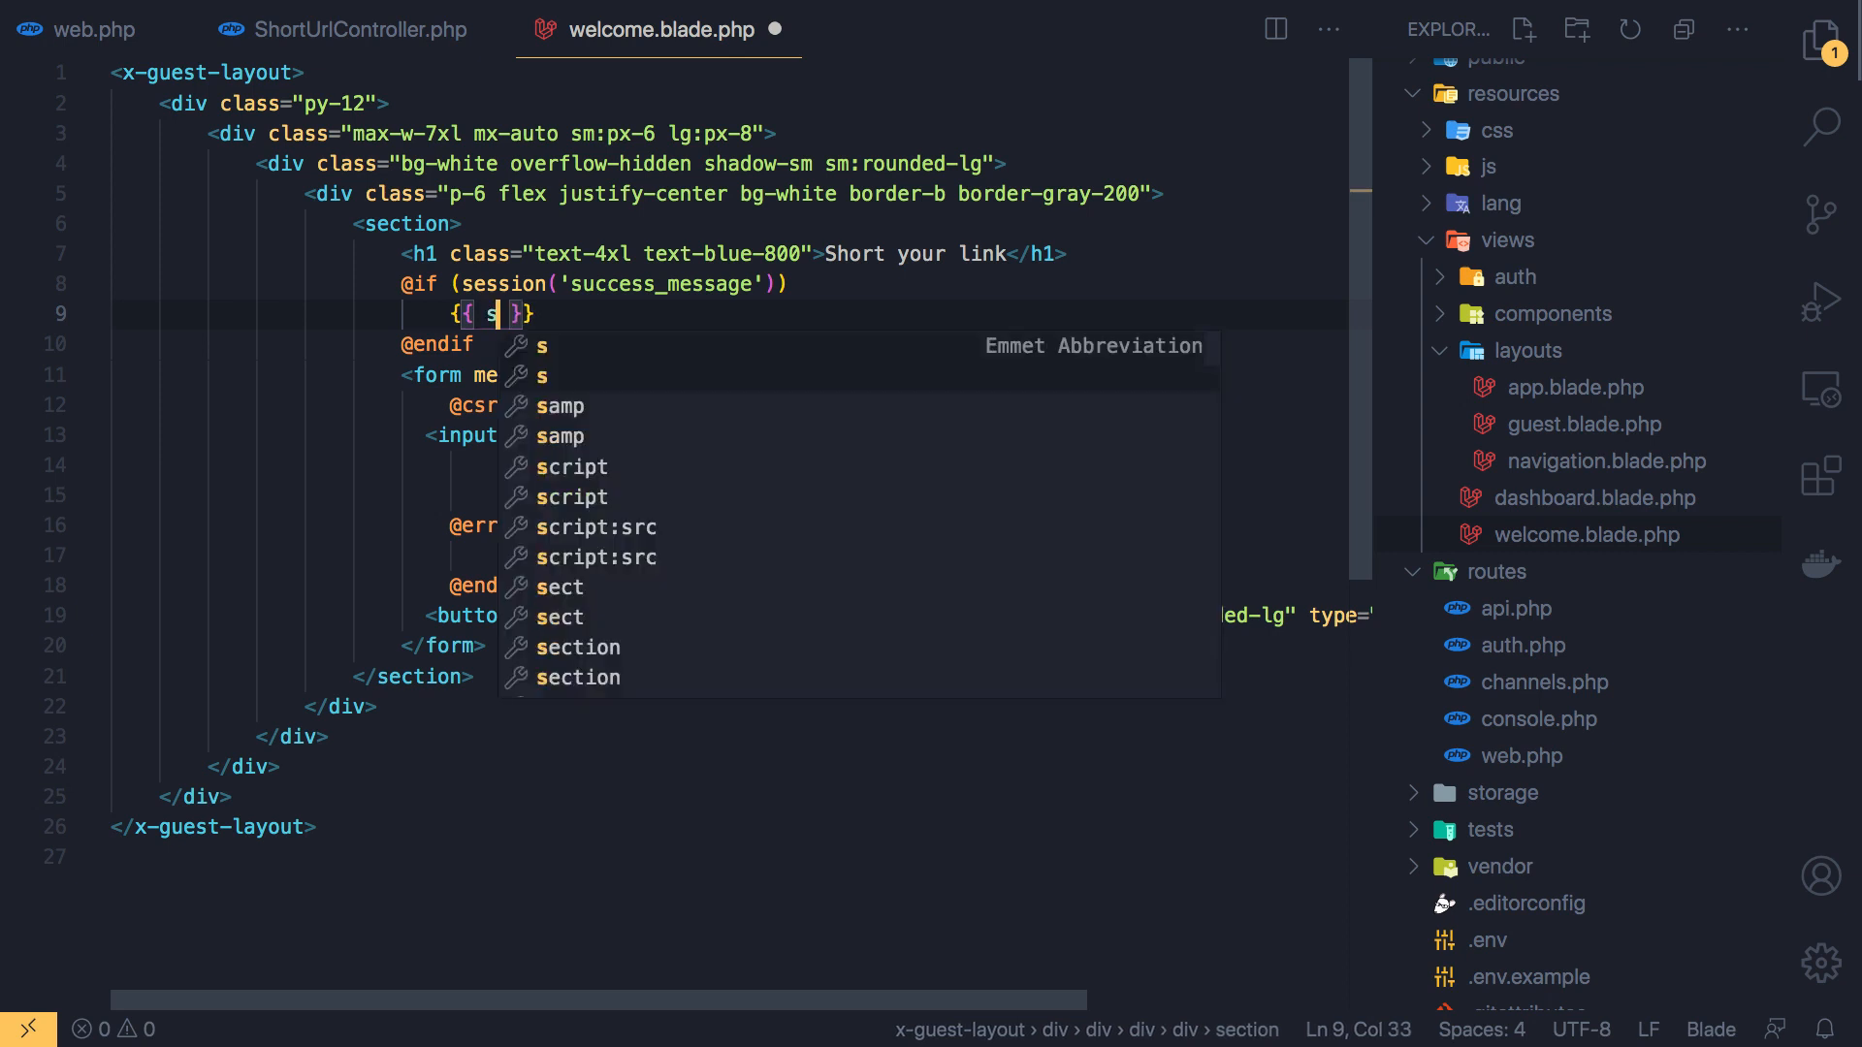
text(ession()
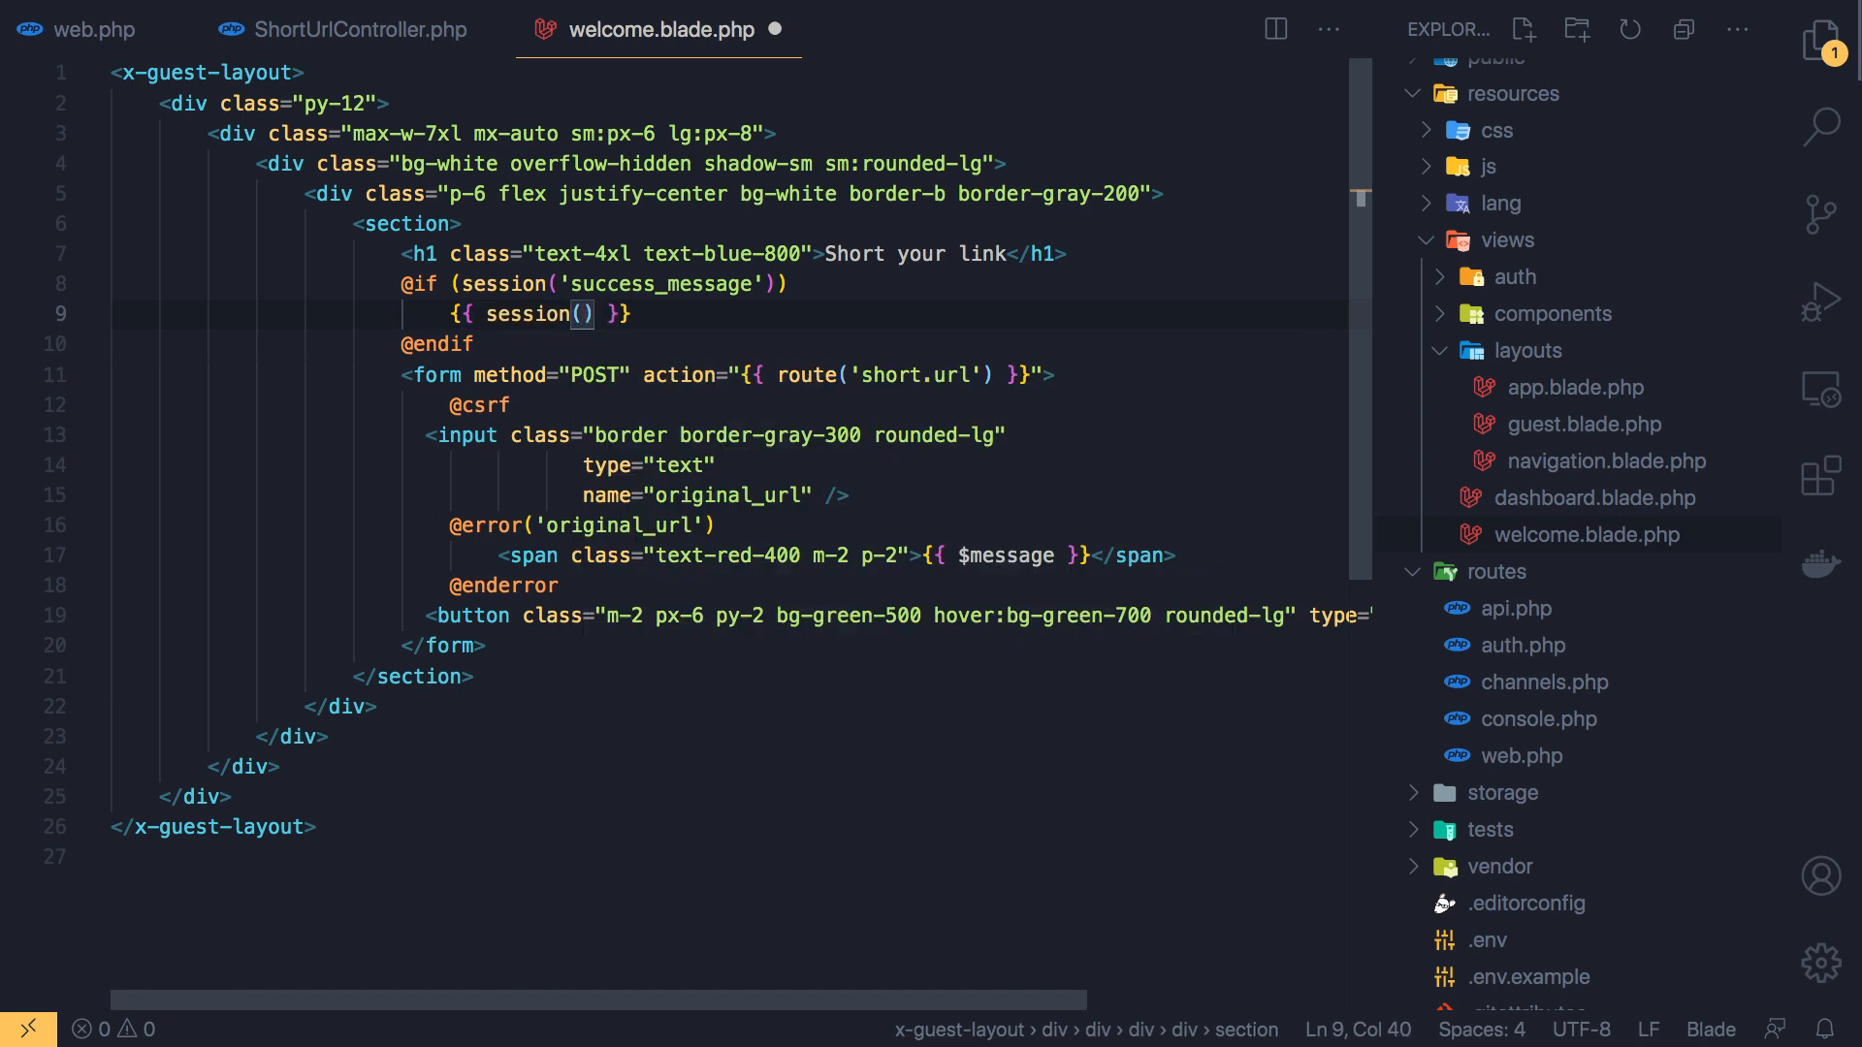
text('success_message')
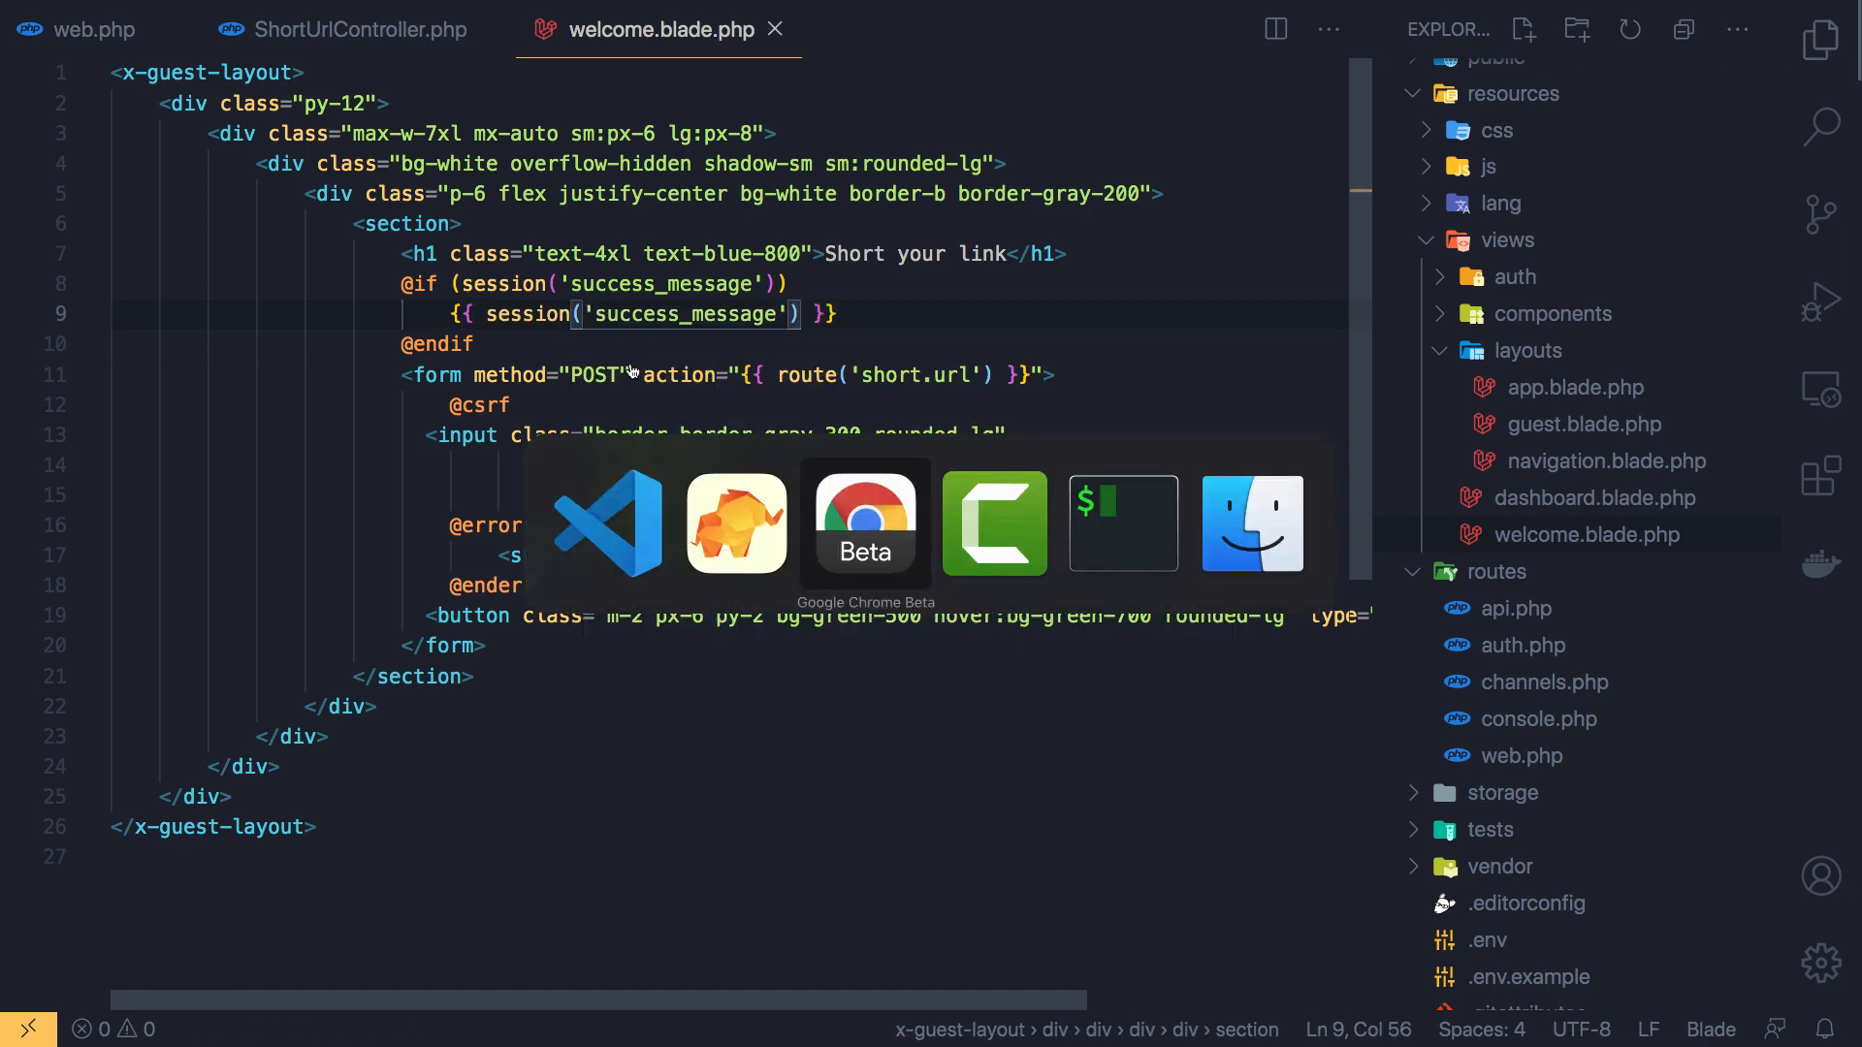
Paste the w3schools base_convert URL into the reloaded shortener form and submit it
click(866, 522)
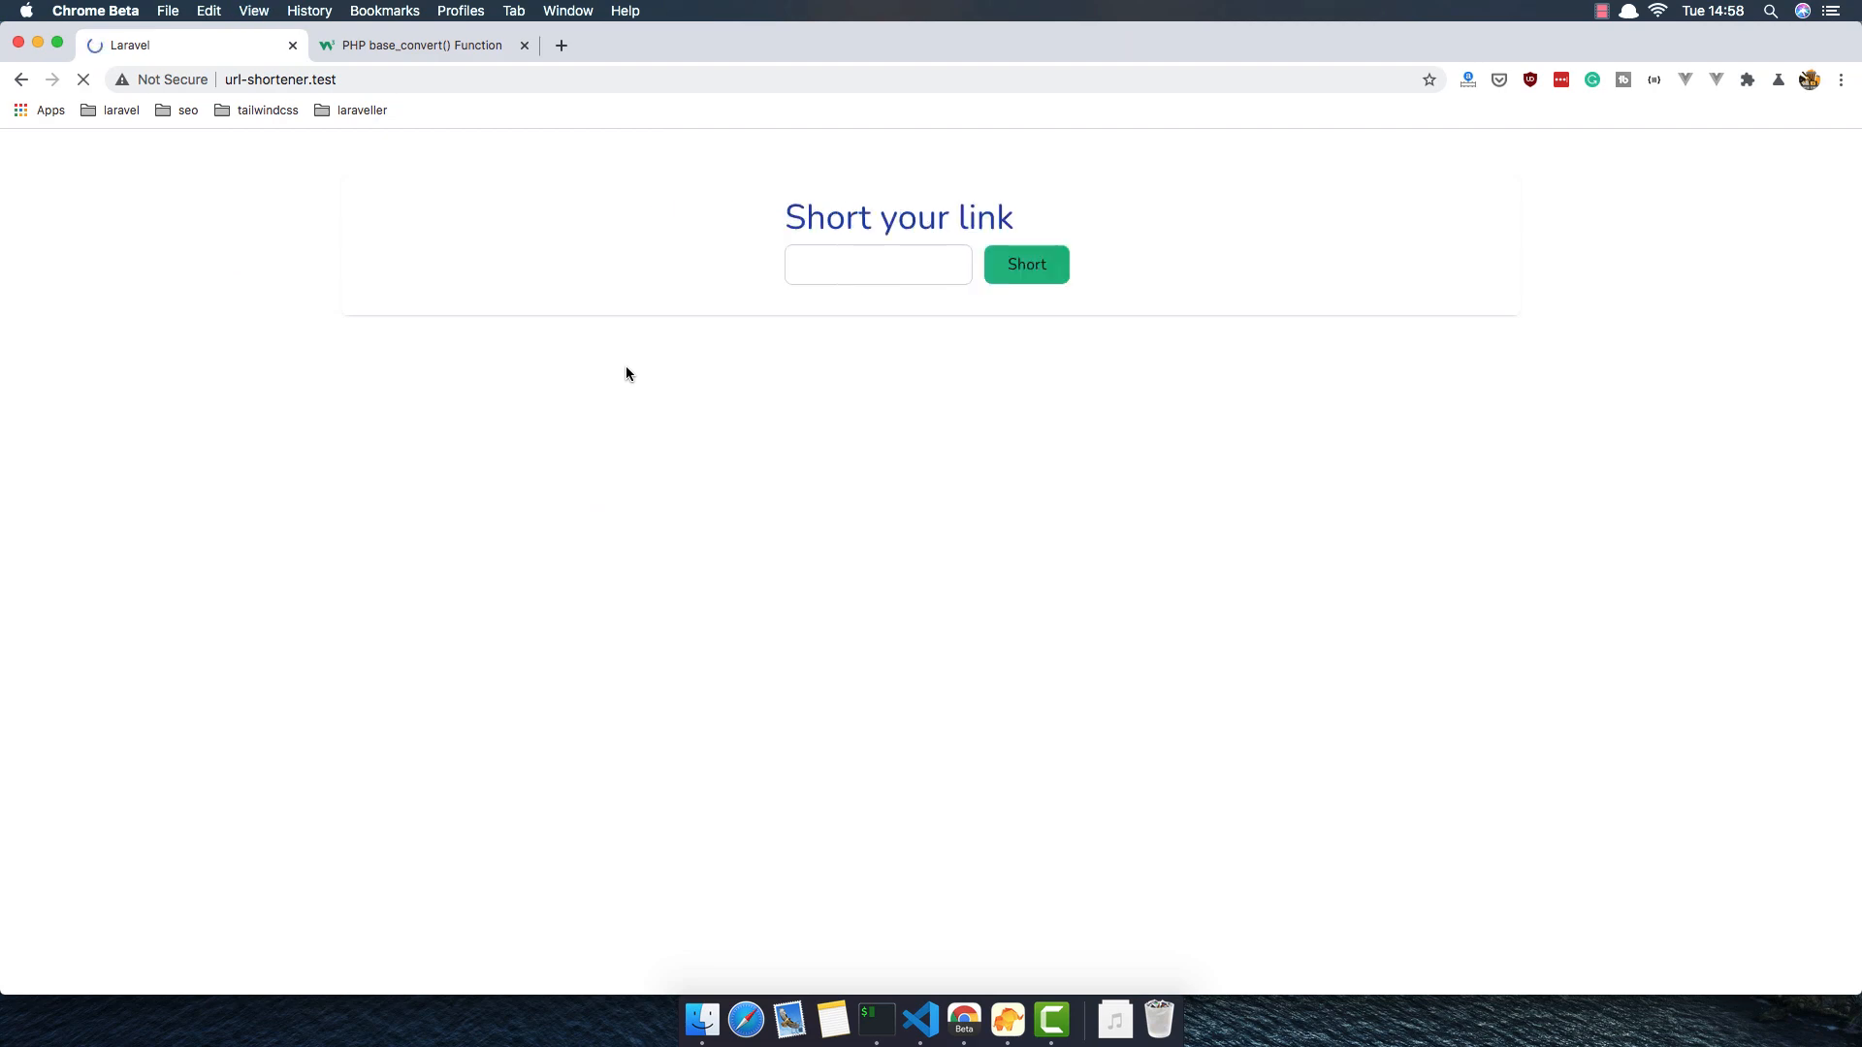
click(423, 45)
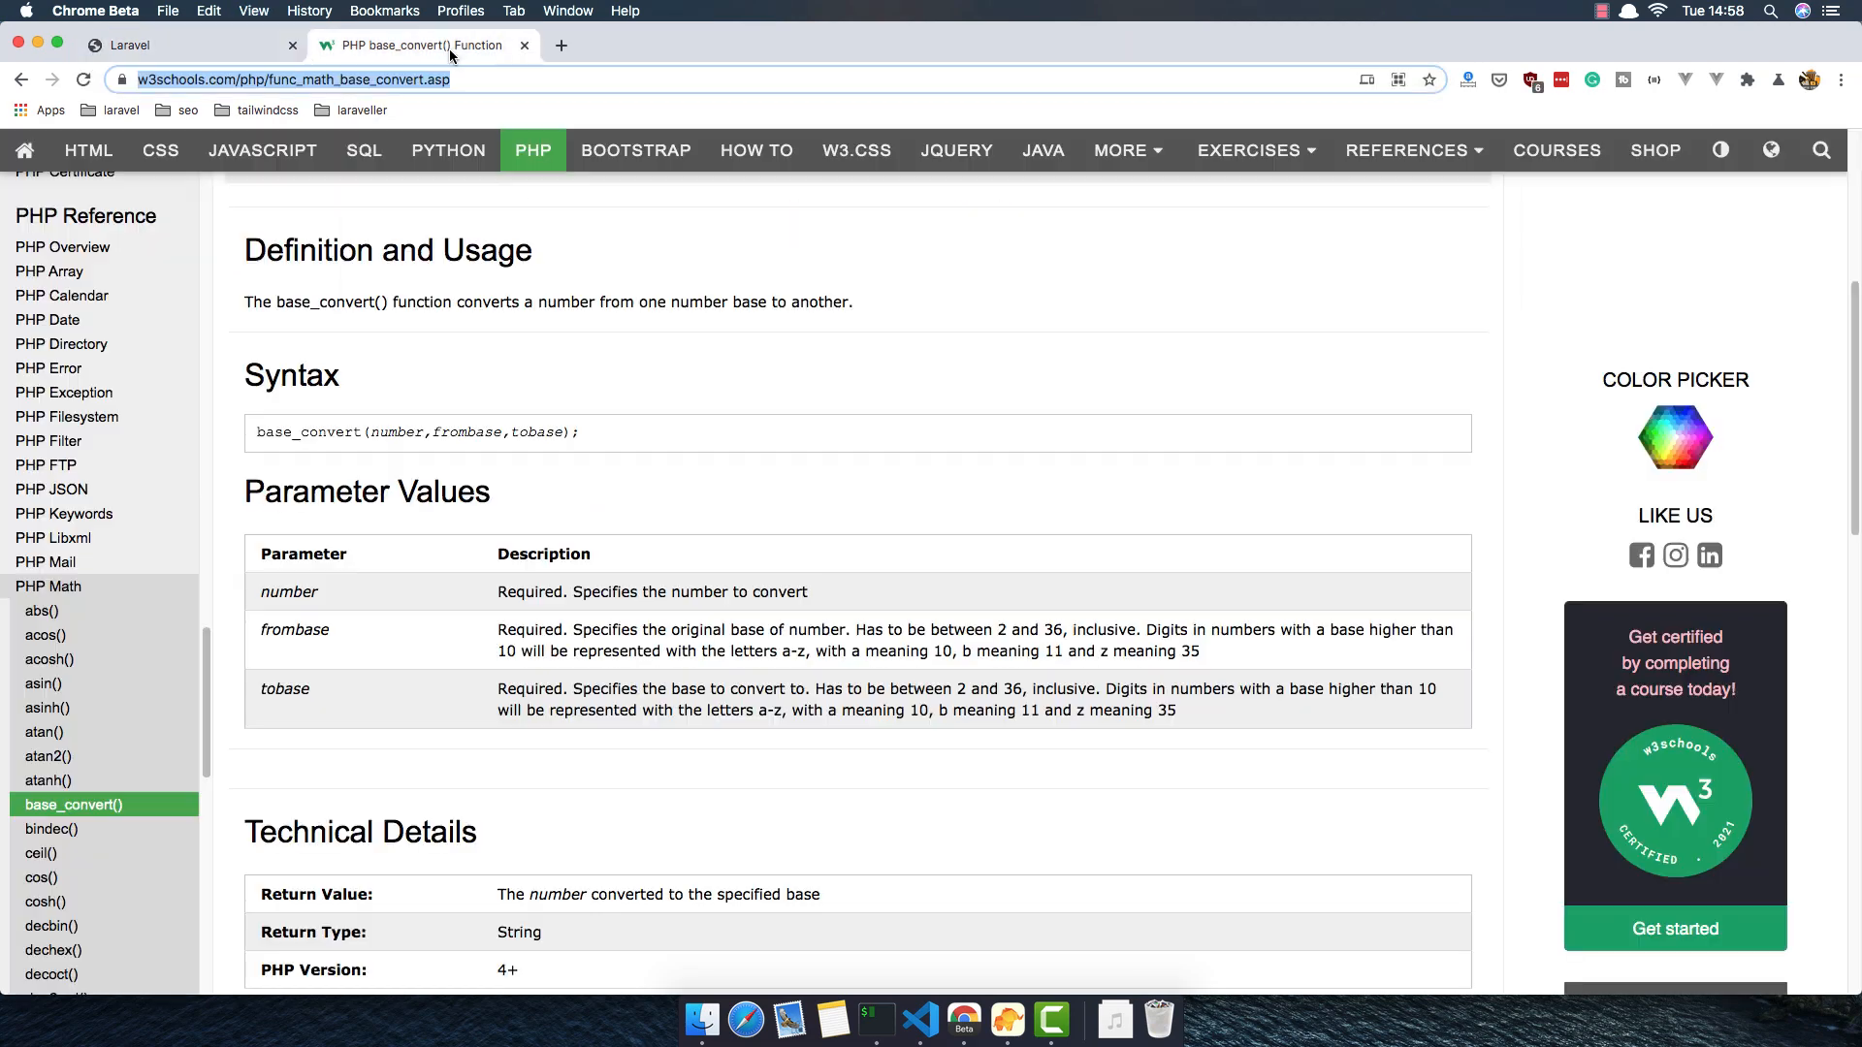
click(185, 44)
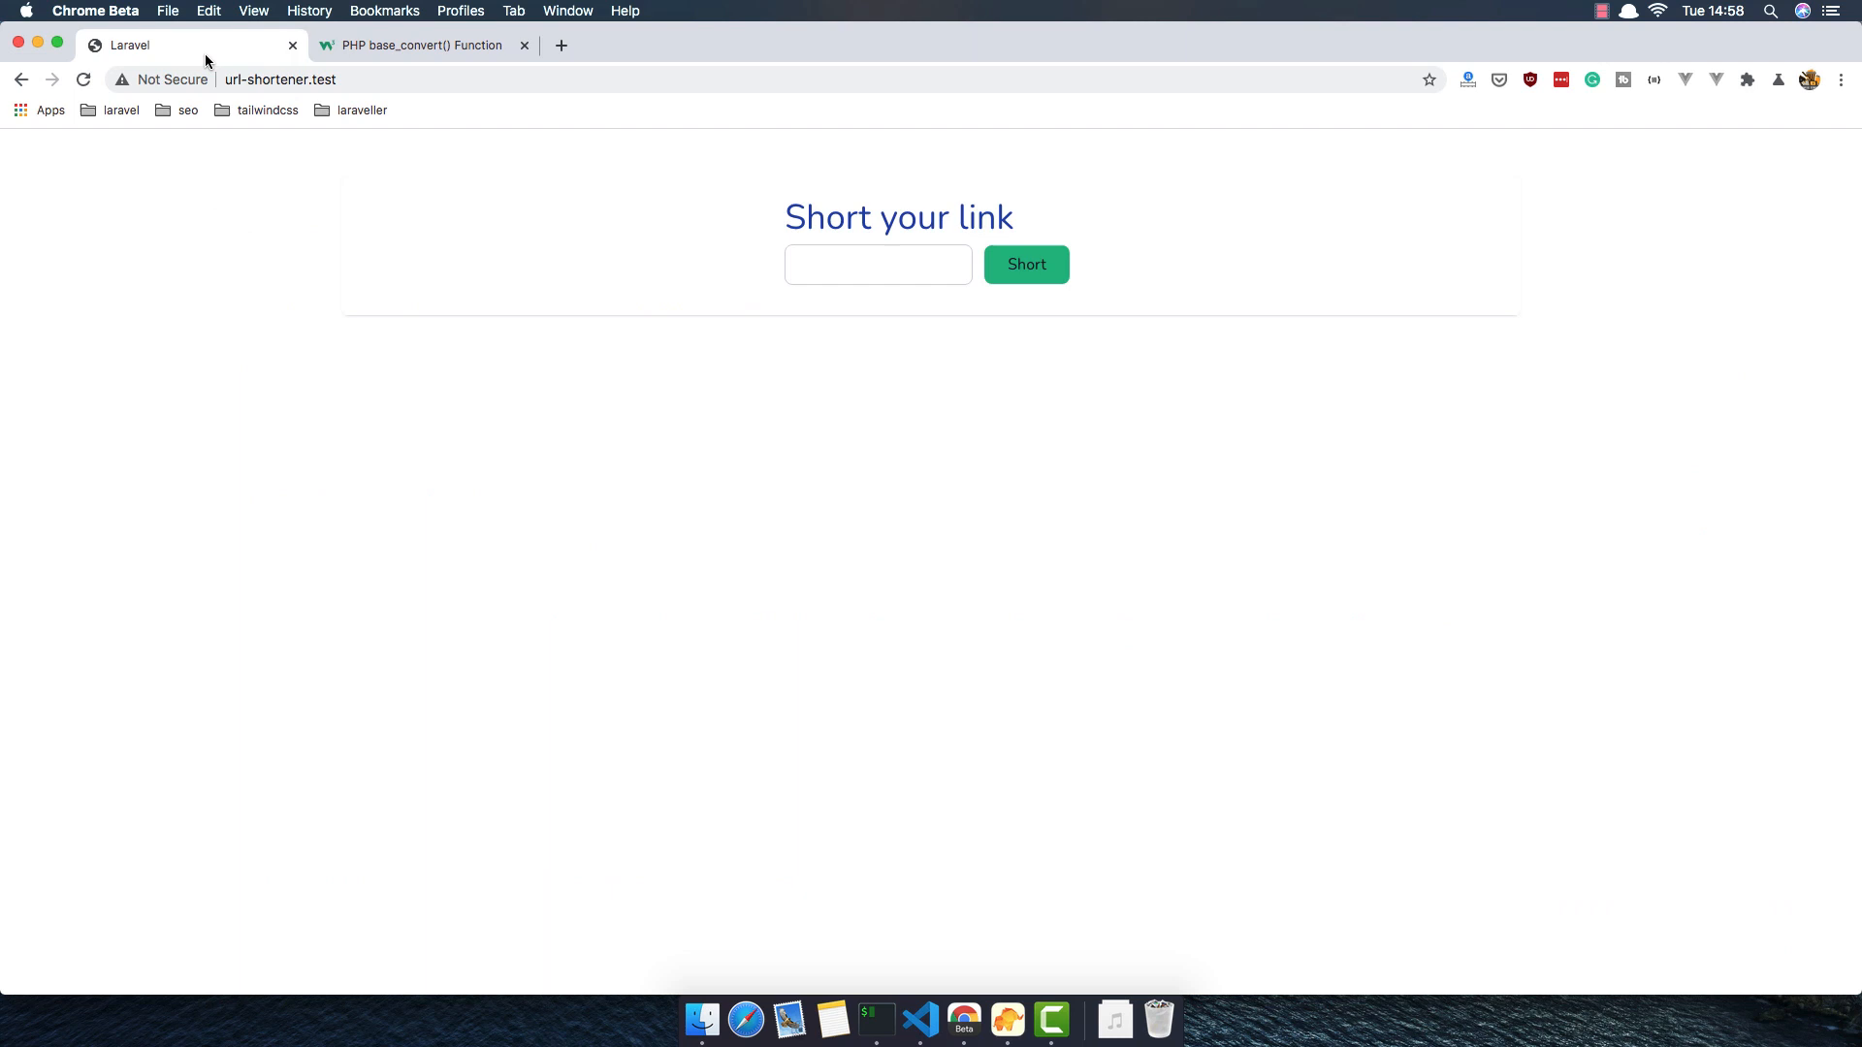
click(1024, 264)
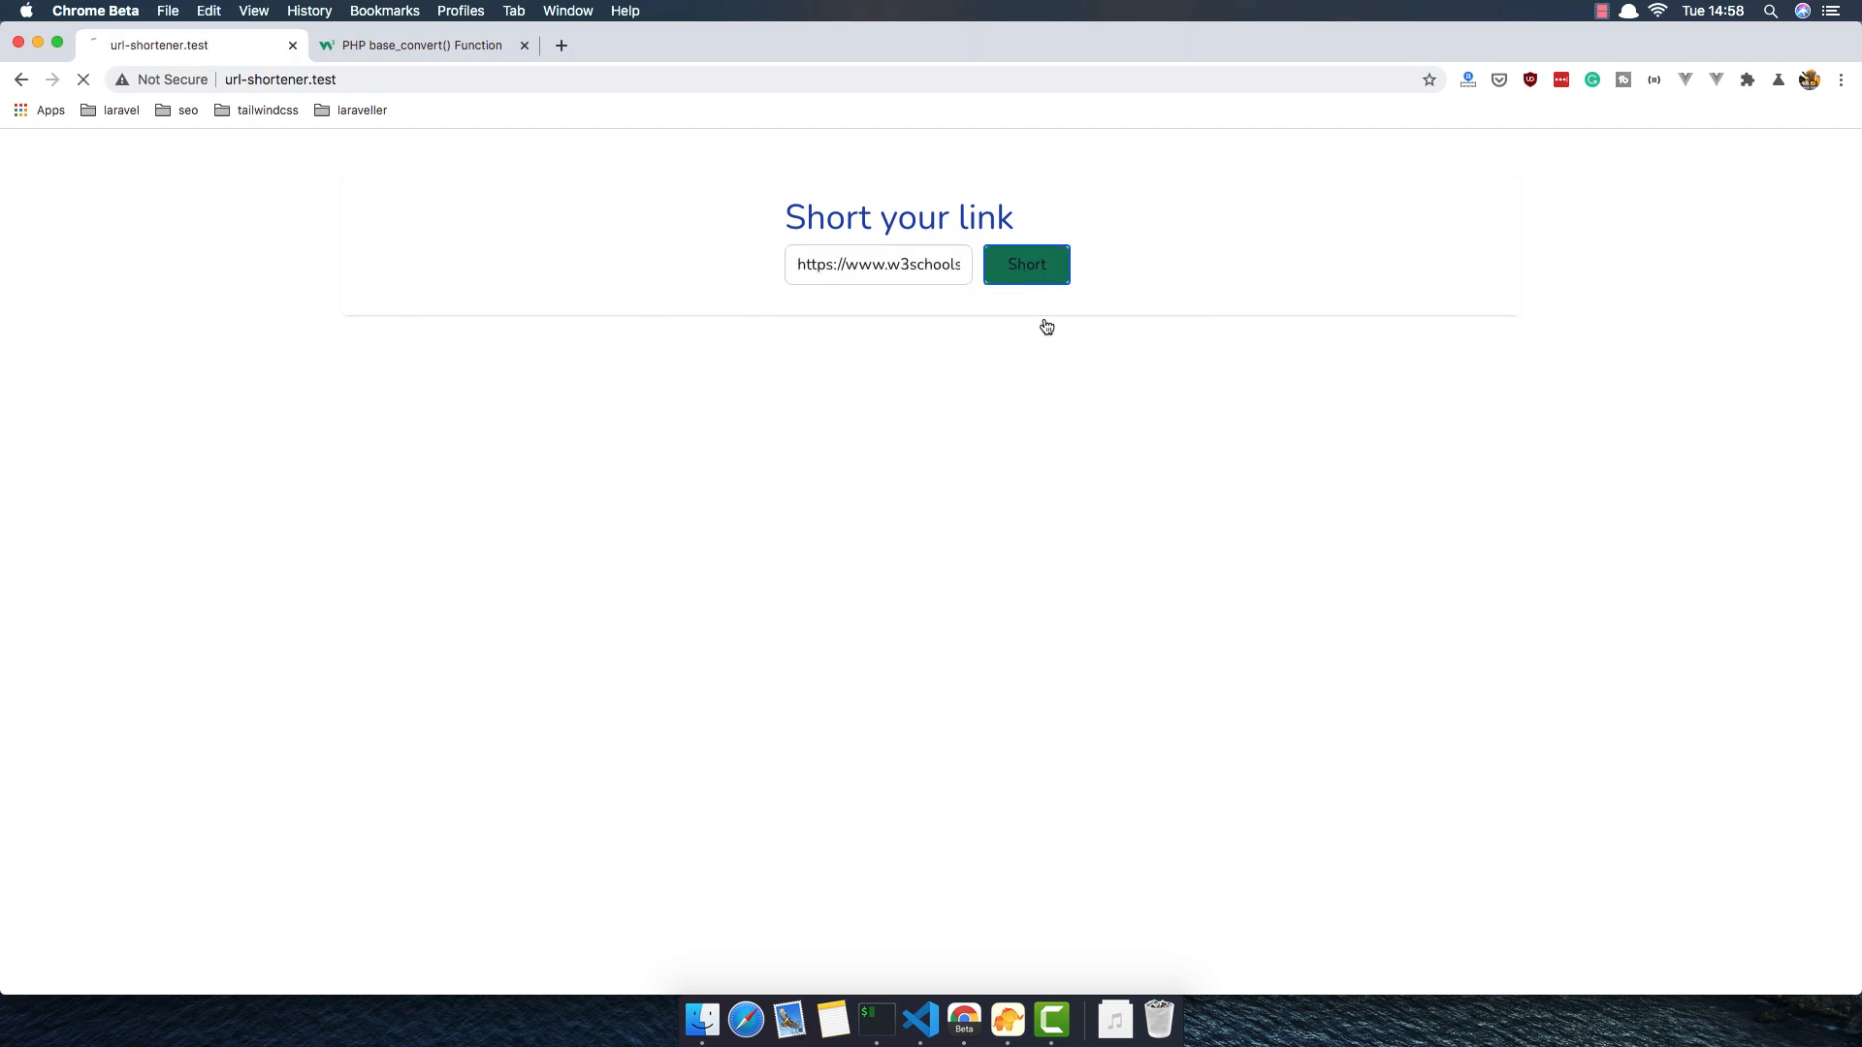
click(1026, 264)
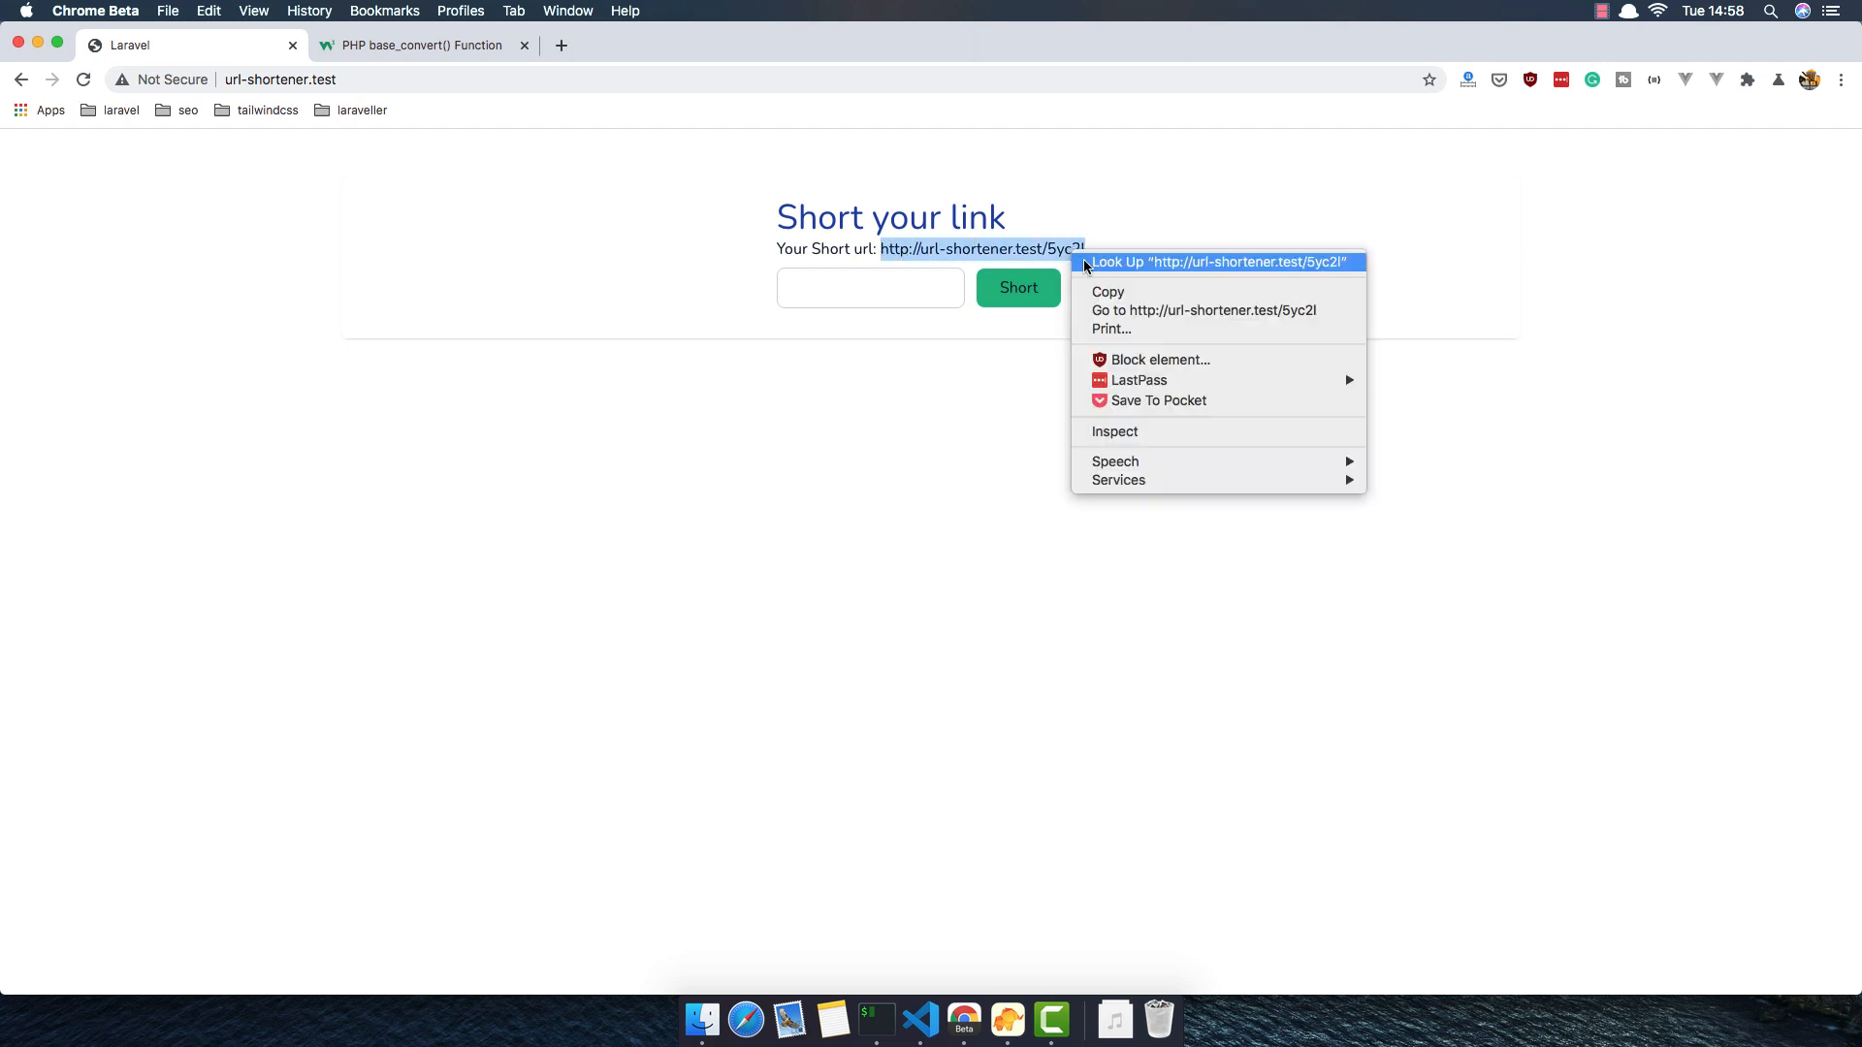
Follow the generated short link url-shortener.test/5yc2l, which dumps the code 5yc2l
click(1203, 310)
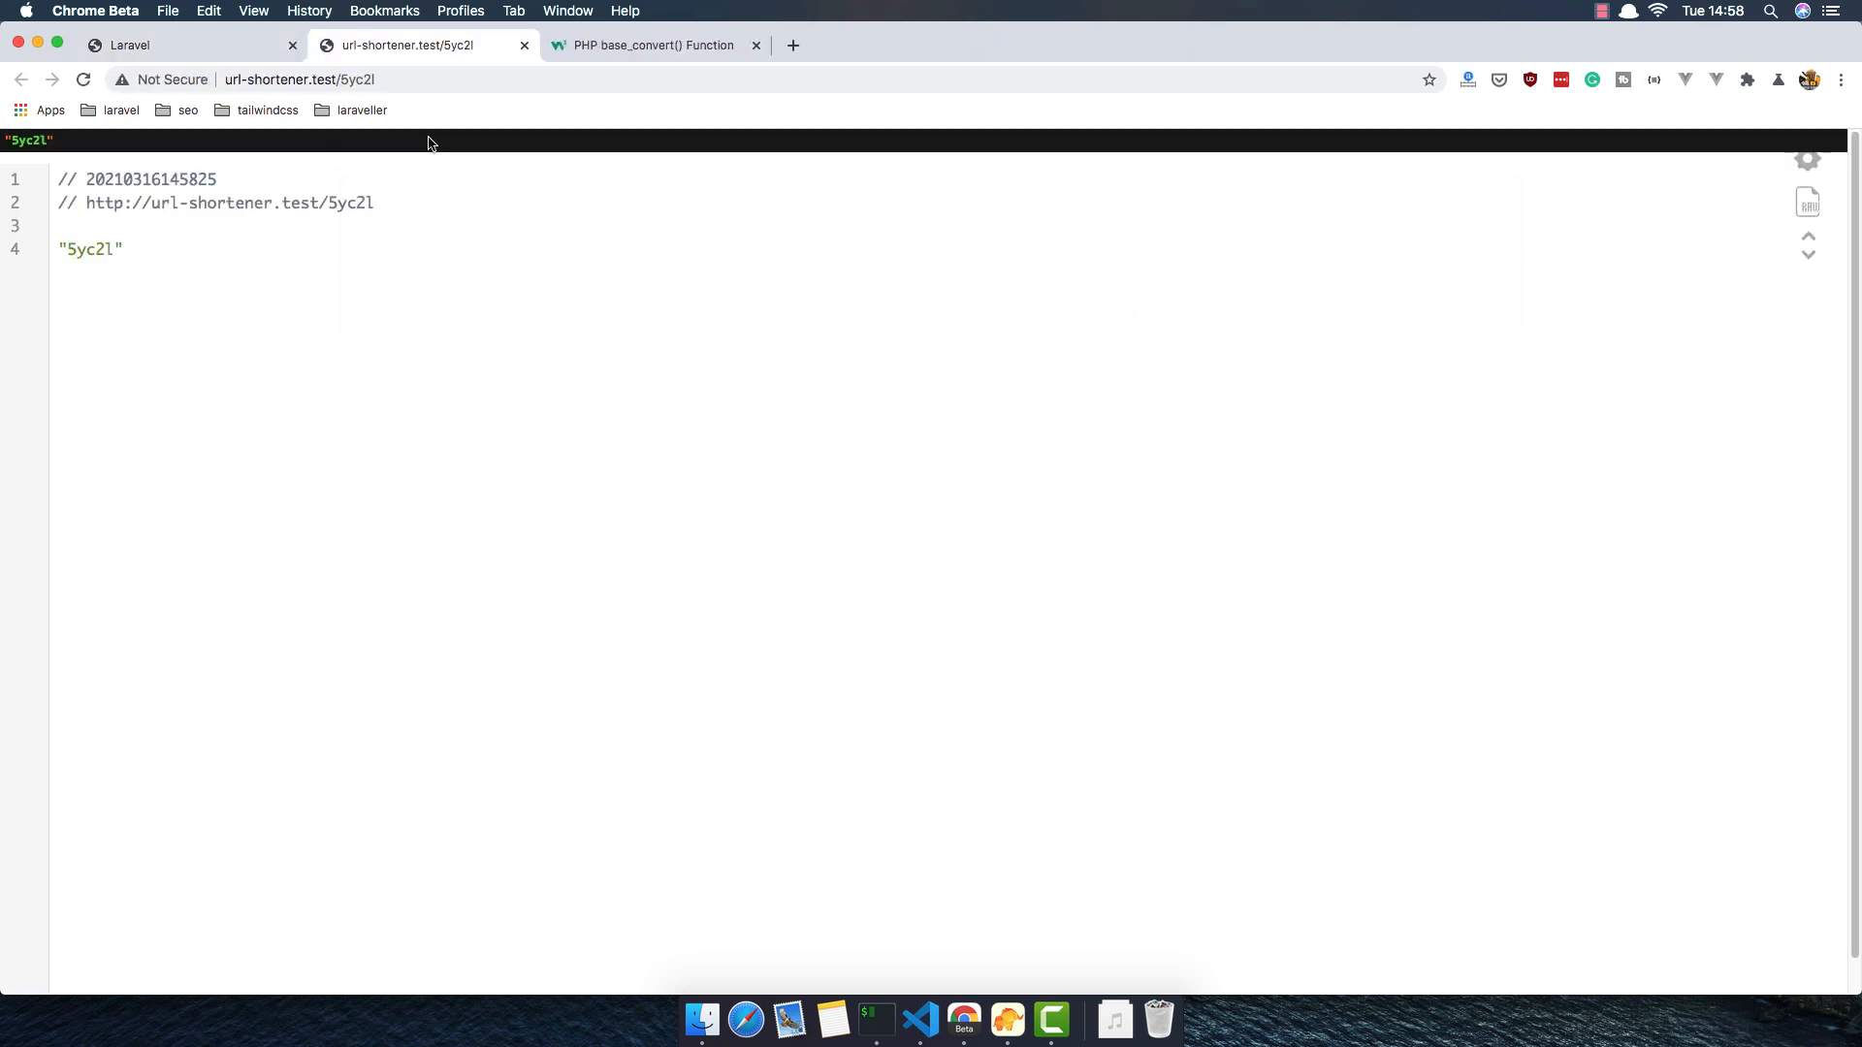
double_click(91, 251)
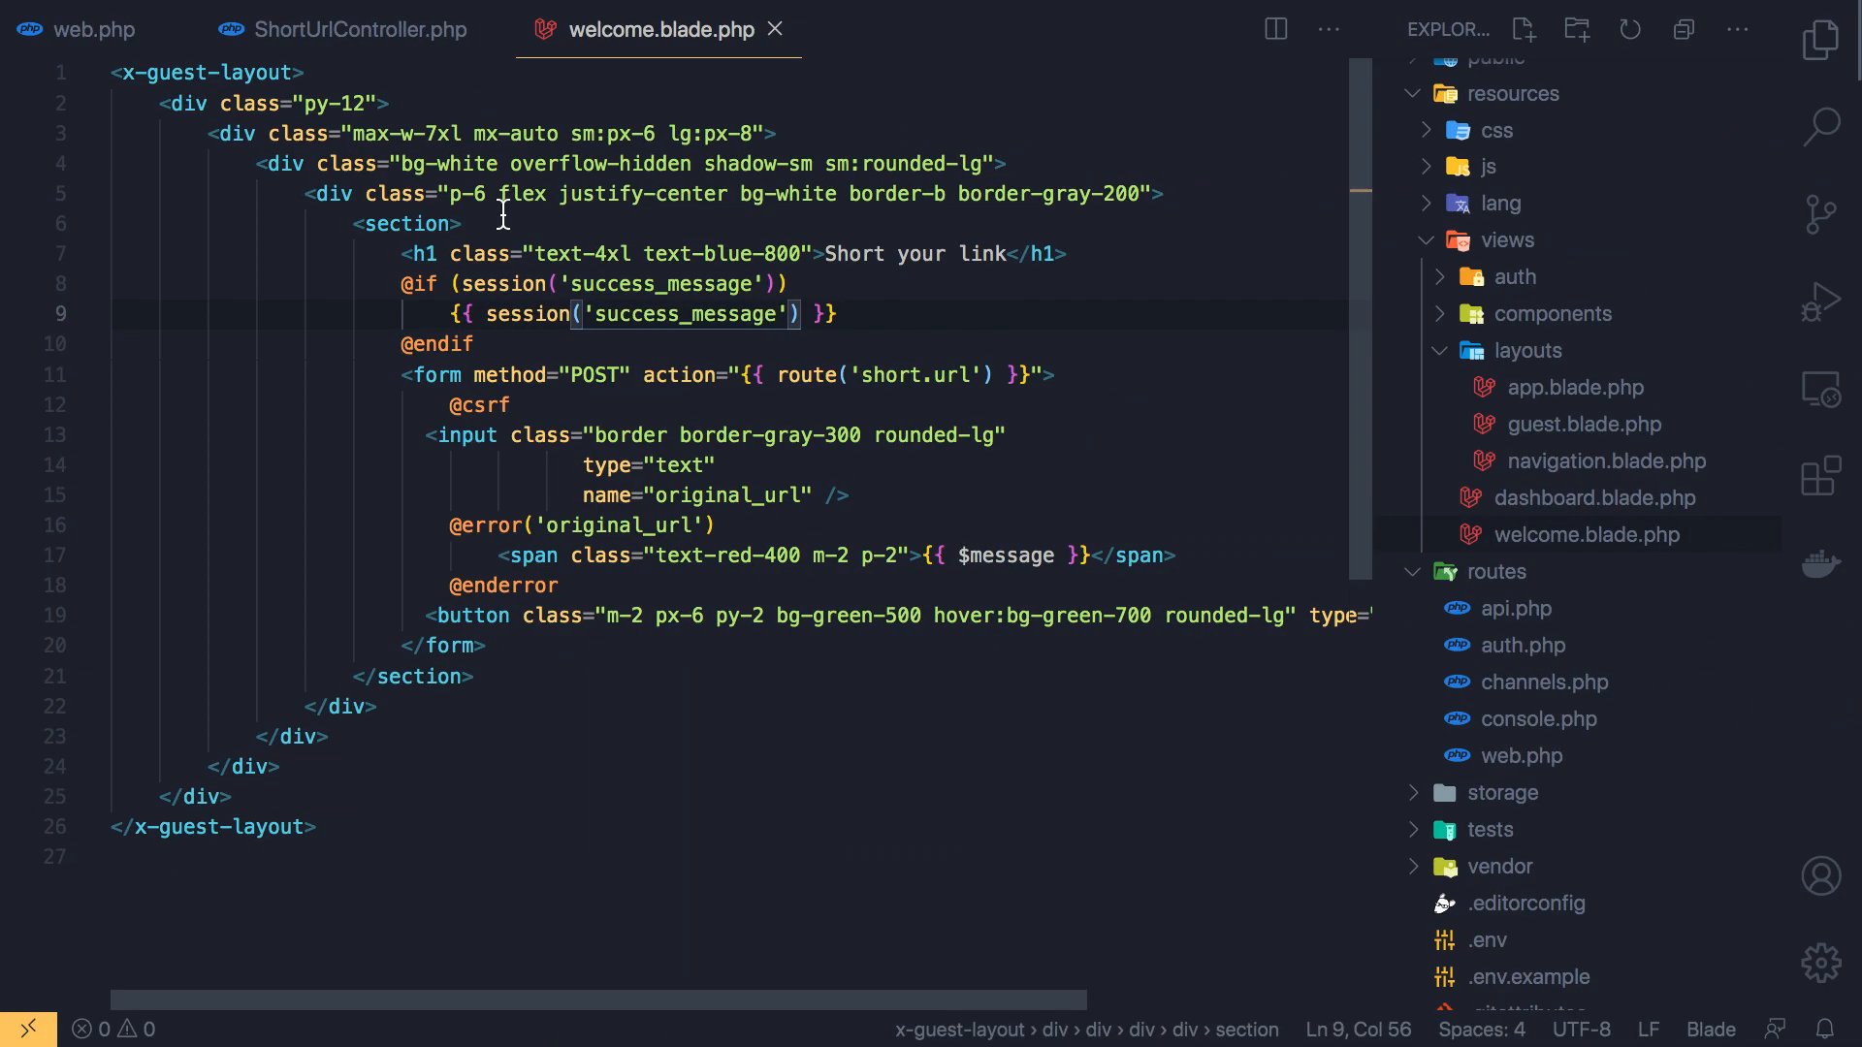
Bring up ShortUrlController and scroll to the success_message redirect line
click(353, 29)
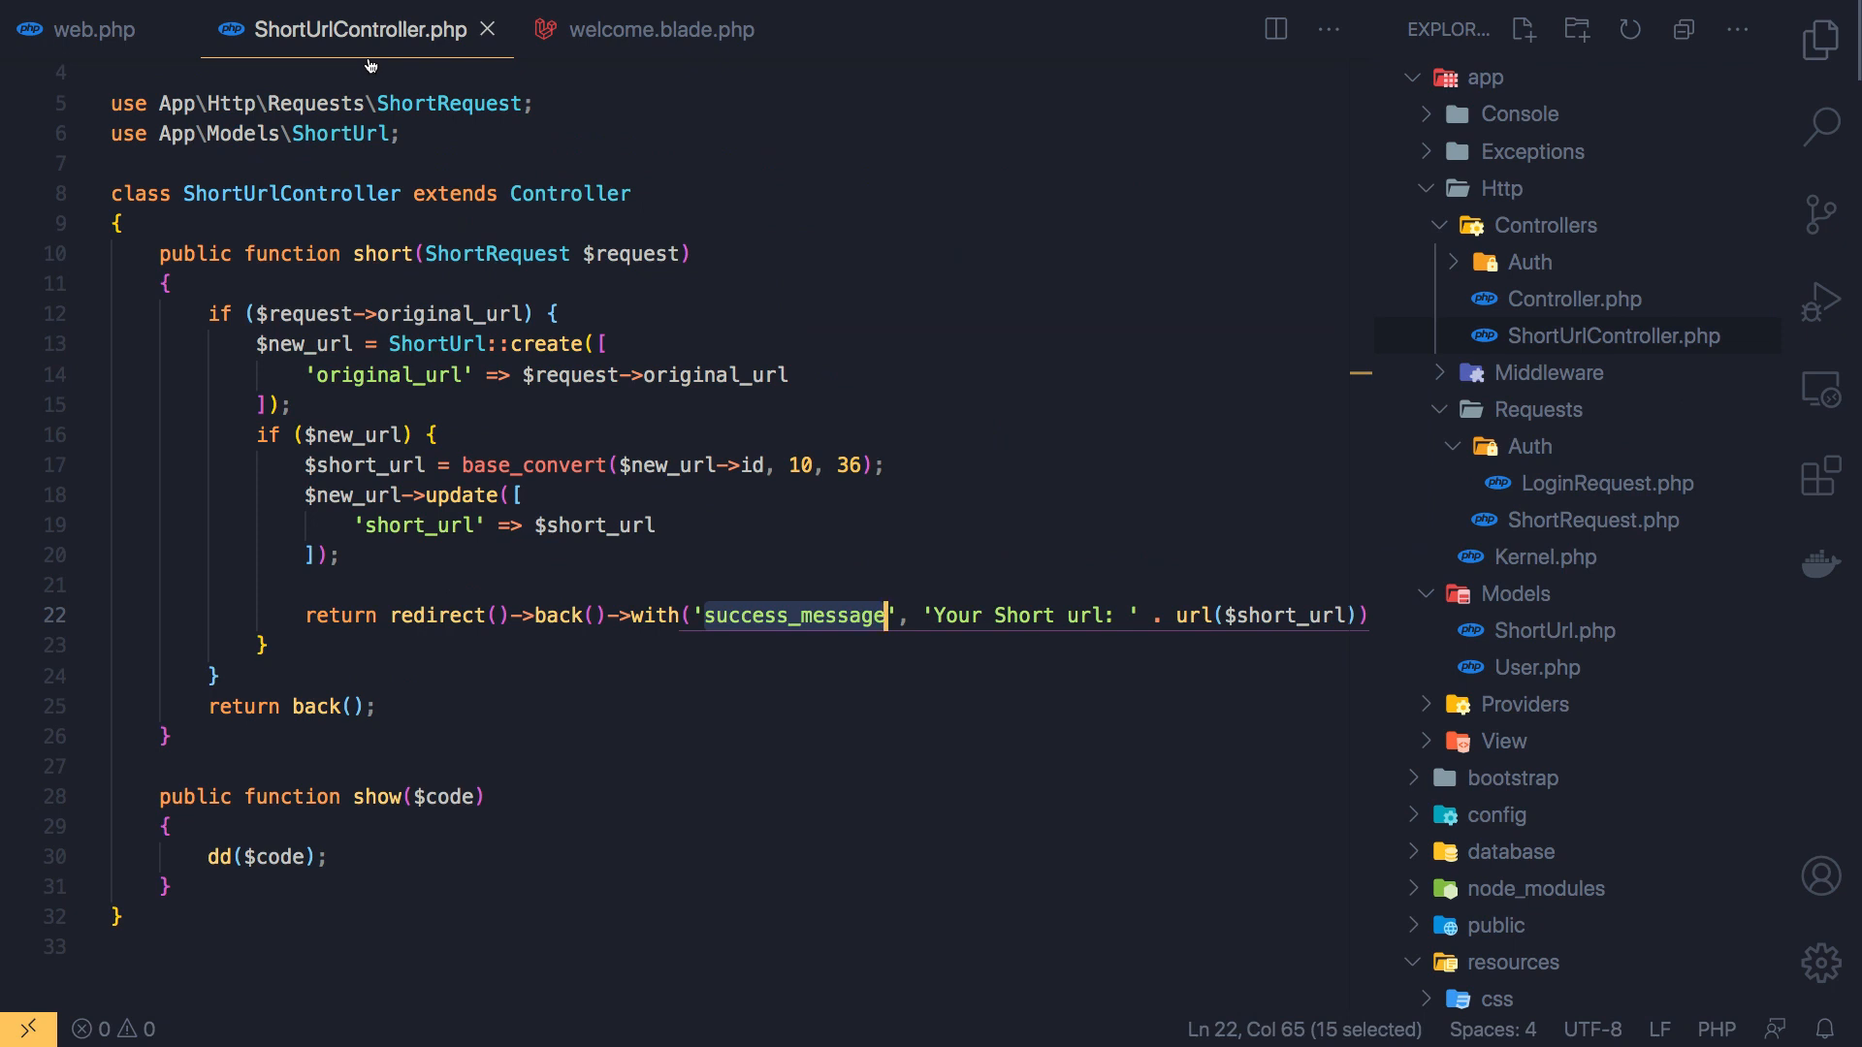
mouse_move(699, 660)
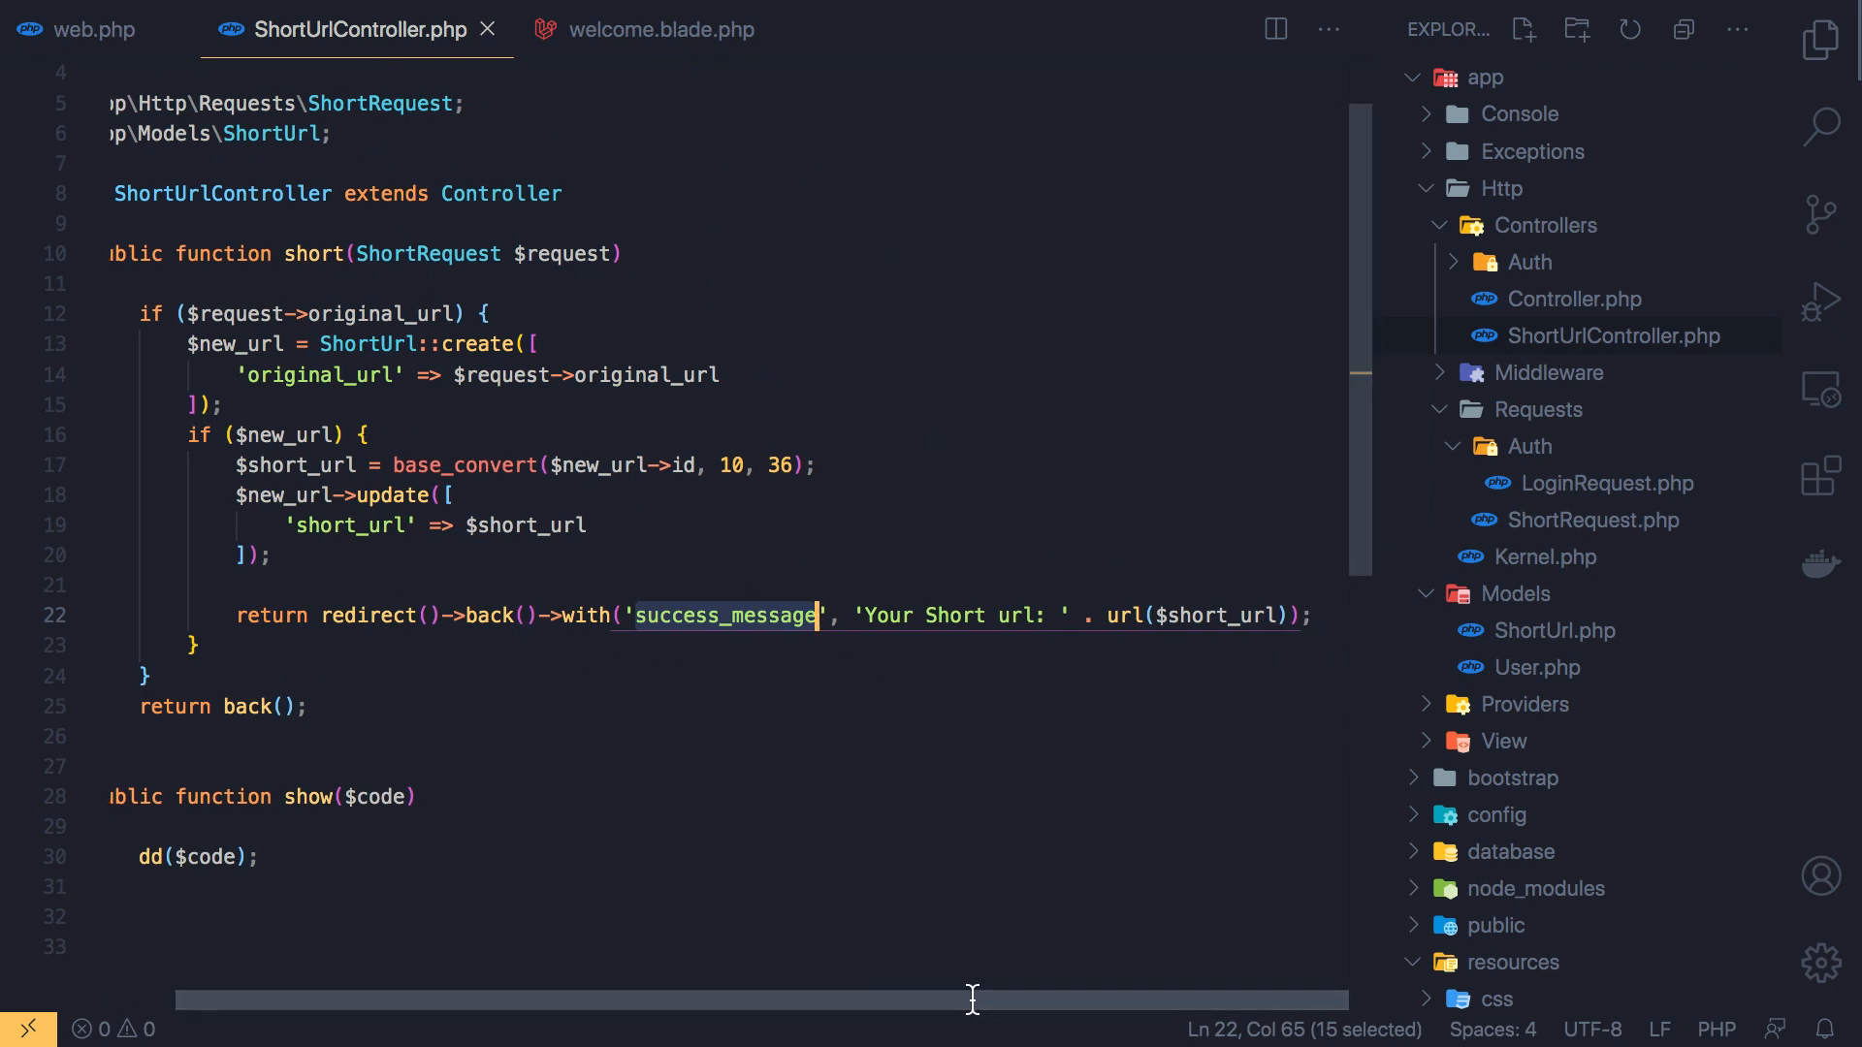
click(964, 1018)
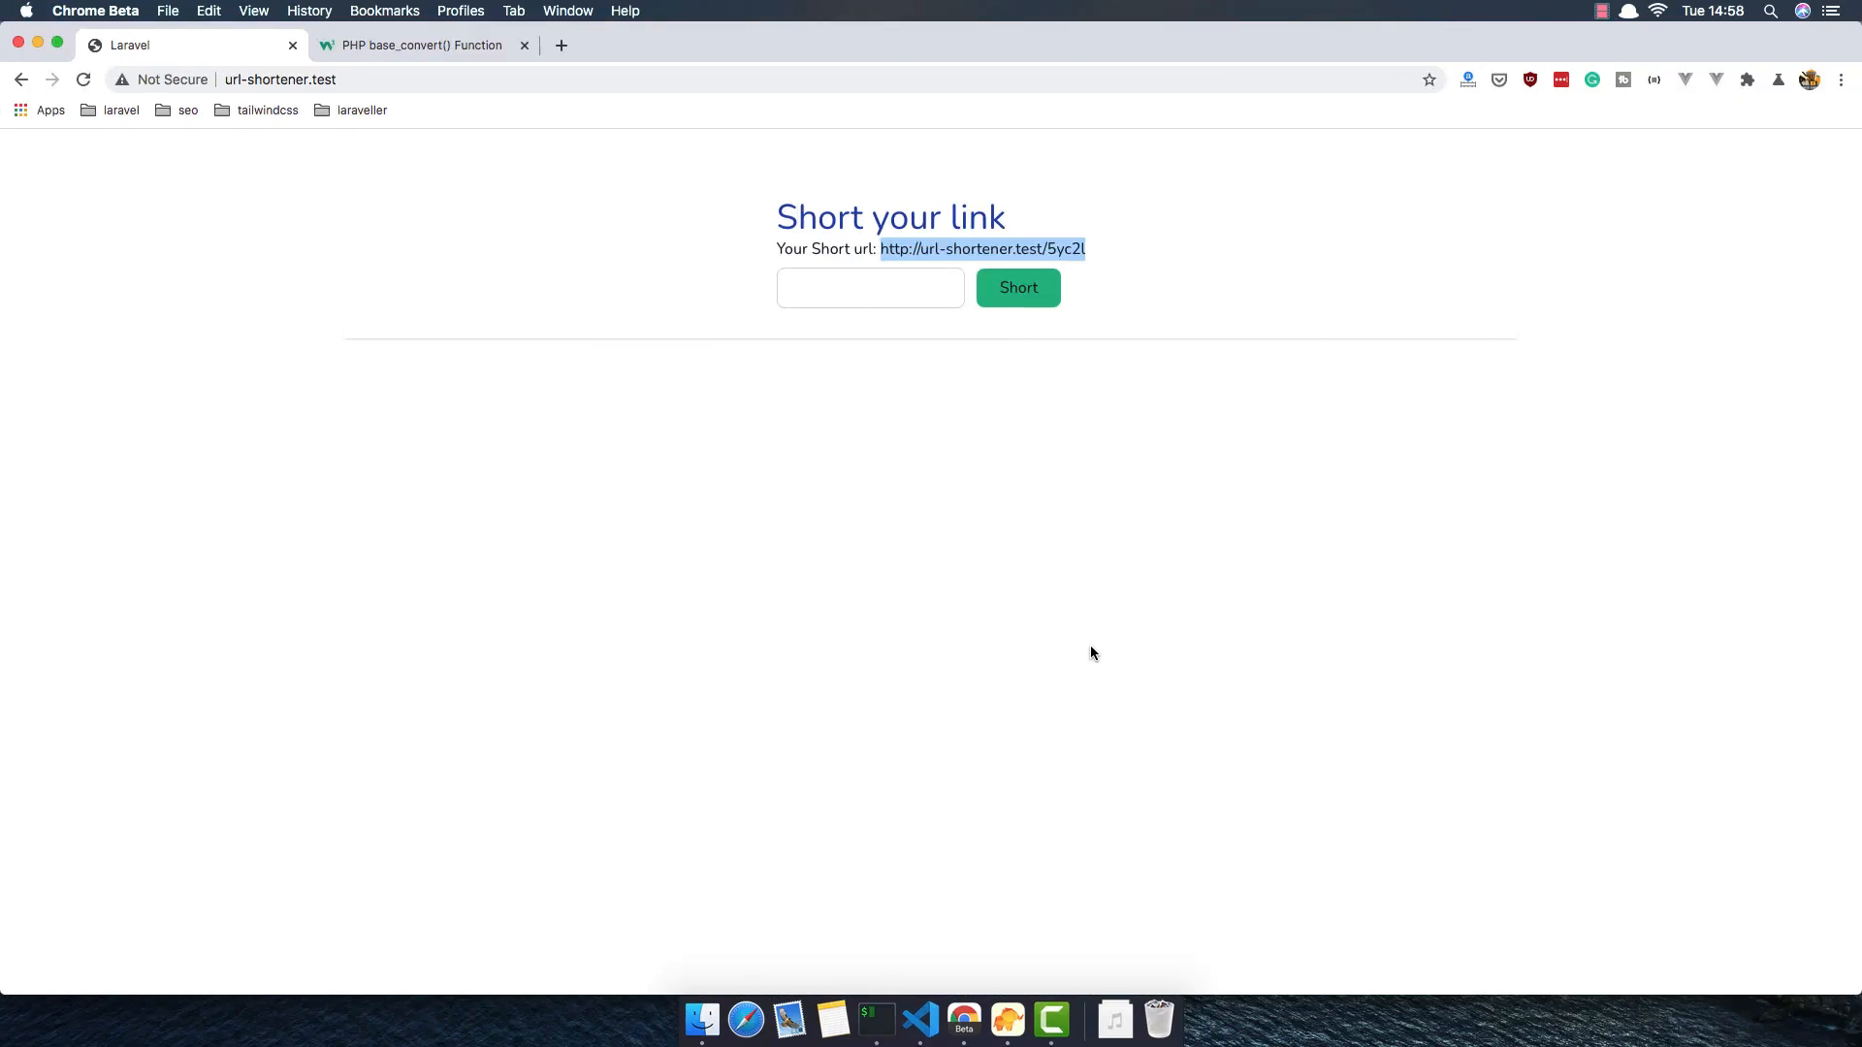
mouse_move(885, 251)
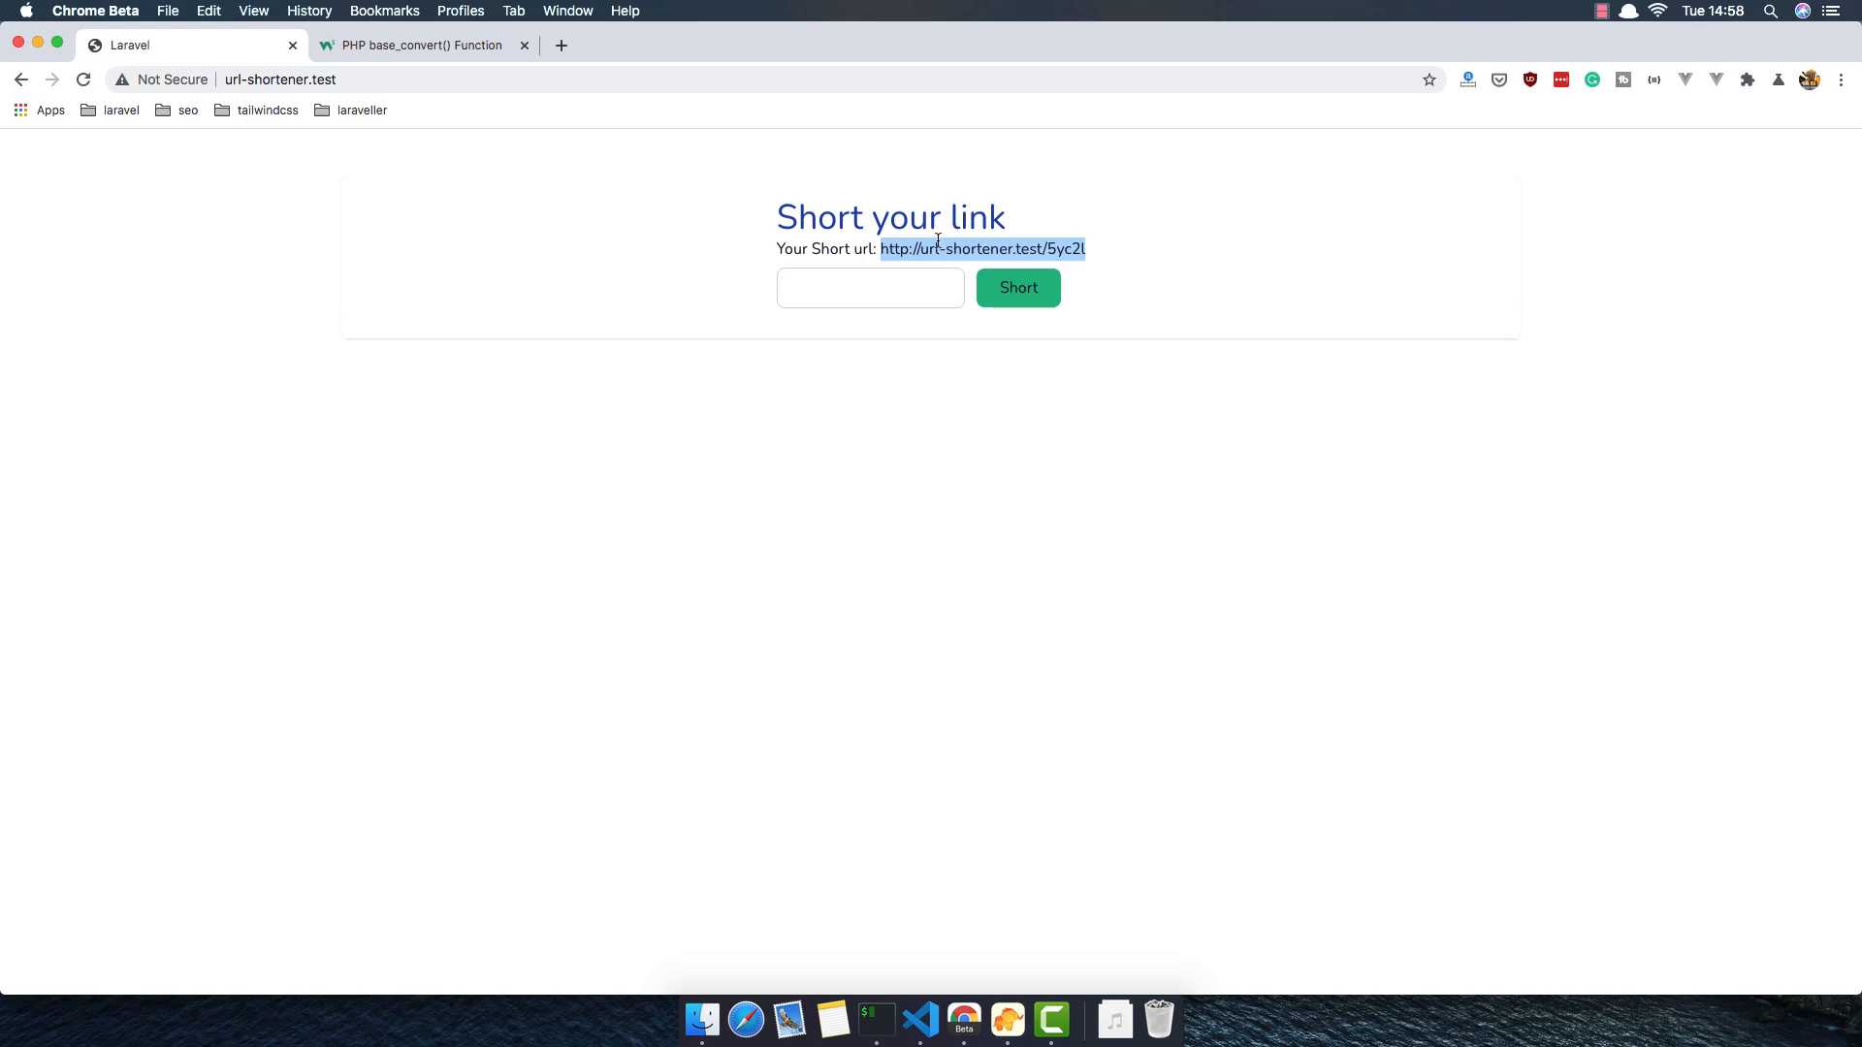
mouse_move(673, 316)
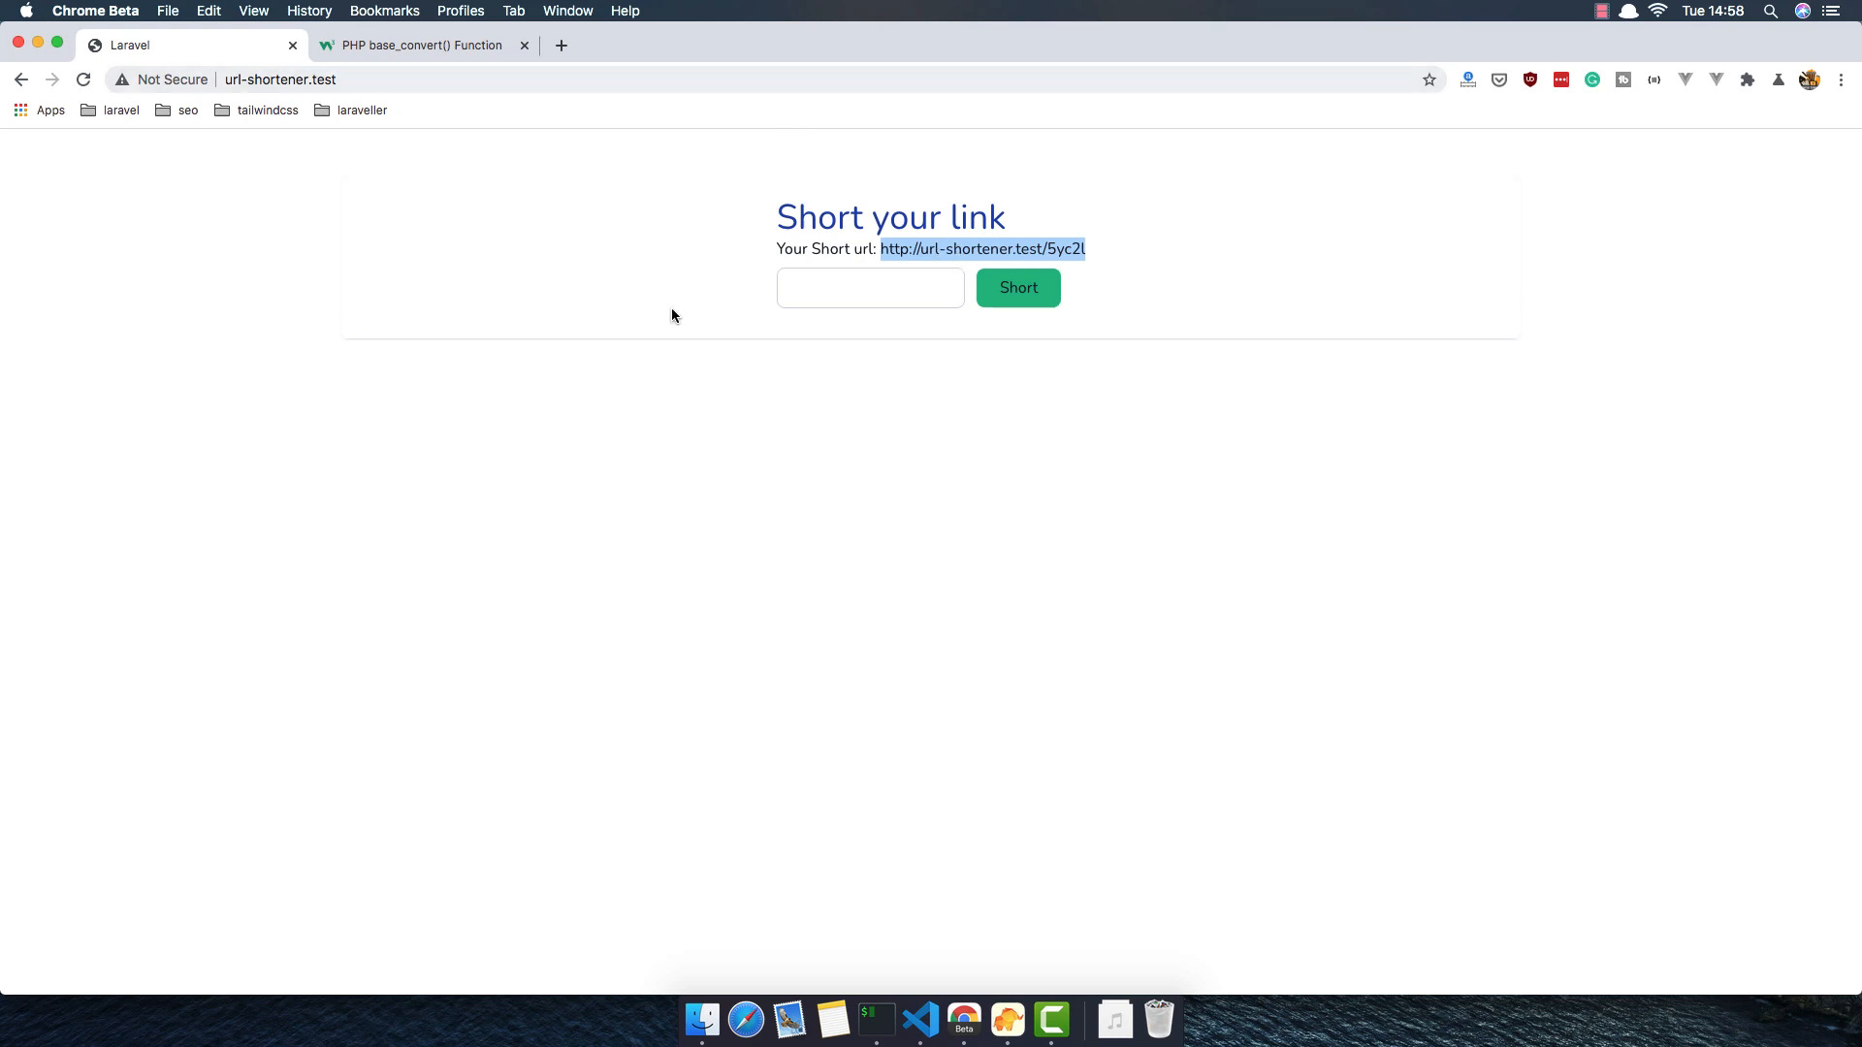
click(920, 1018)
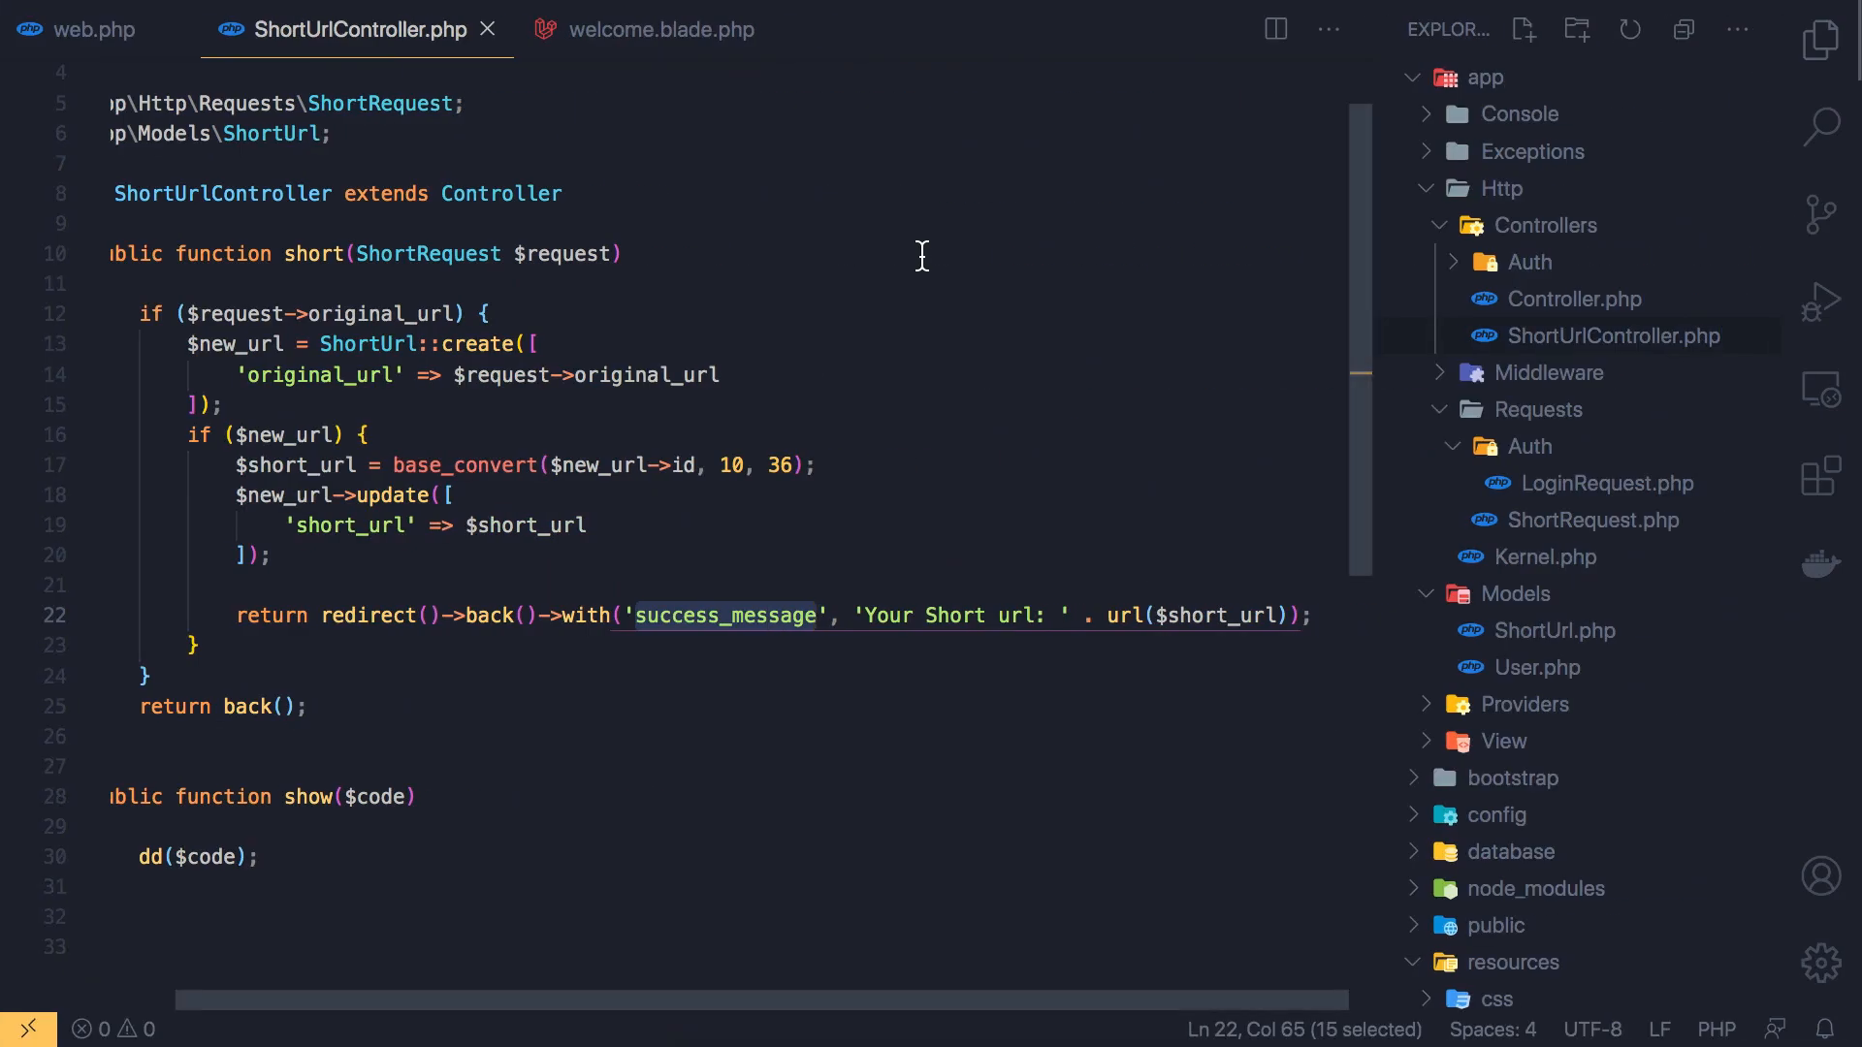
mouse_move(1259, 616)
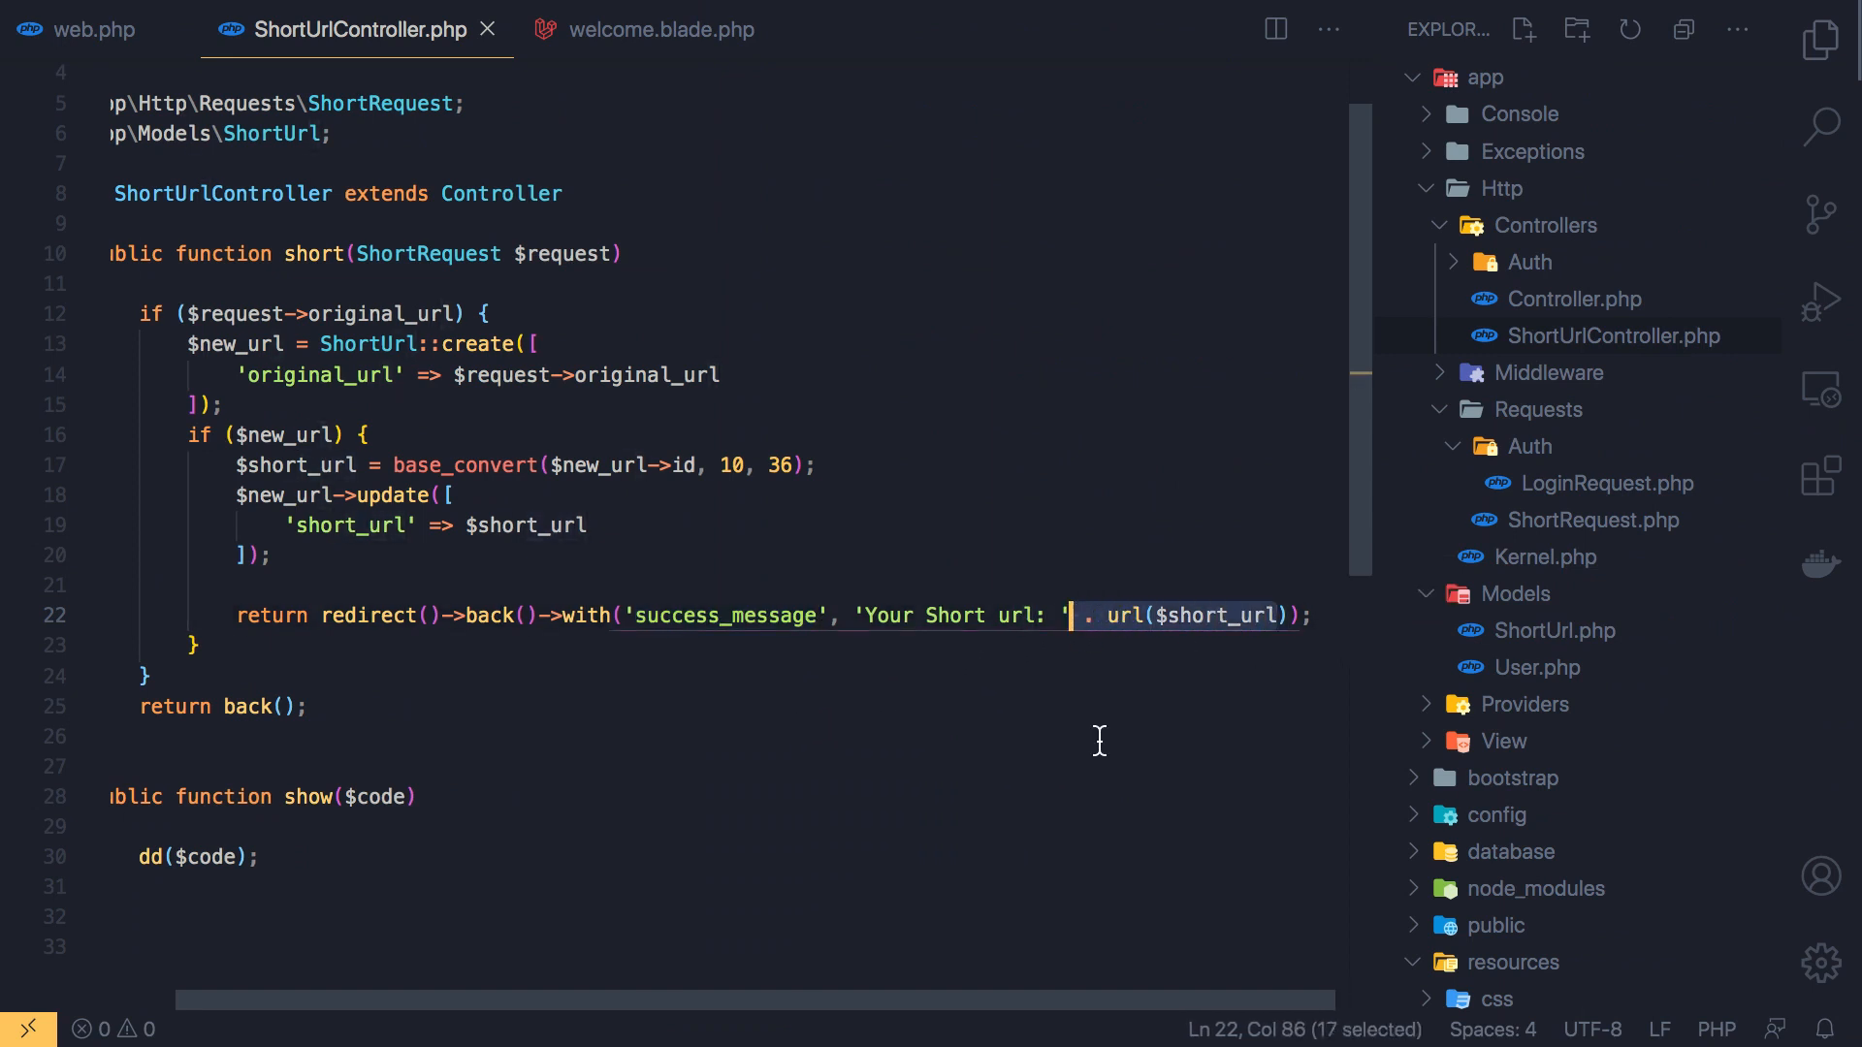
Replace the plain url in success_message with '<a href="'. url($short_url) .'">' opening markup
key(Backspace)
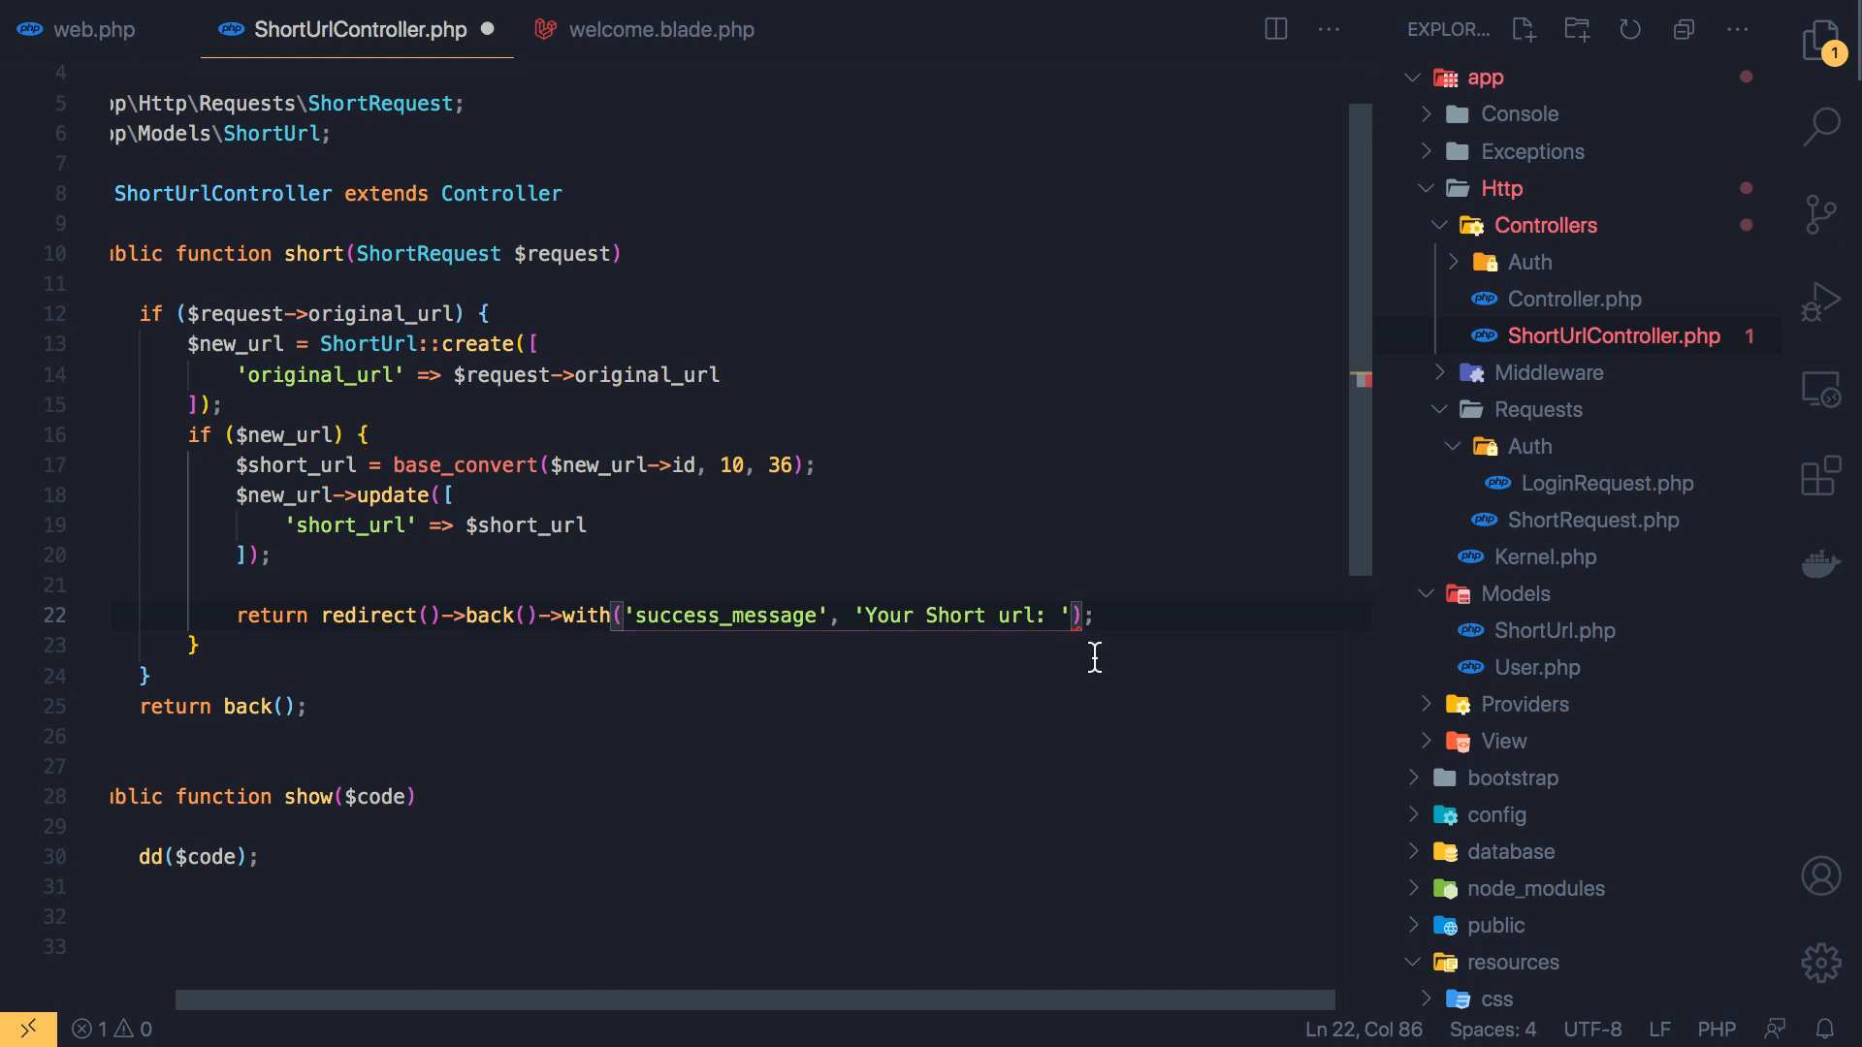
text(<)
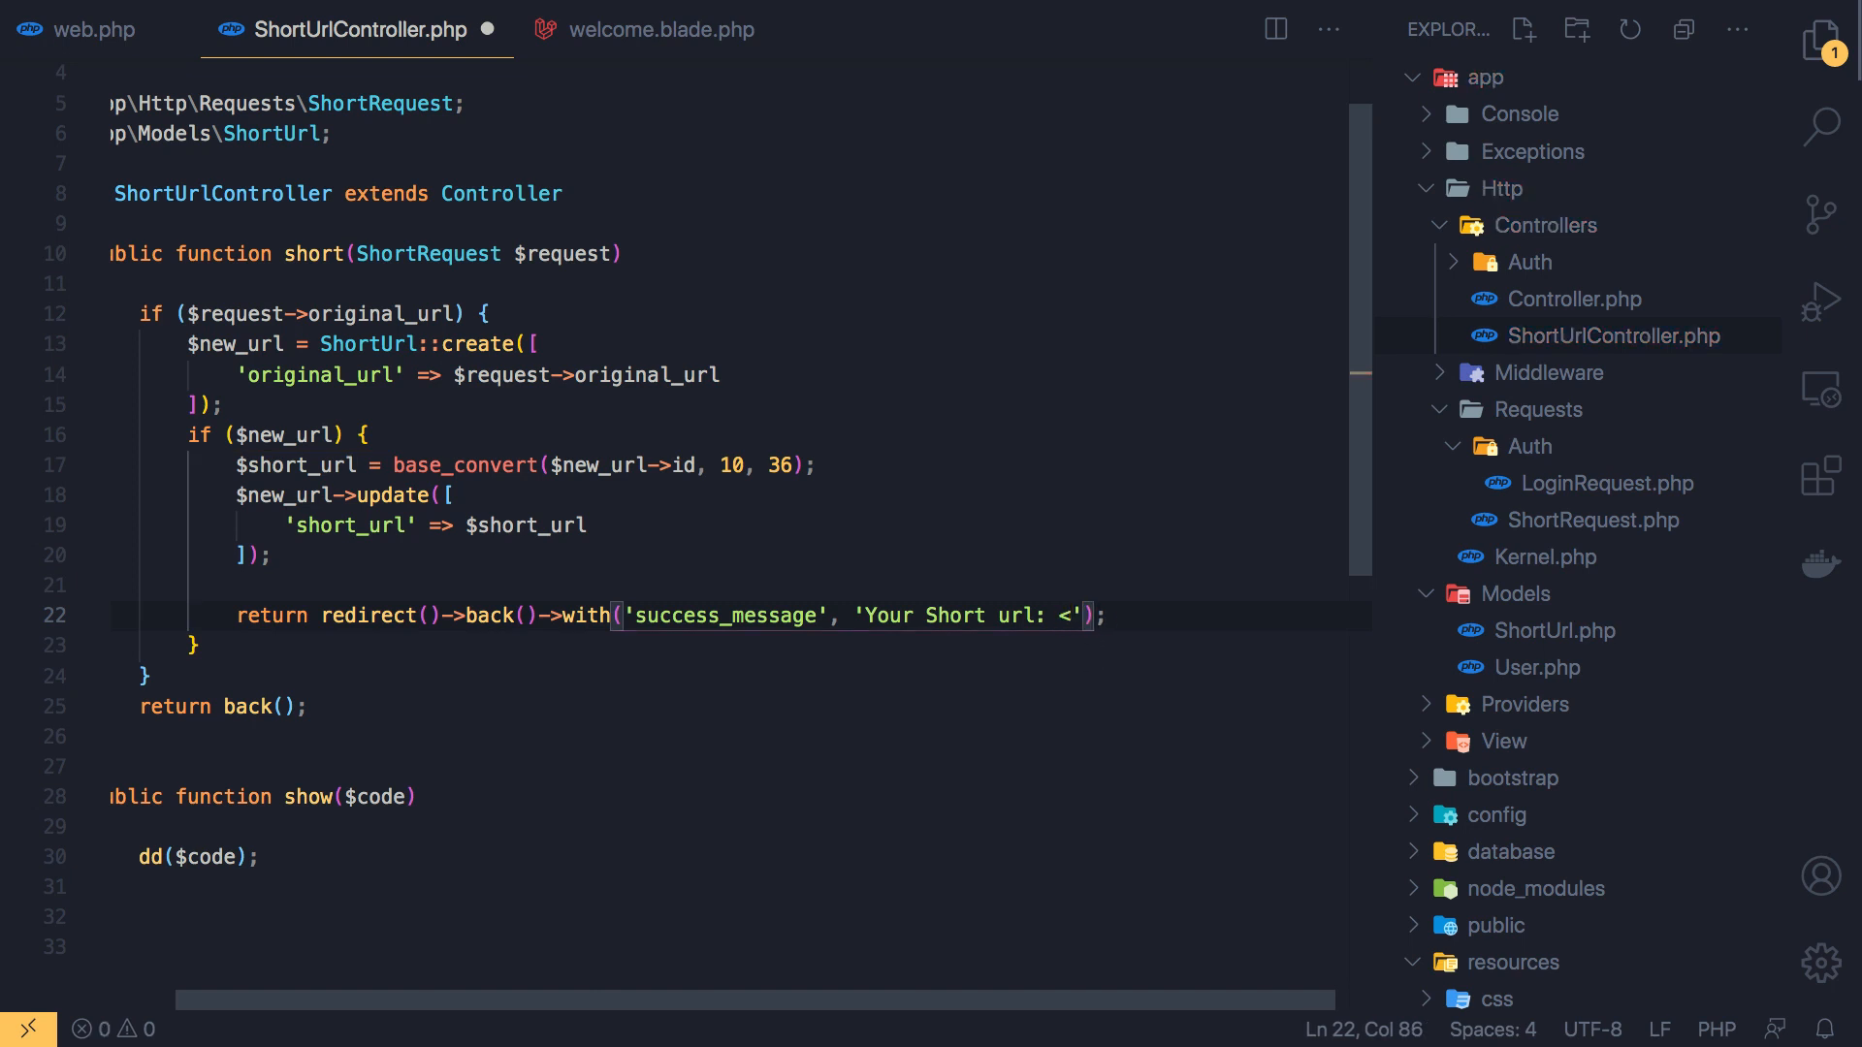
text(a href)
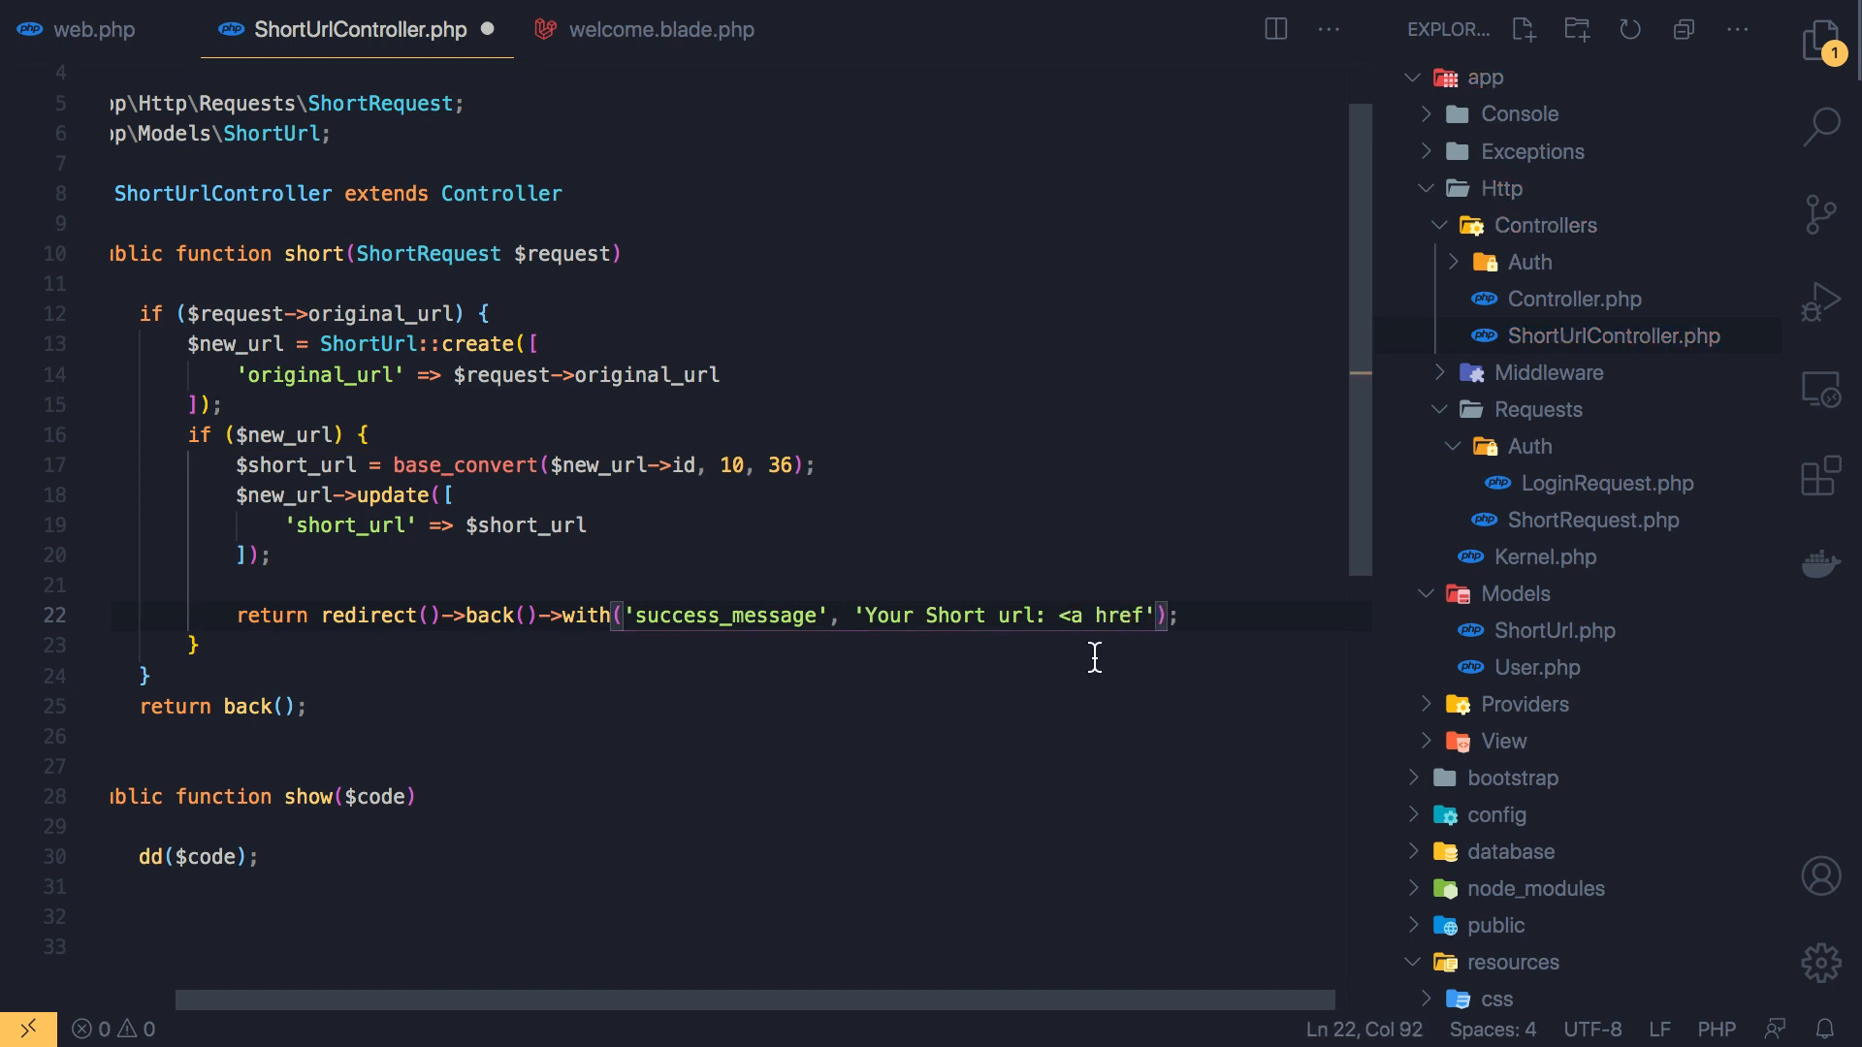
text(=""></a>)
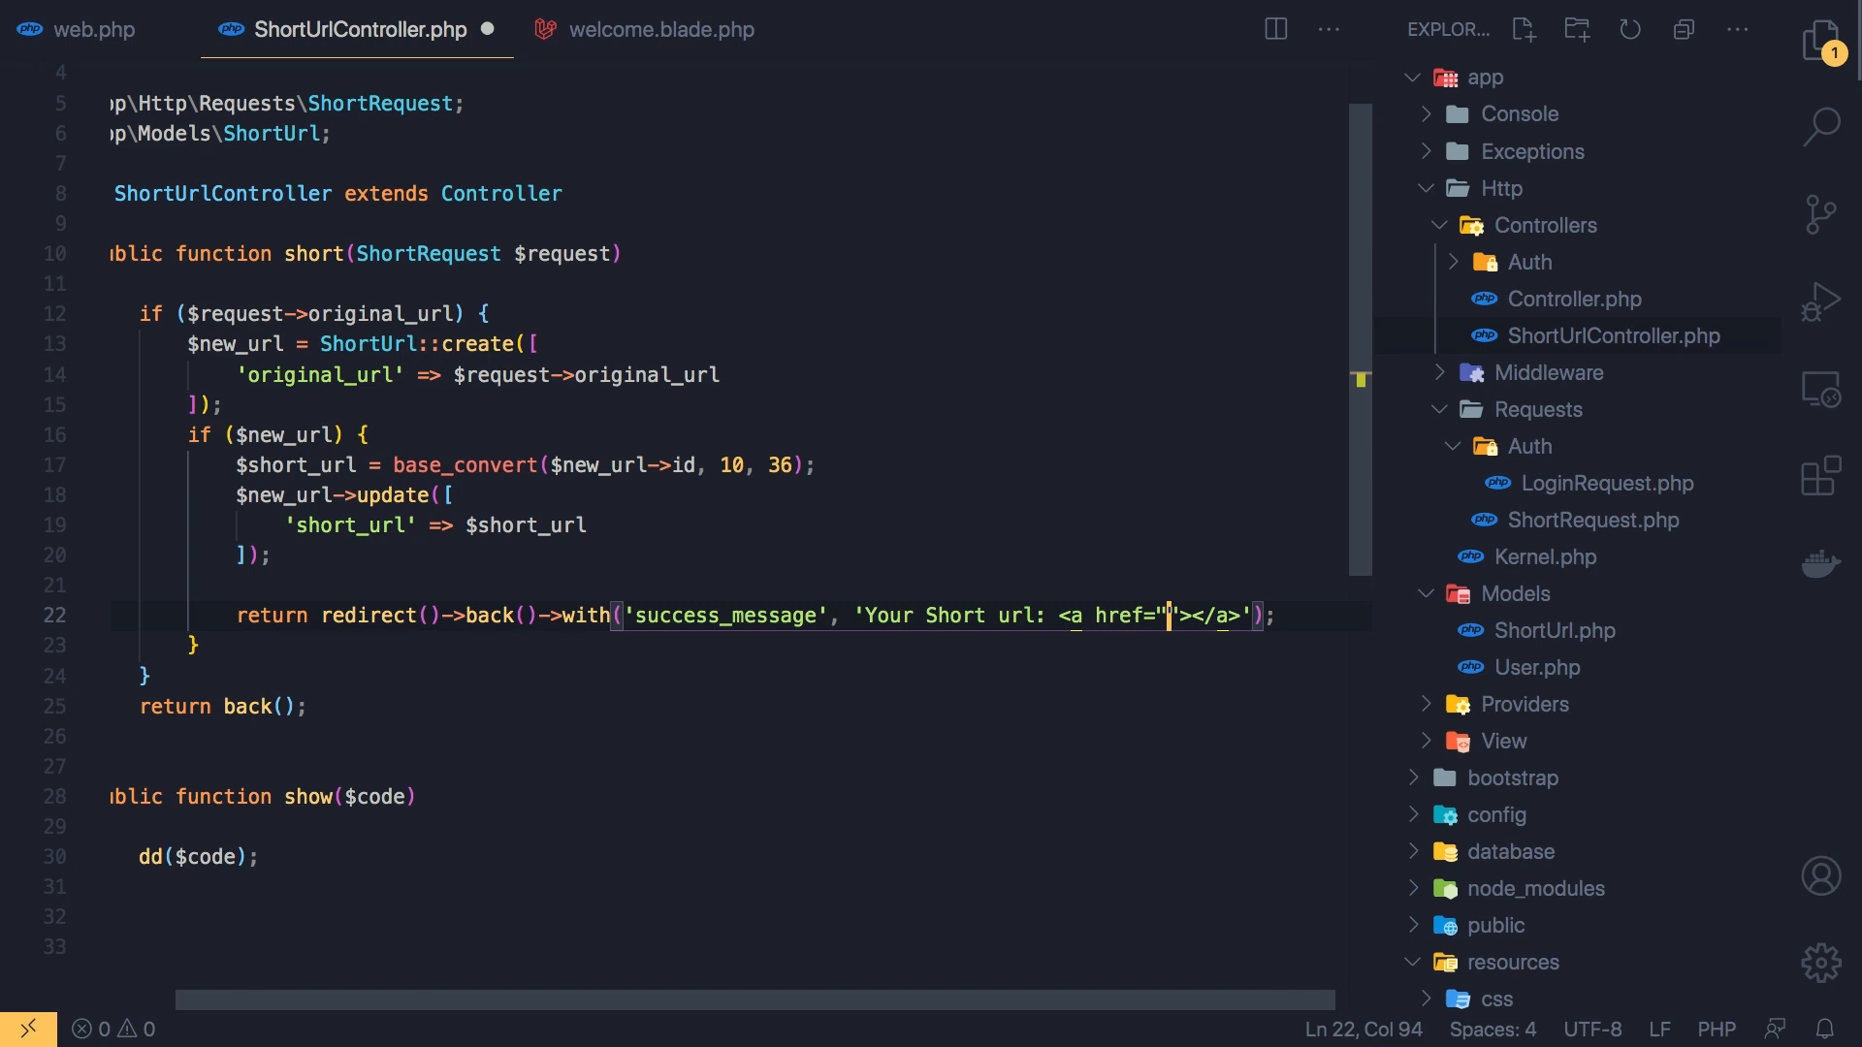
text('')
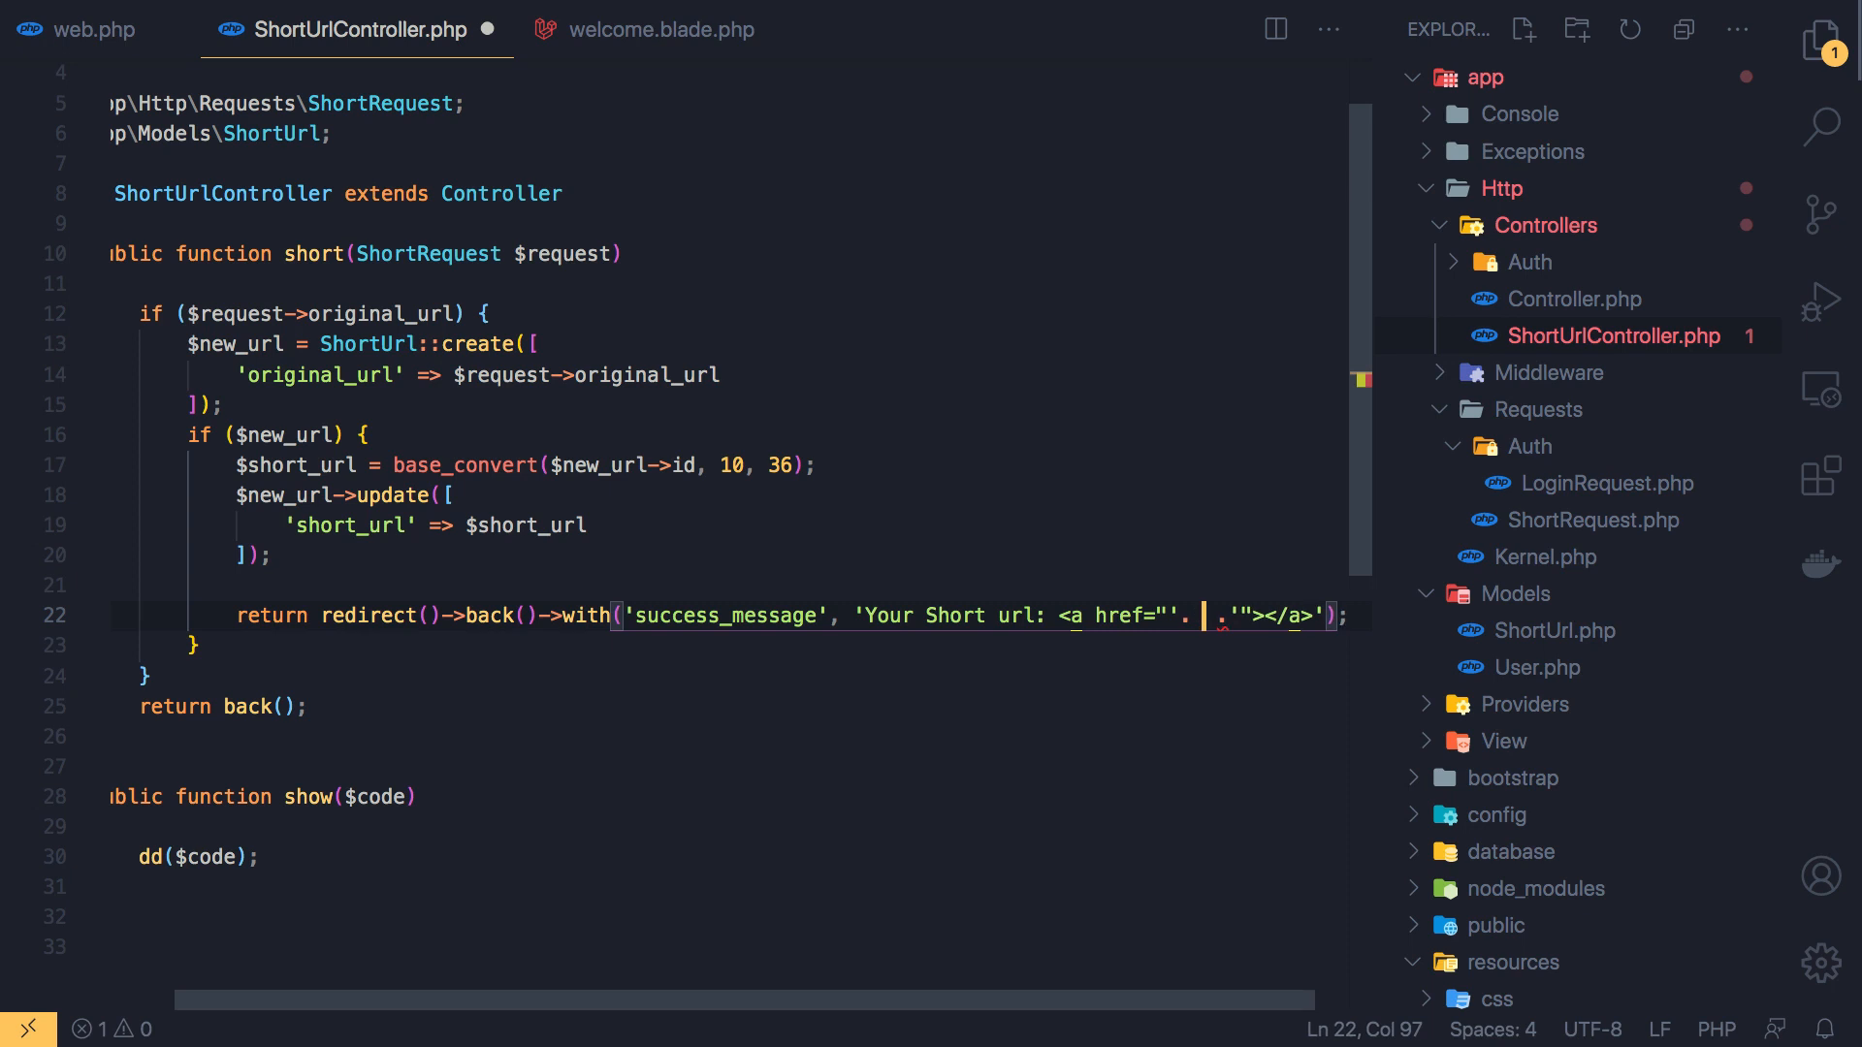
text(ur)
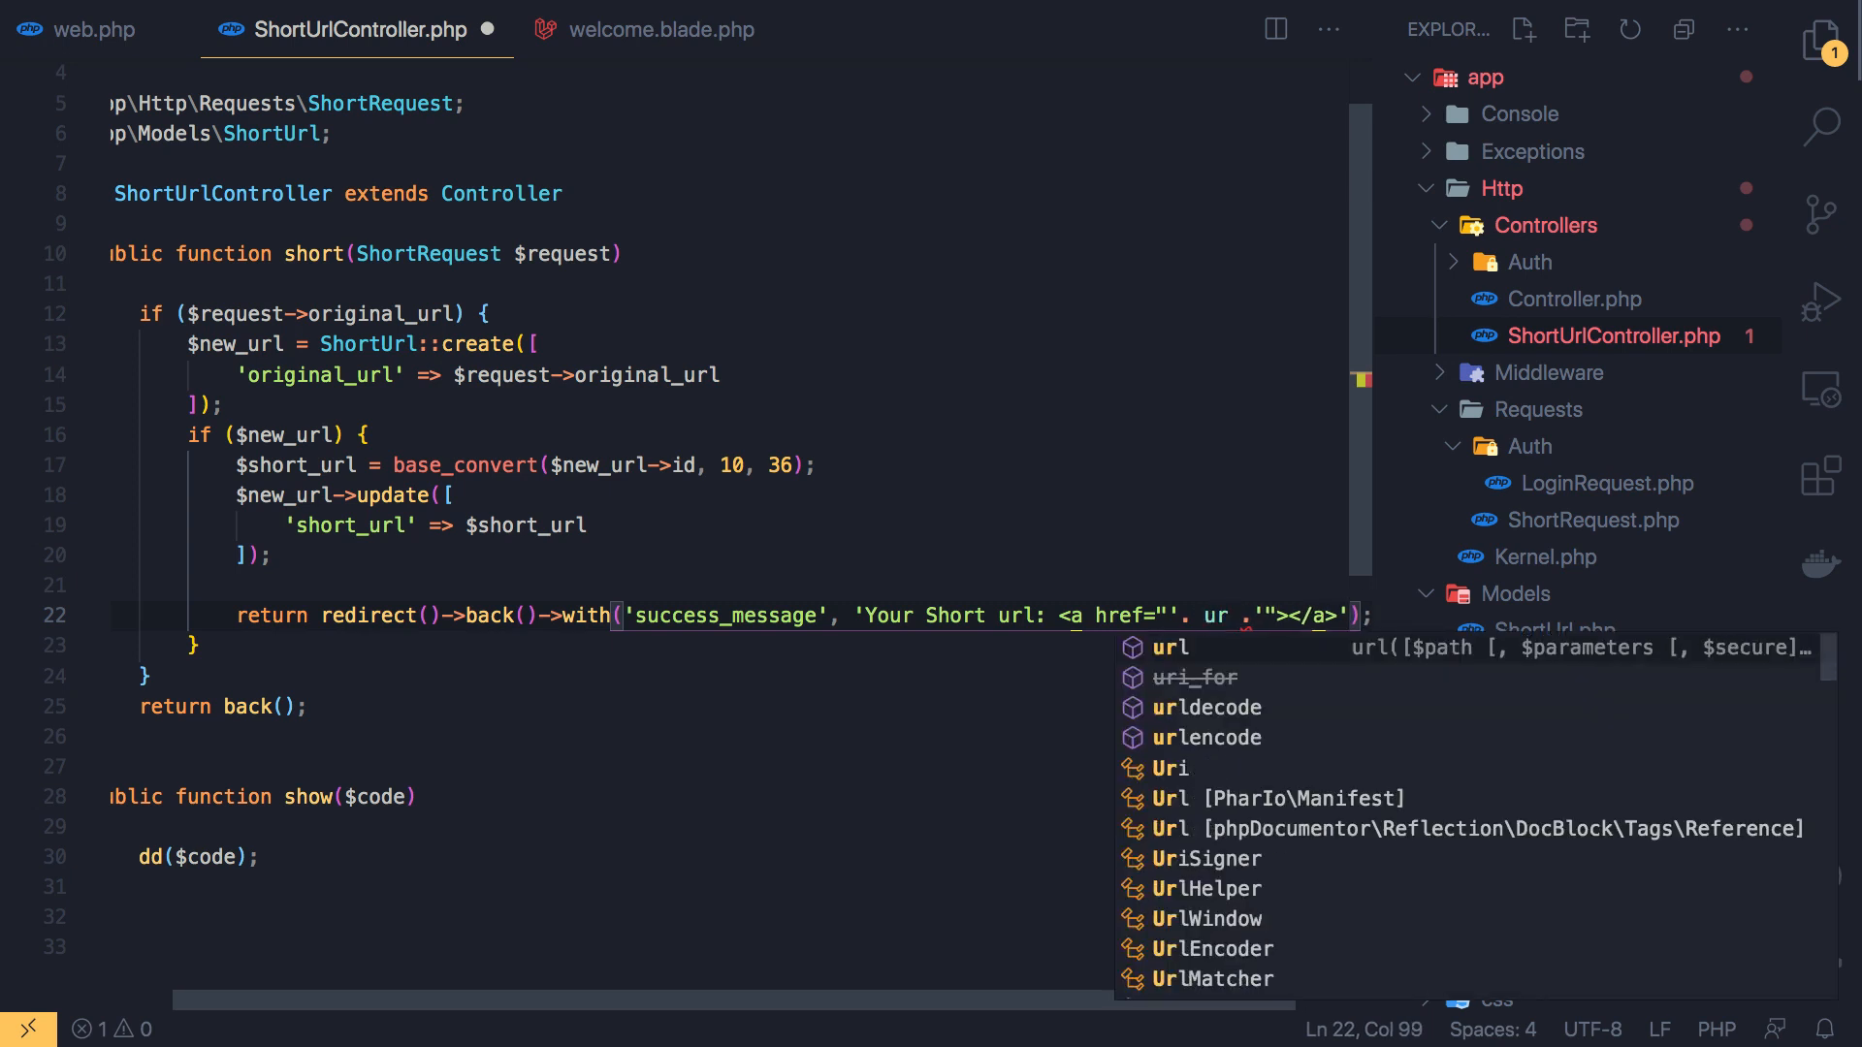
text(url($short_url)
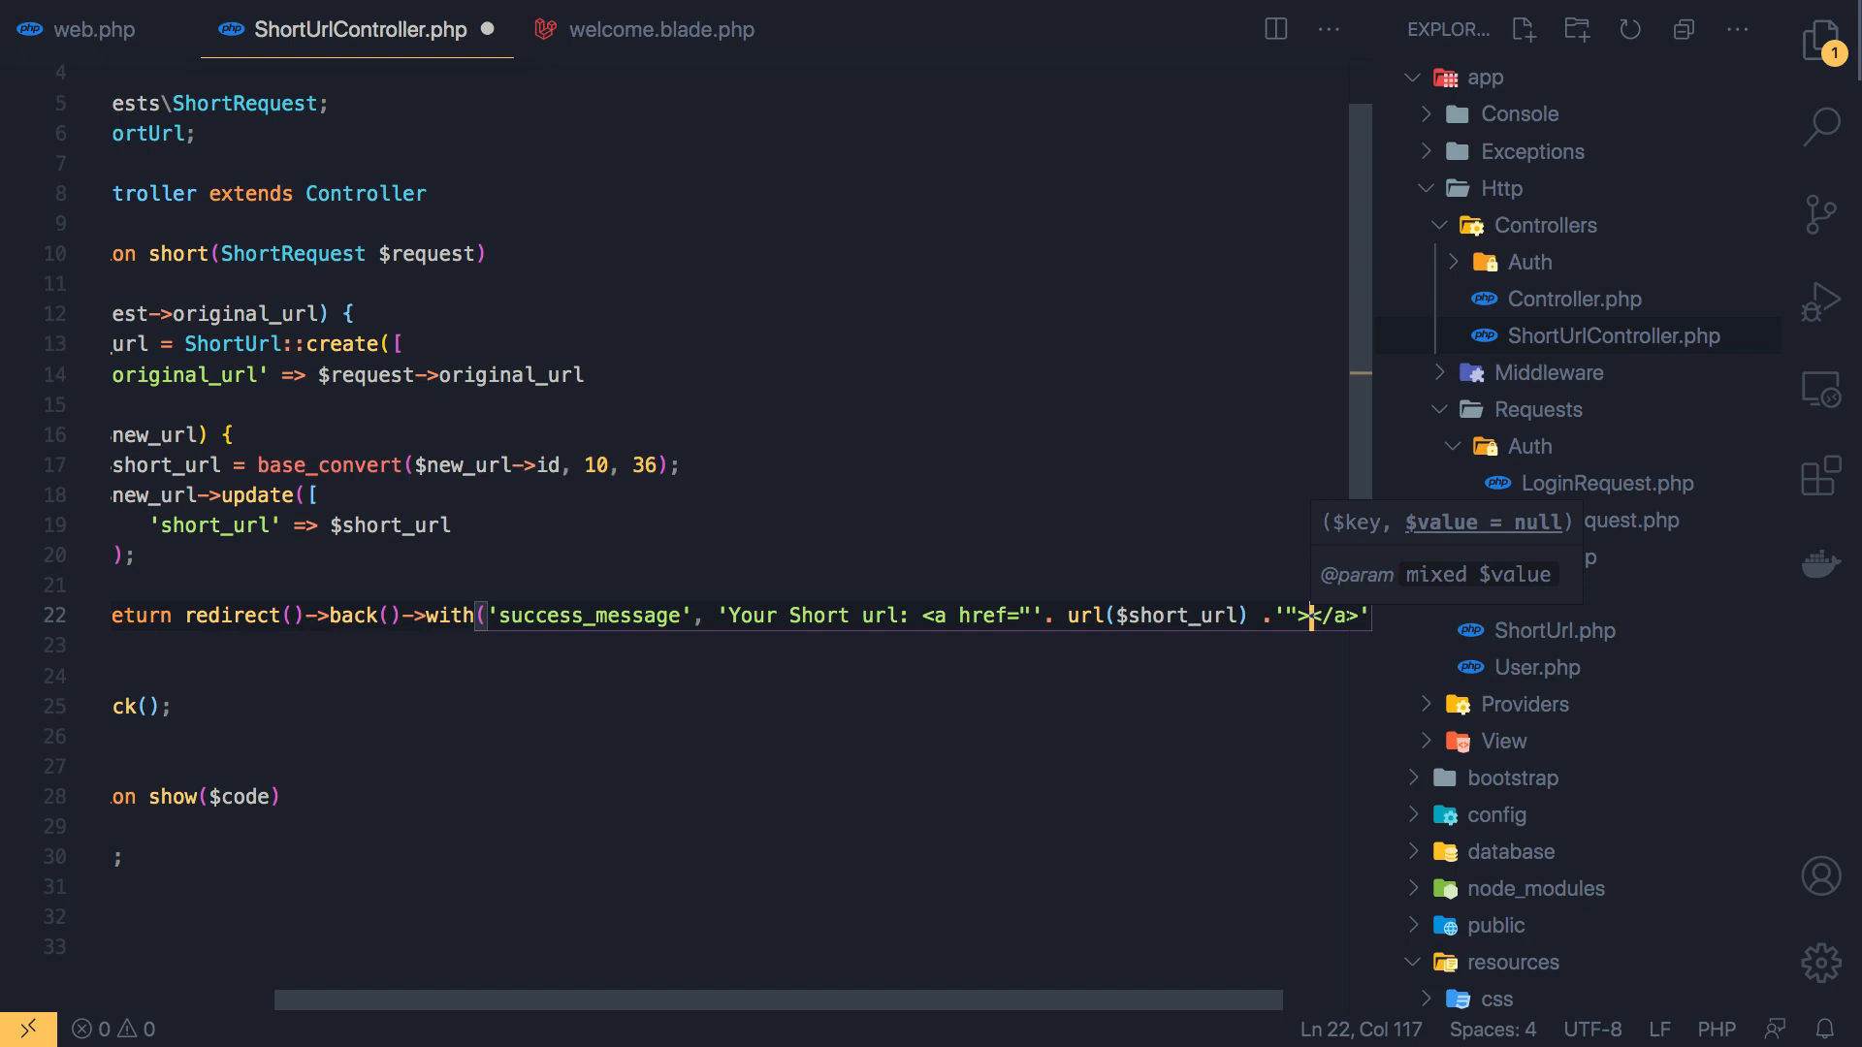
text(')
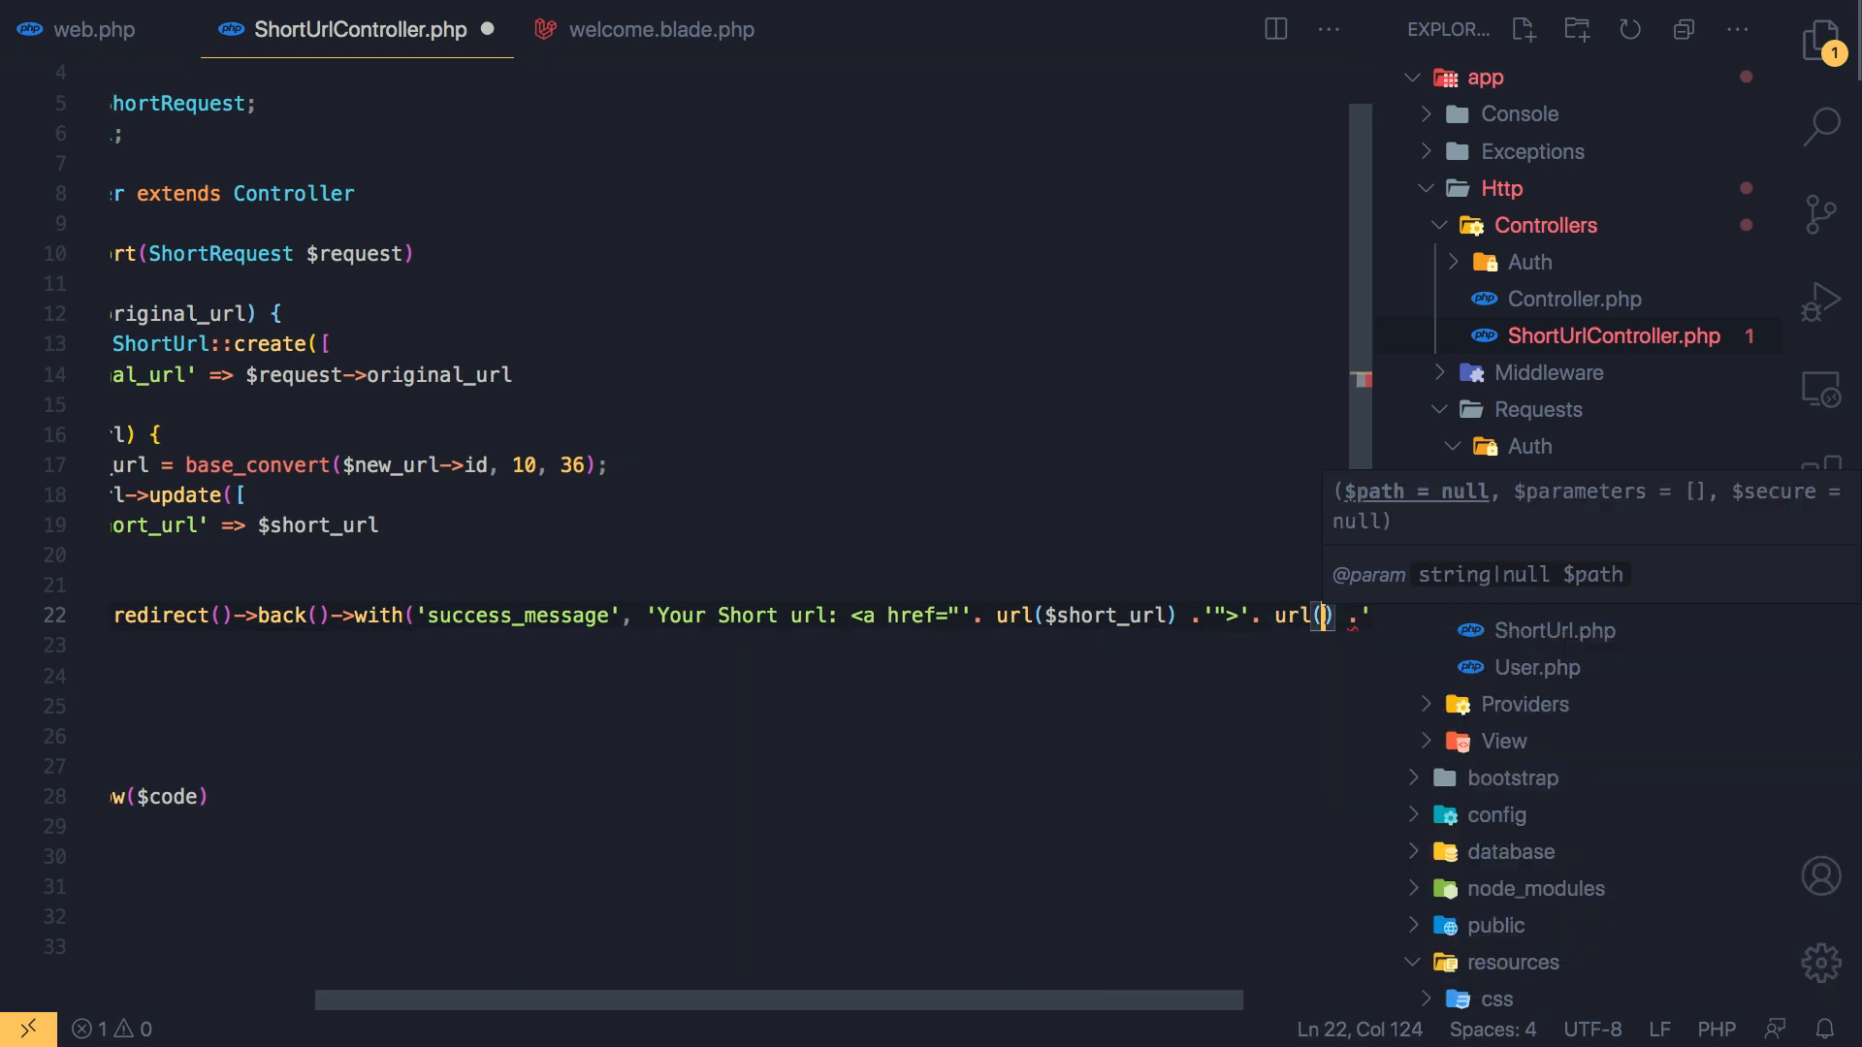
Finish the anchor with url($short_url) as its text and a closing </a>
text($short_url)
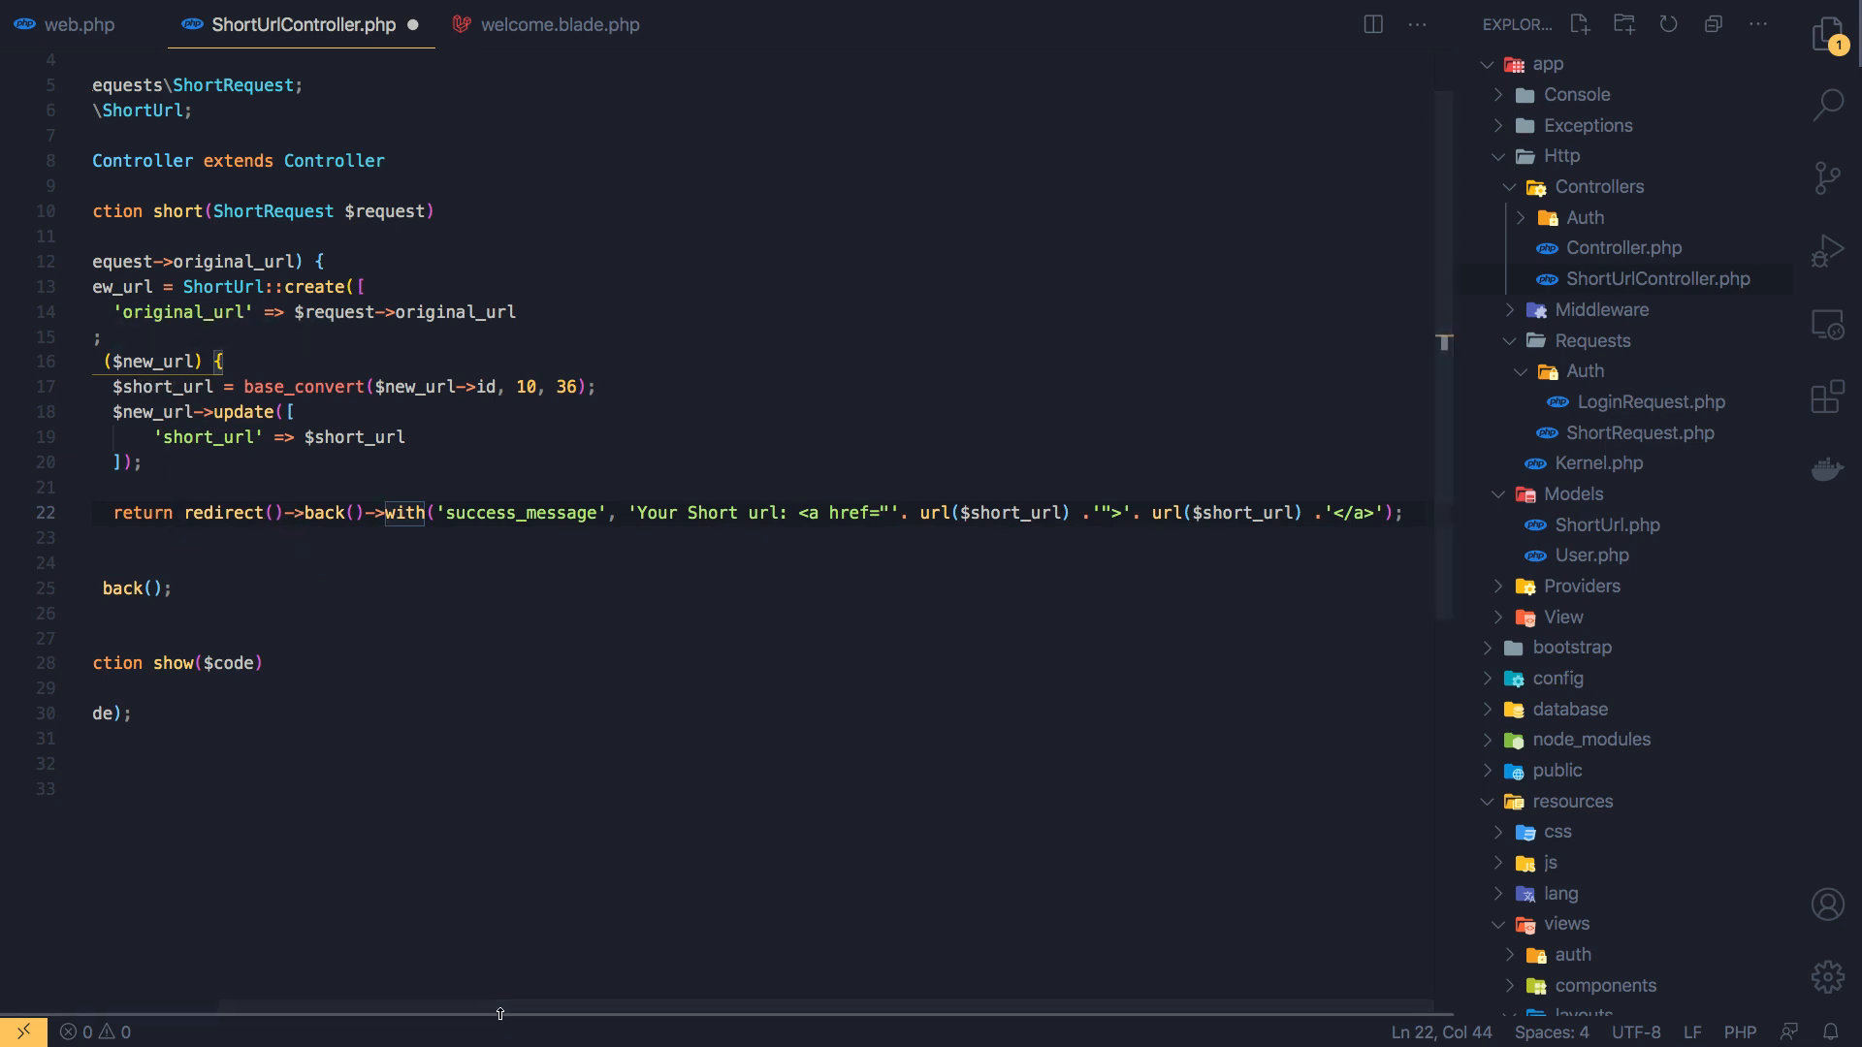
scroll(left, 3)
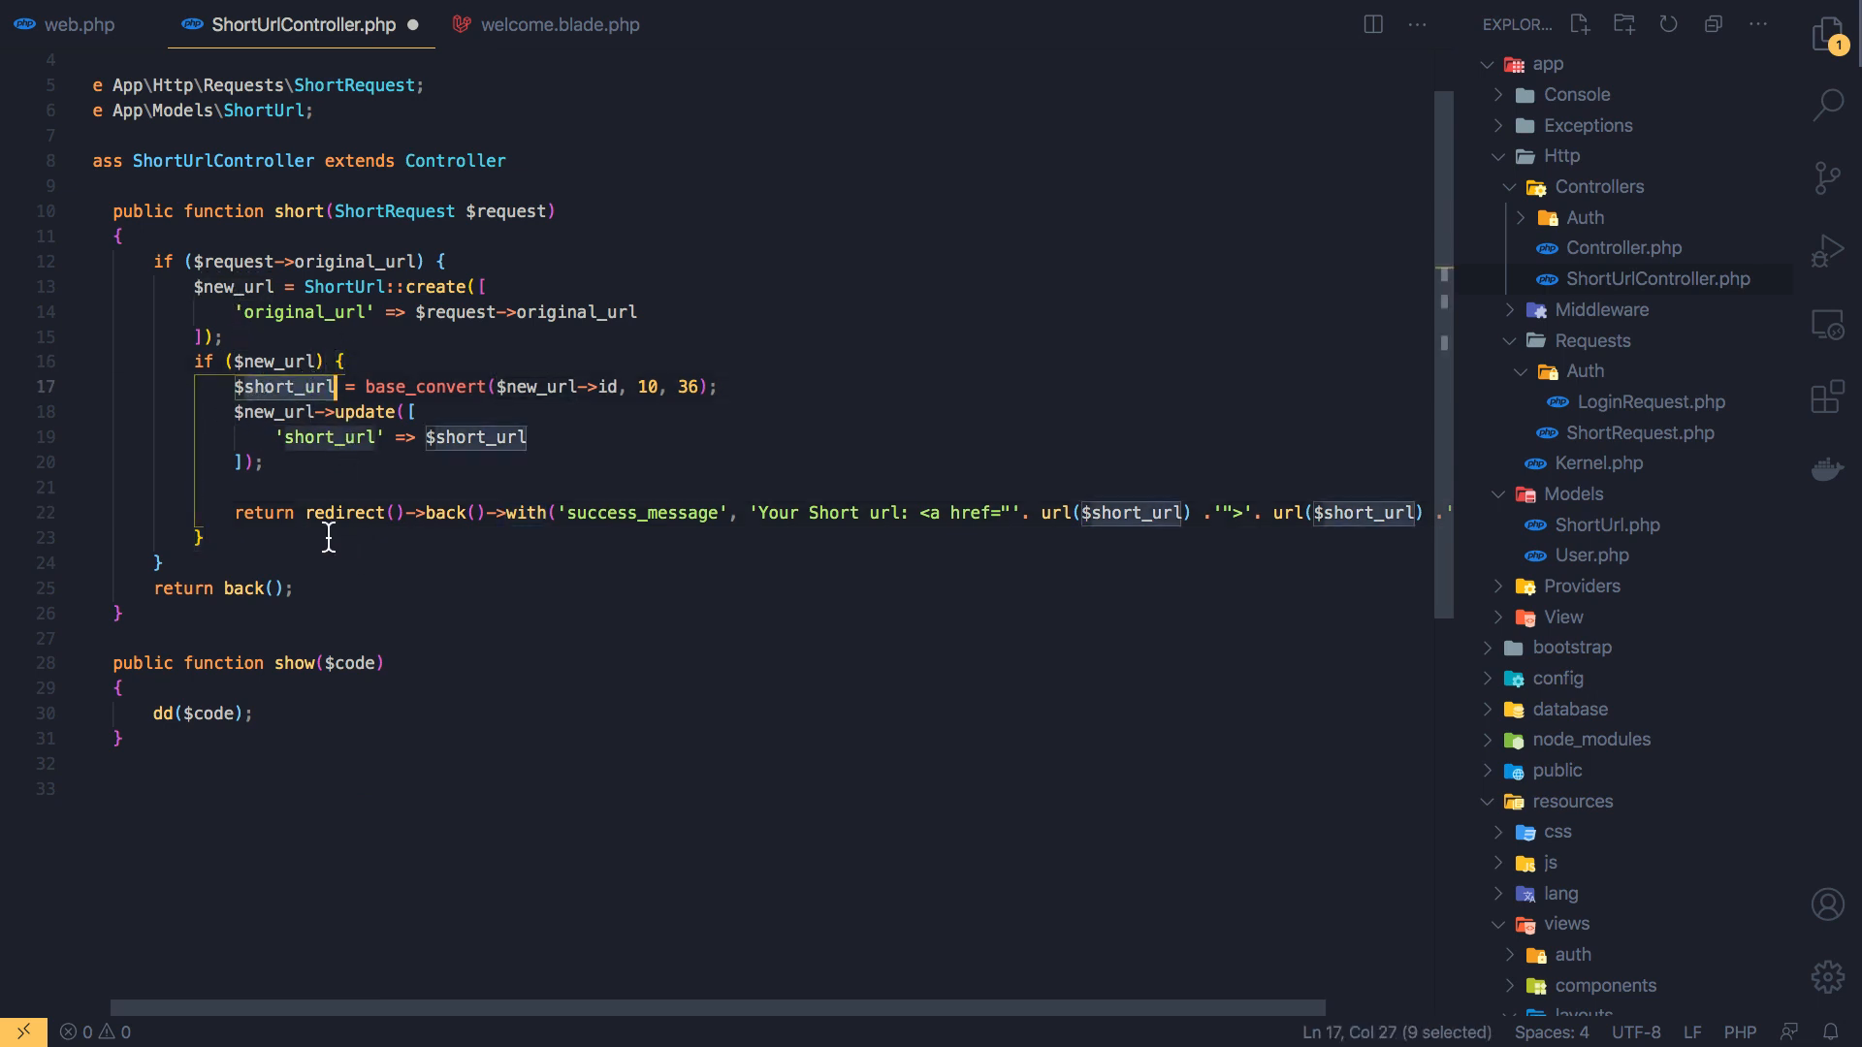
mouse_move(727, 512)
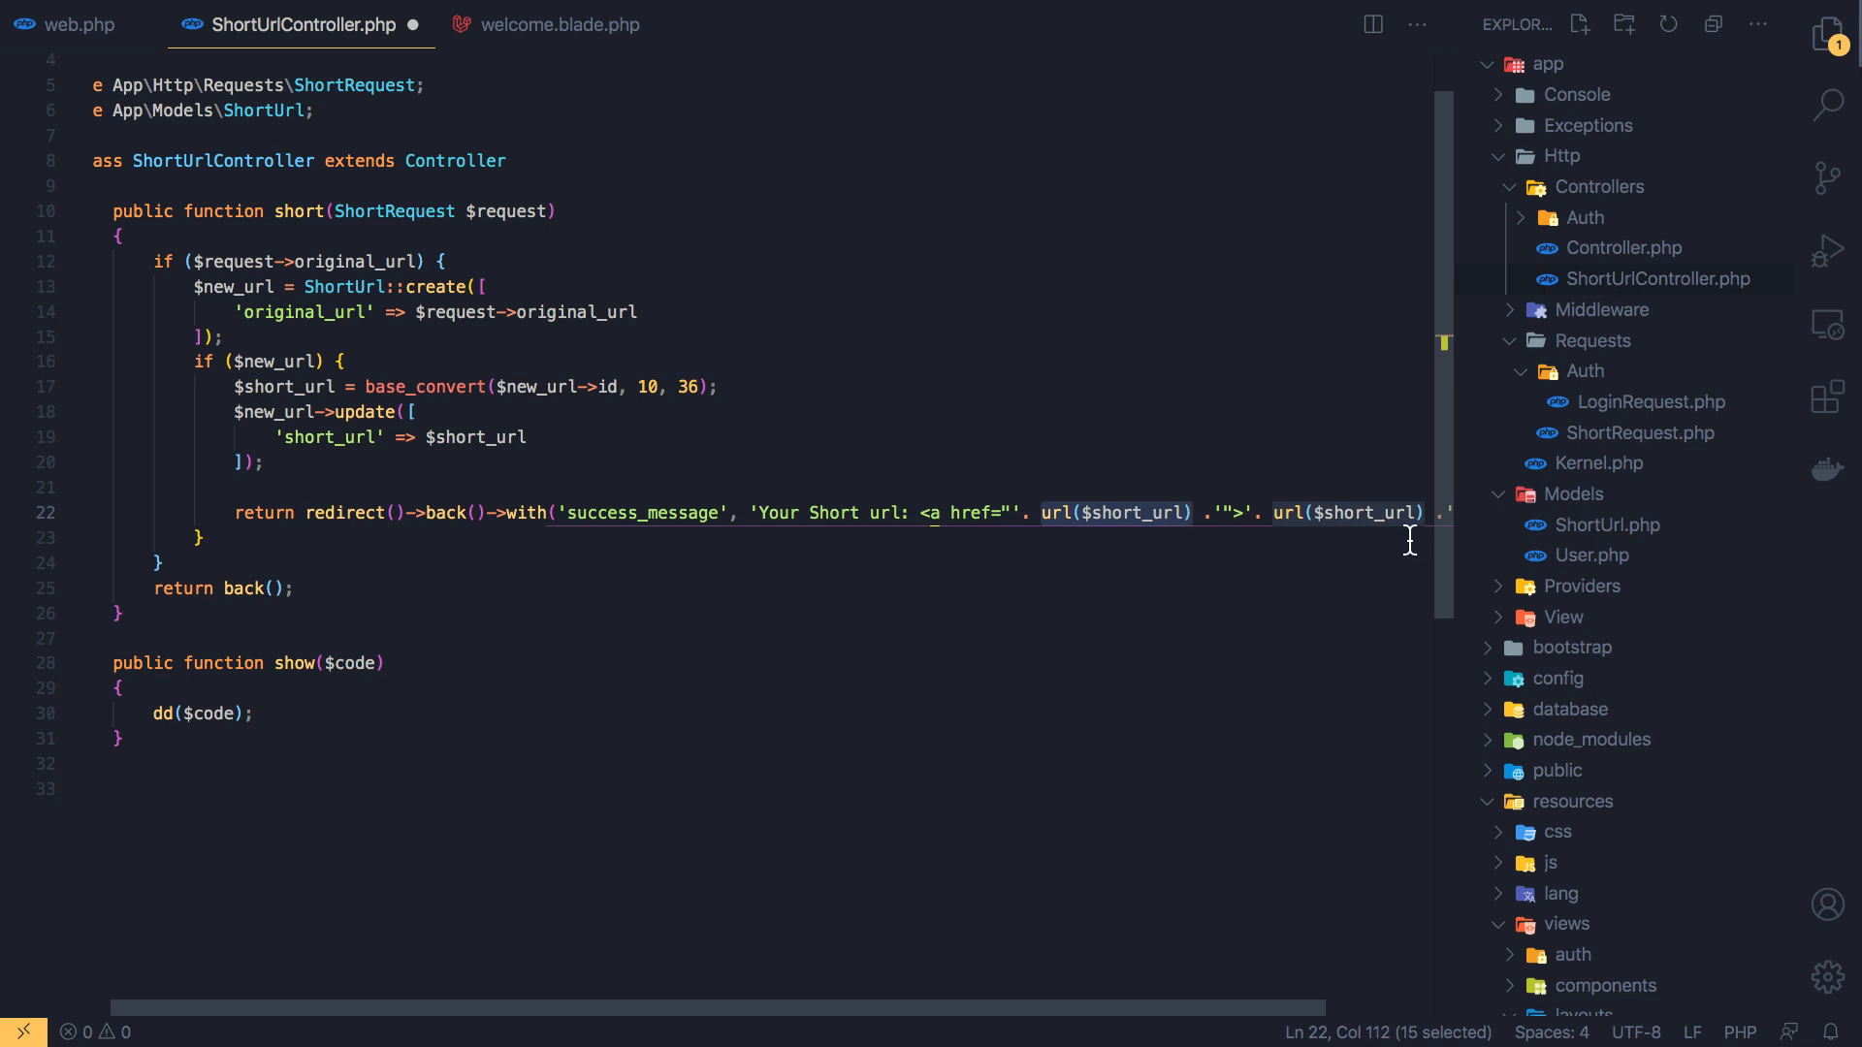
click(1342, 512)
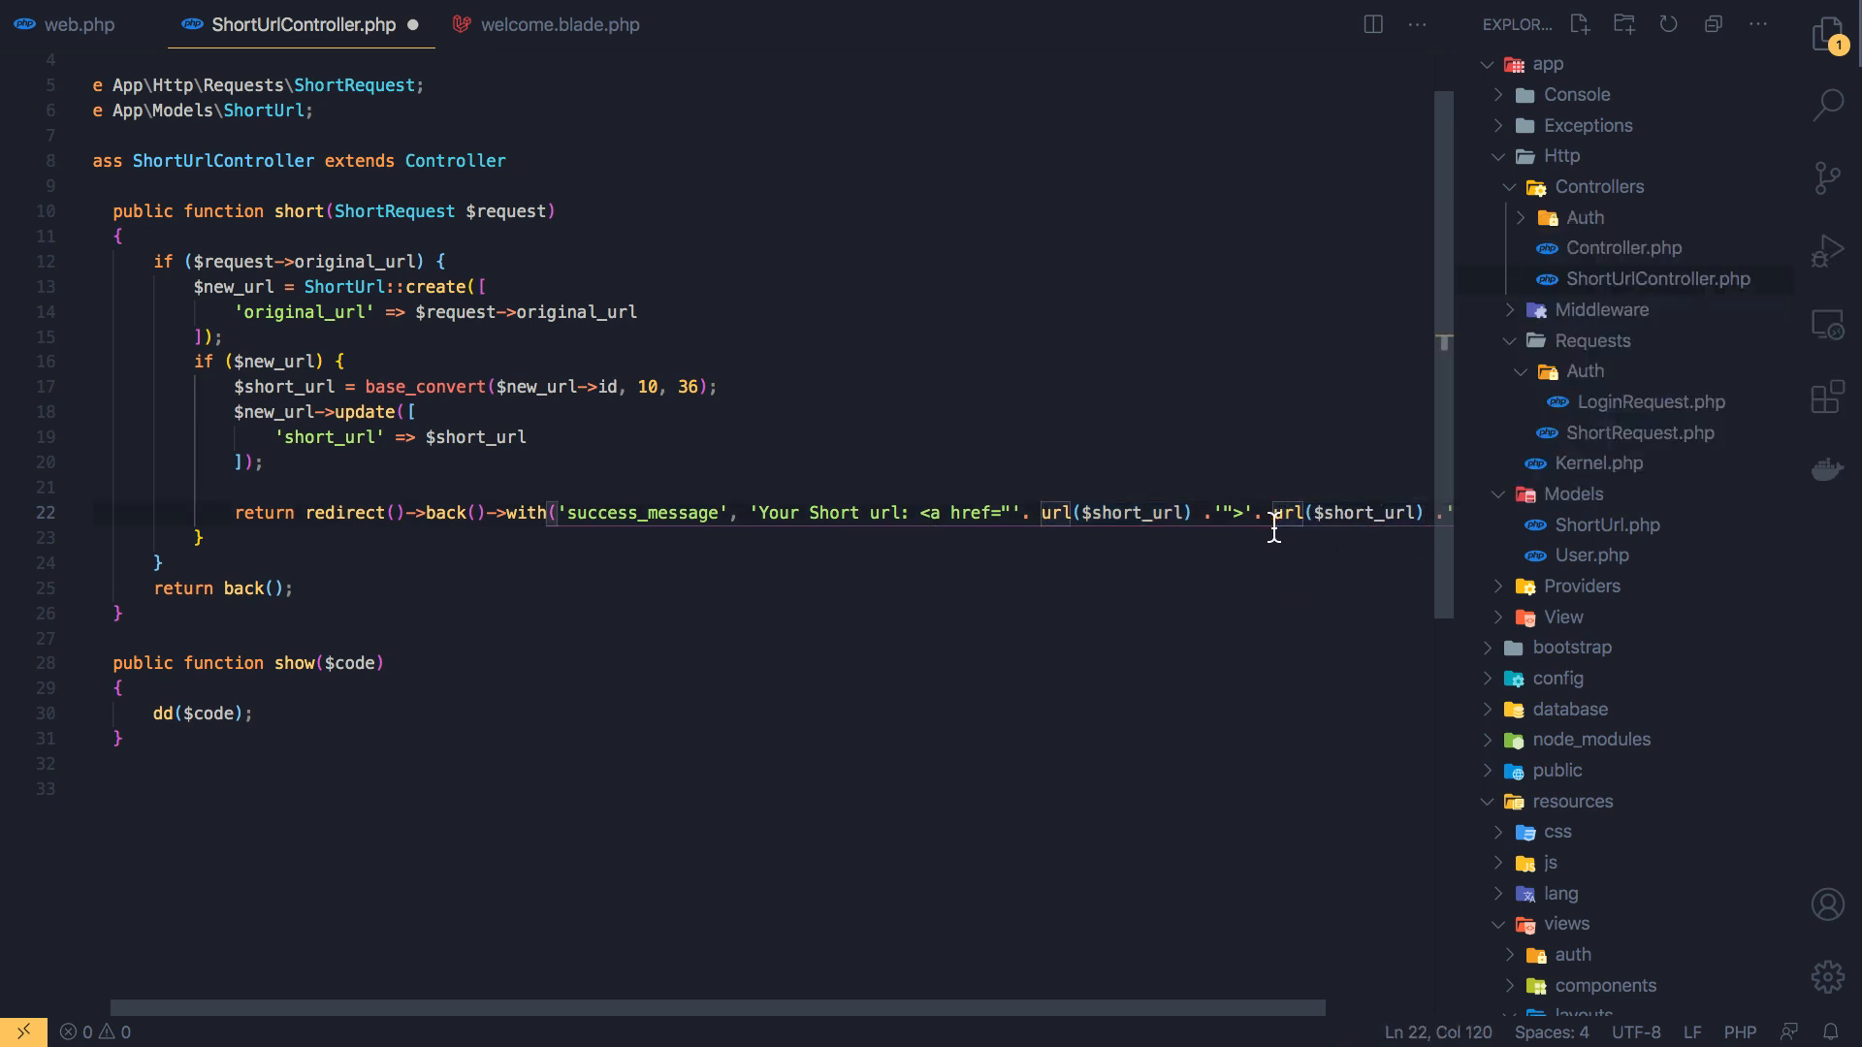
mouse_move(644, 745)
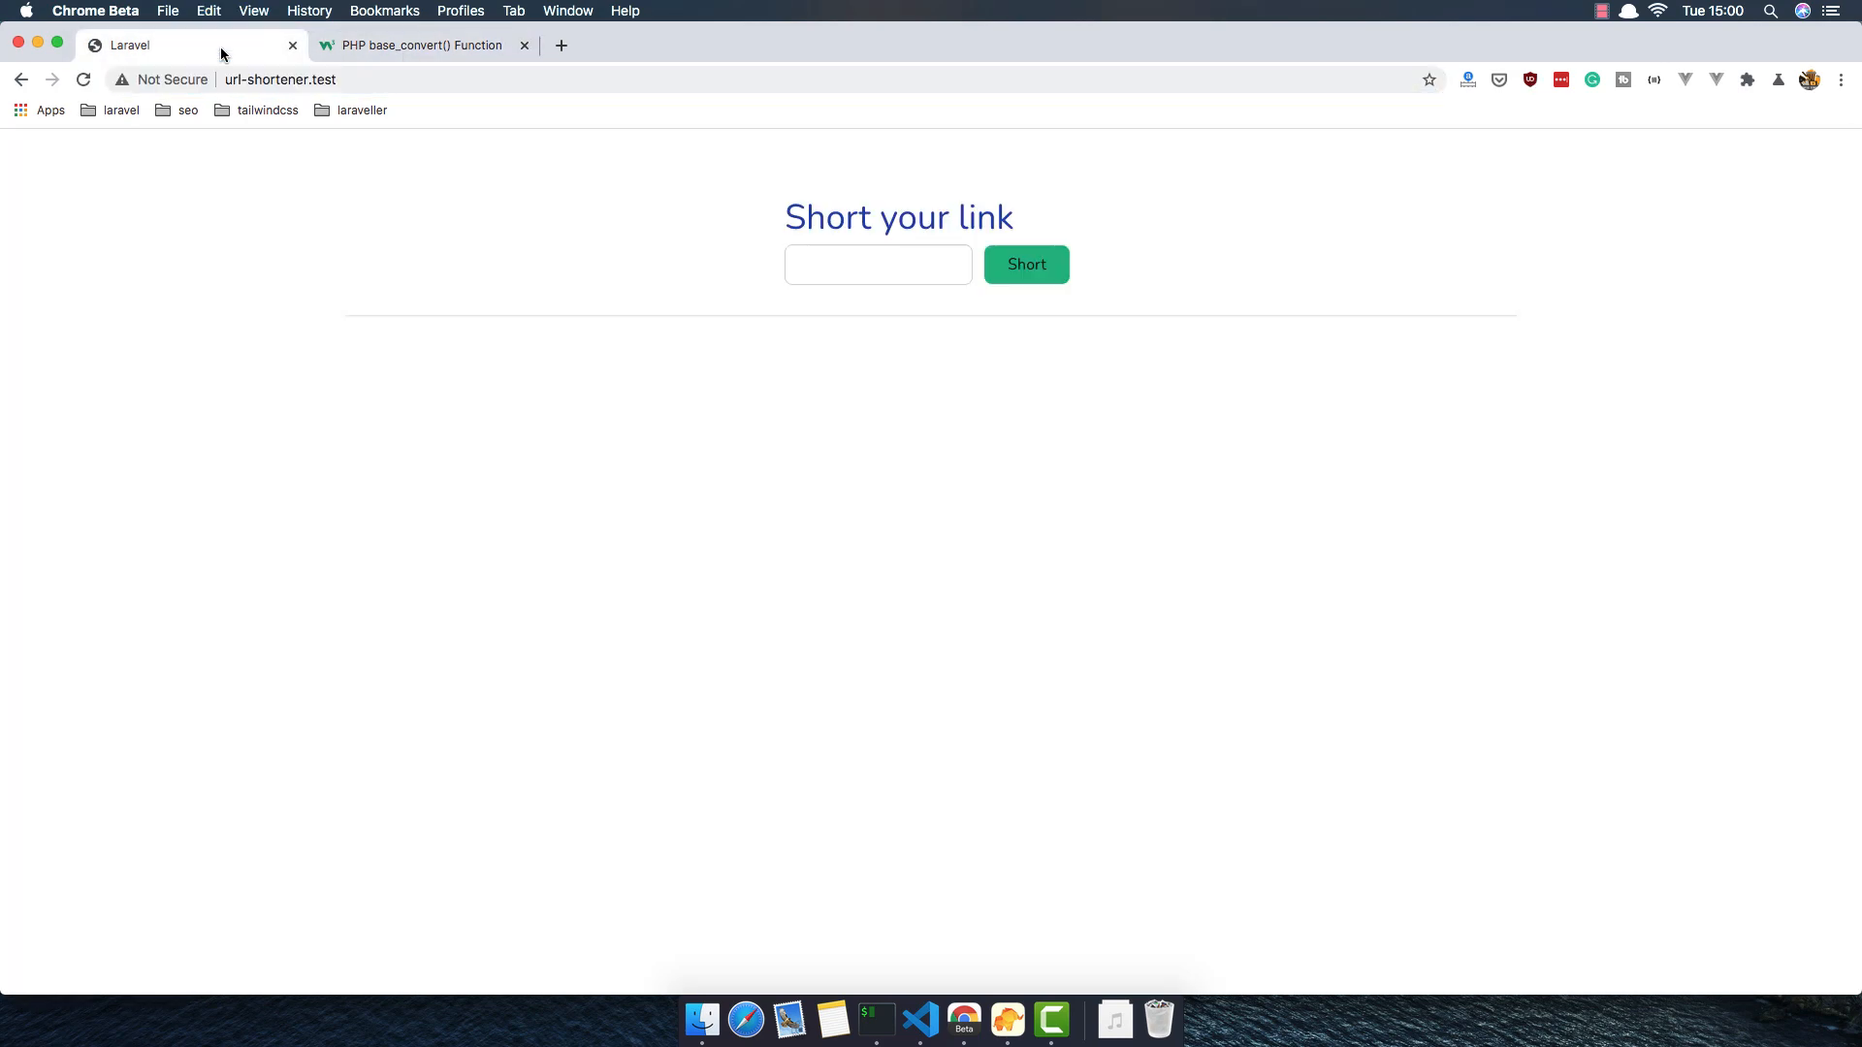
Shorten a link in Chrome and see the anchor markup shown as literal text for 5yc2m
click(524, 44)
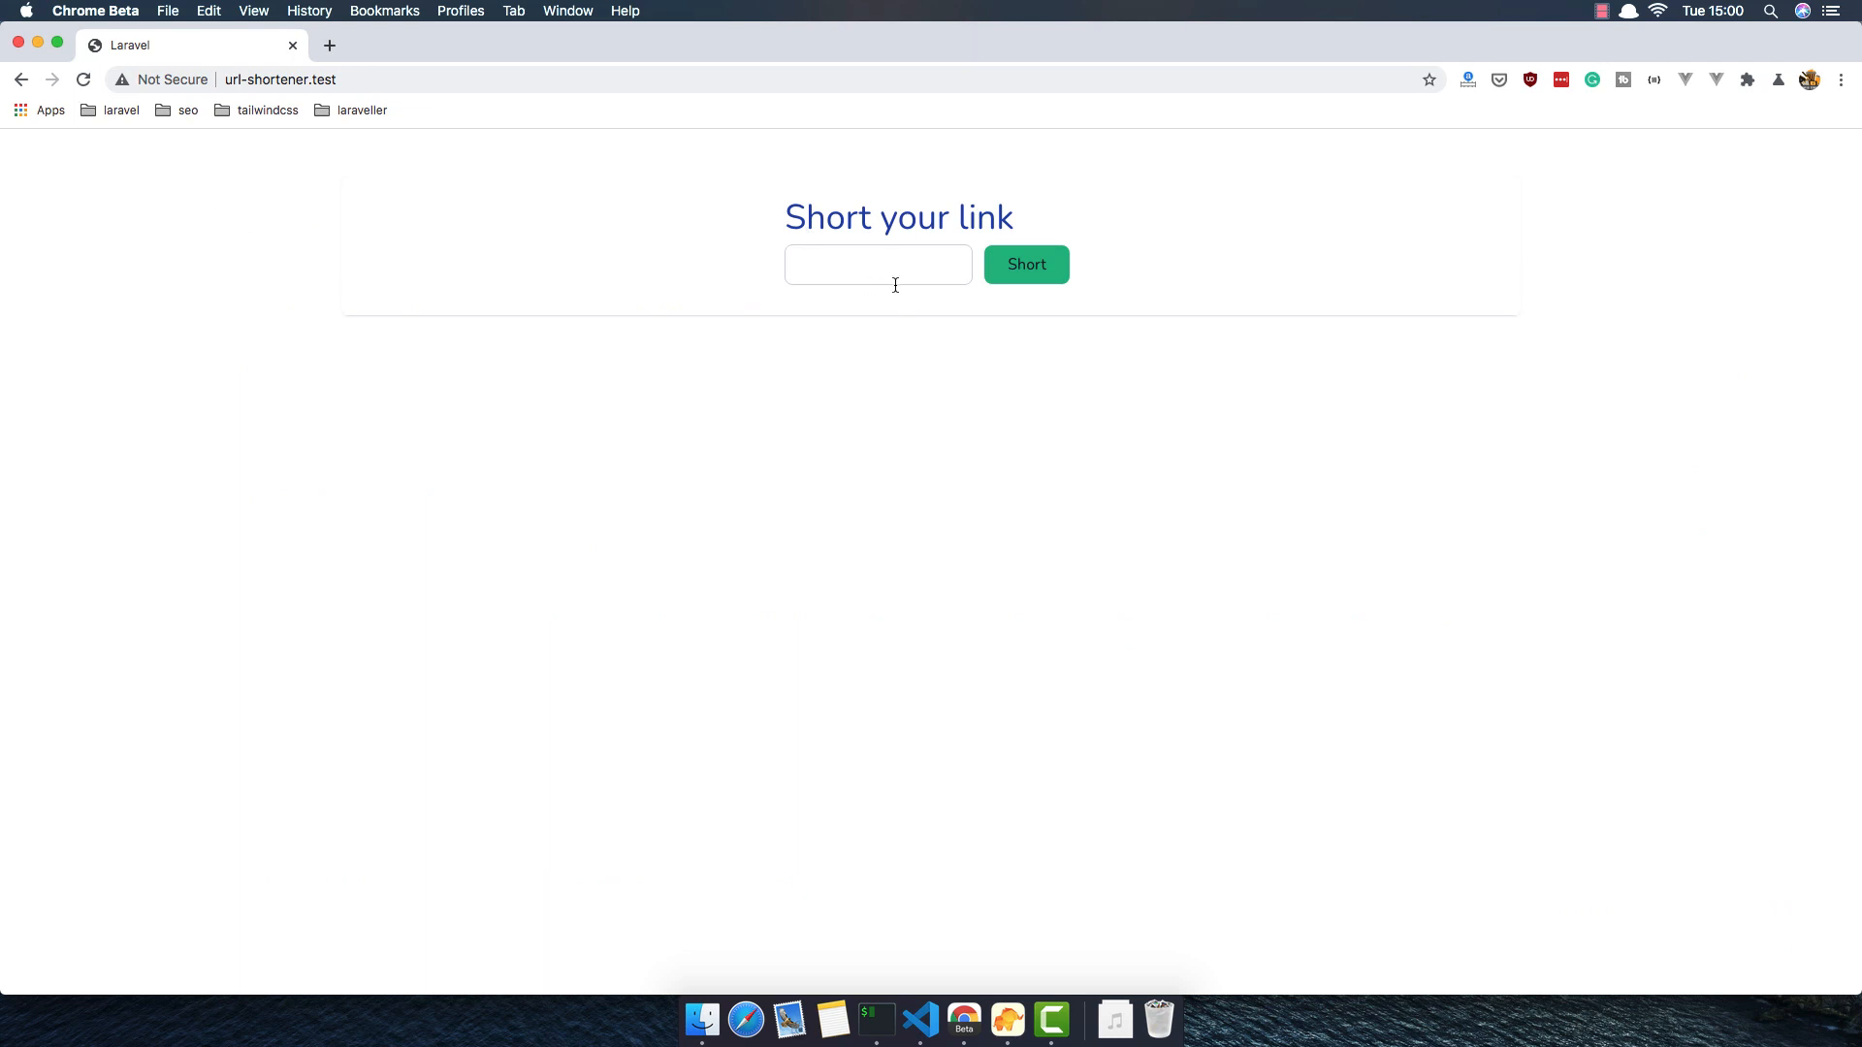
click(1024, 263)
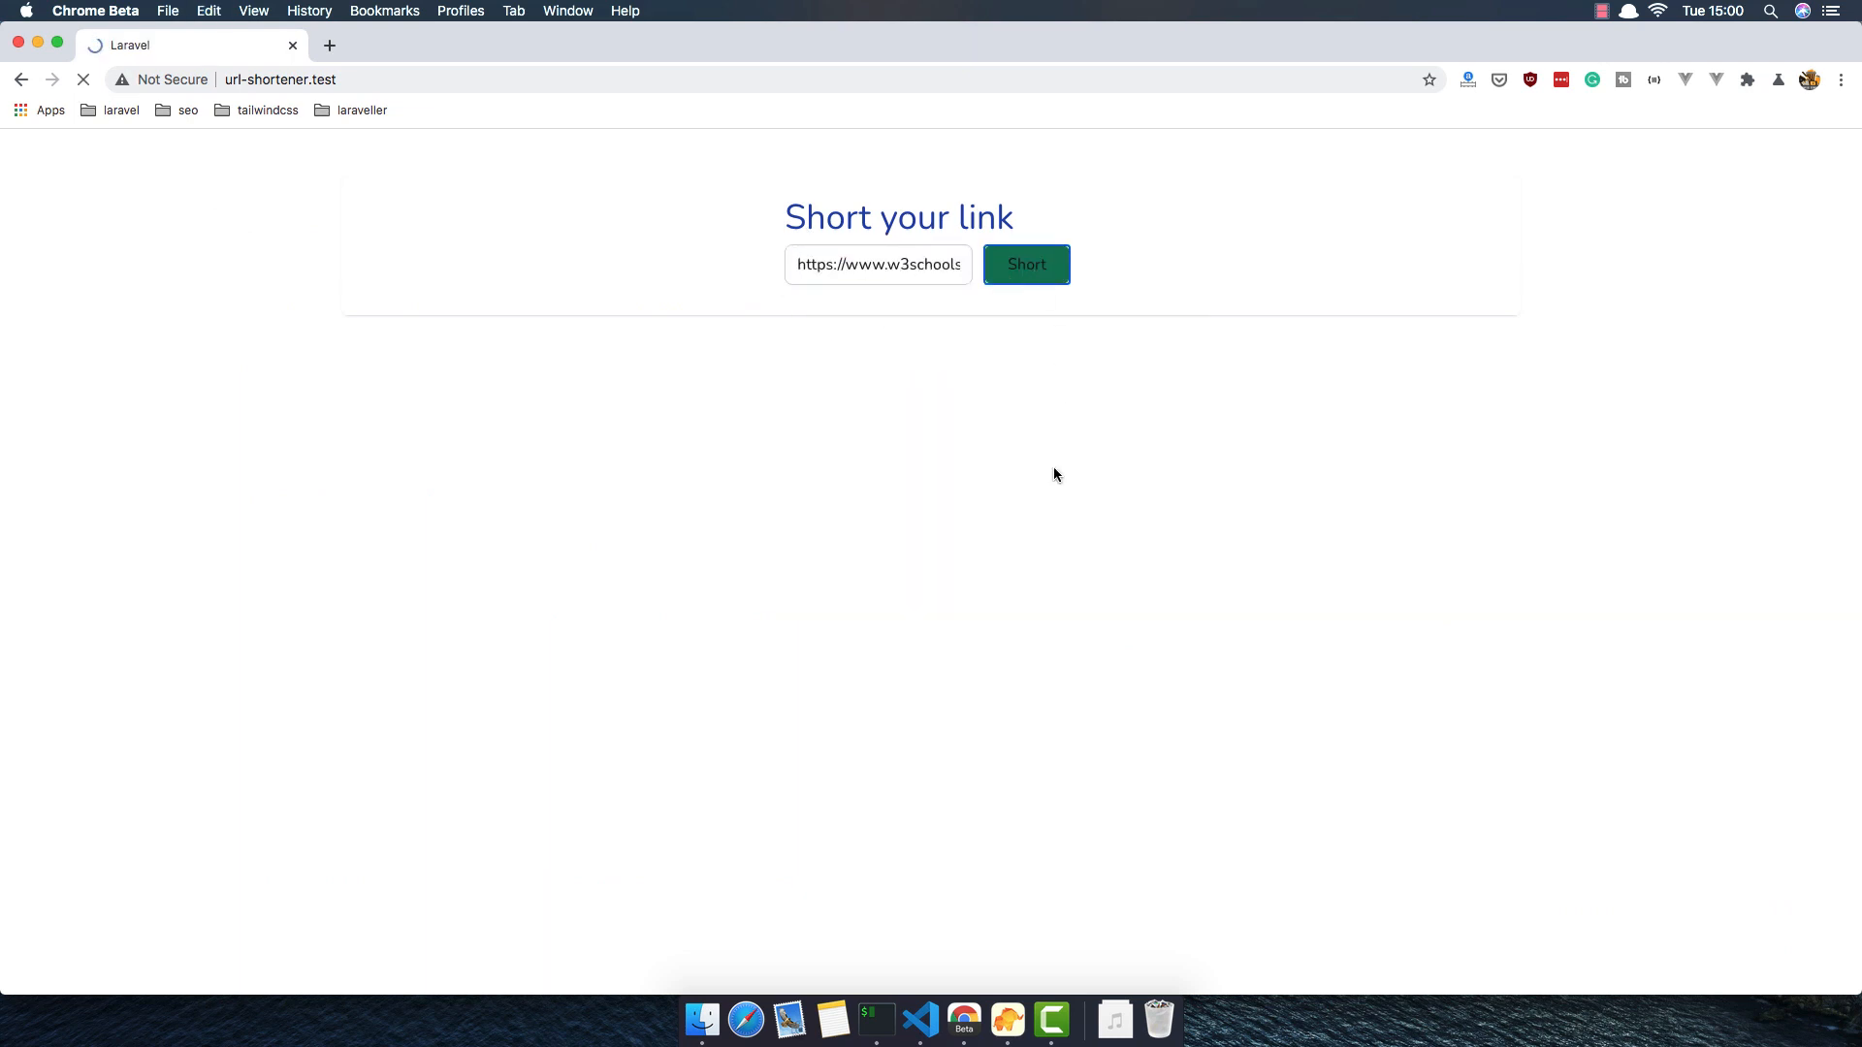
click(1026, 263)
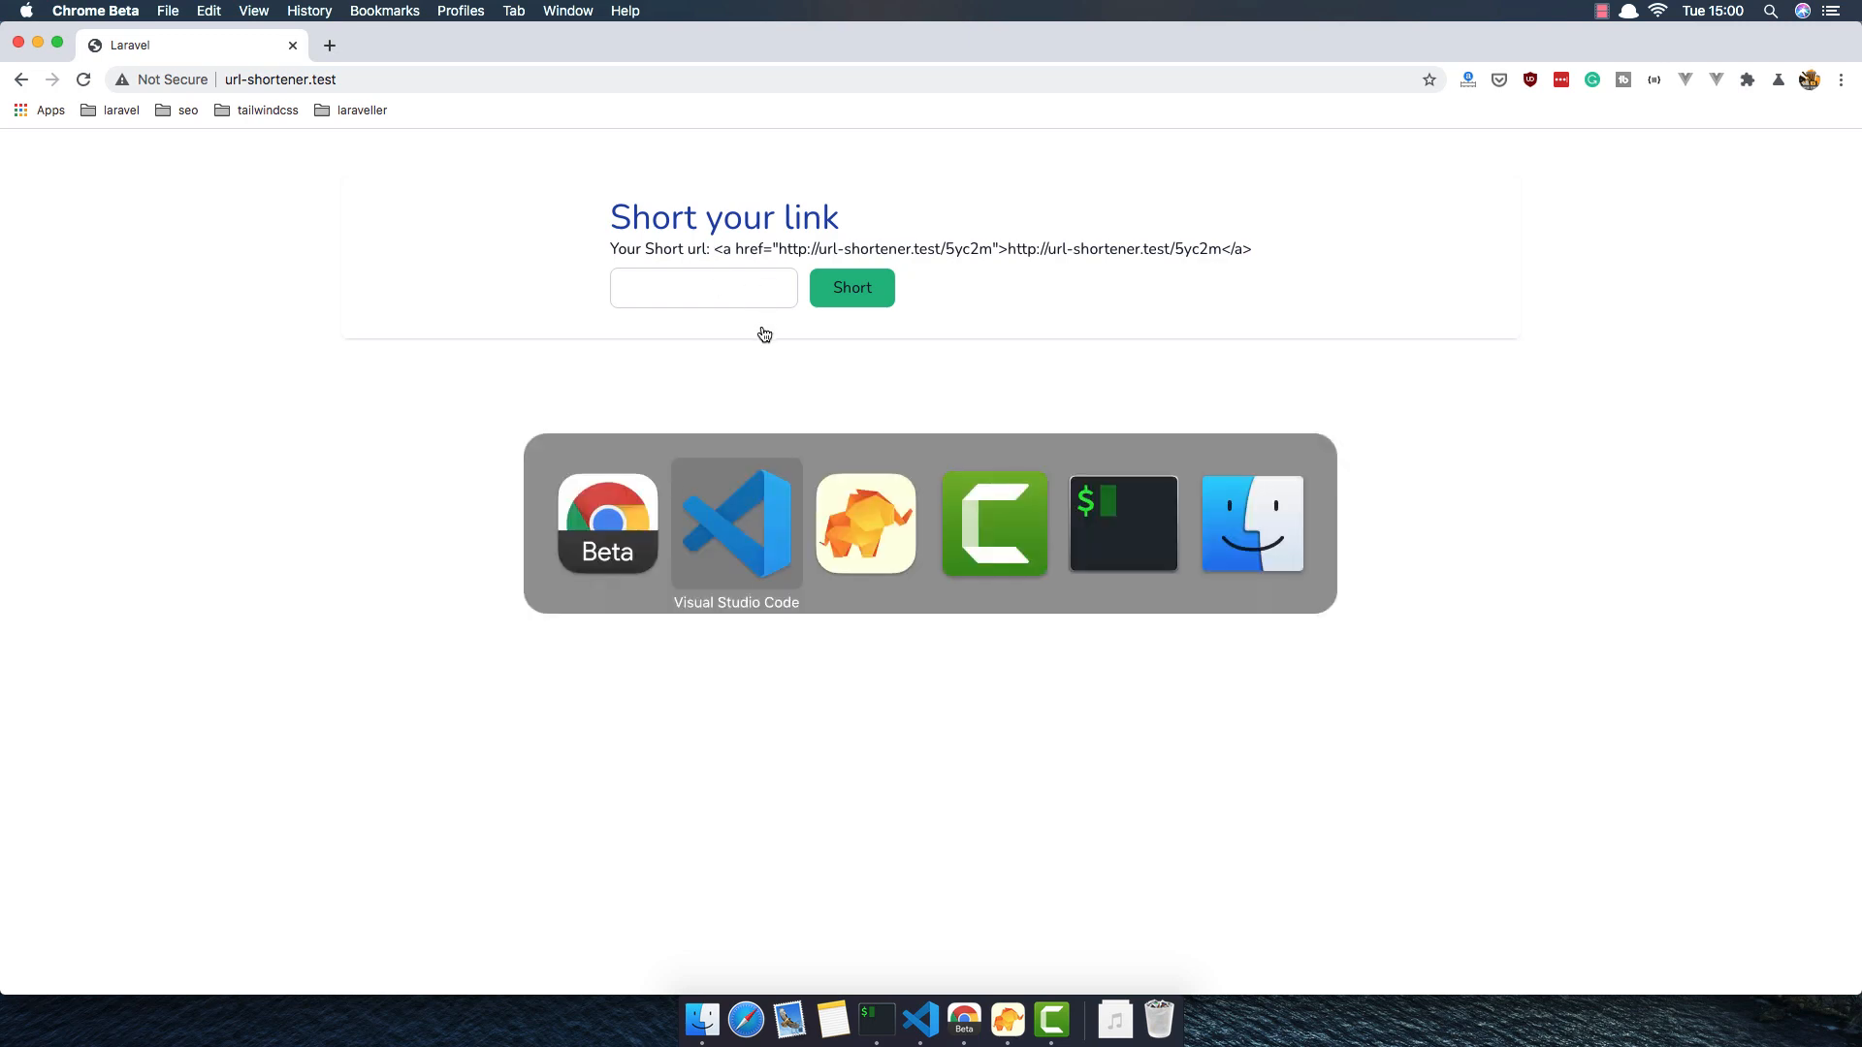
click(735, 522)
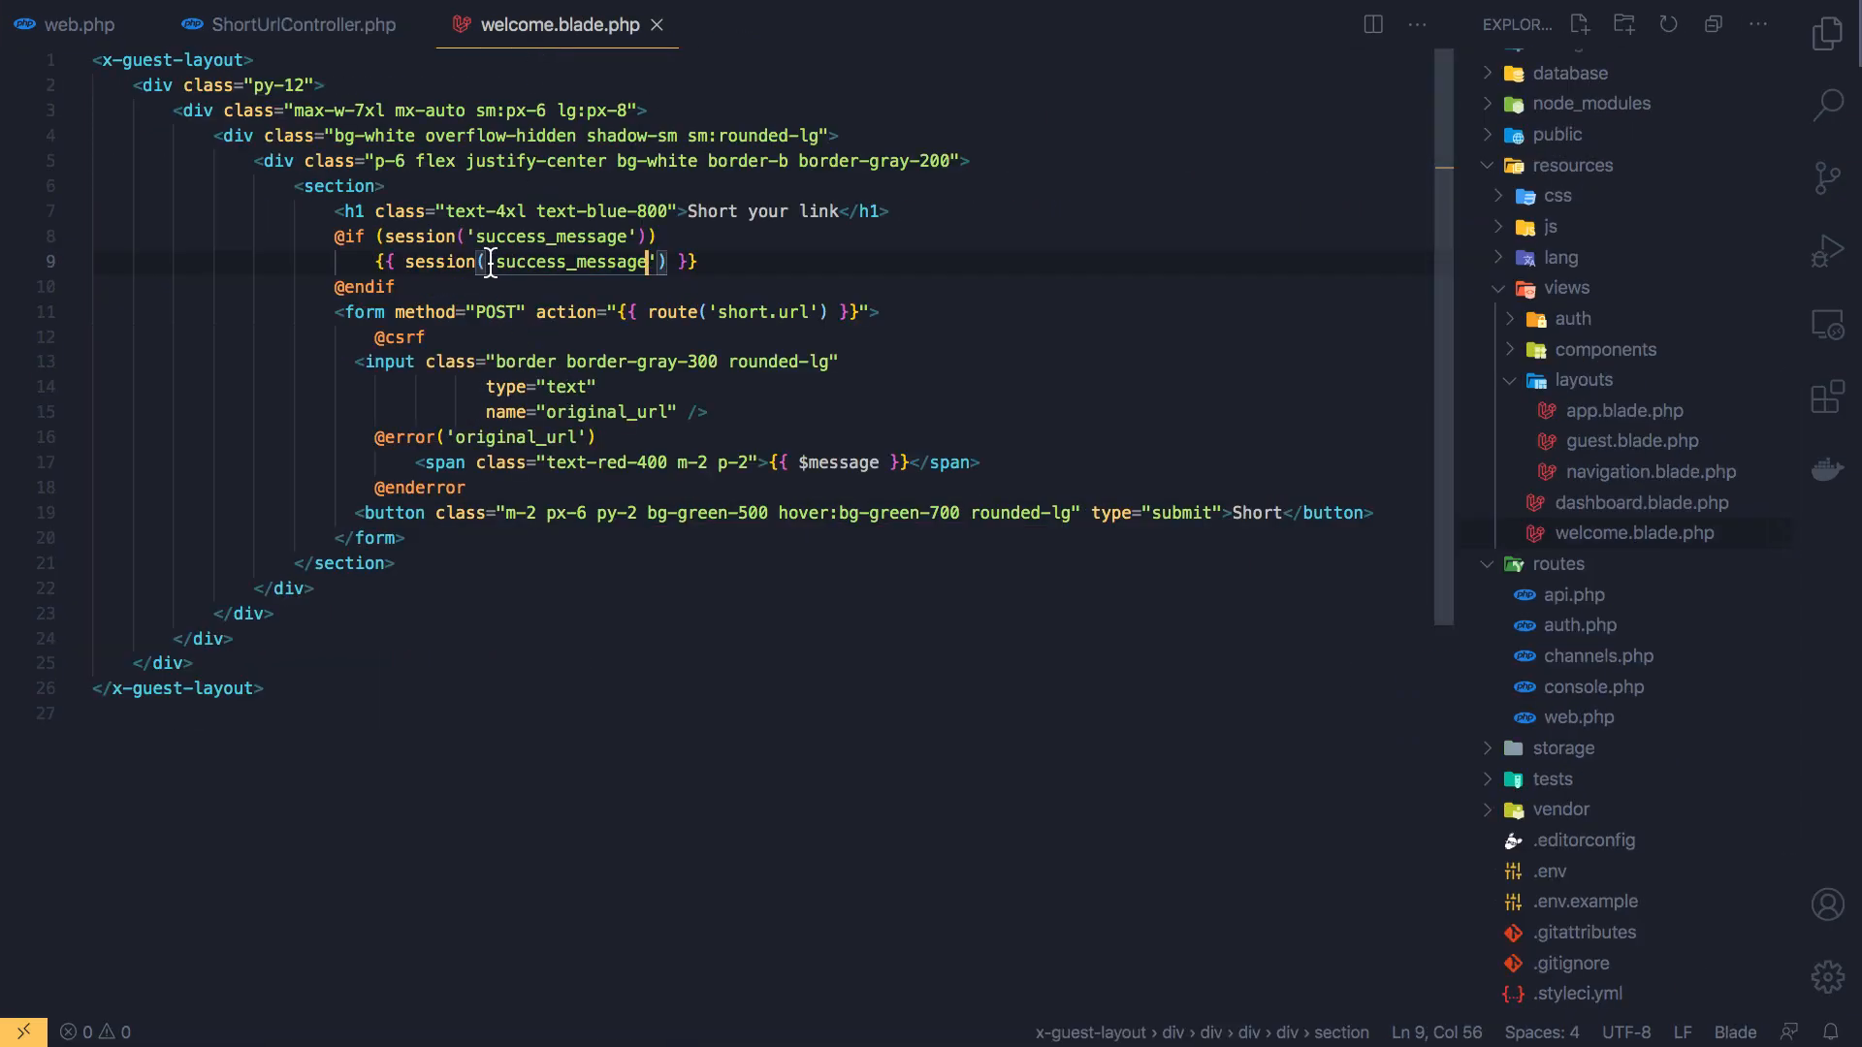
Change the echo to {!! session('success_message') !!} so the markup renders unescaped
key(Backspace)
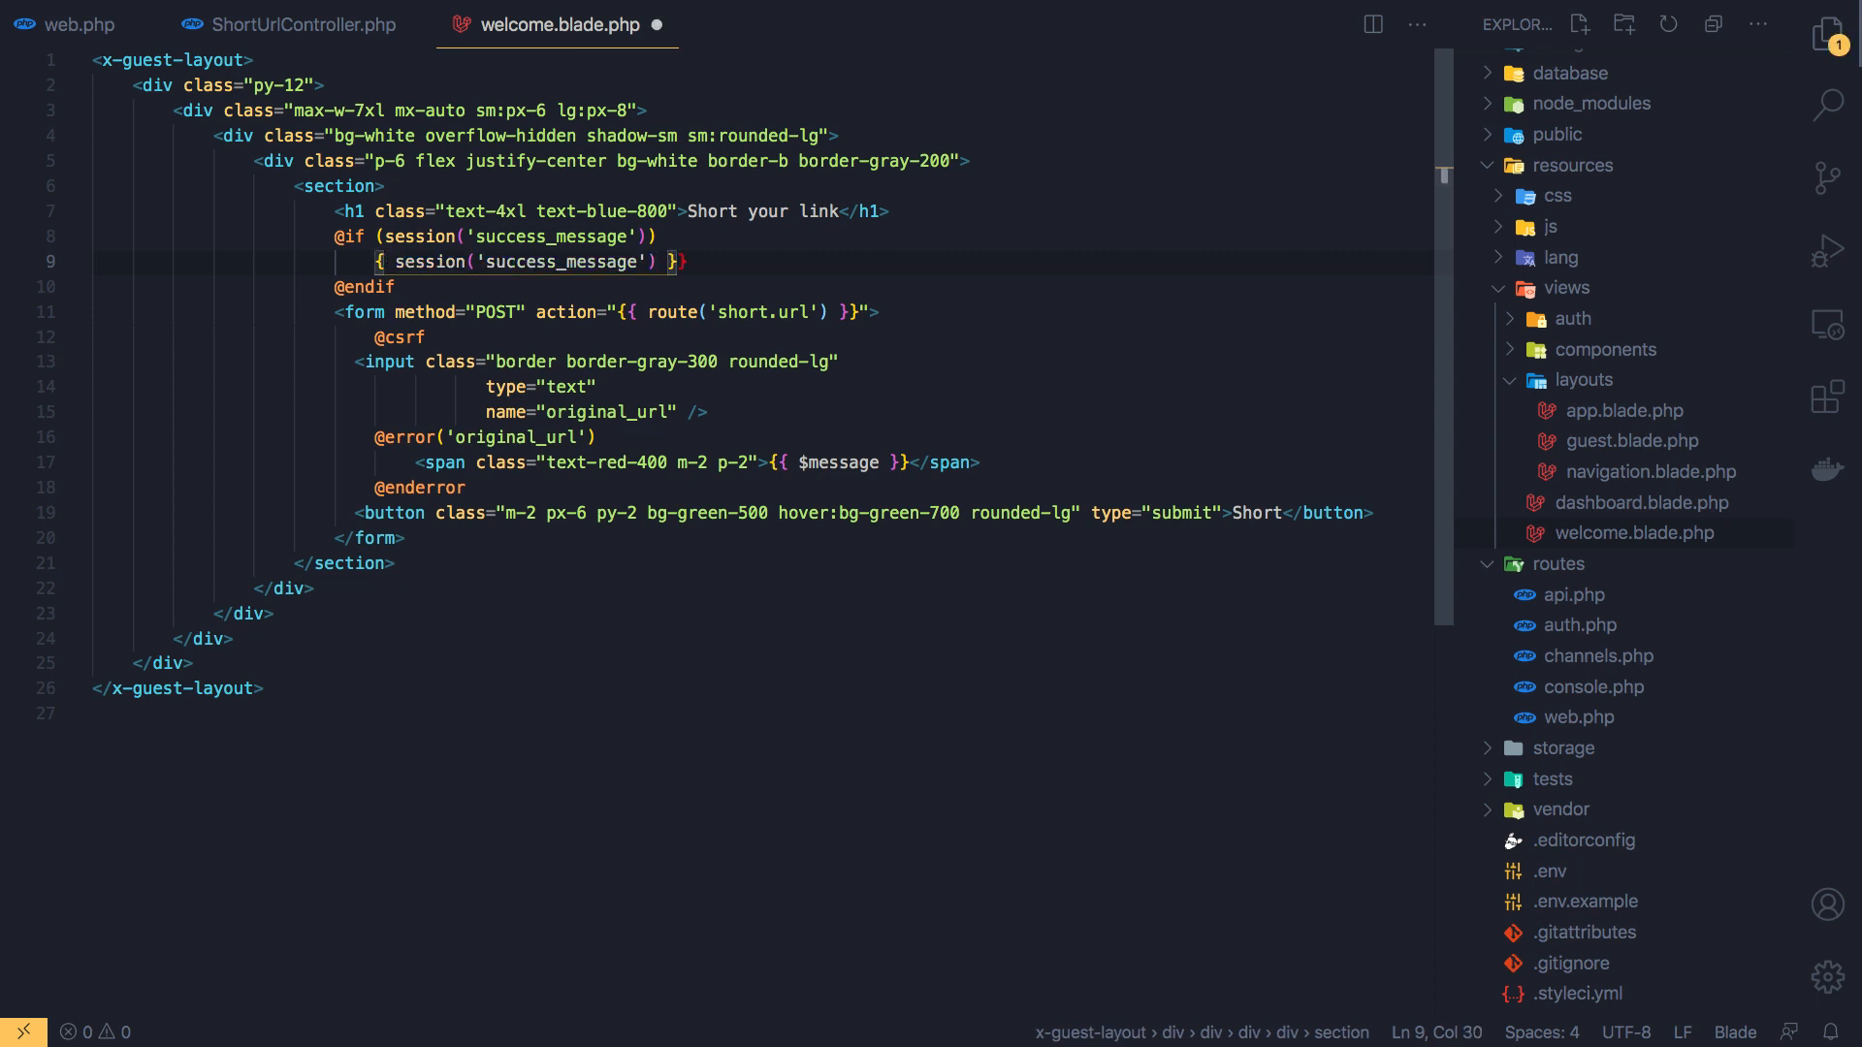
text(!!)
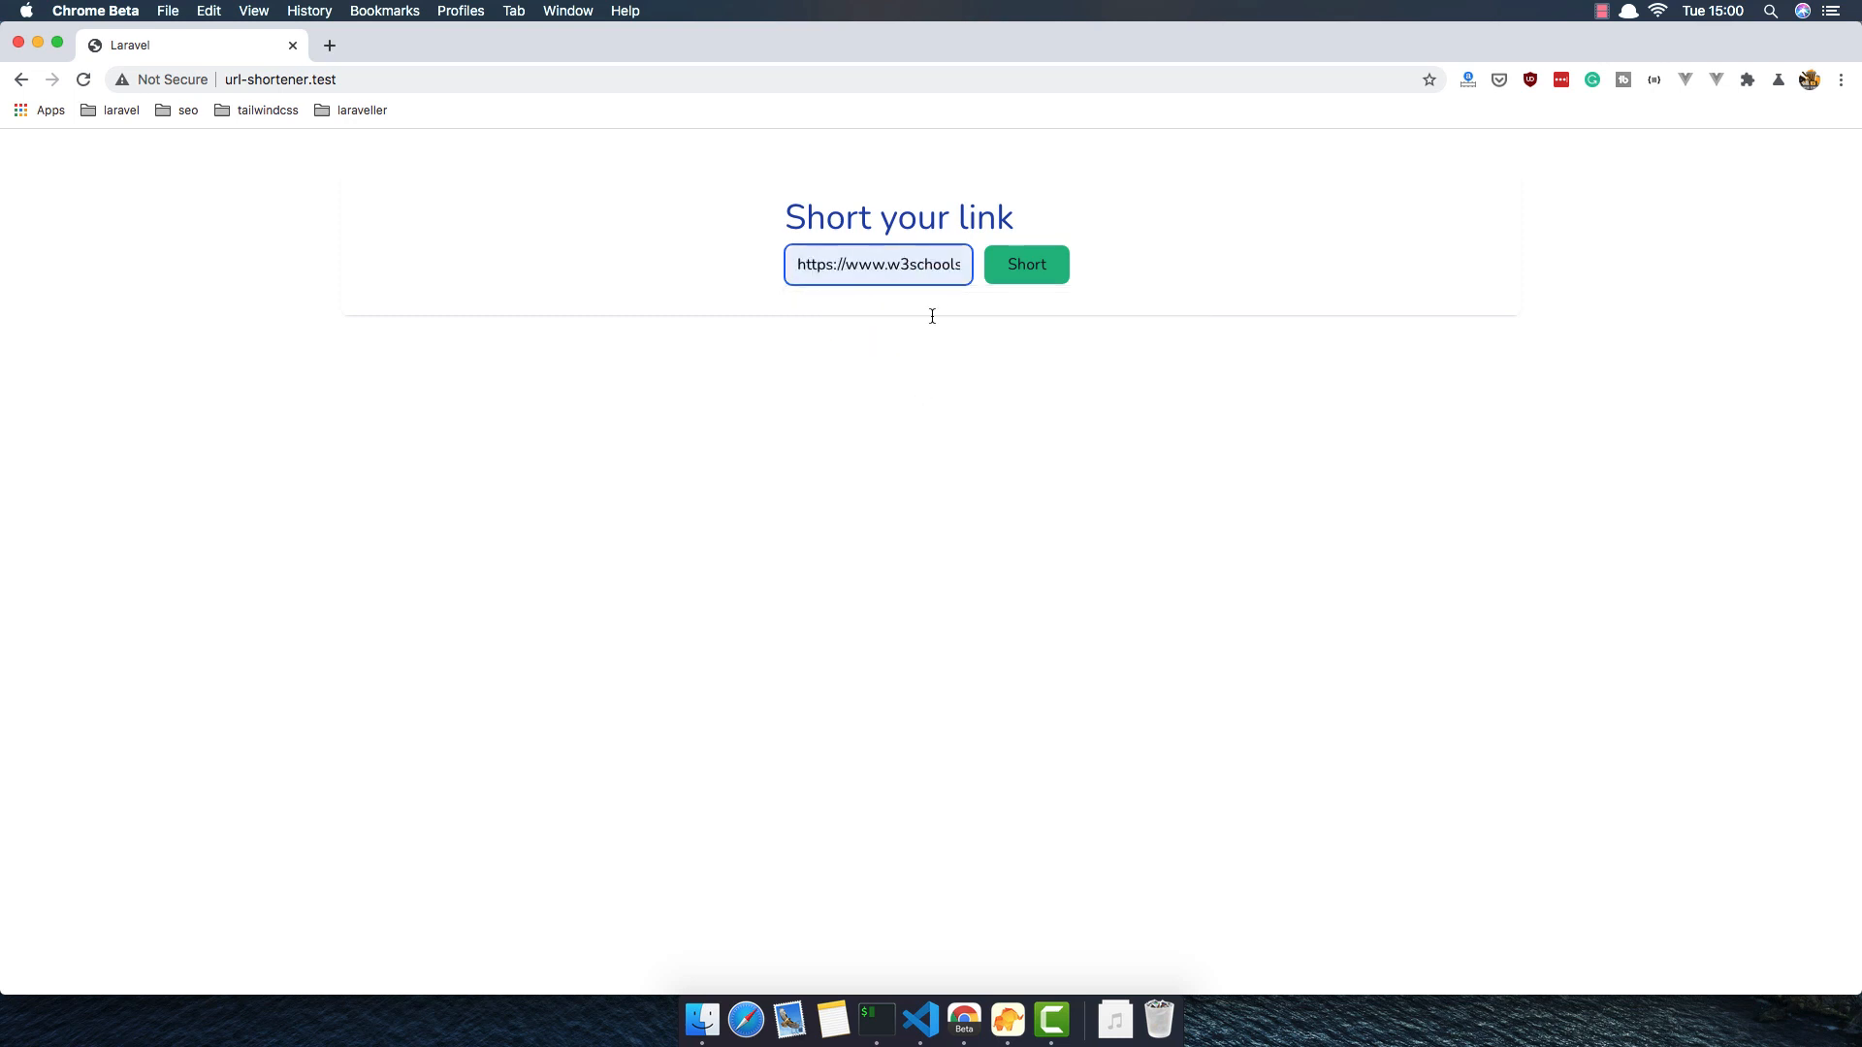
Shorten a link, follow the rendered short link to url-shortener.test/5yc2n, and reload it
click(1024, 264)
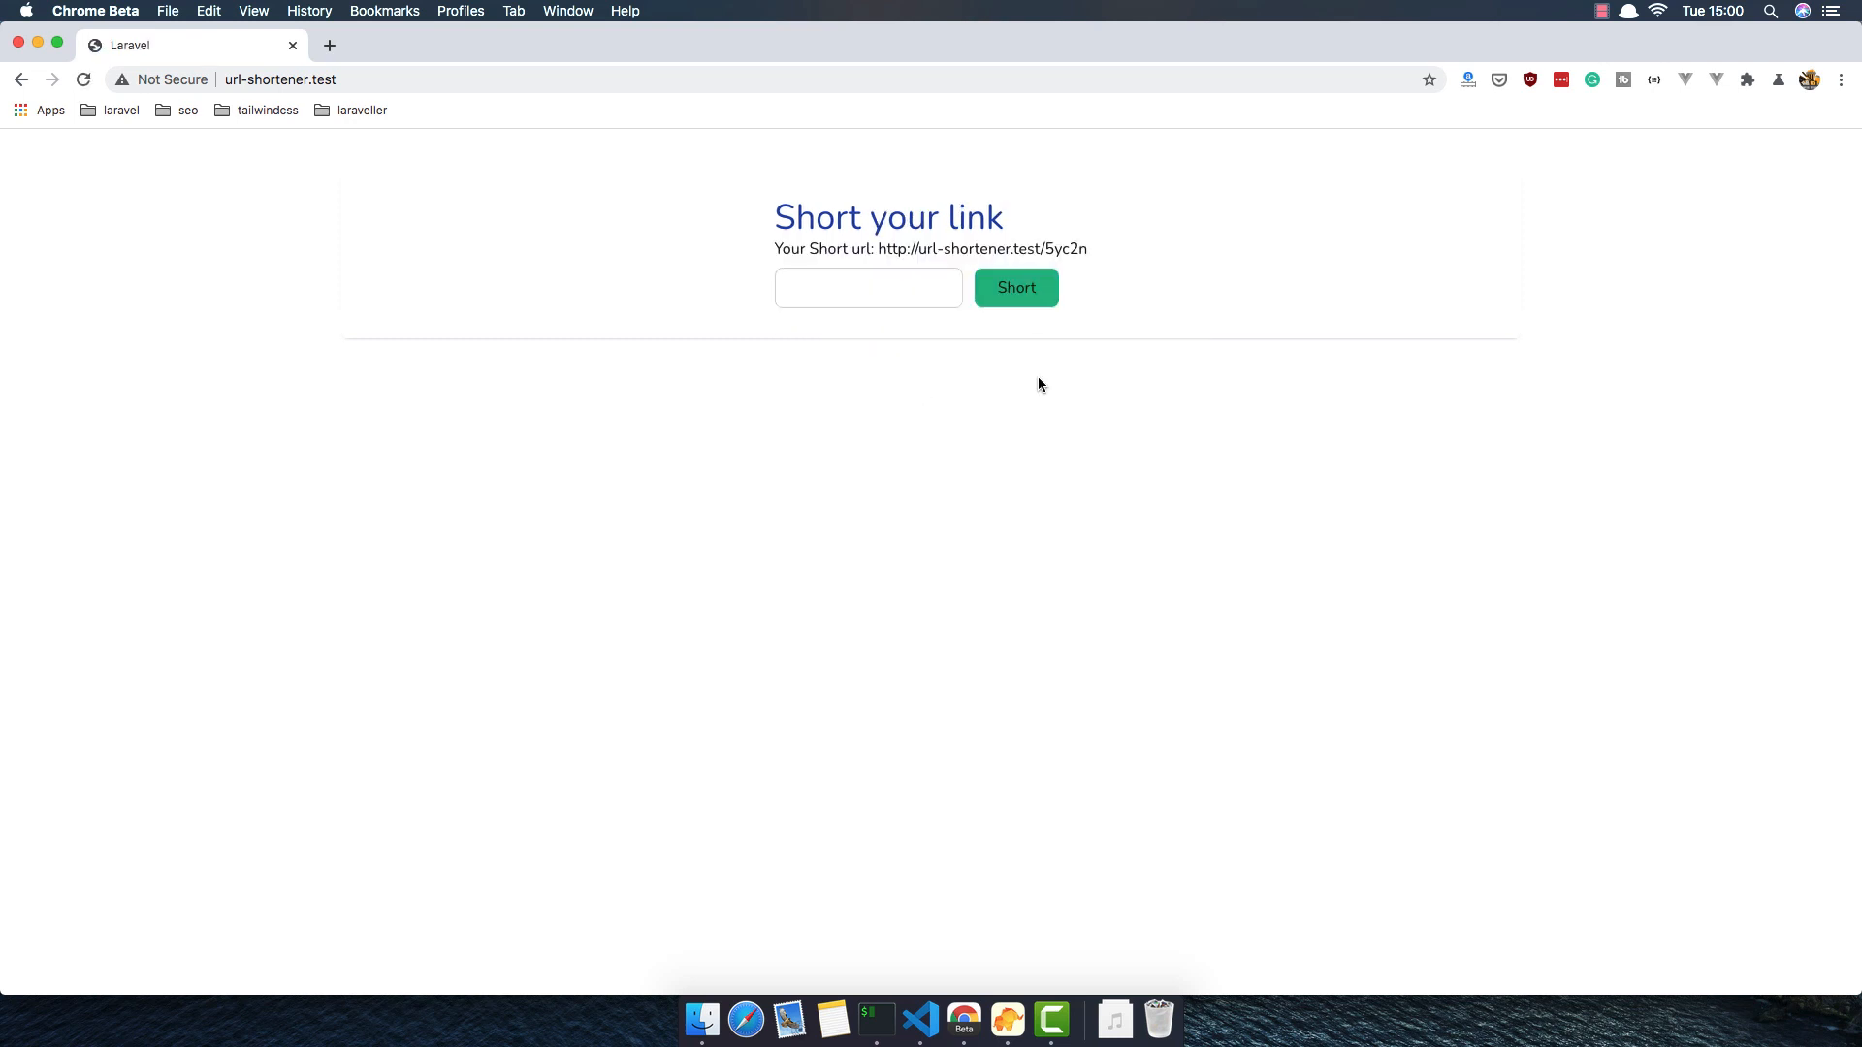
mouse_move(968, 250)
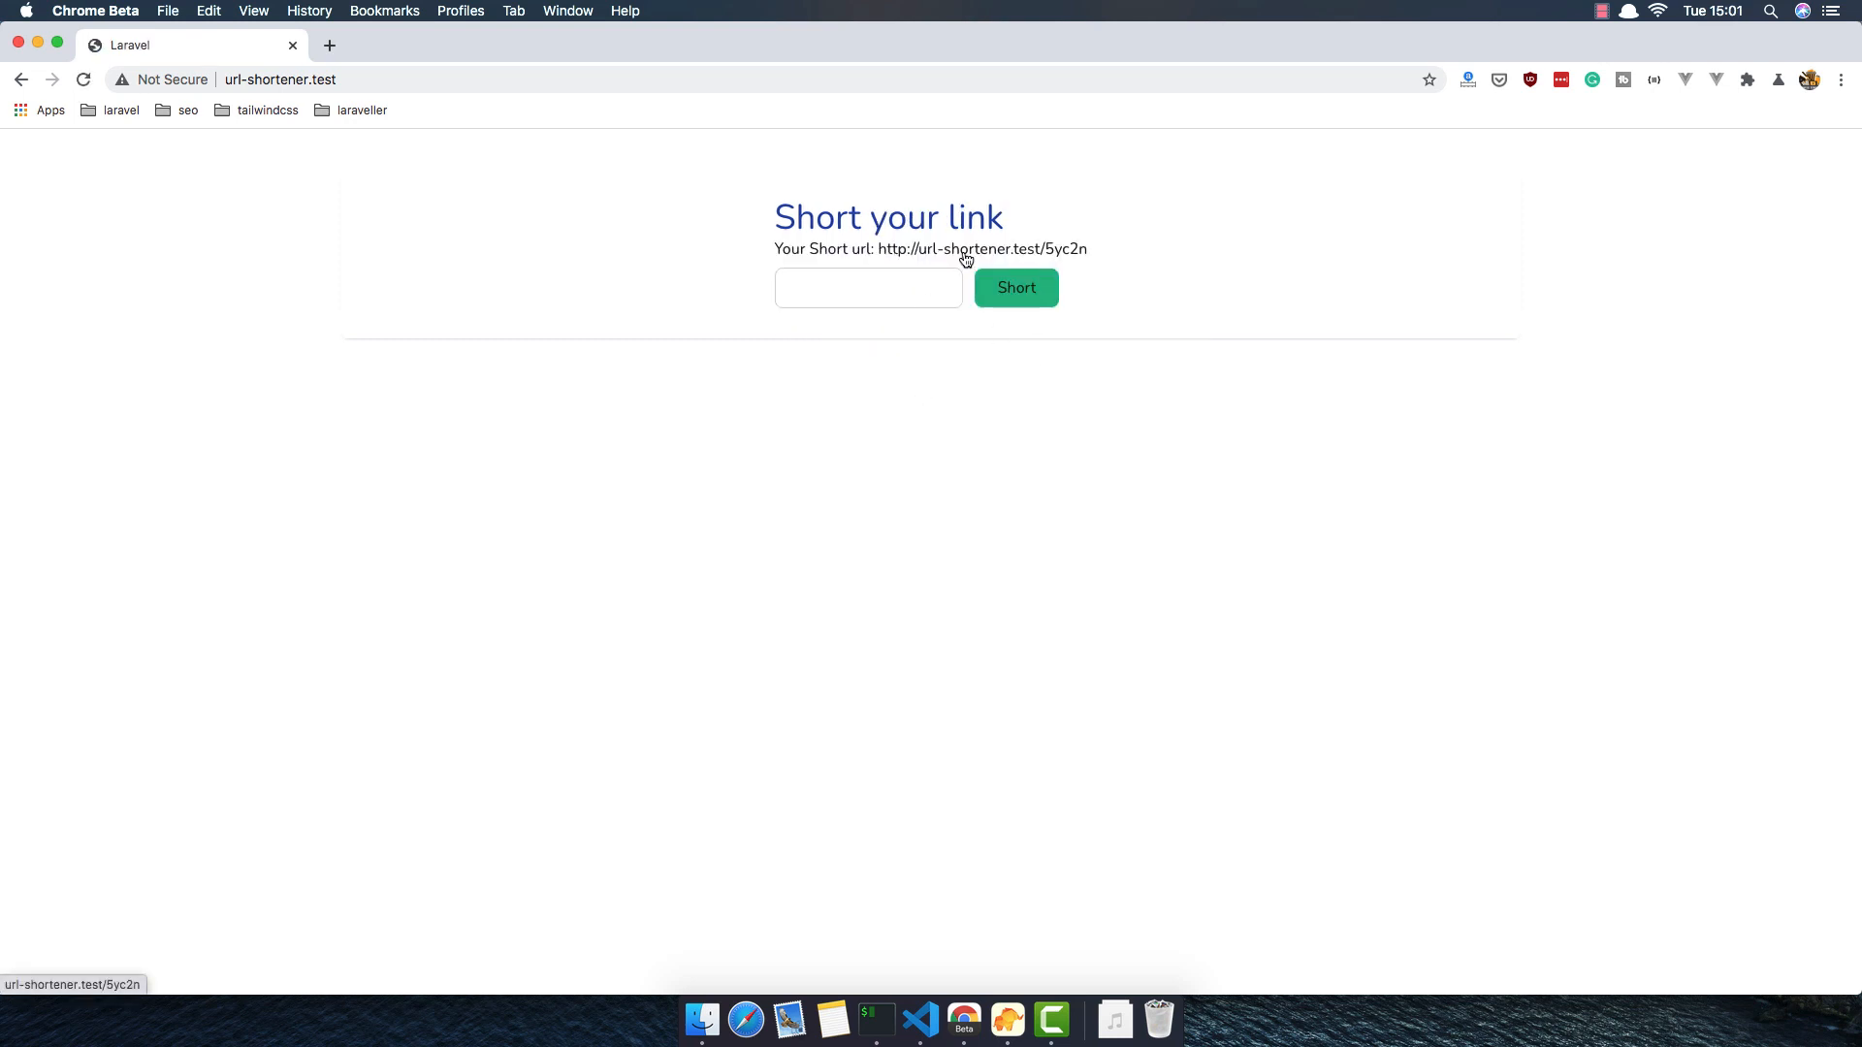
mouse_move(980, 258)
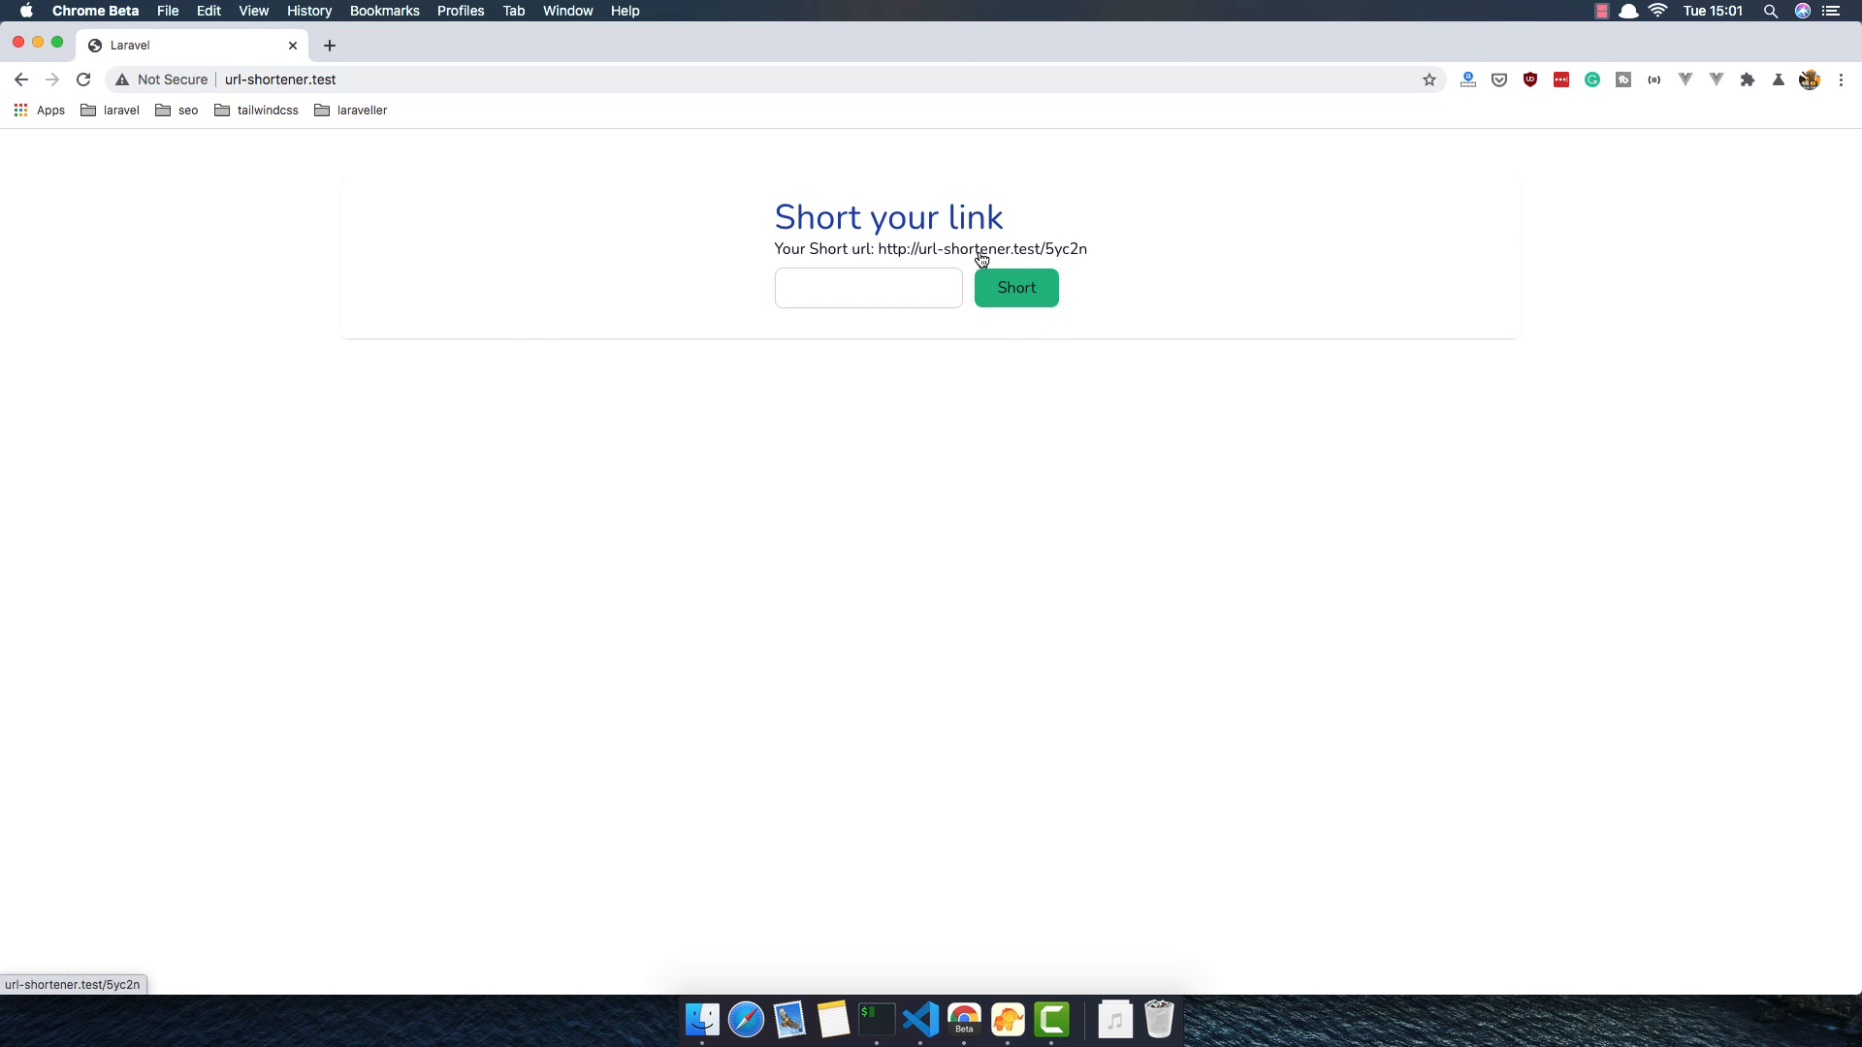
click(984, 248)
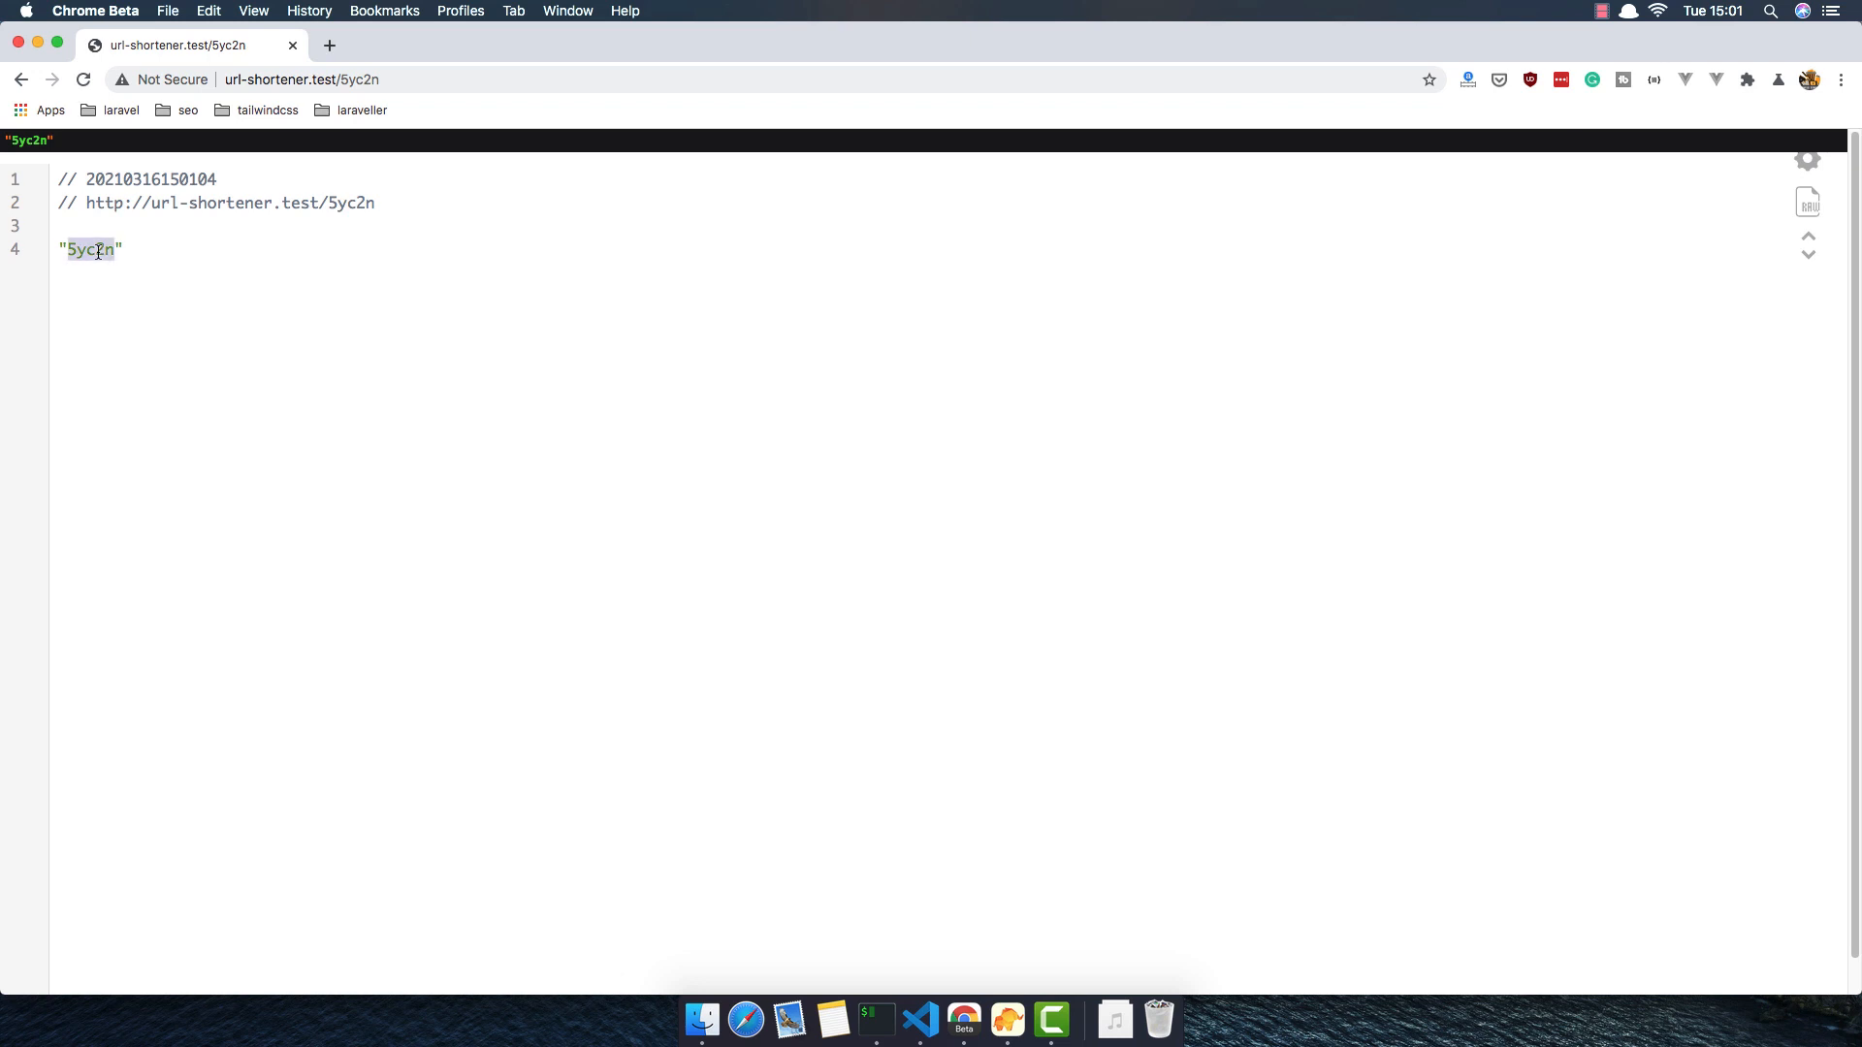
mouse_move(142, 342)
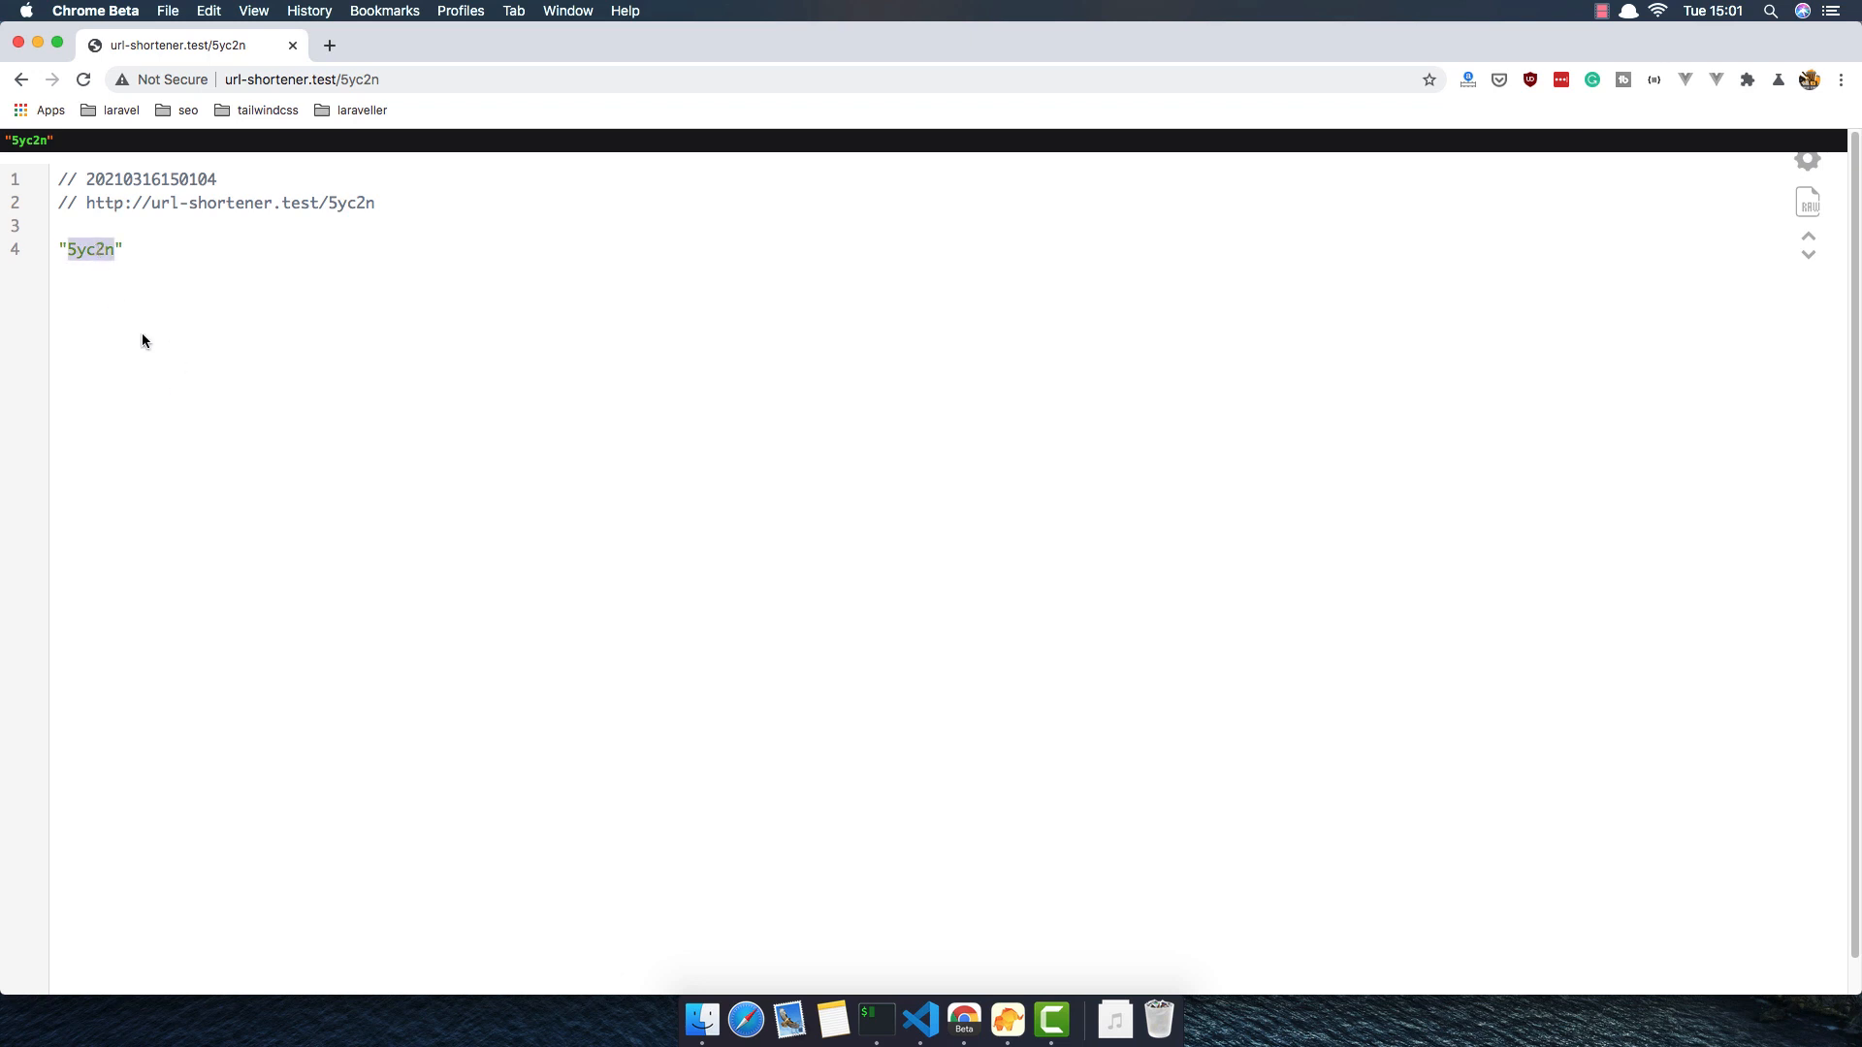
click(20, 79)
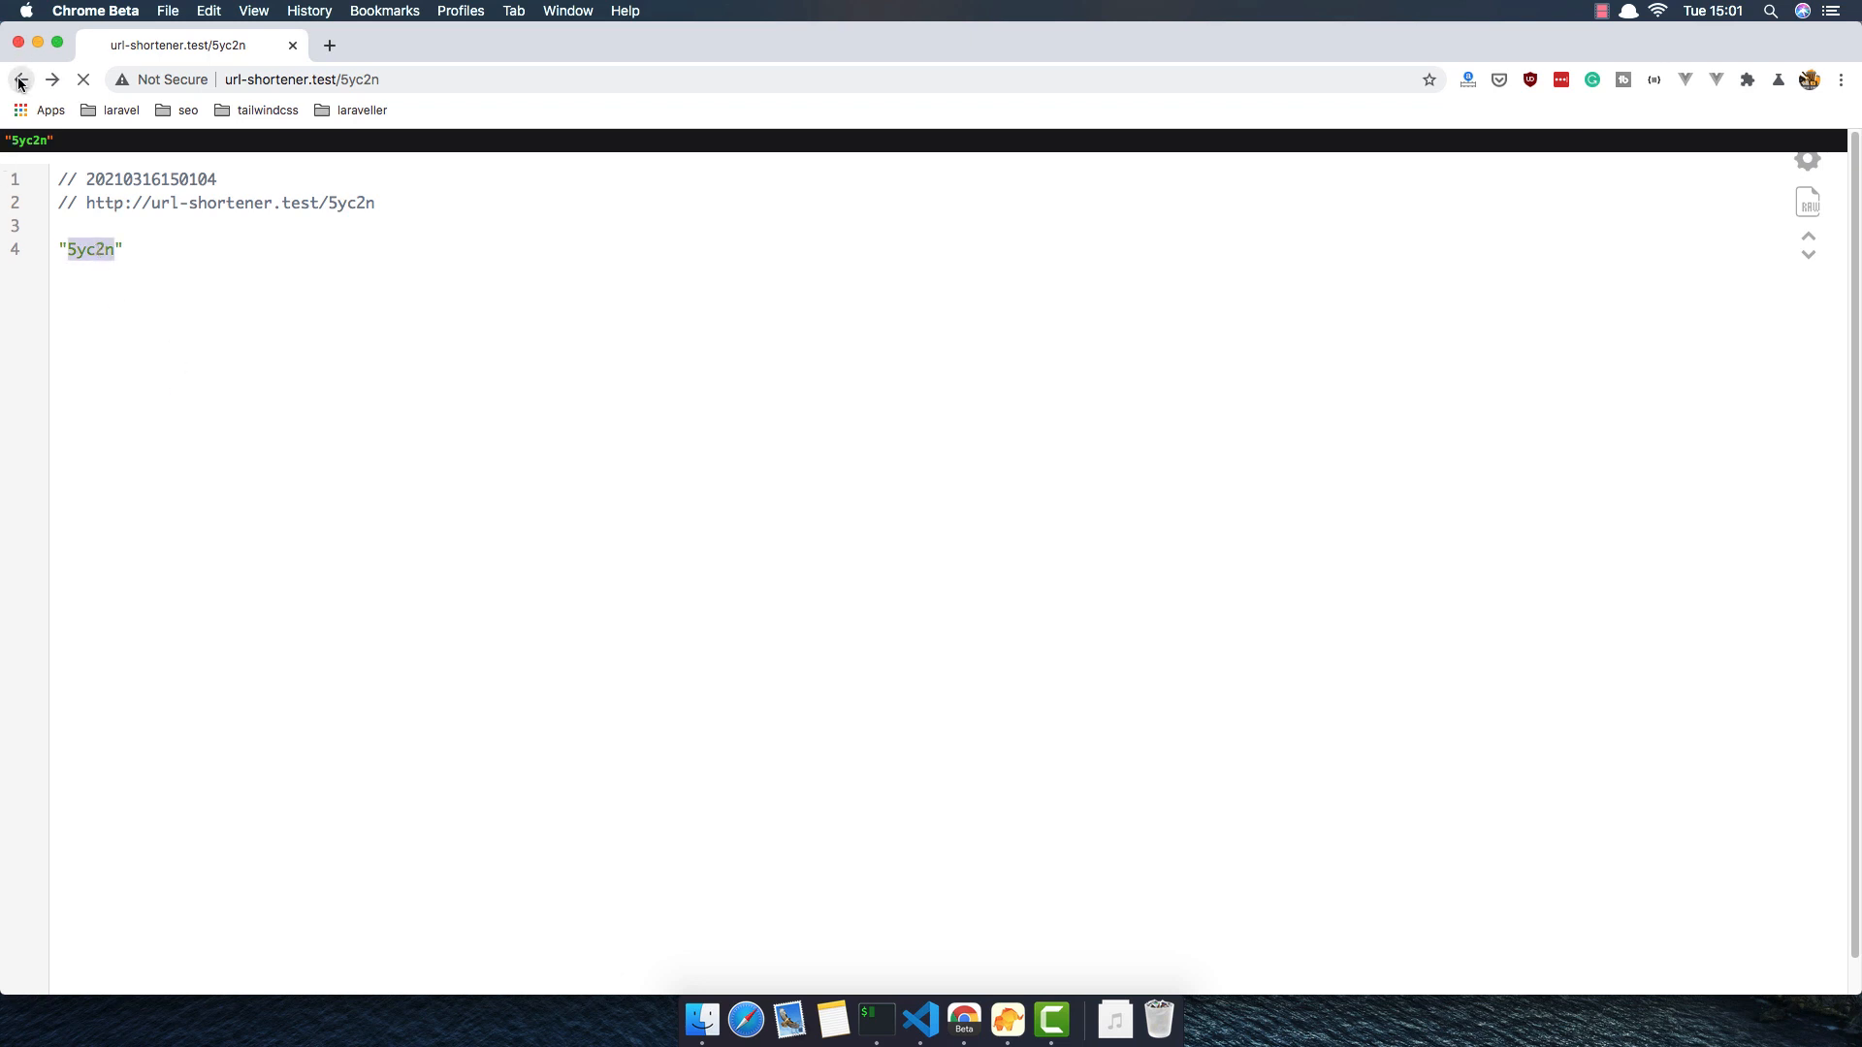
click(19, 79)
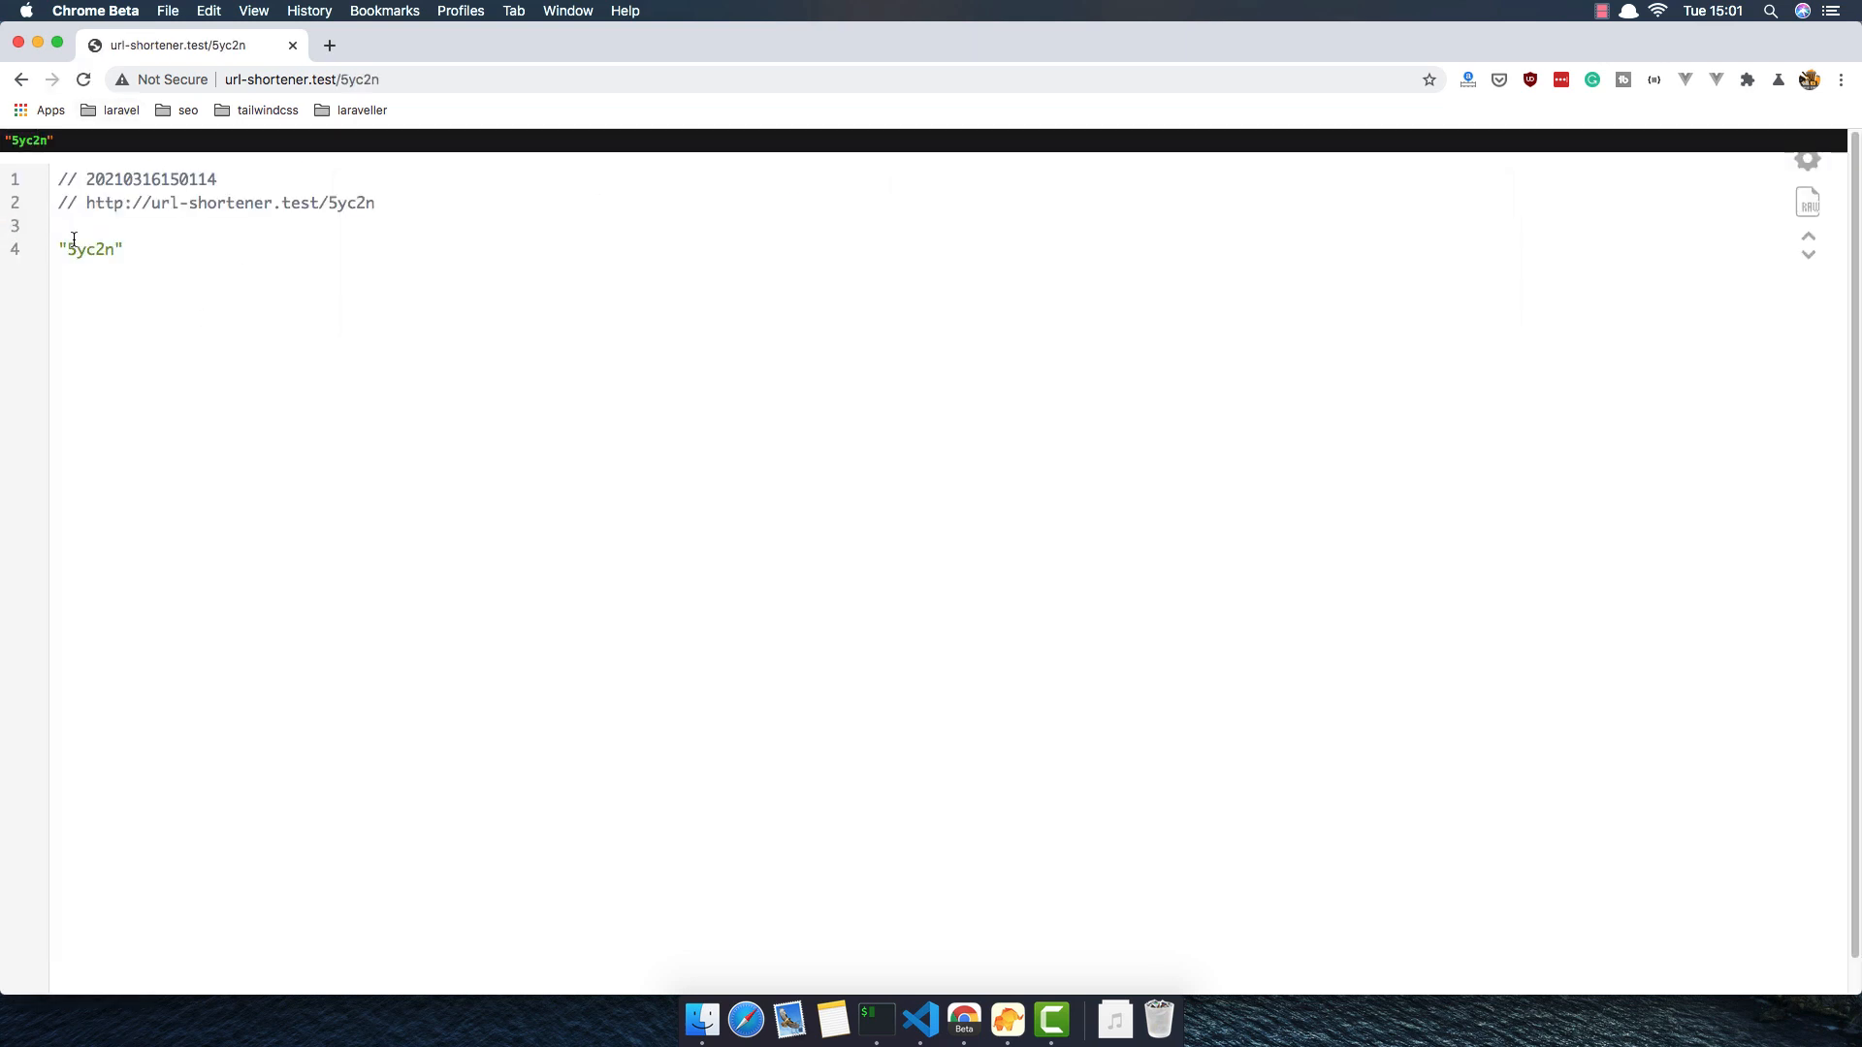
mouse_move(119, 258)
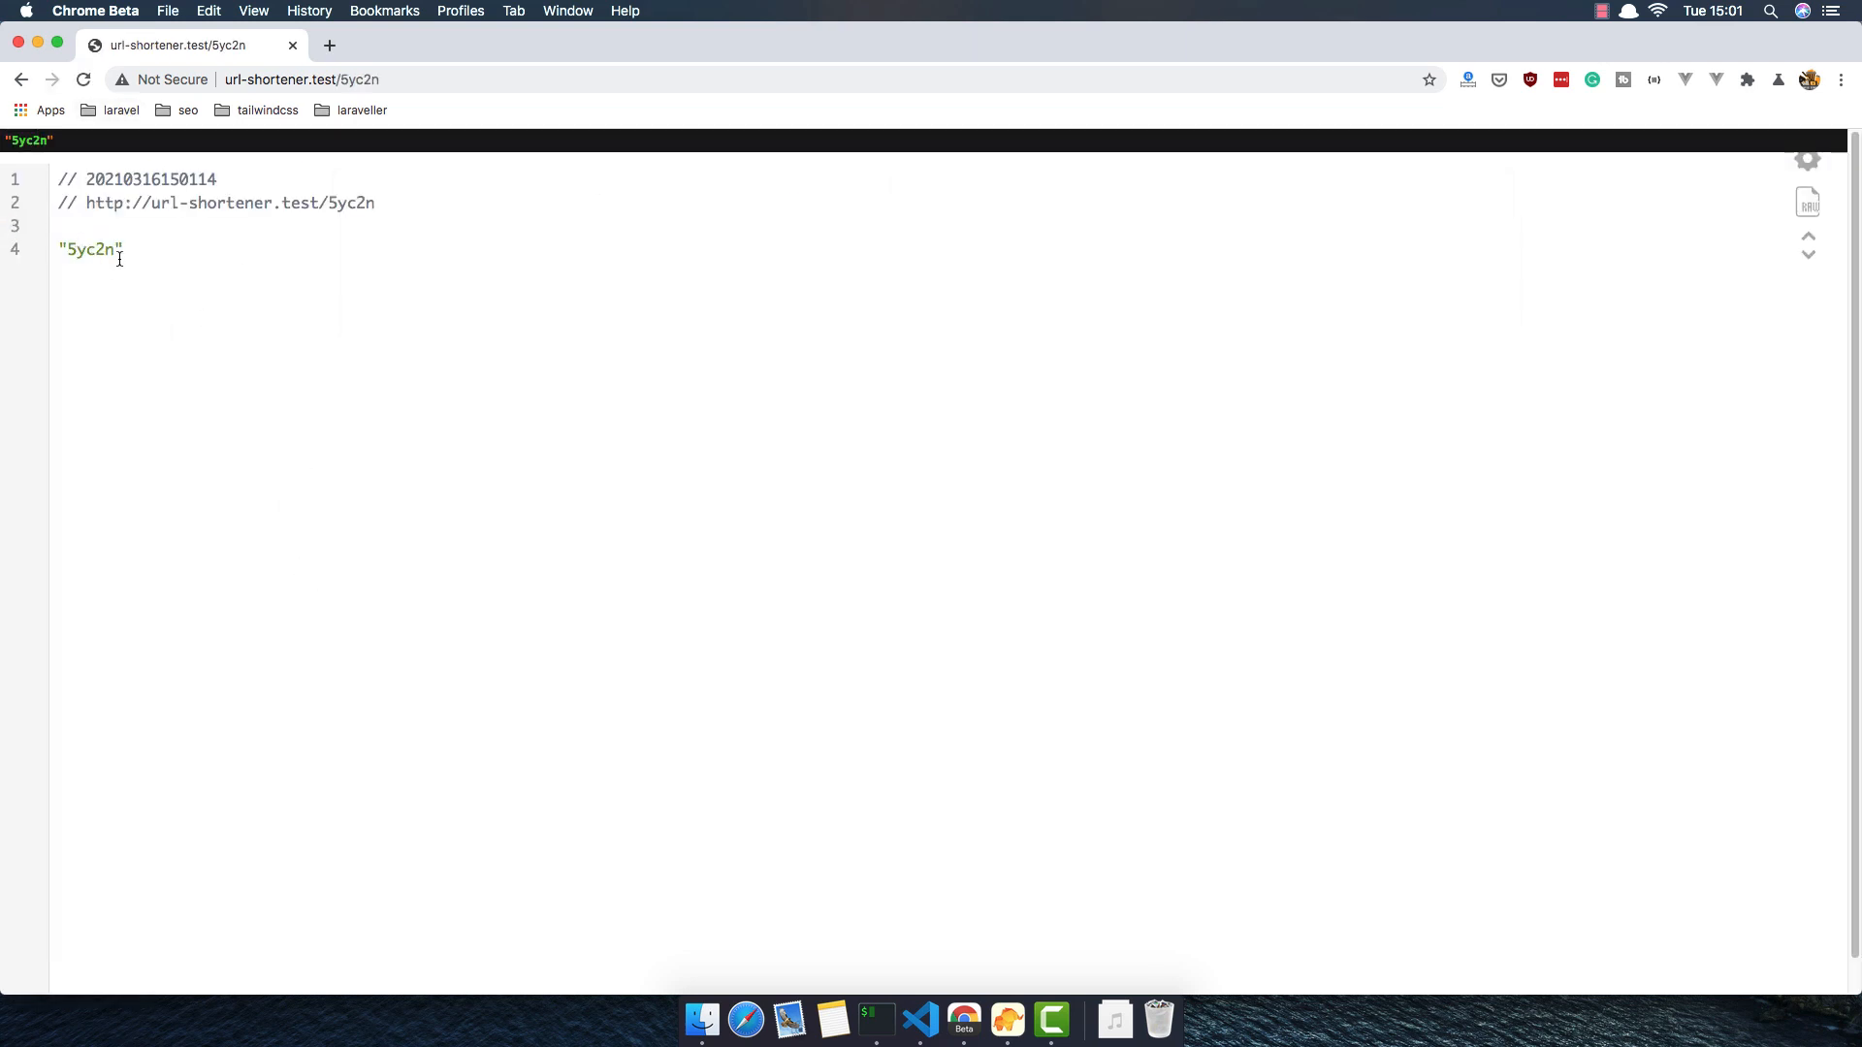
mouse_move(307, 314)
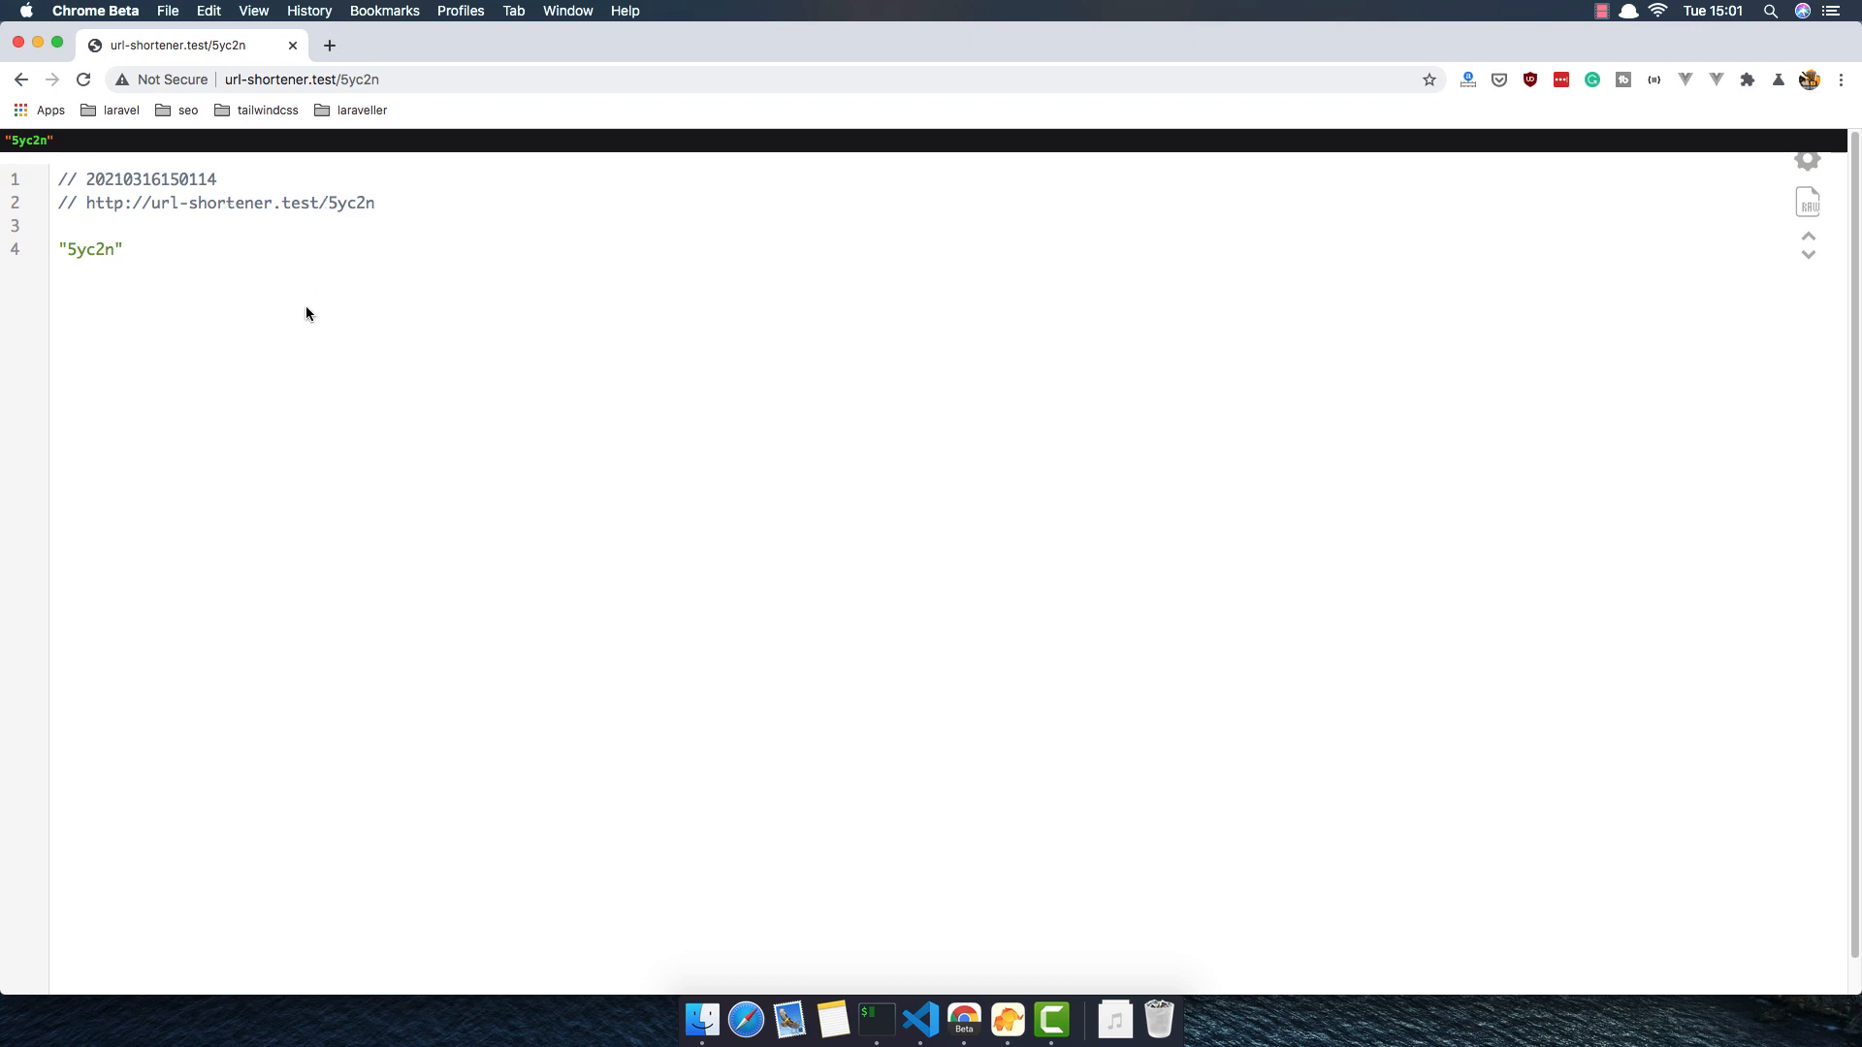
Add class="text-green-500" to the success message's <a> tag in ShortUrlController
click(918, 1019)
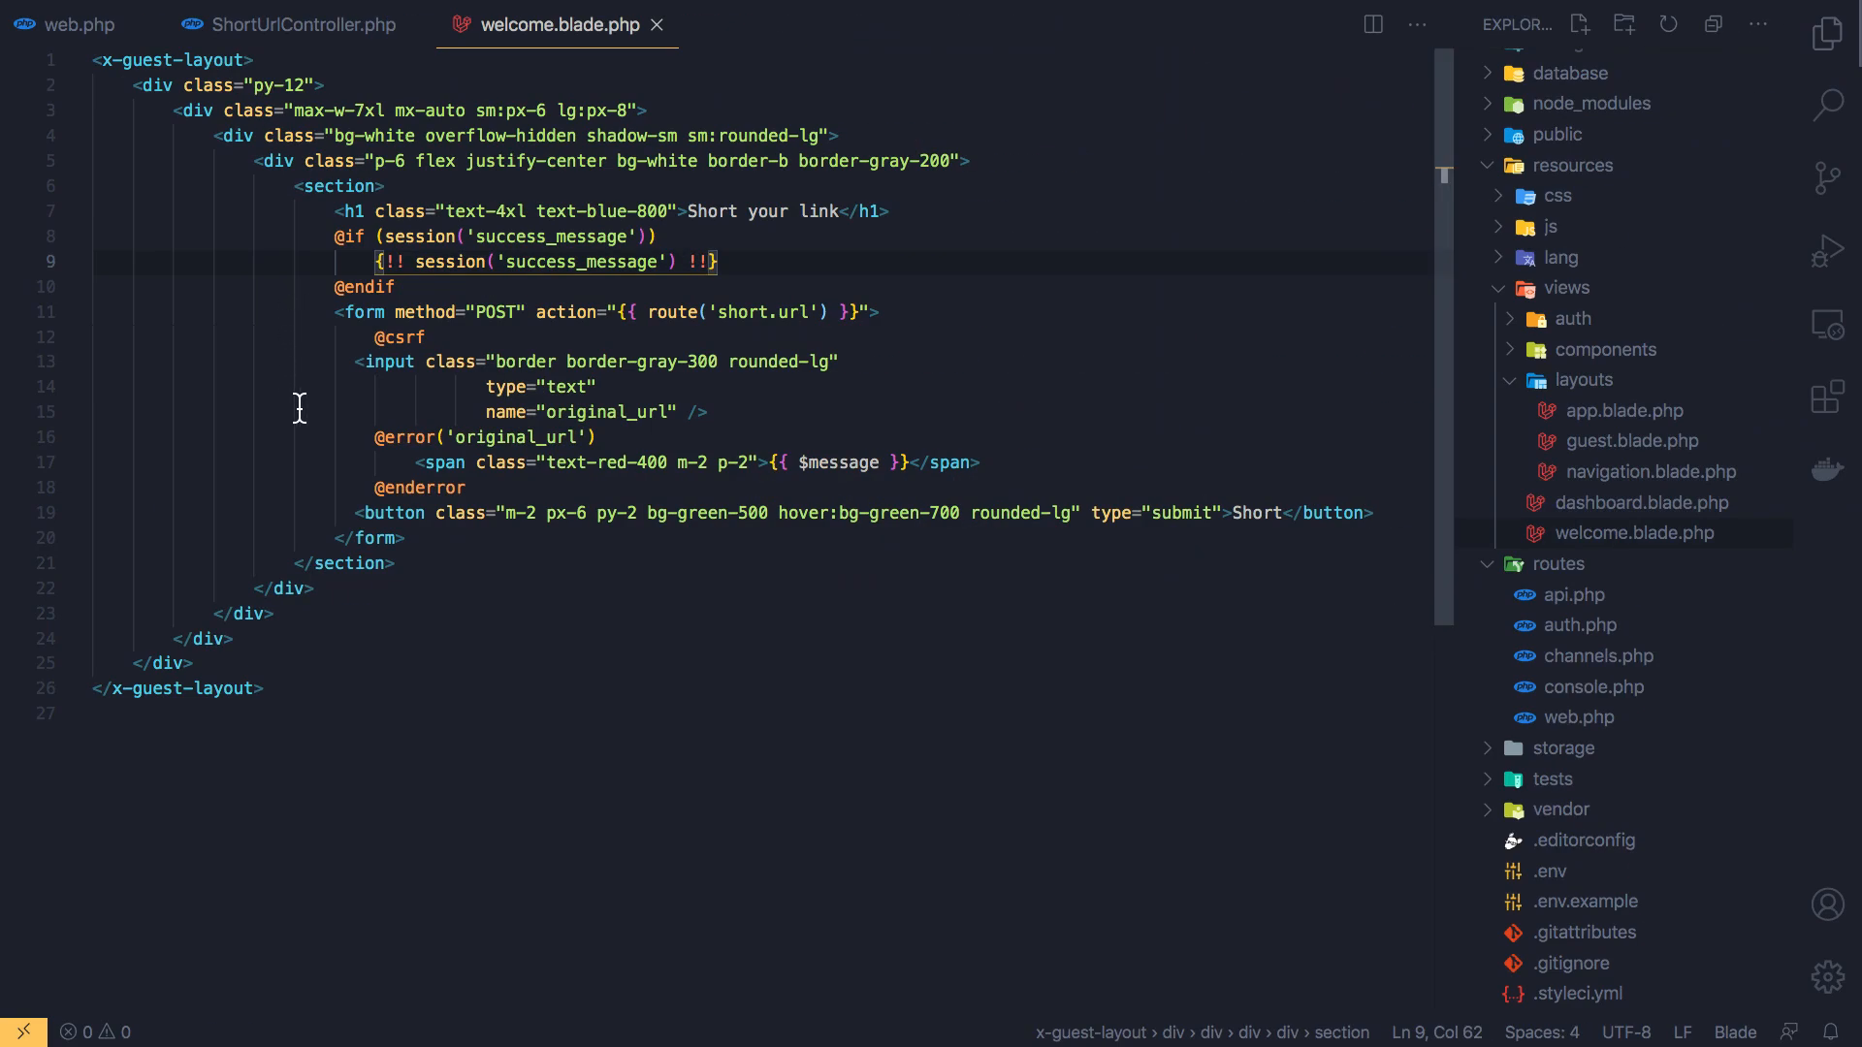
mouse_move(302, 23)
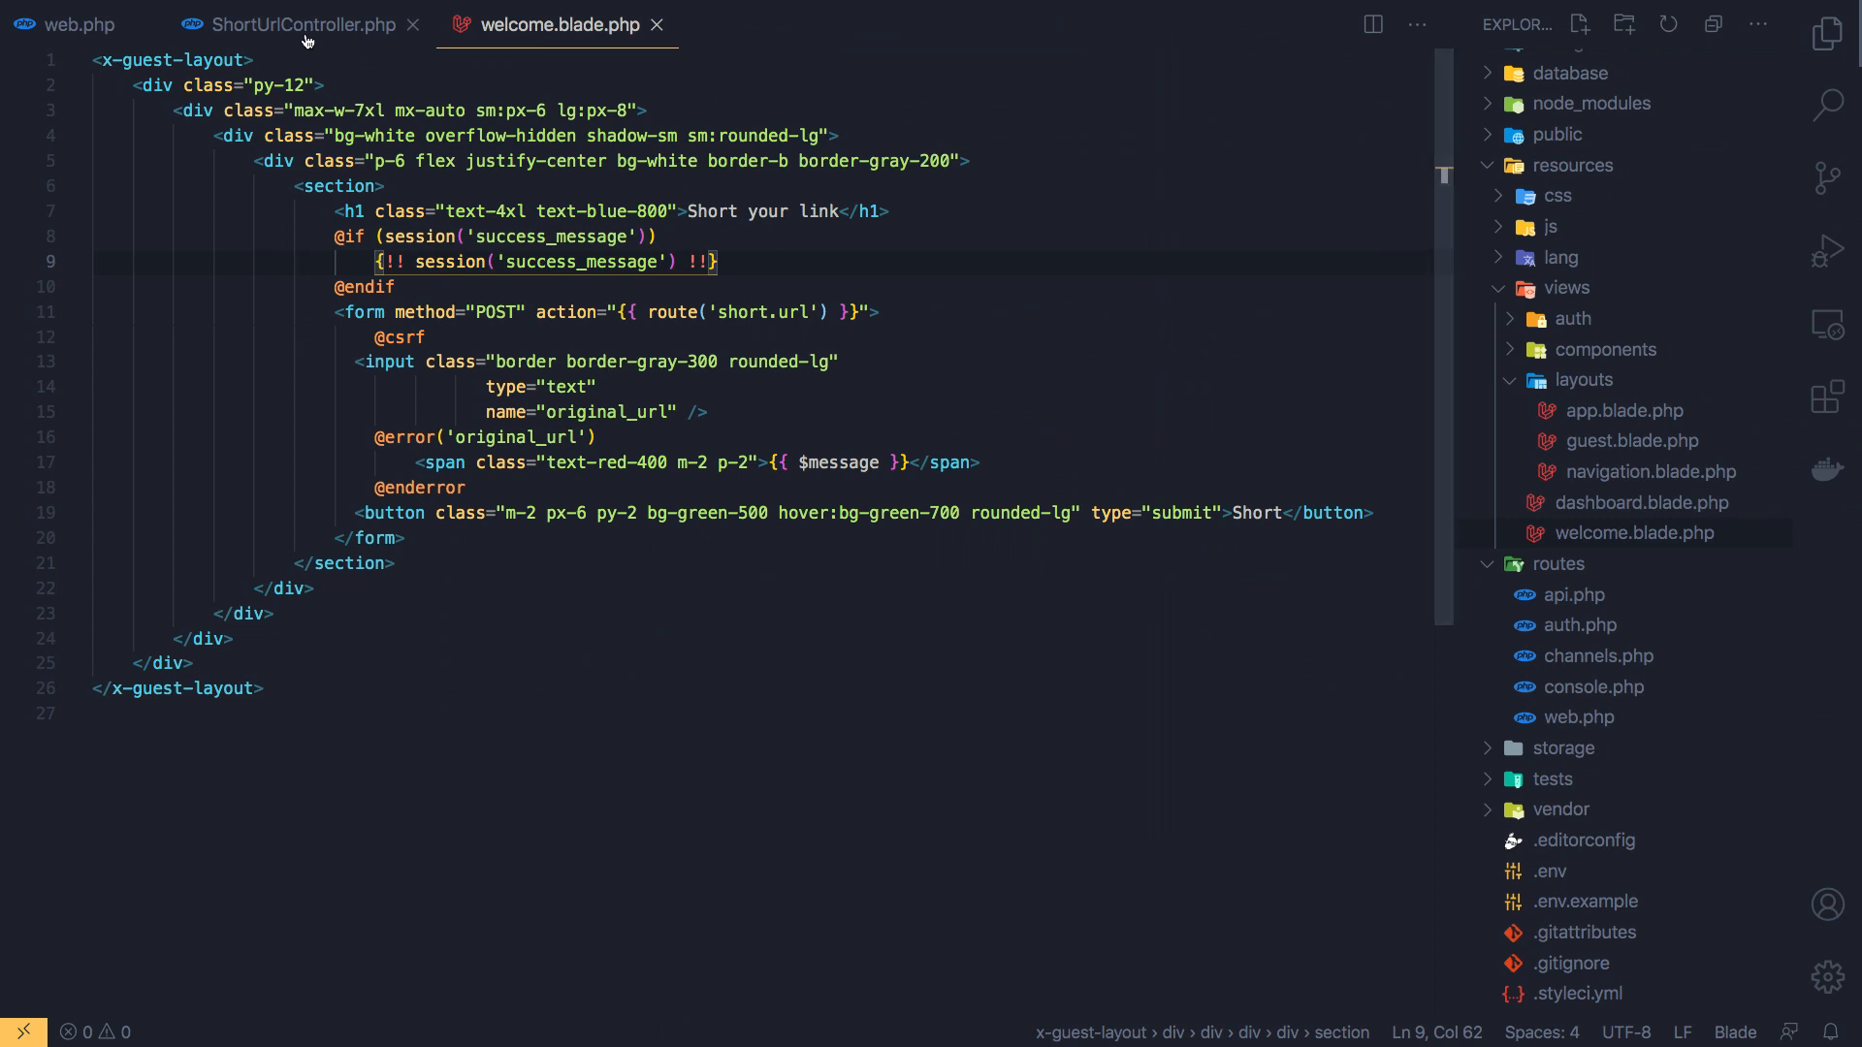
click(299, 24)
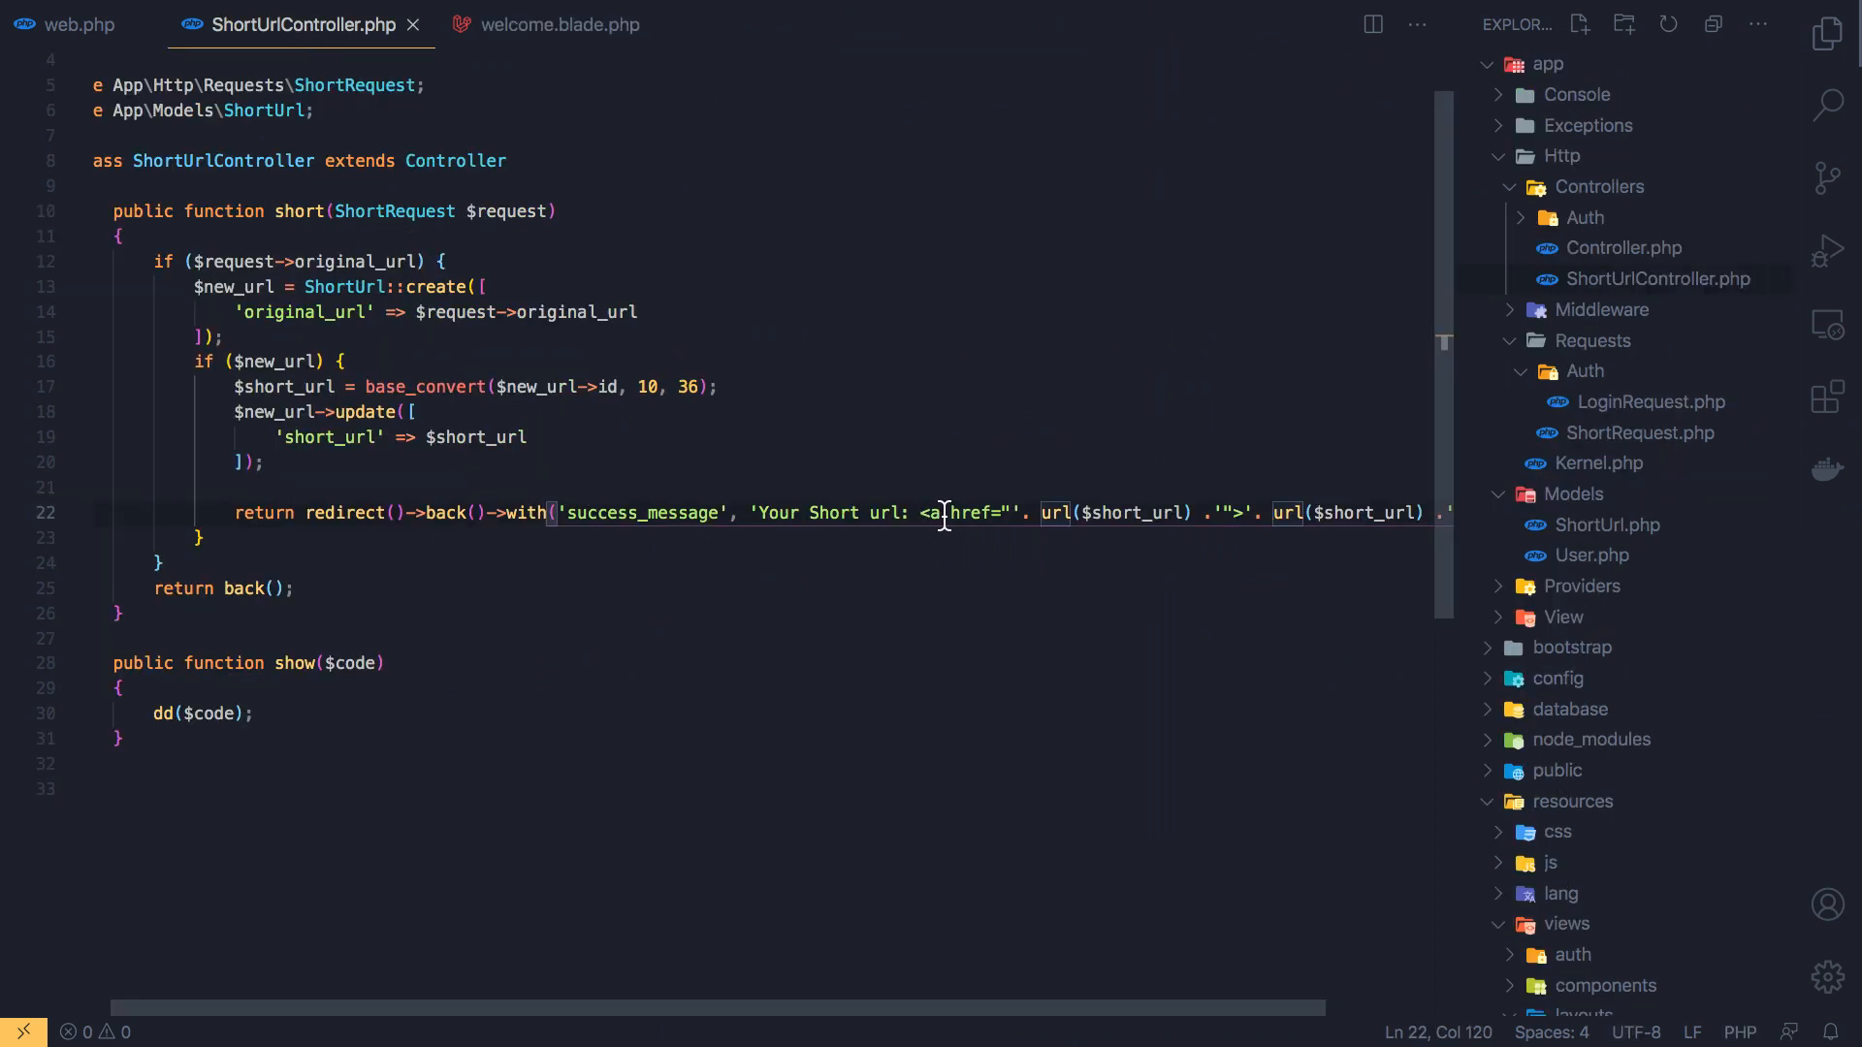
text(c)
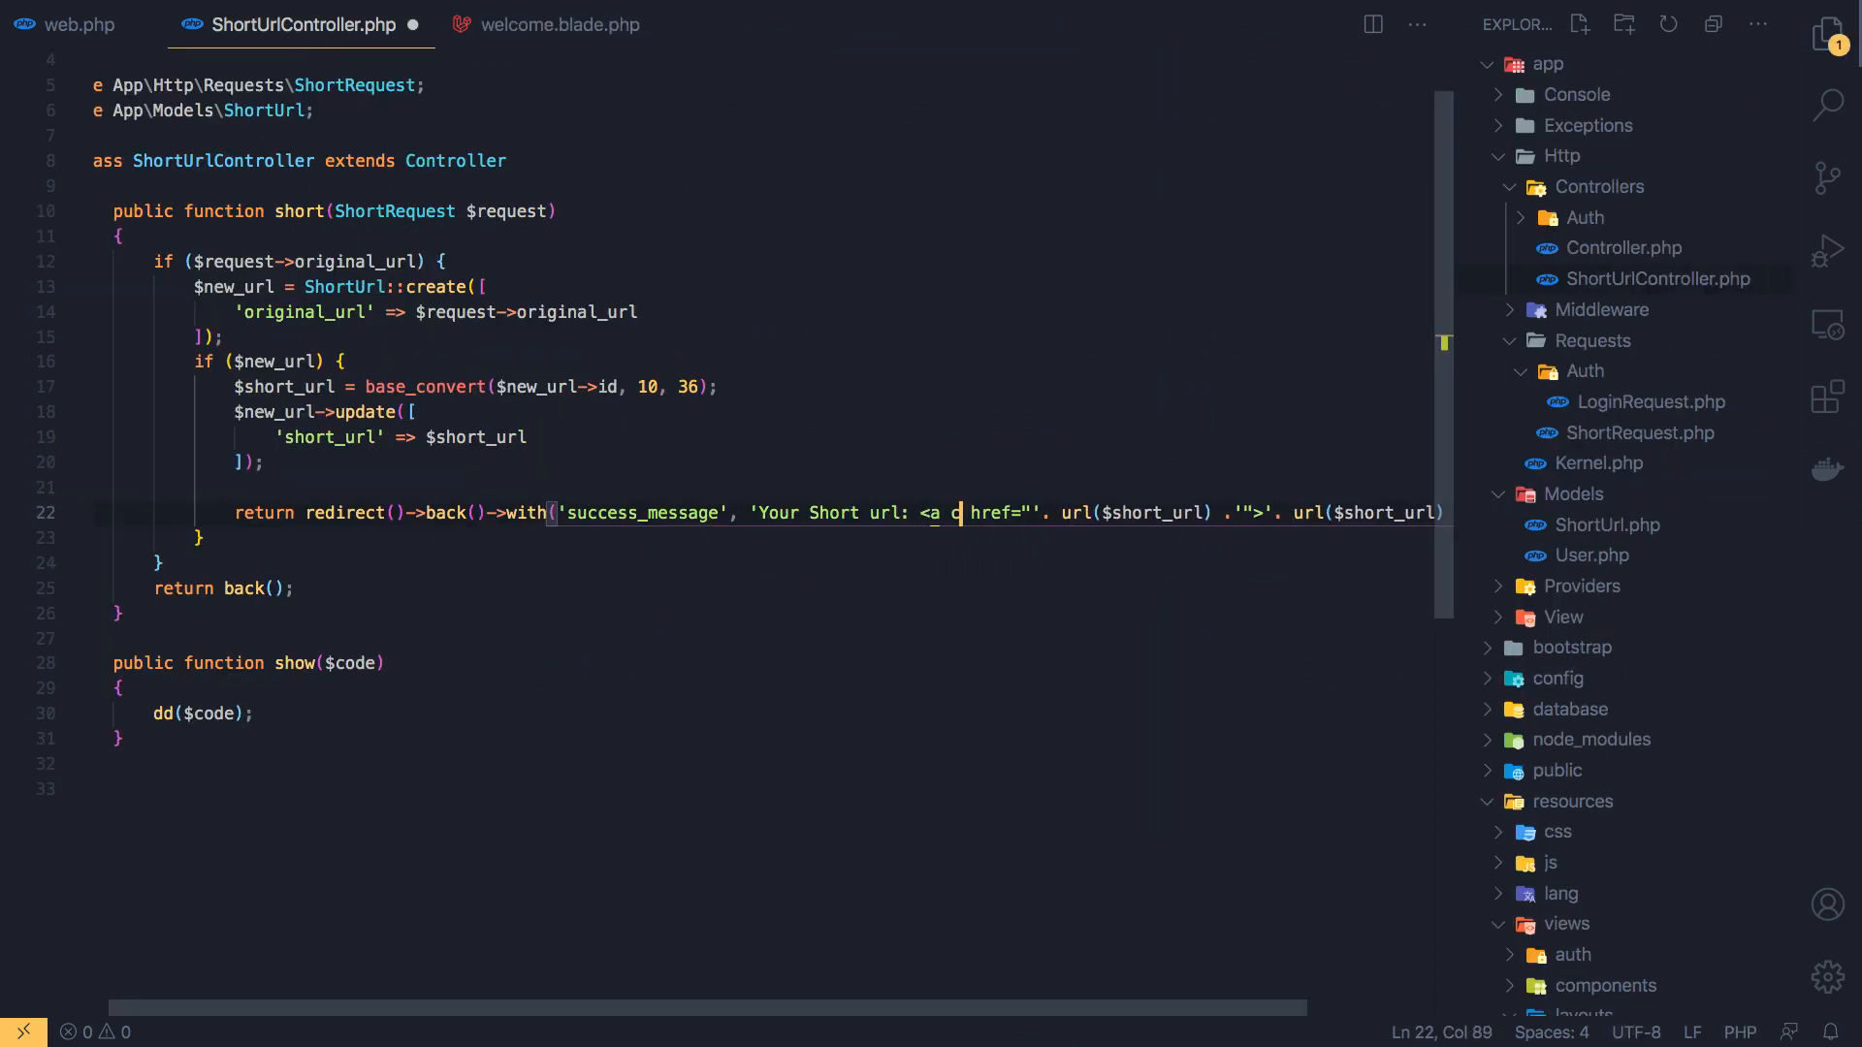
text(class=)
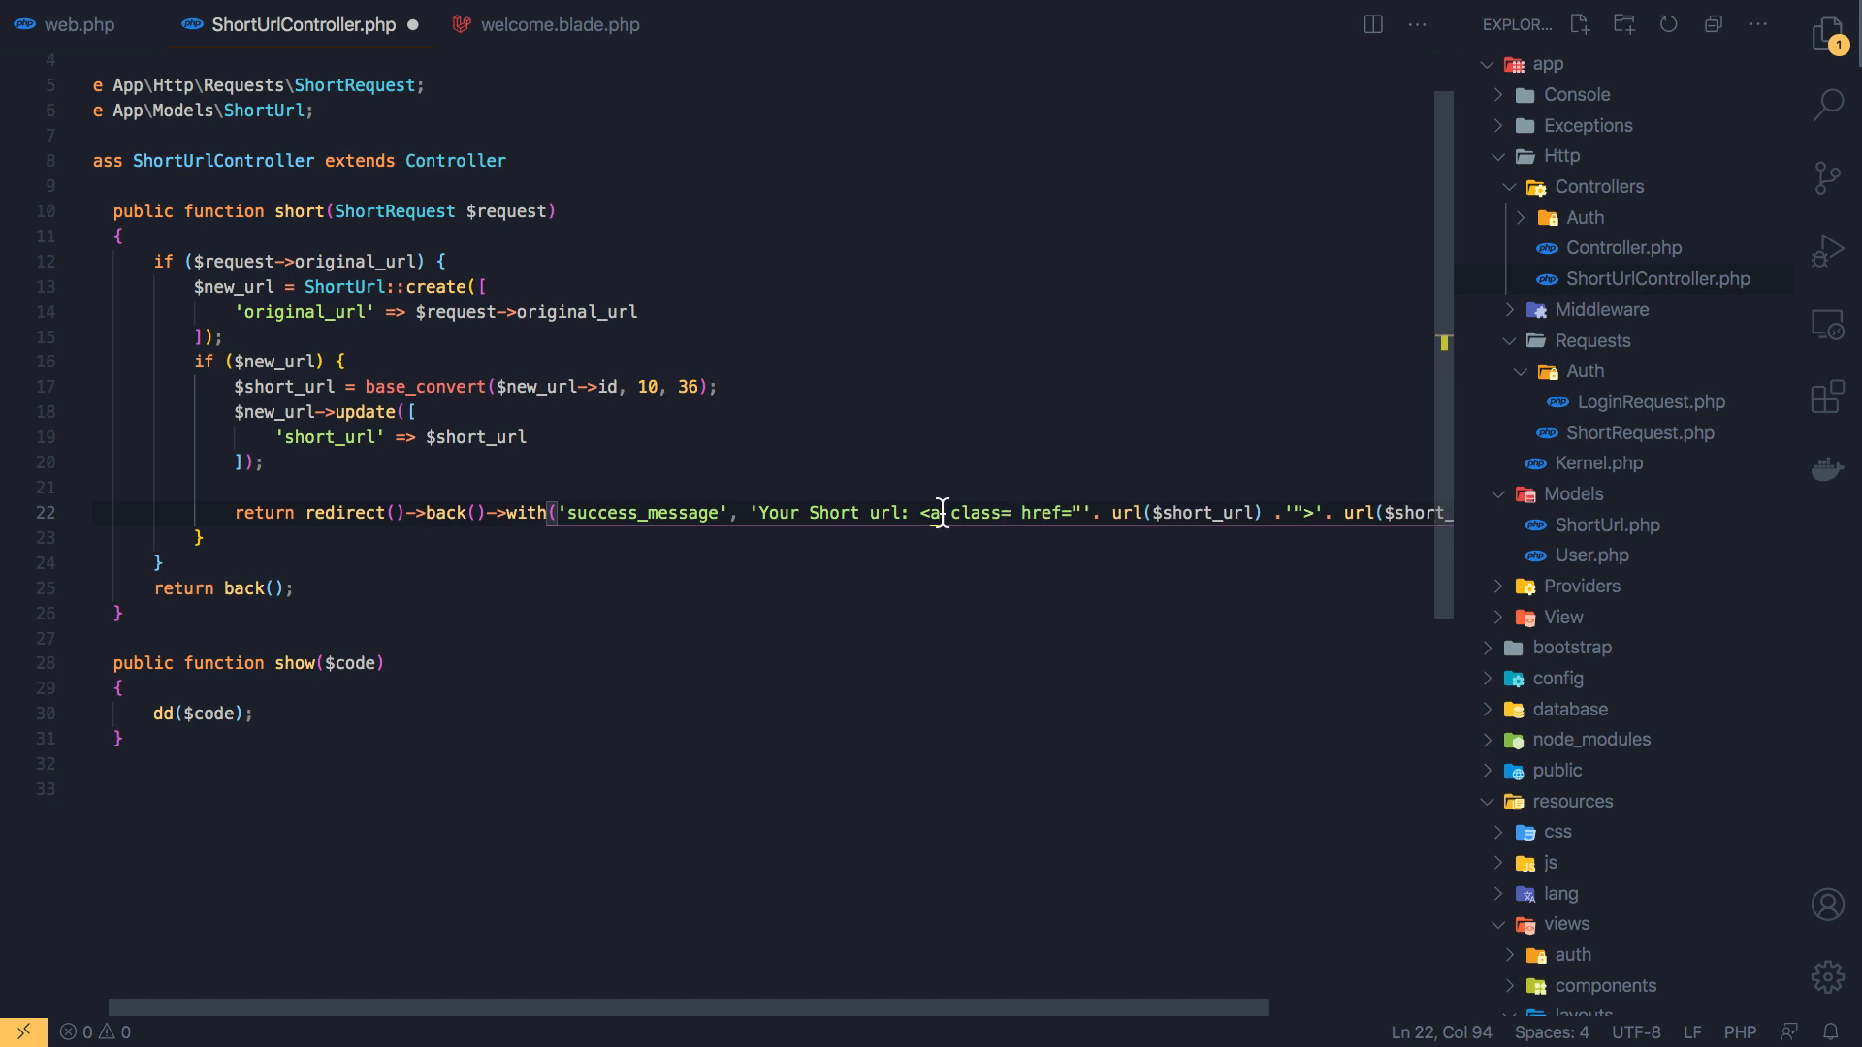
text("")
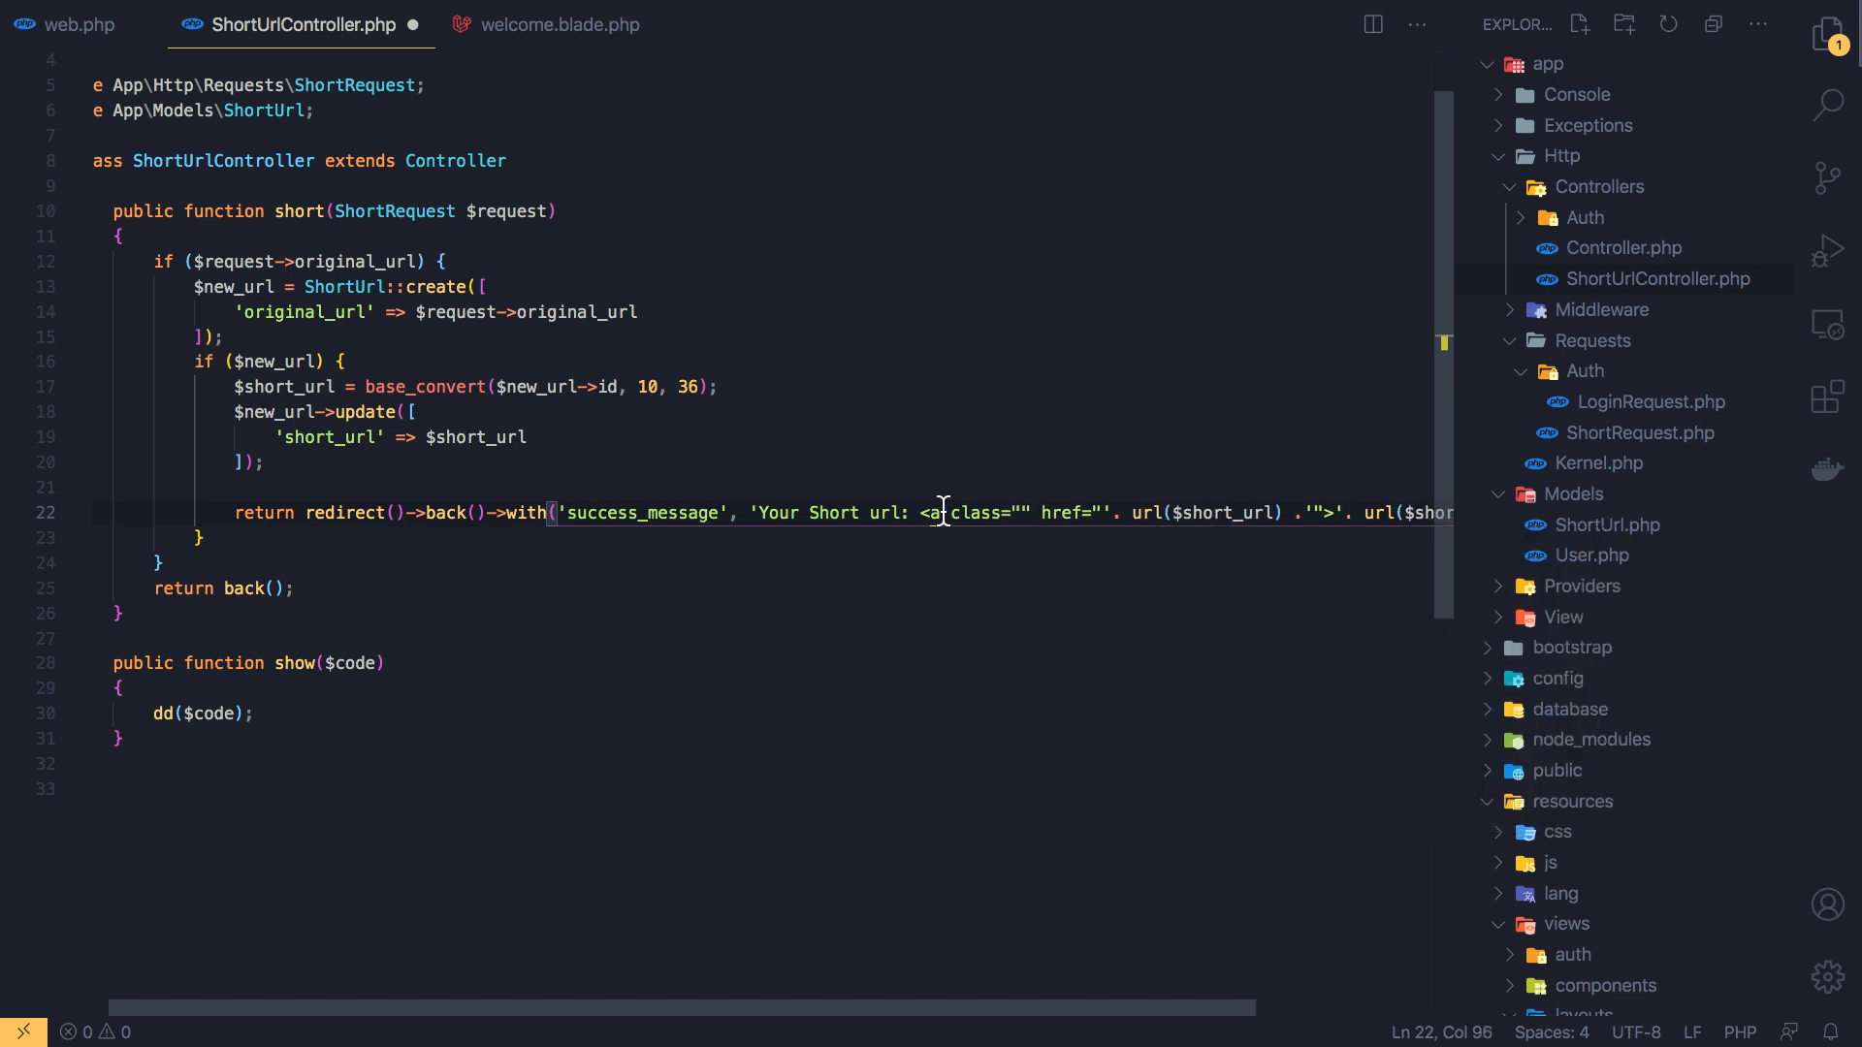
text(text)
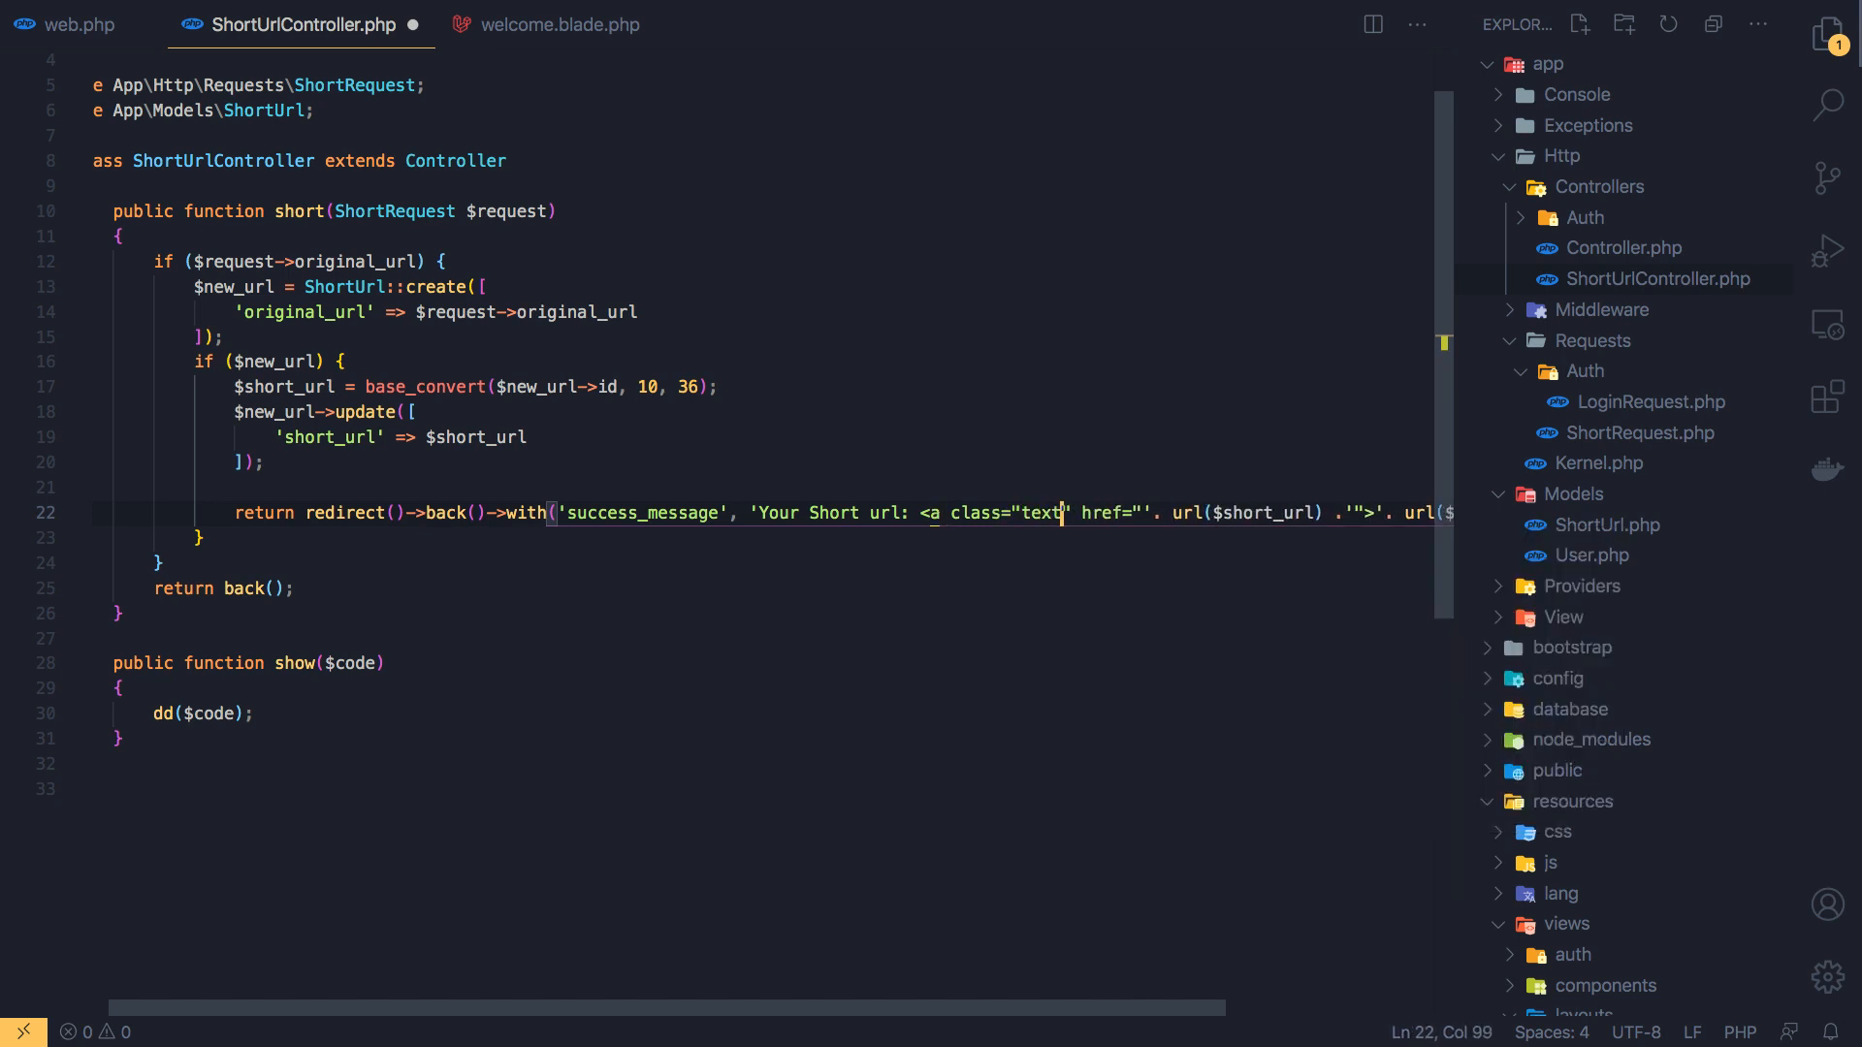
text(-green)
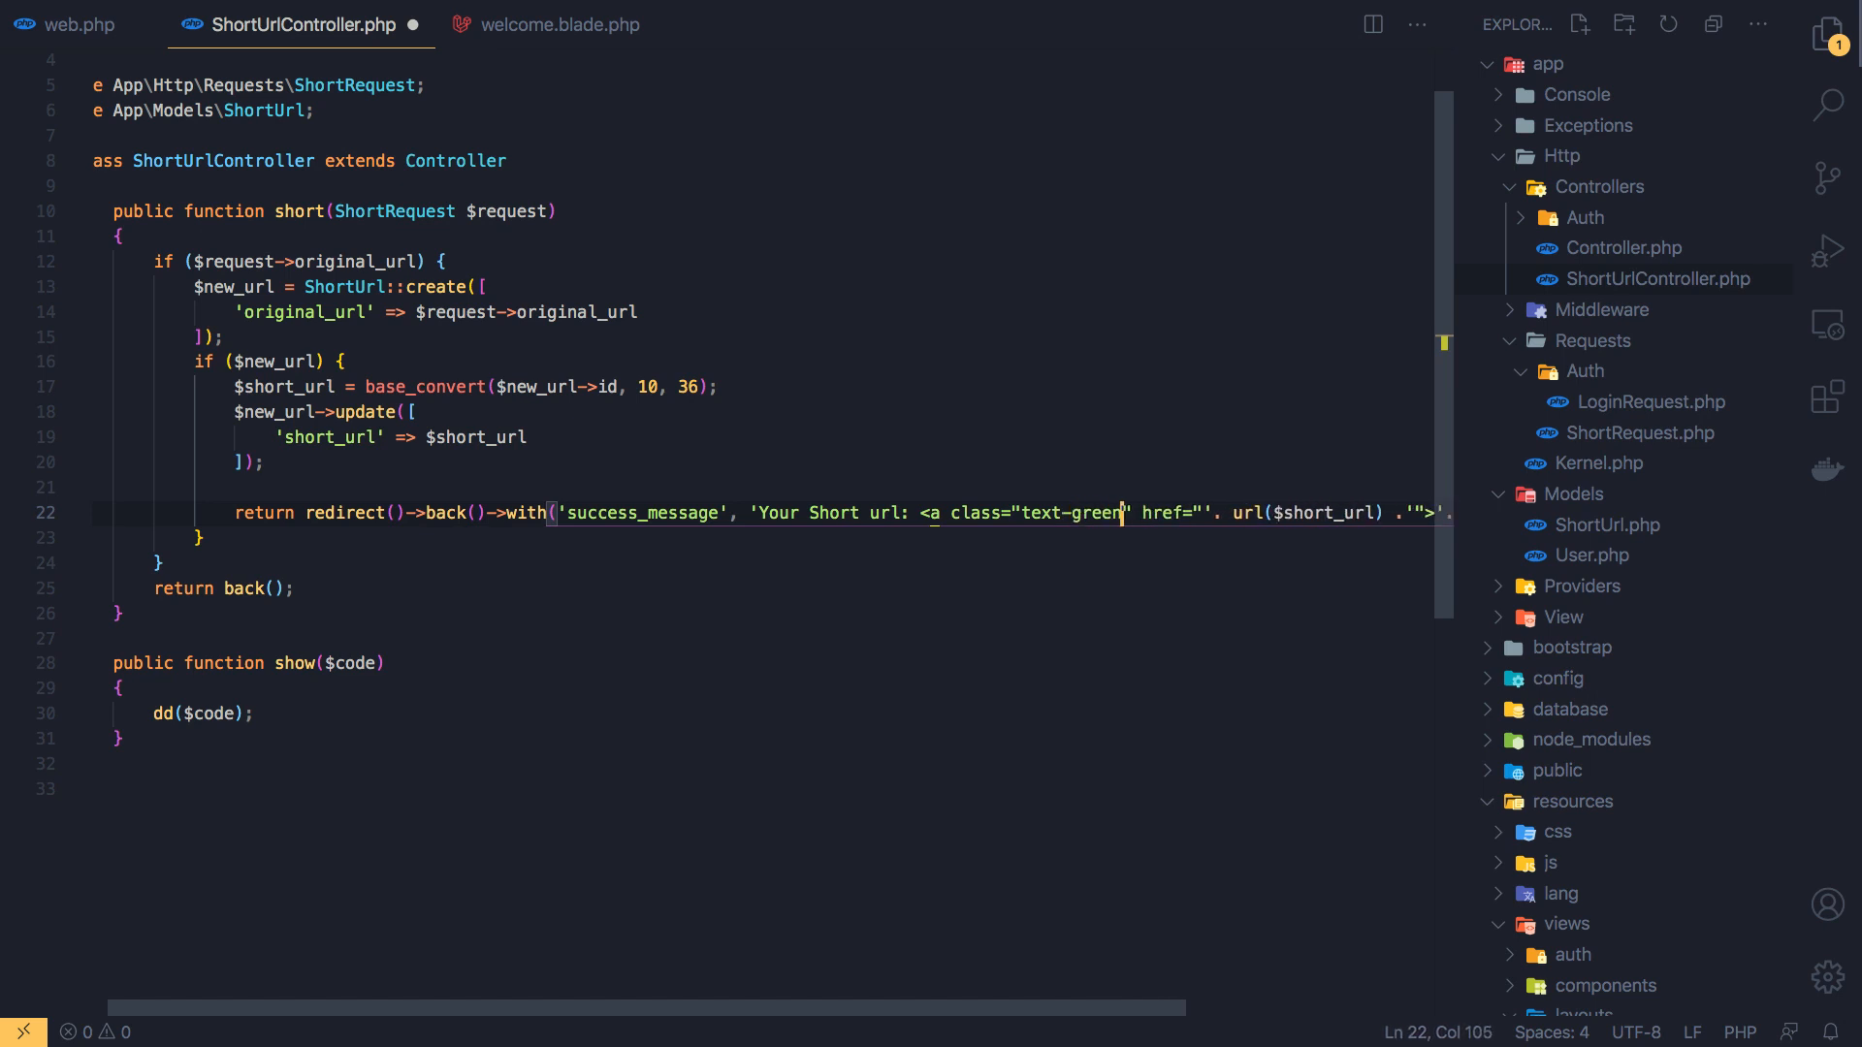
text(-5)
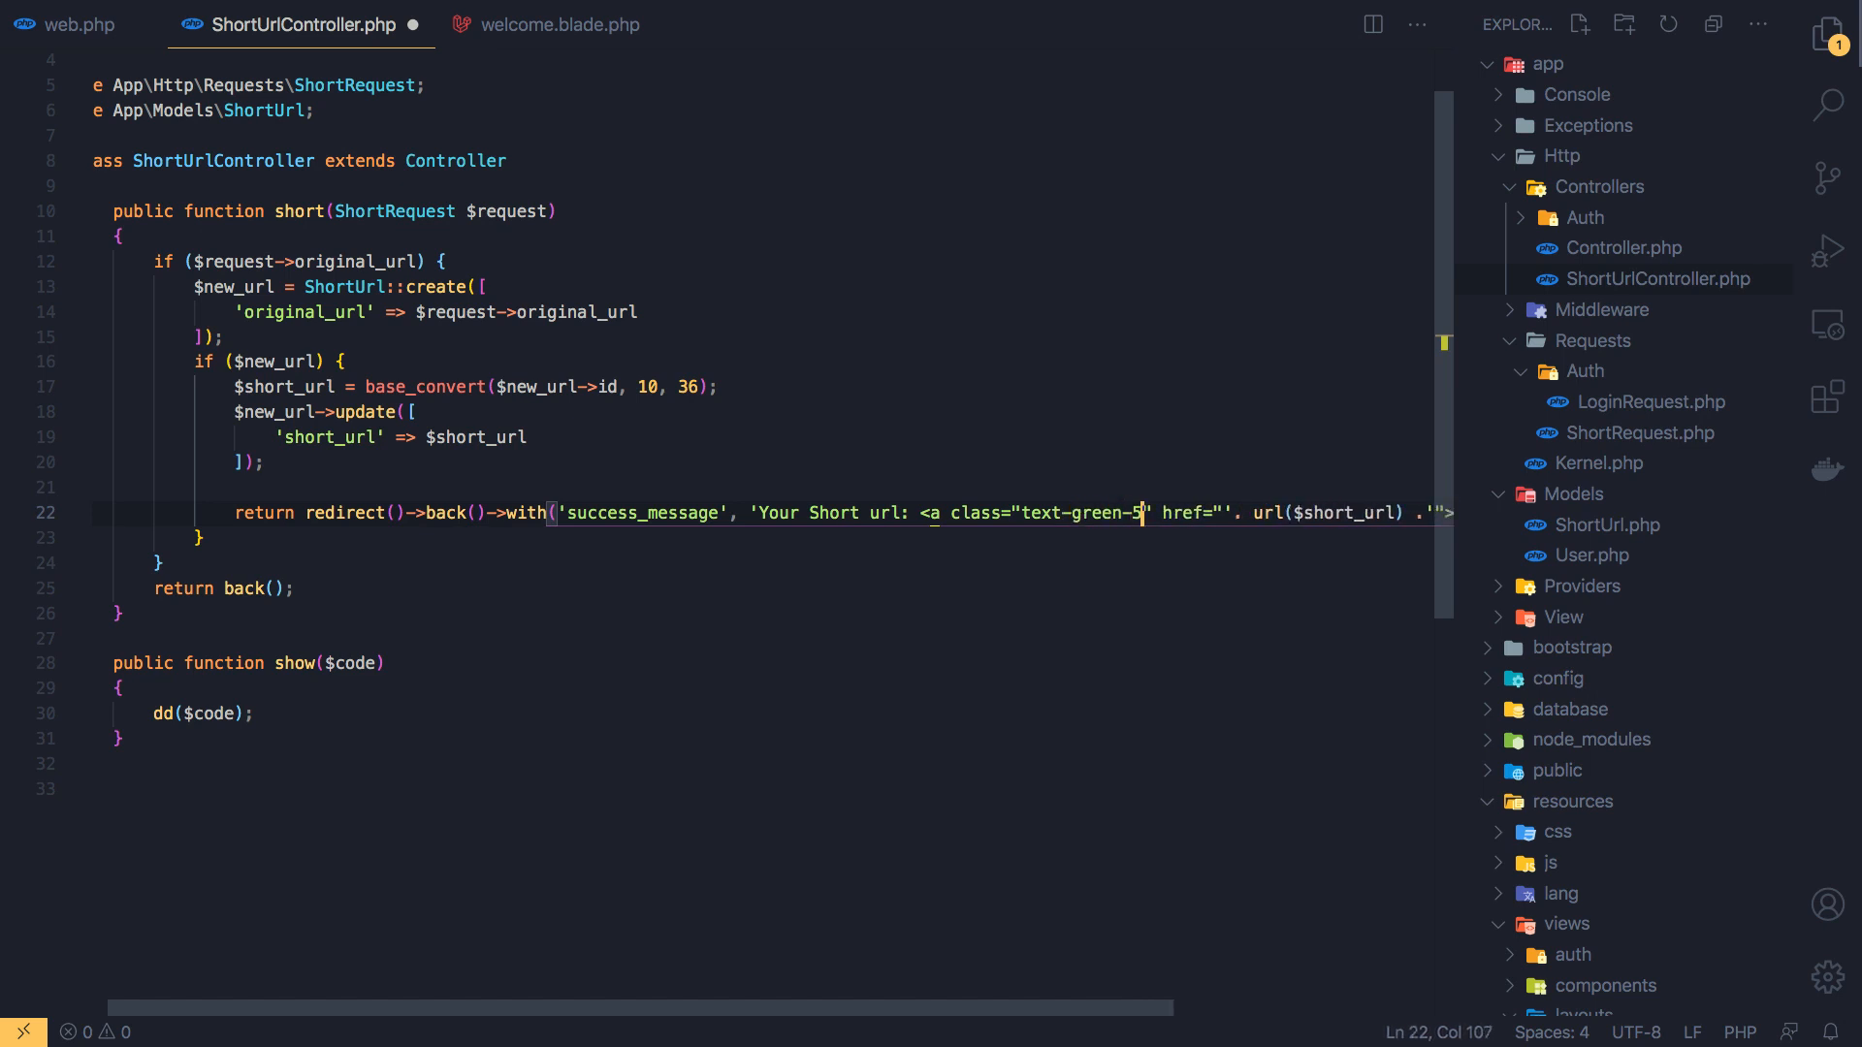
text(00)
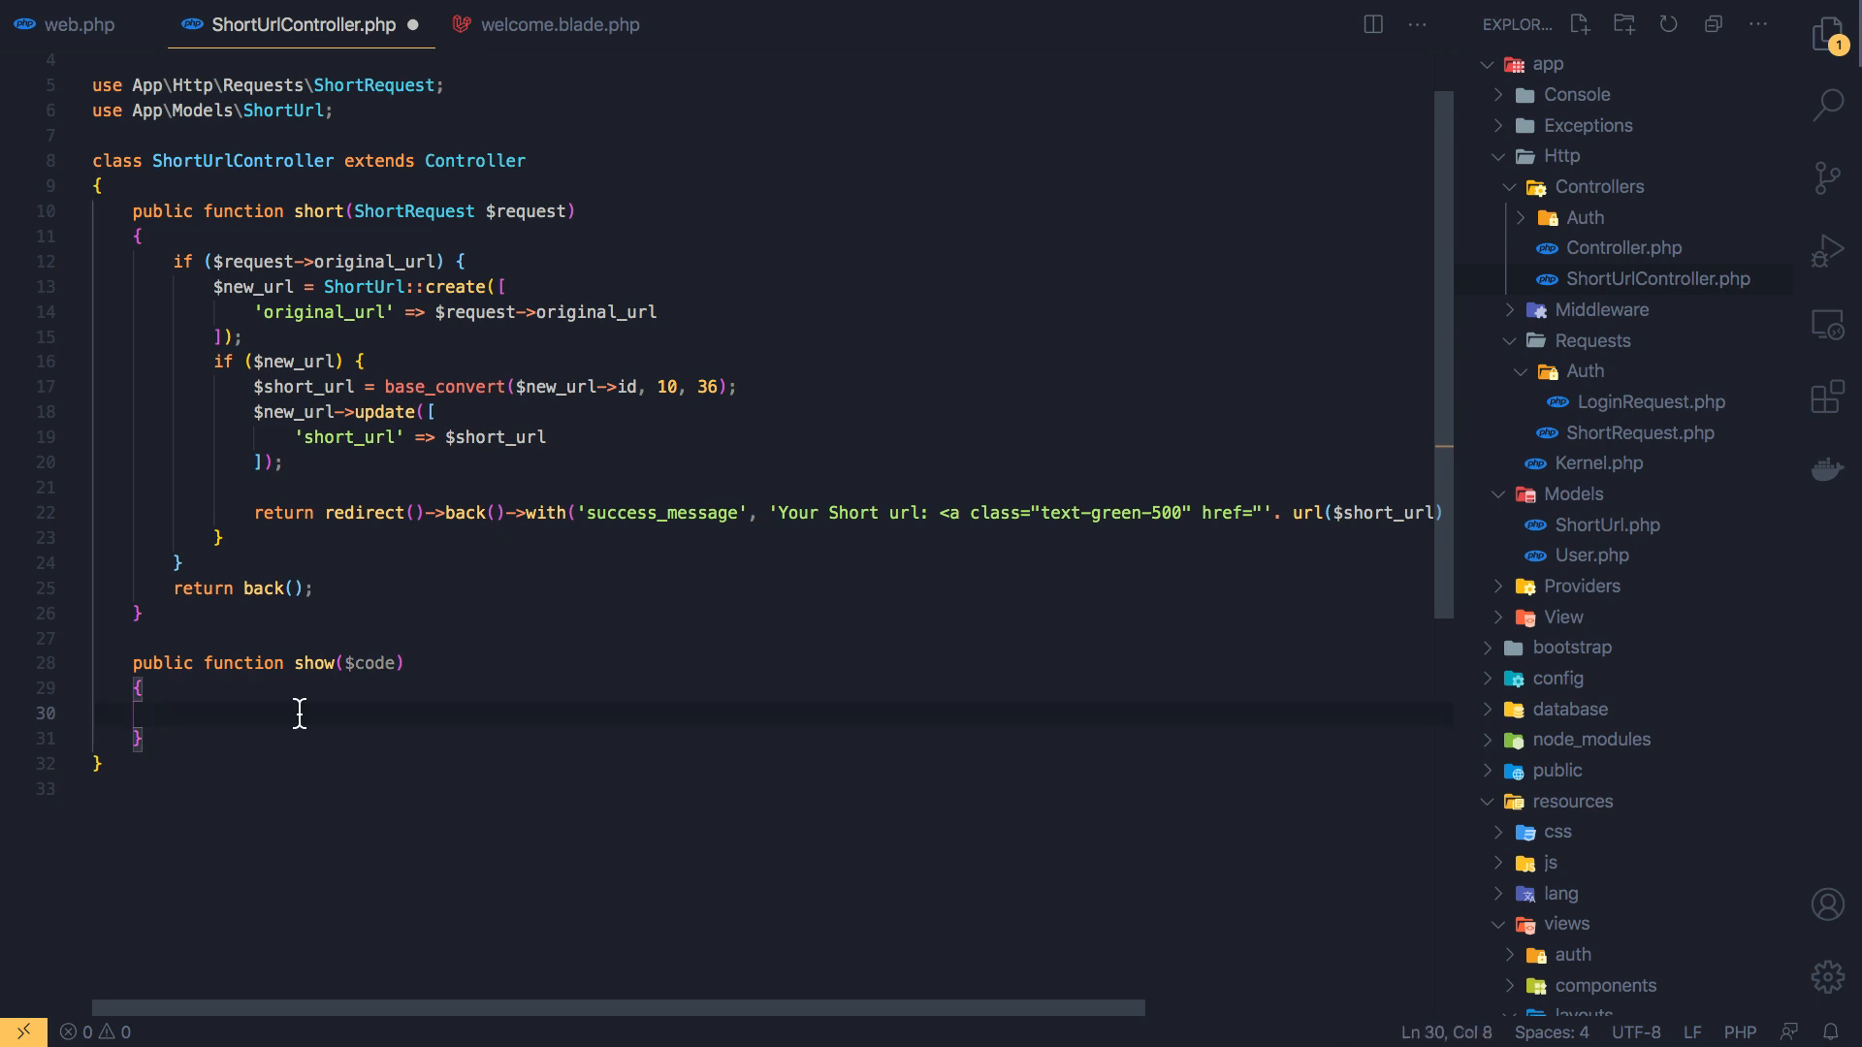
Add $short_url = ShortUrl::where('short_url', $code)->first(); inside show()
text($)
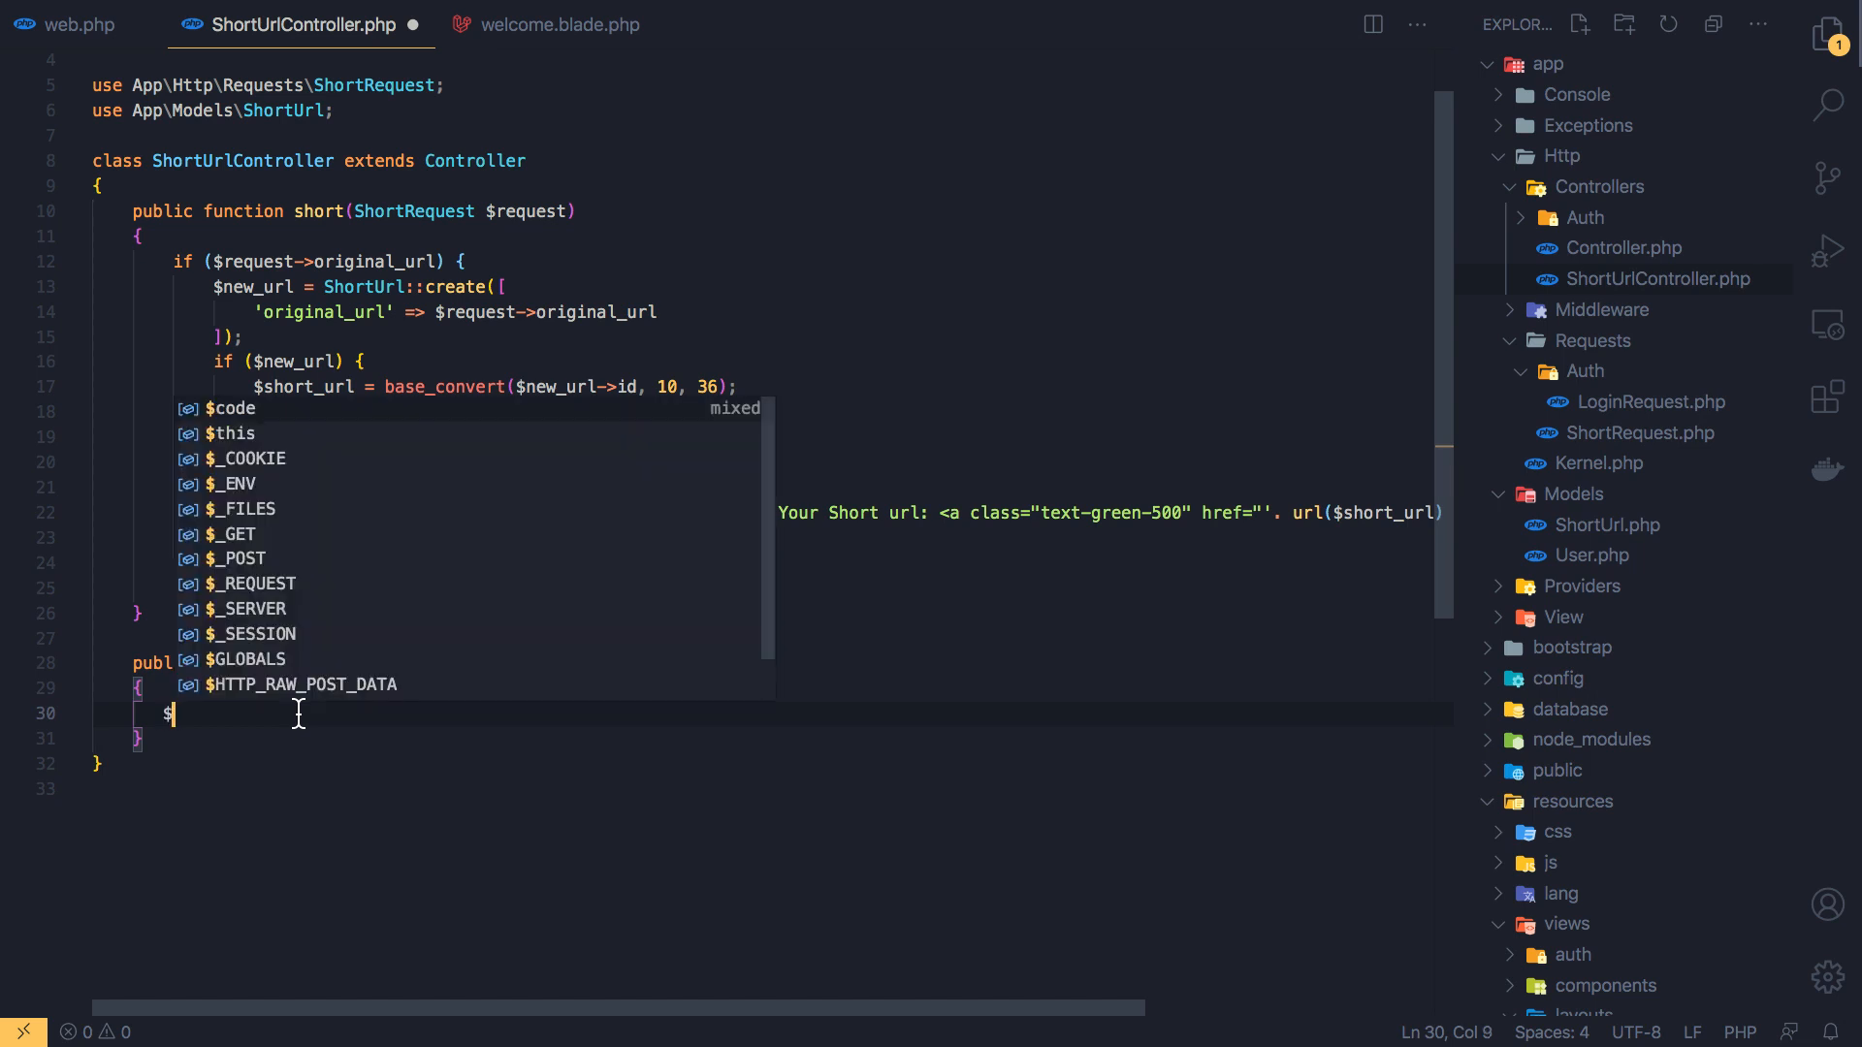
text(short)
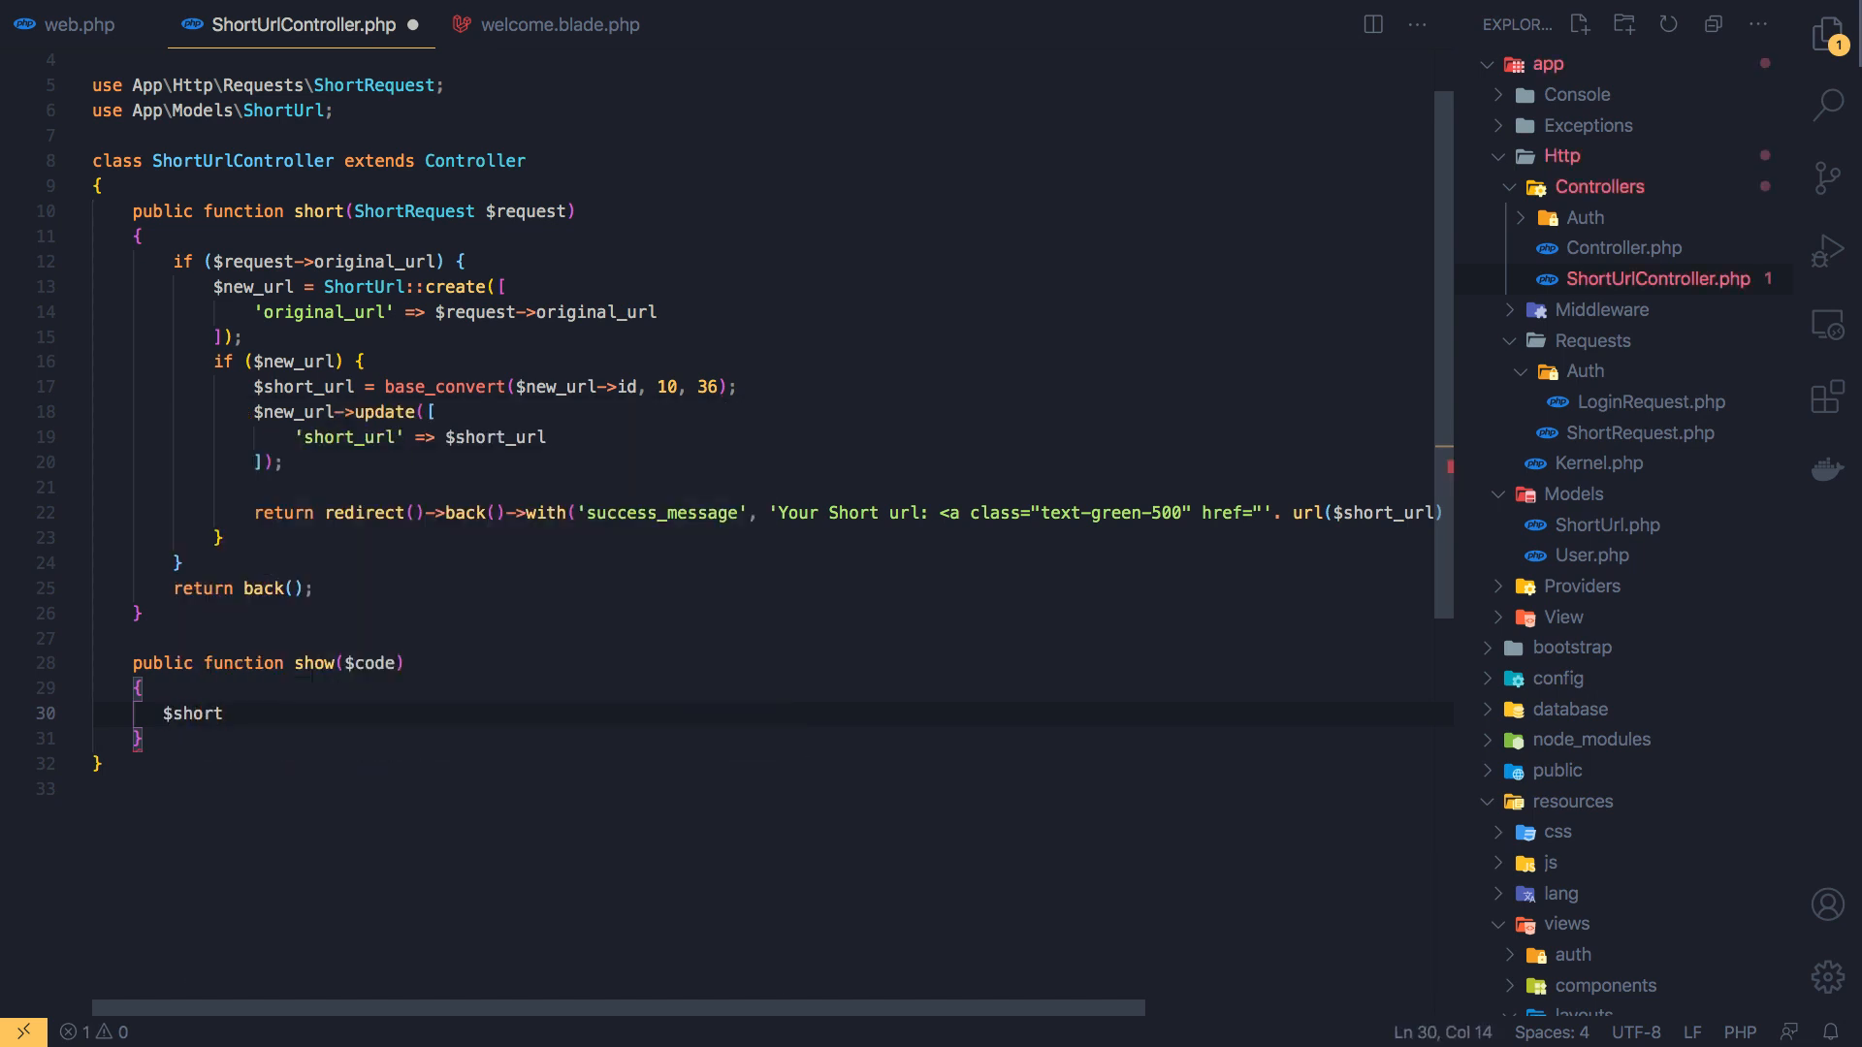
text(_url =)
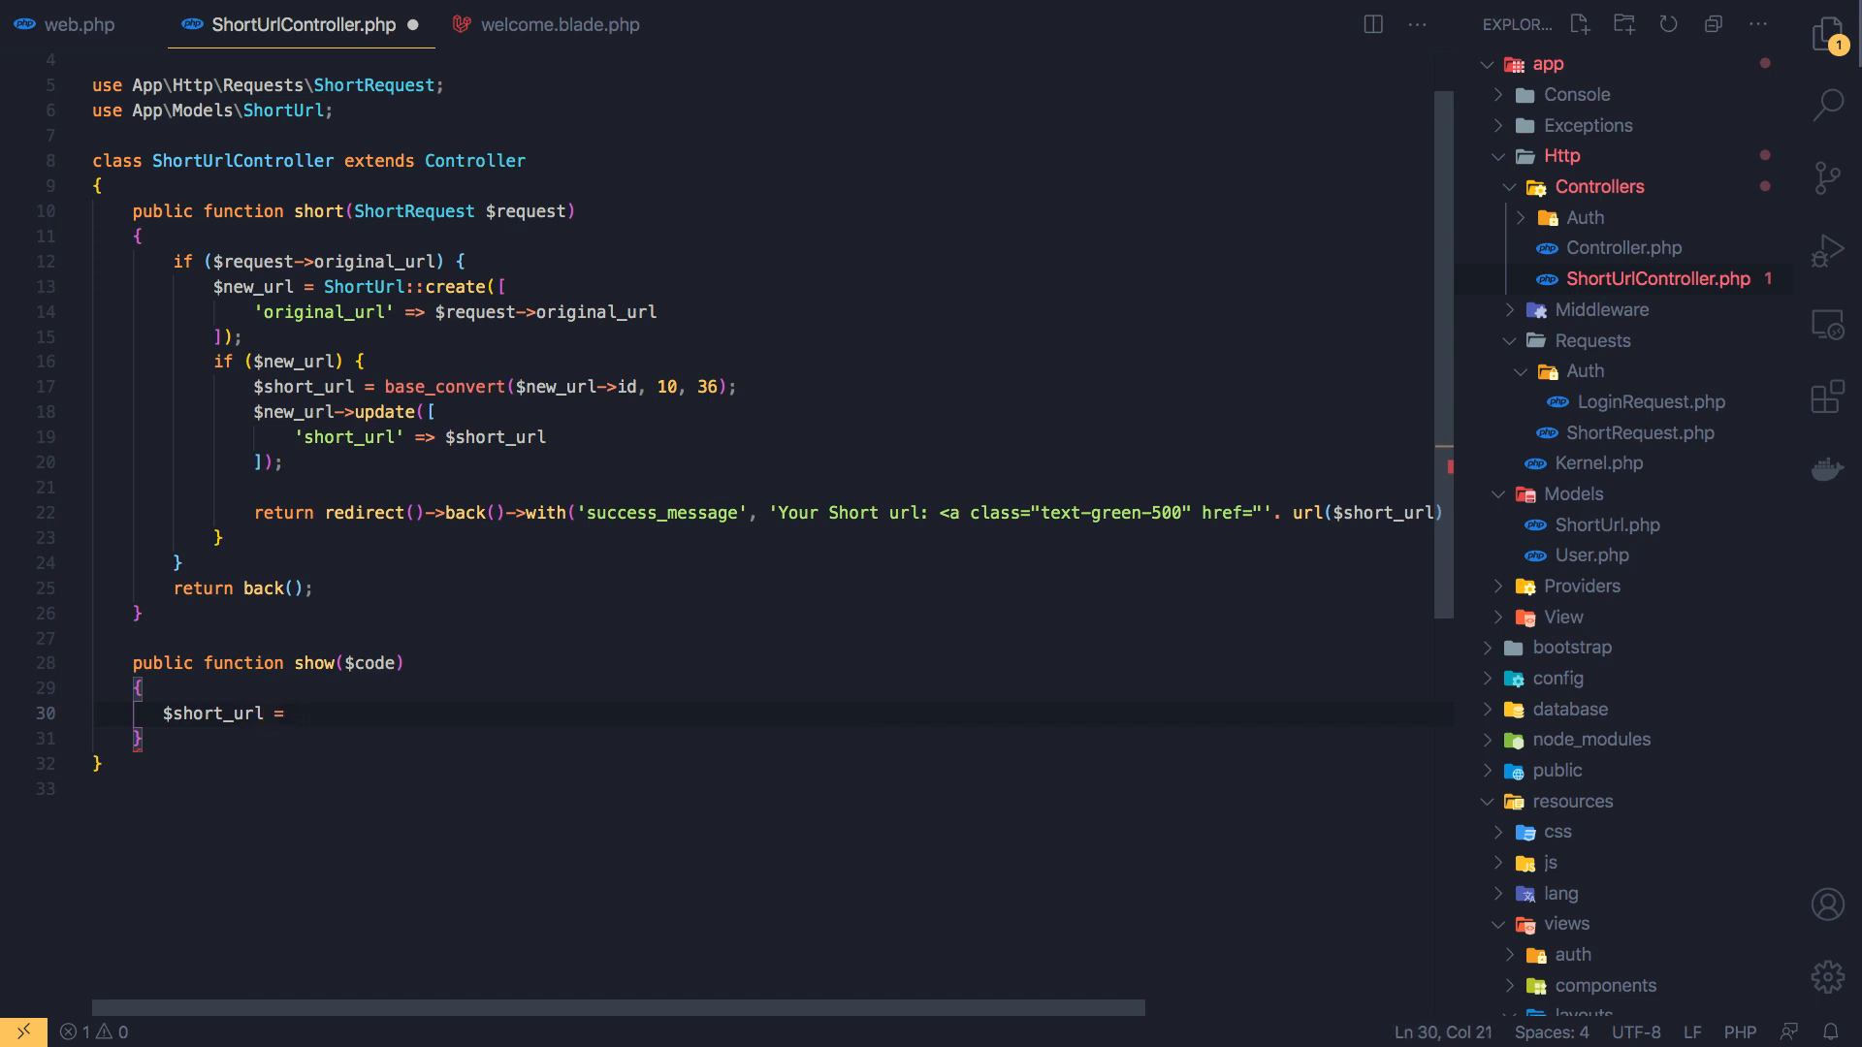
text(ShortUrl::)
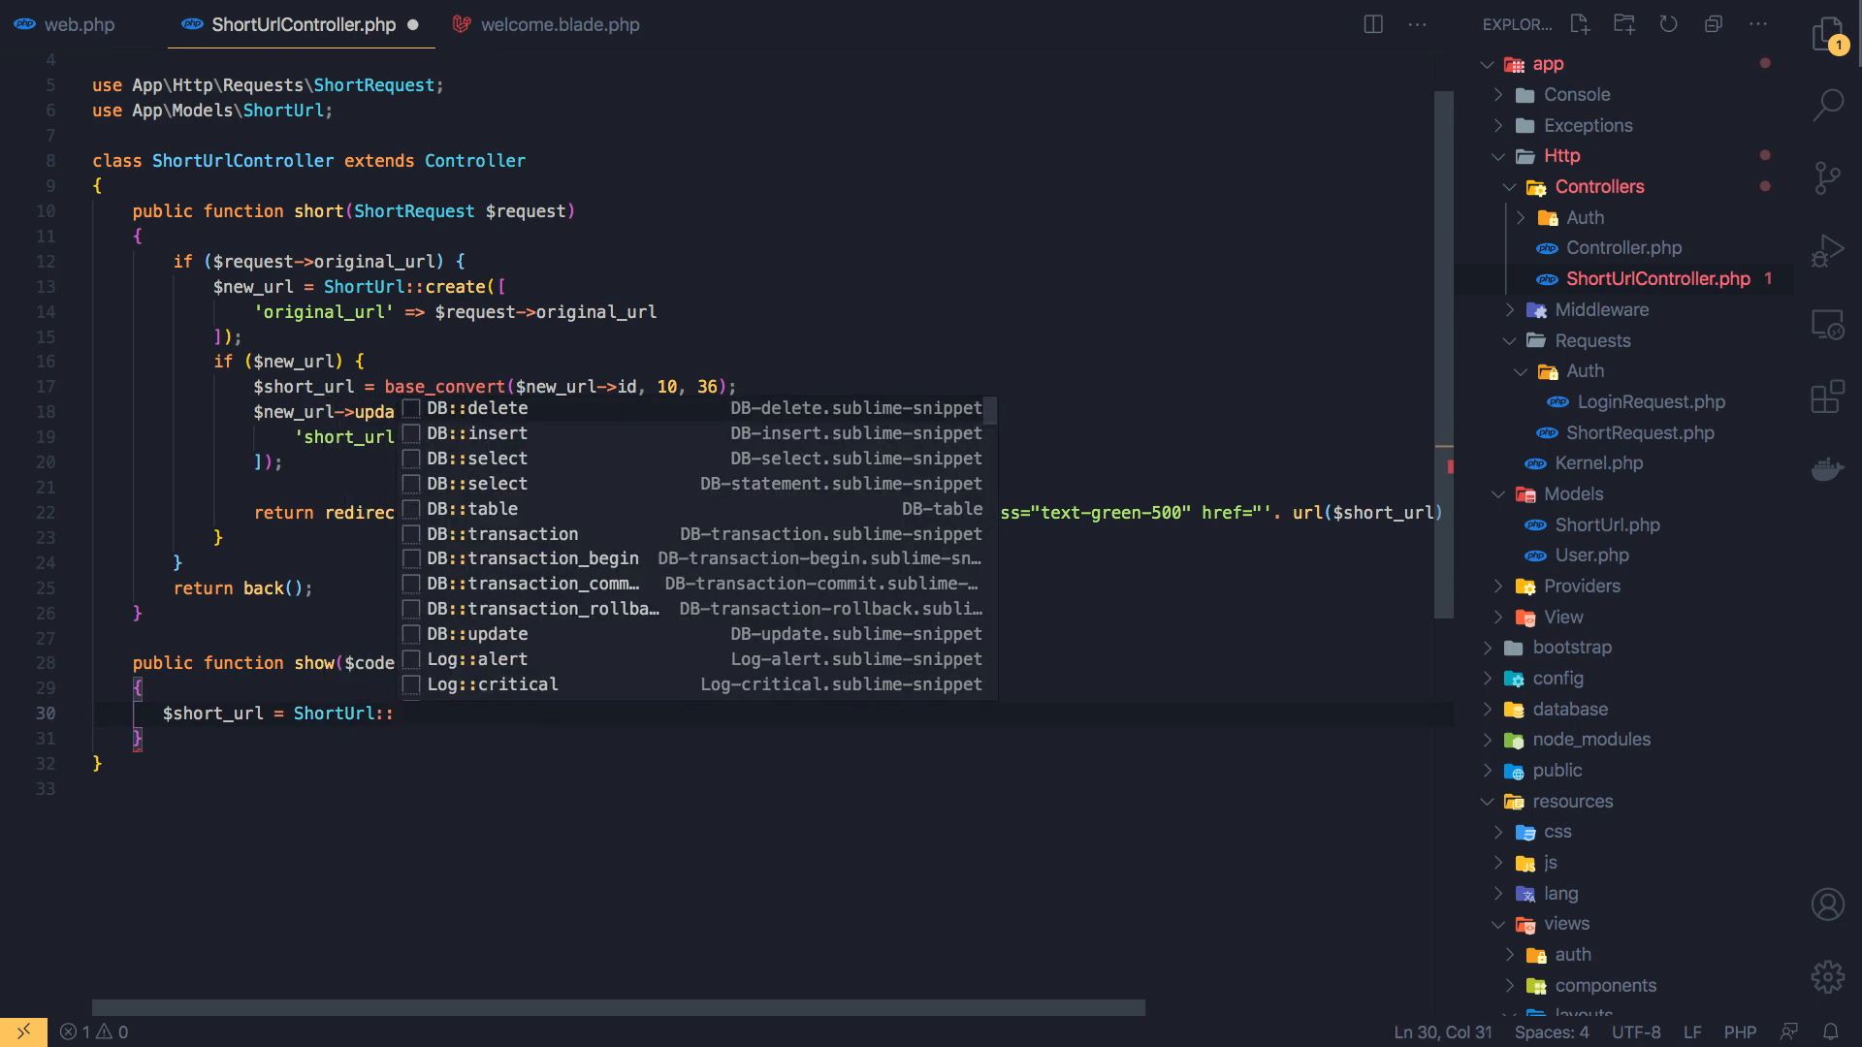
text(where(')
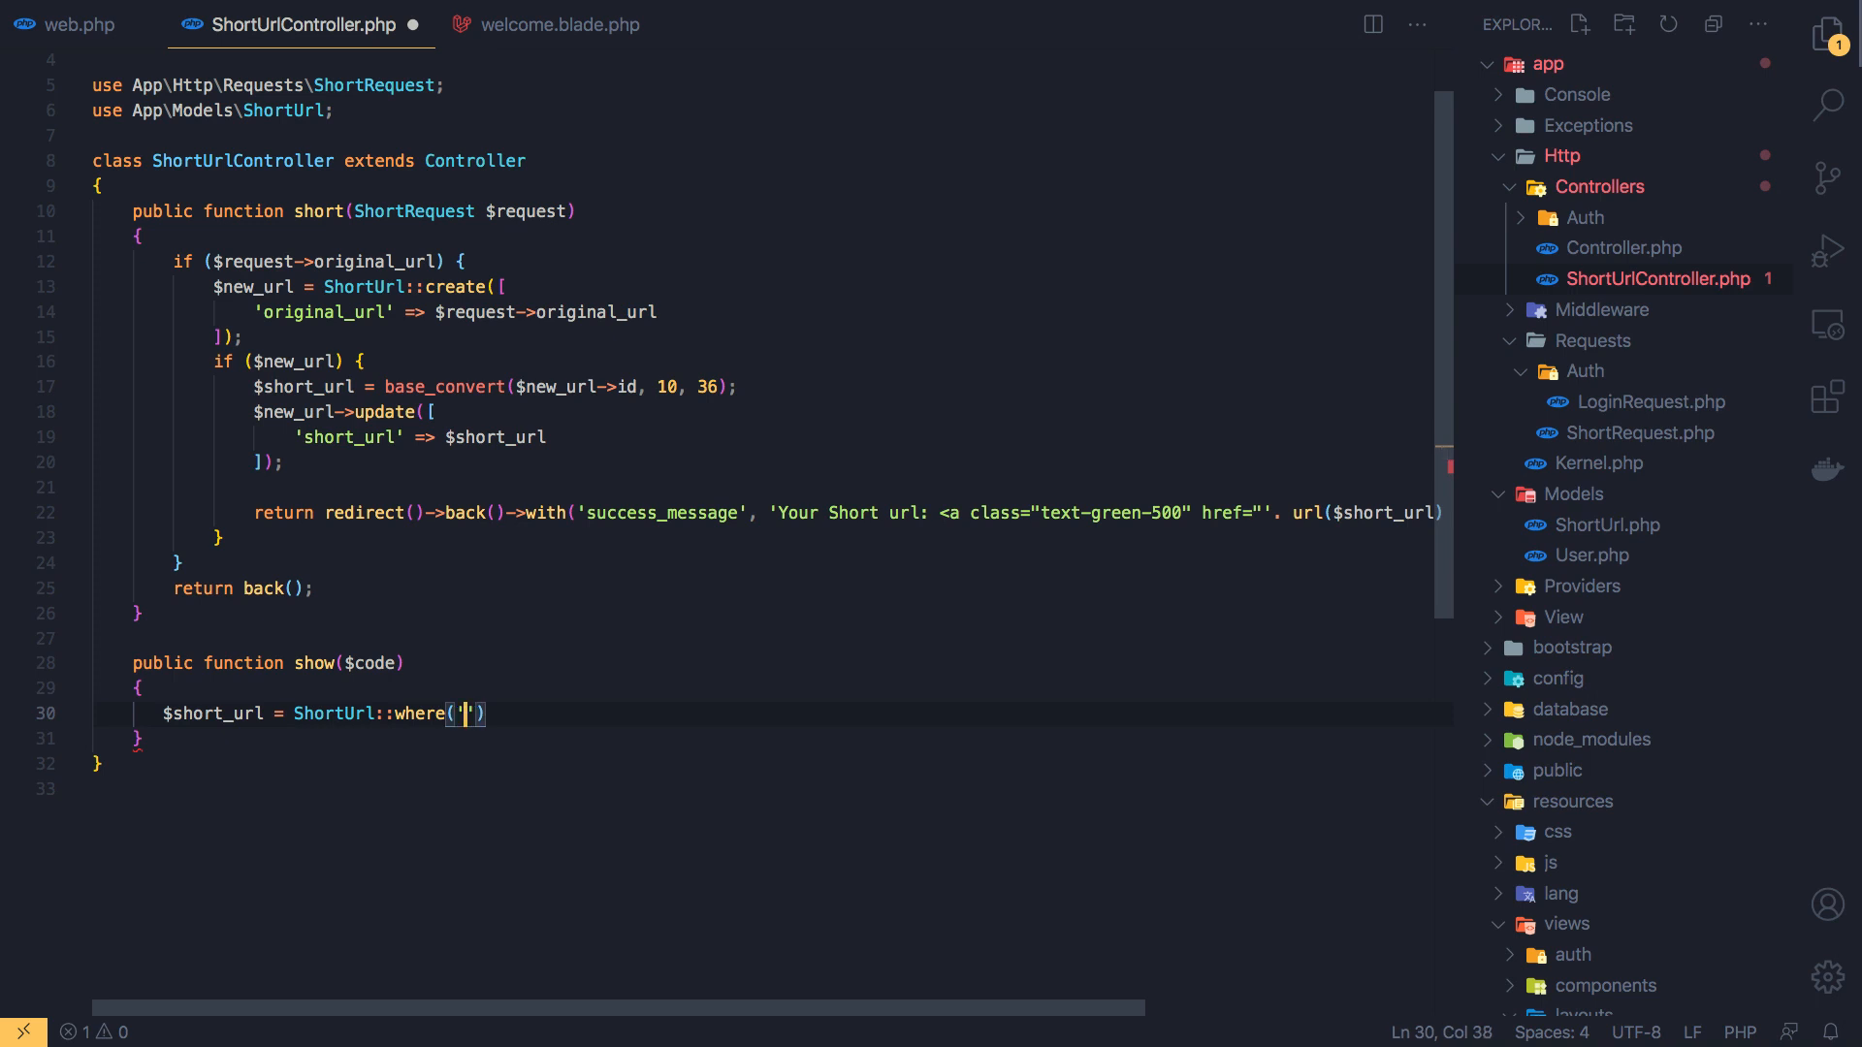
text(short_url)
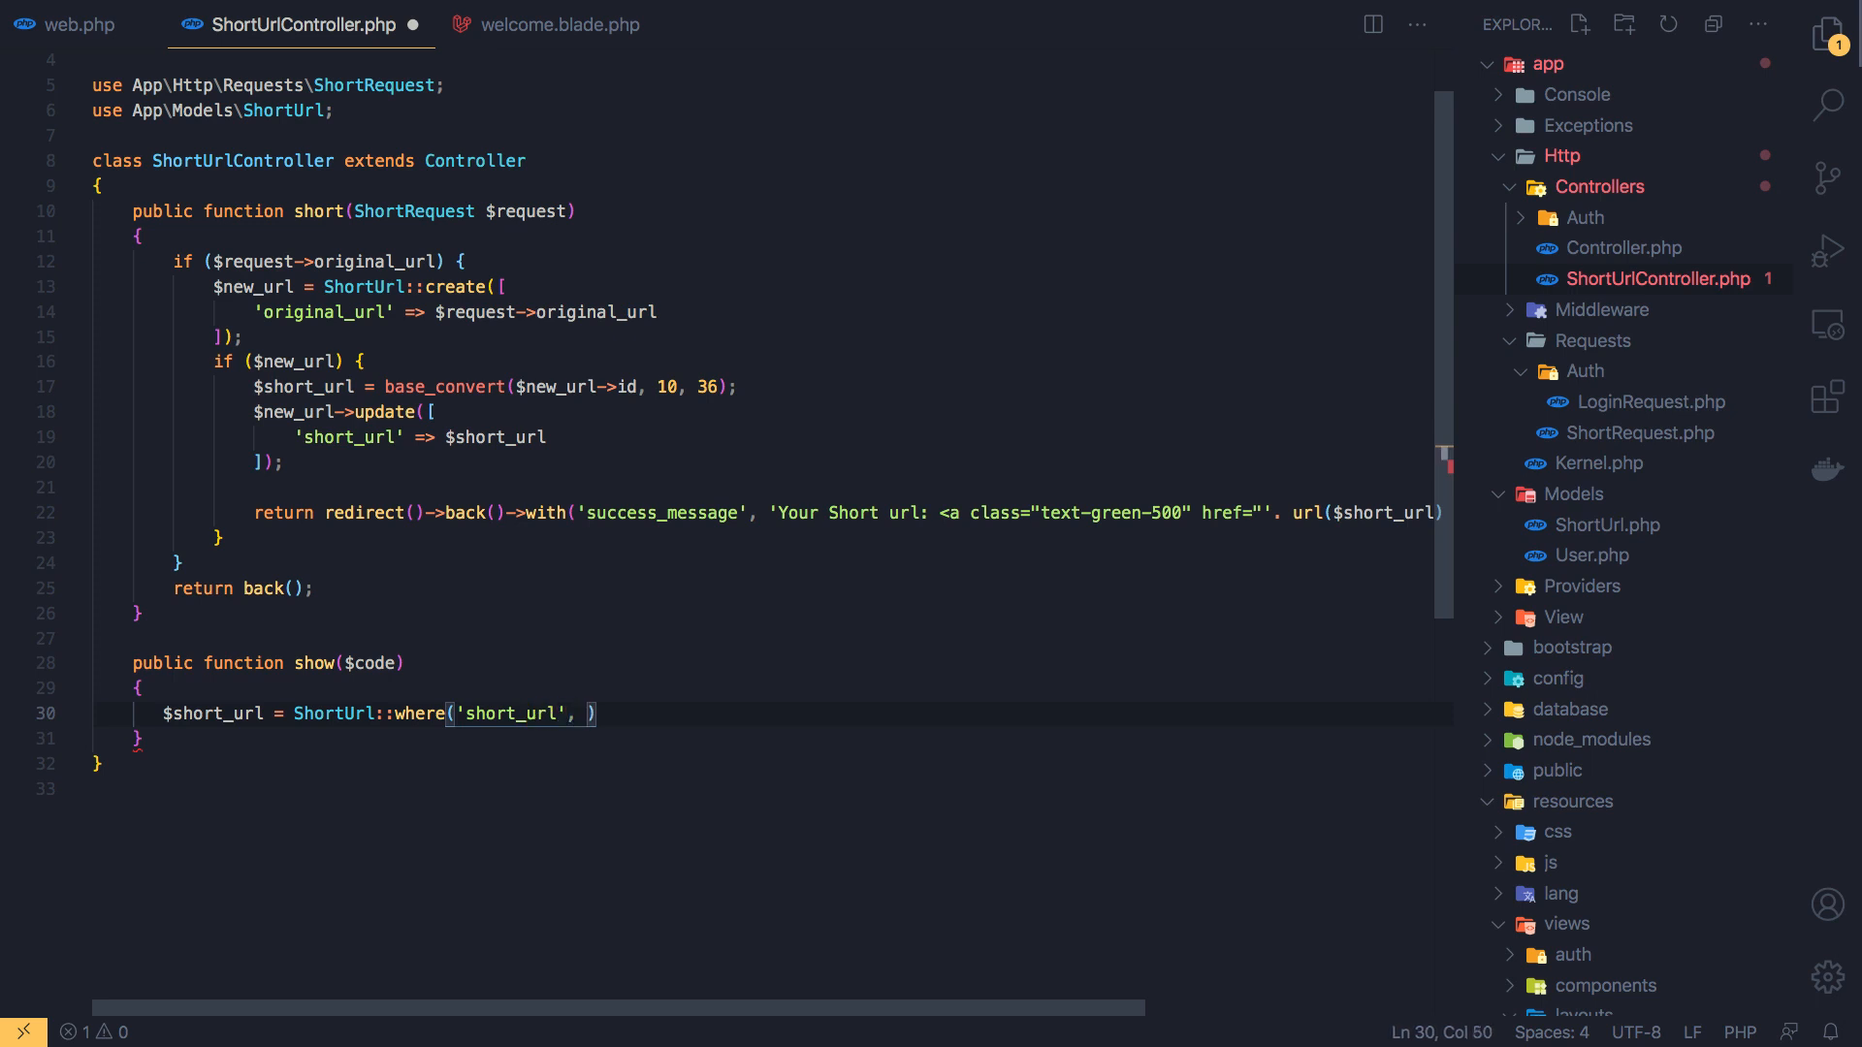
text($code)
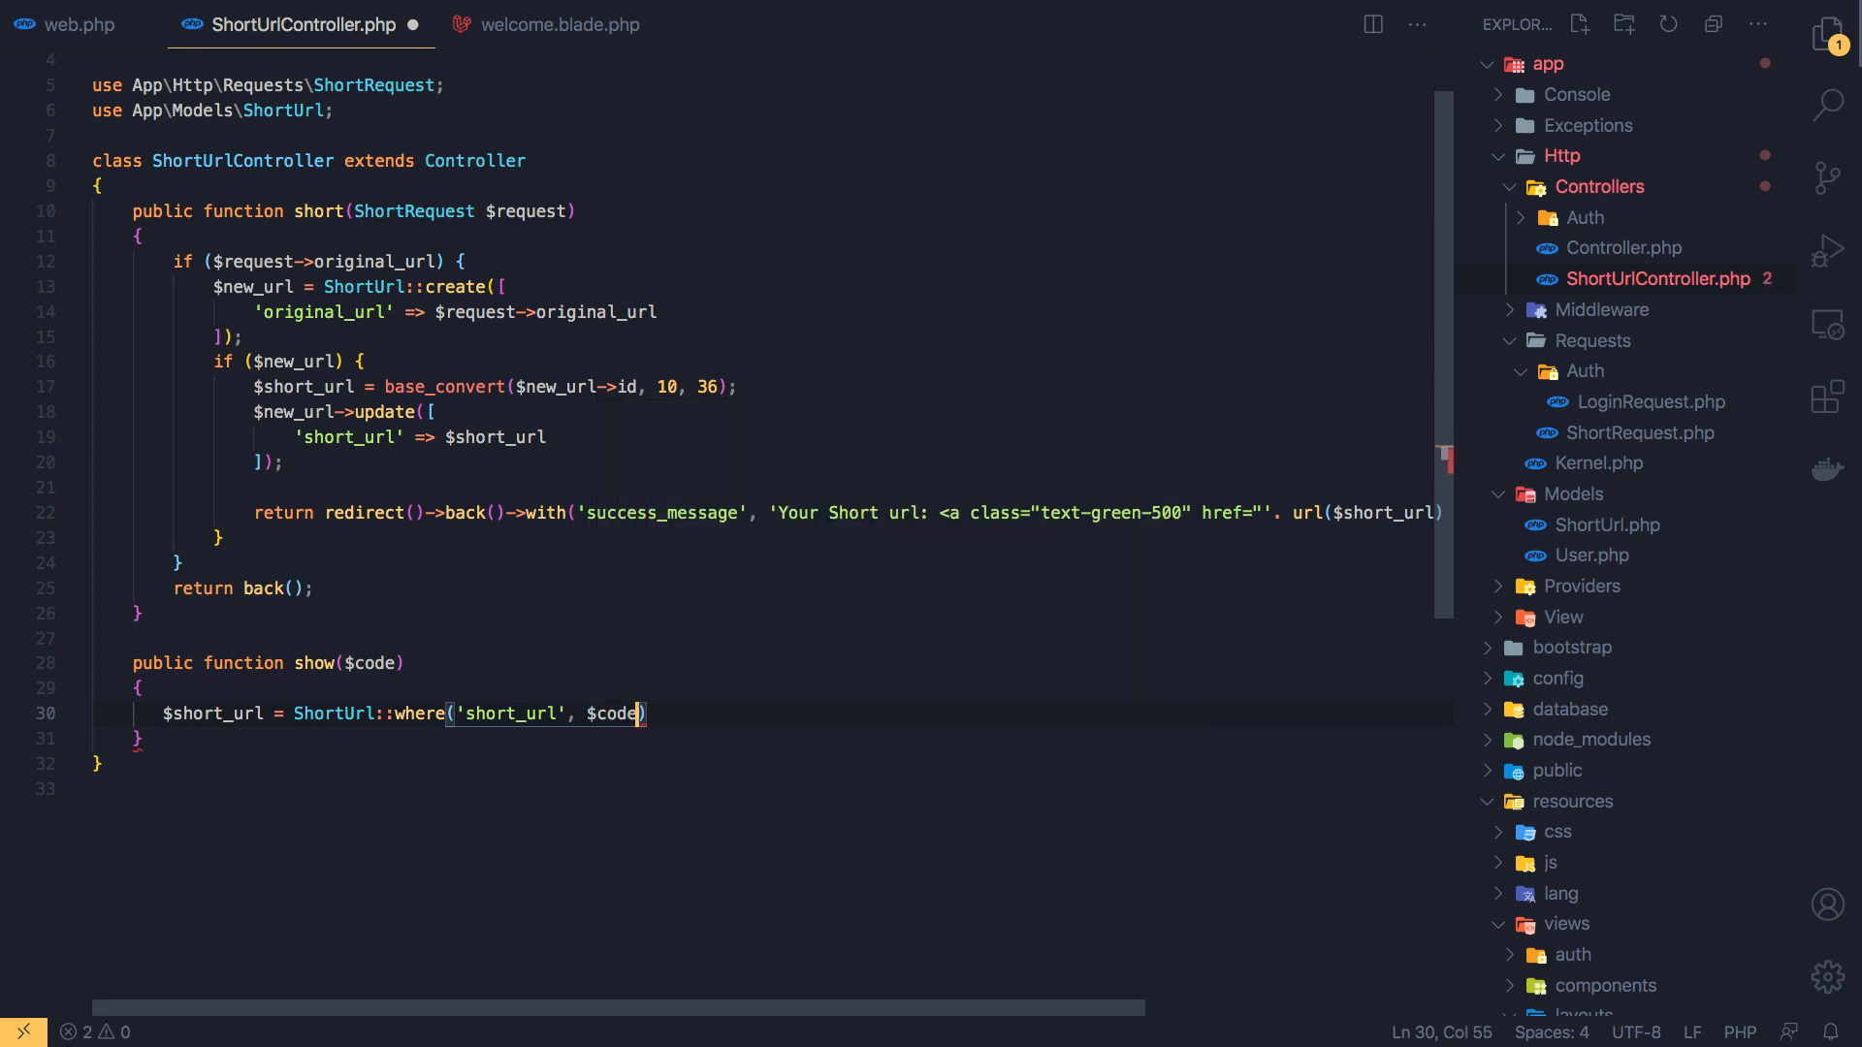
text(->first();)
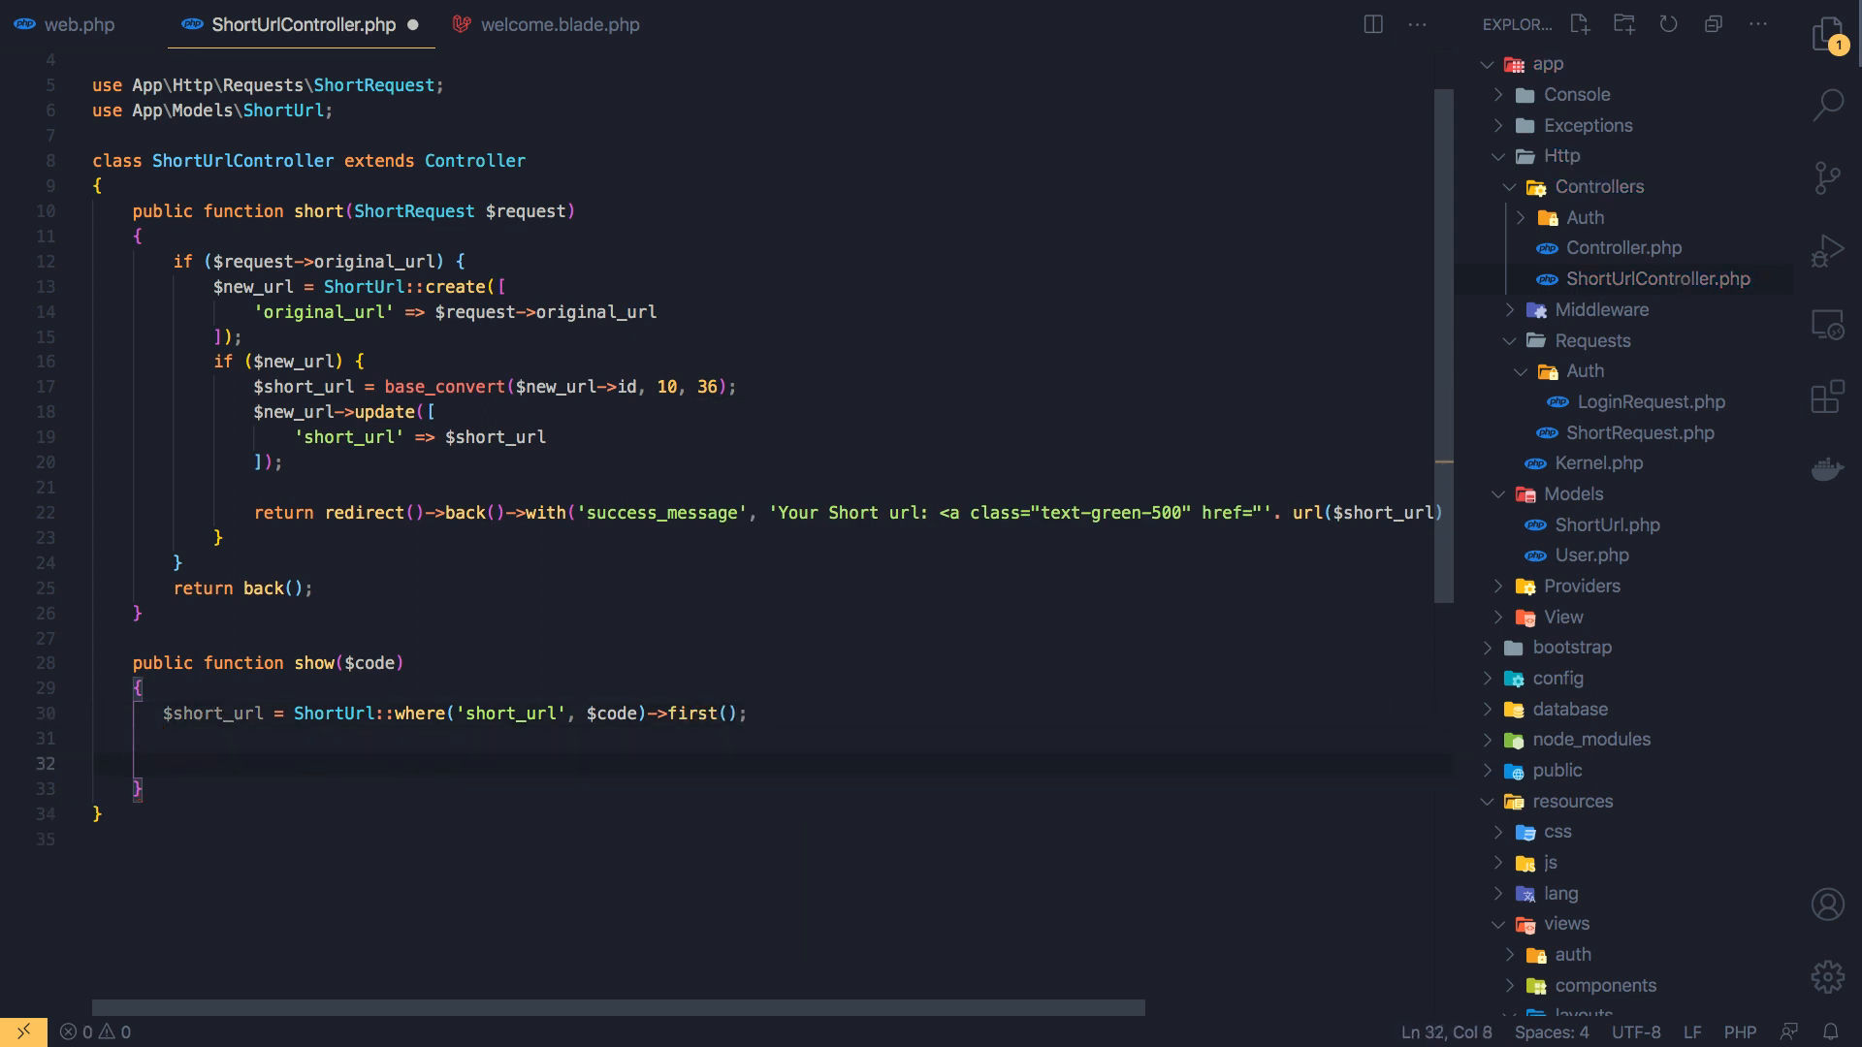
Add if ($short_url) returning redirect()->to(url($short_url->original_url))
text(if()
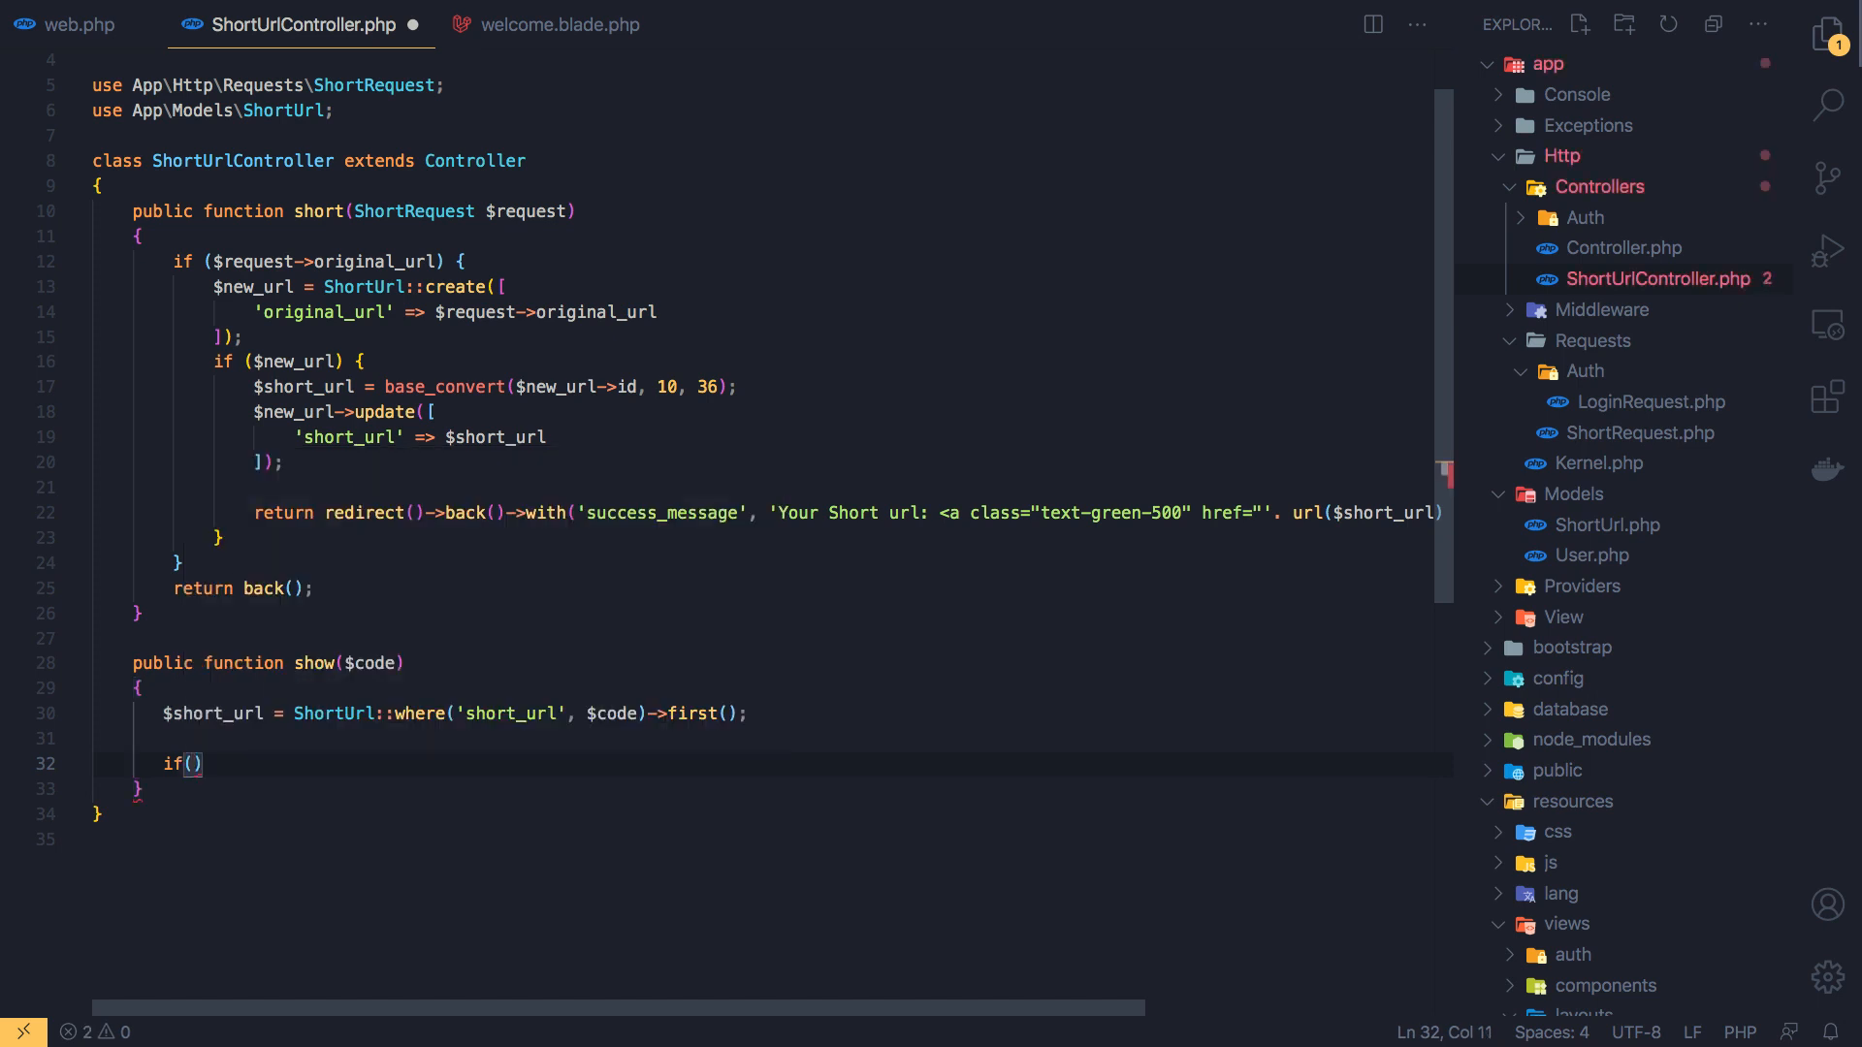
text($)
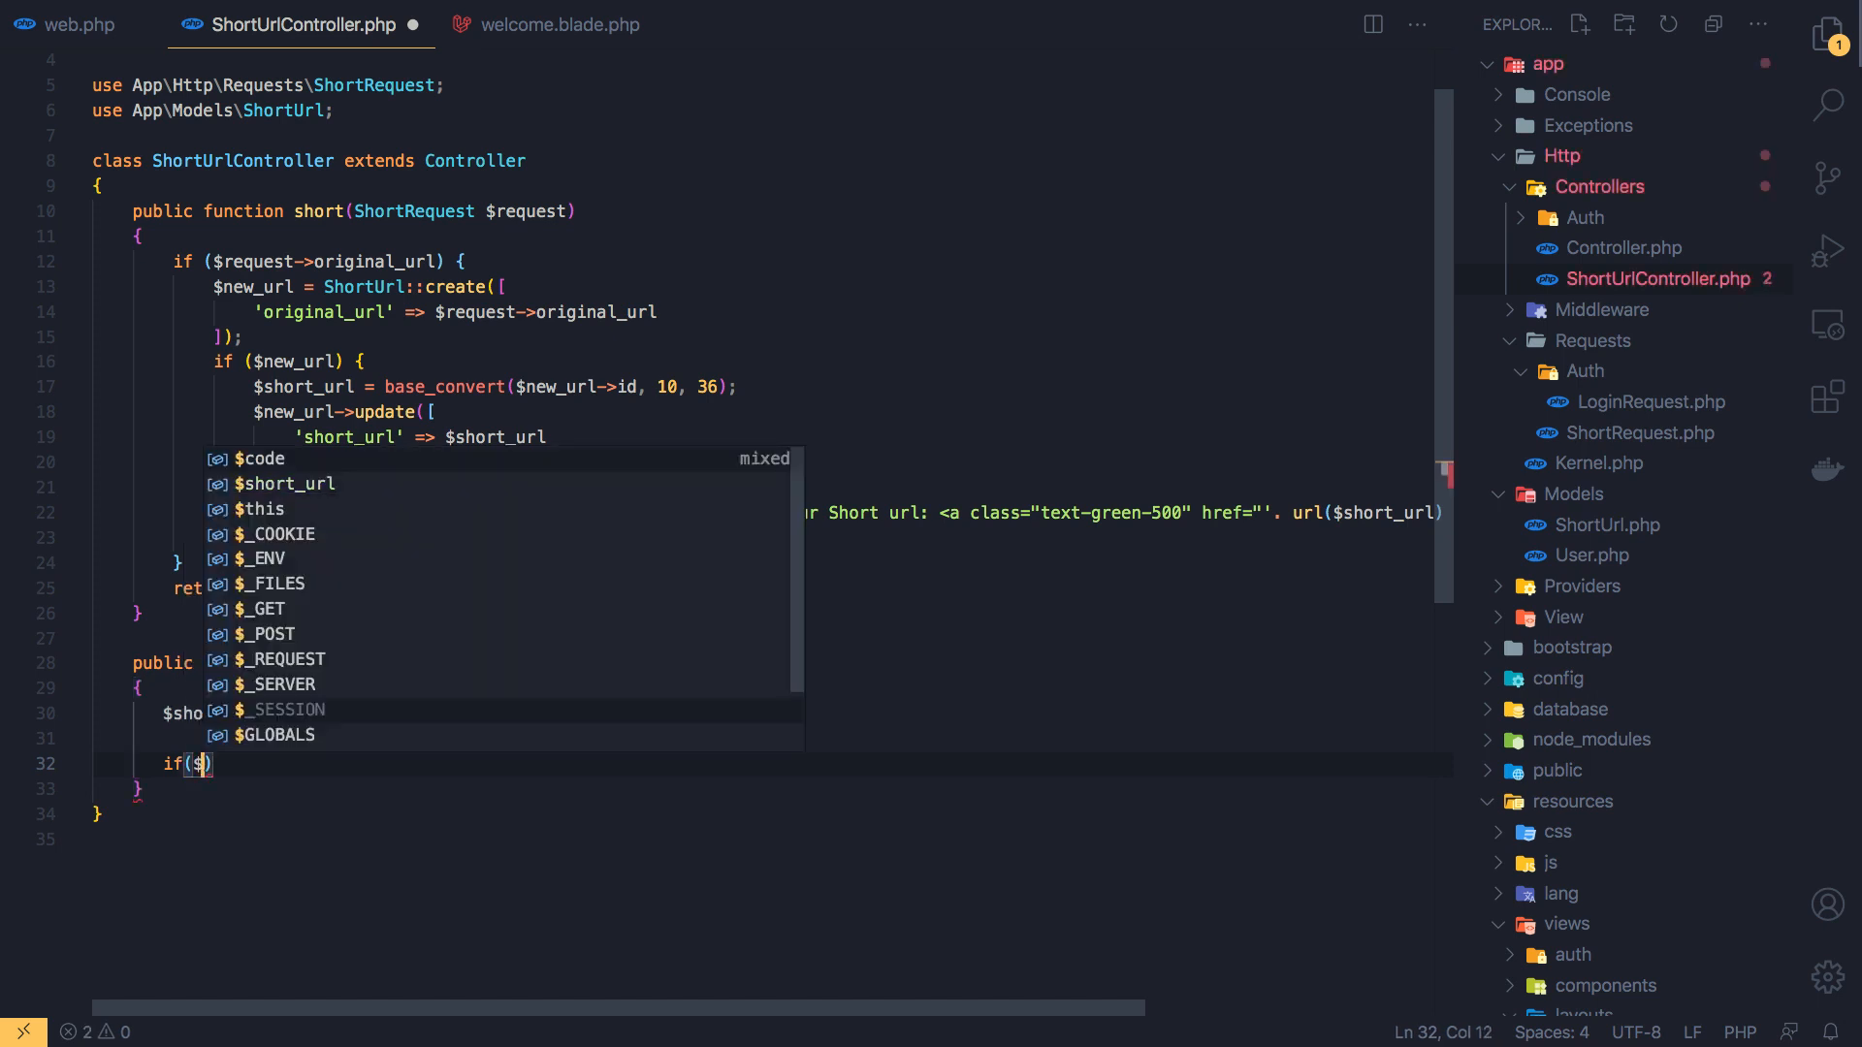
text(short_url)
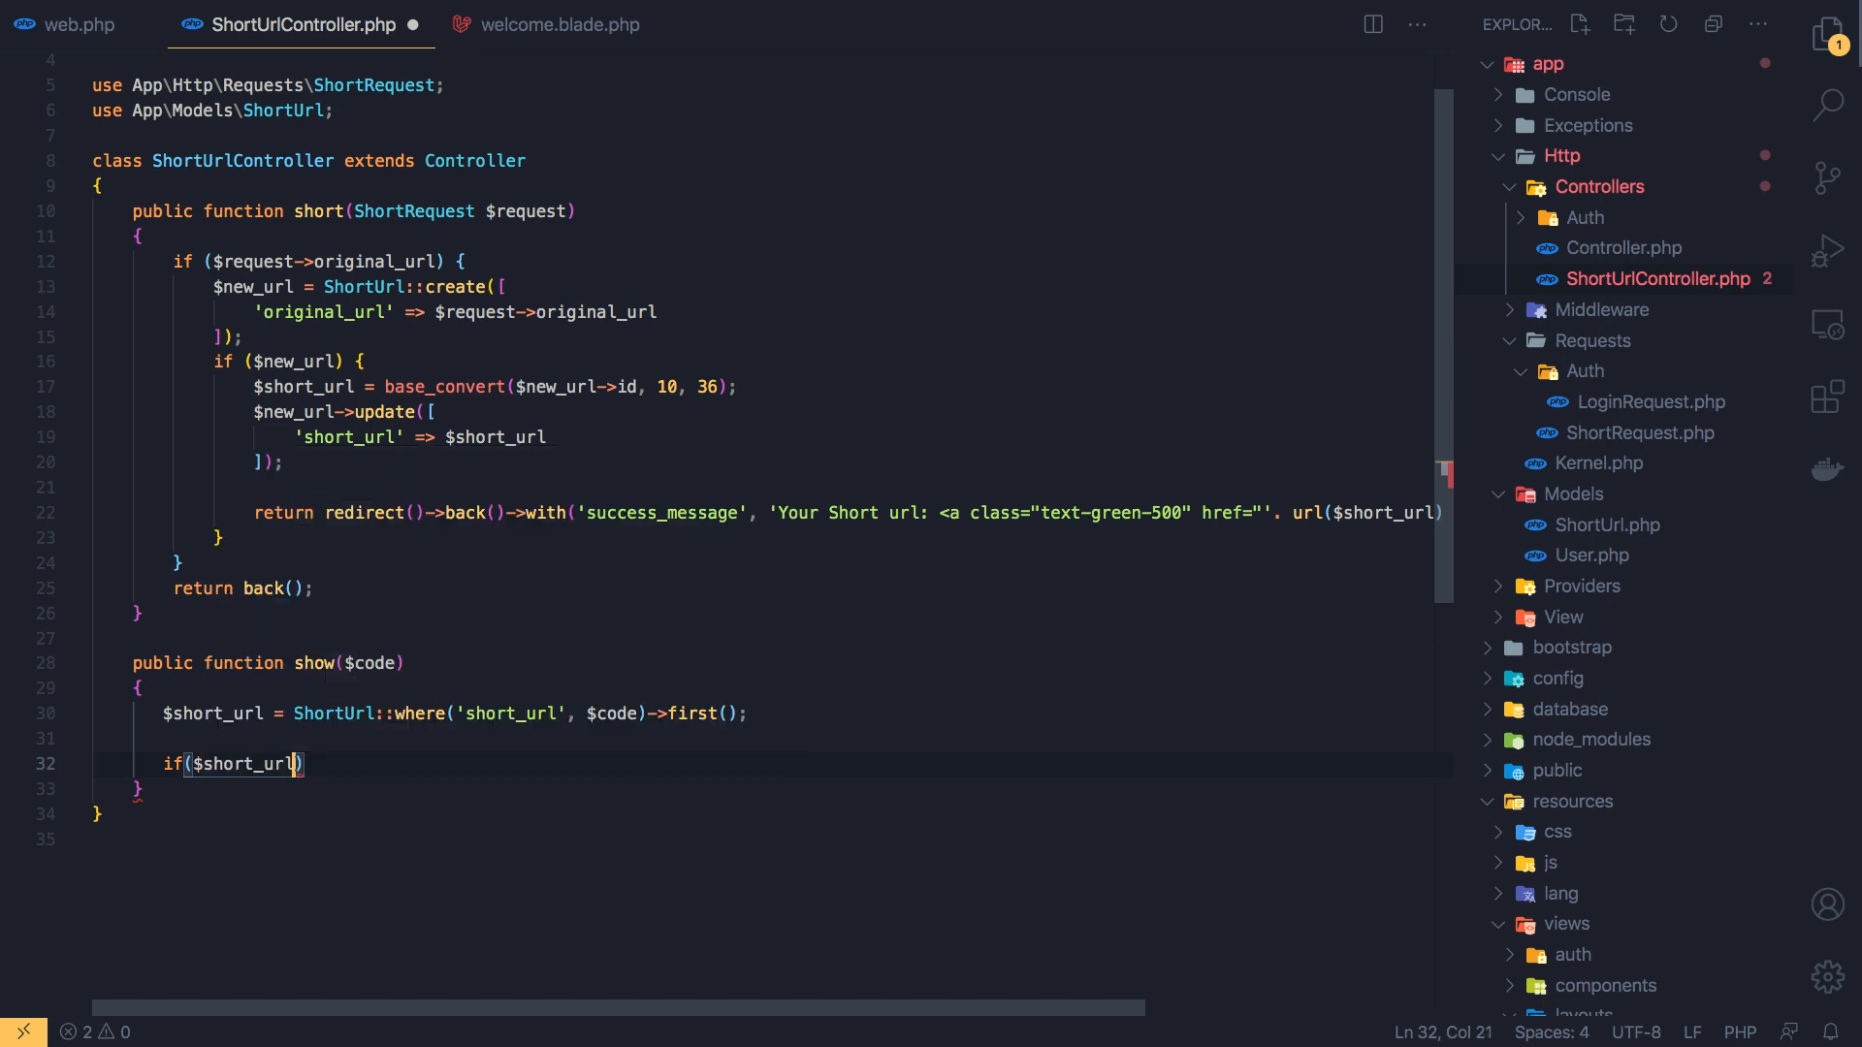
text({})
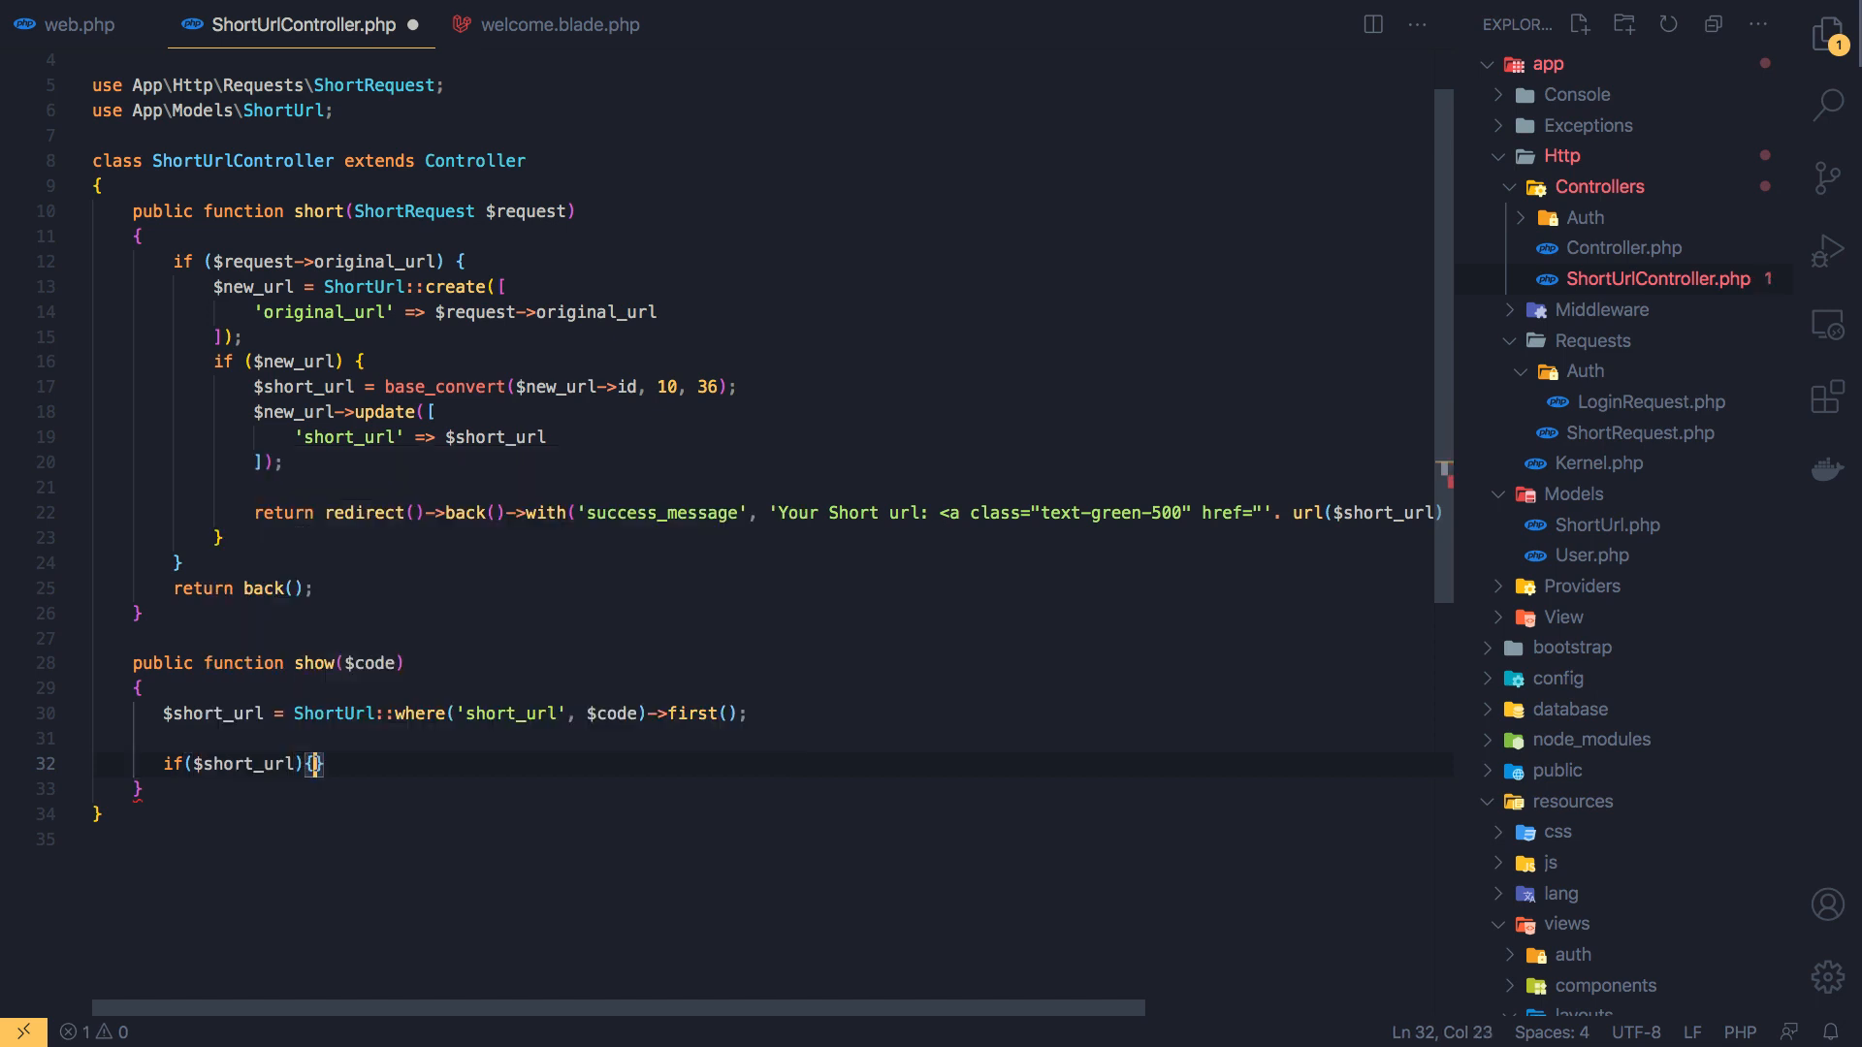
text(return redi)
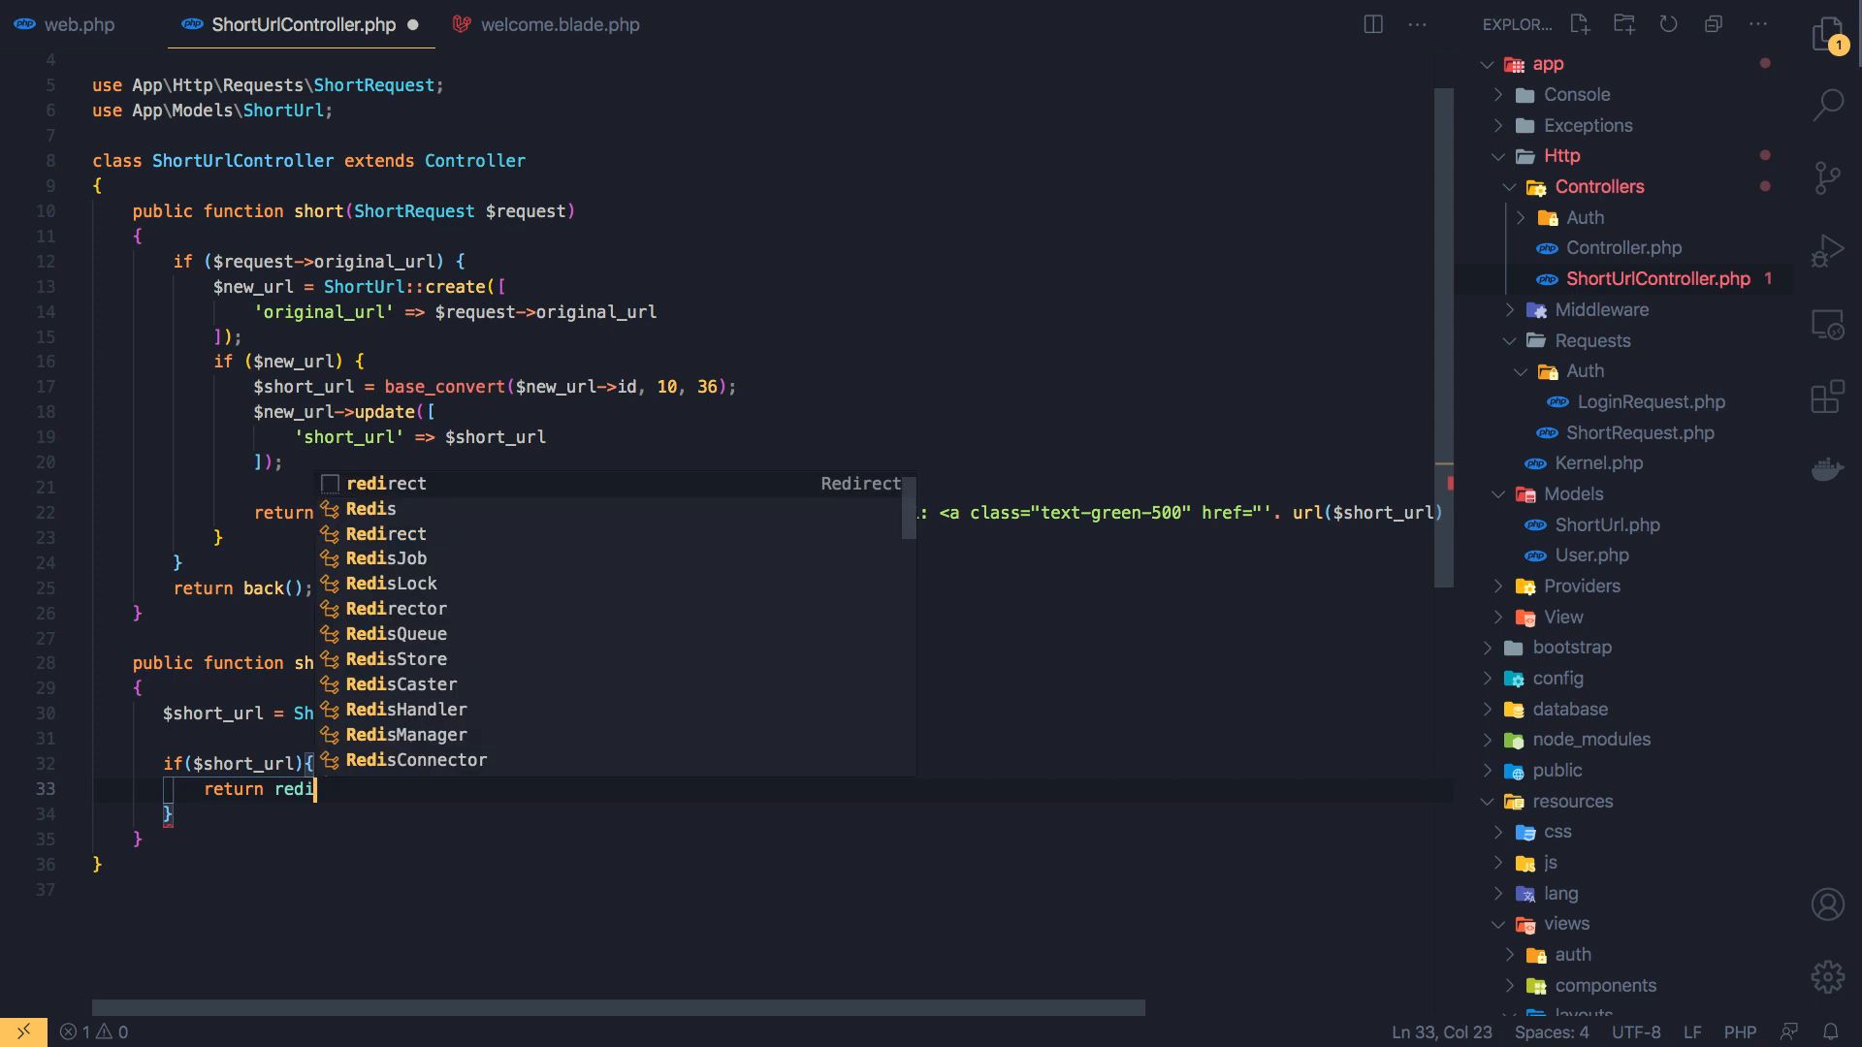
text(rect()-)
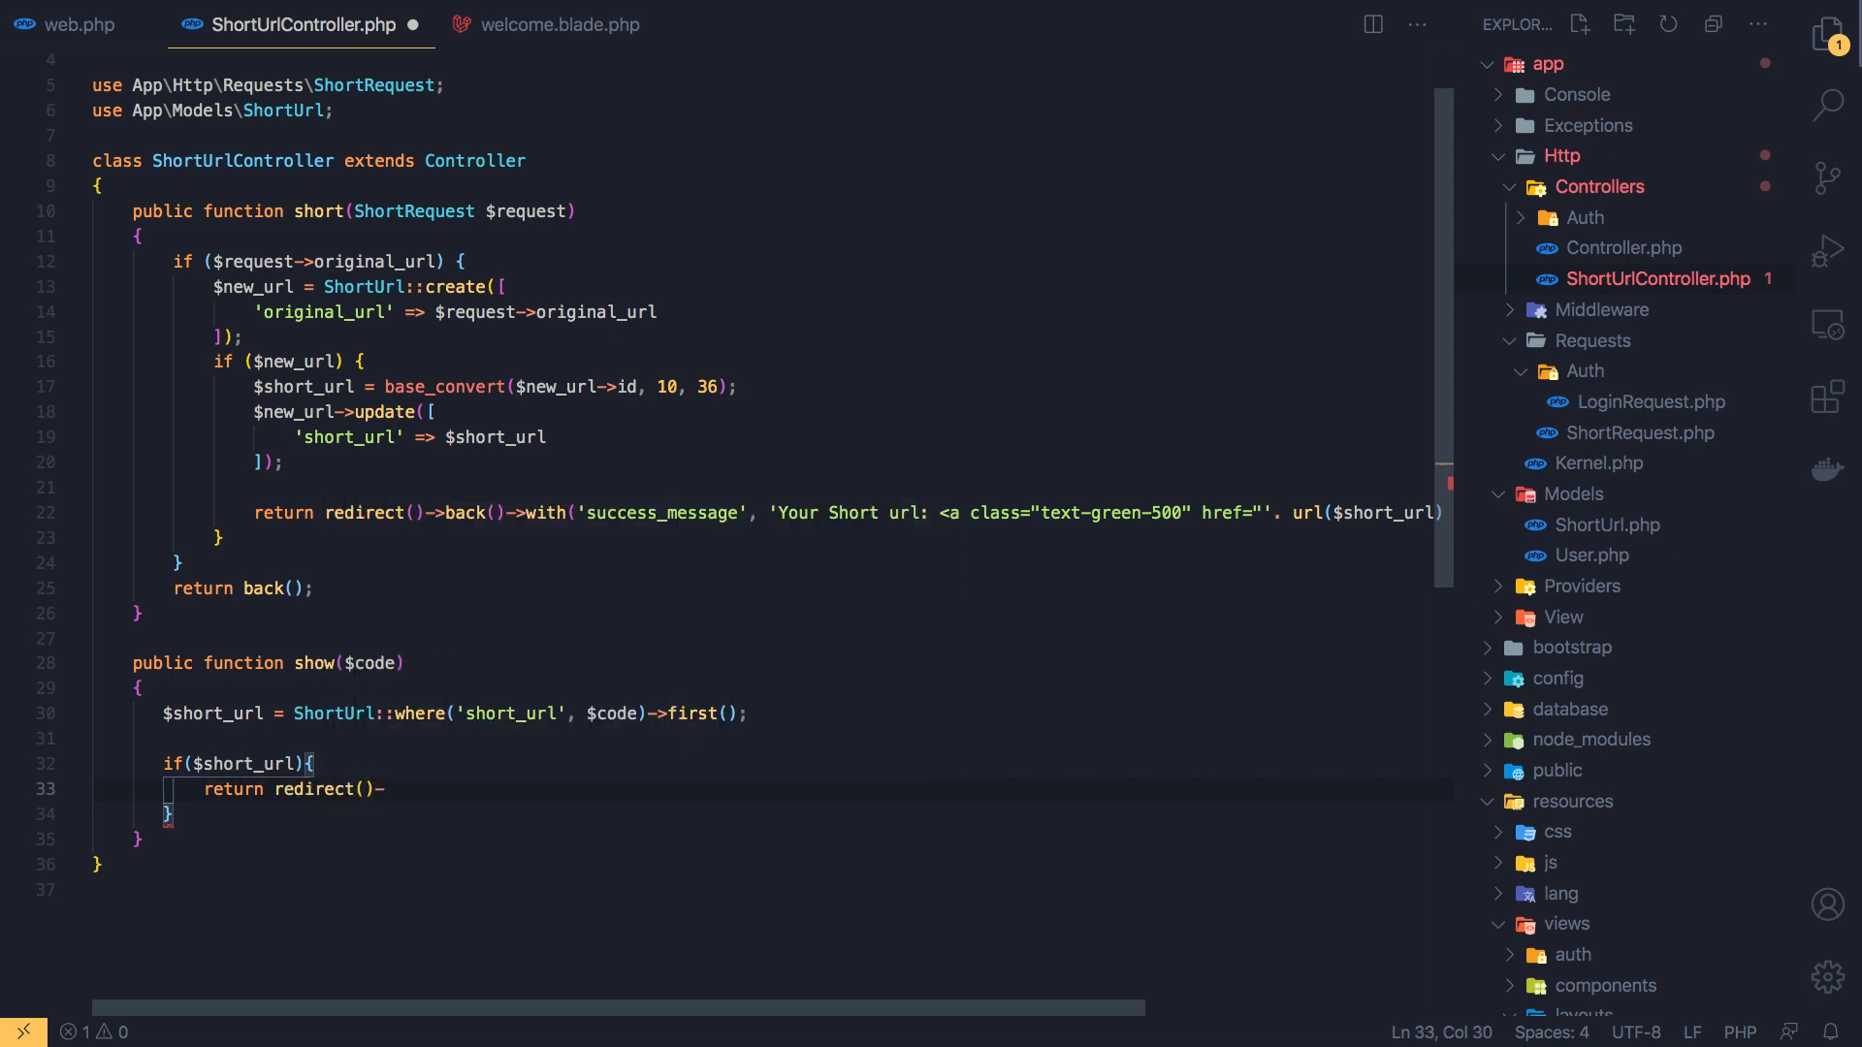
text(to()
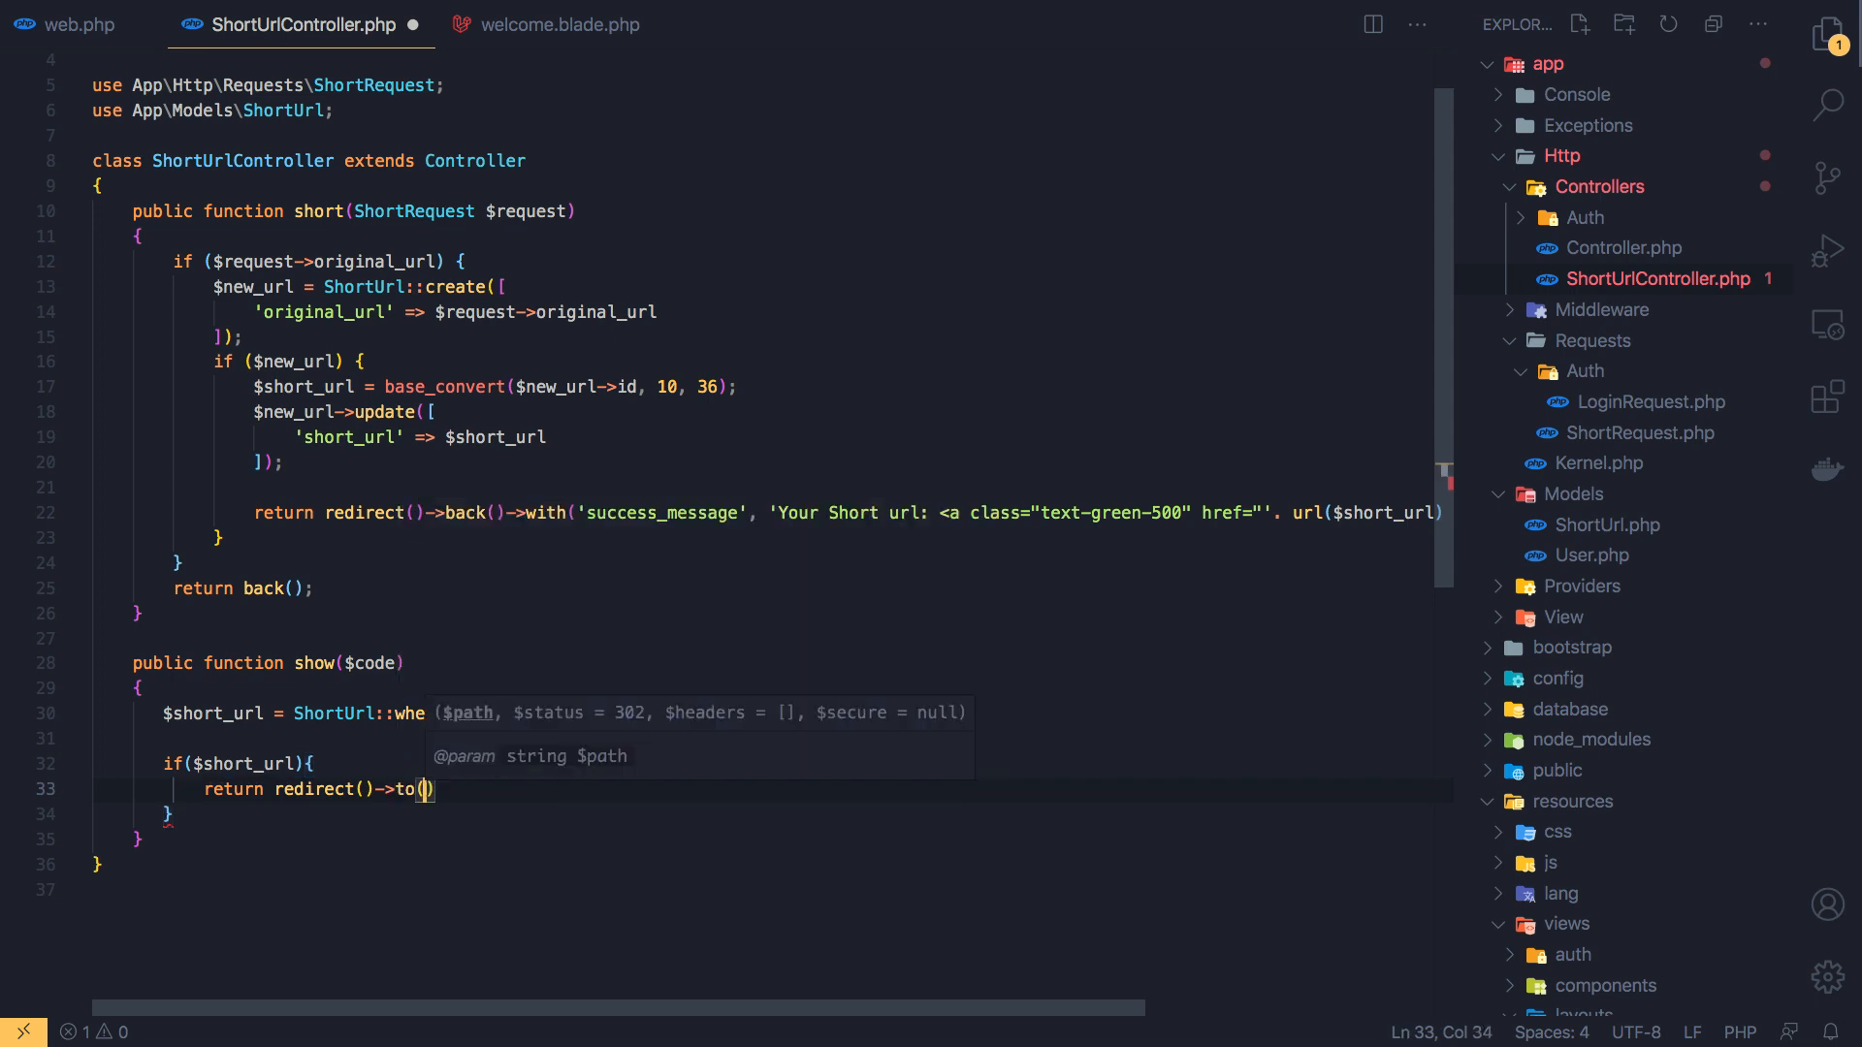
text(url()
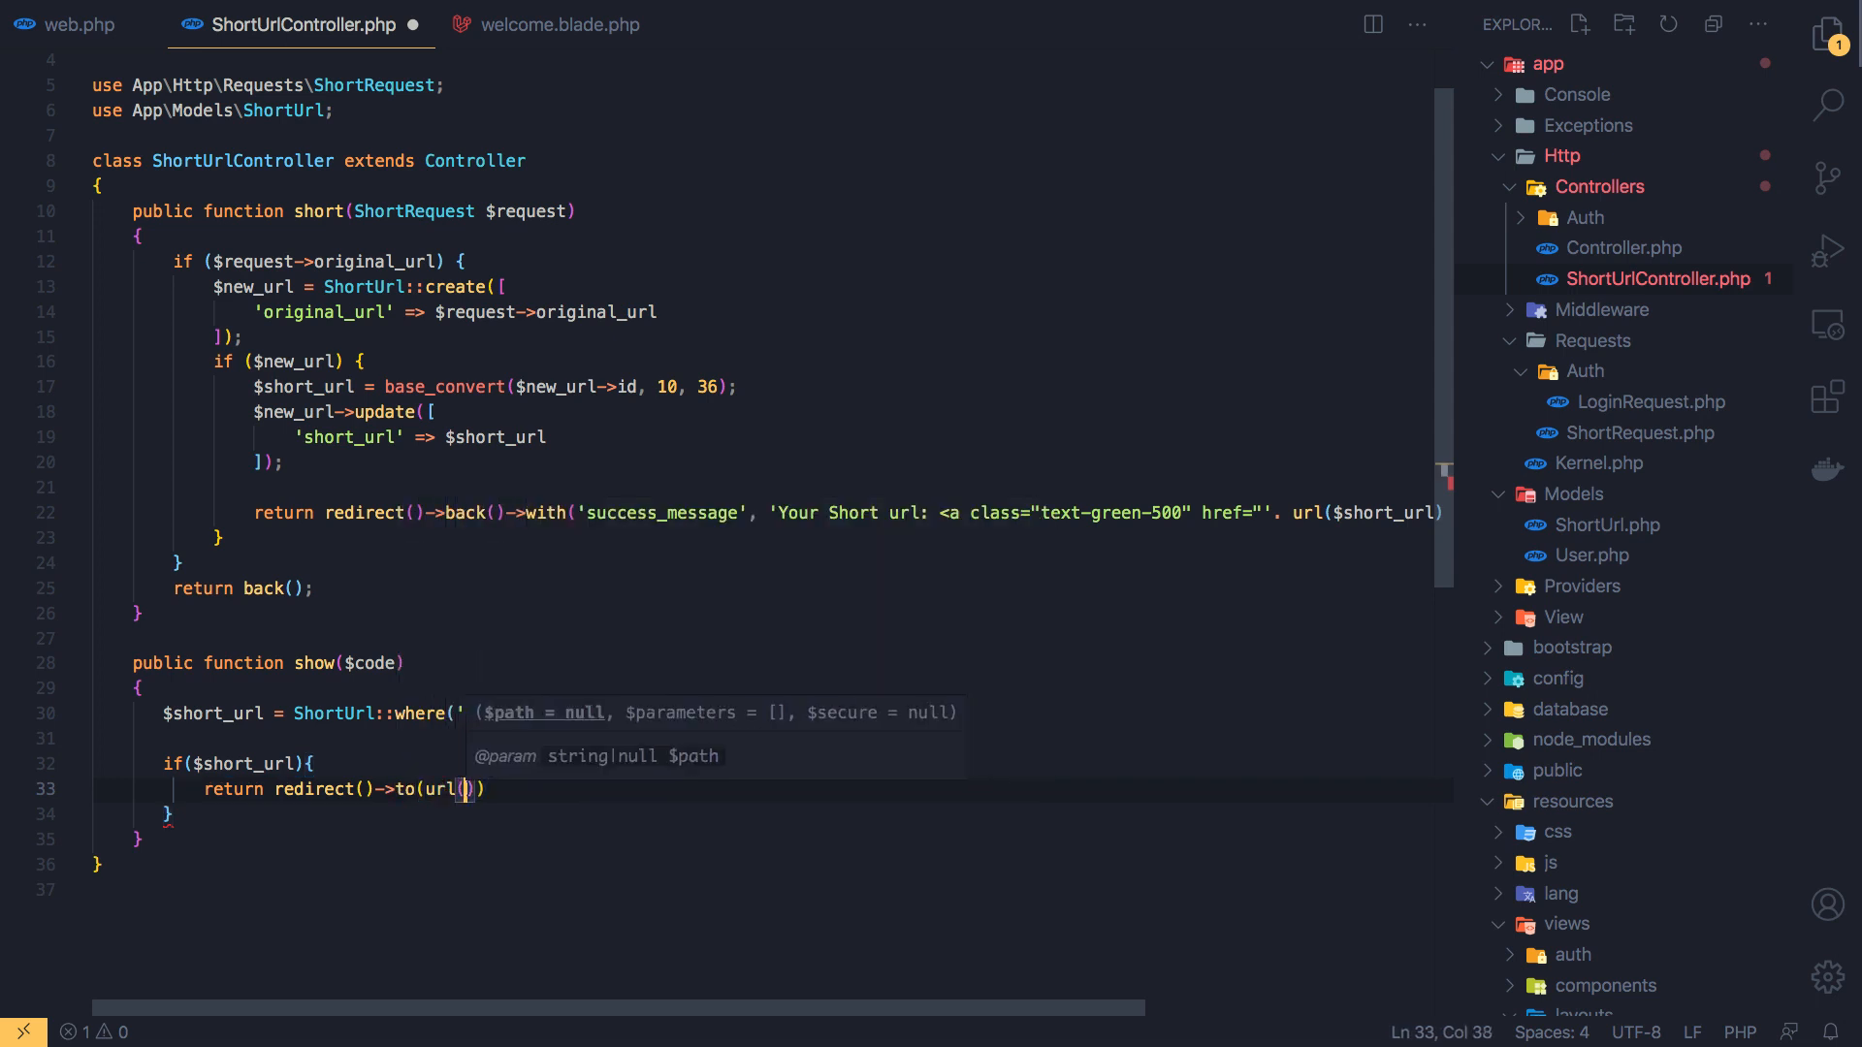
text($short_url)
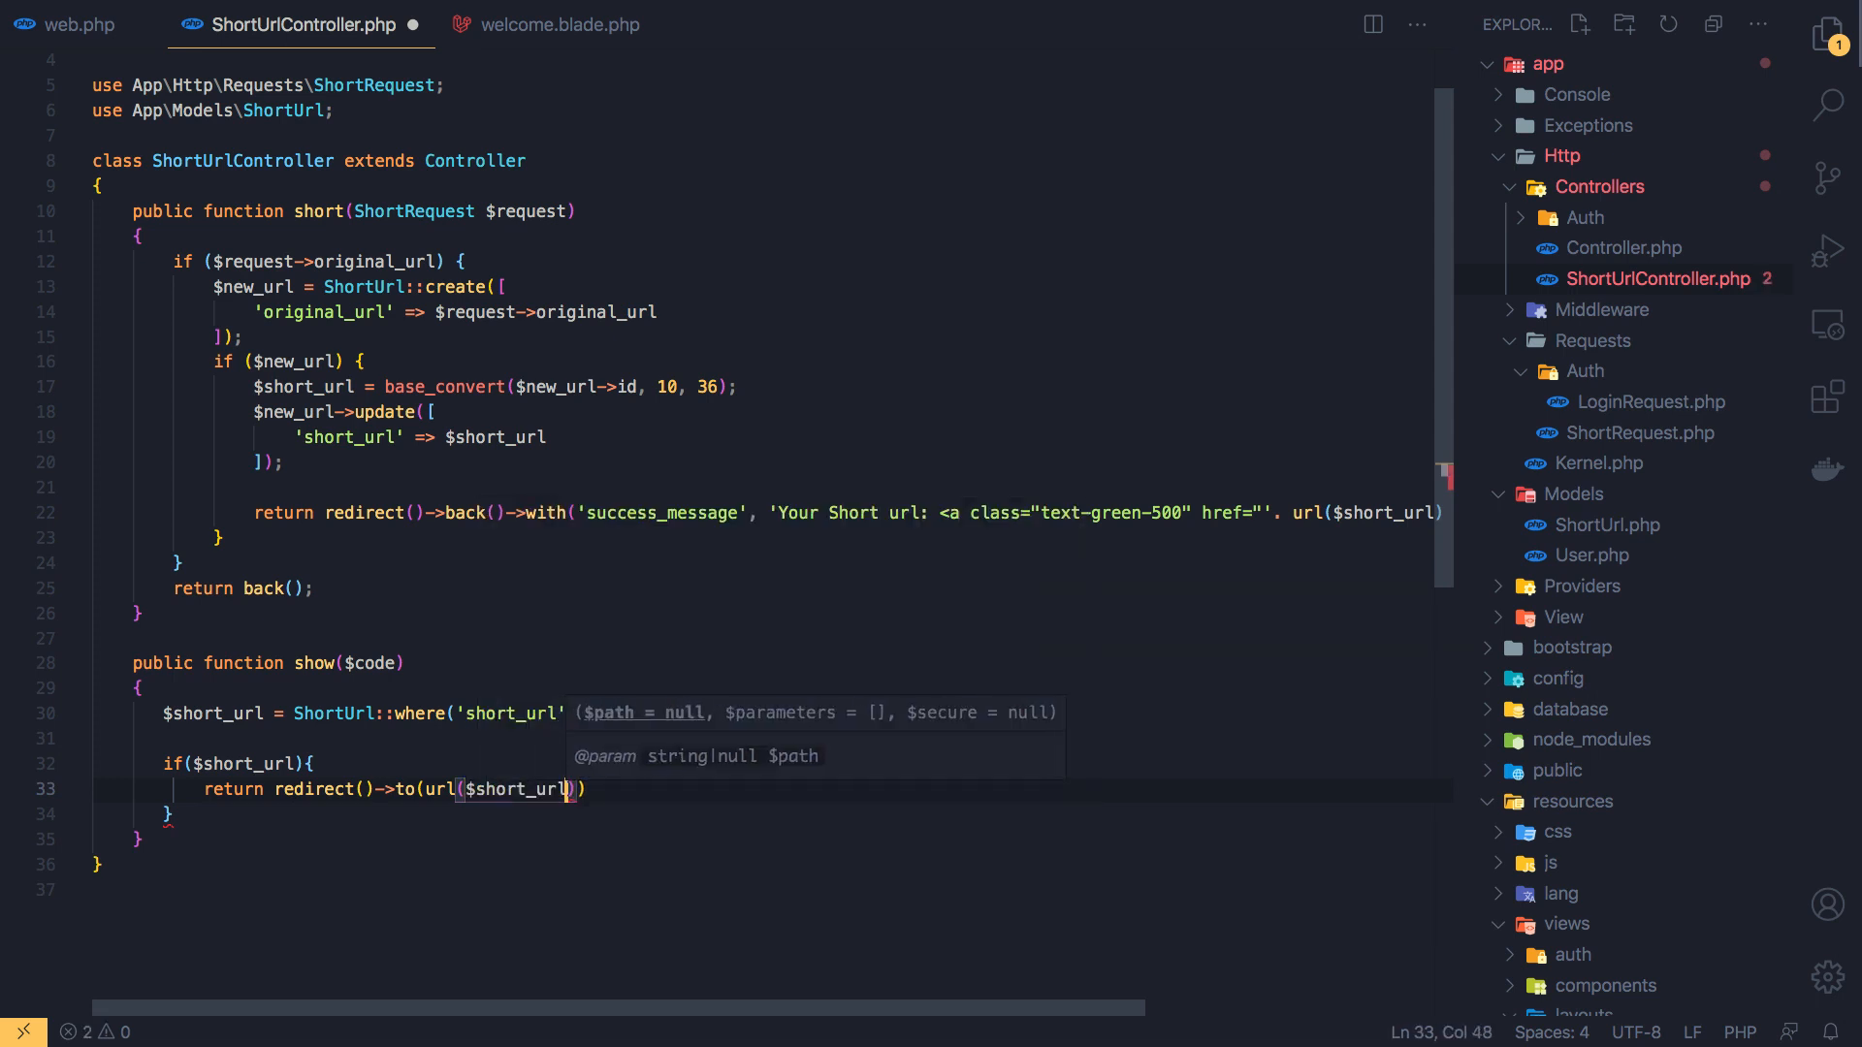
text(->)
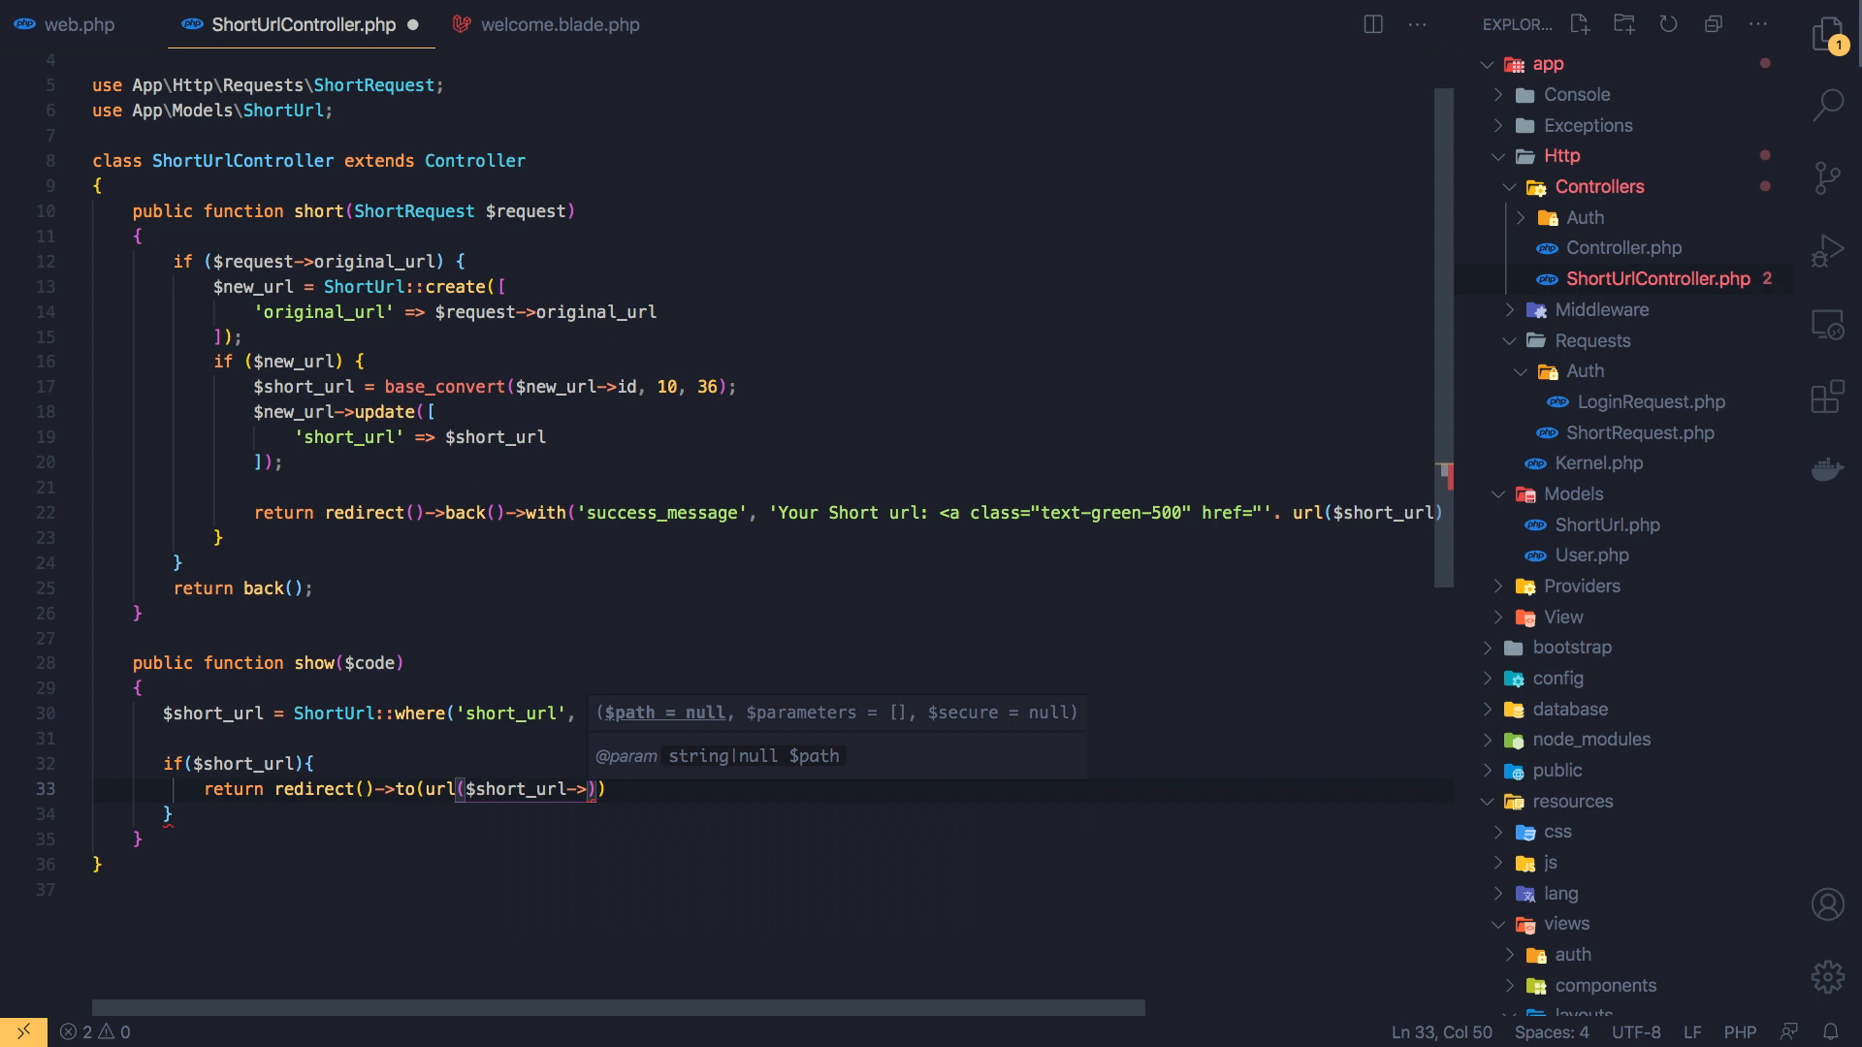
text(origi)
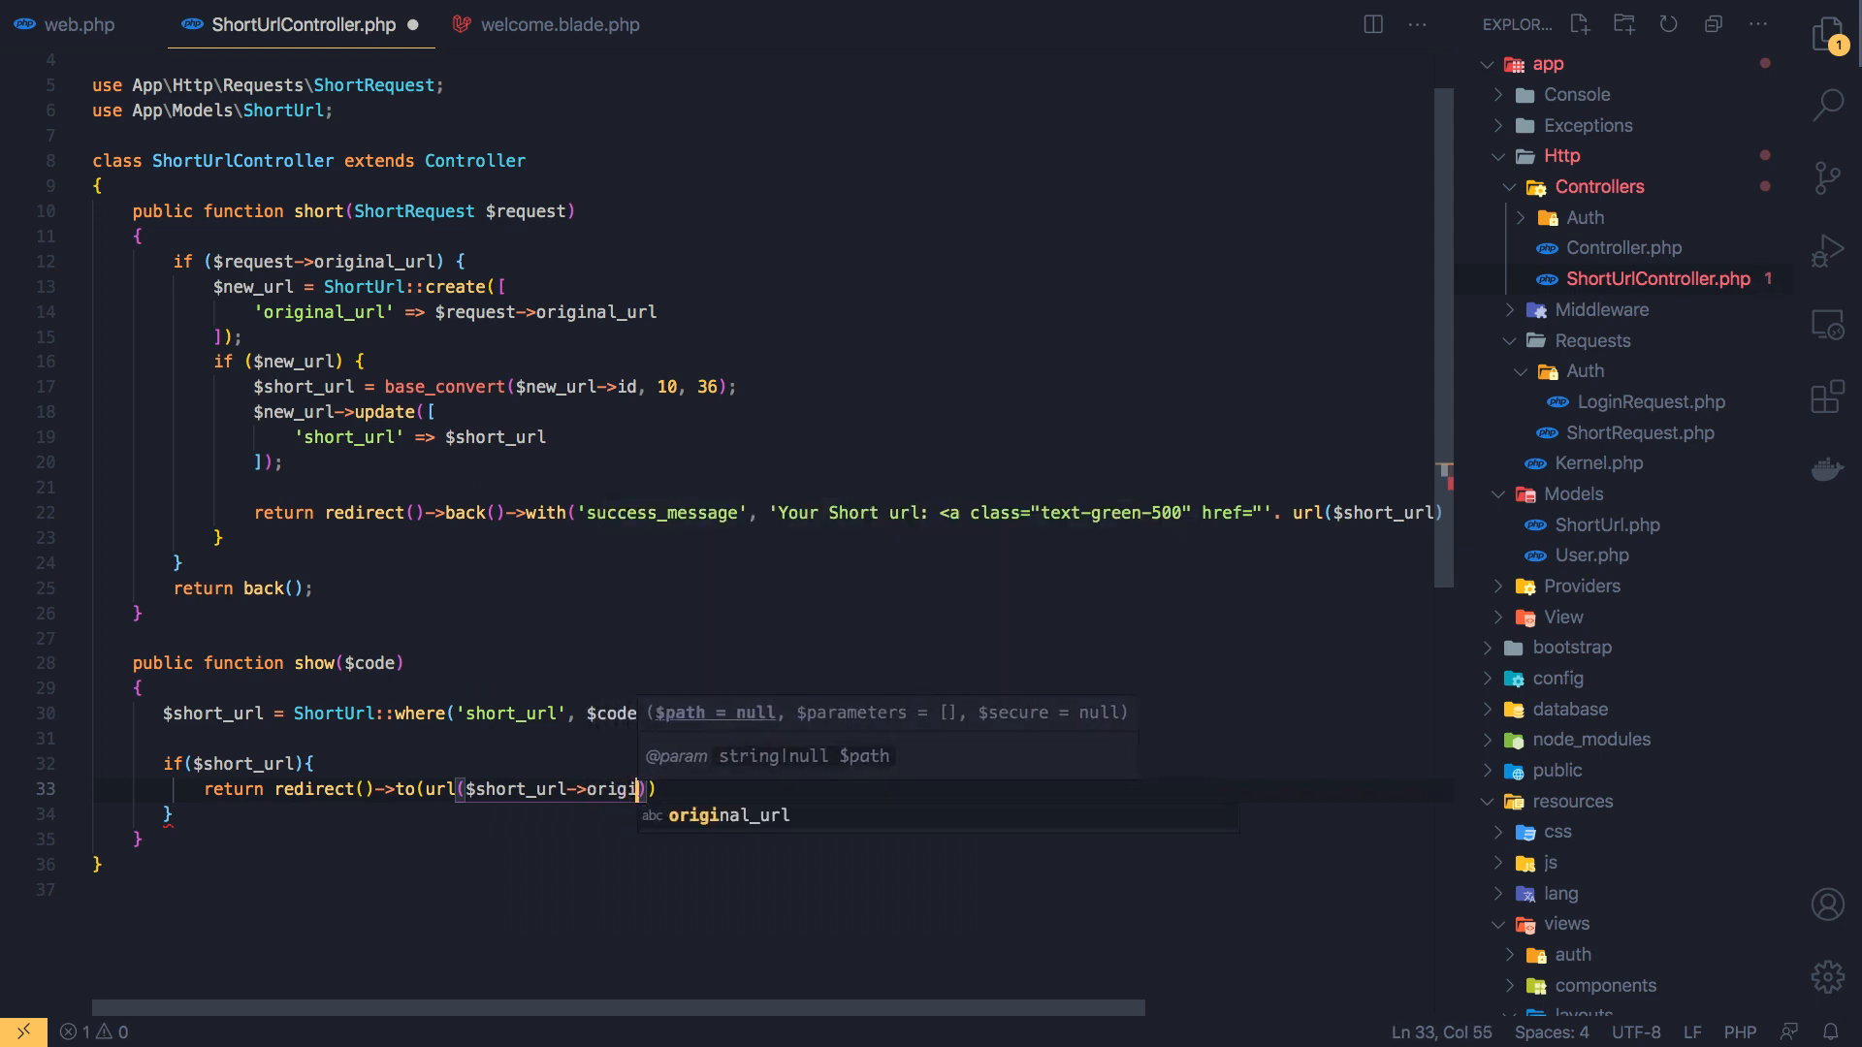
text(nal_url)
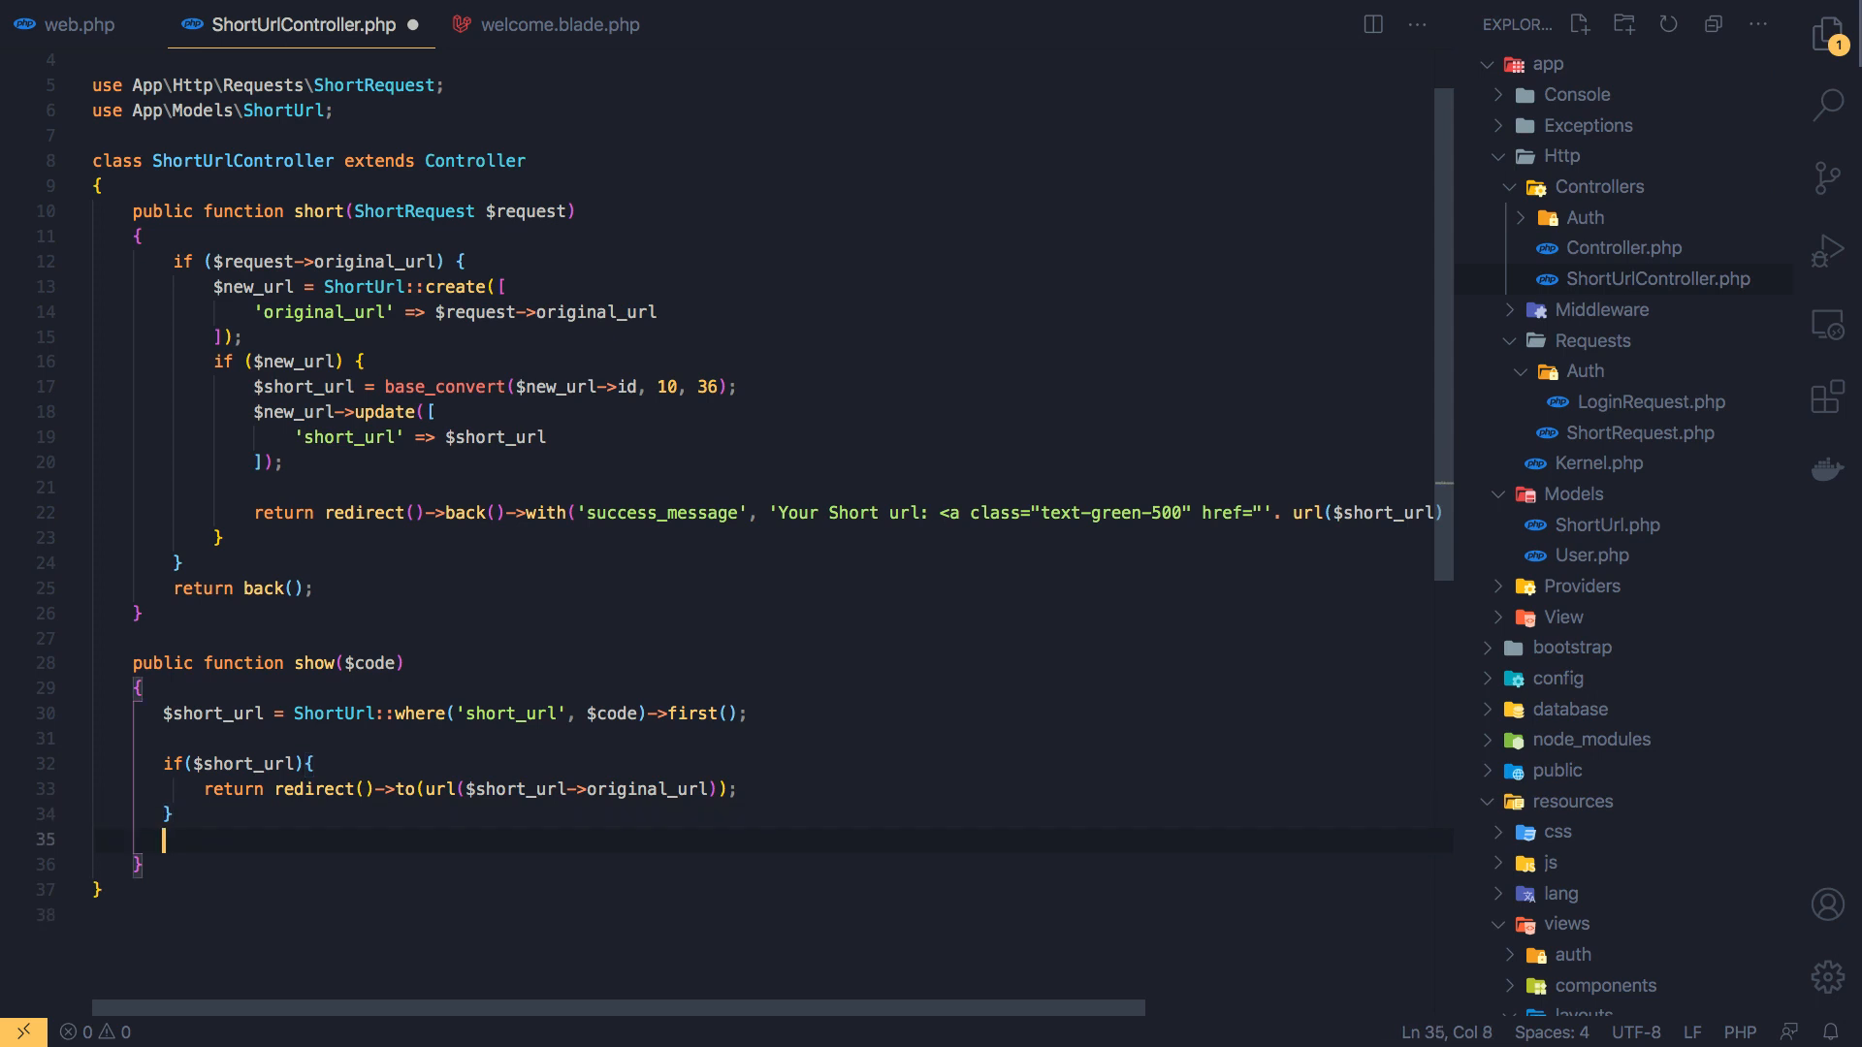
Add fallback return redirect()->to(url('/')); after the if block and save the controller
text(return)
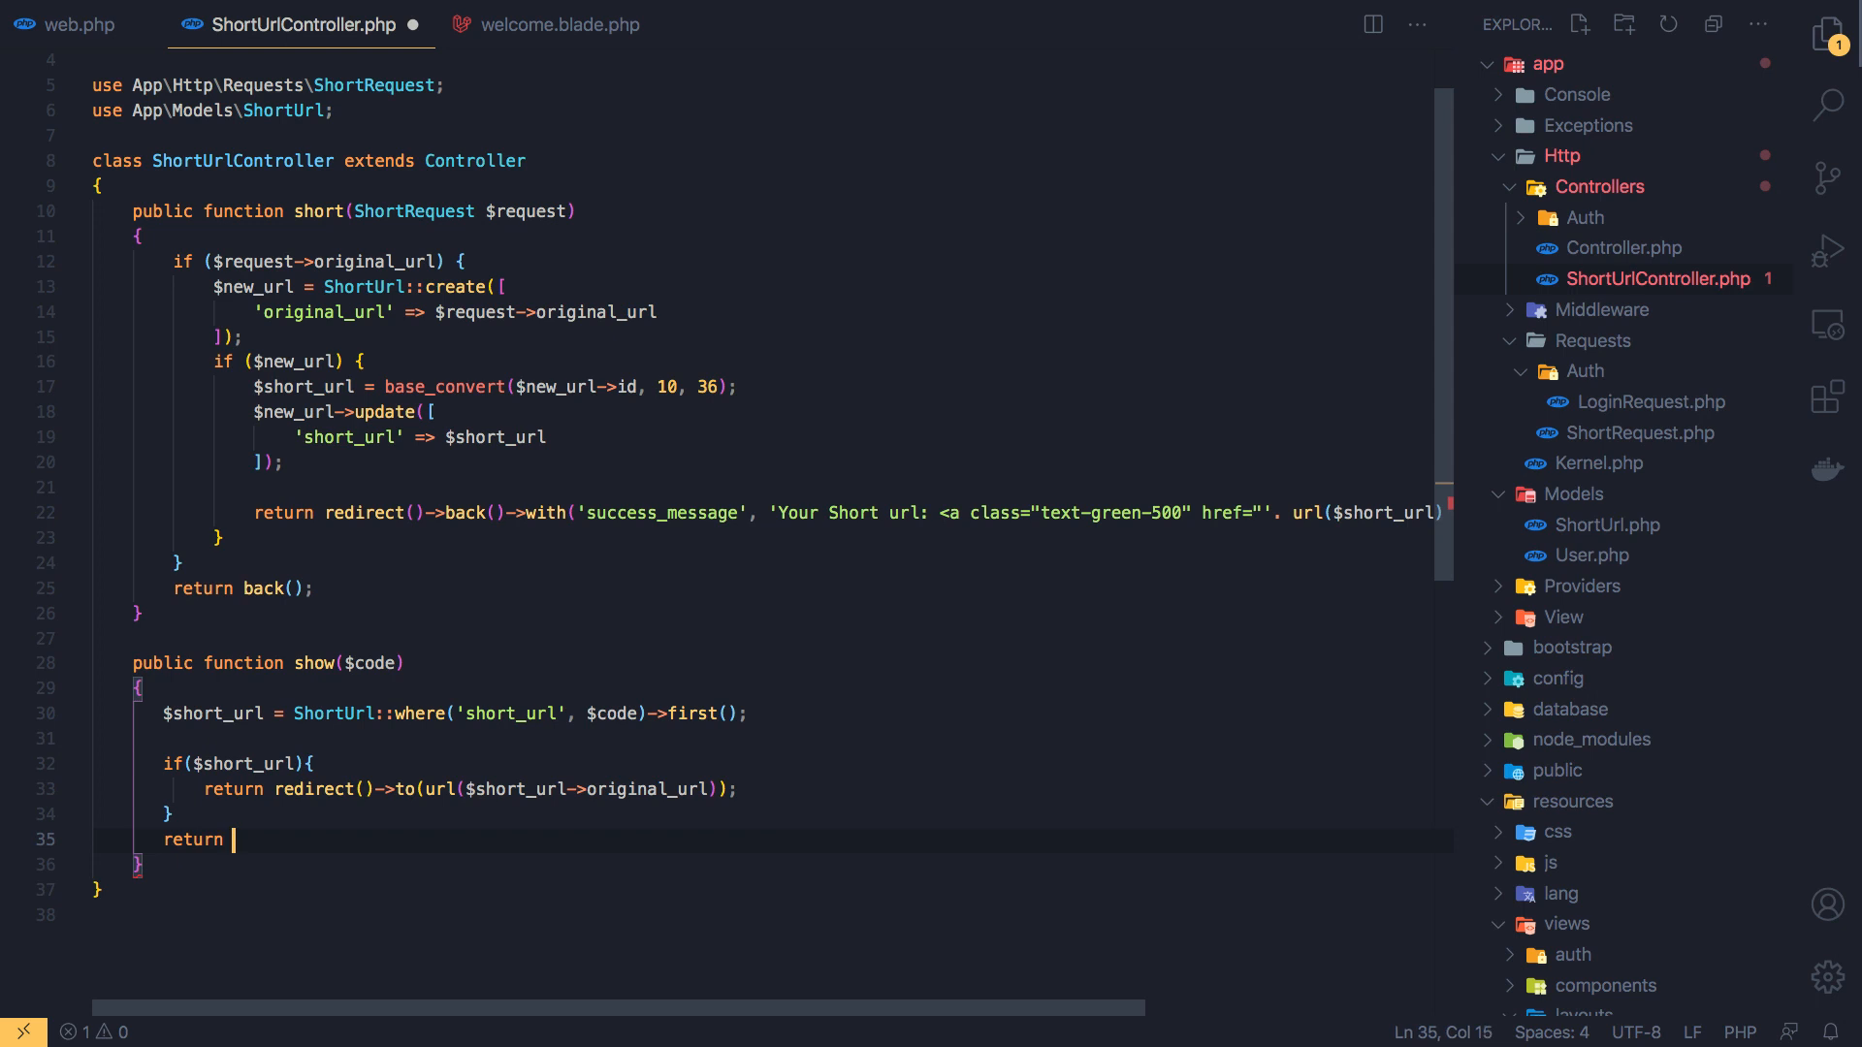
text(red)
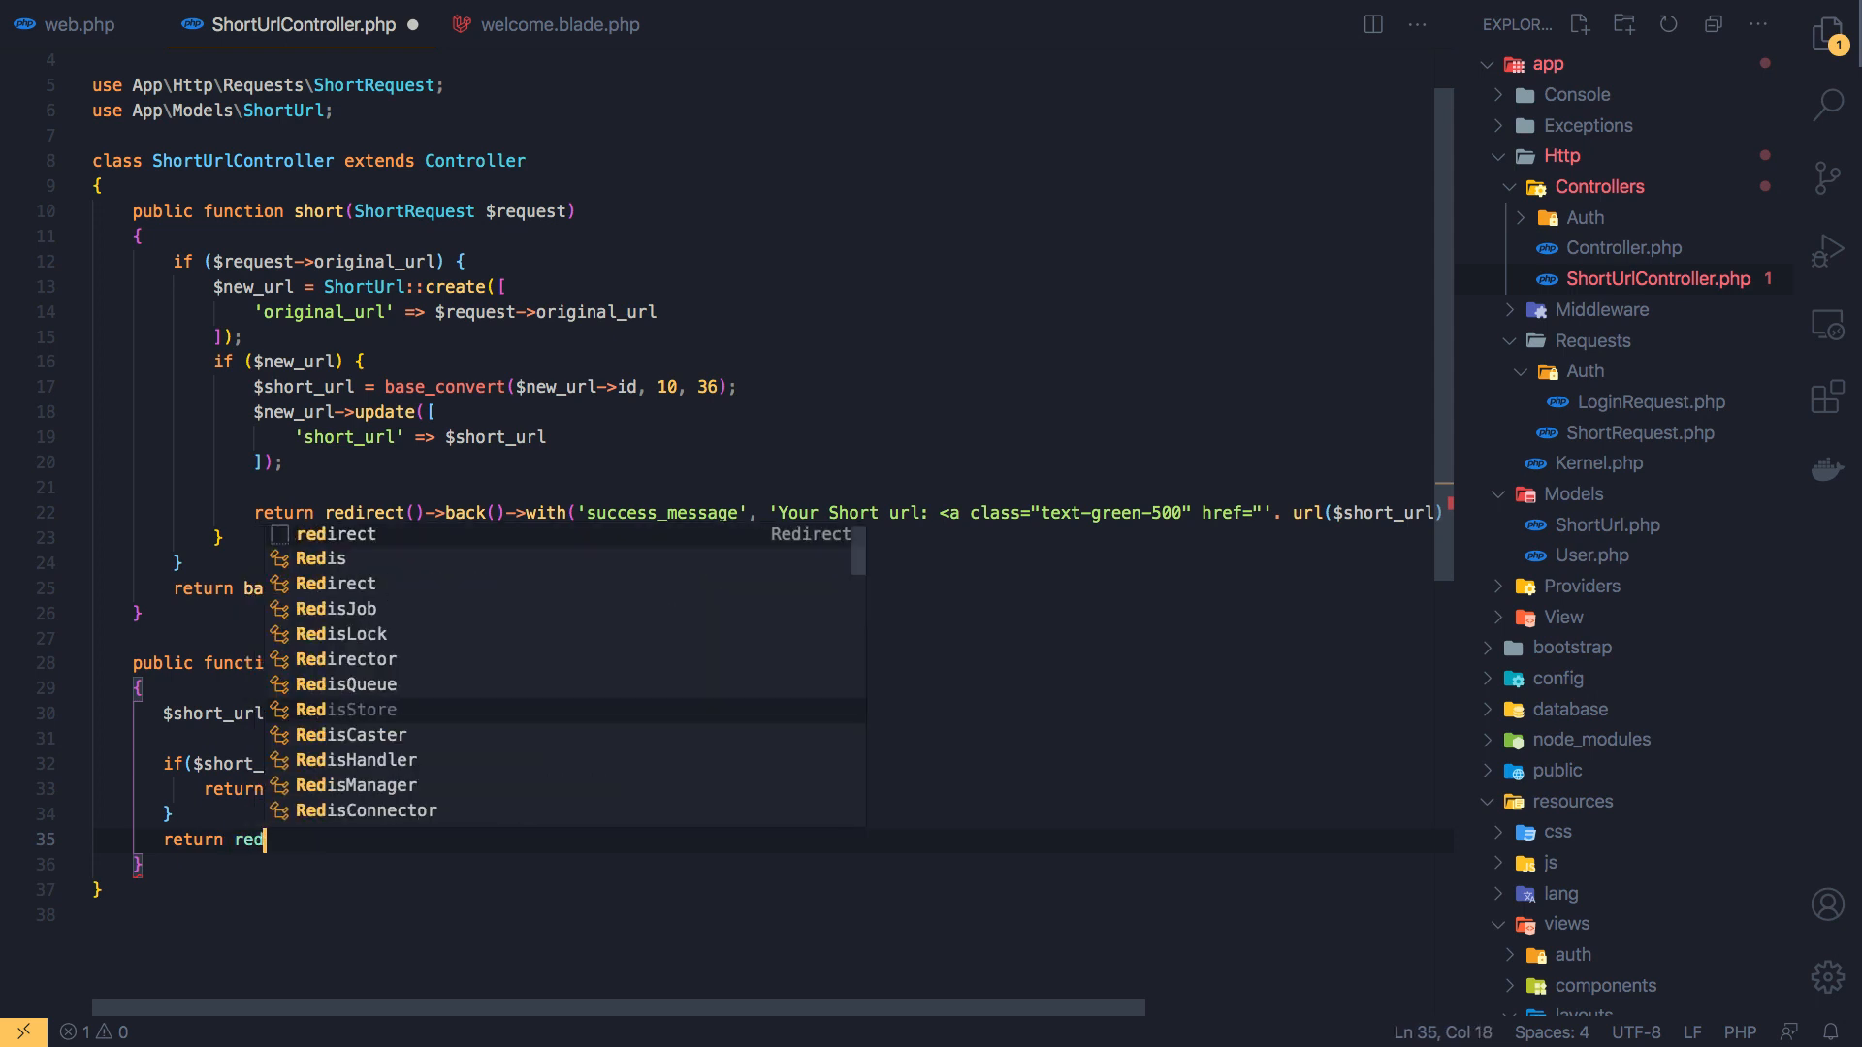
key(Escape)
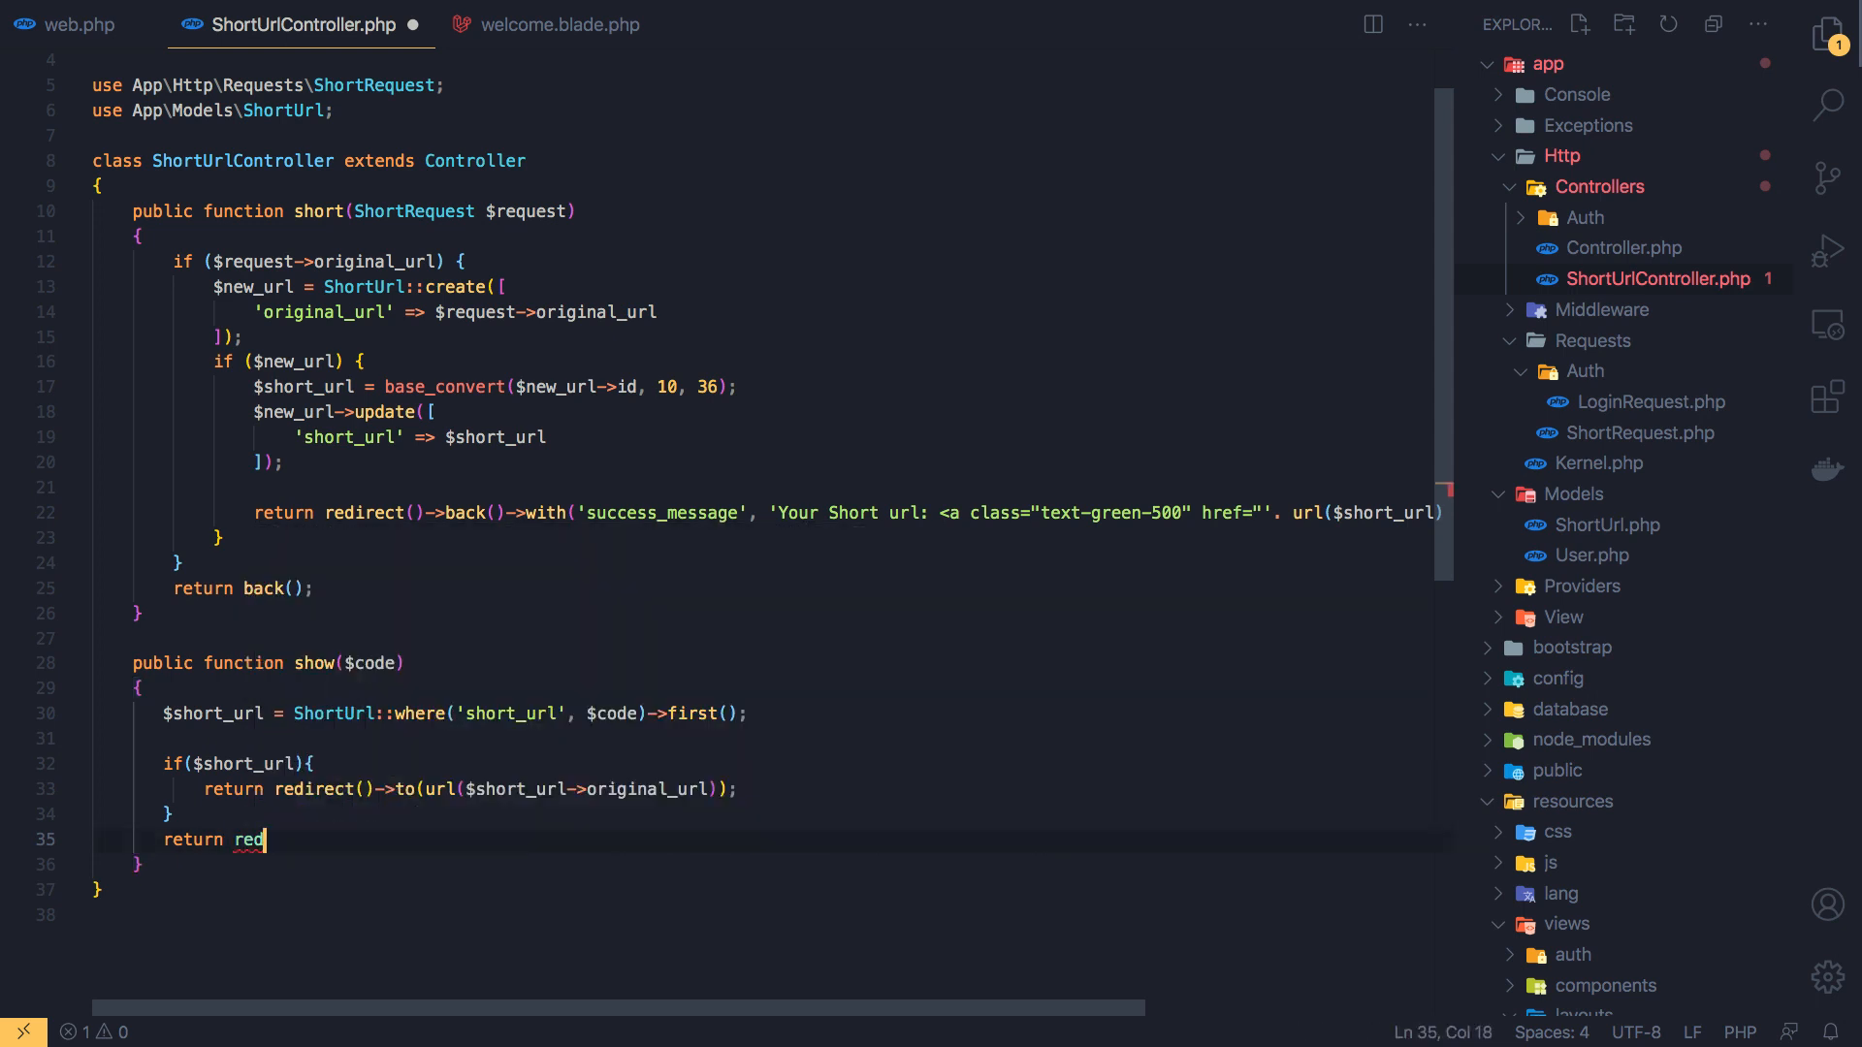
text(ire)
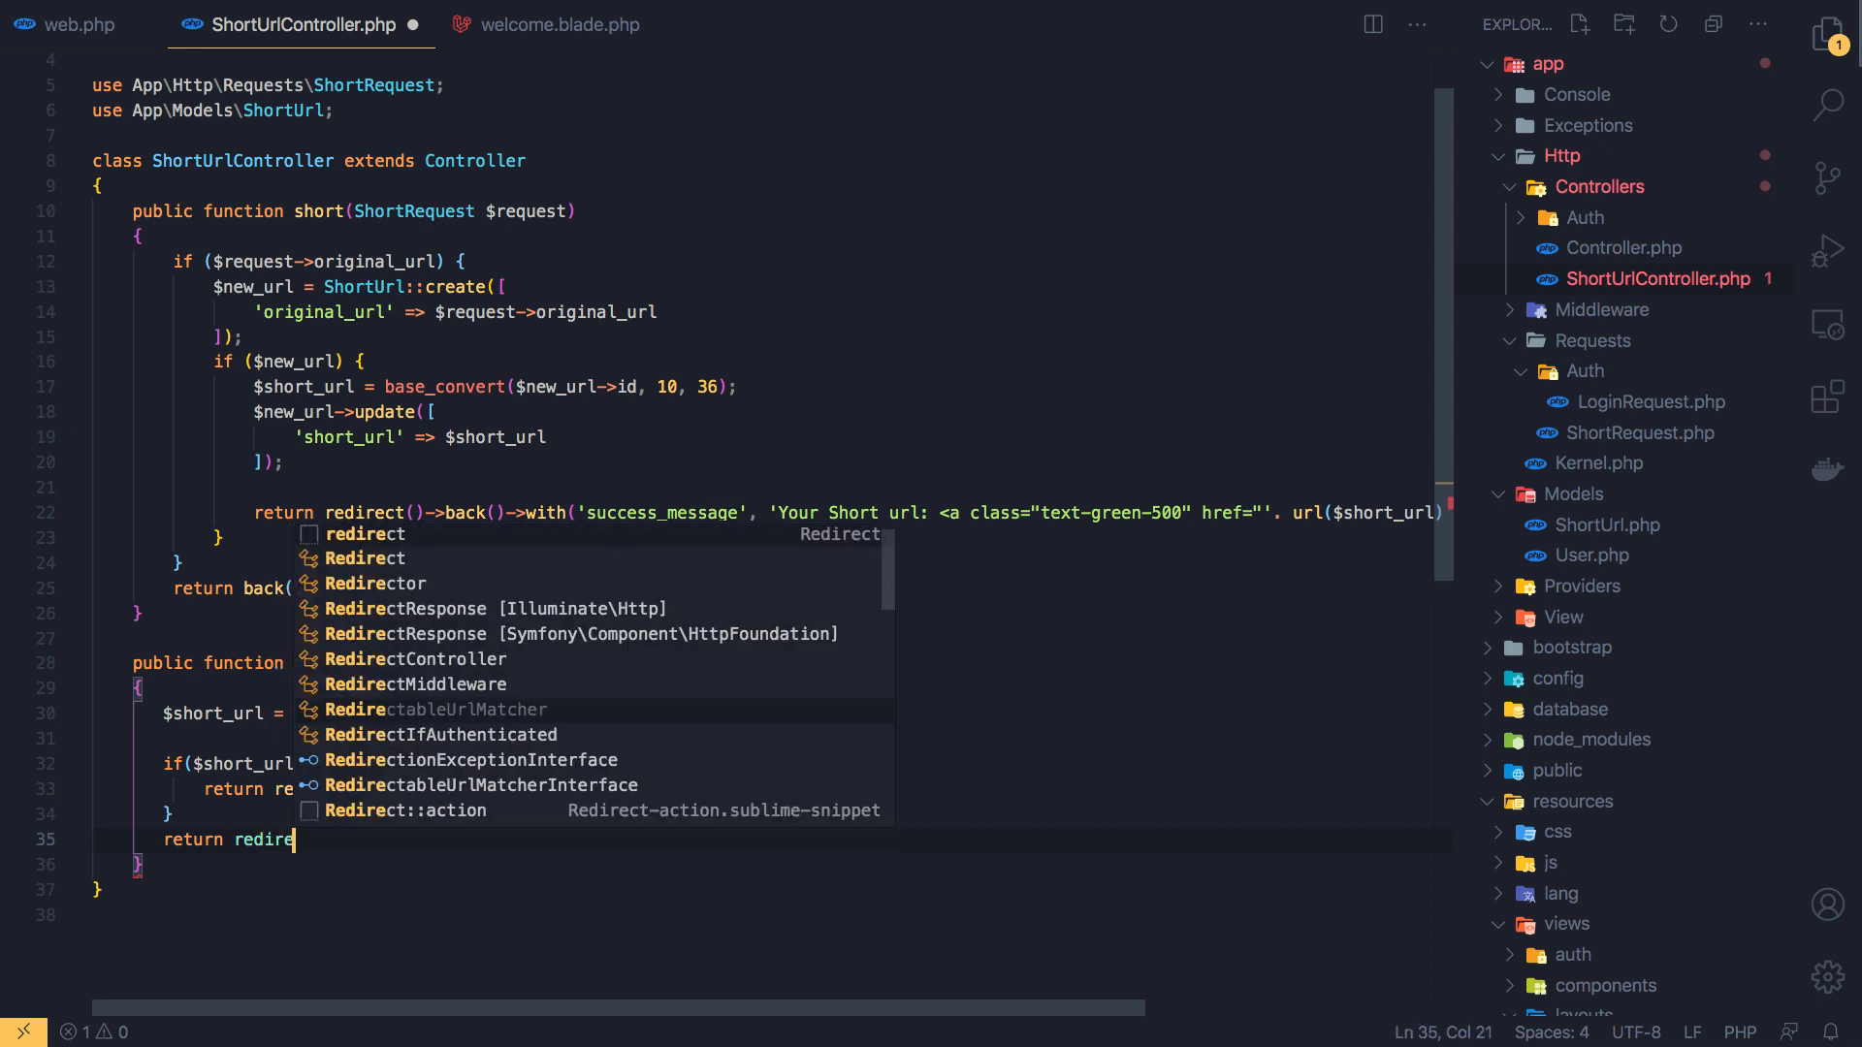
text(ct()-)
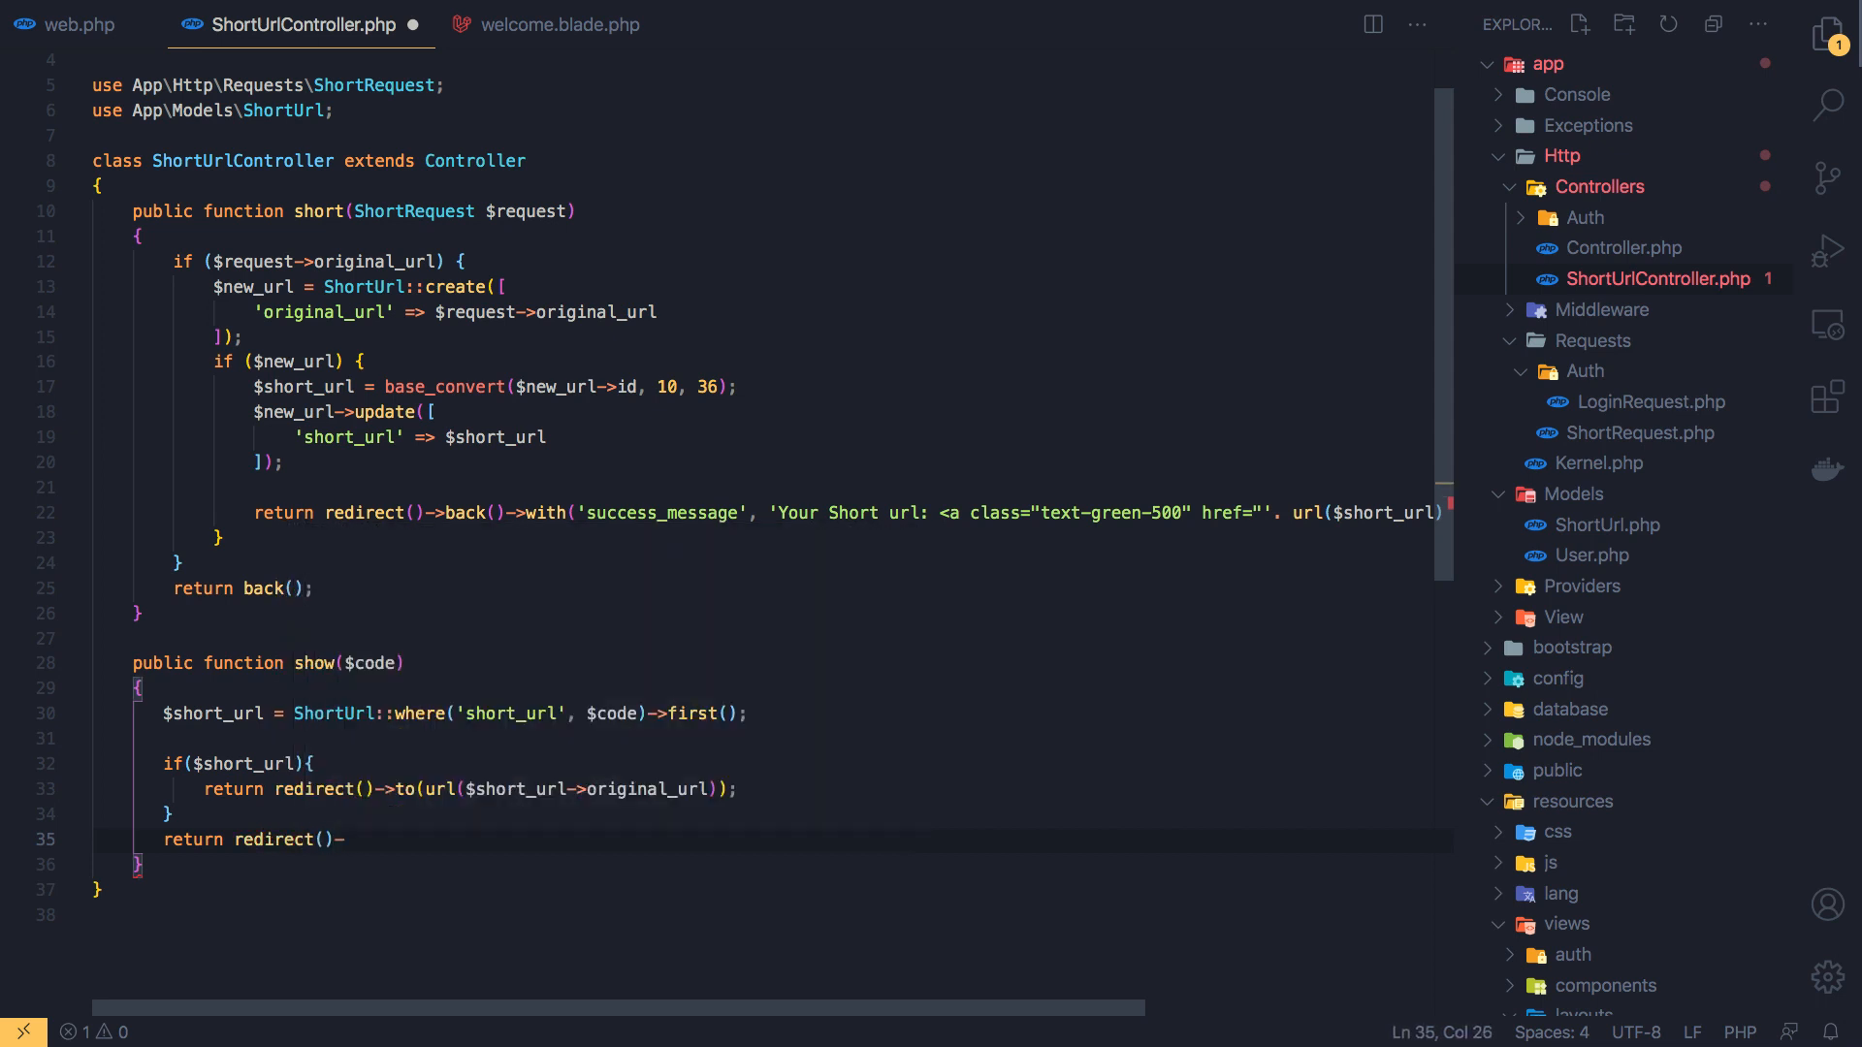
text(u)
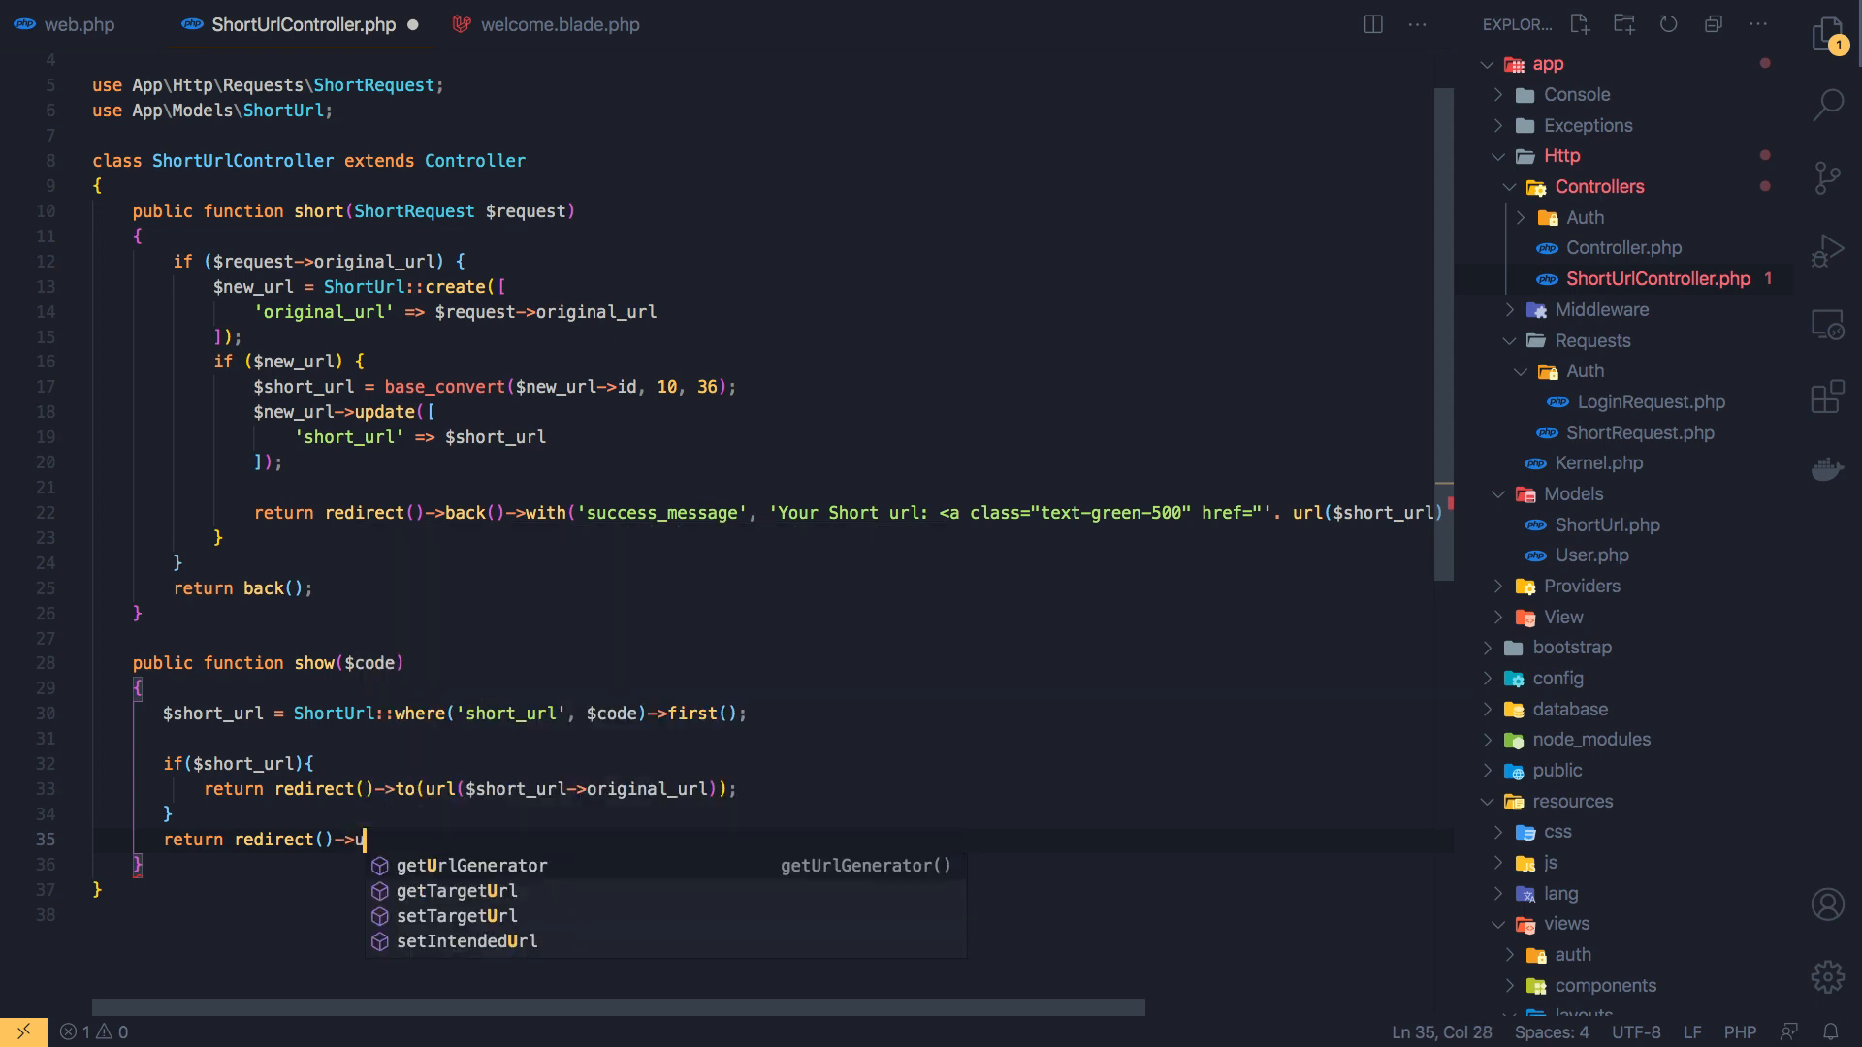
text(t)
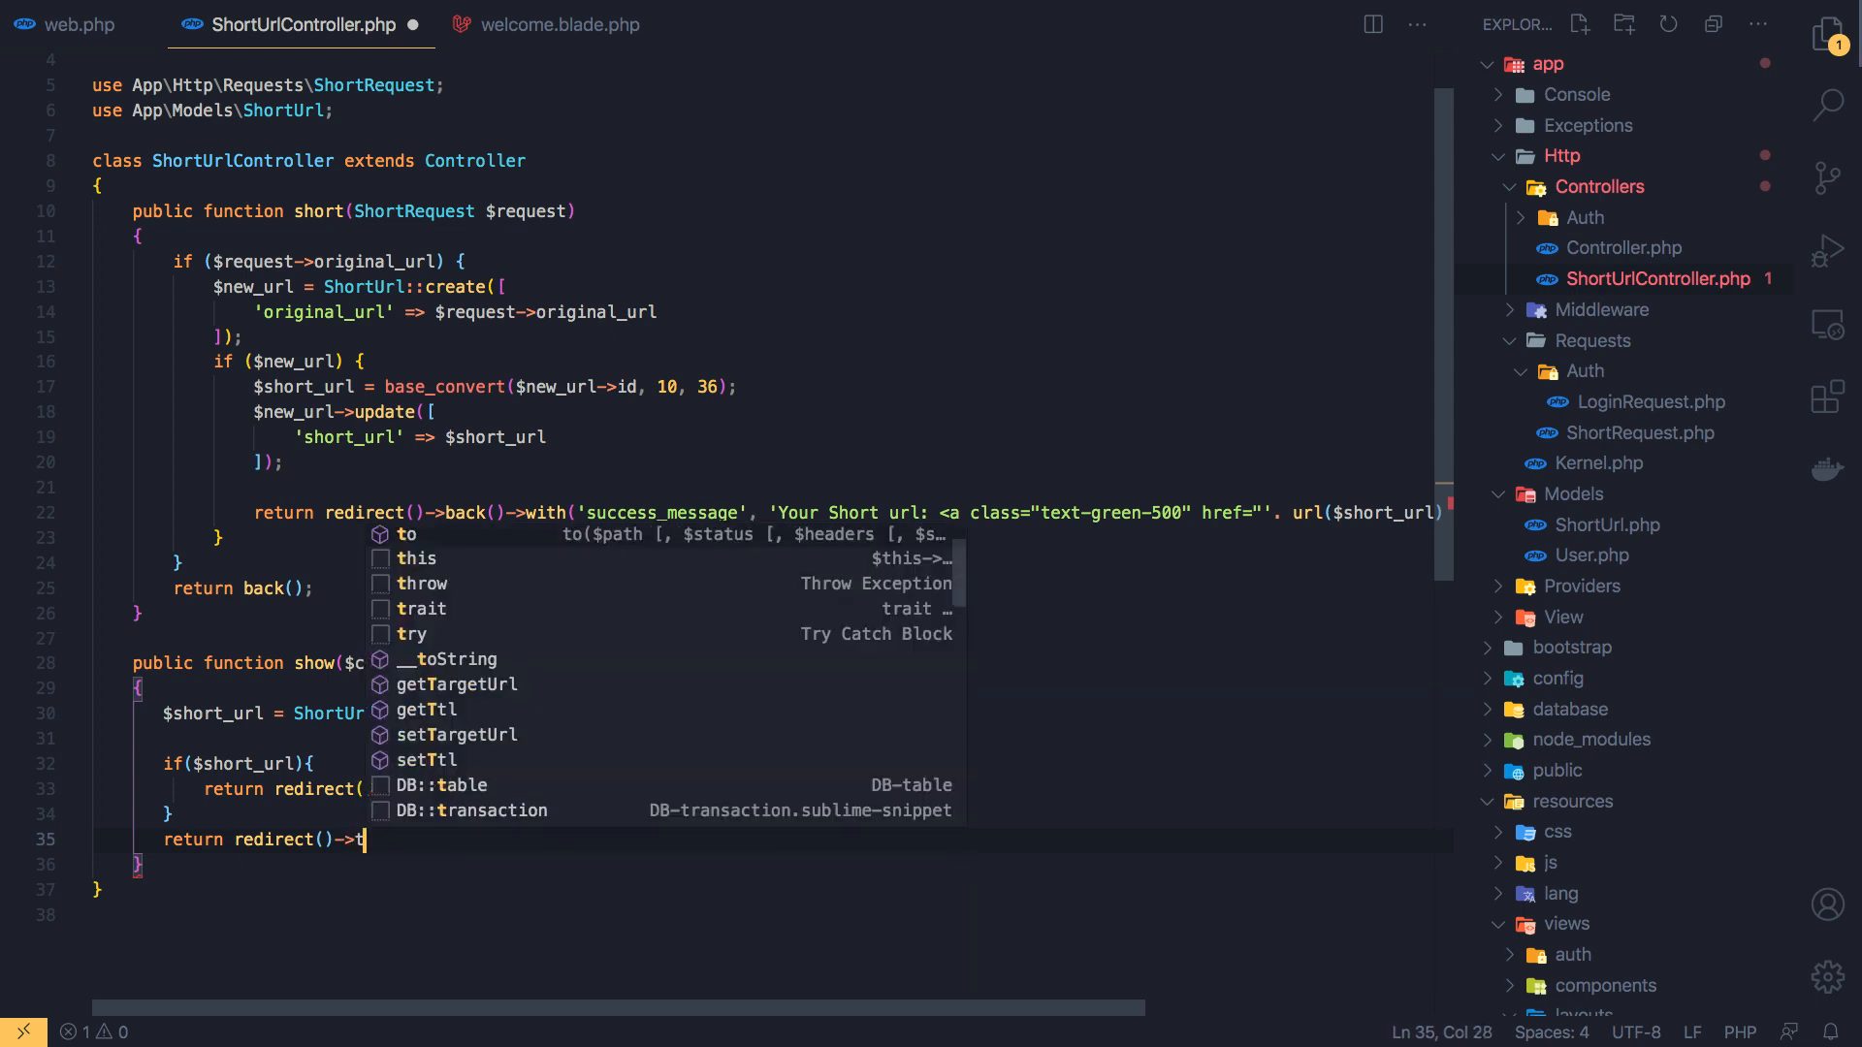
text(o(y)
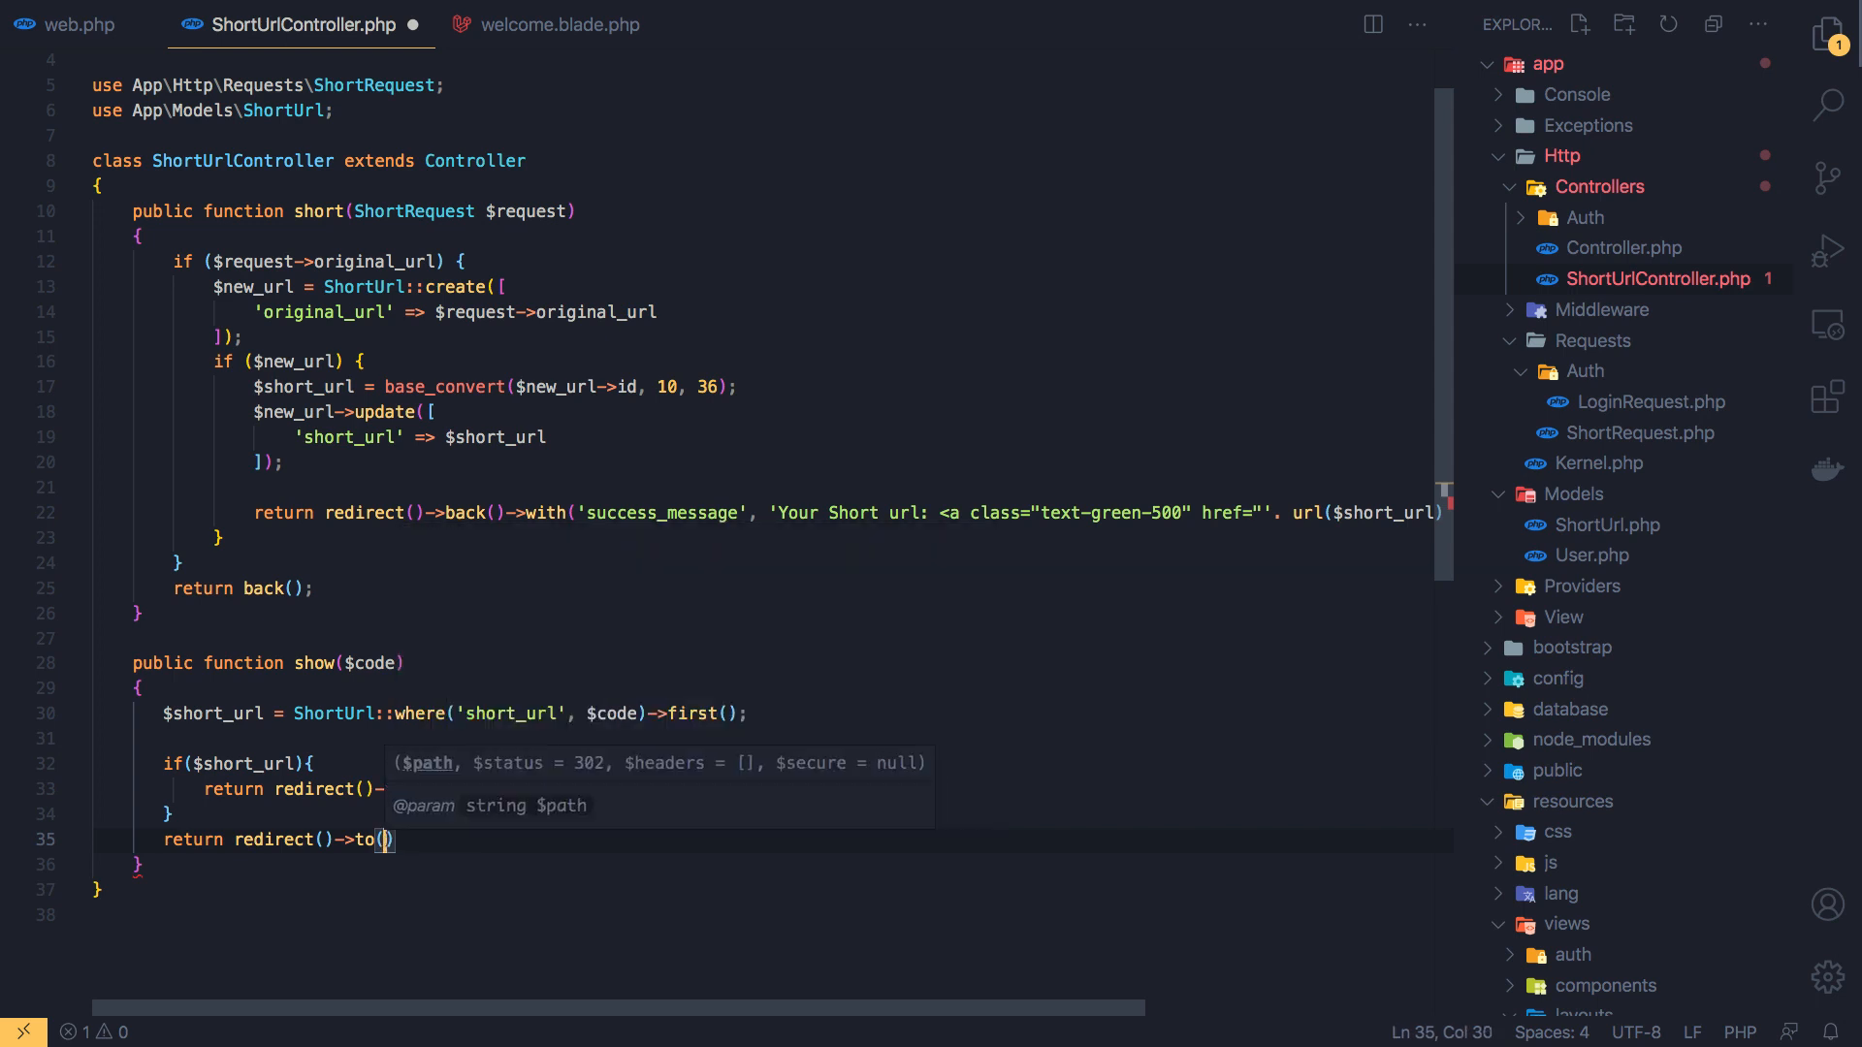
text(url()
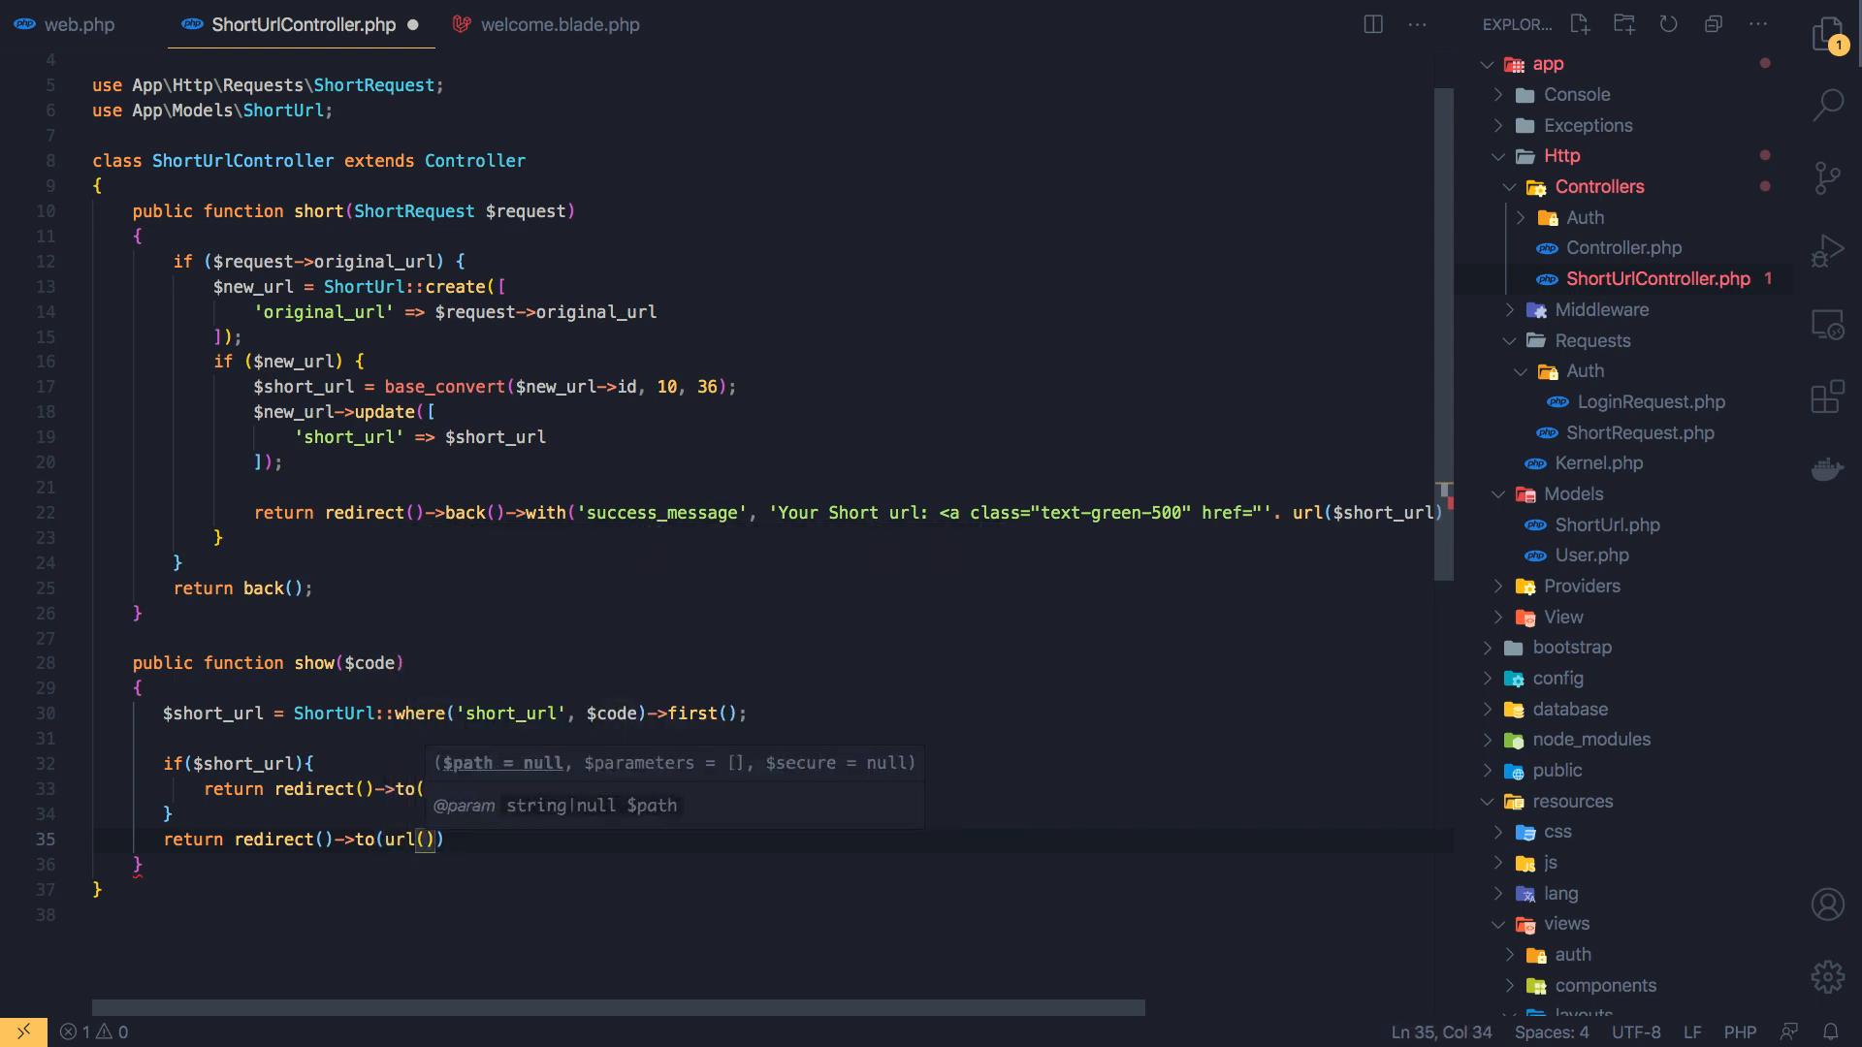
text('/')
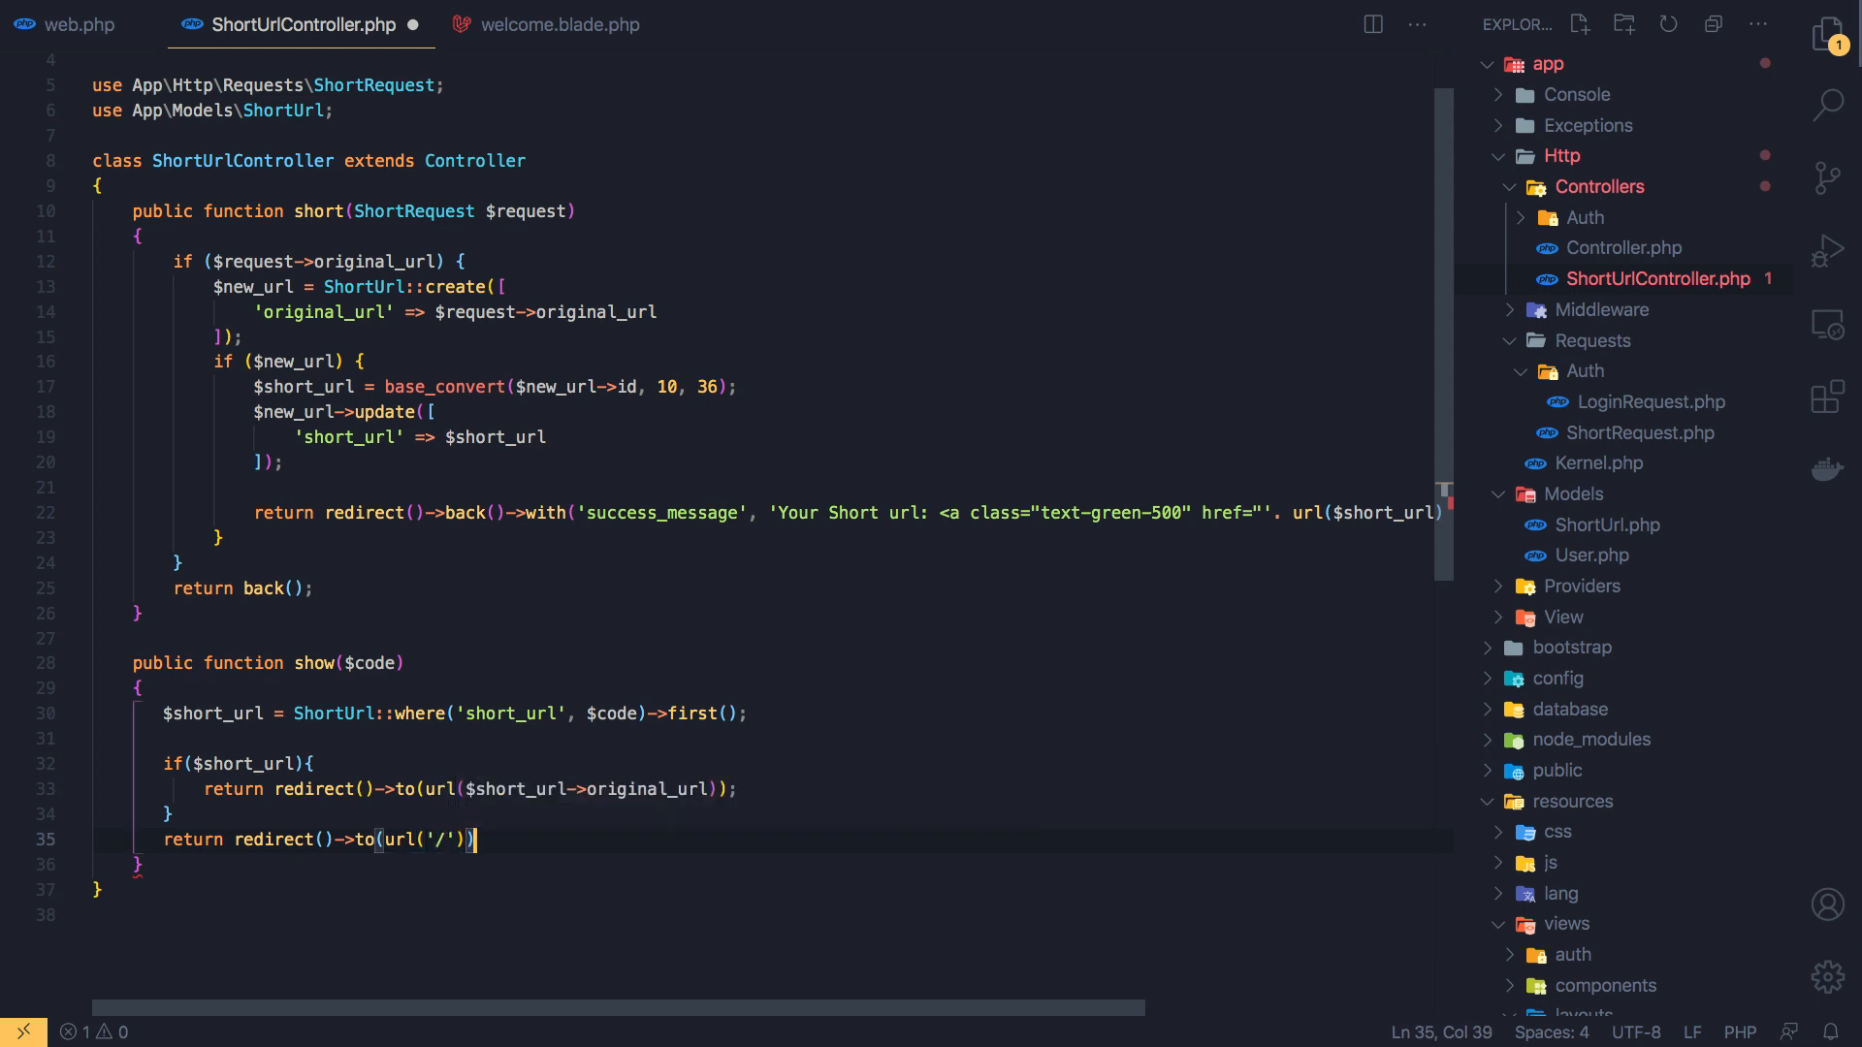
key(ctrl+s)
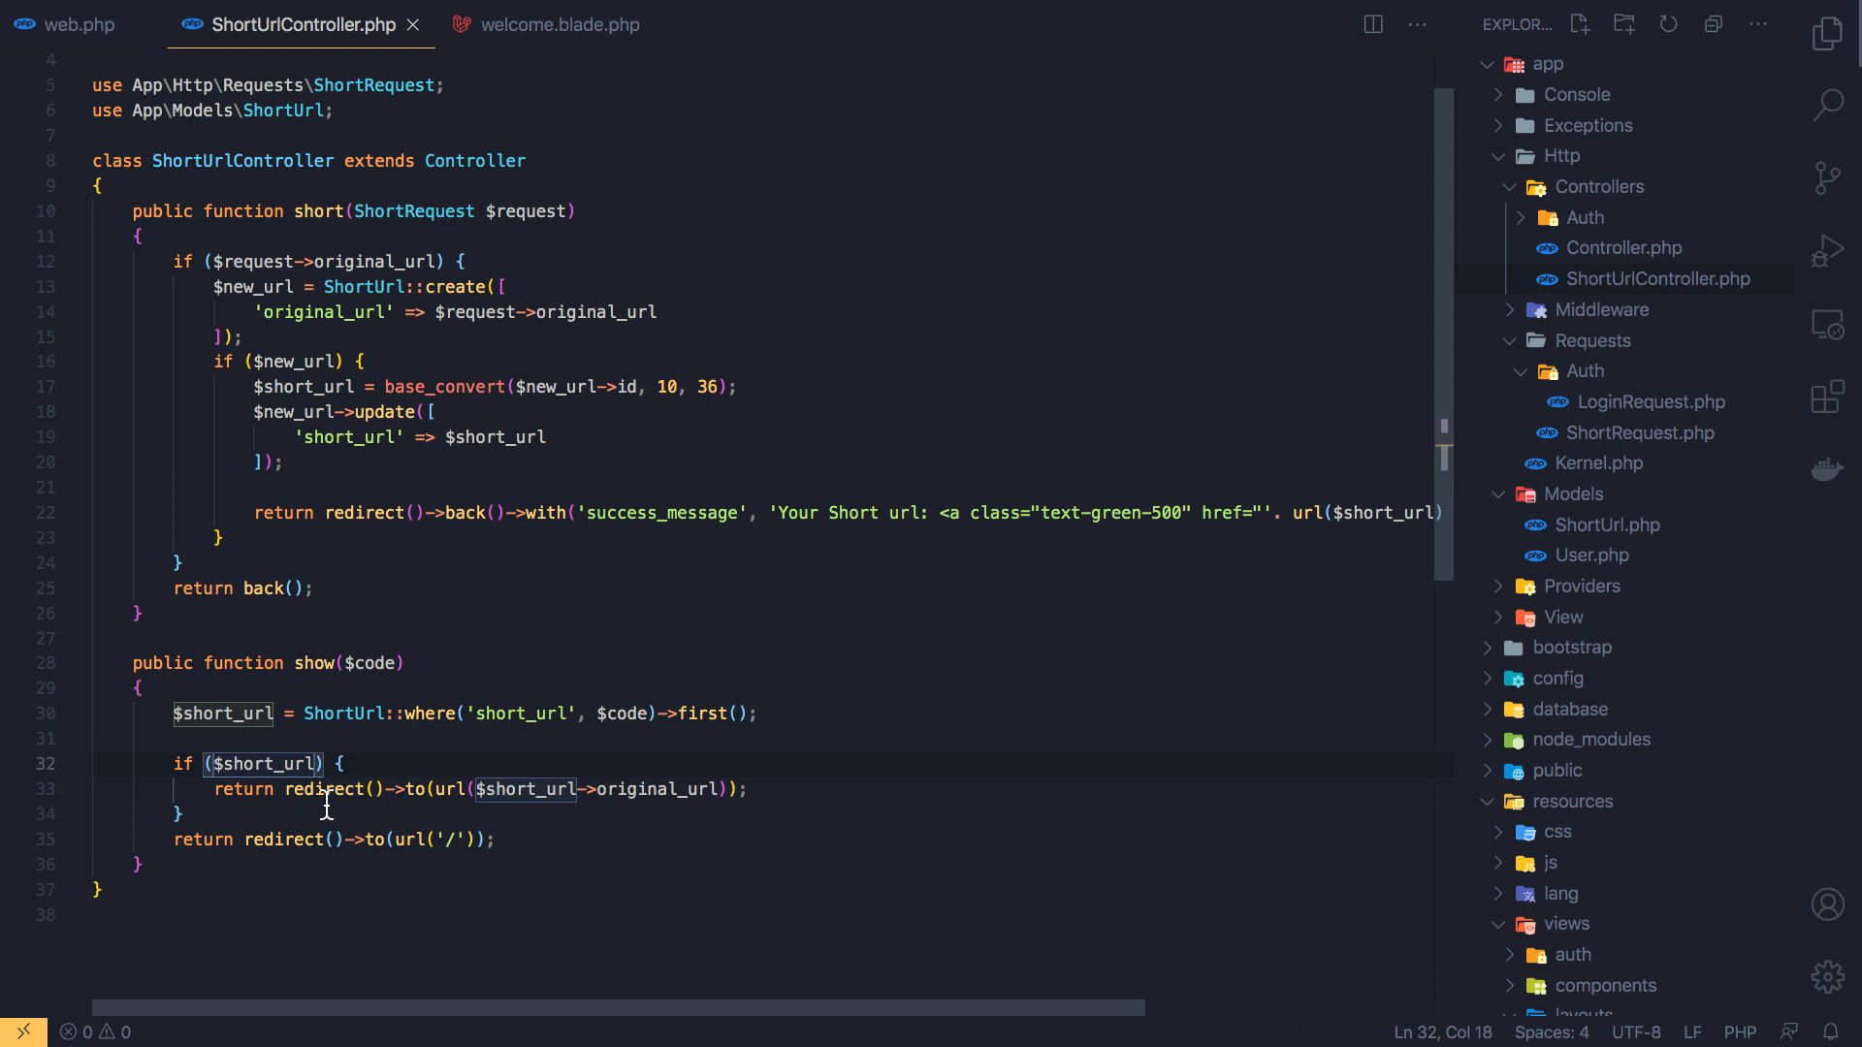
mouse_move(487, 795)
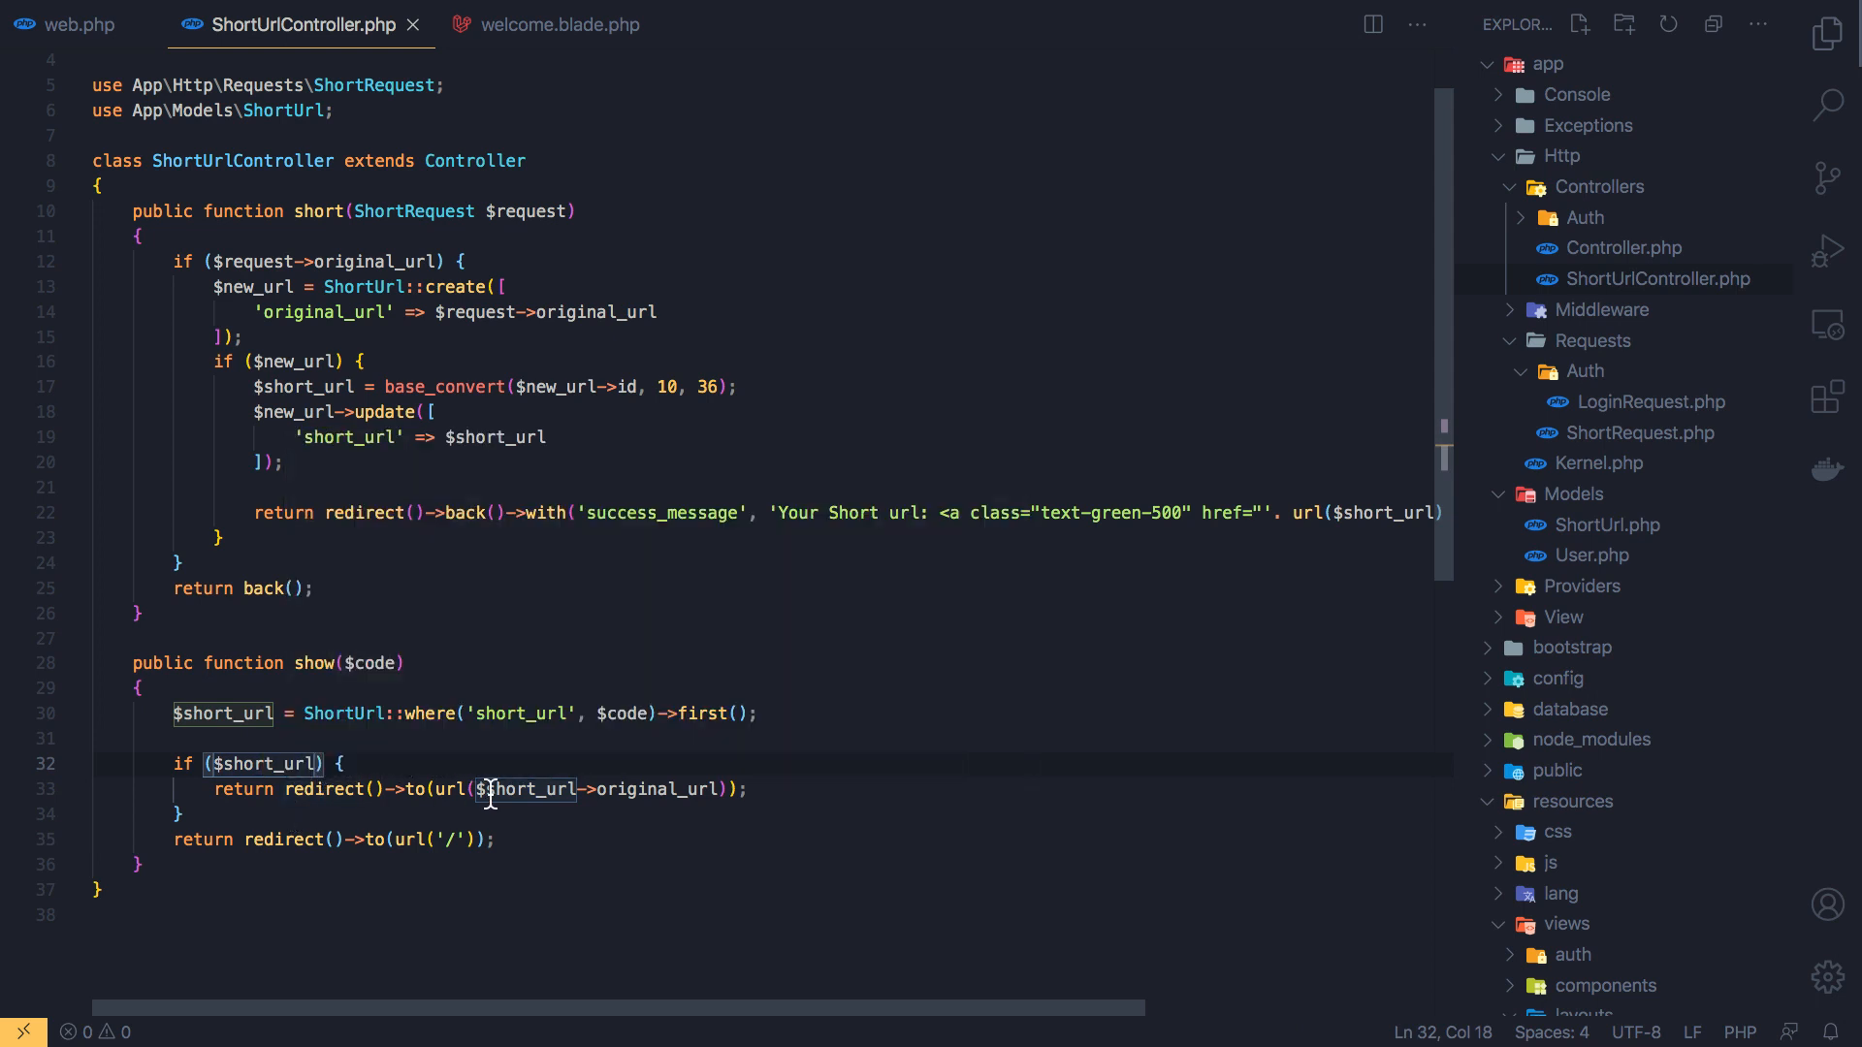
mouse_move(521, 789)
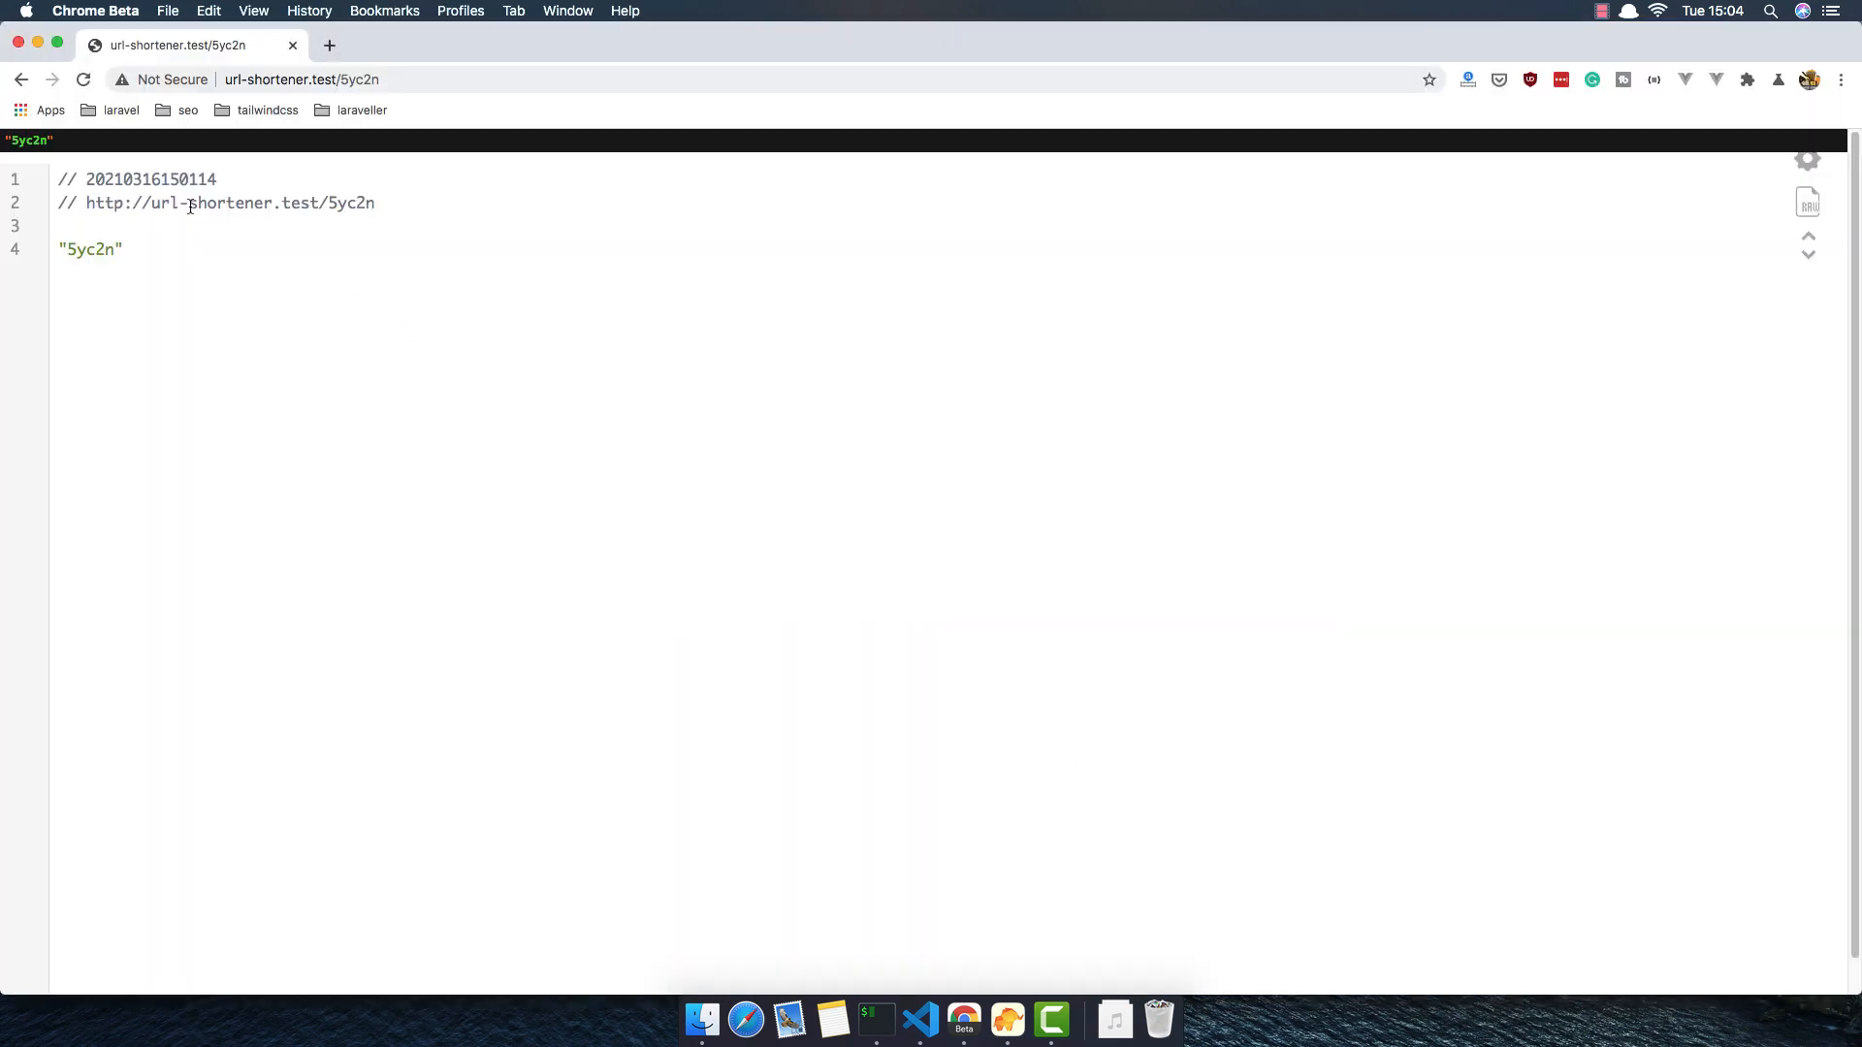
Shorten the w3schools URL on url-shortener.test and follow the green 5yc2o link to base_convert()
click(20, 80)
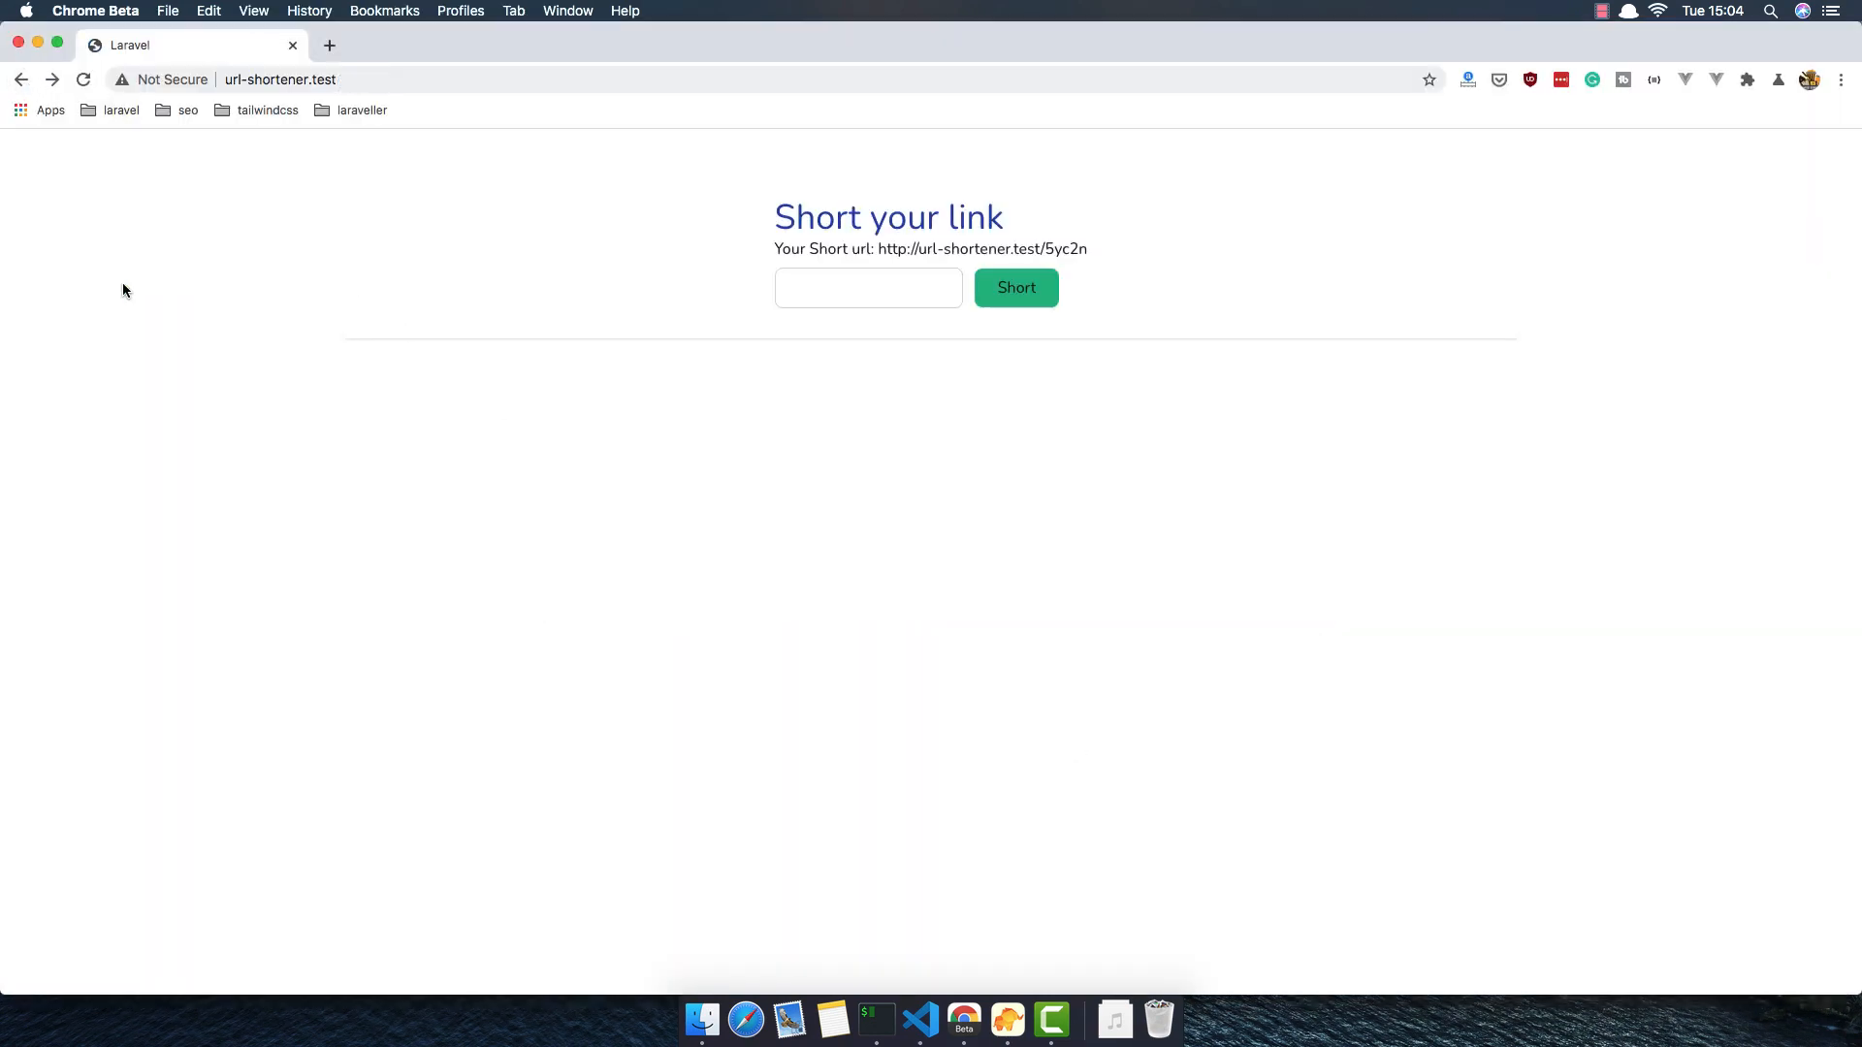
click(867, 287)
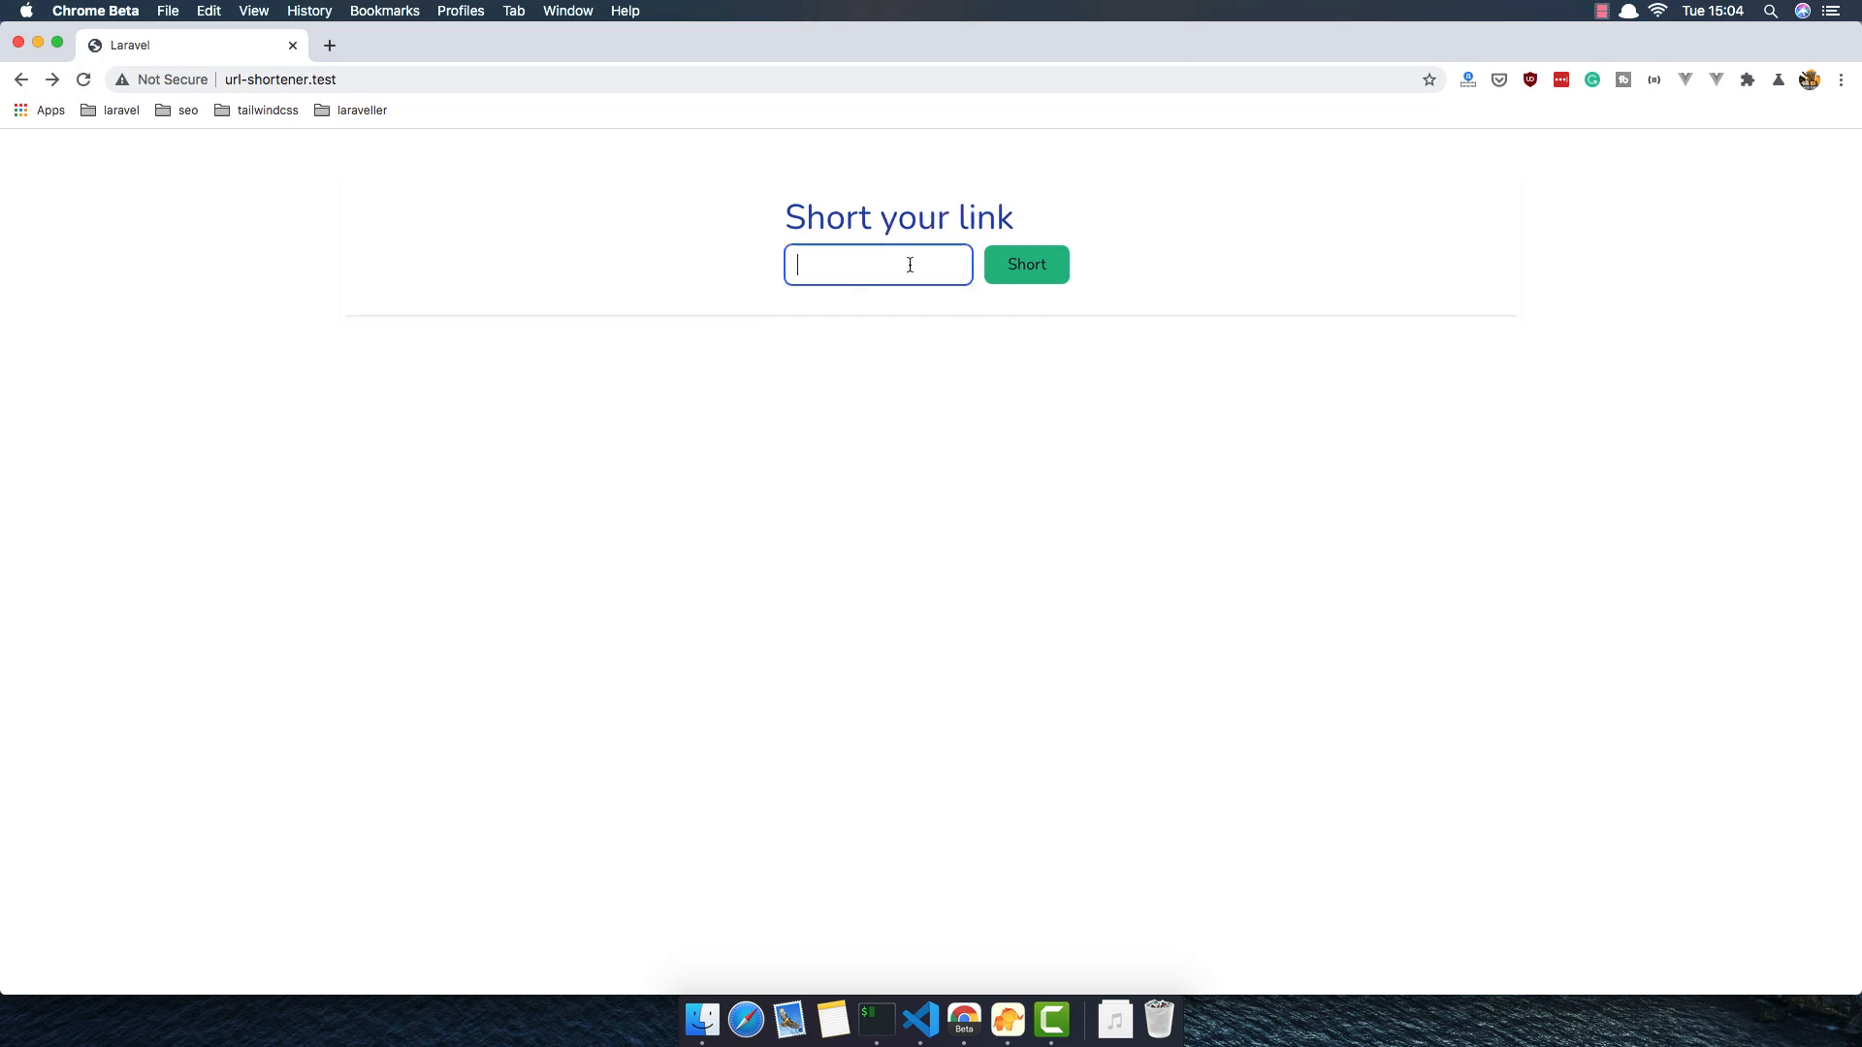
click(1024, 264)
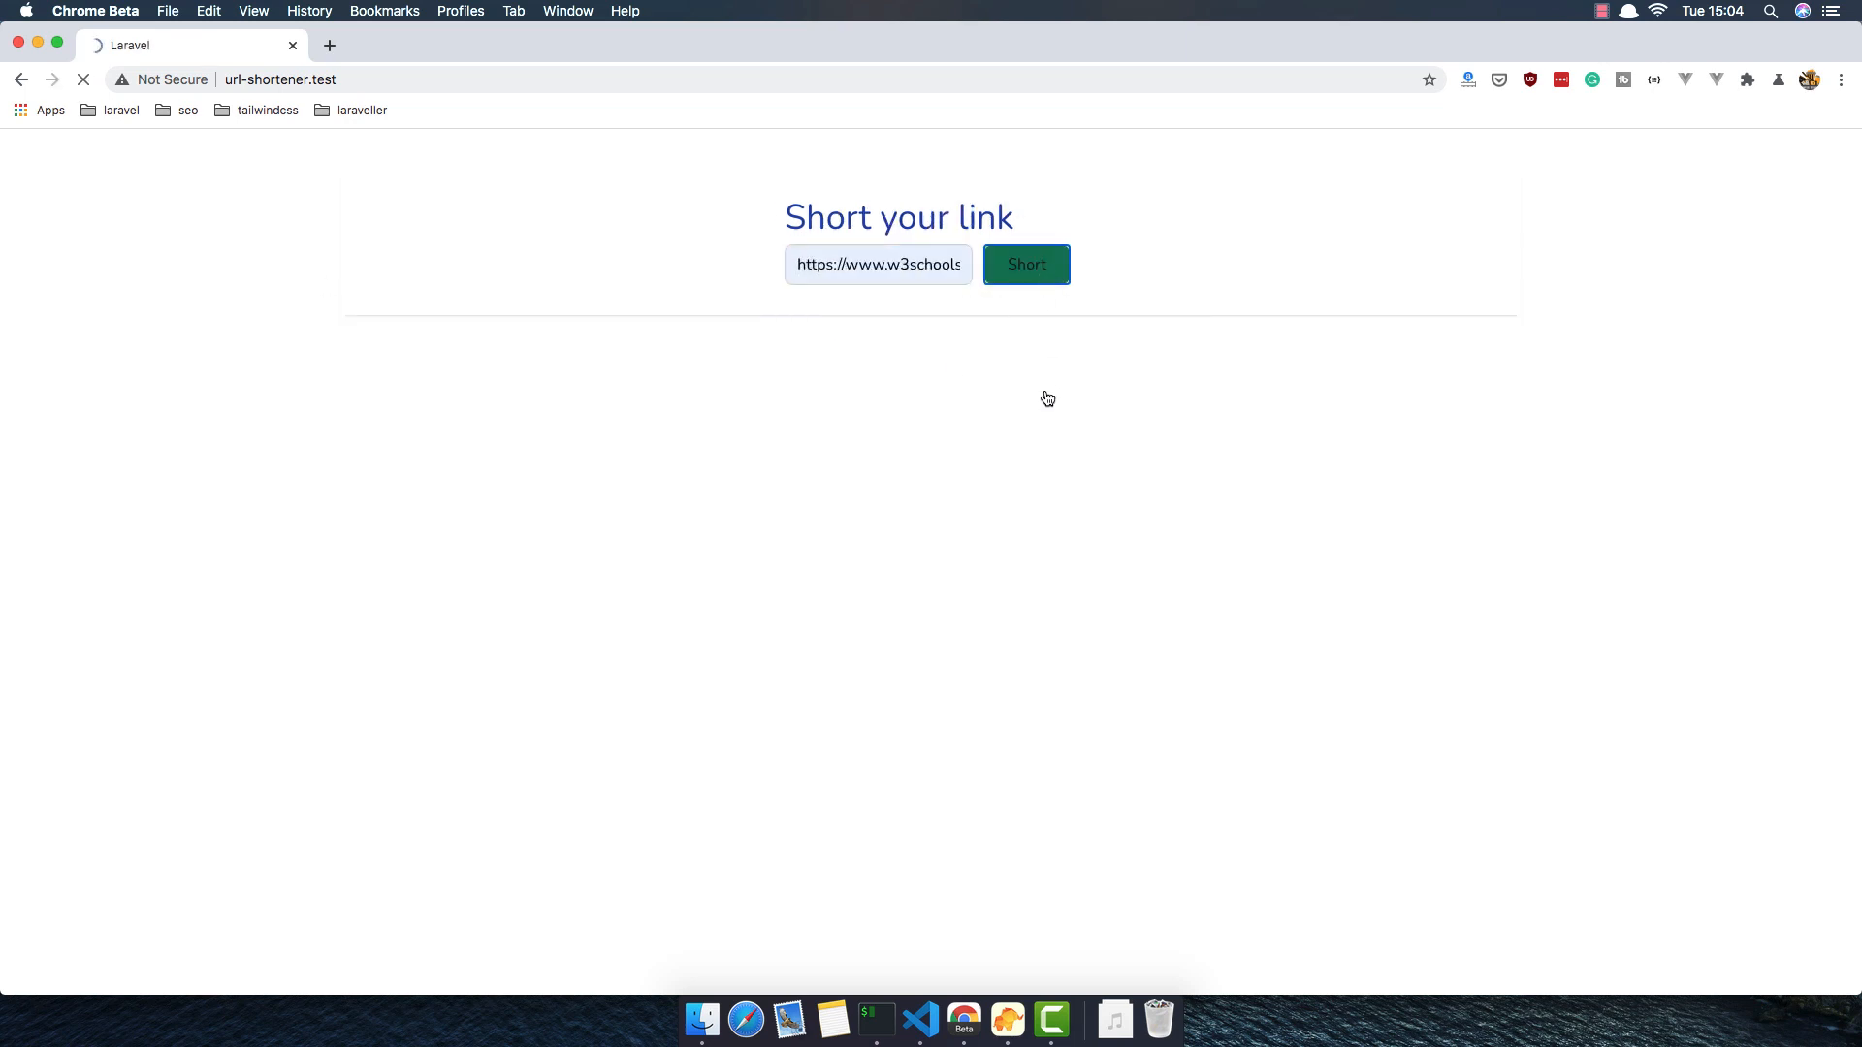
click(1026, 264)
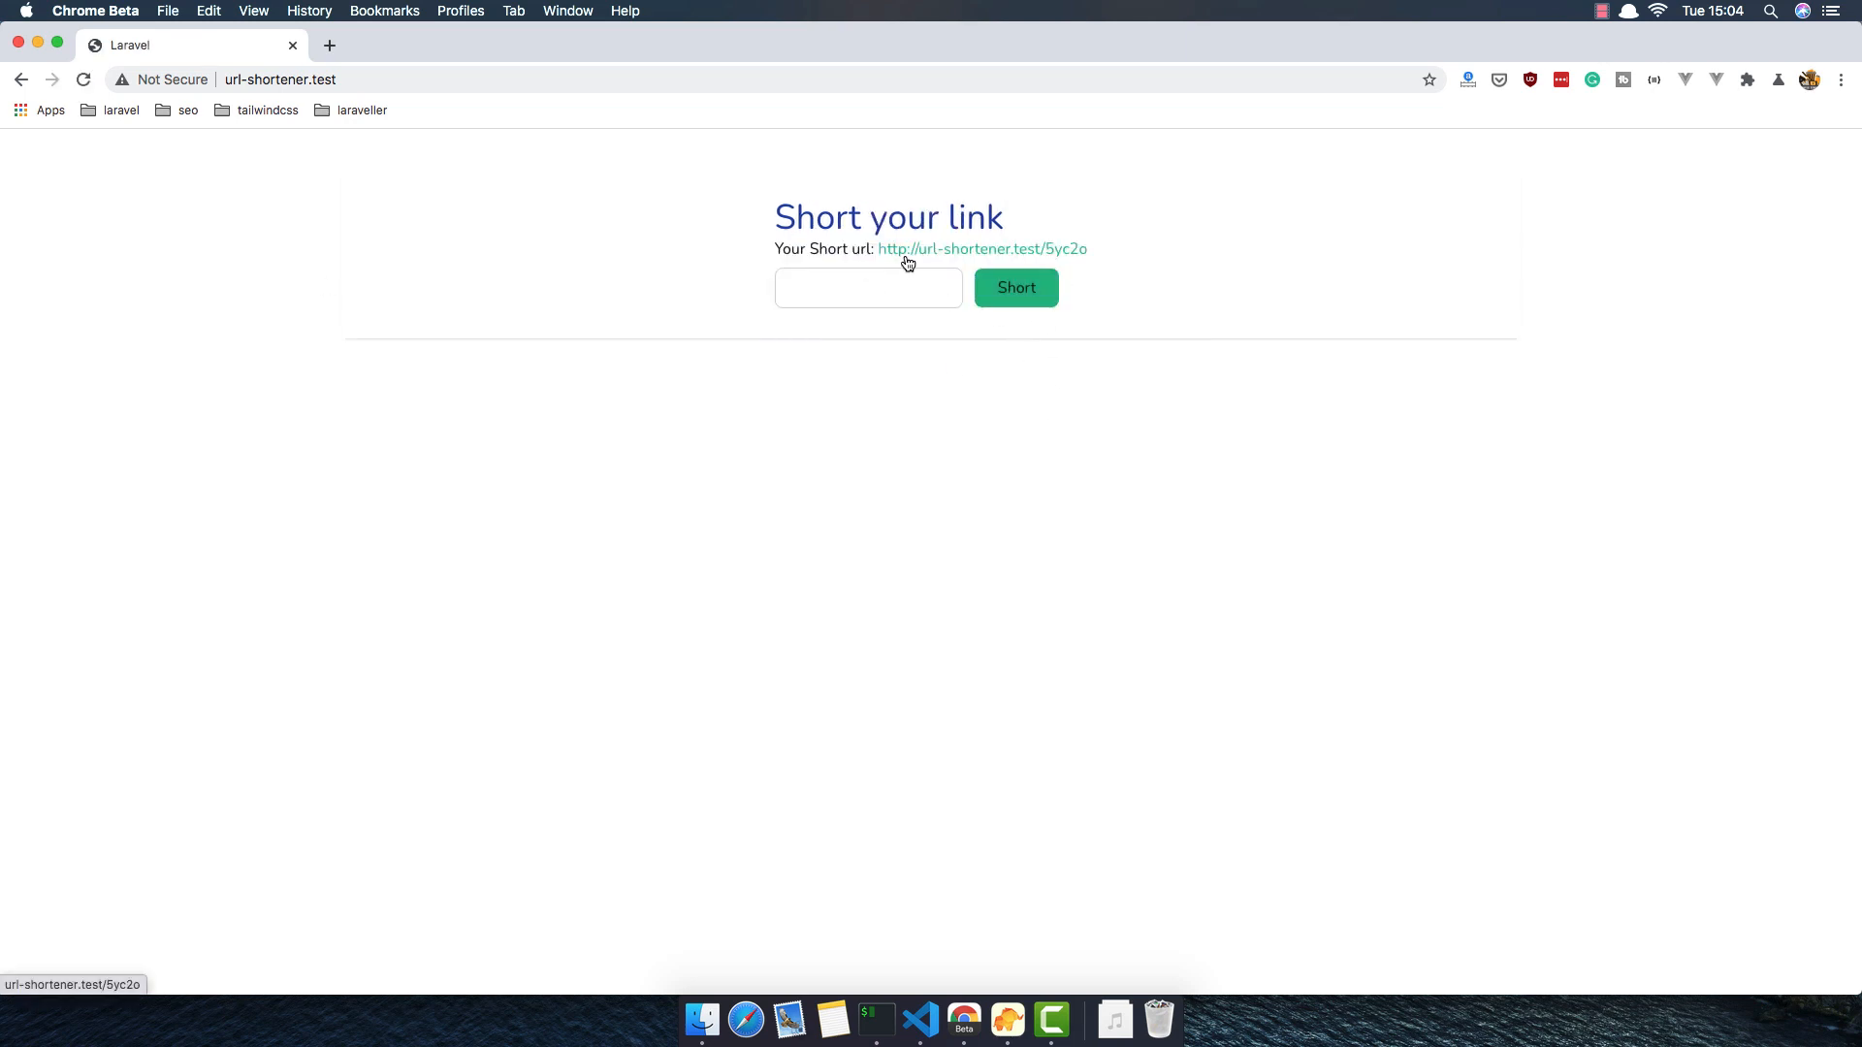
mouse_move(914, 258)
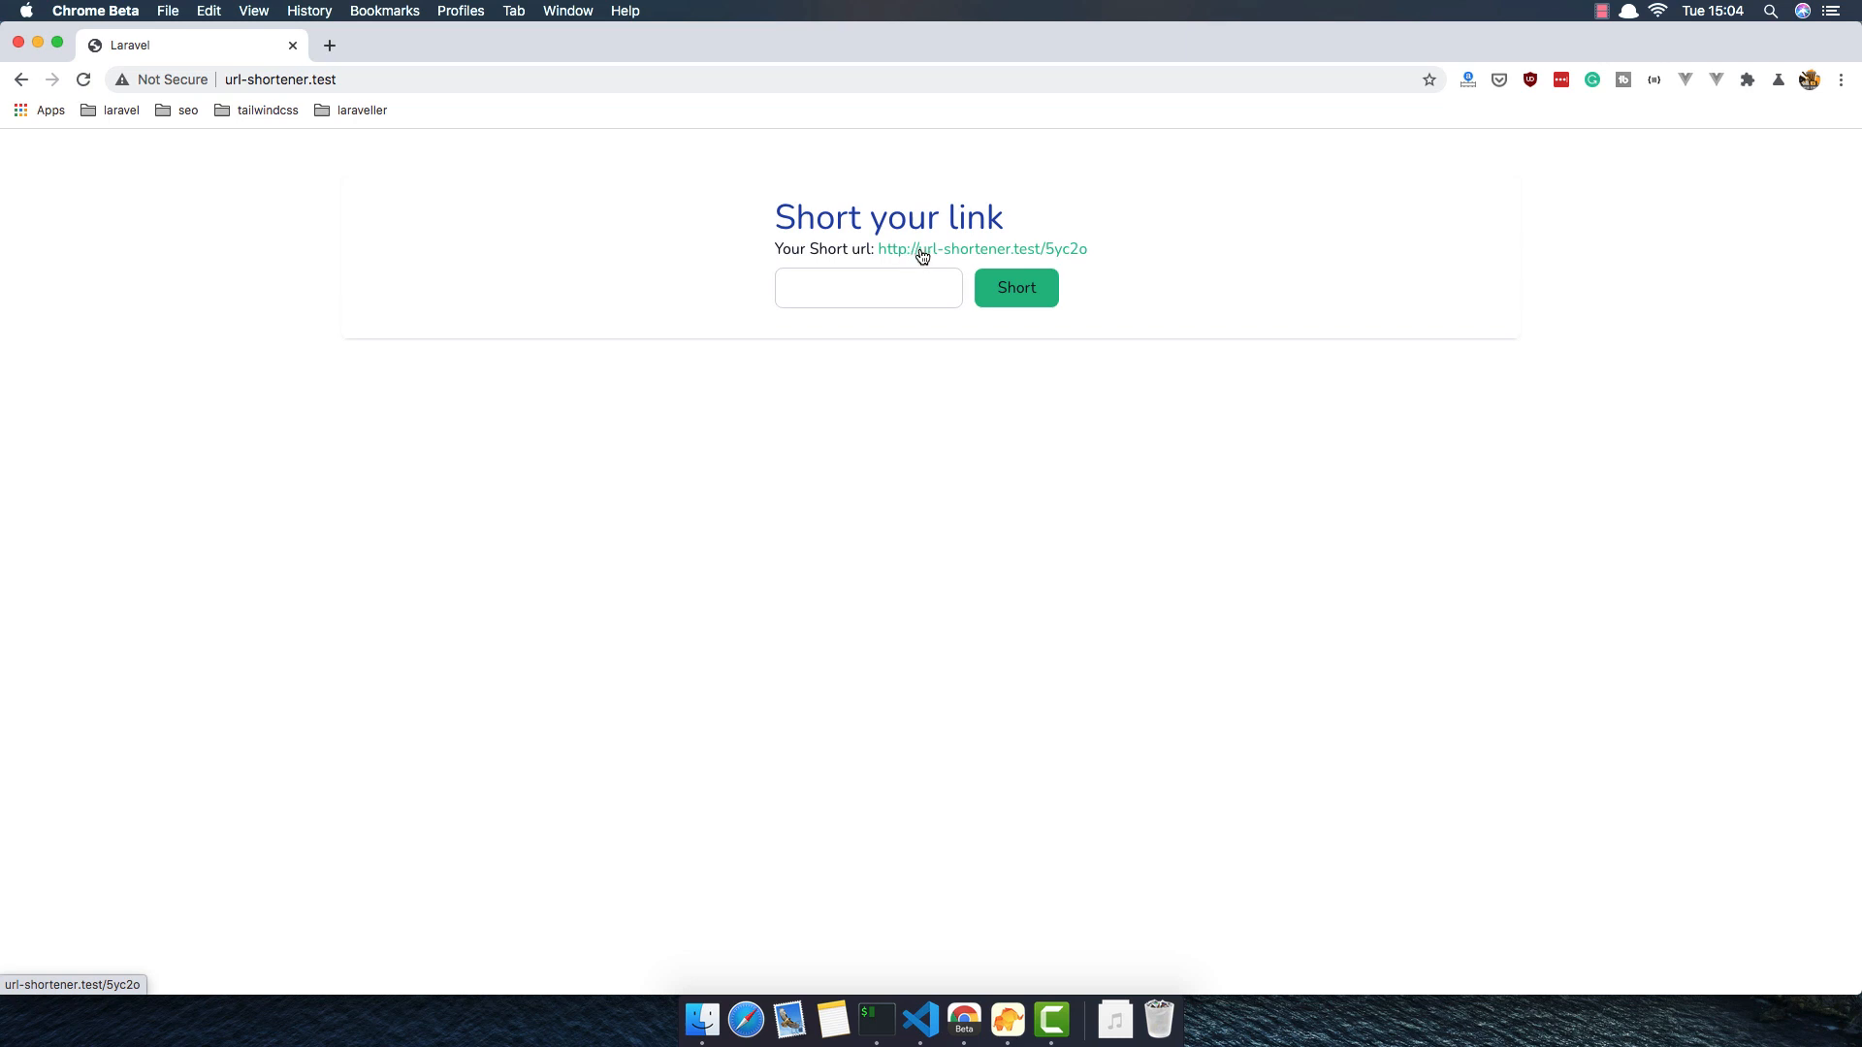
click(982, 248)
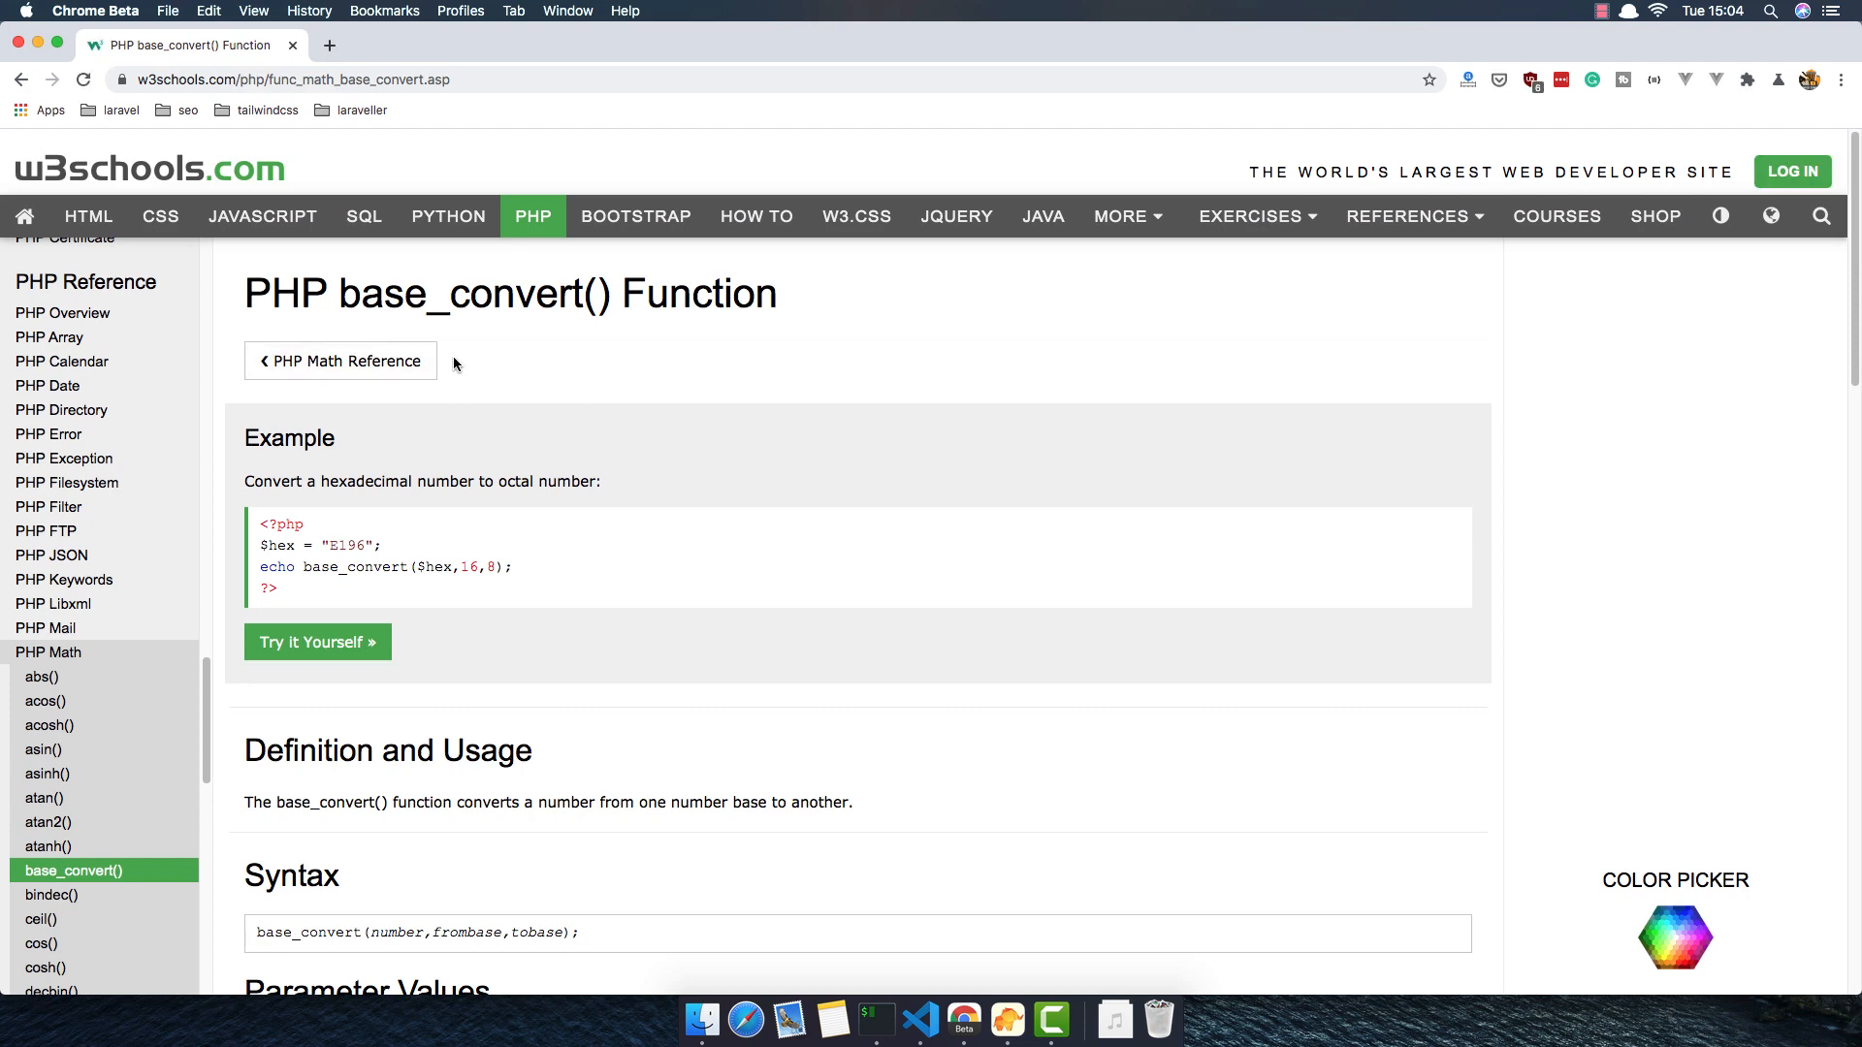
mouse_move(231, 190)
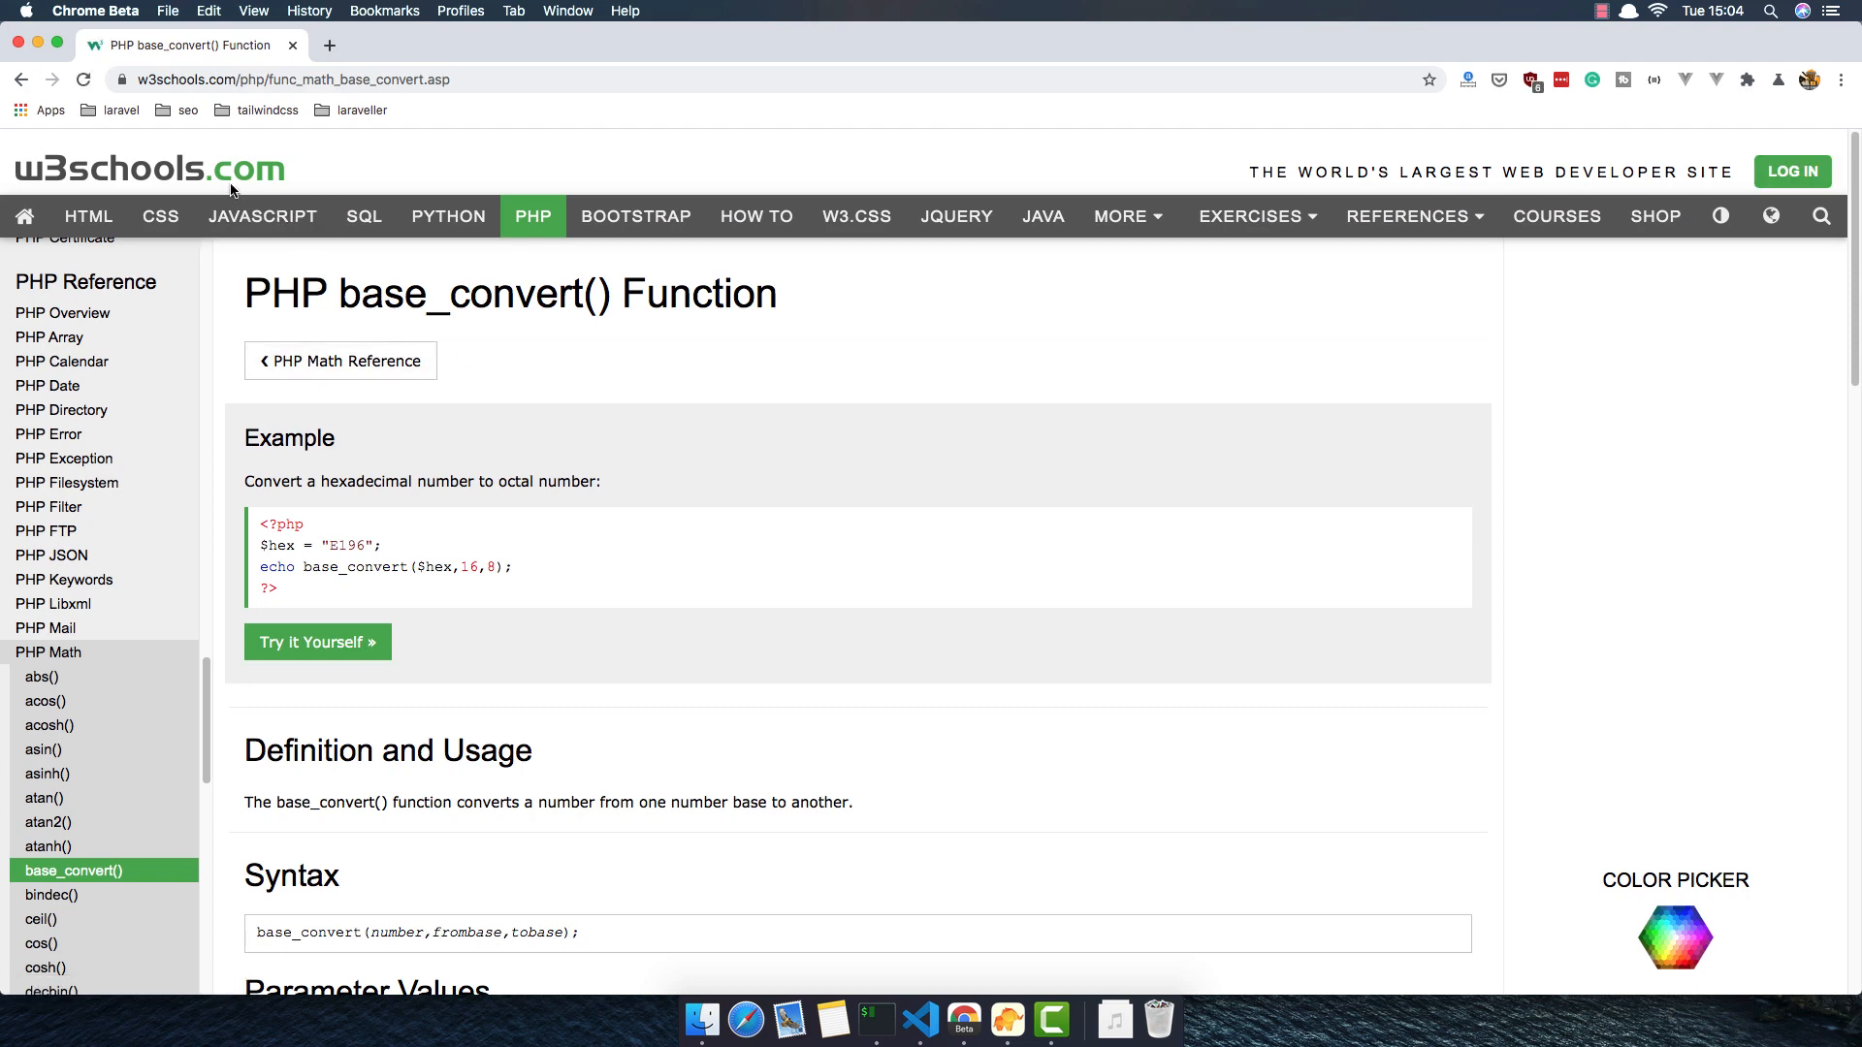